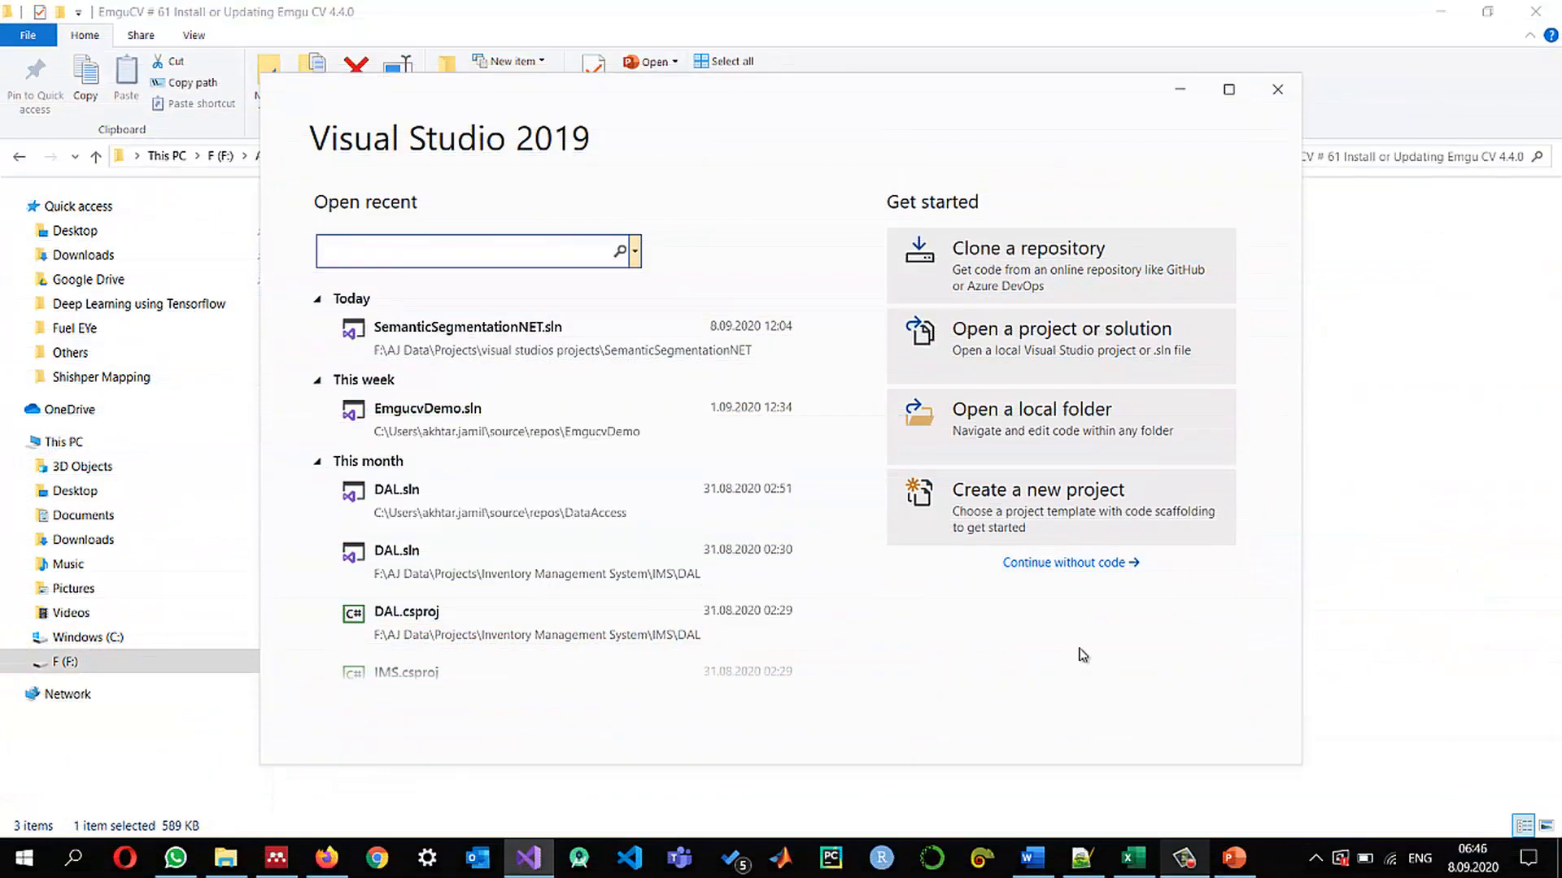
Search Yandex for emgucv and open the Emgu CV home page result
click(326, 858)
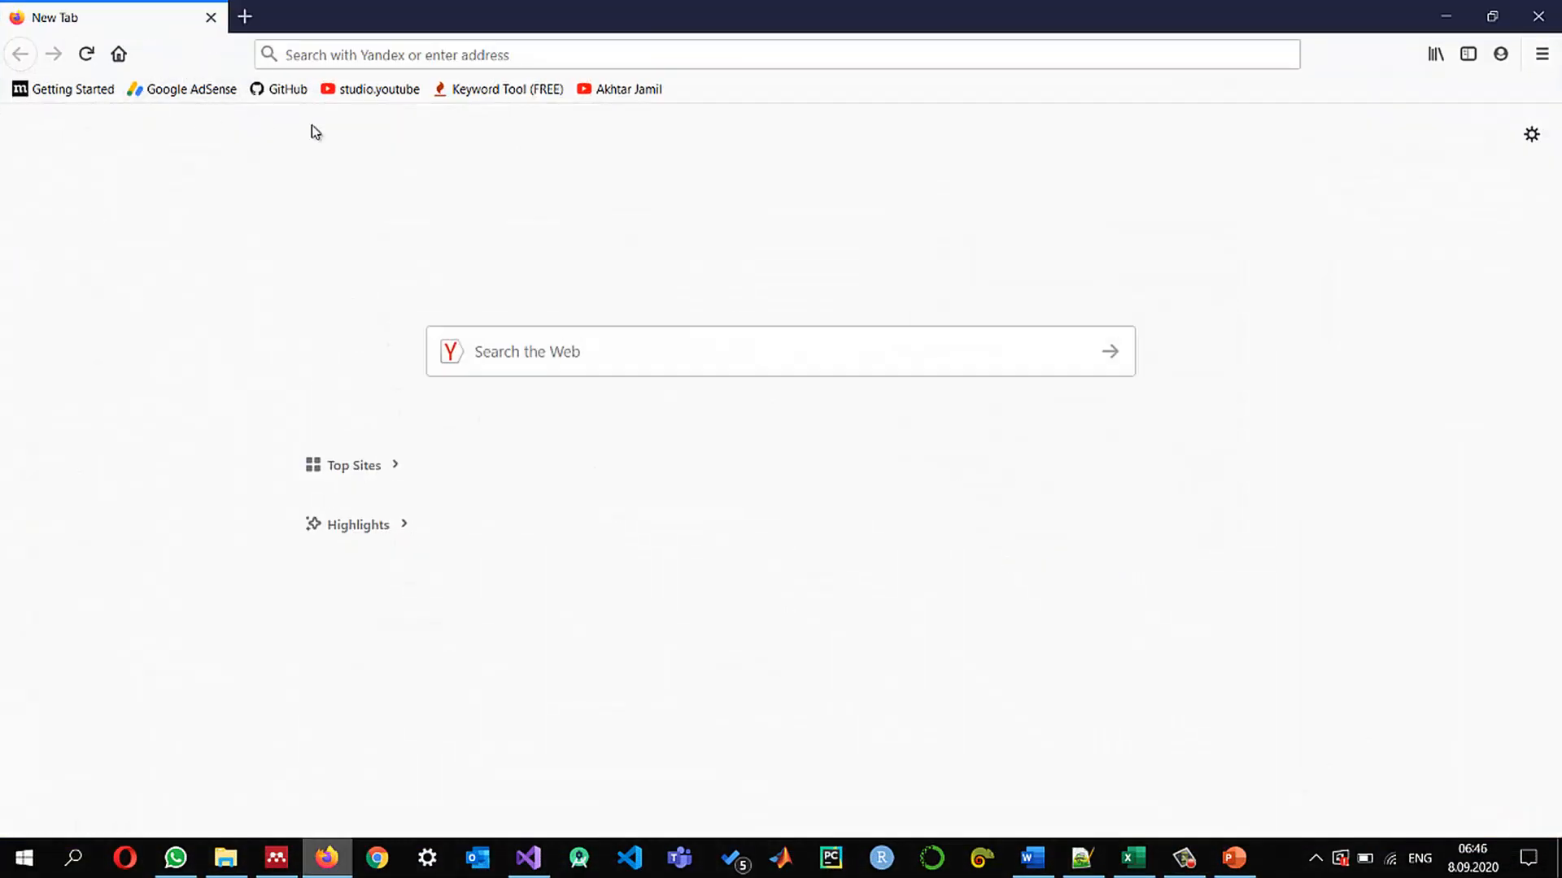
text(emgucv)
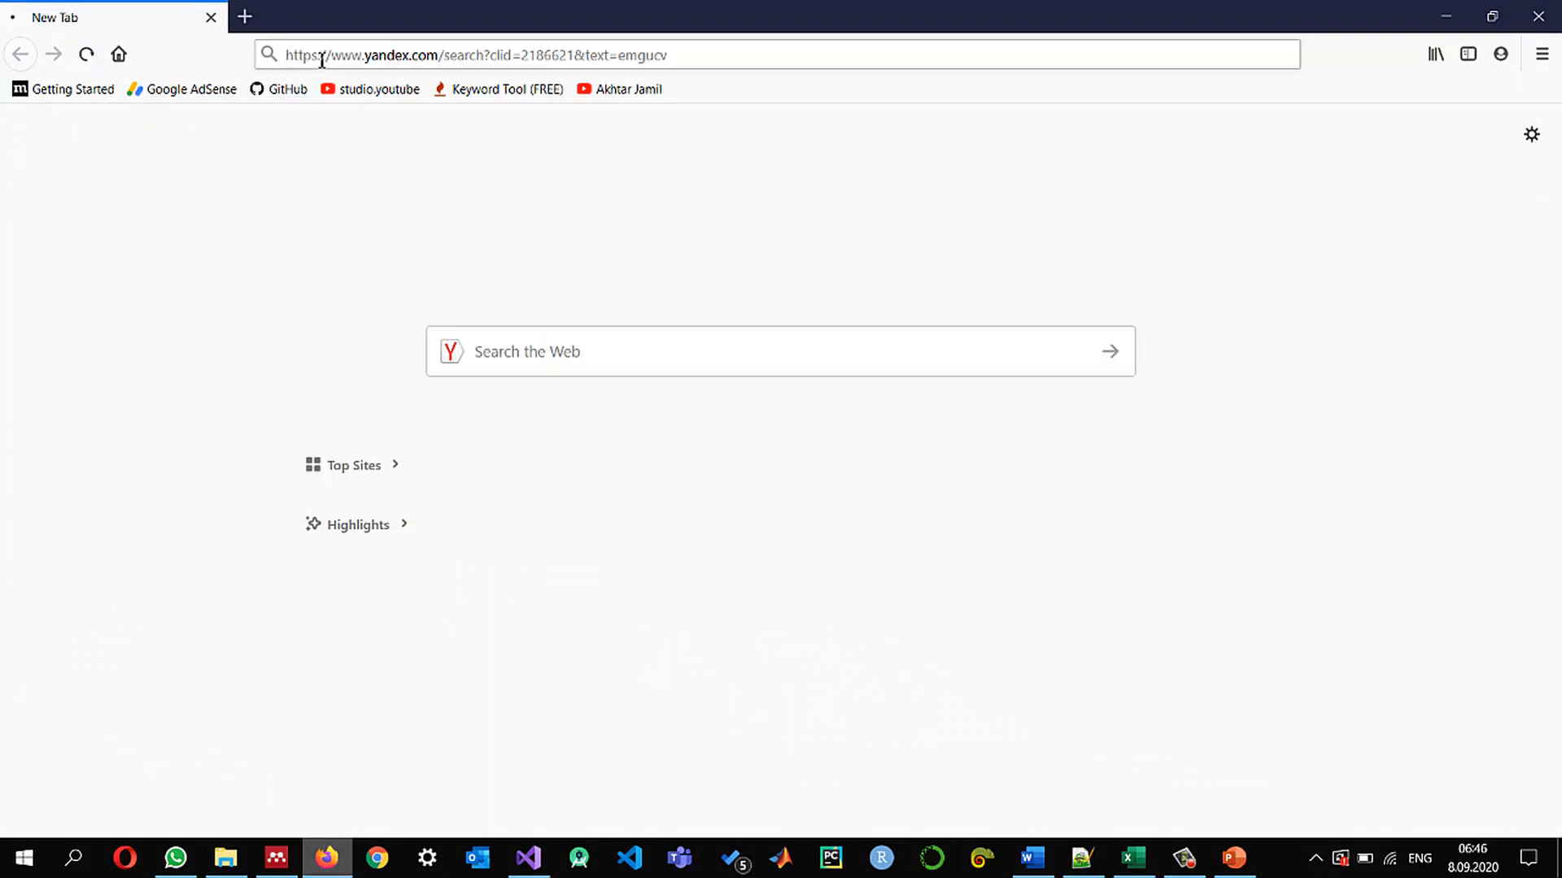
key(Return)
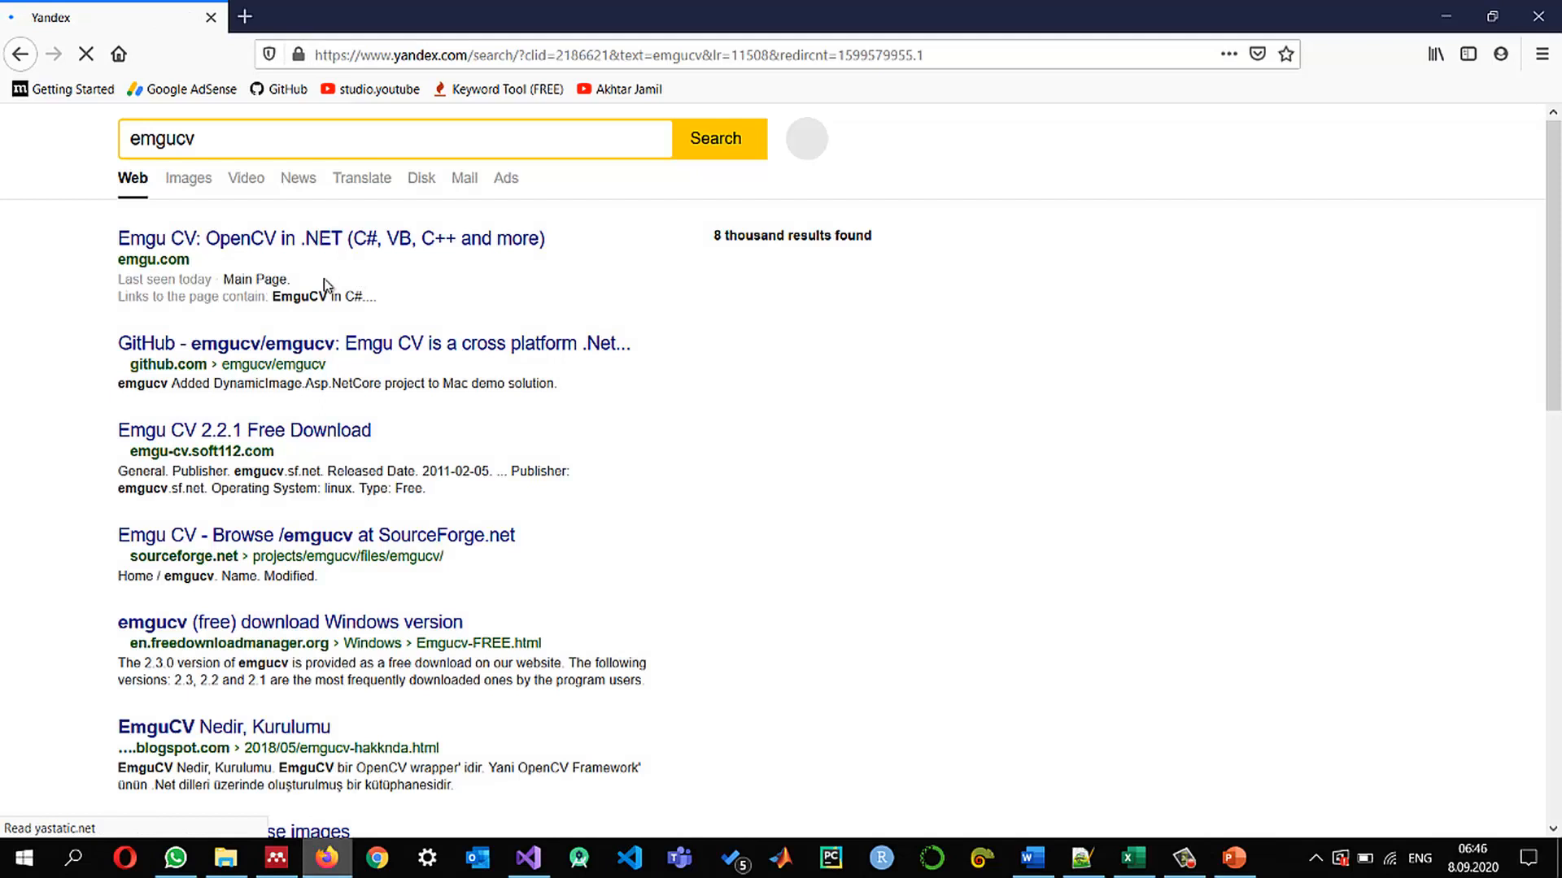
click(243, 16)
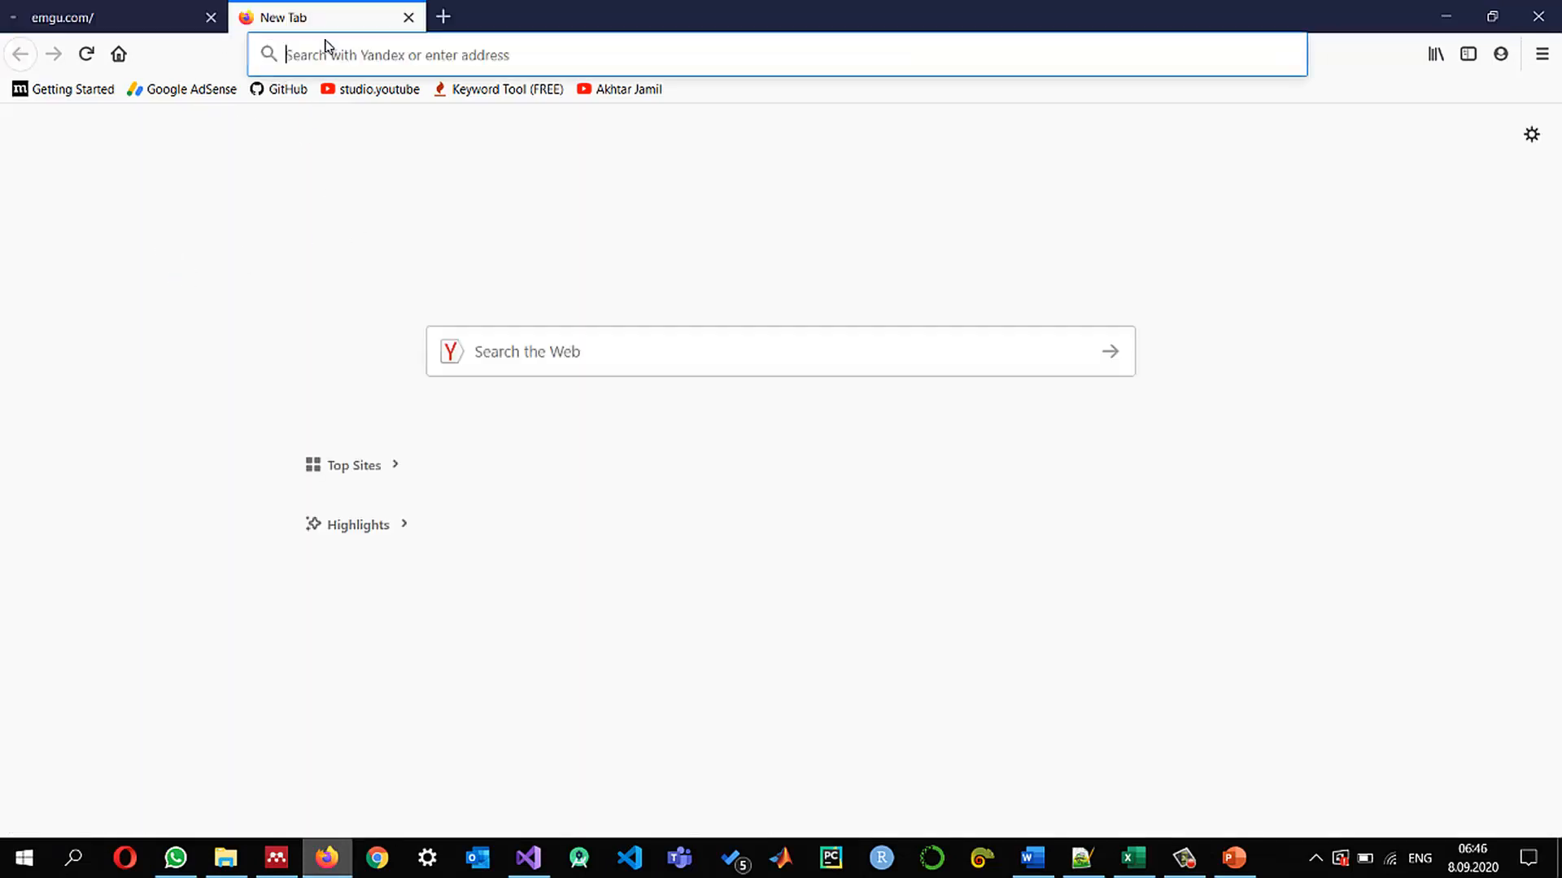
Search the web for opencv in a new tab
text(opencv)
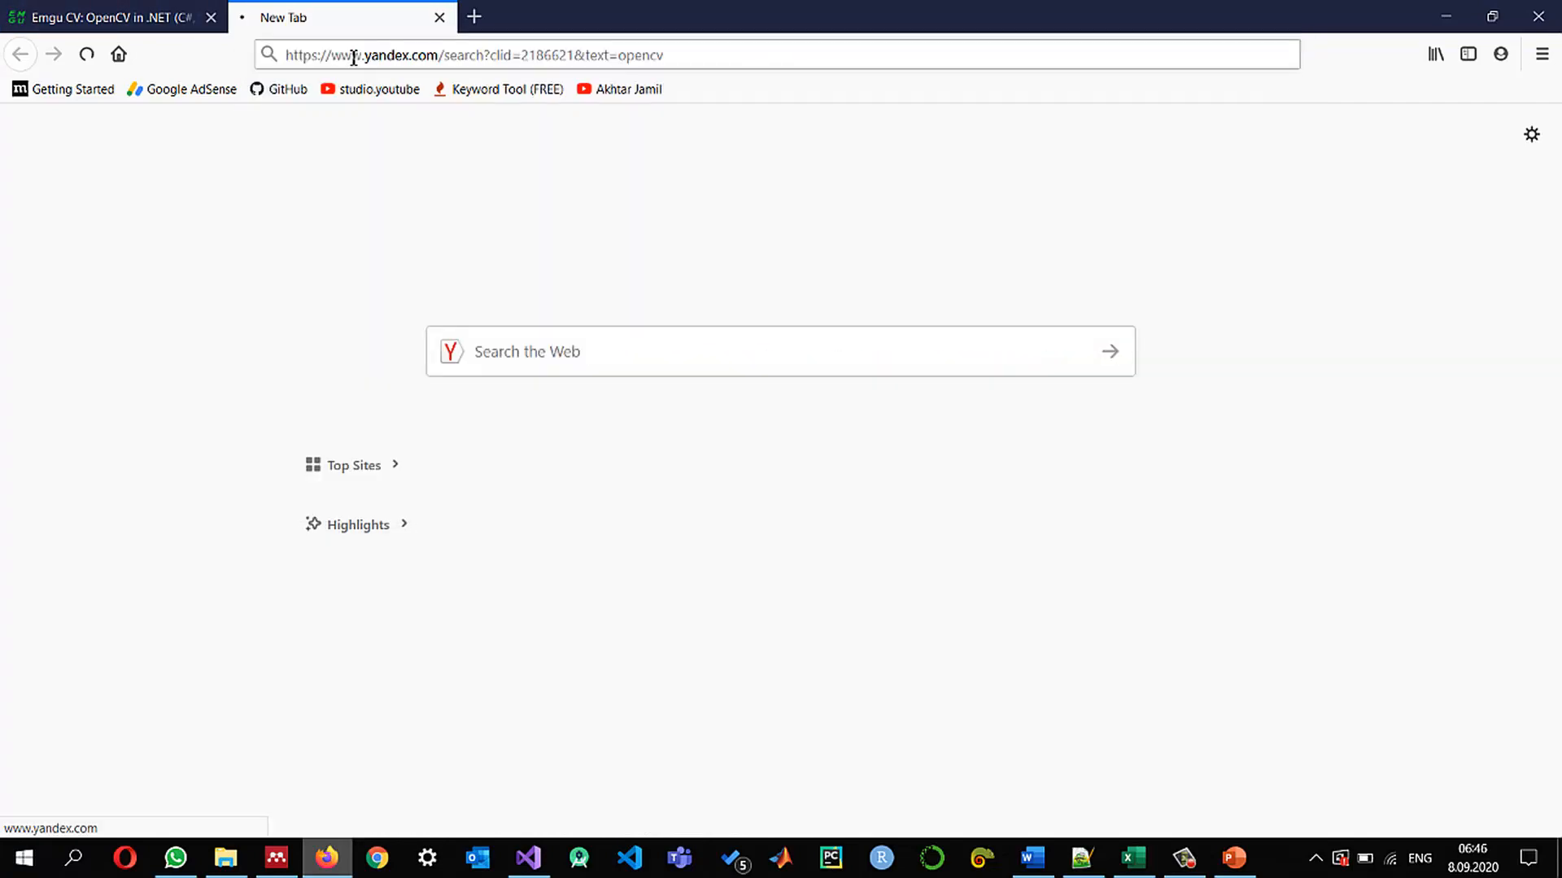
key(Return)
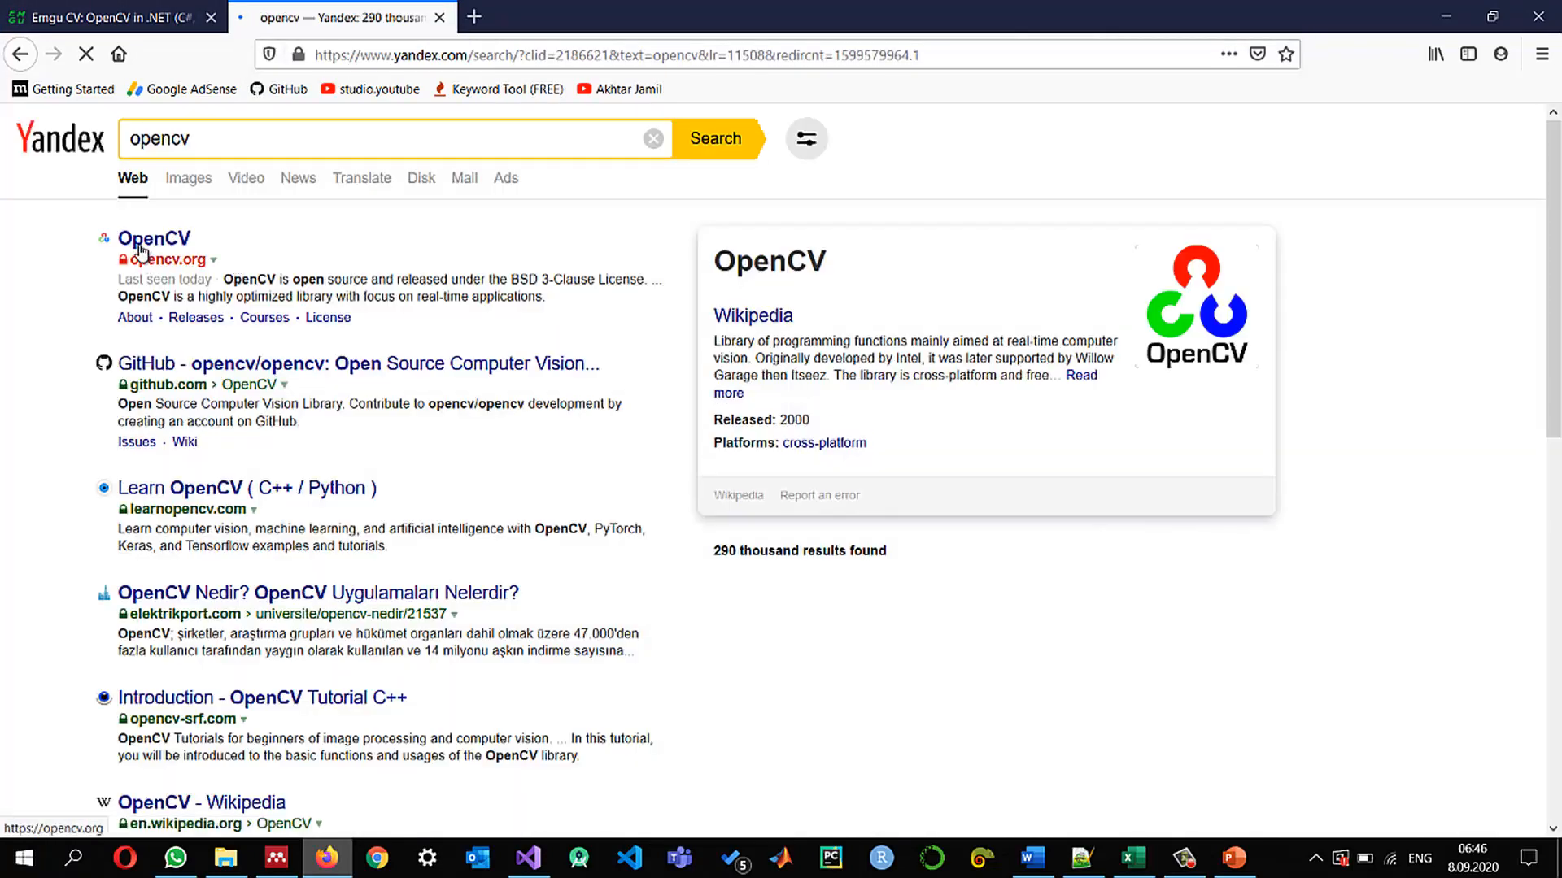
Open OpenCV.org's Releases page showing 4.4.0 as newest, then return to the Emgu CV tab
click(153, 237)
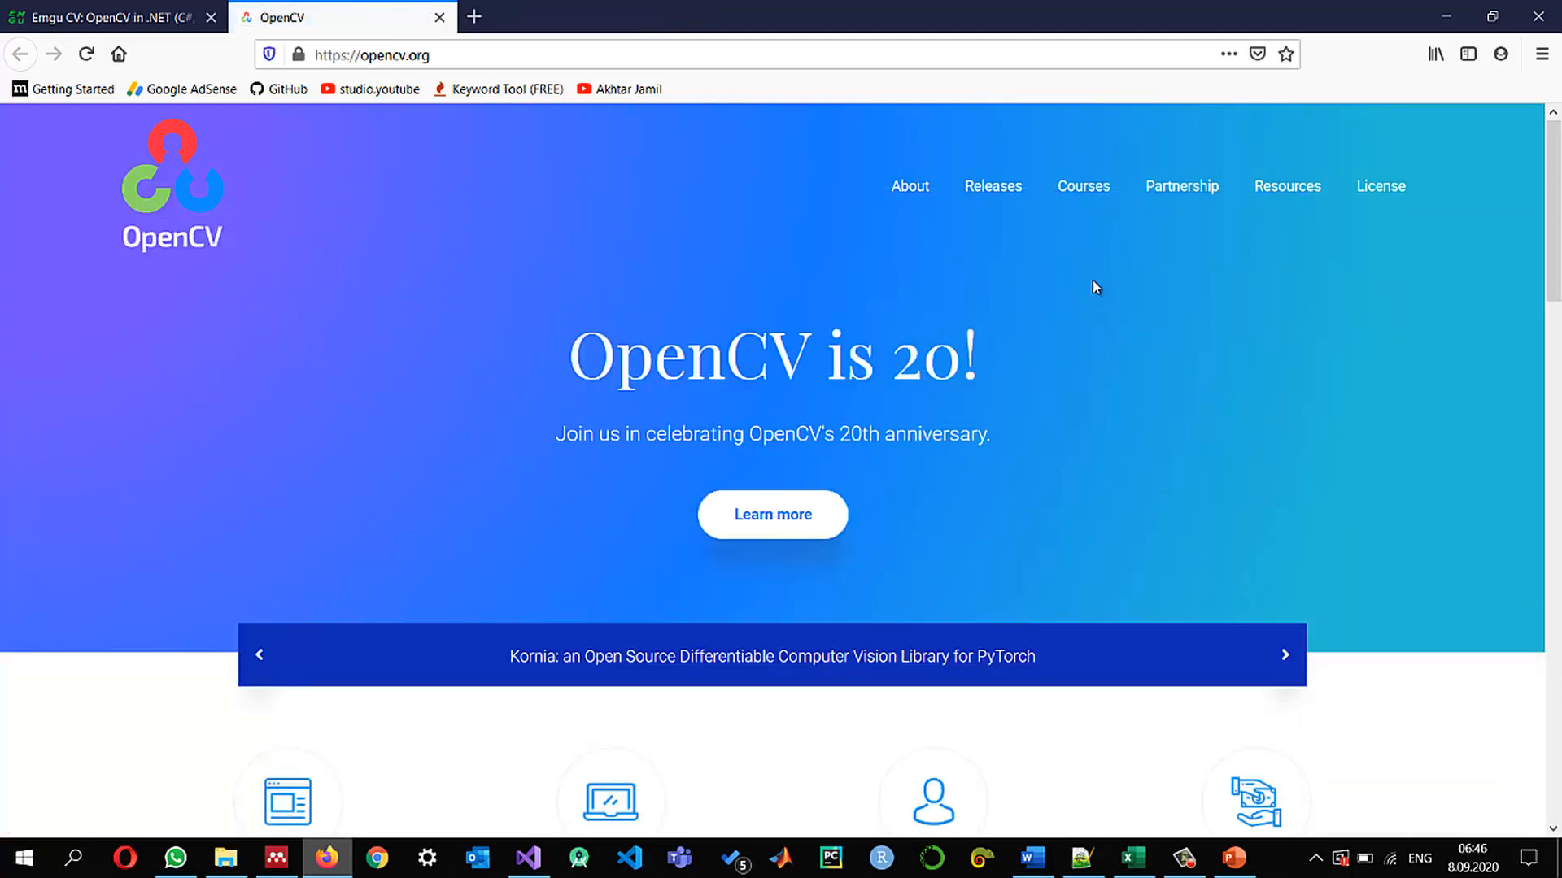
click(992, 185)
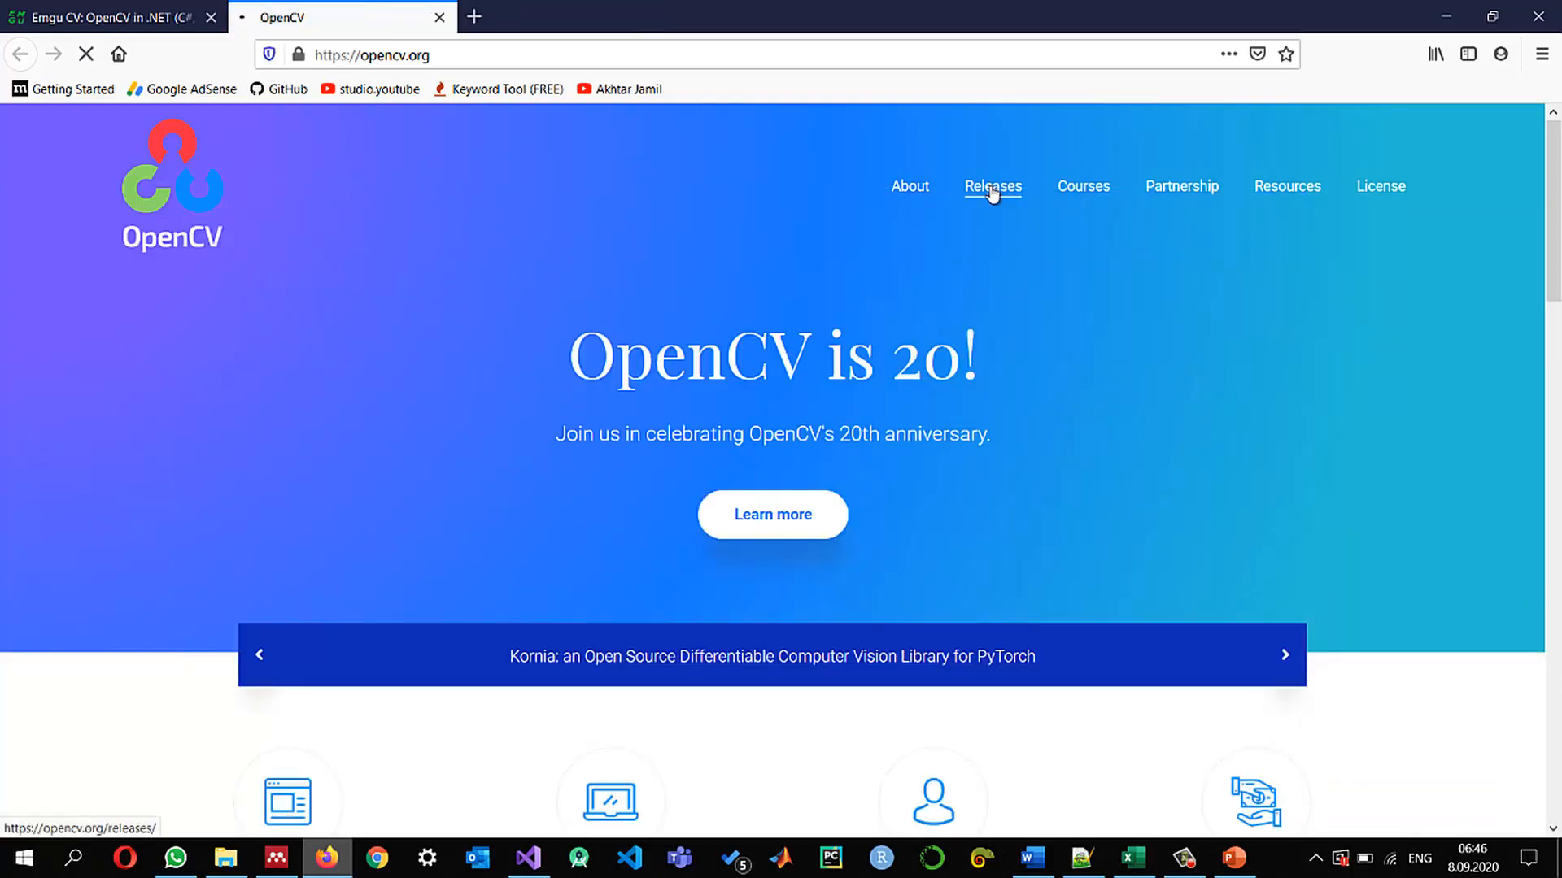
click(990, 185)
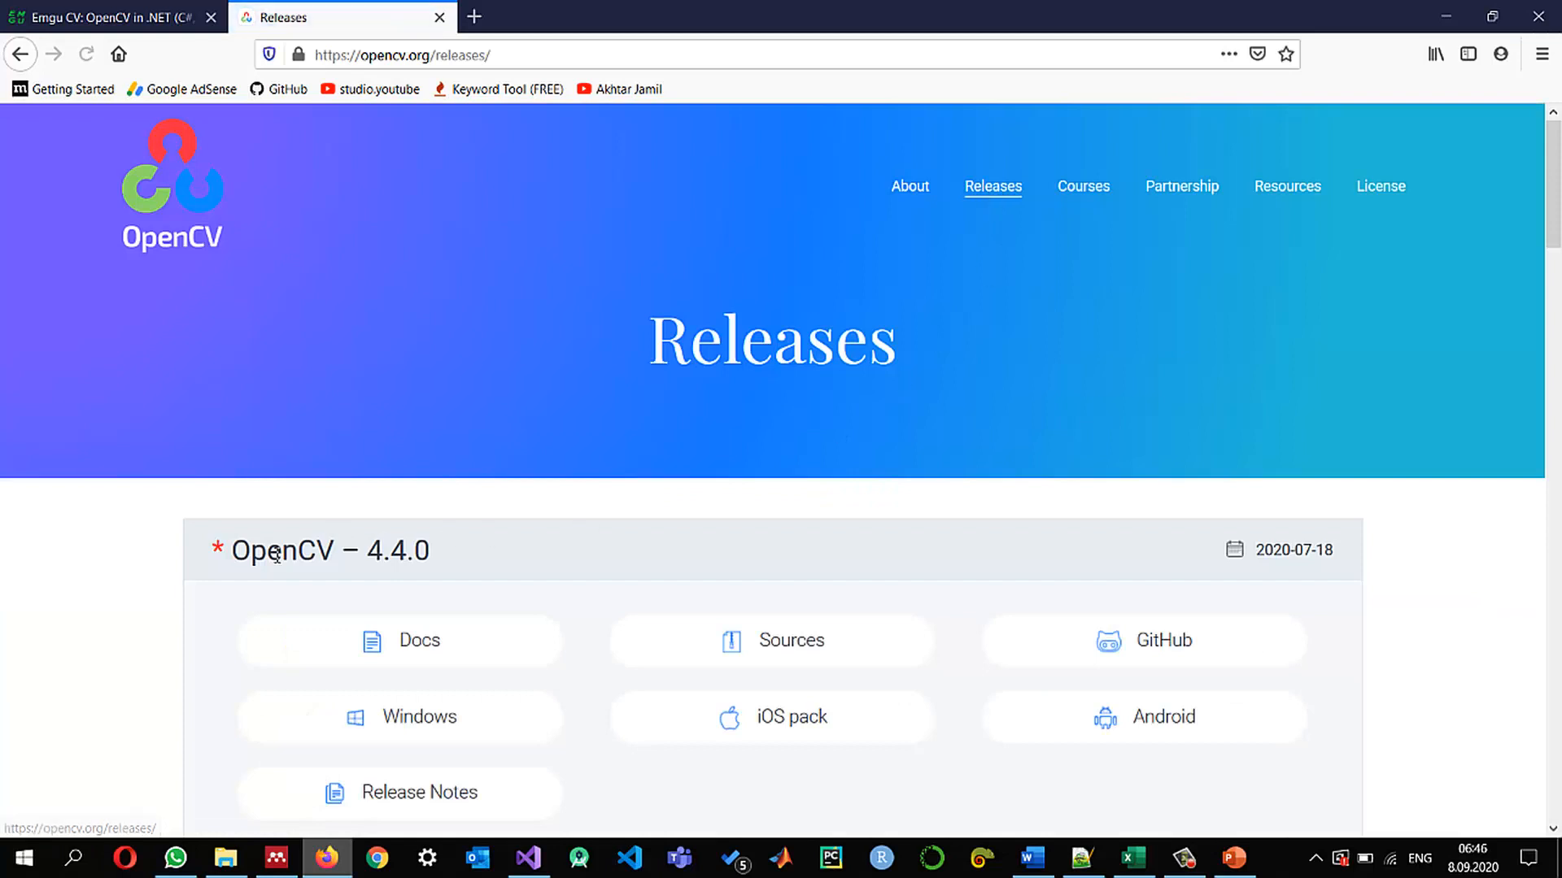
scroll(down, 3)
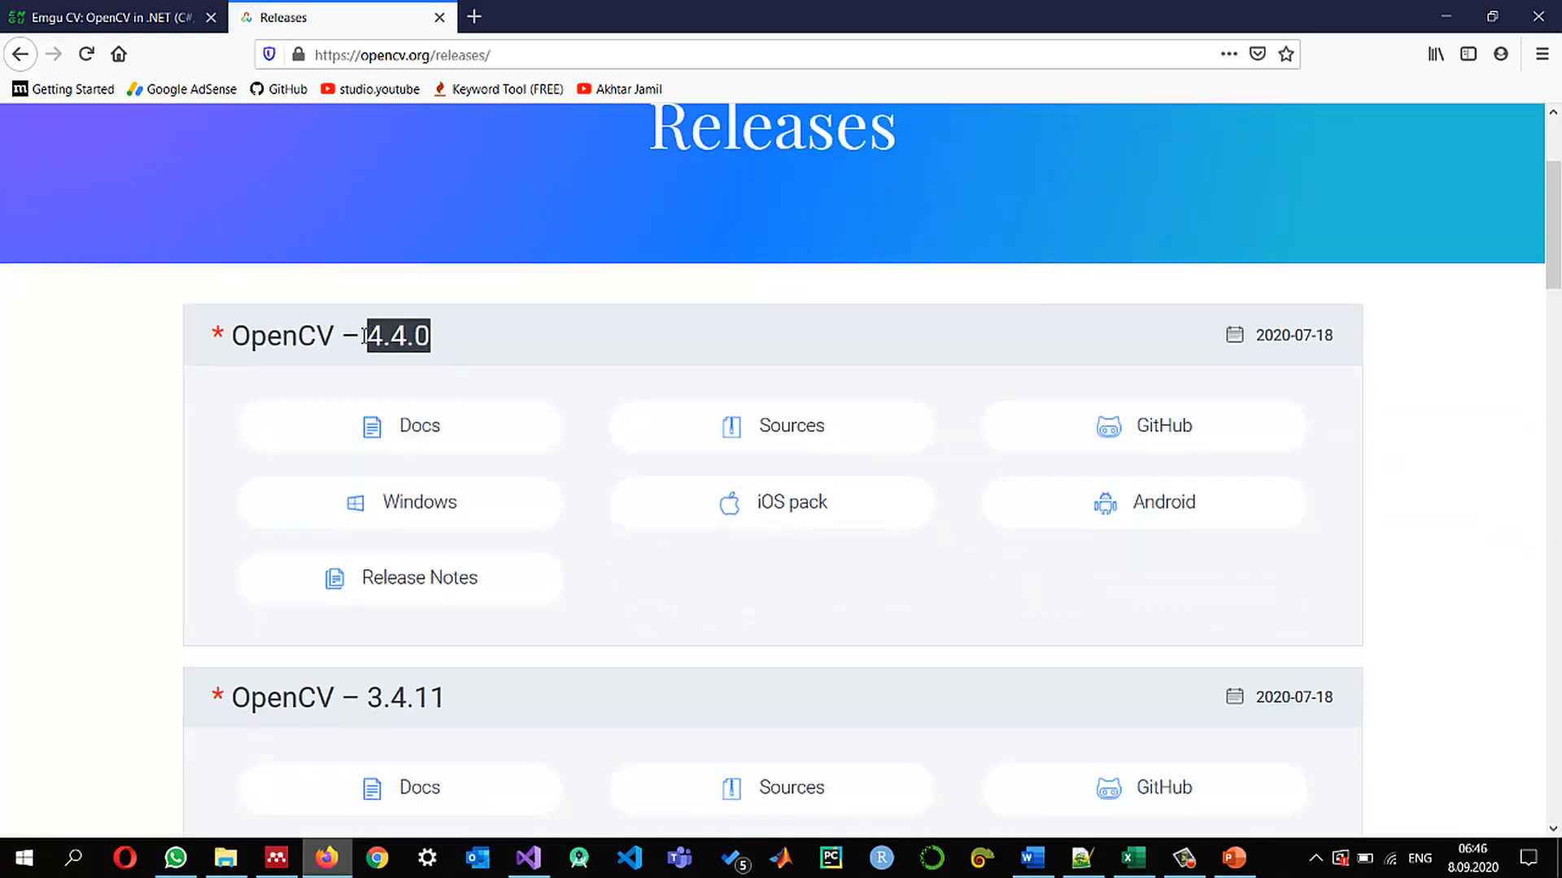
mouse_move(160, 480)
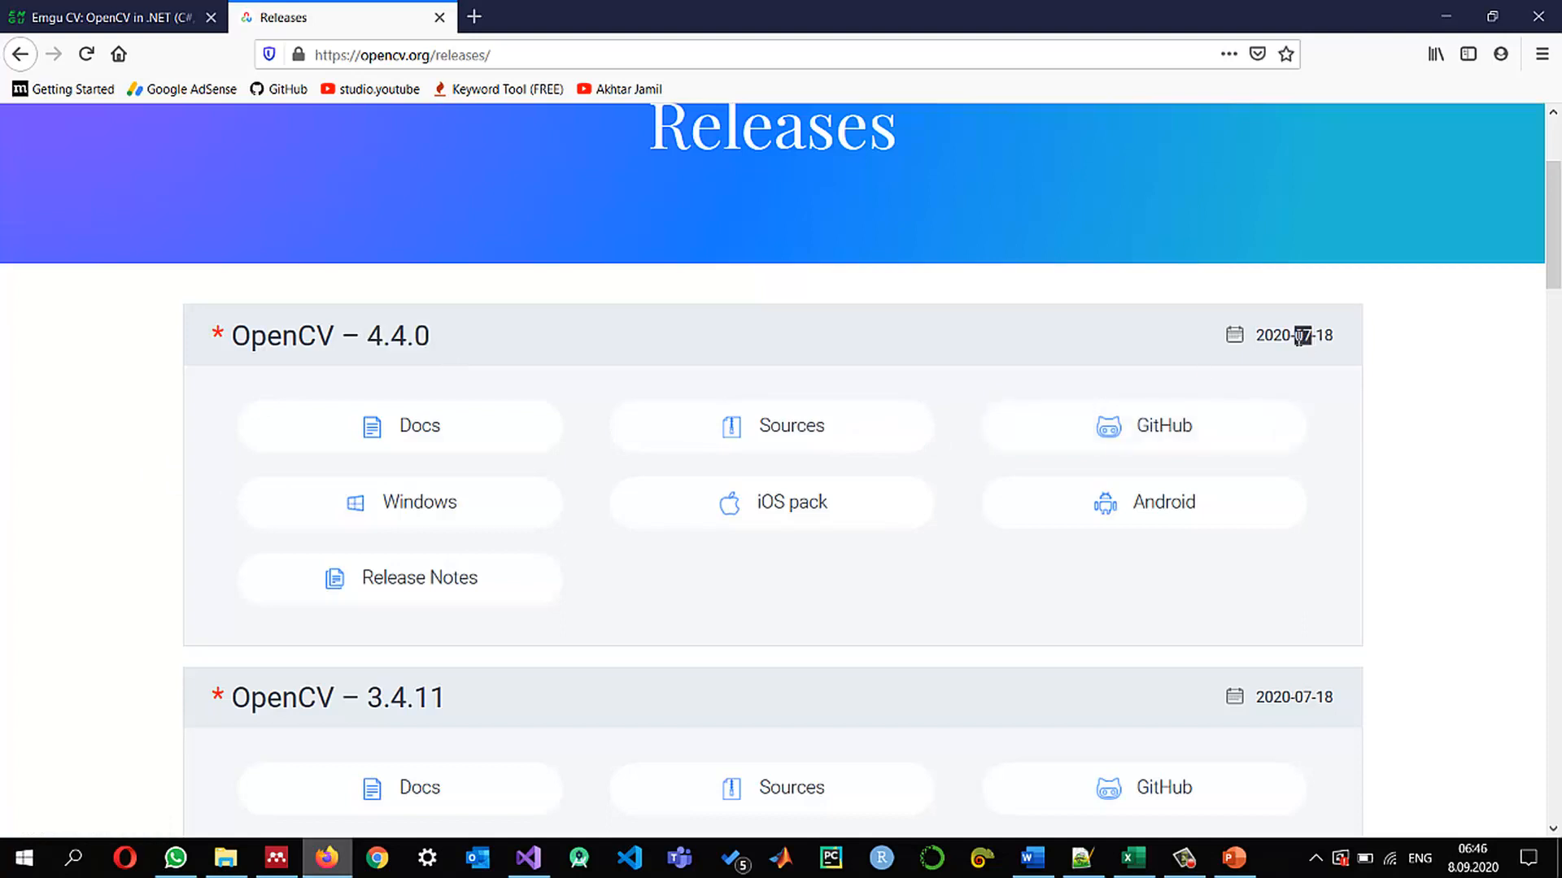
mouse_move(535, 568)
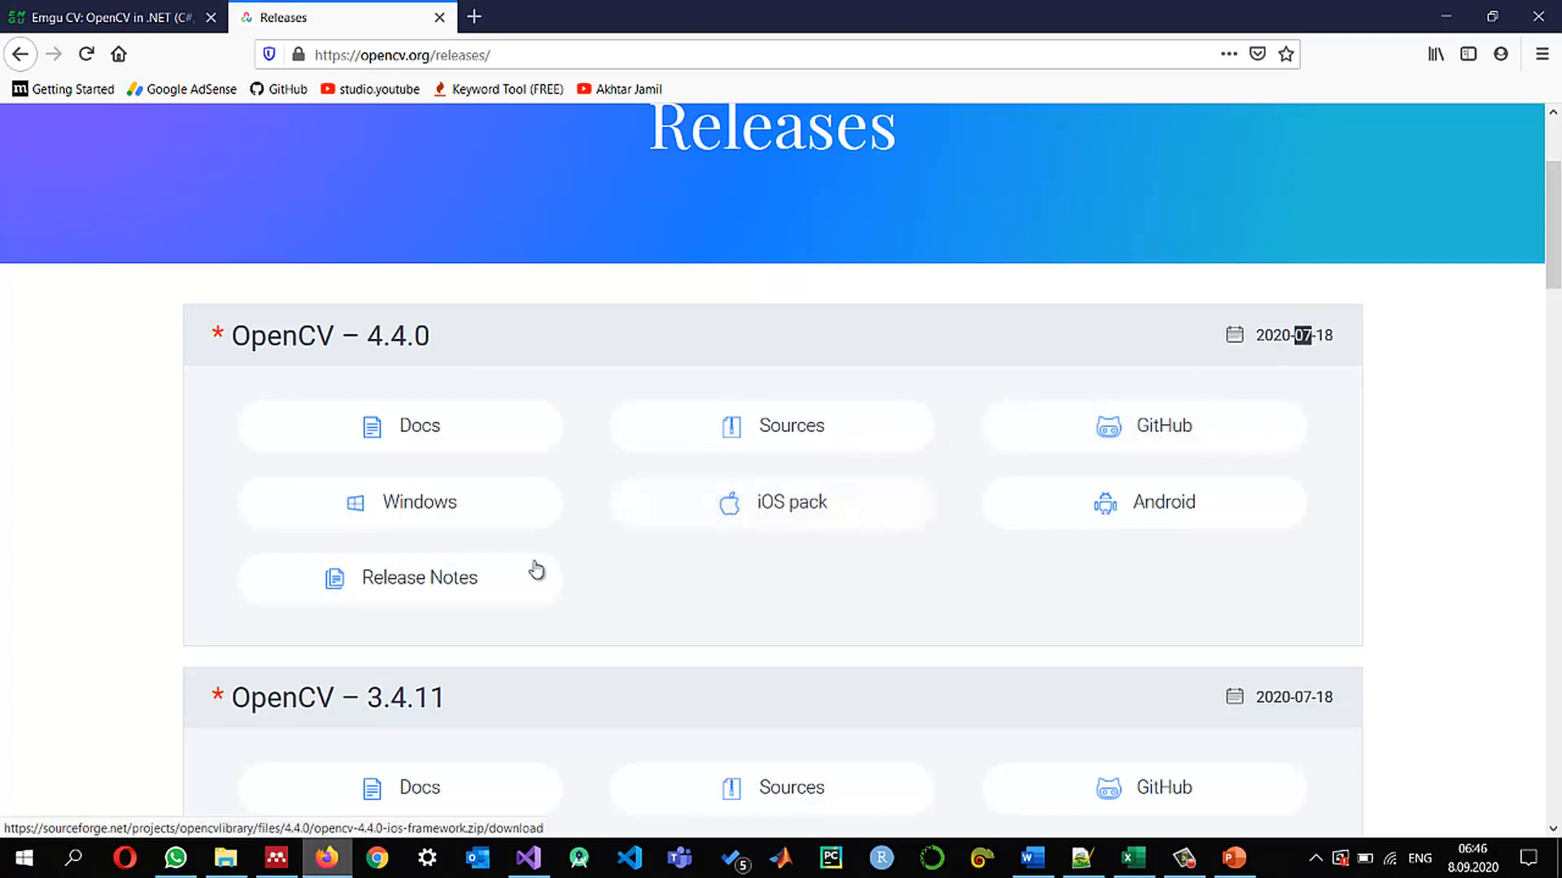
click(99, 17)
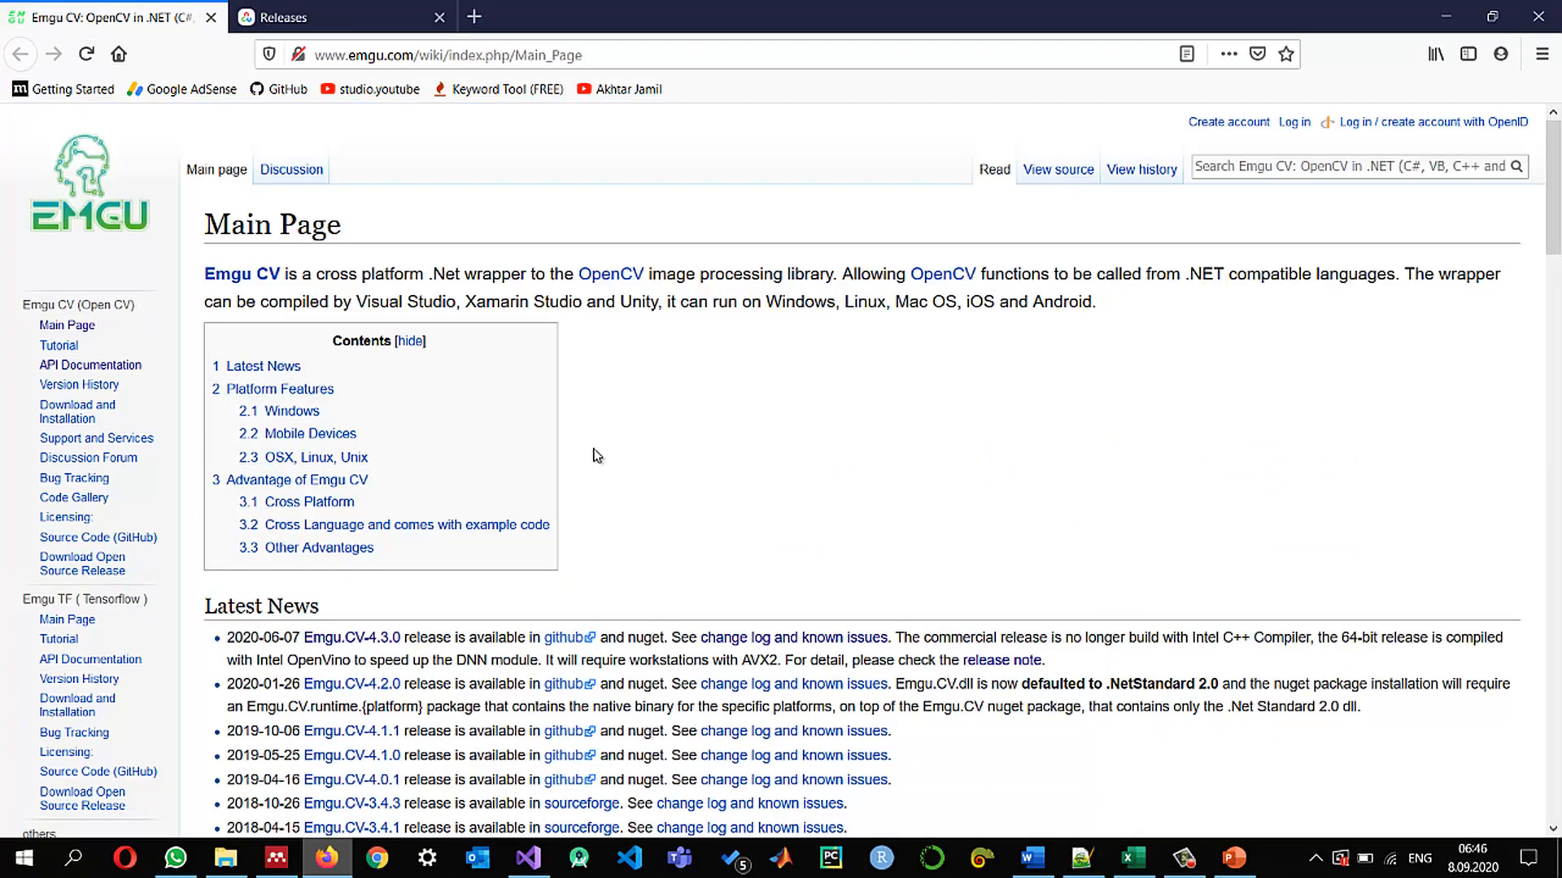
Scroll the Emgu CV wiki down to the Latest News list headed by Emgu.CV-4.3.0
scroll(down, 3)
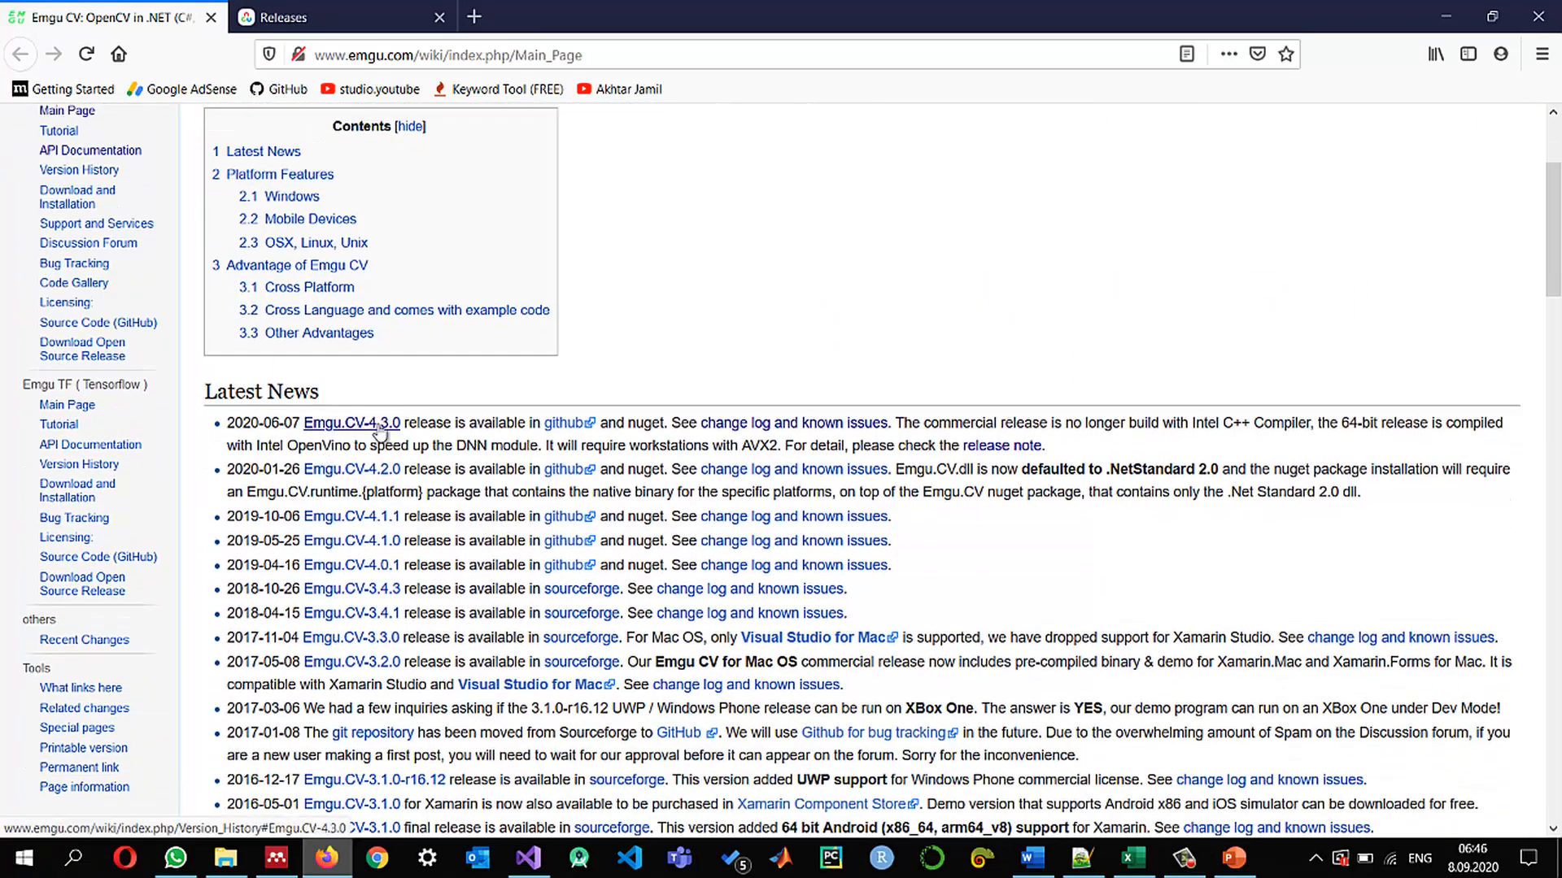
mouse_move(390, 433)
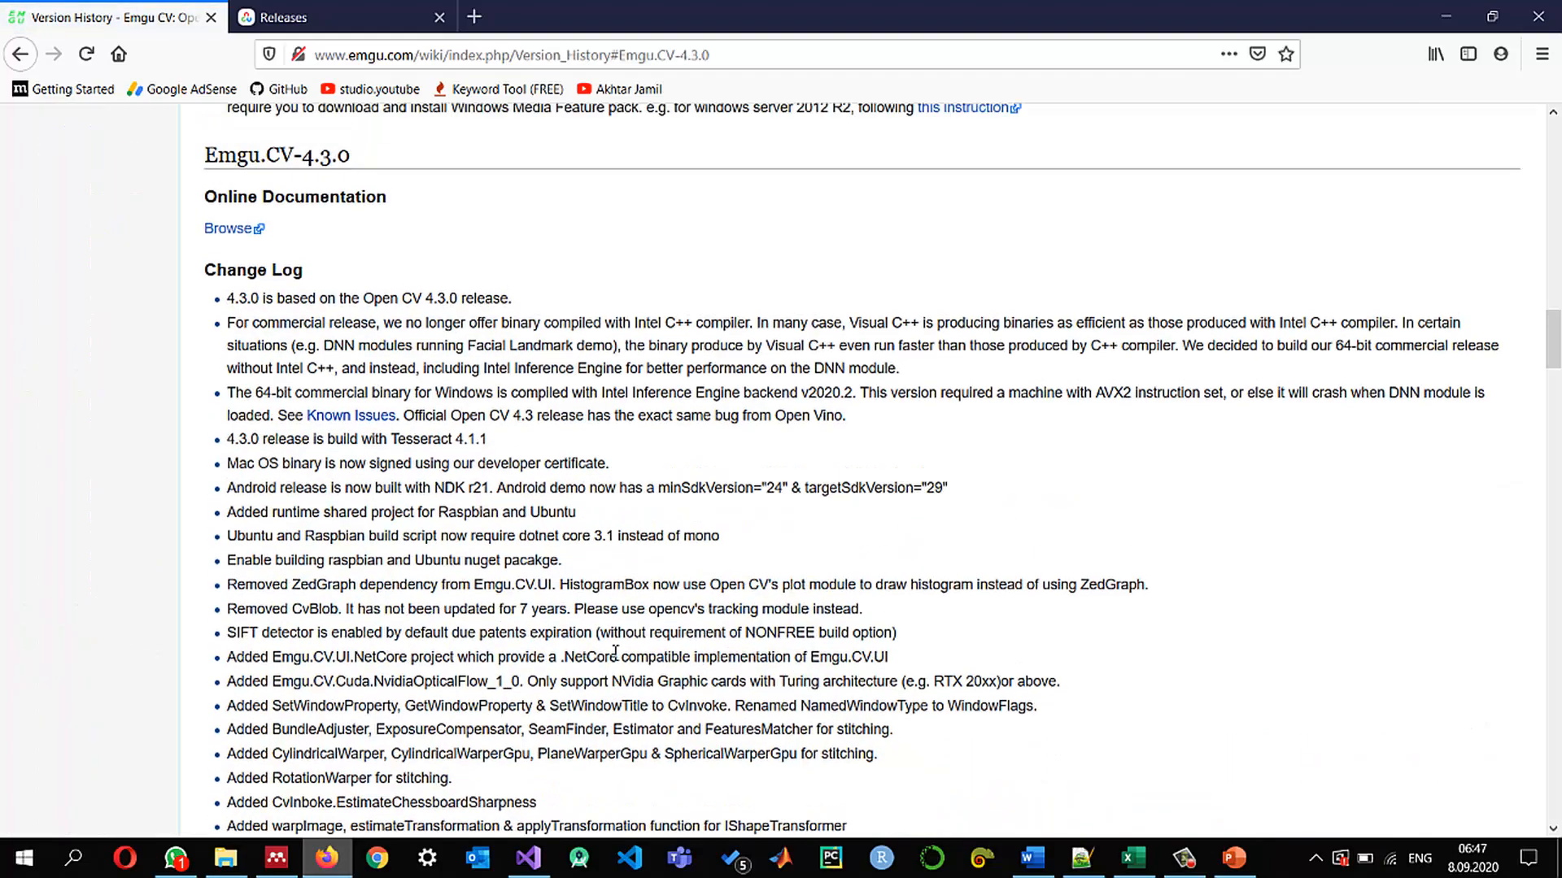
Read through the Emgu.CV-4.4.0 change log, highlighting its heading and the documentation-coming-soon note
scroll(up, 3)
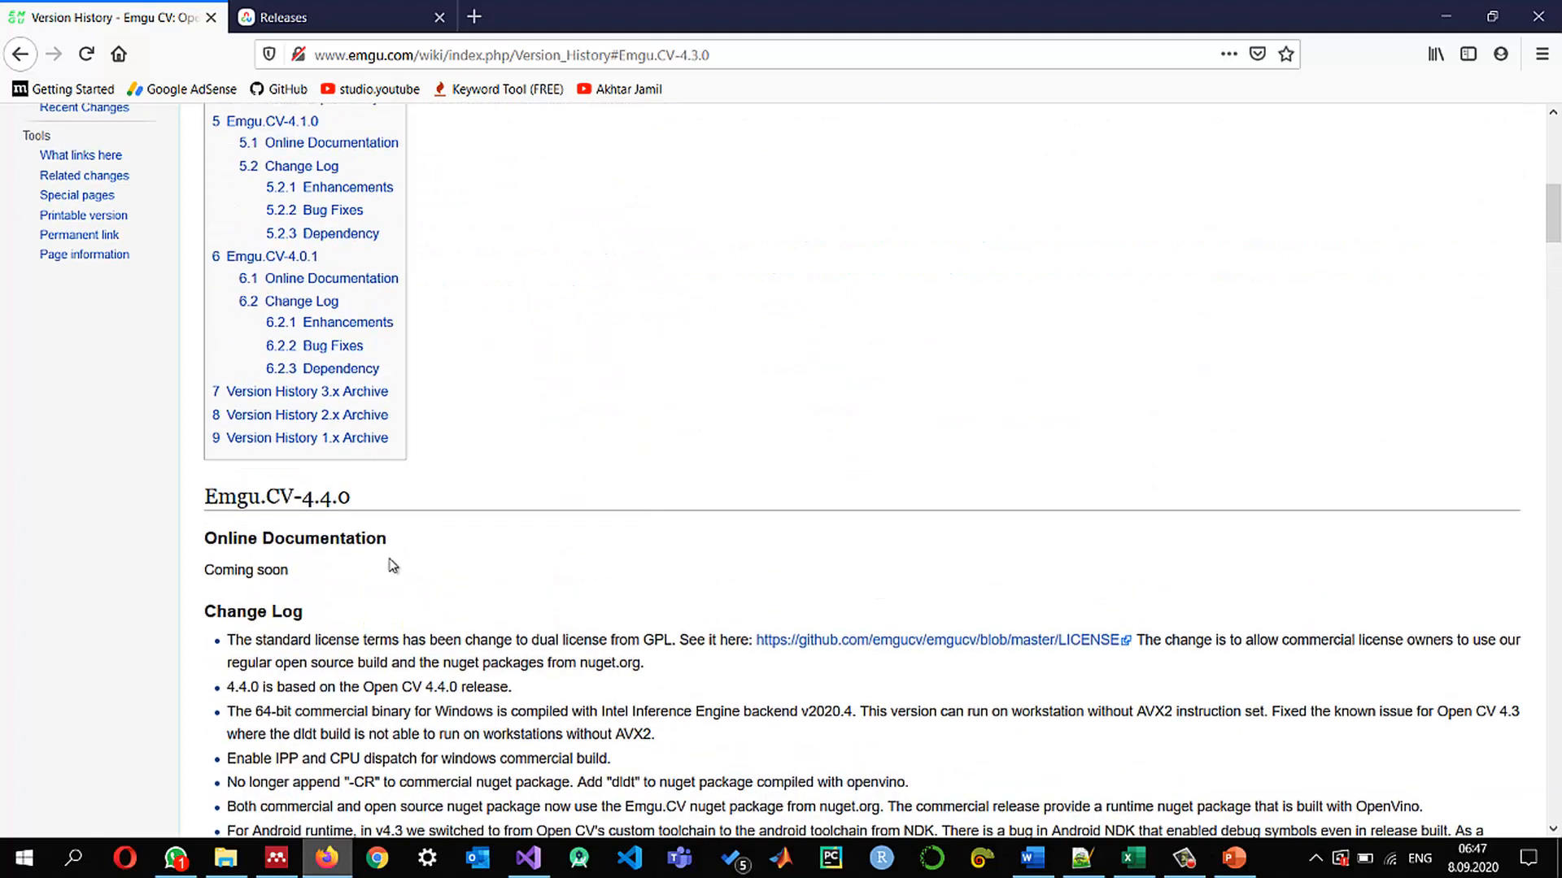
double_click(276, 498)
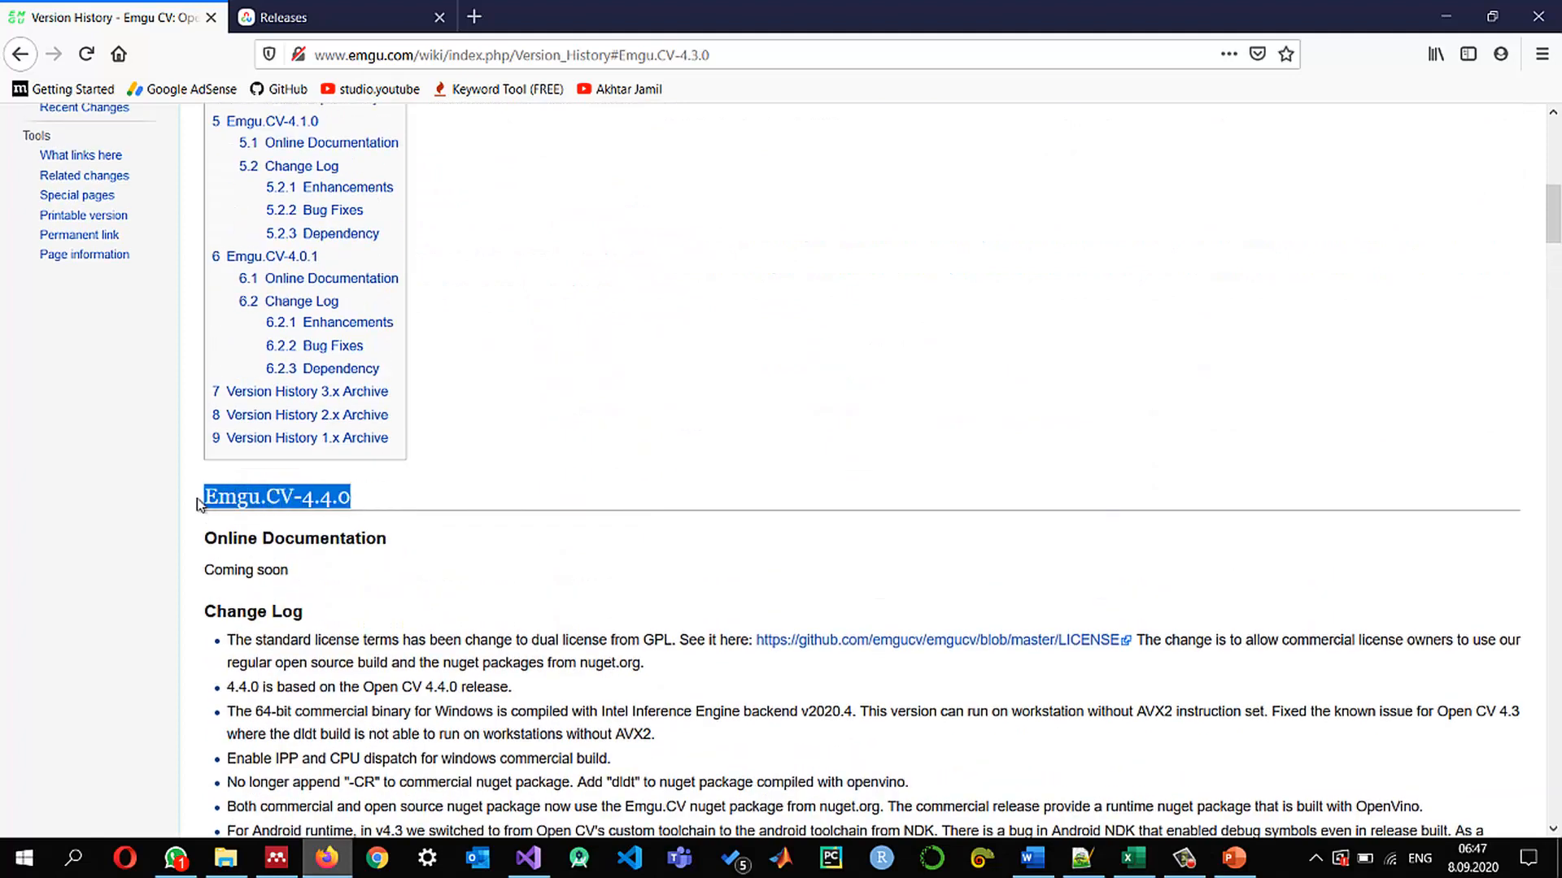
mouse_move(548, 664)
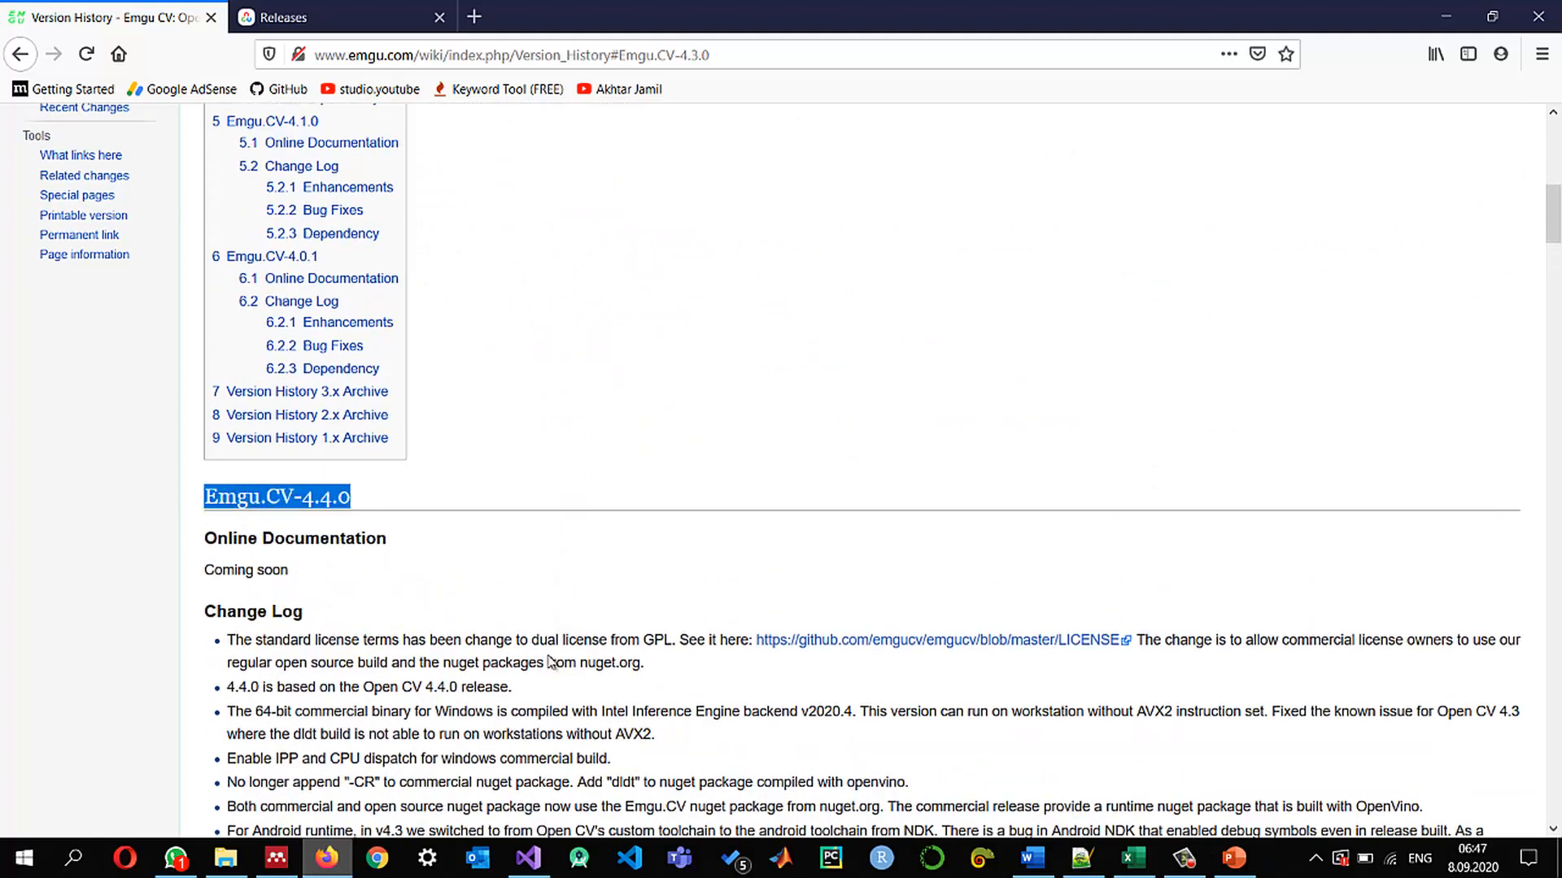
scroll(down, 3)
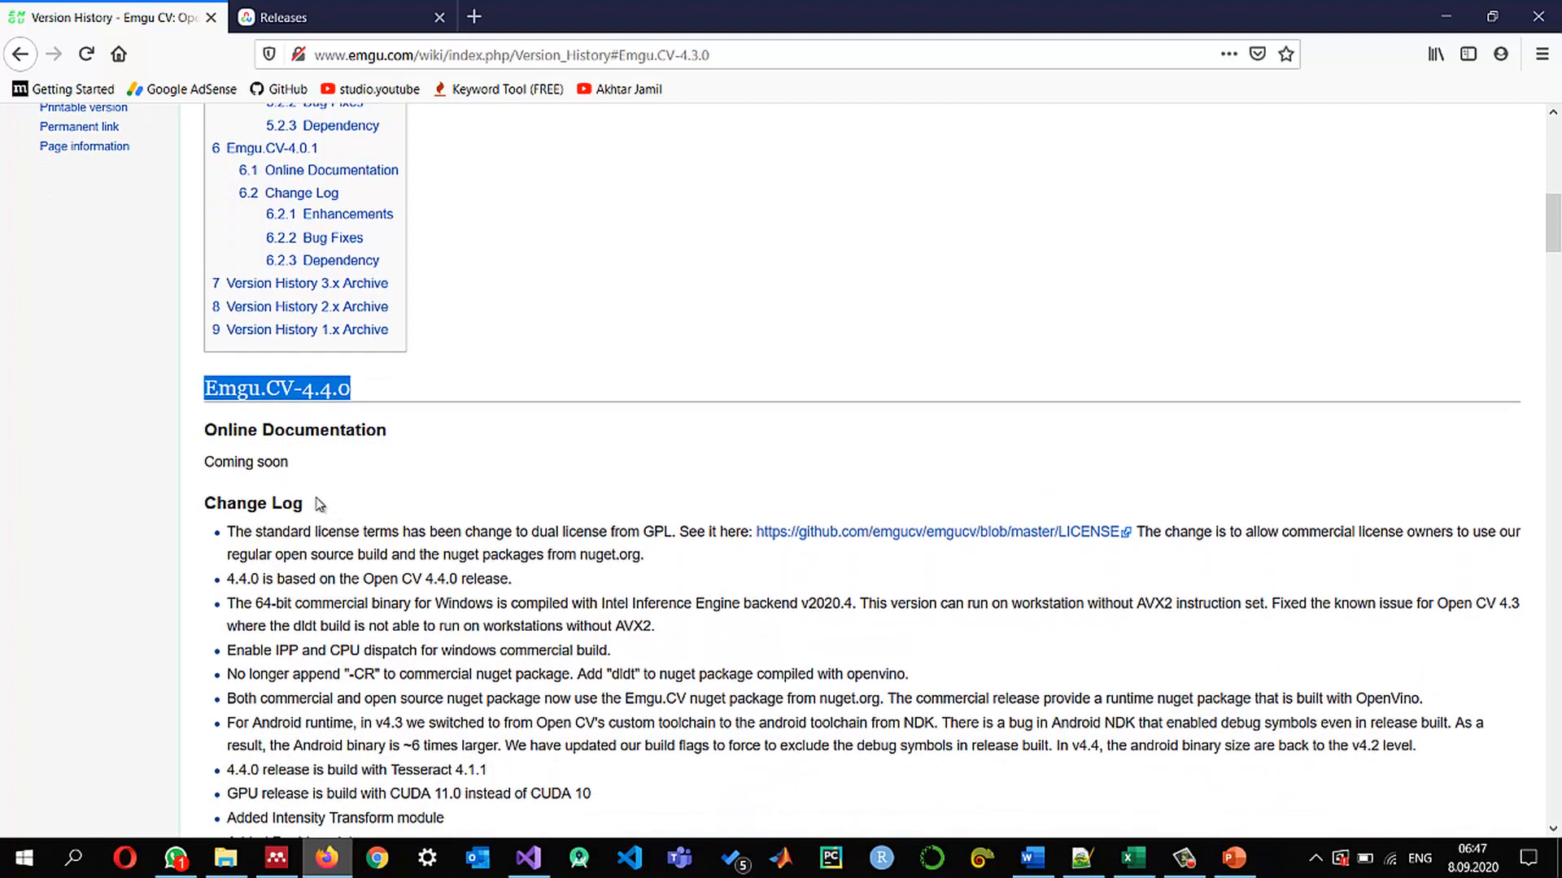
double_click(244, 460)
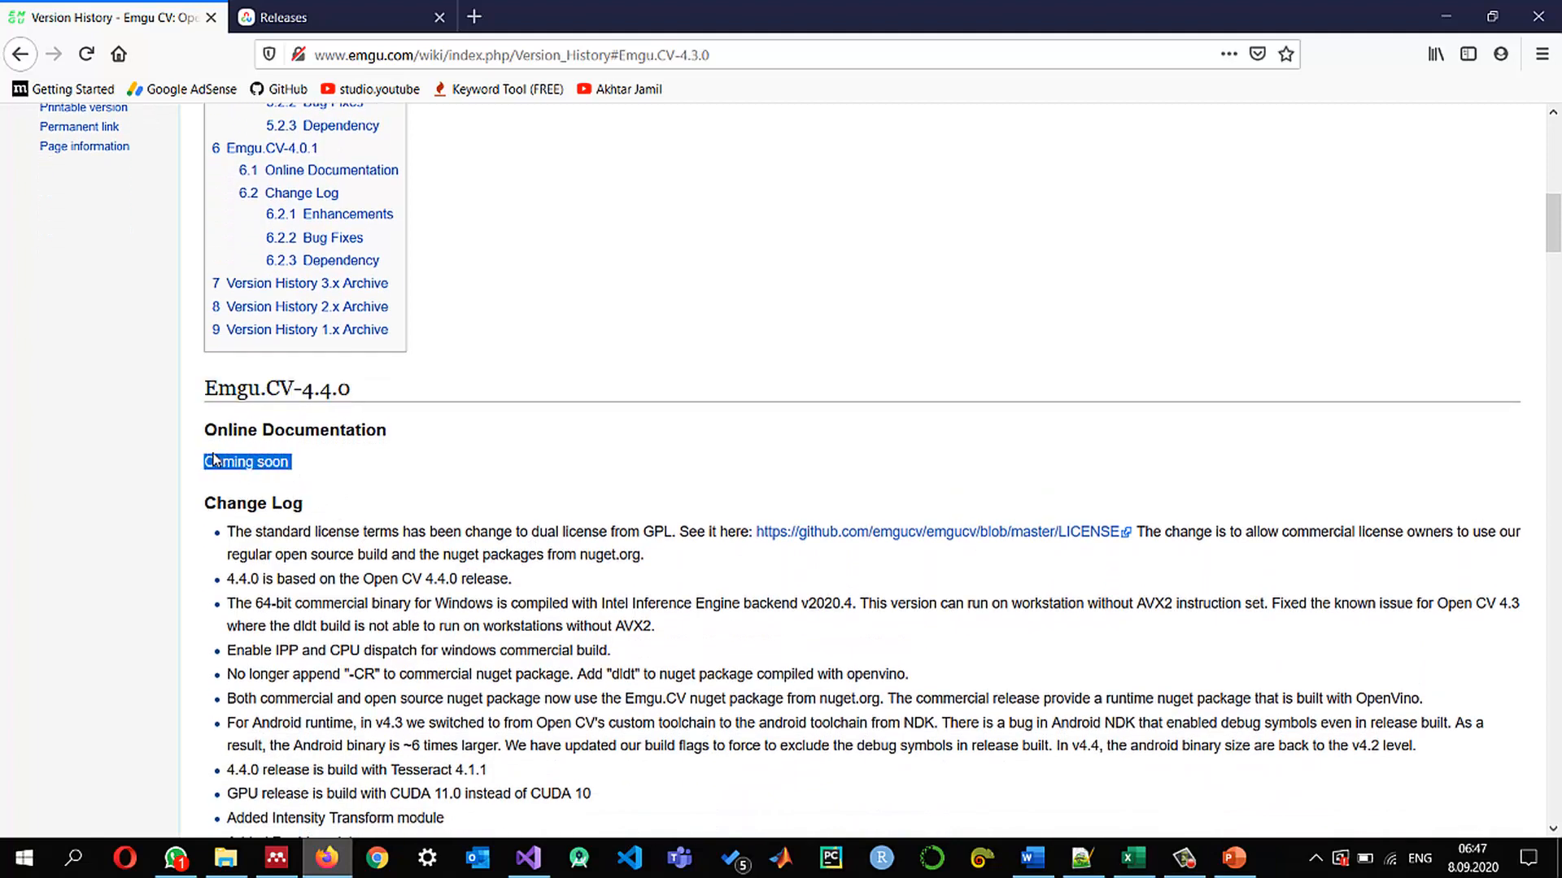
scroll(down, 3)
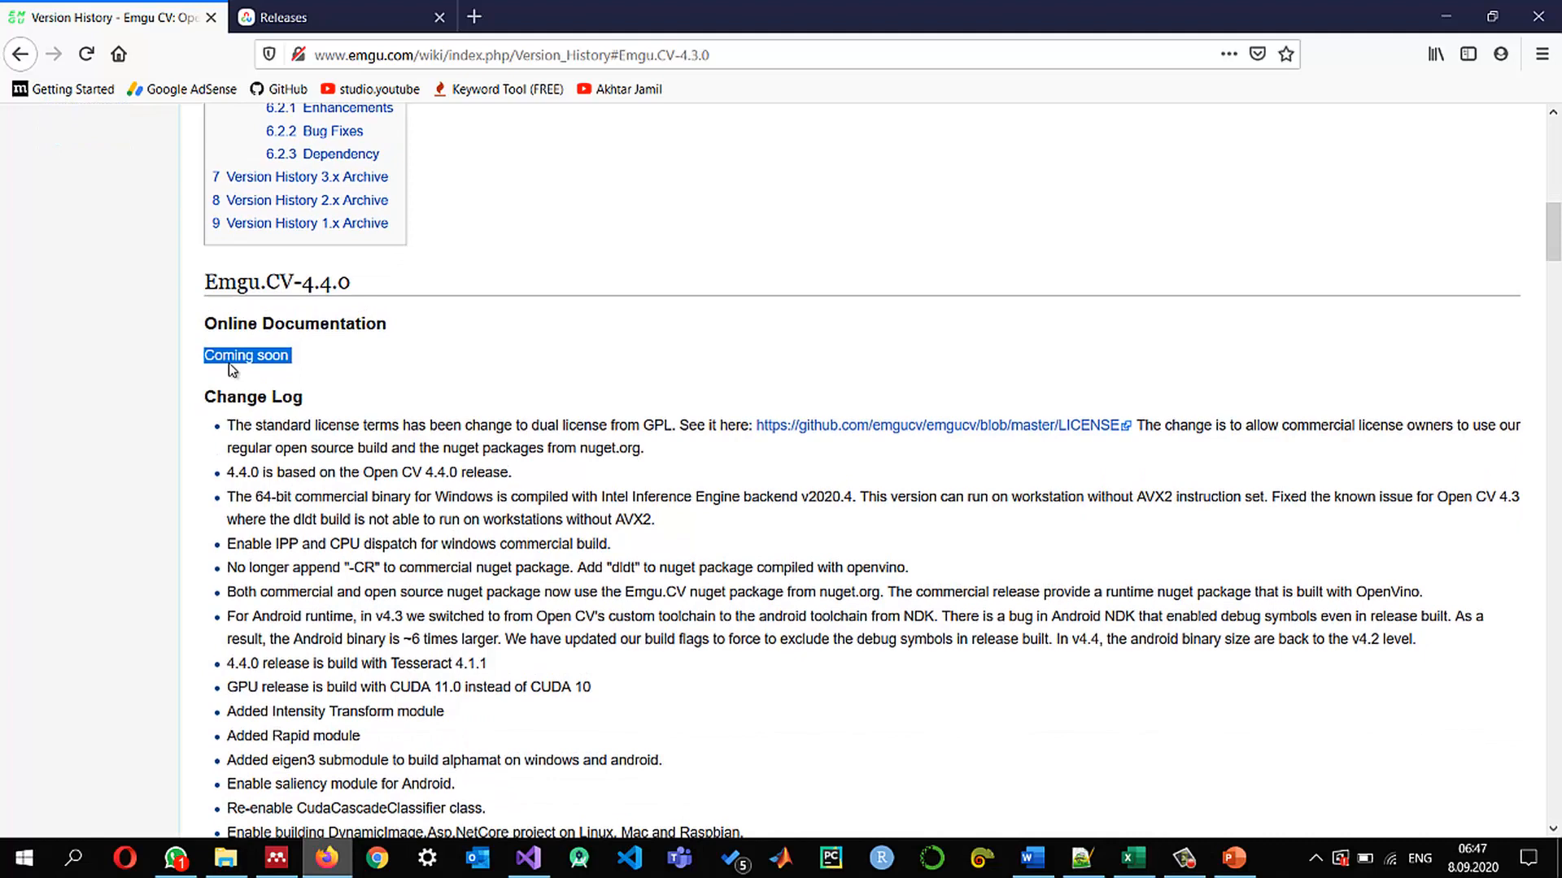
scroll(down, 3)
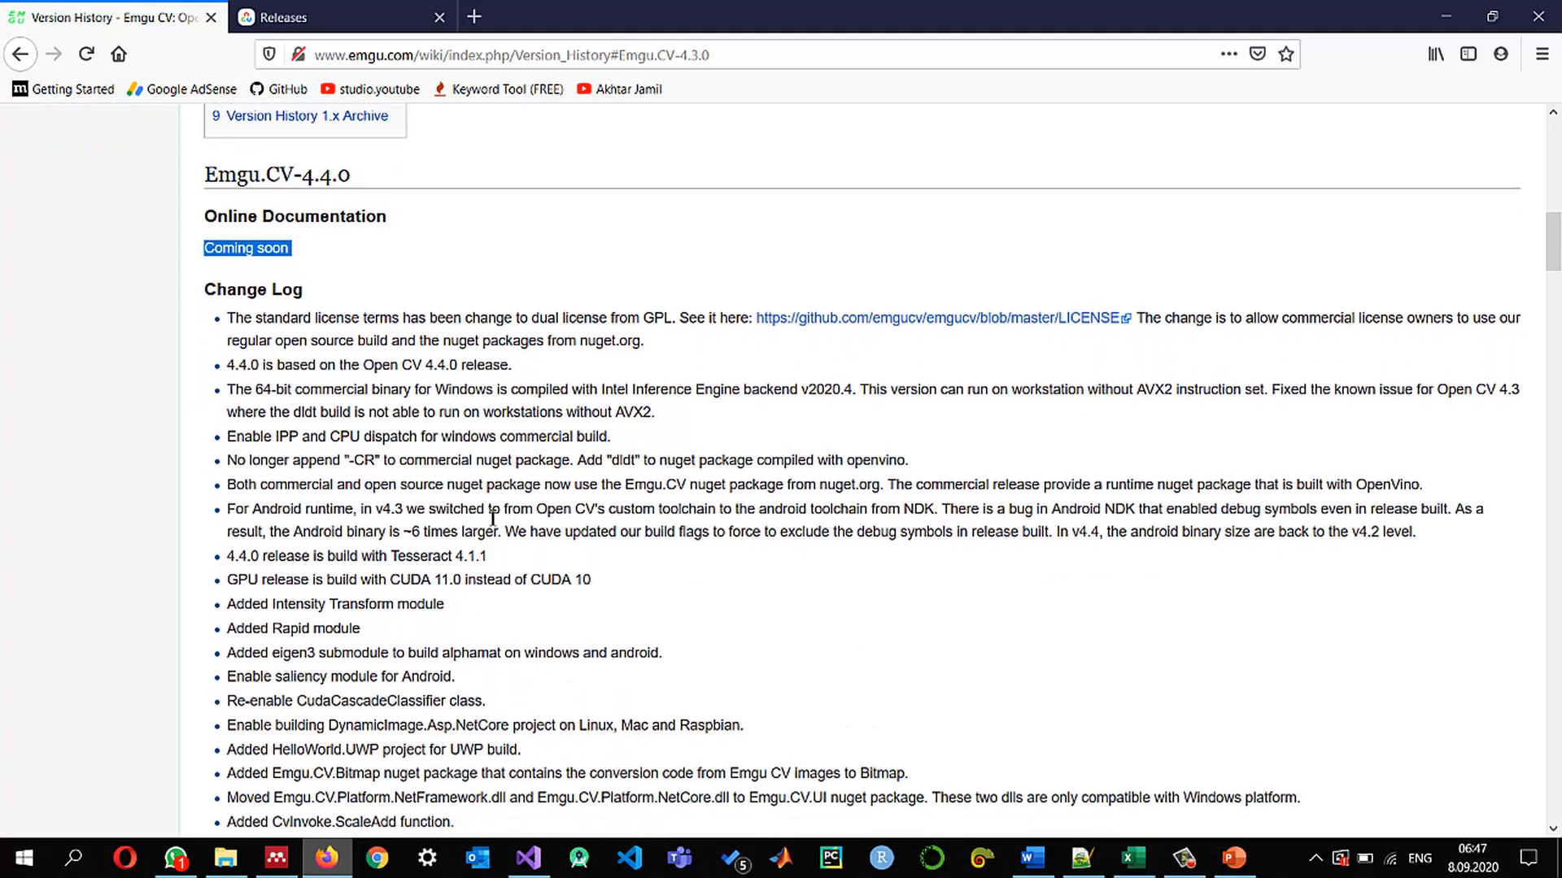
scroll(down, 3)
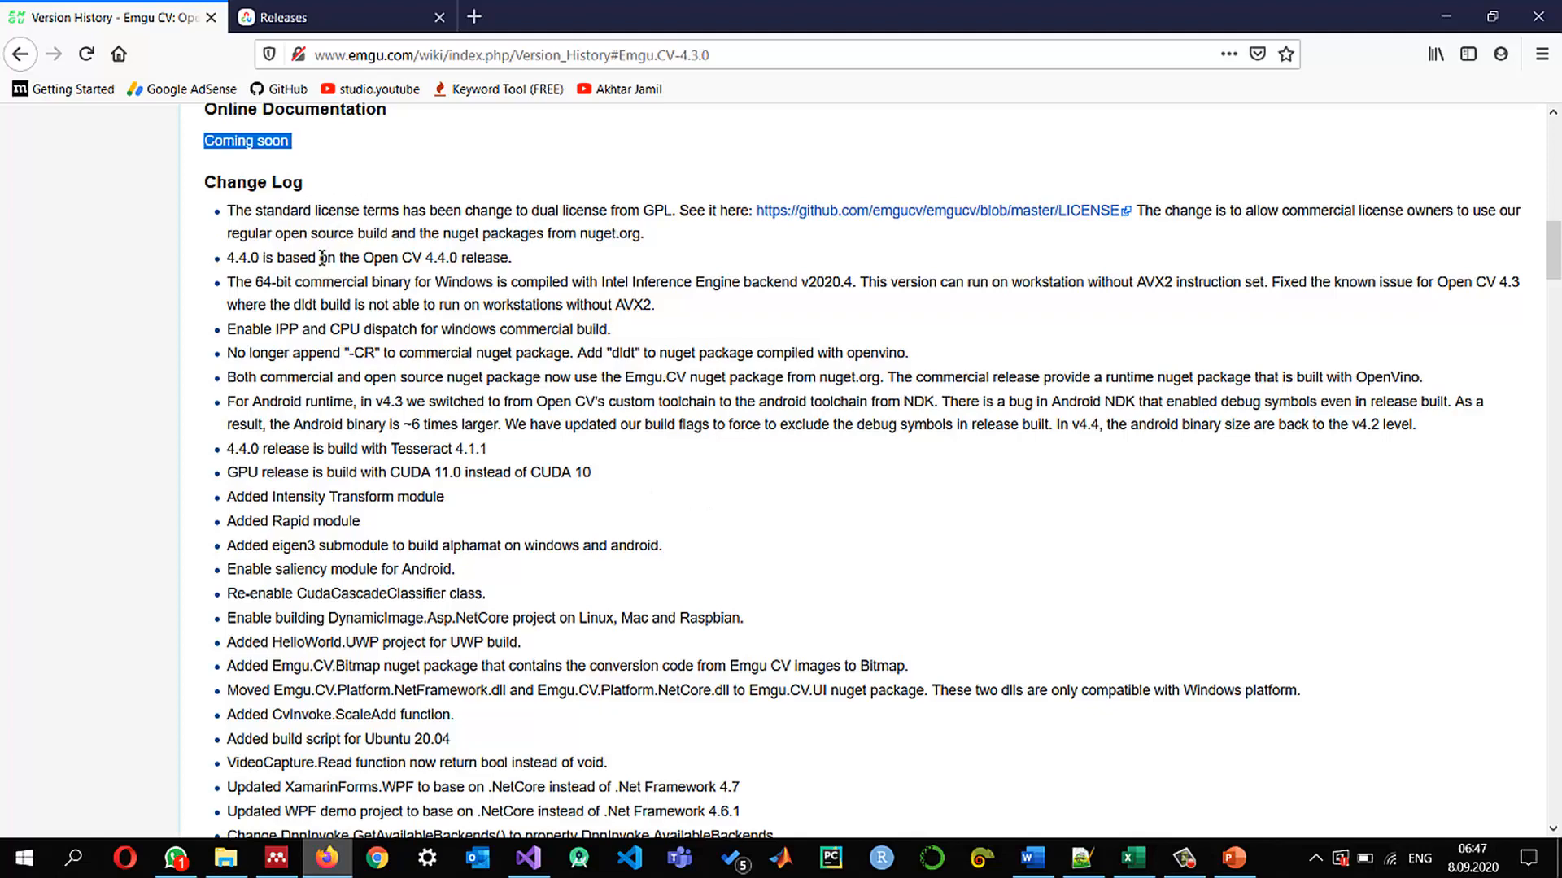
mouse_move(374, 272)
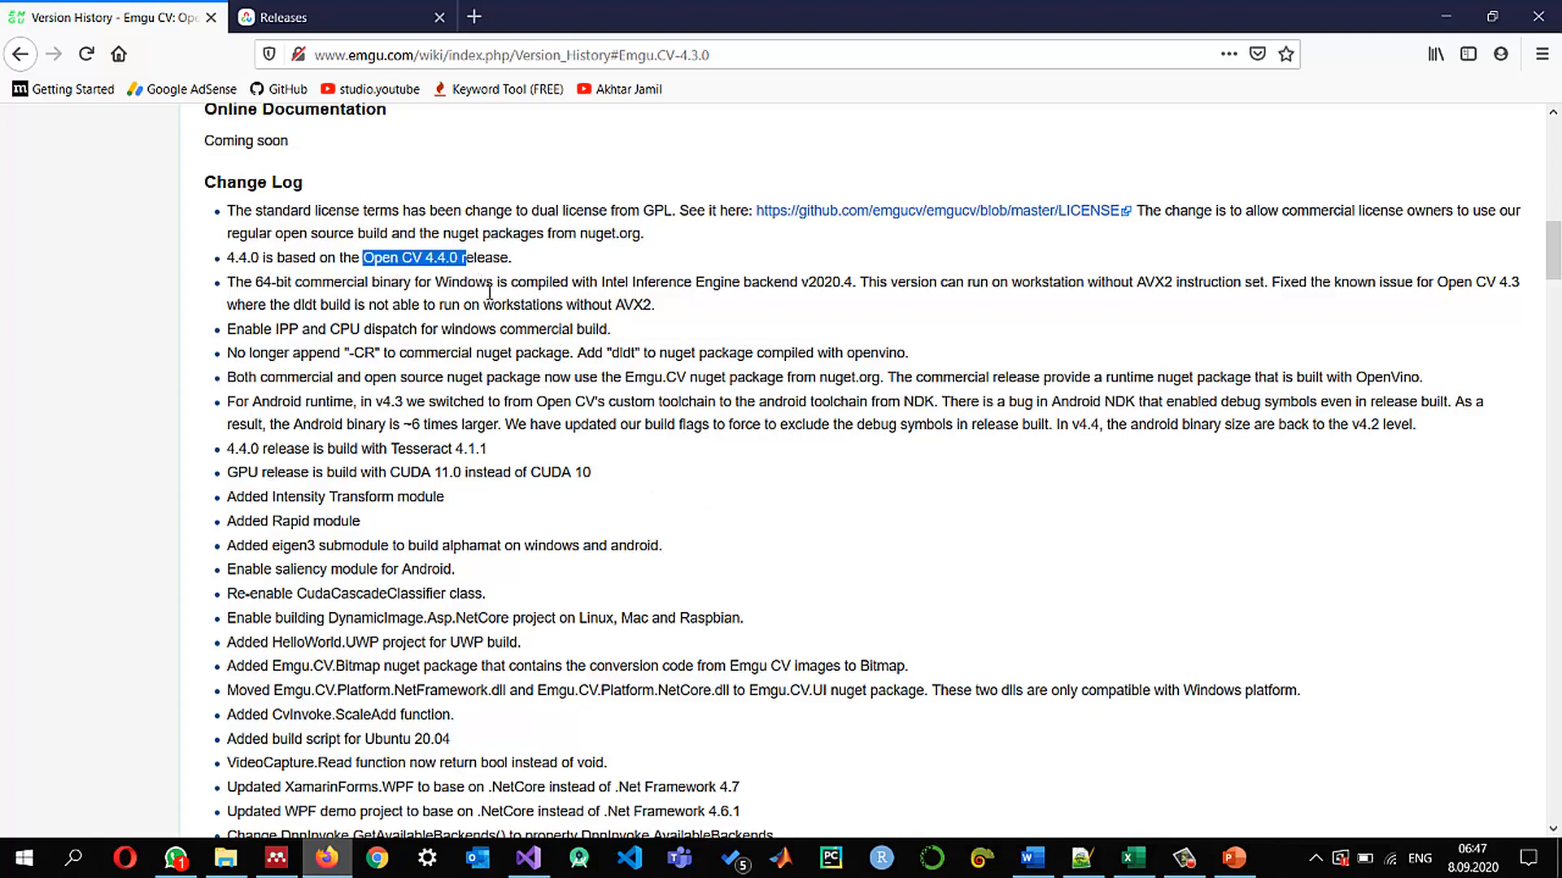
scroll(down, 3)
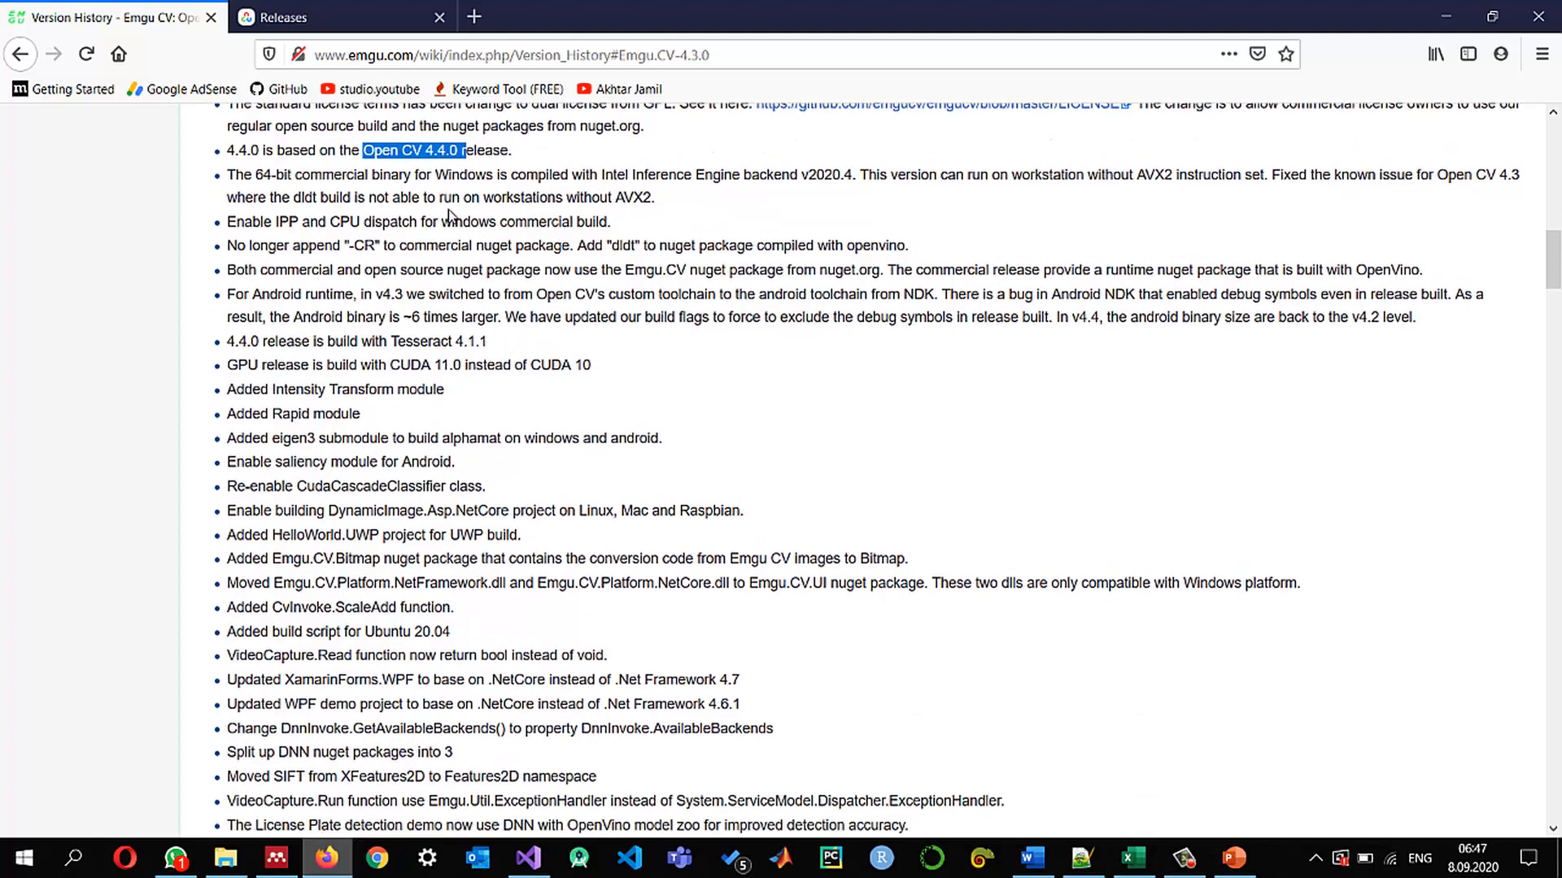
mouse_move(475, 397)
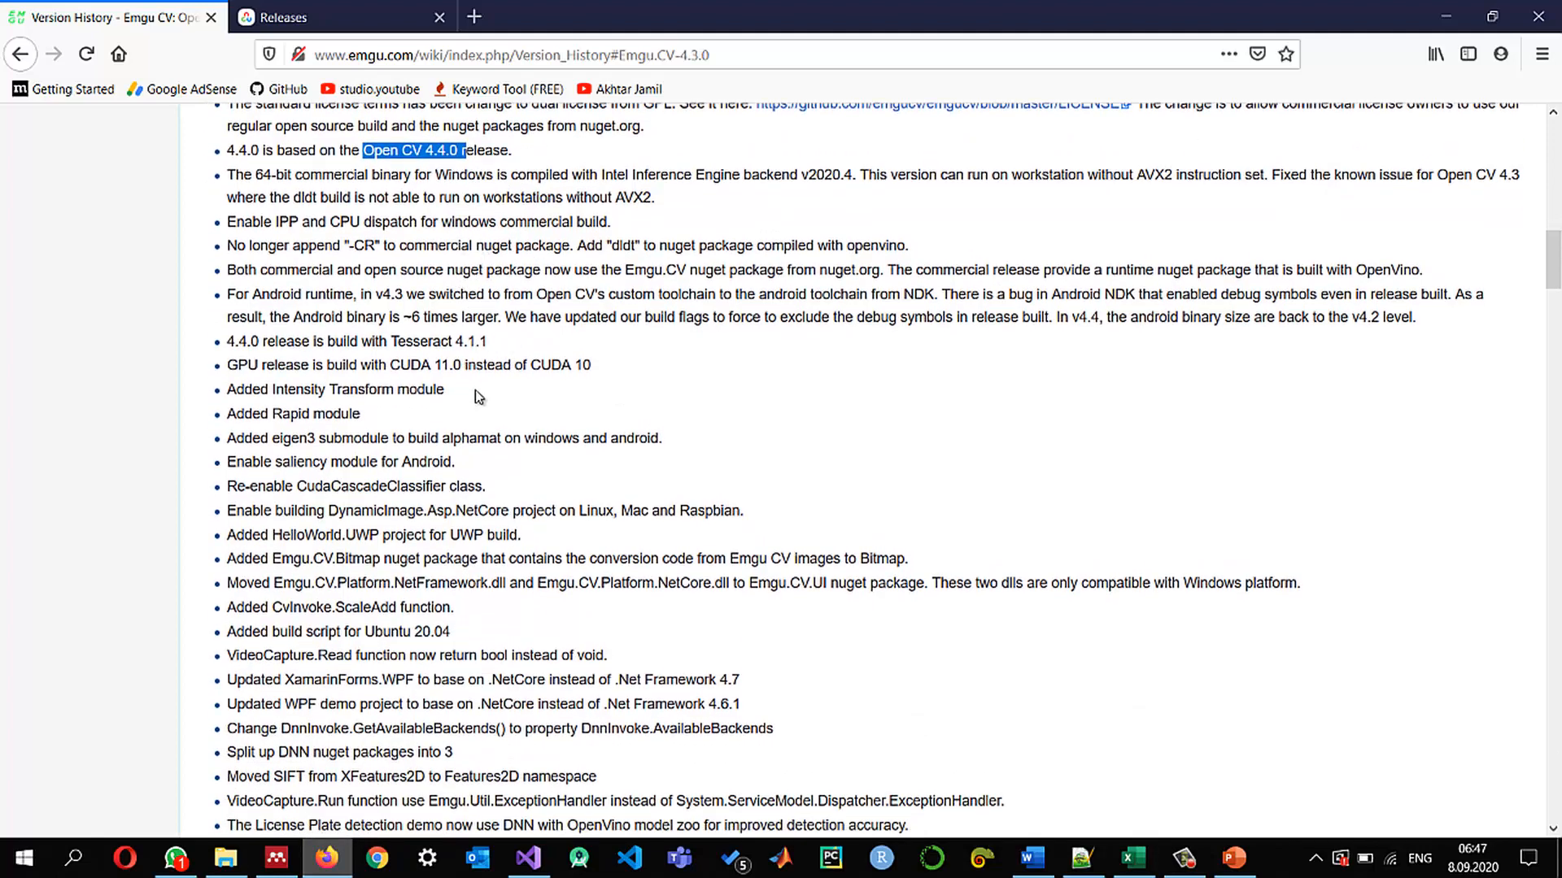
scroll(down, 3)
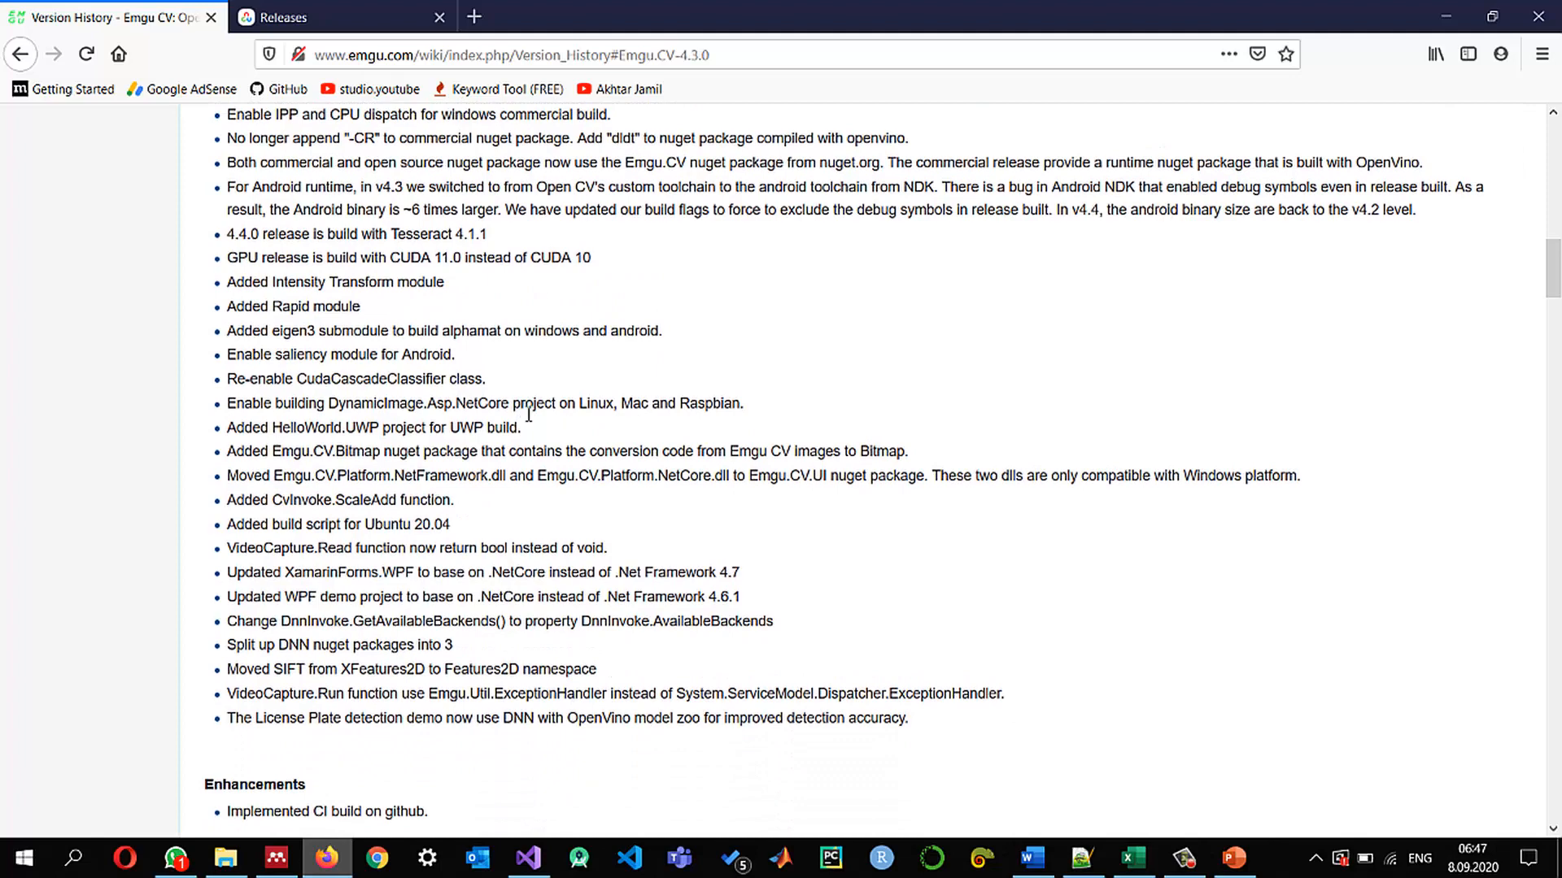
mouse_move(742, 527)
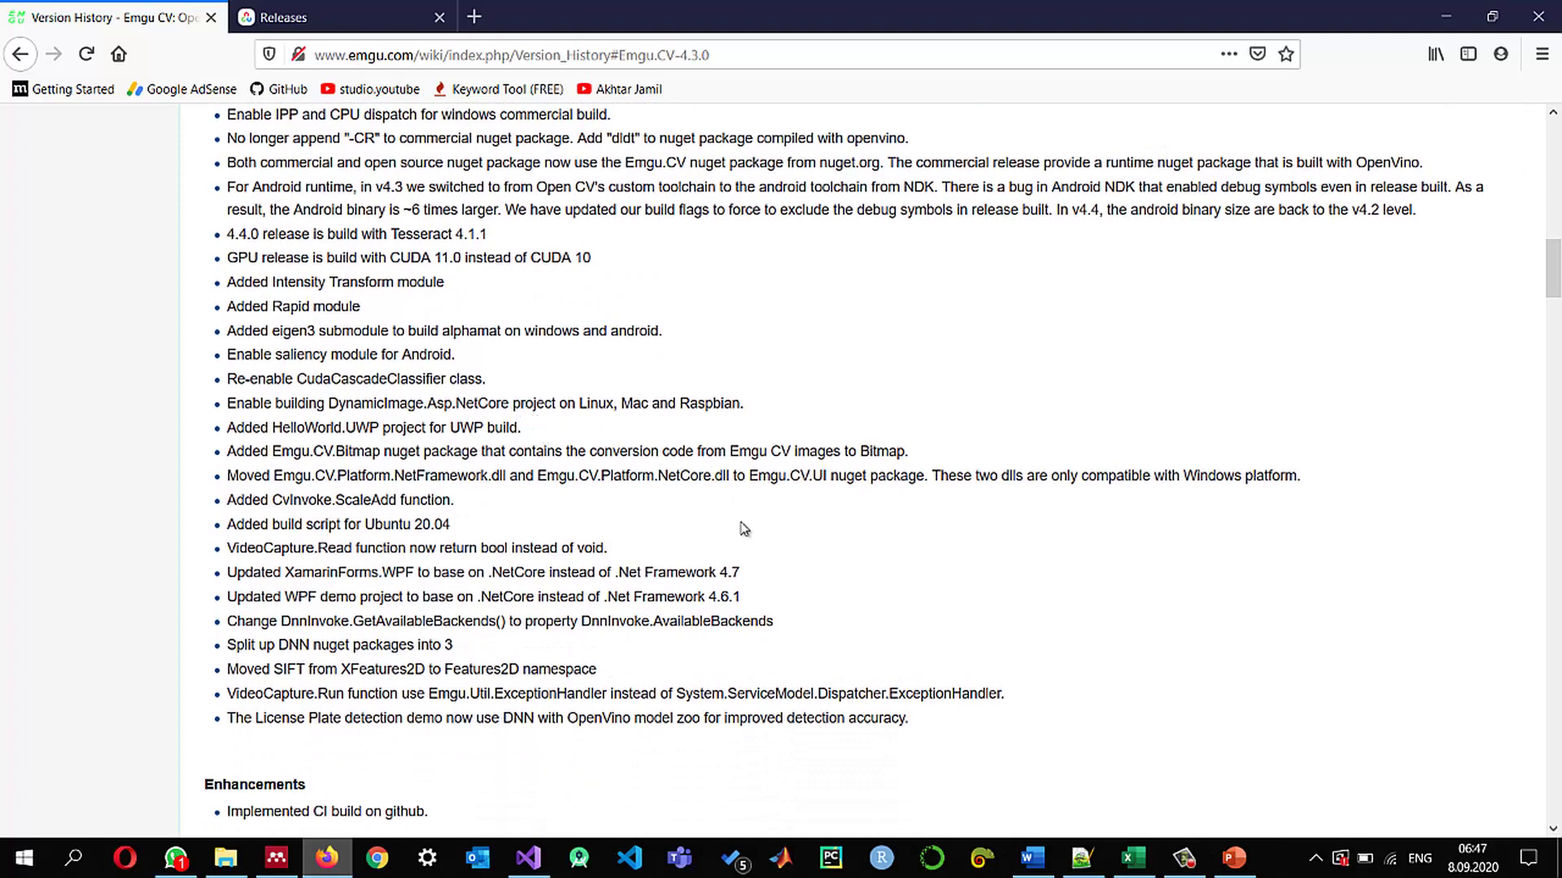
double_click(361, 451)
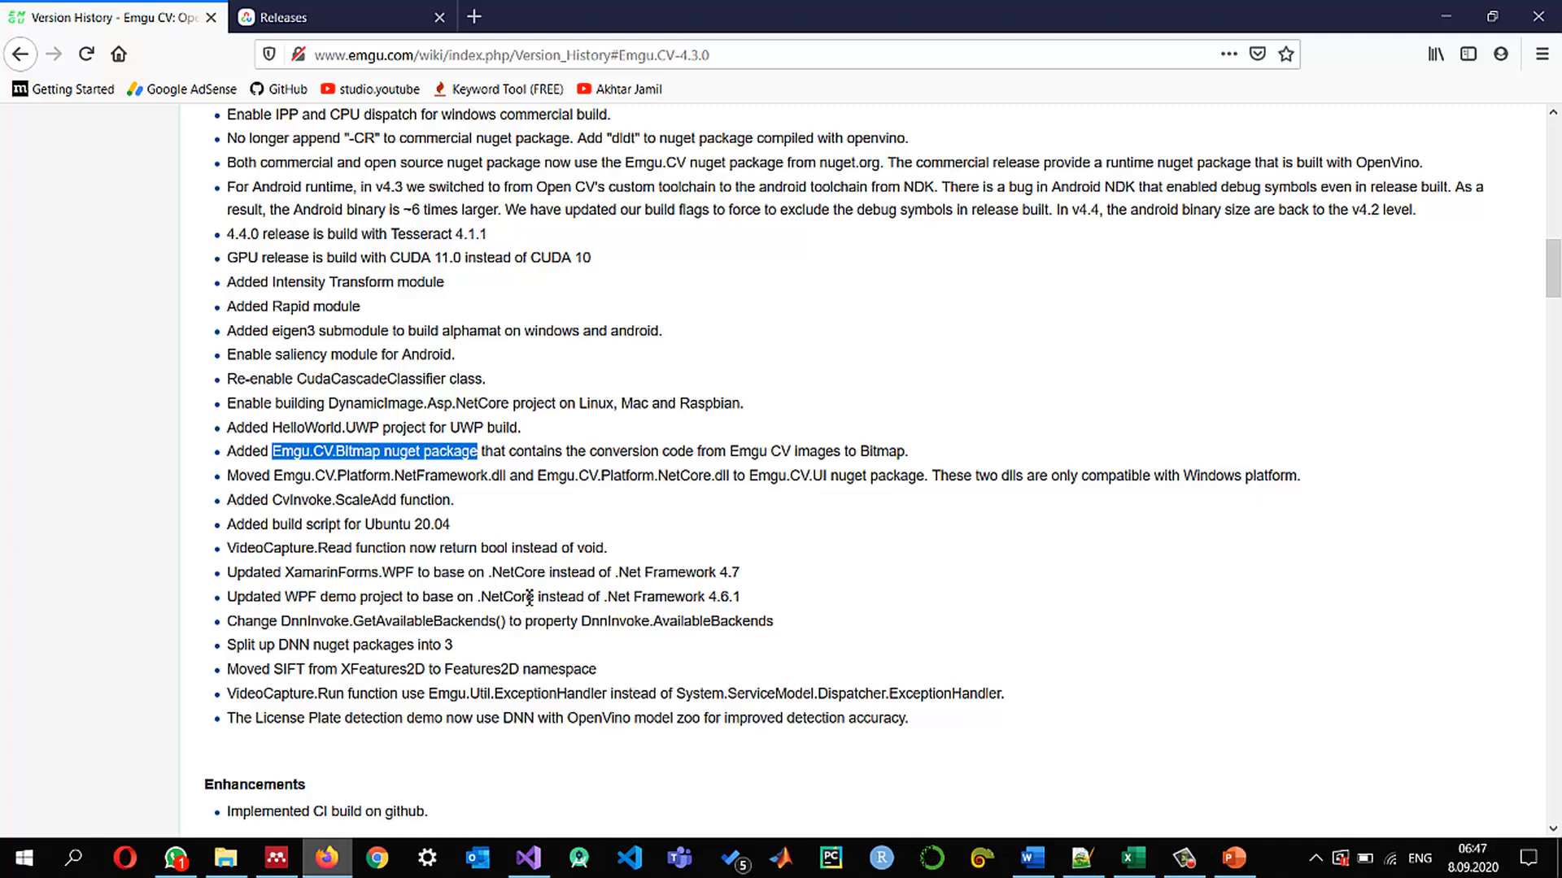
scroll(down, 3)
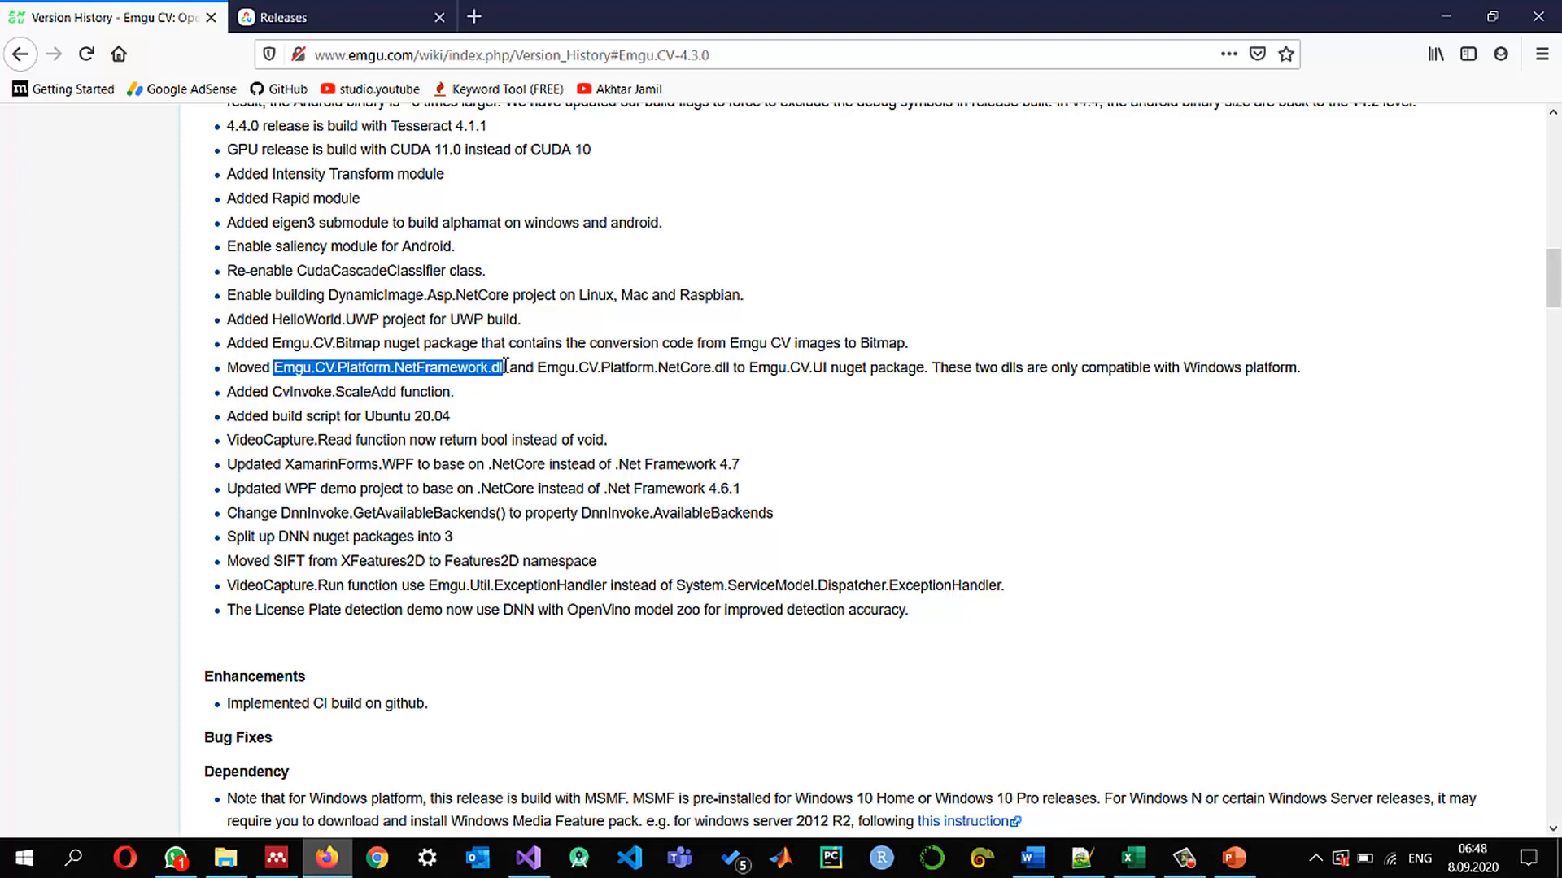
click(547, 370)
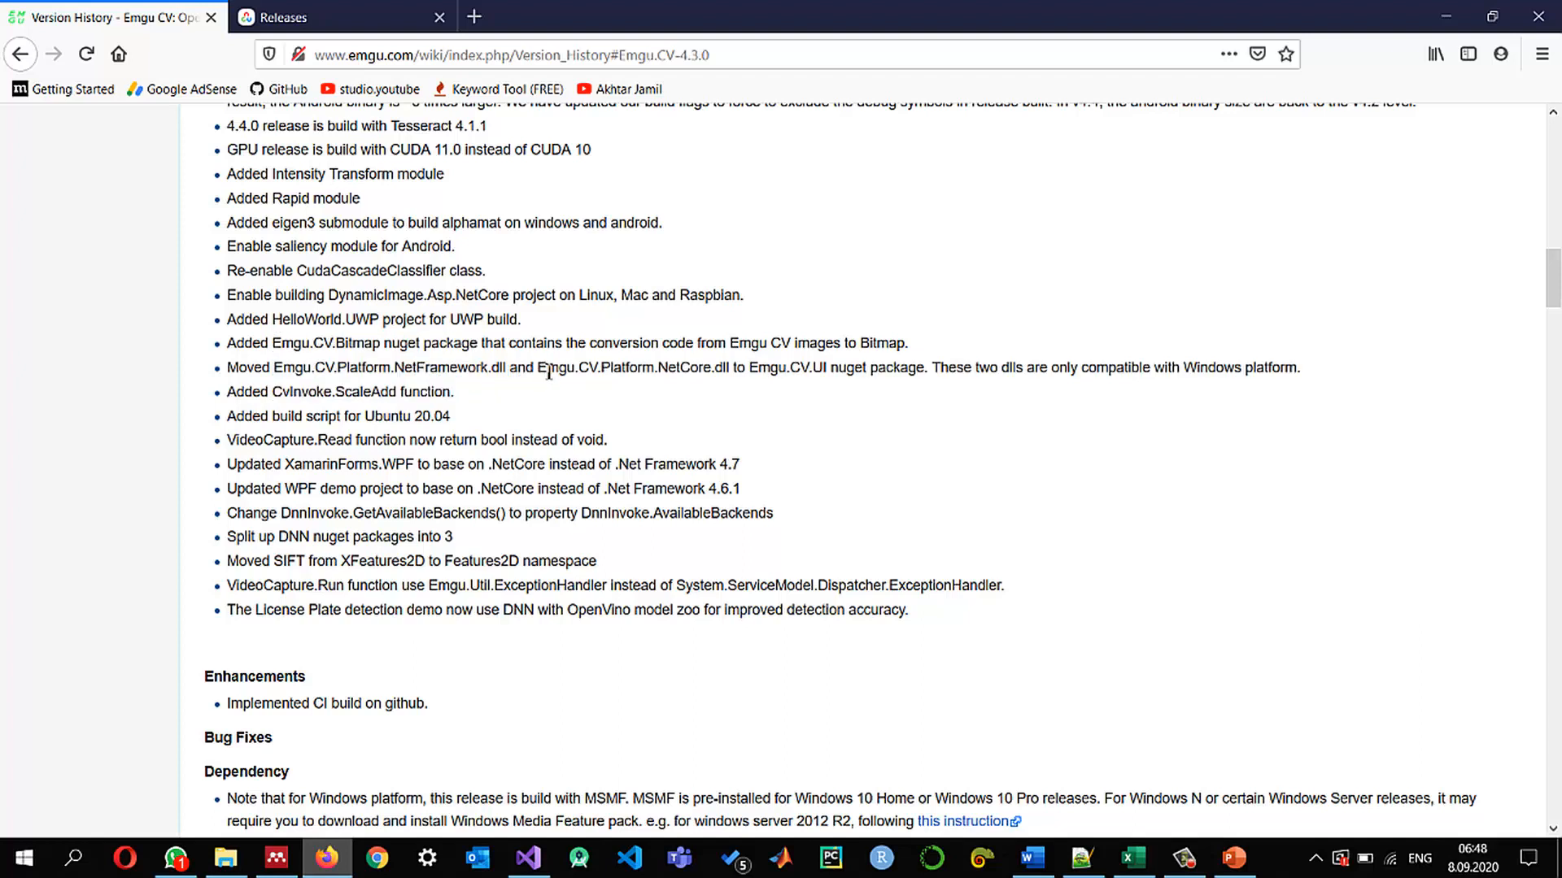
double_click(638, 368)
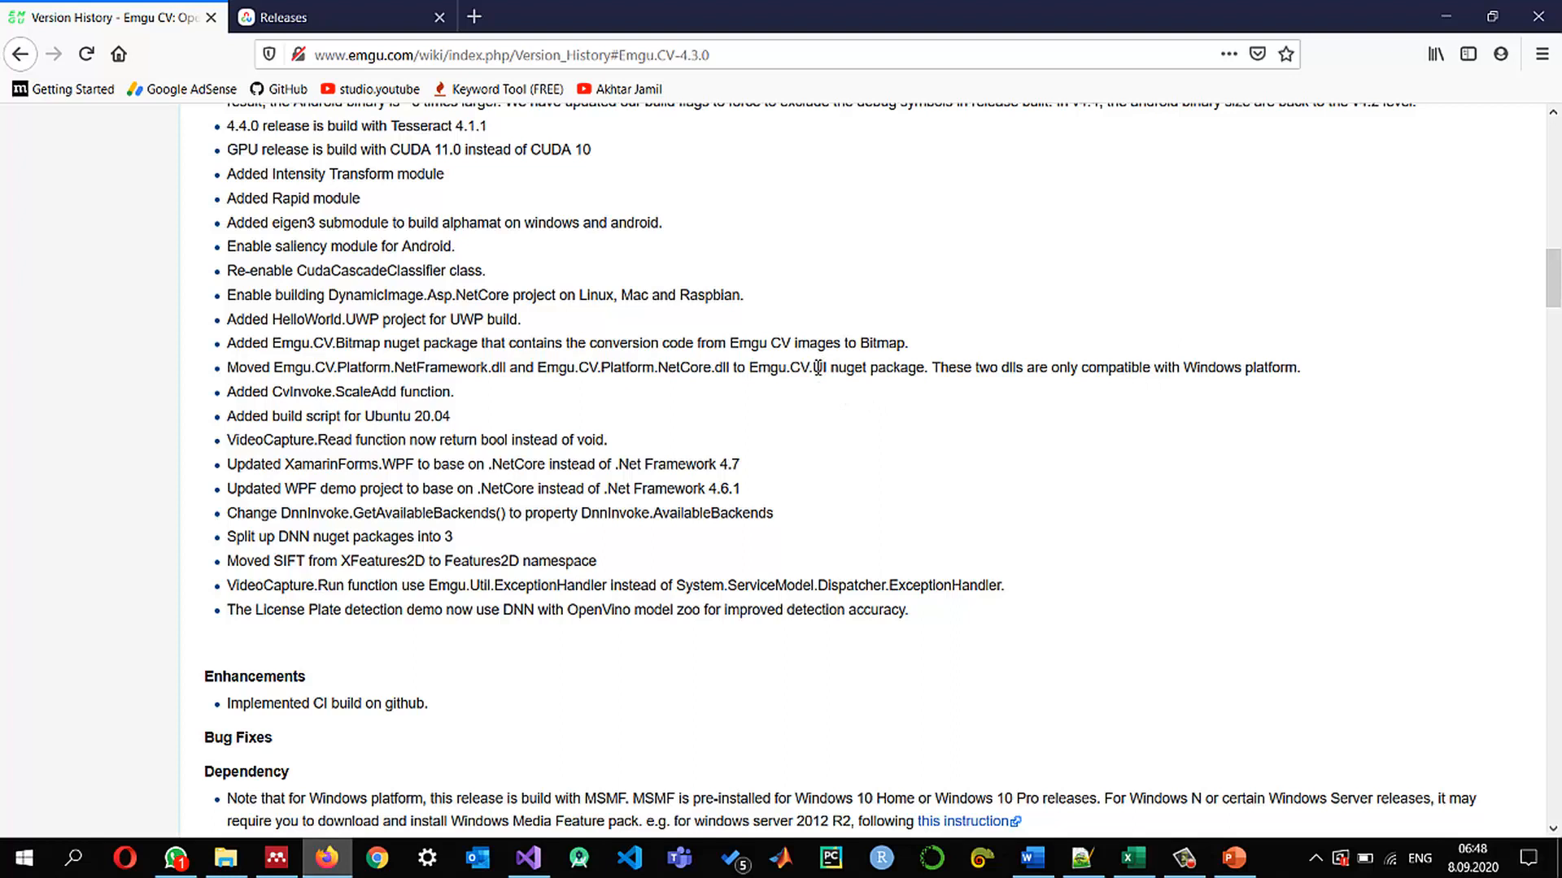
double_click(815, 367)
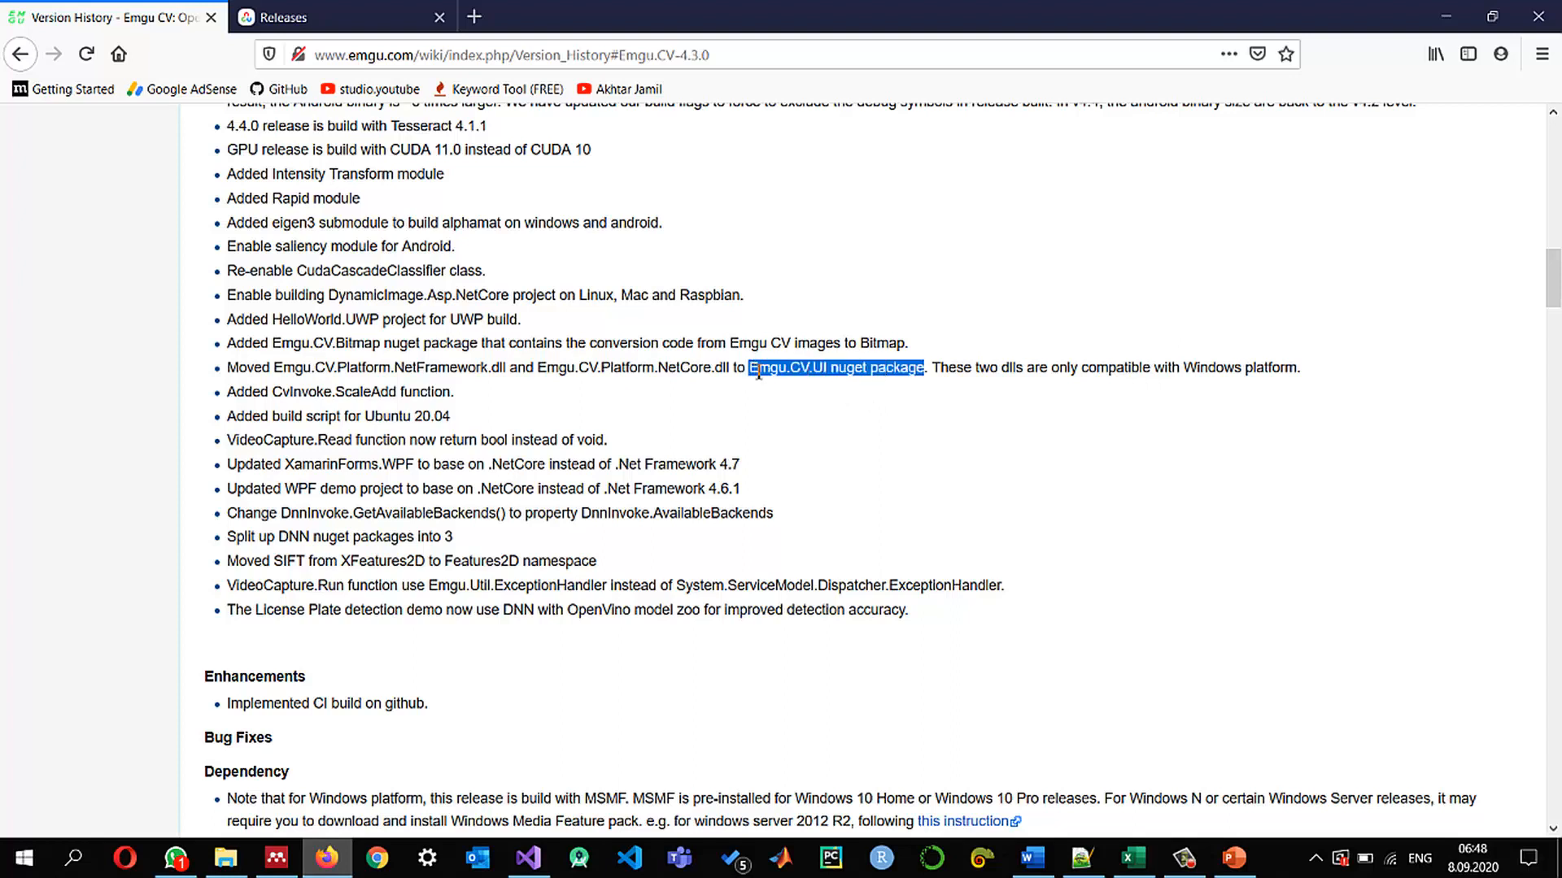
mouse_move(311, 349)
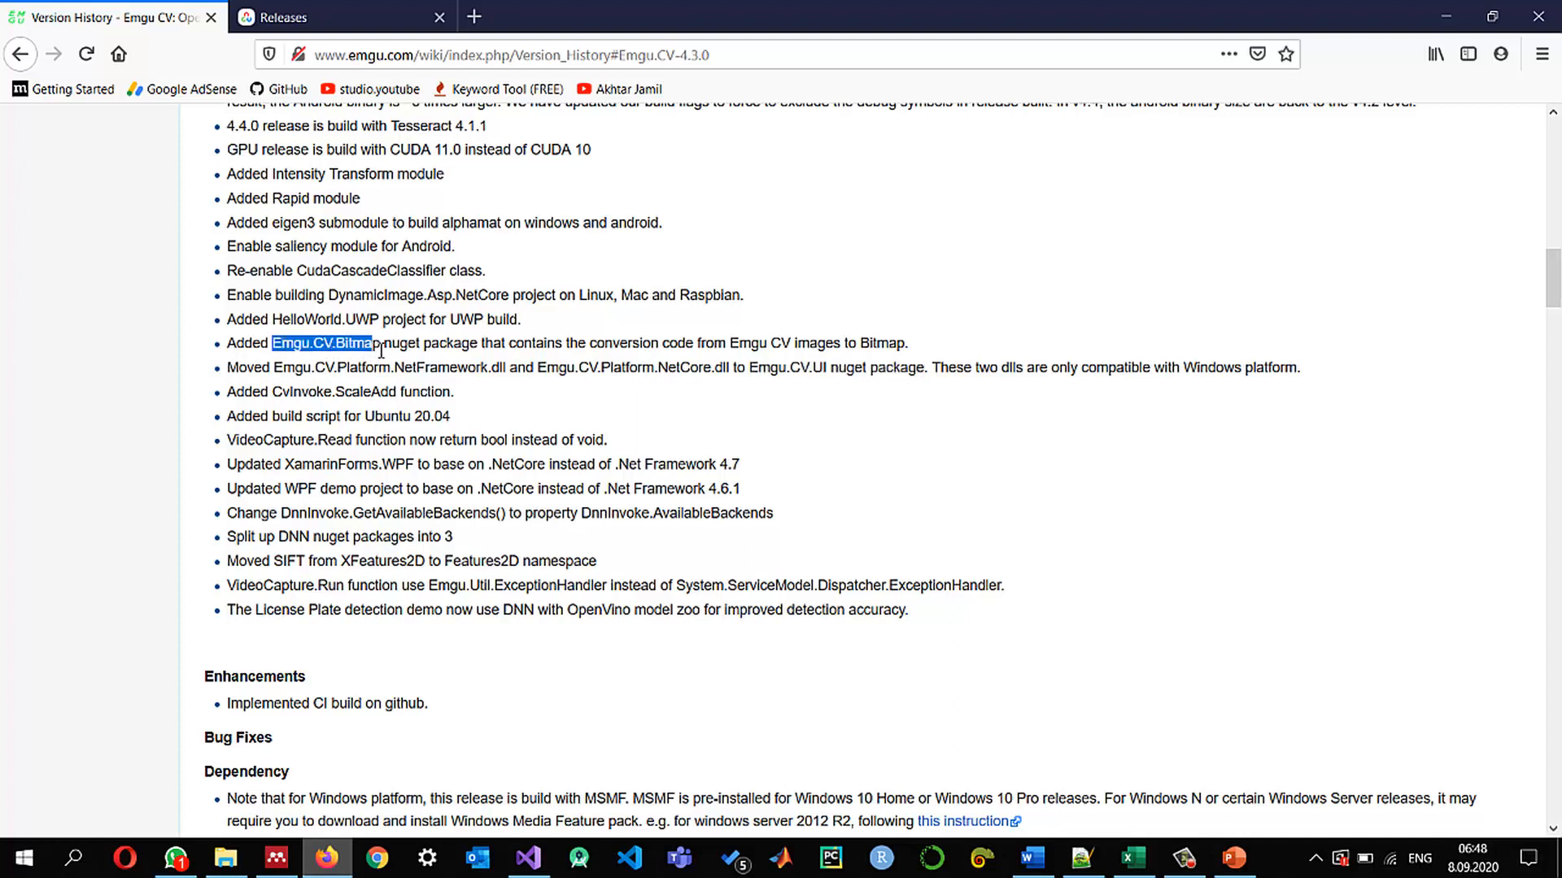
drag(319, 343, 478, 343)
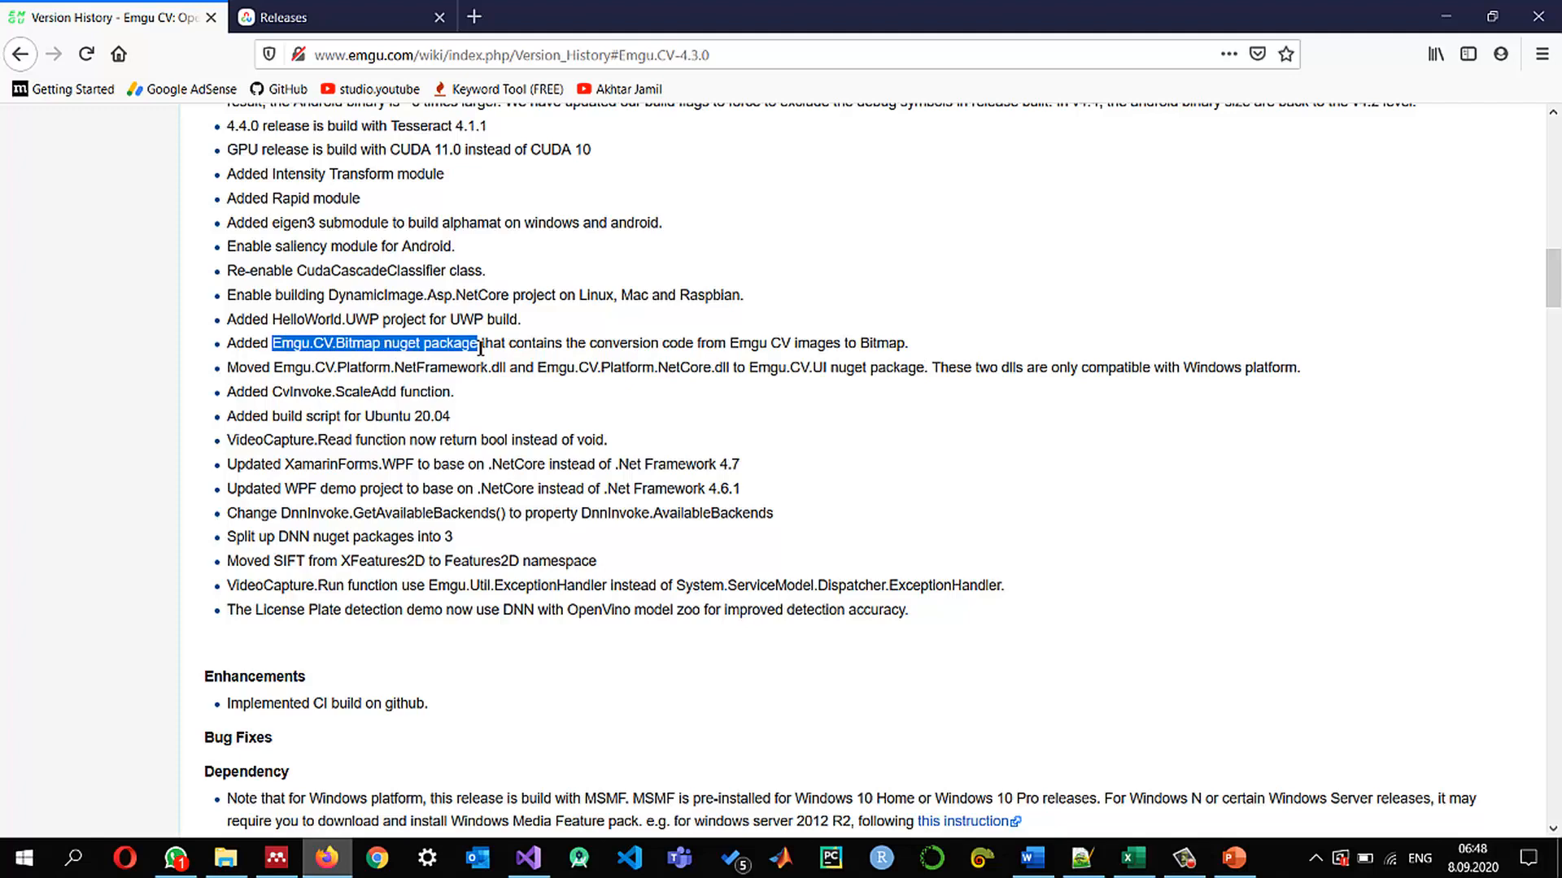
mouse_move(575, 496)
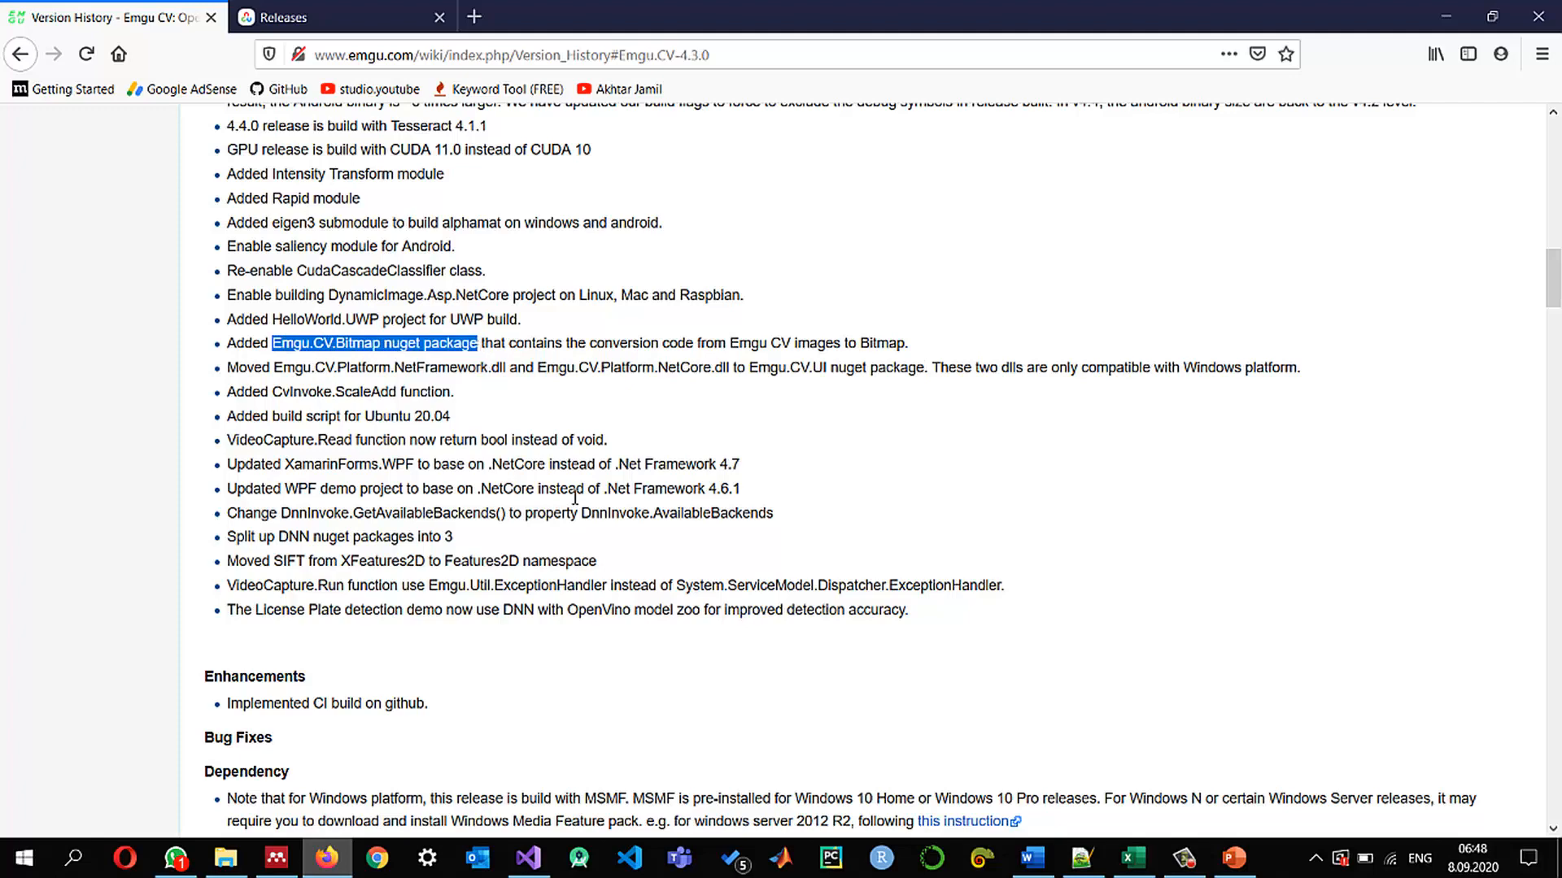
scroll(up, 3)
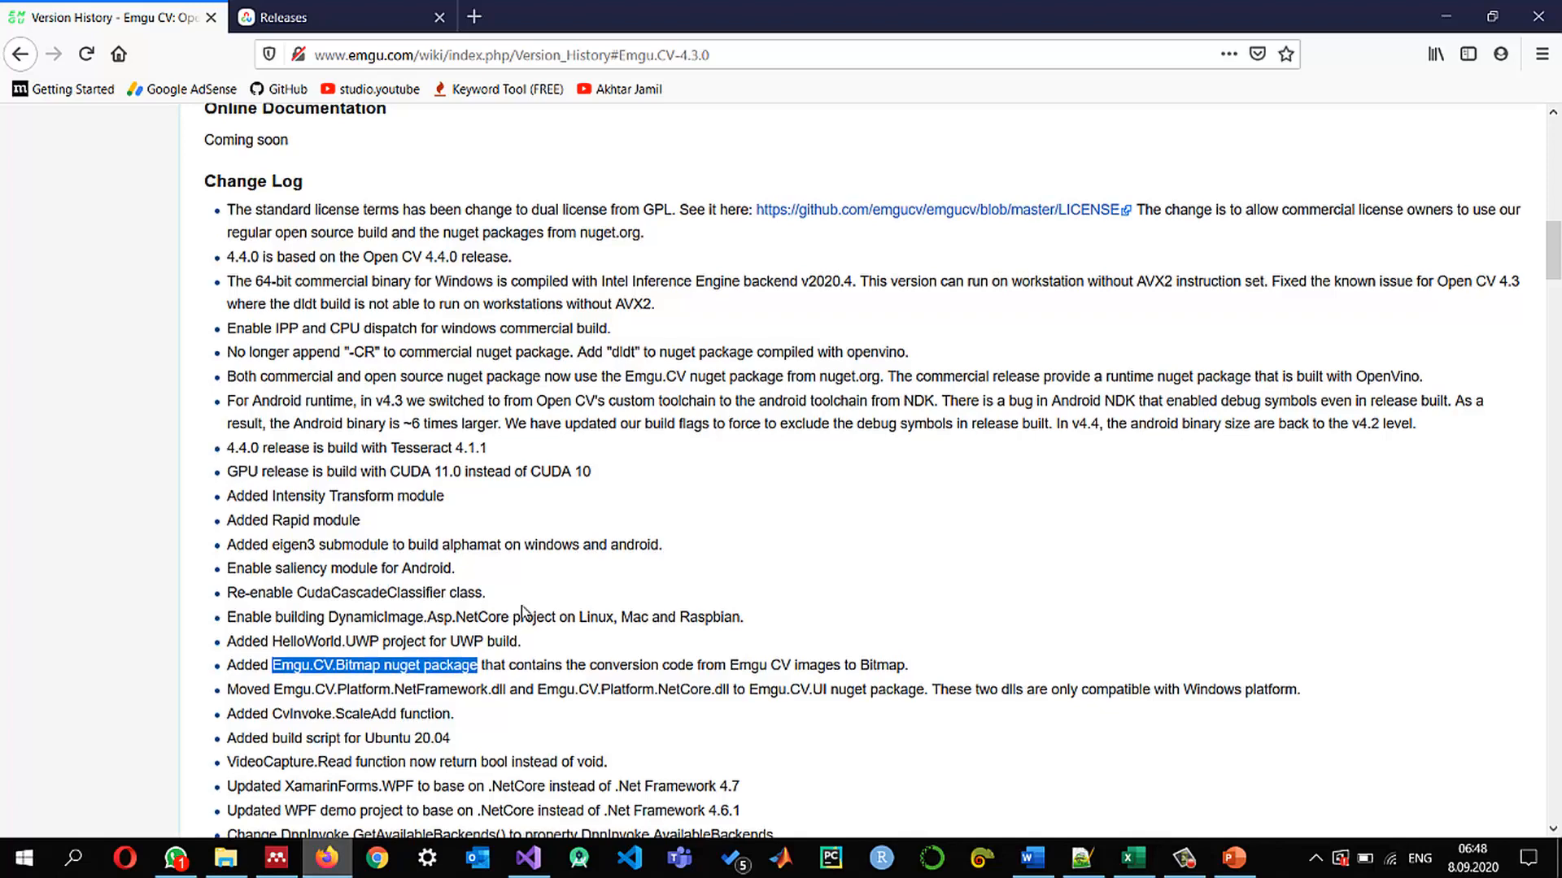
scroll(down, 3)
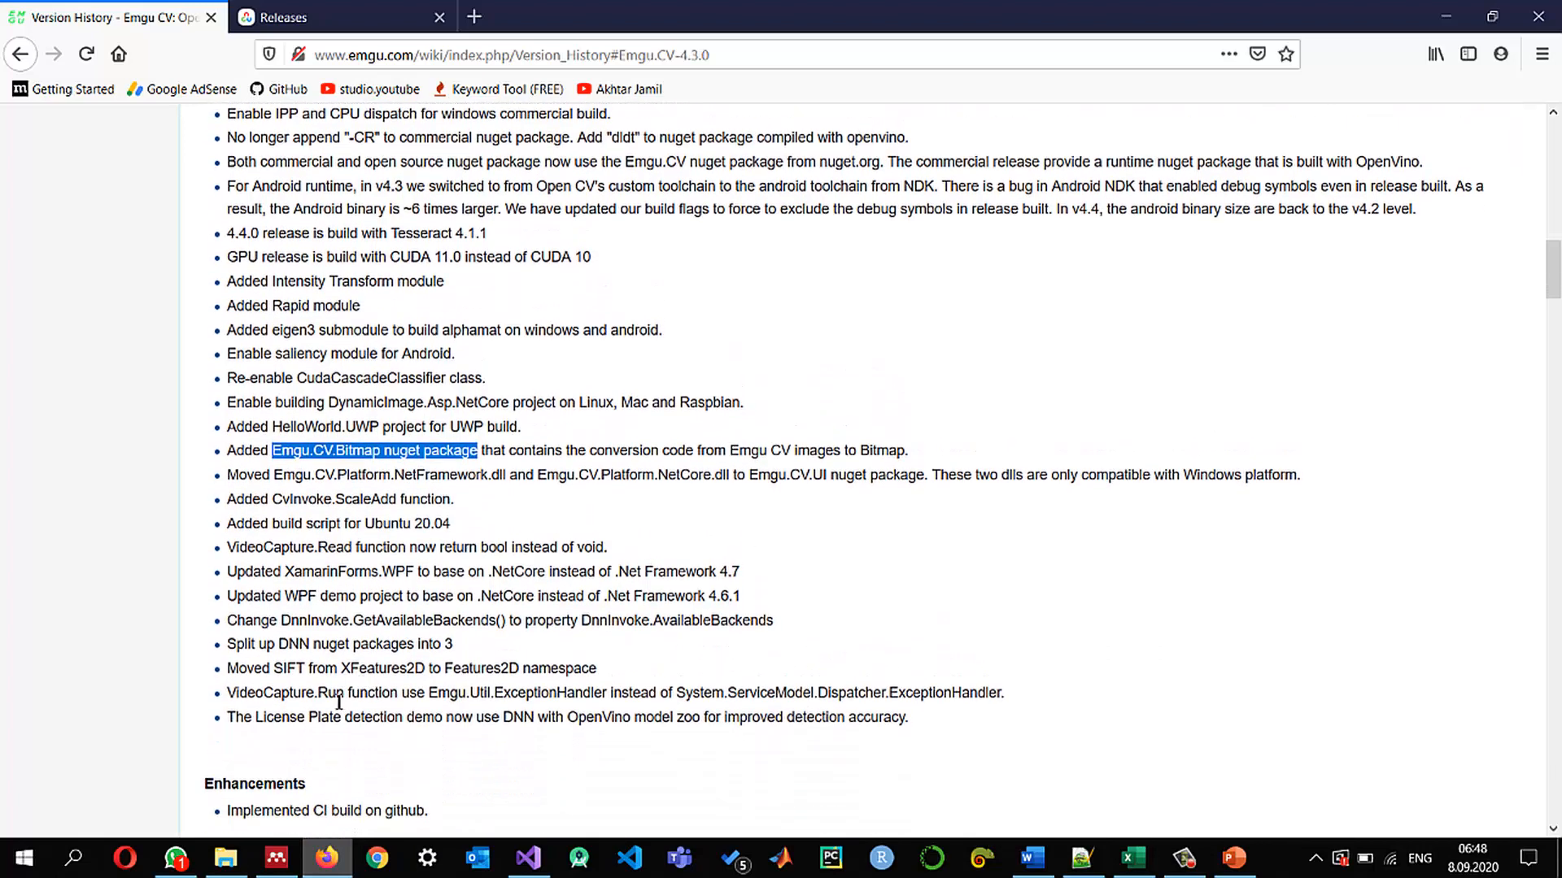
click(341, 17)
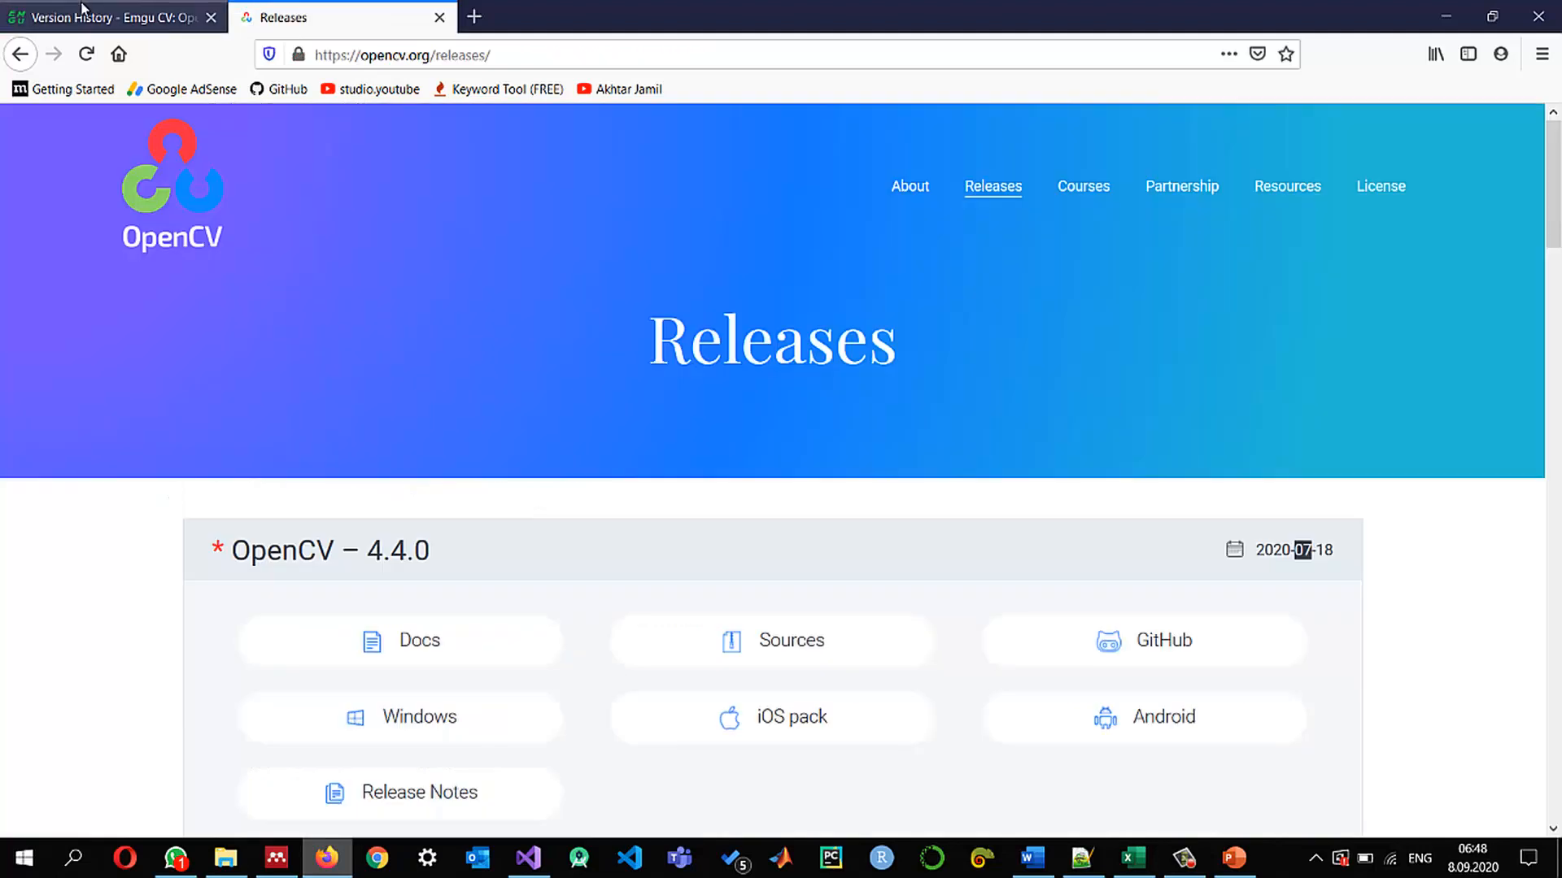
click(109, 16)
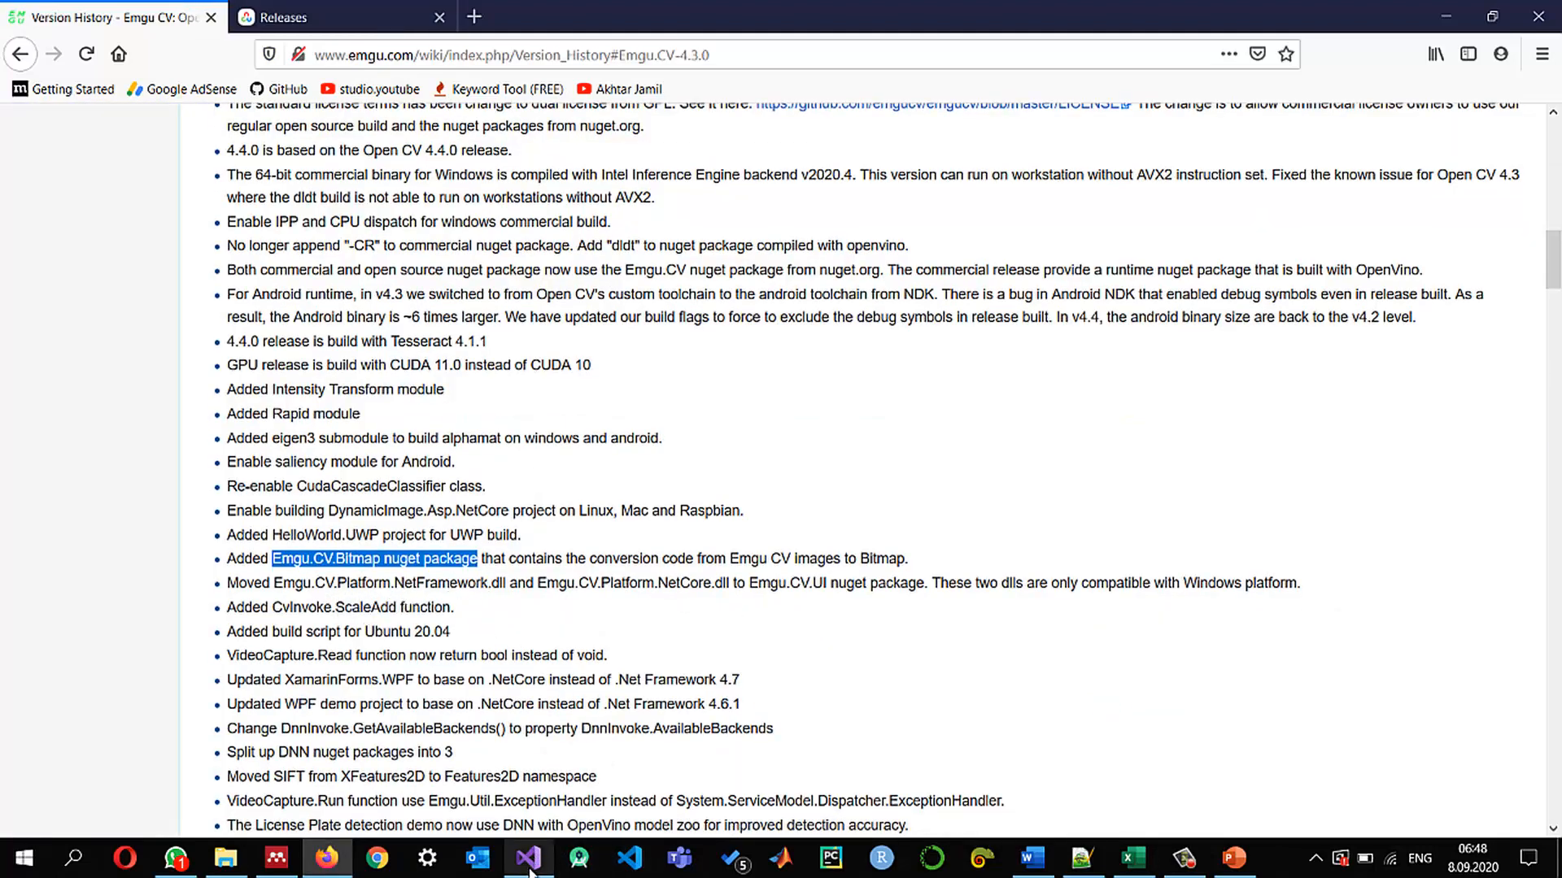
Create a Windows Forms App (.NET Framework 4.7.2) project named Emgucv4.4Demo
click(527, 857)
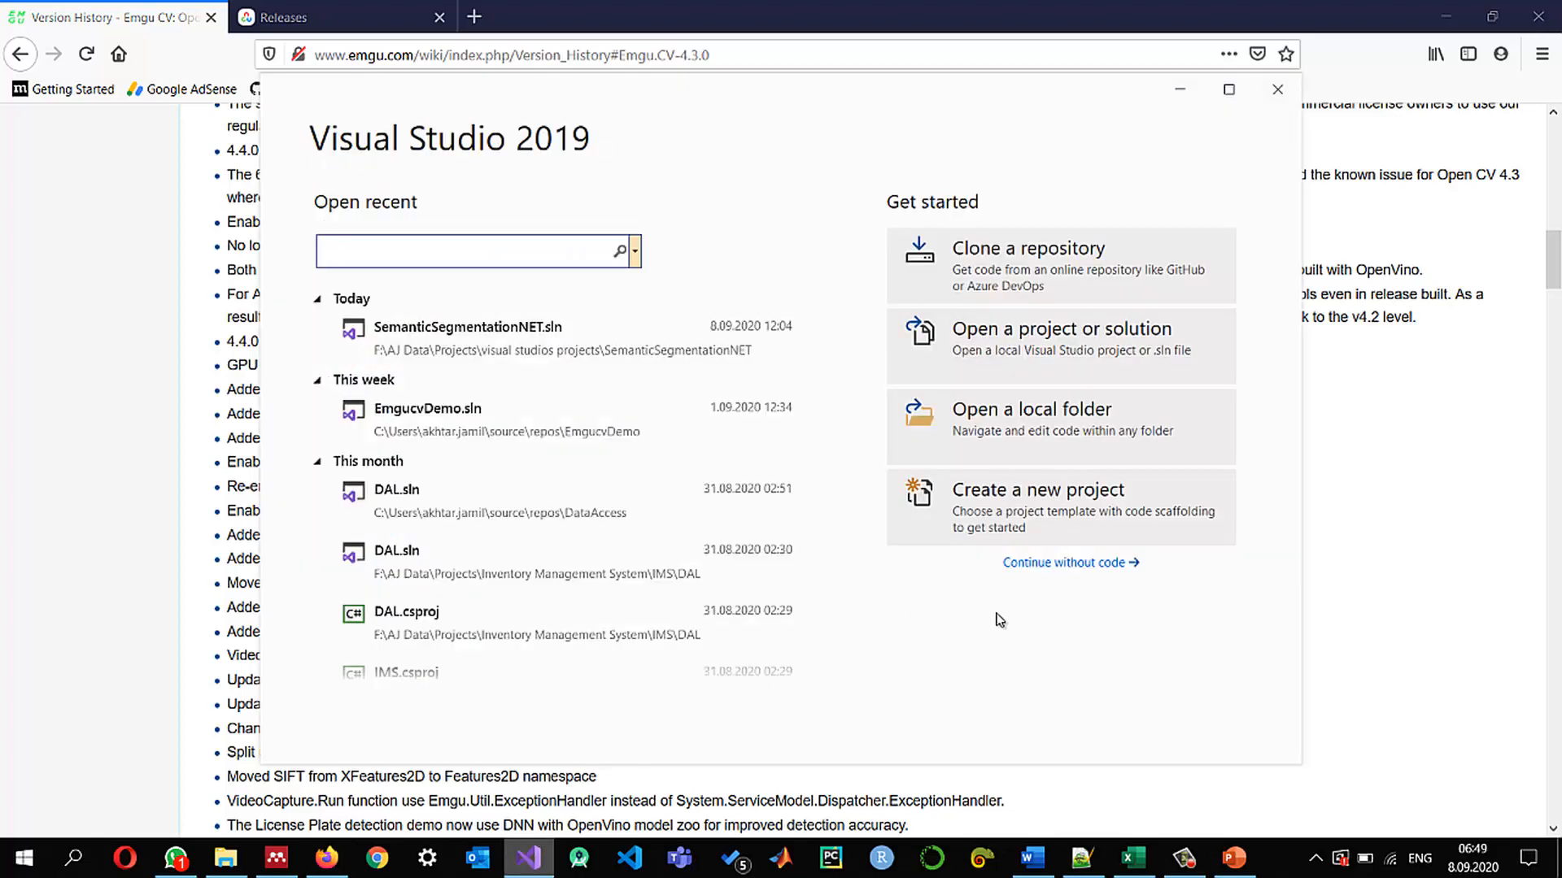
mouse_move(831, 543)
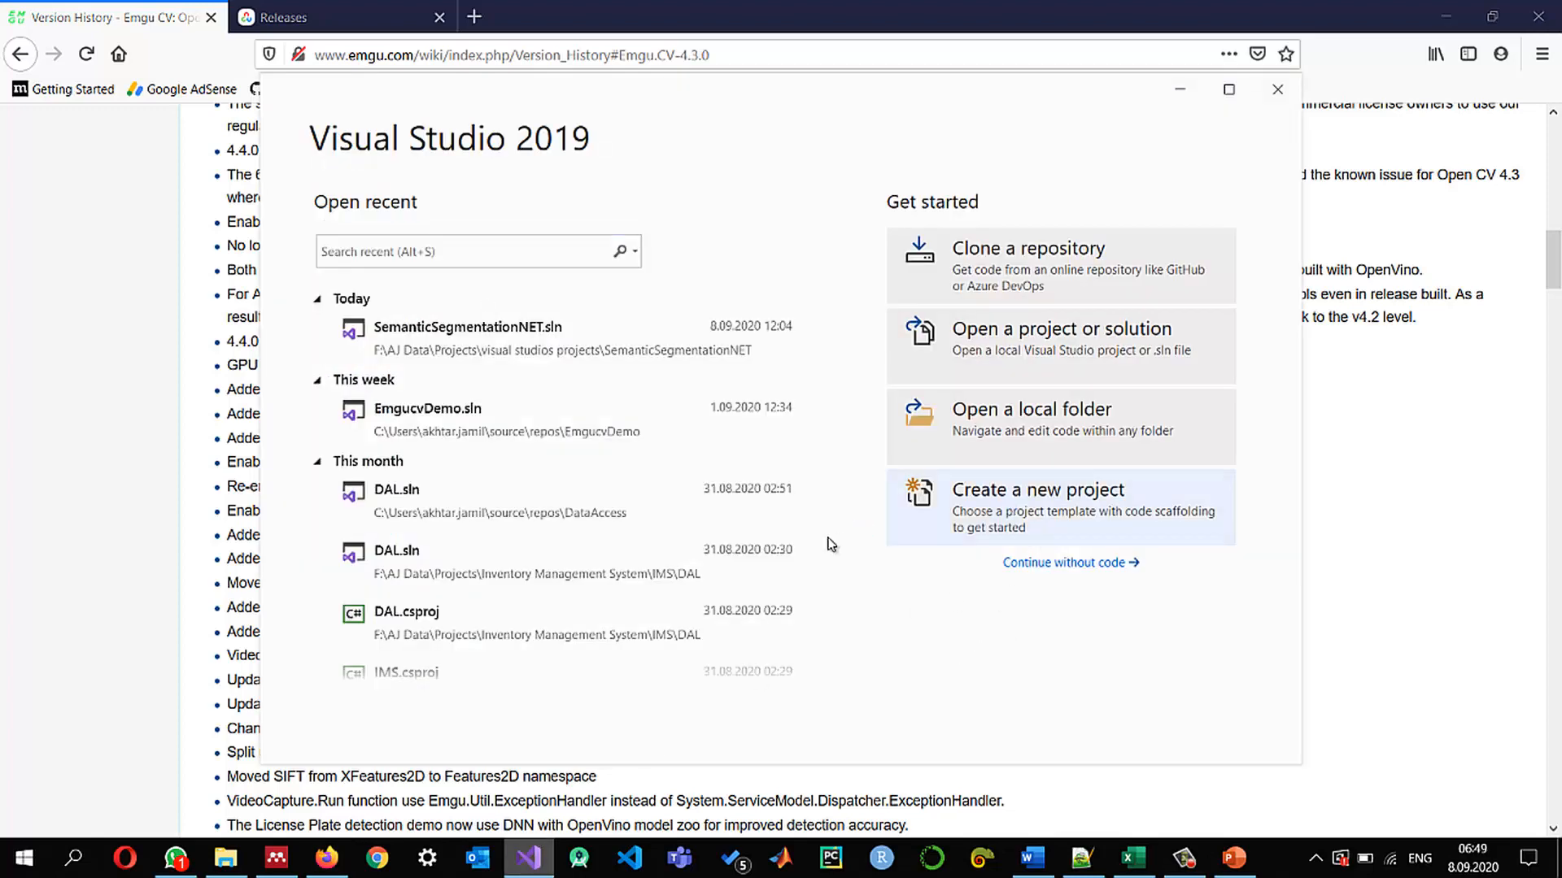
click(1037, 489)
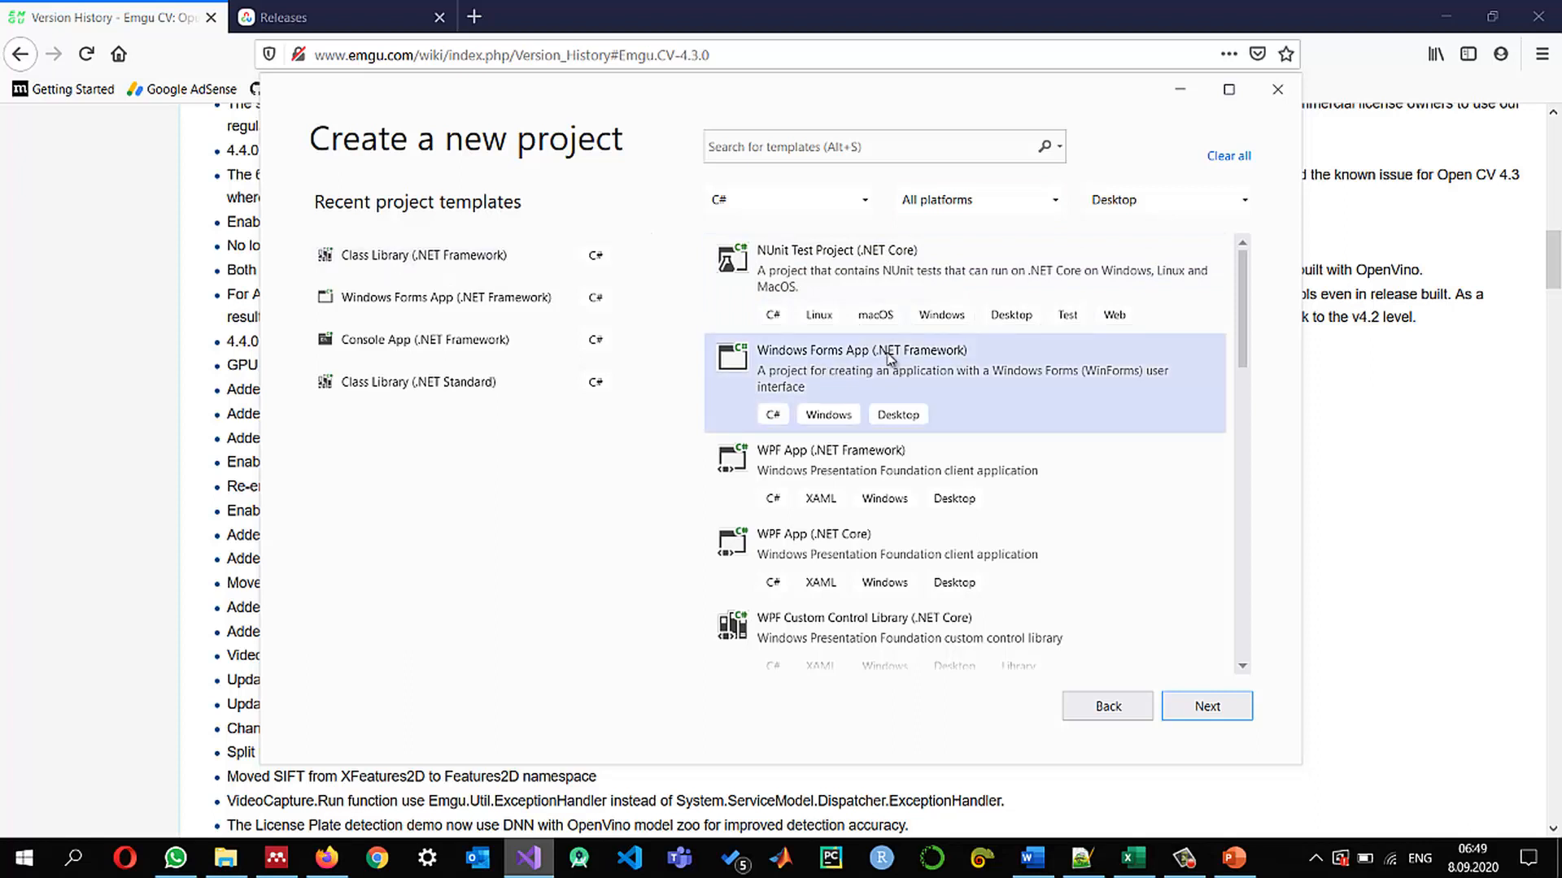
mouse_move(1163, 839)
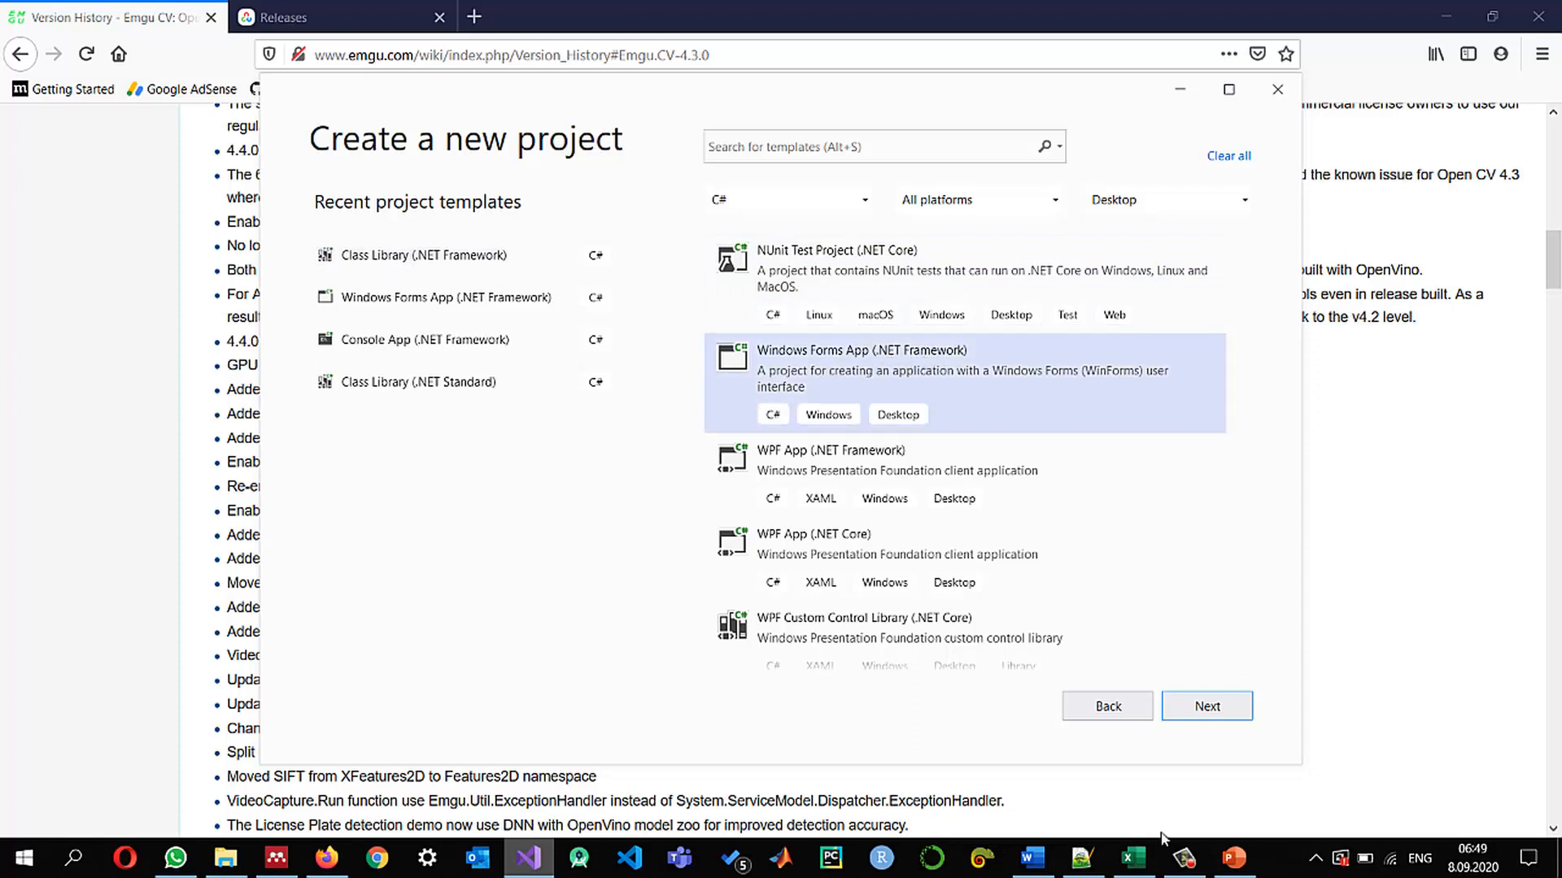
click(1205, 706)
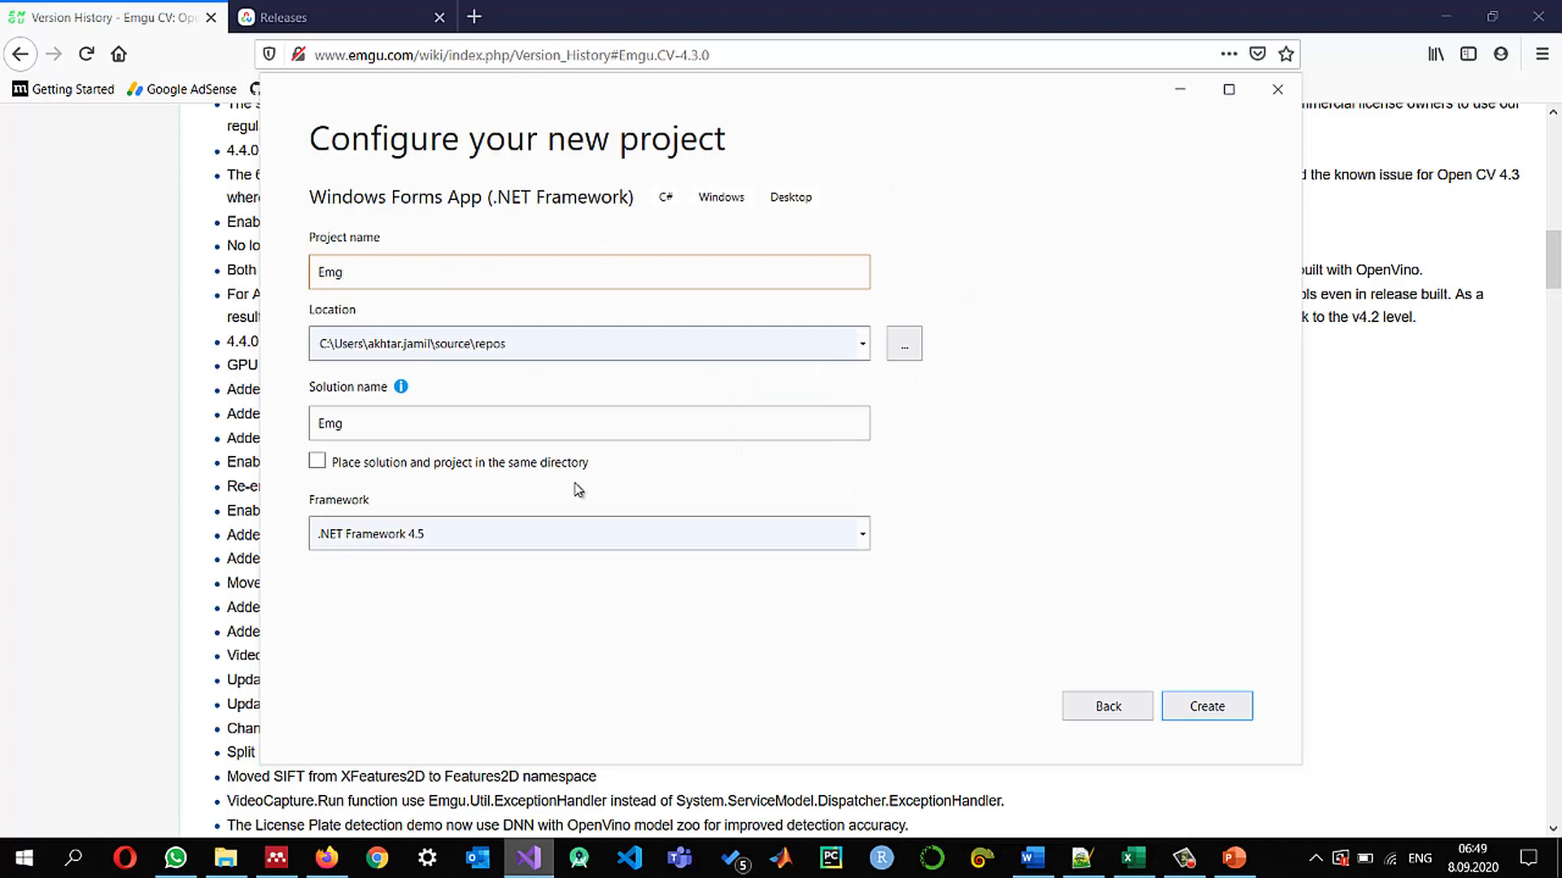
text(ucv4.4Demo)
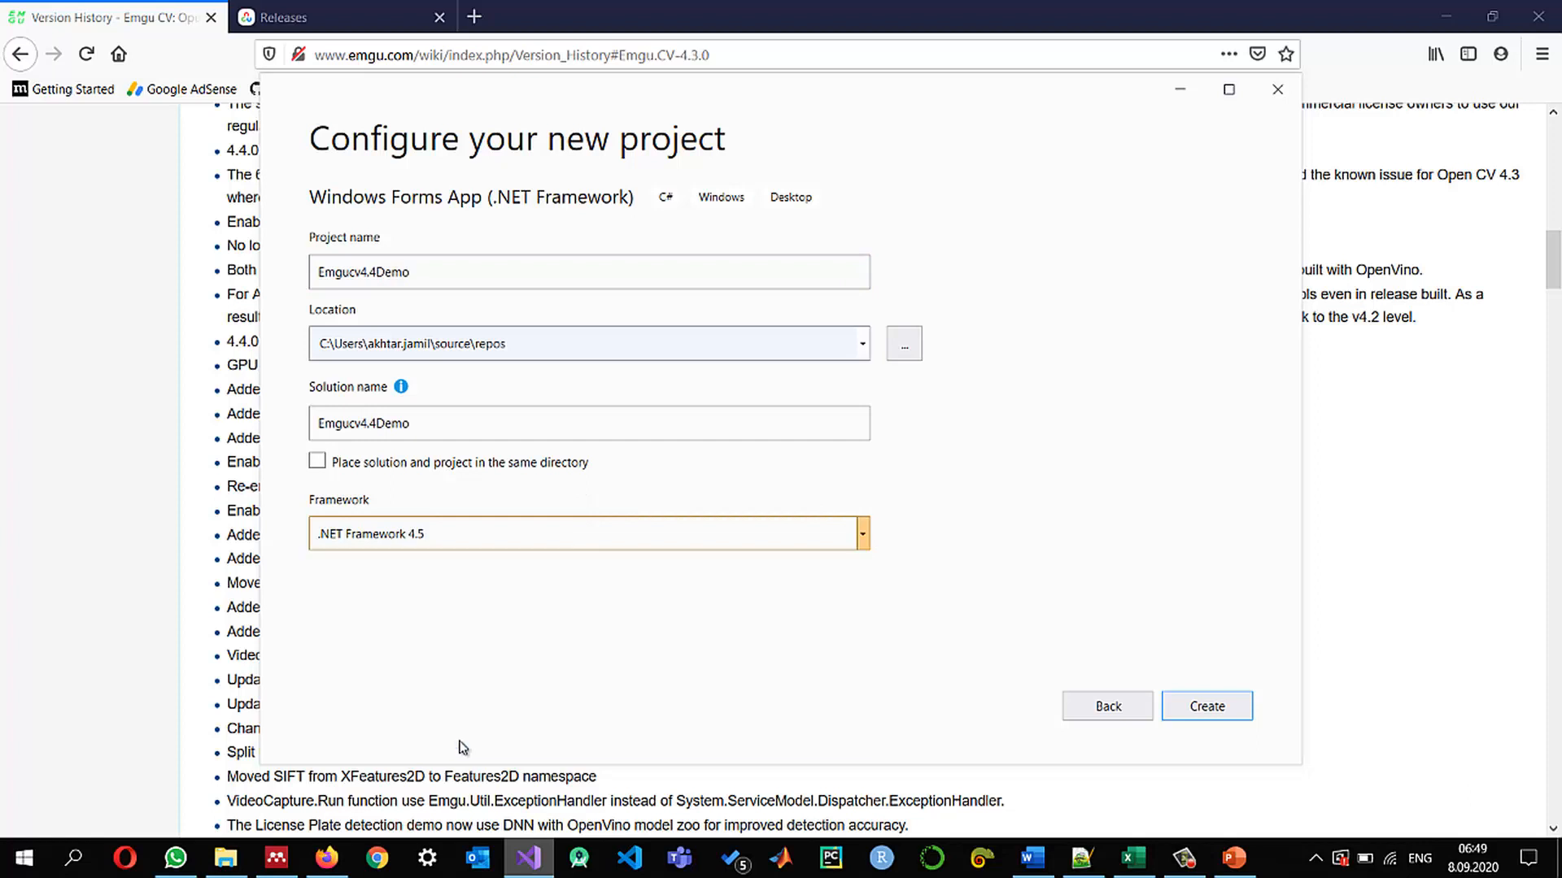
click(861, 533)
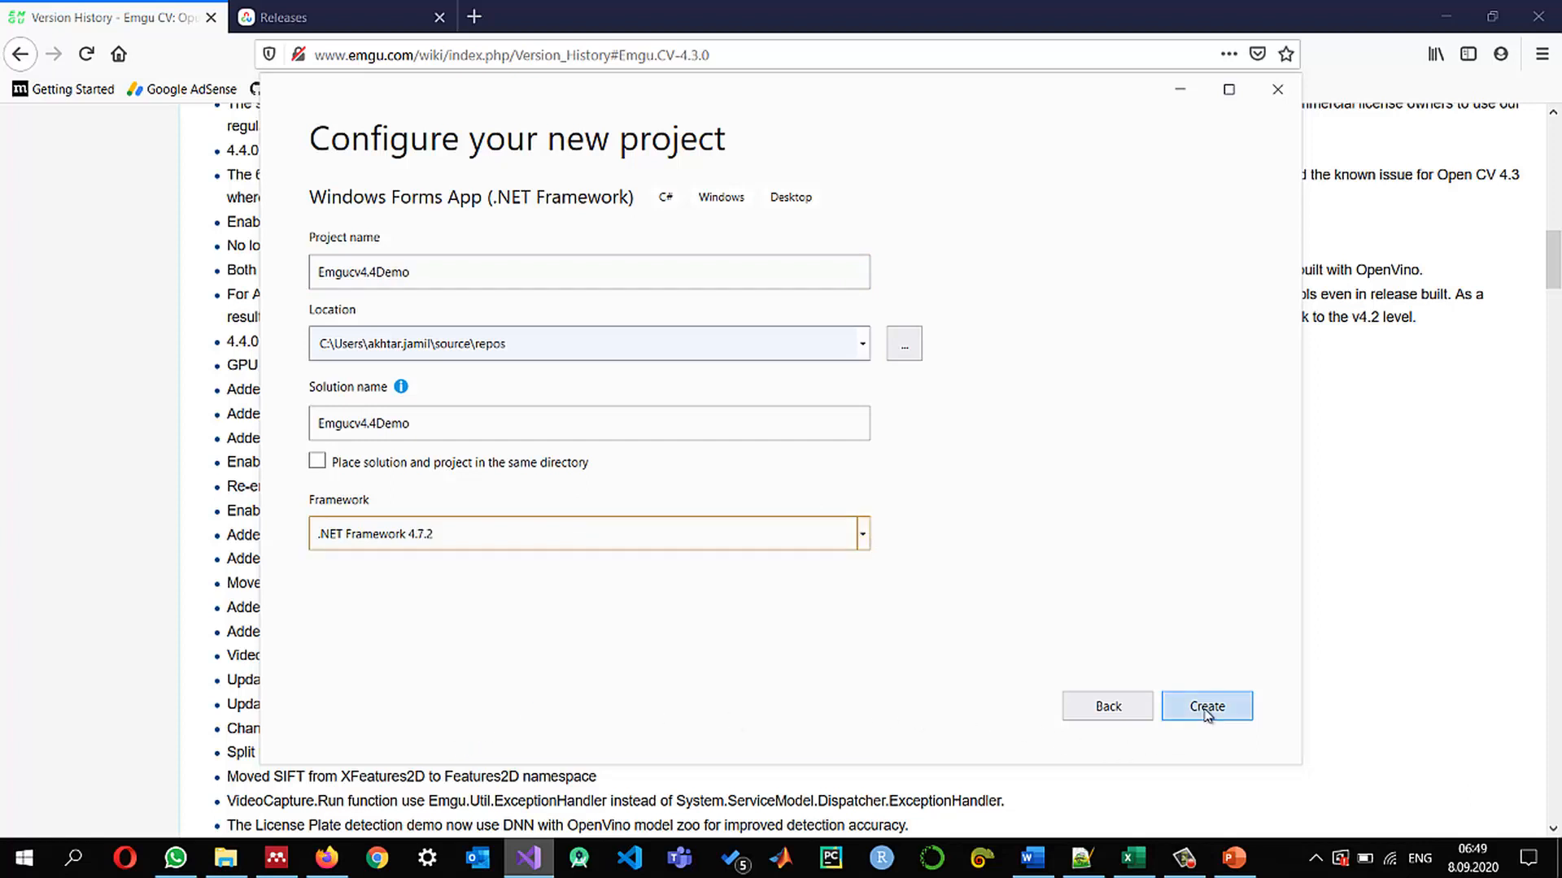
click(1206, 706)
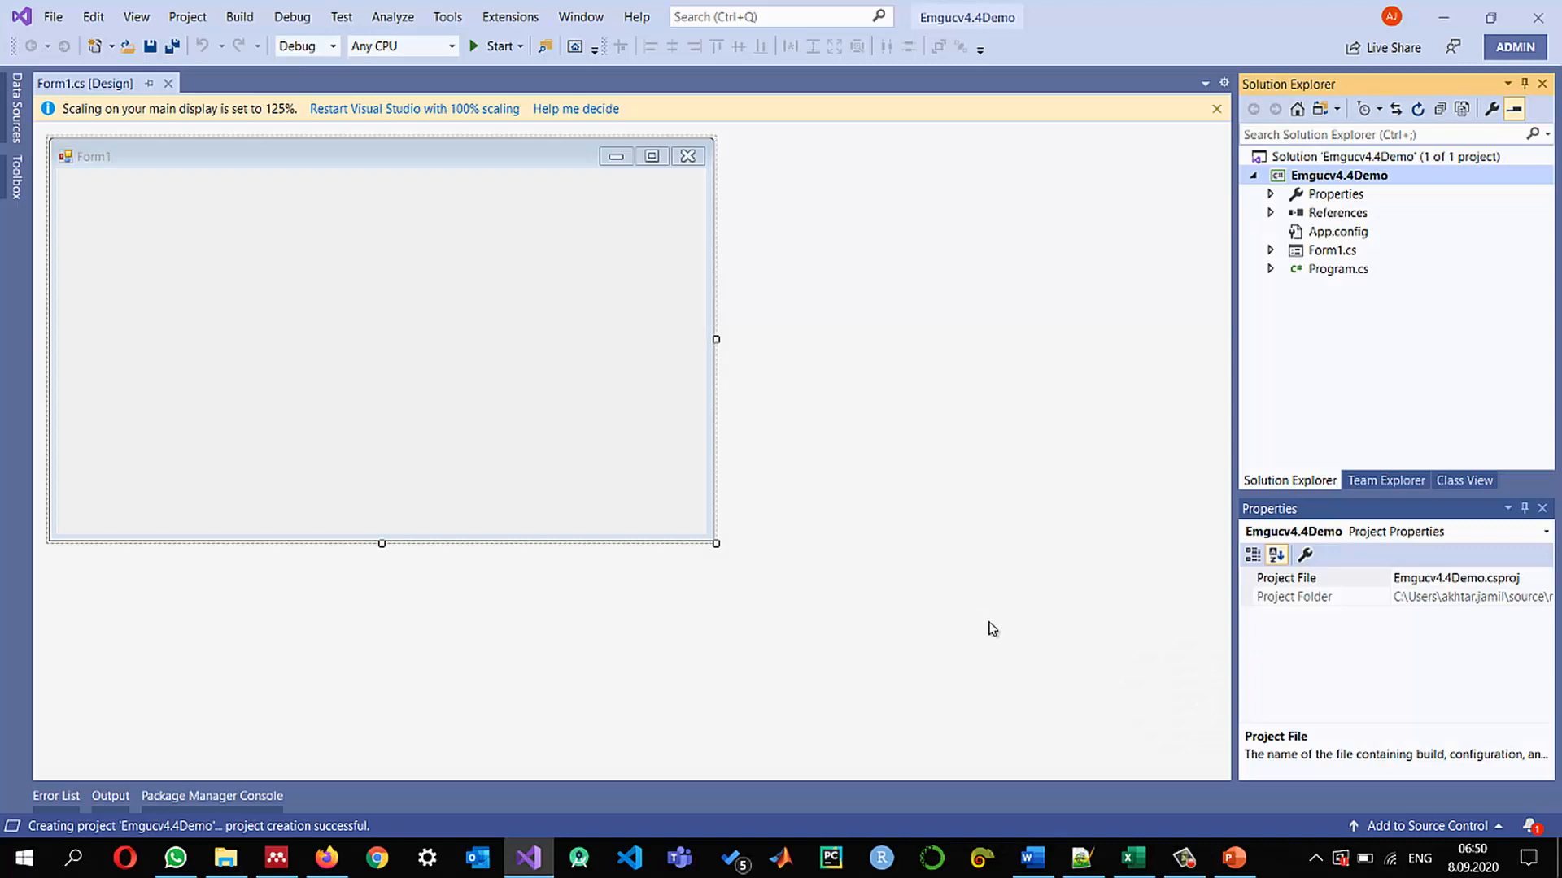
Read the wiki's Windows NuGet install instructions and copy the emgu.cv.runtime search term
click(325, 857)
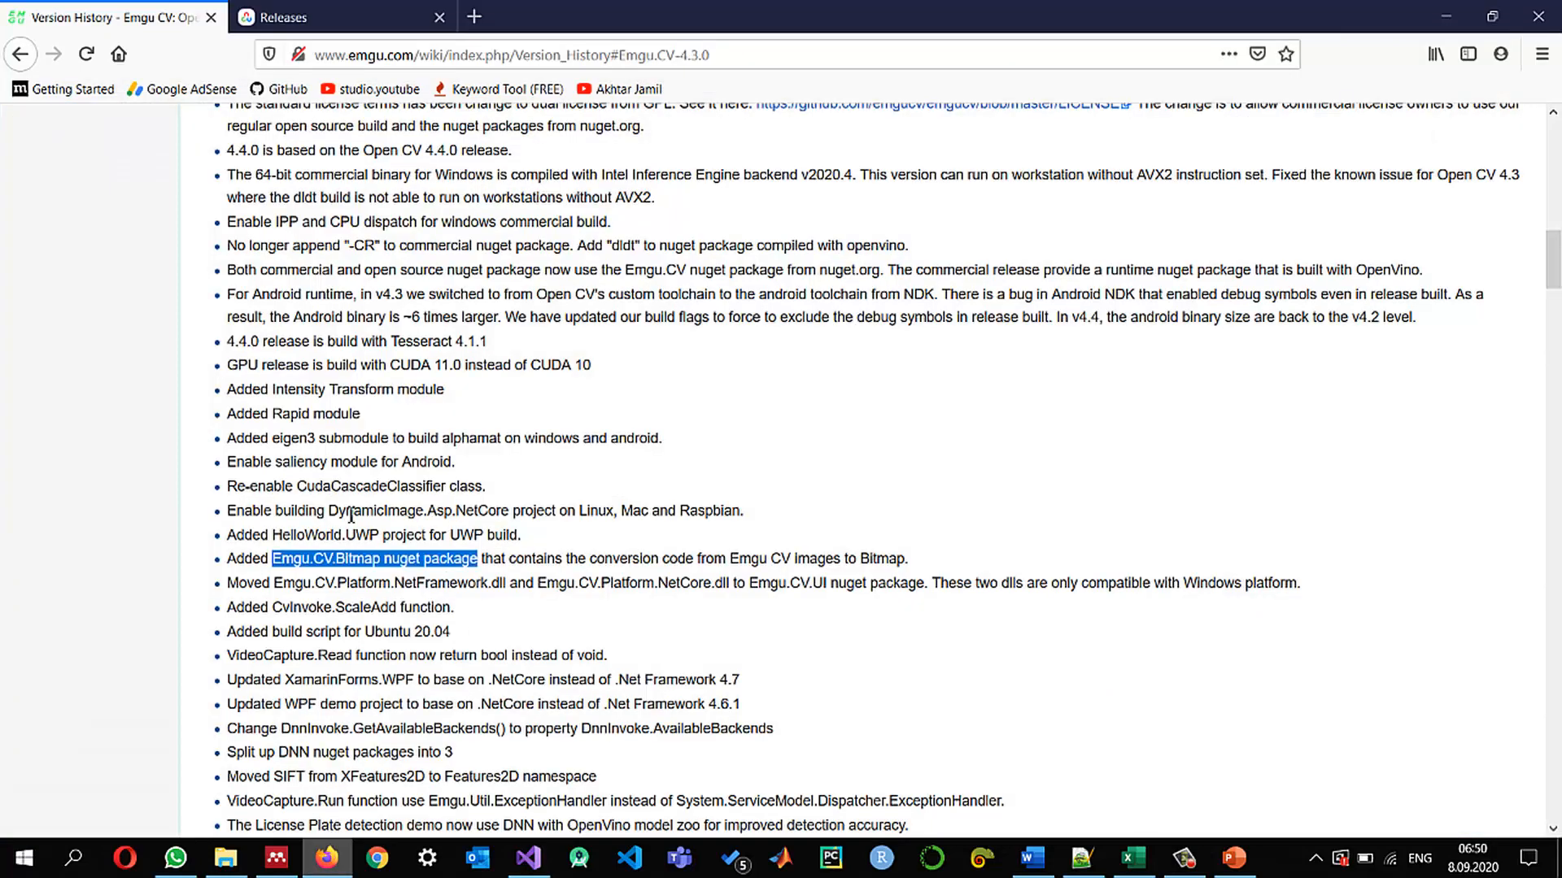
scroll(up, 3)
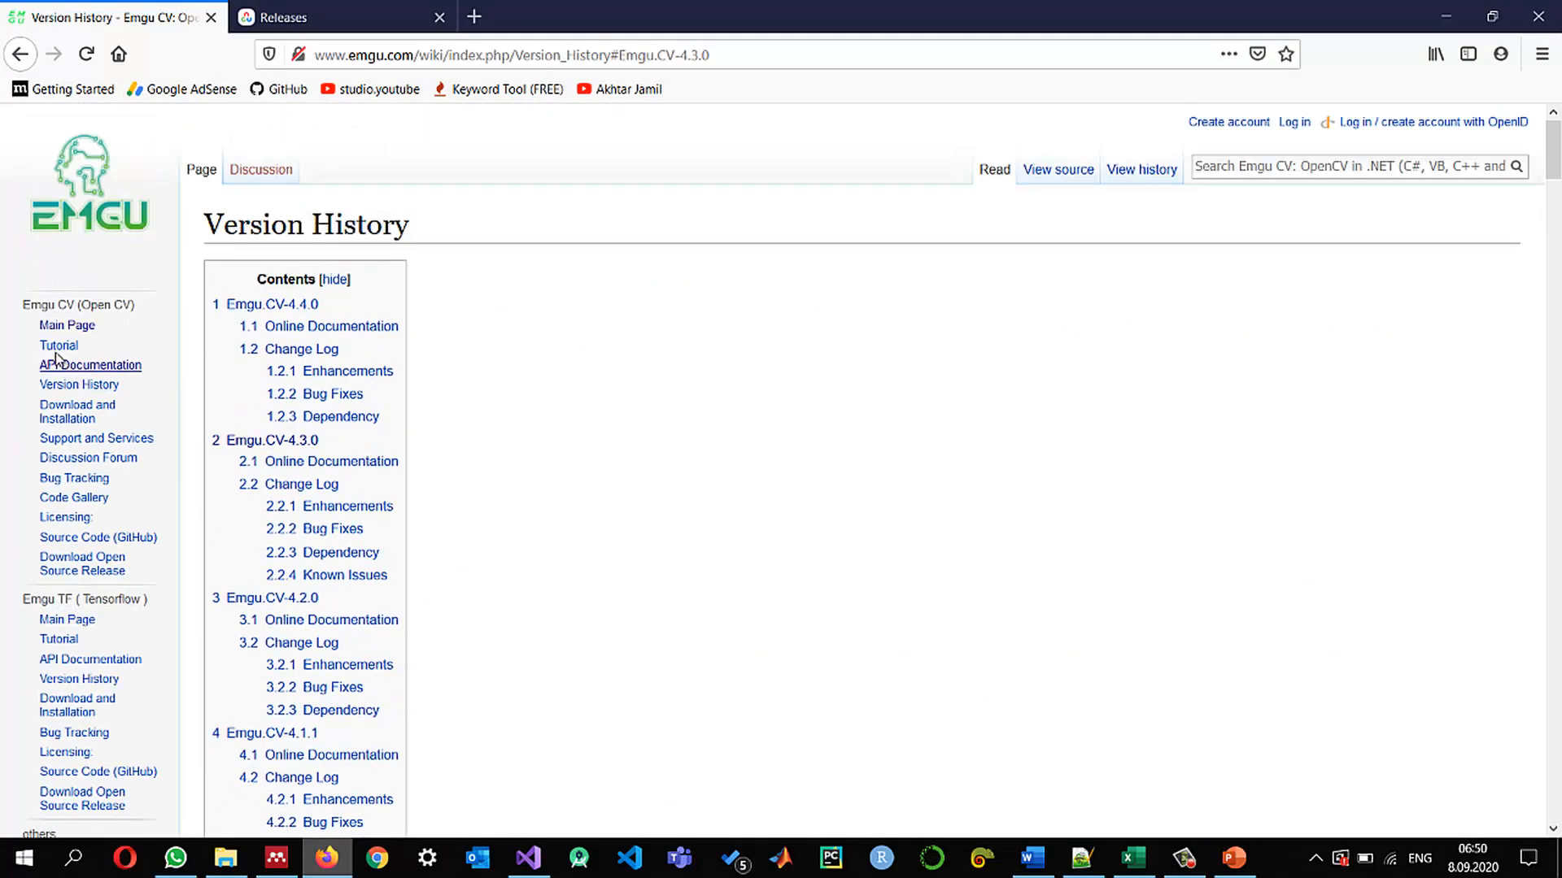
click(77, 412)
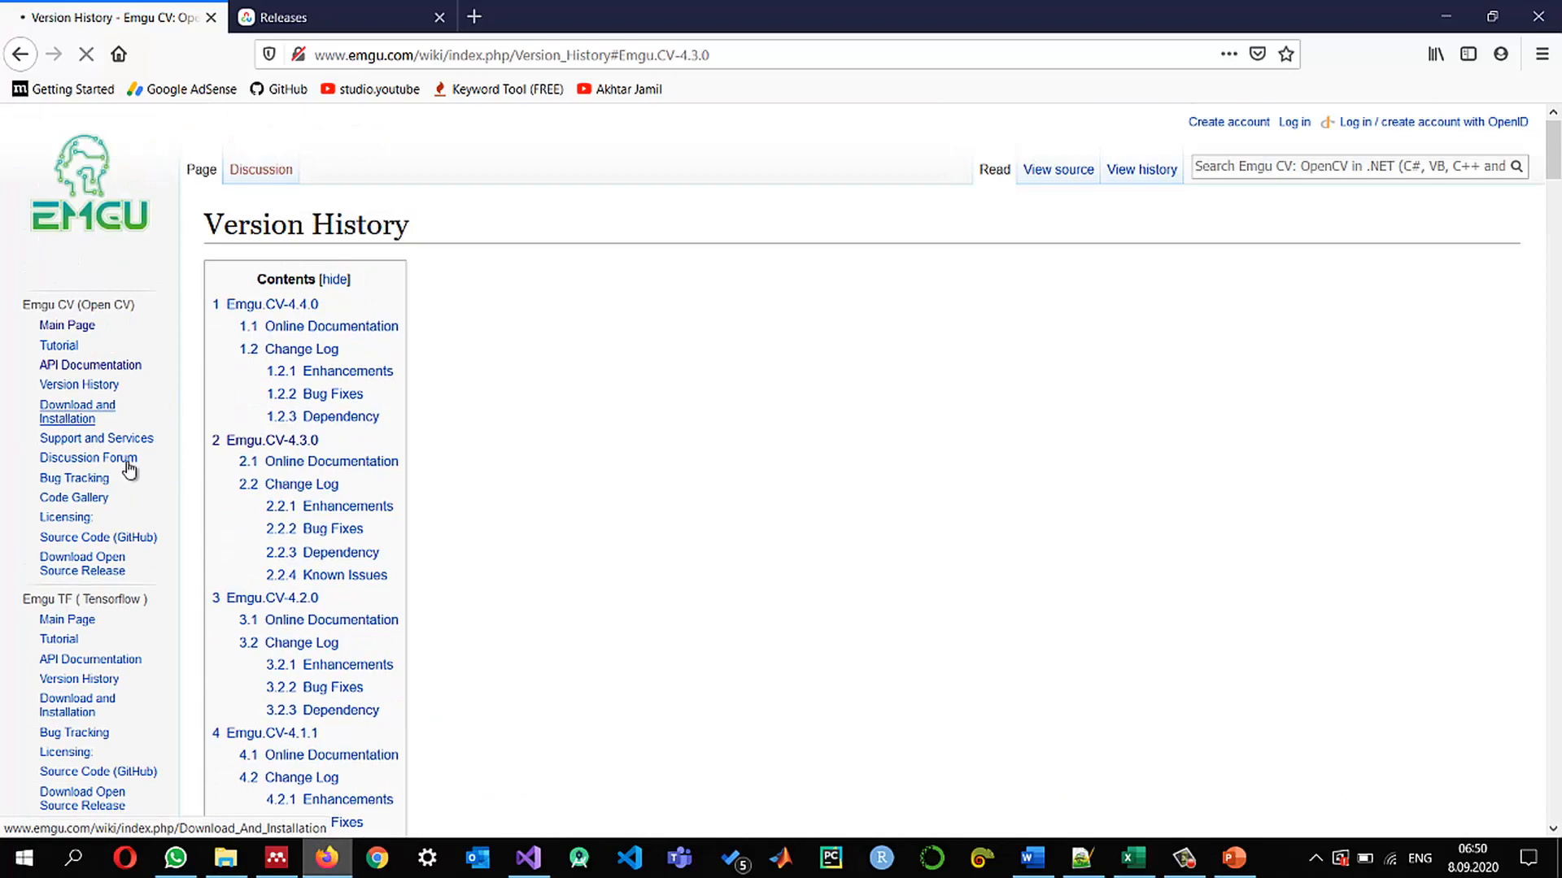
click(77, 412)
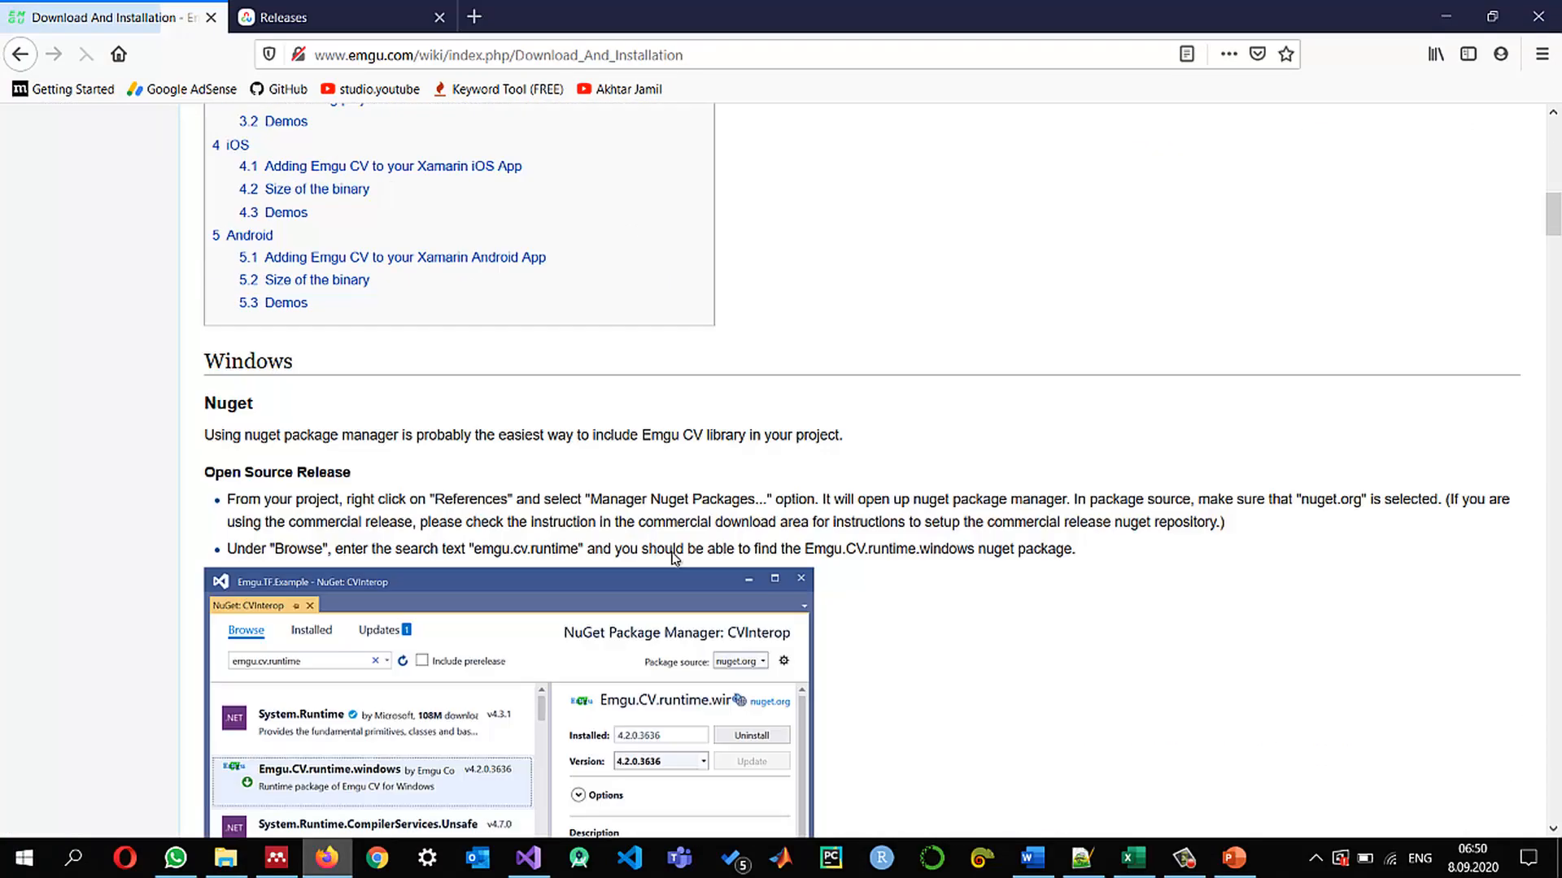
scroll(down, 3)
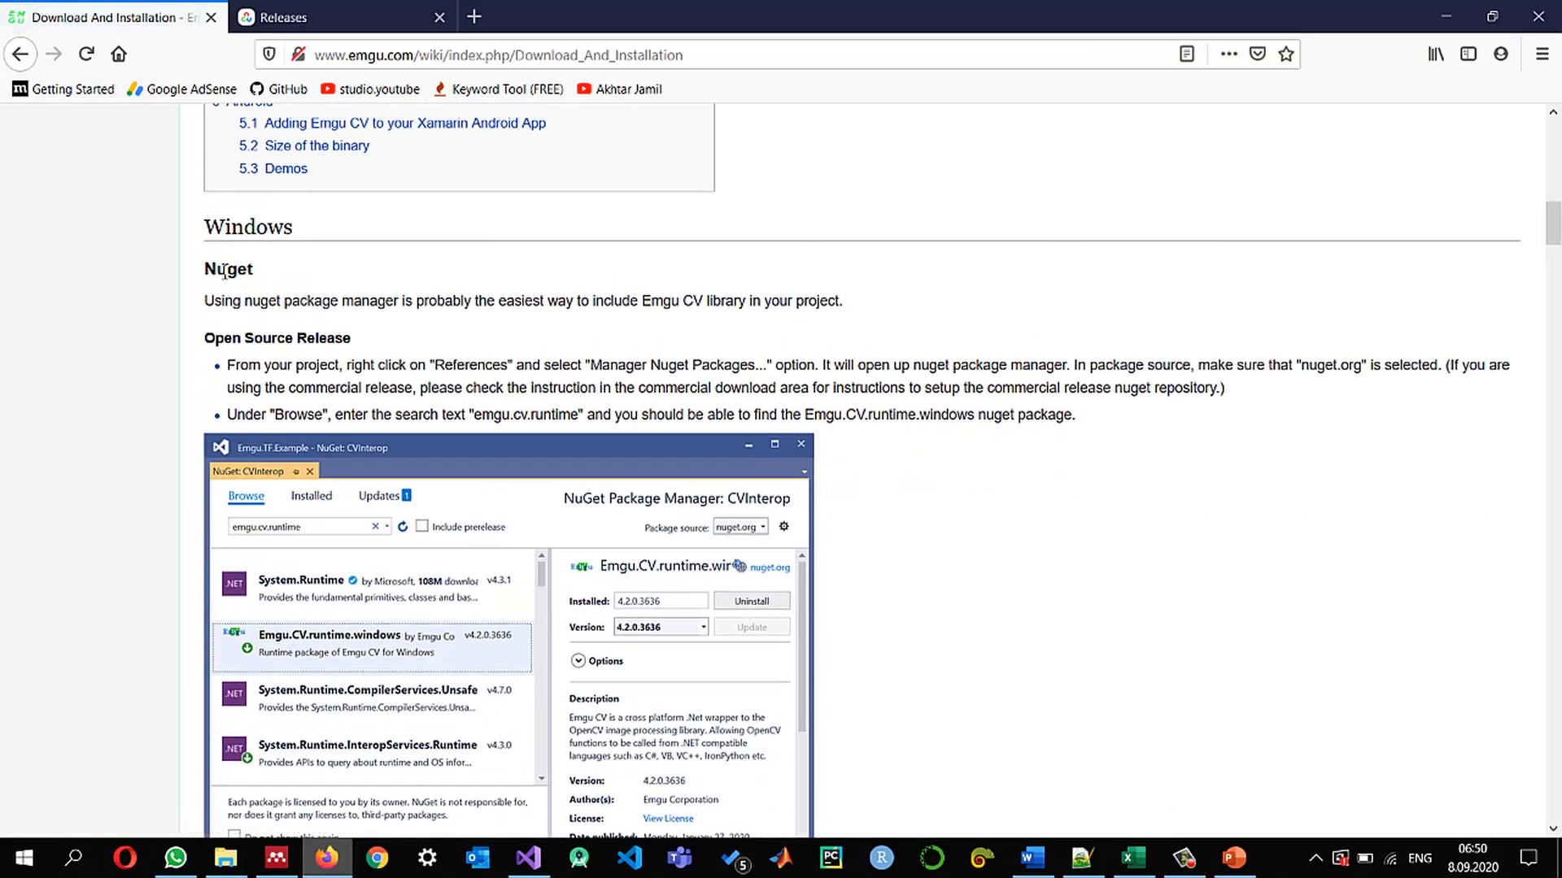
double_click(228, 268)
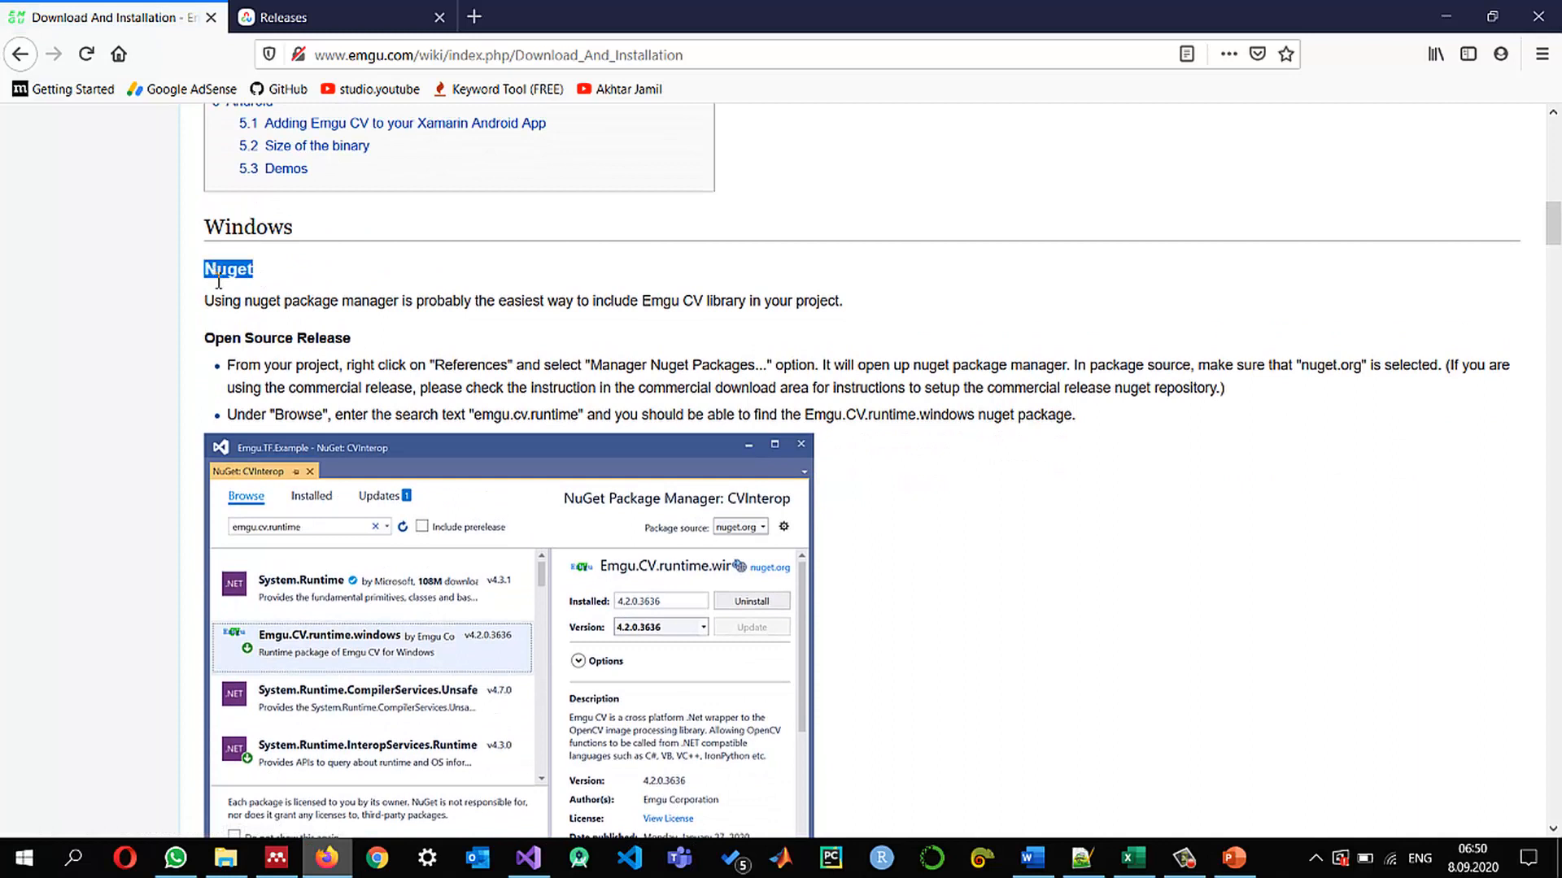
mouse_move(893, 434)
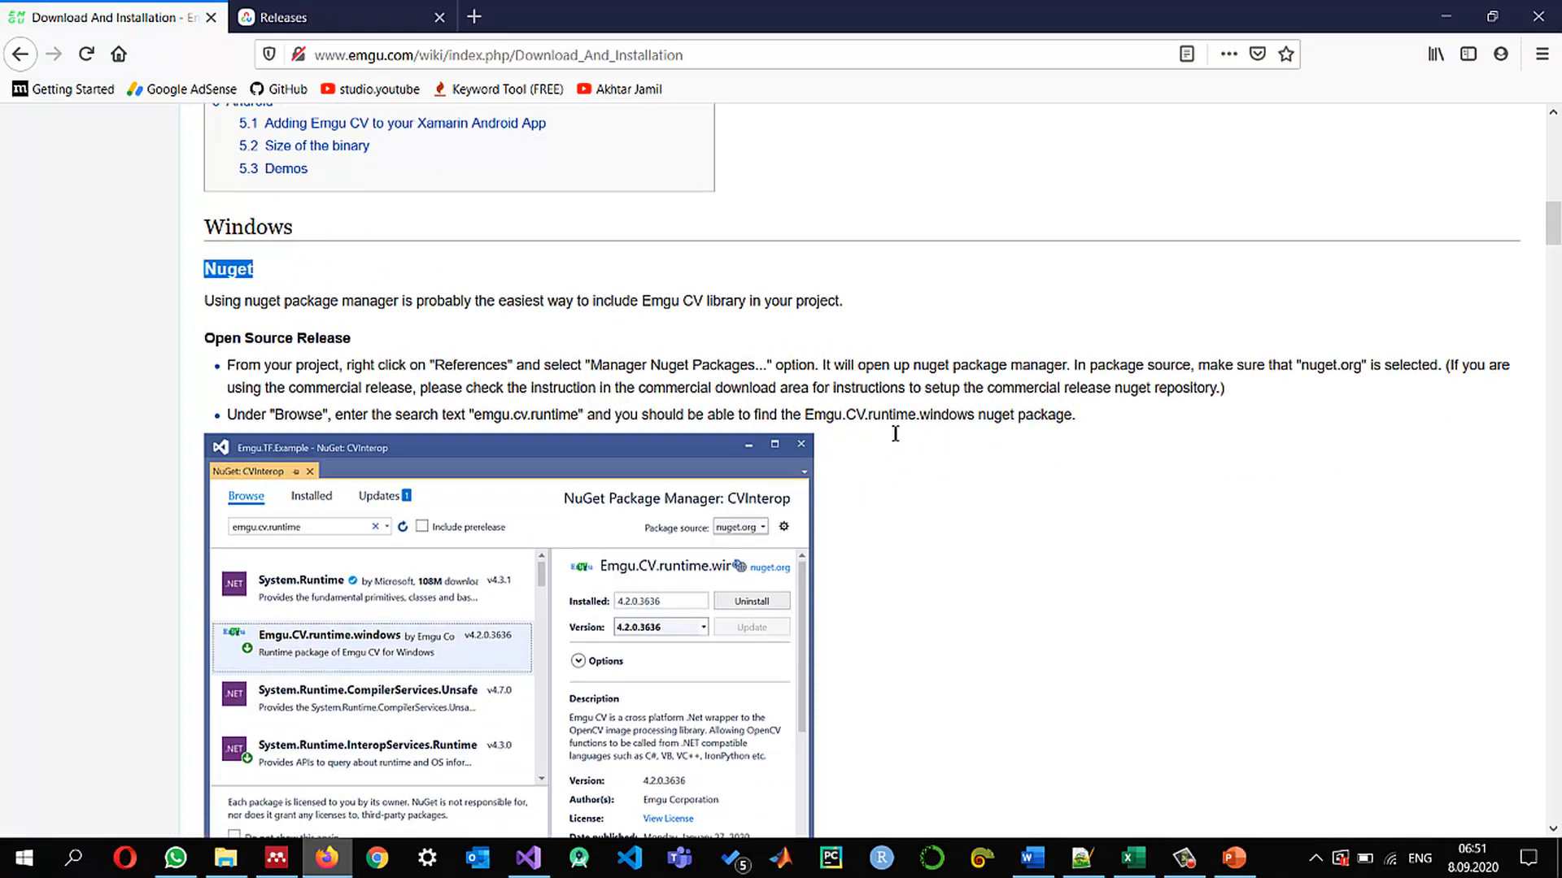
mouse_move(473, 426)
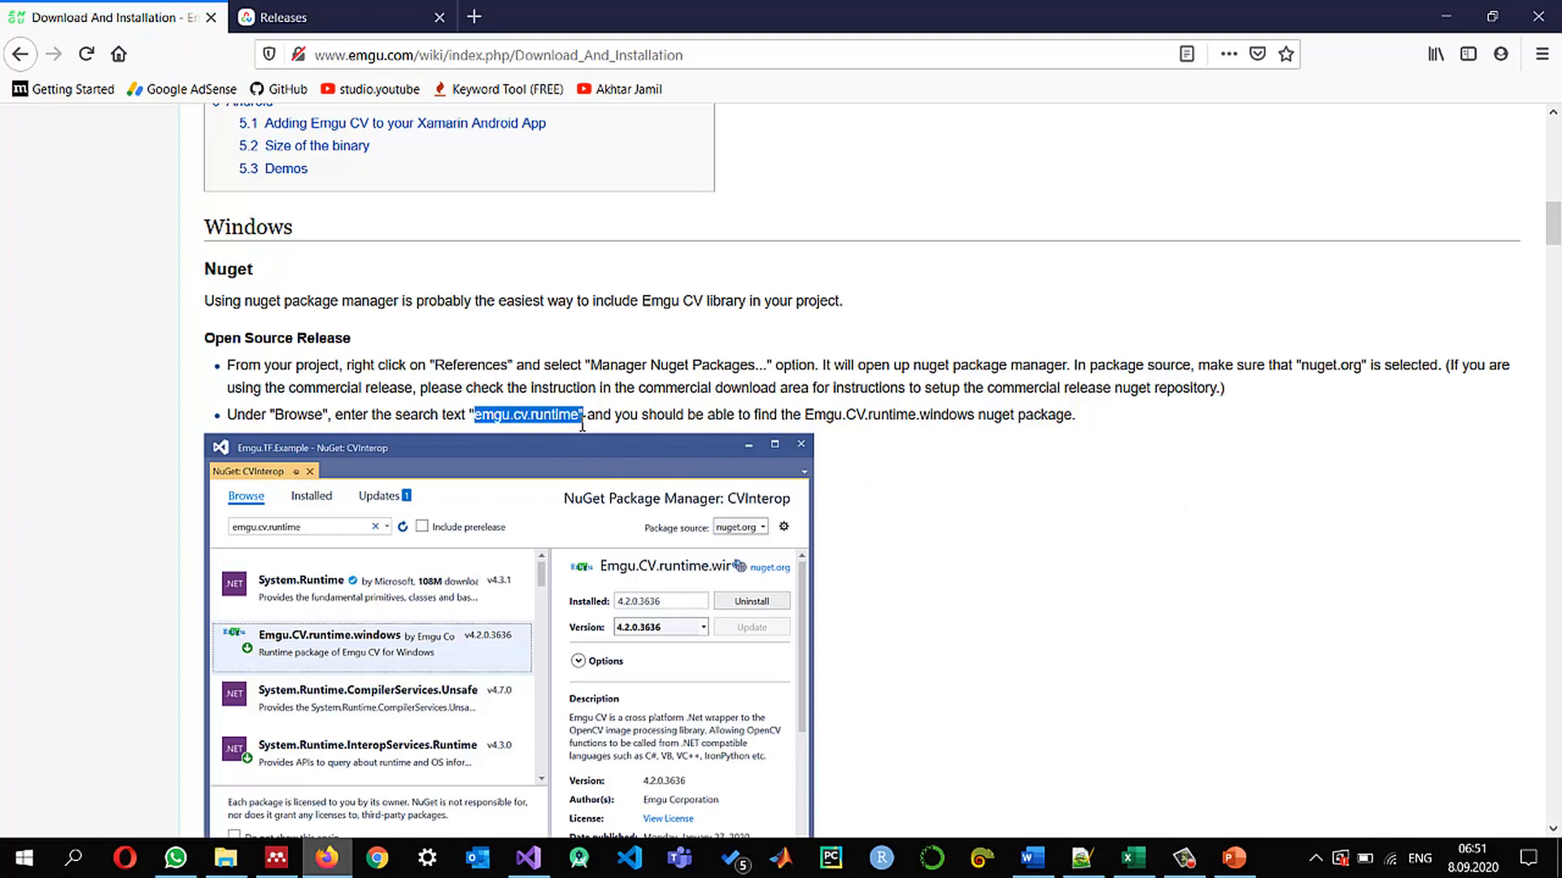
right_click(526, 415)
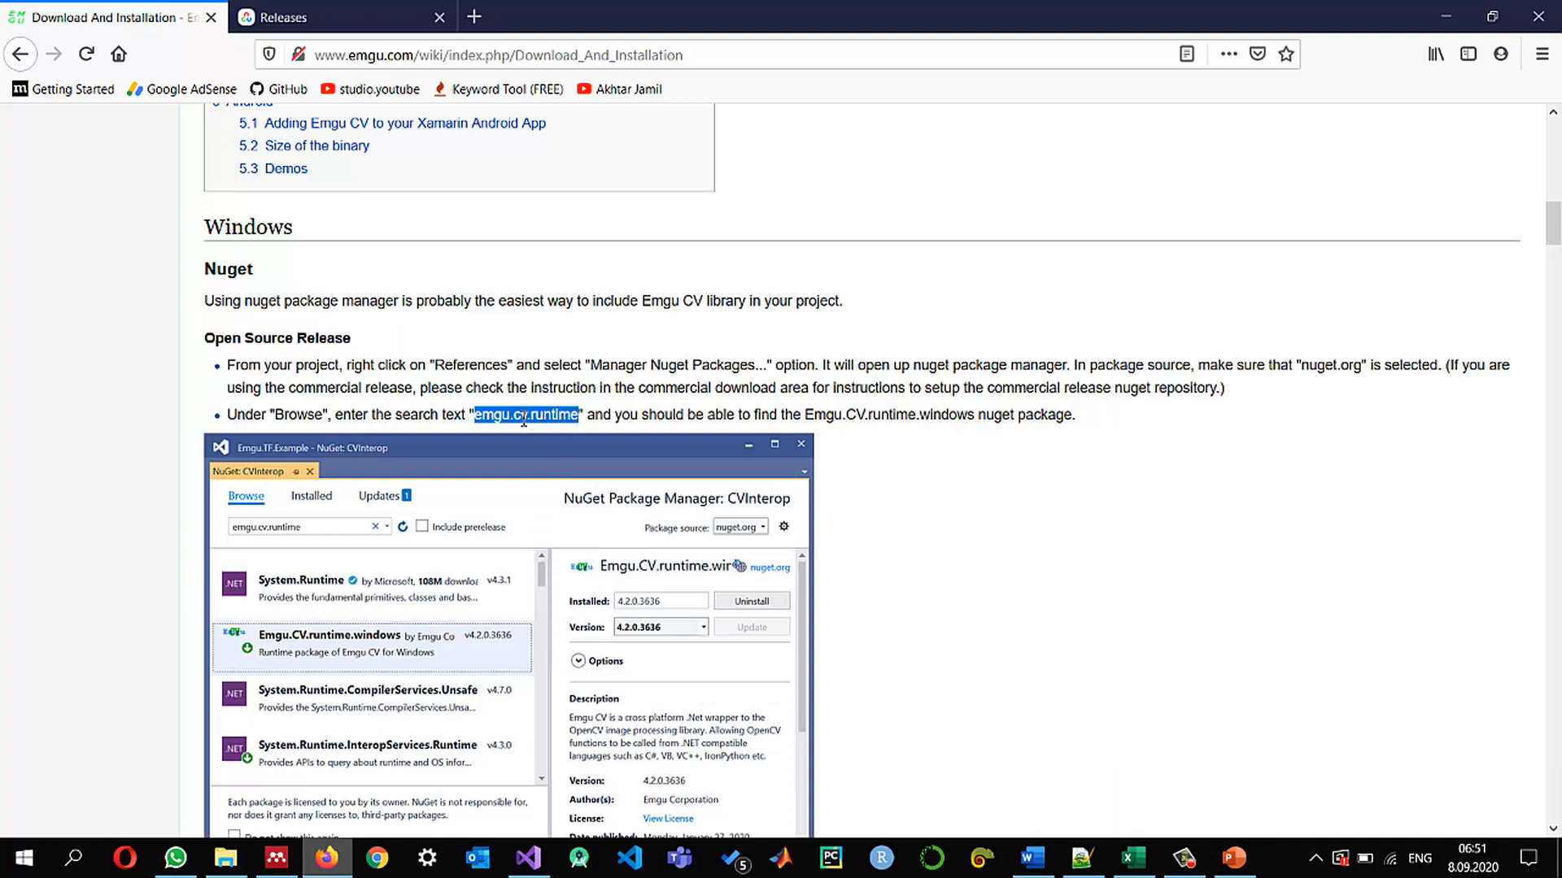
mouse_move(783, 429)
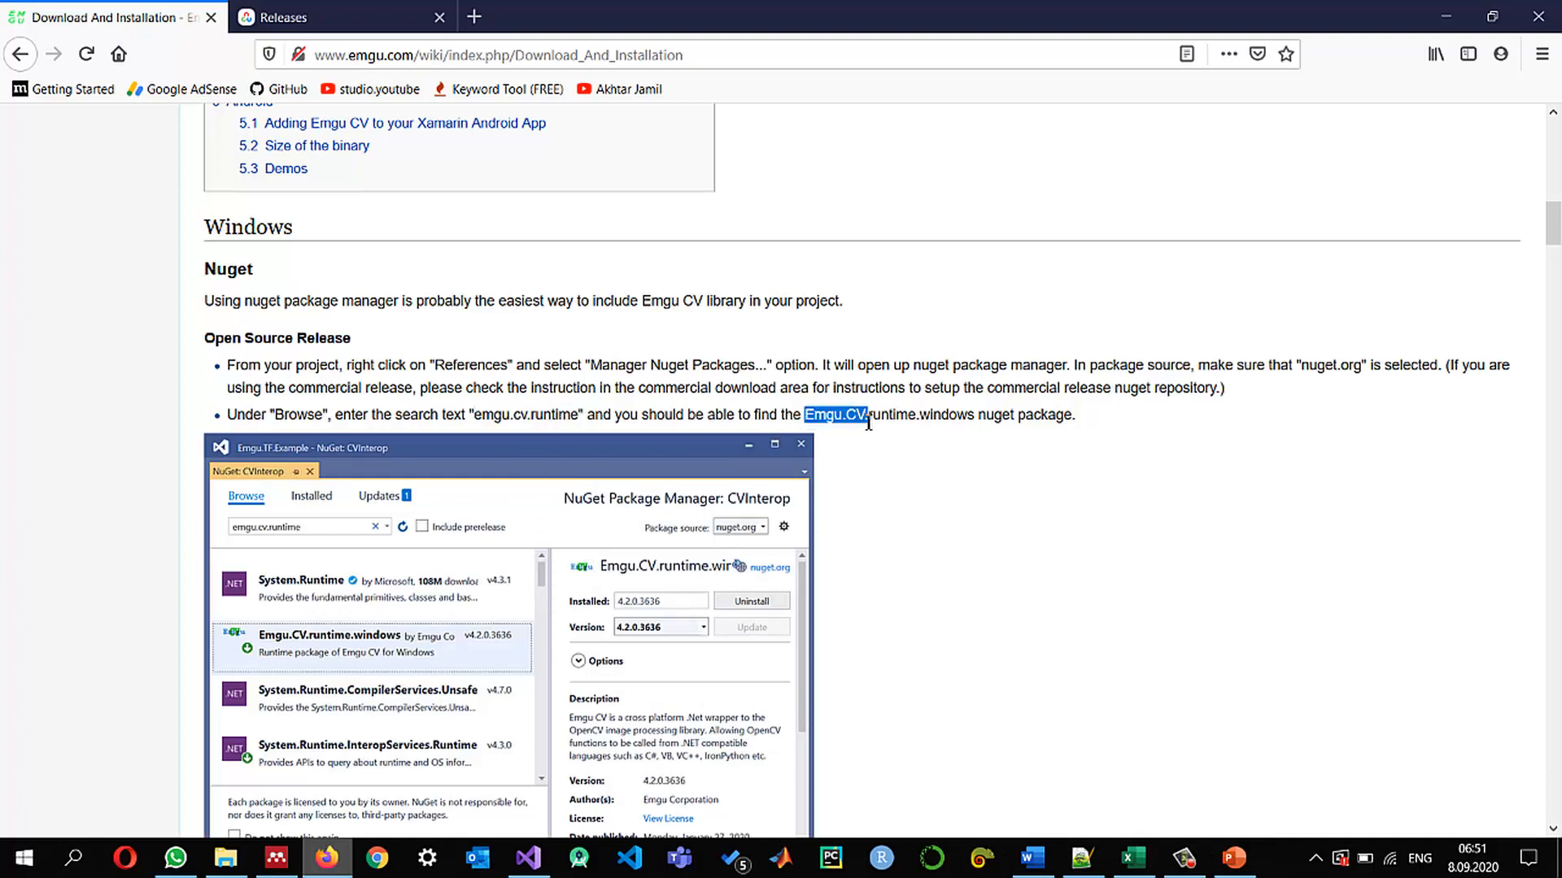
mouse_move(1408, 103)
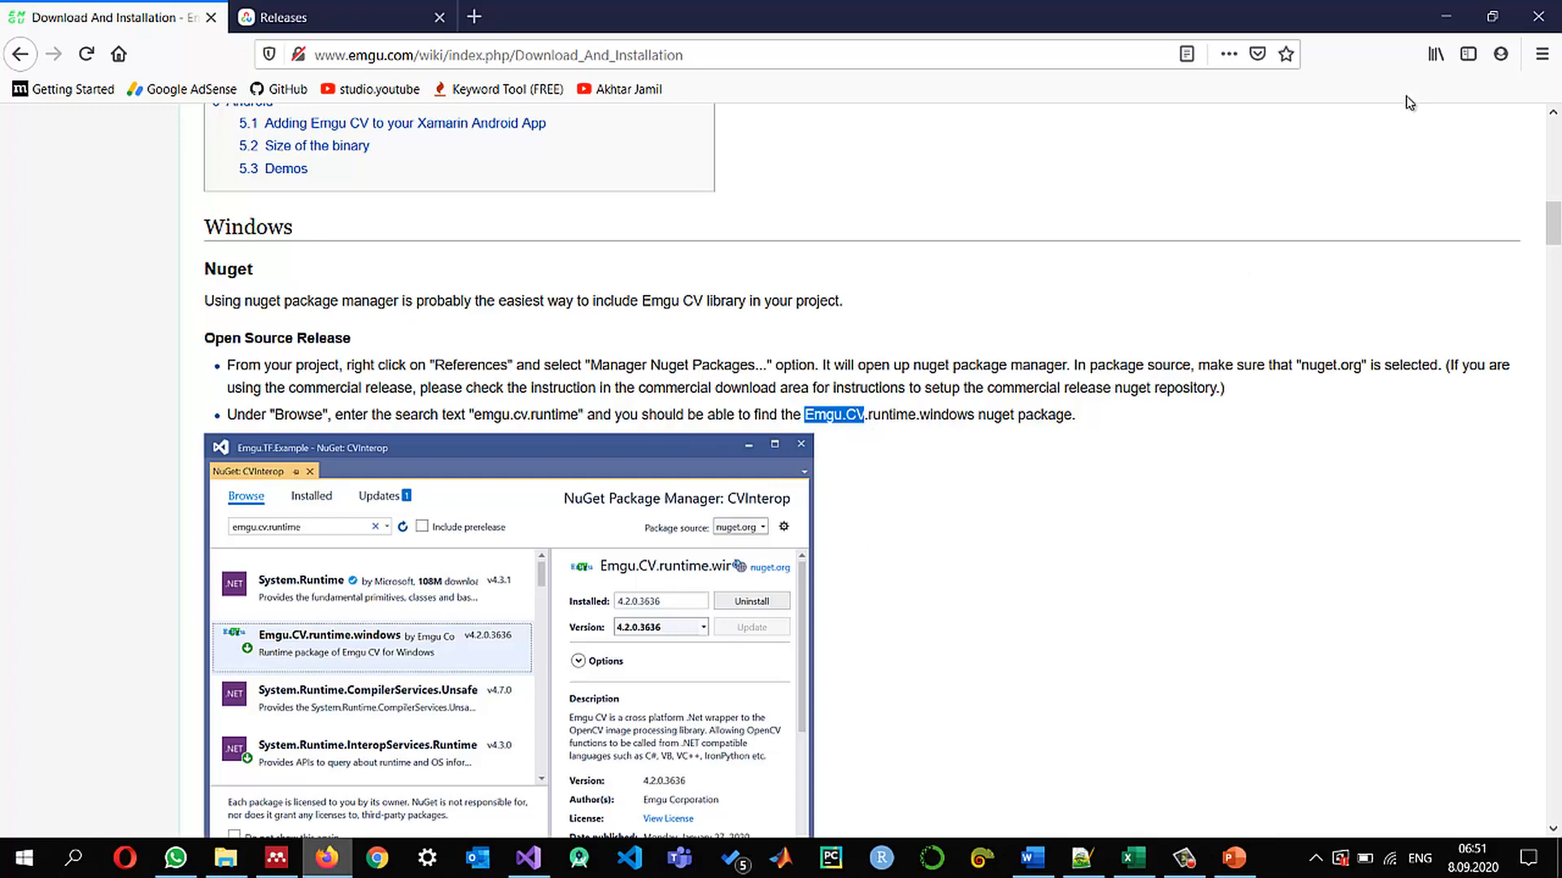
click(527, 857)
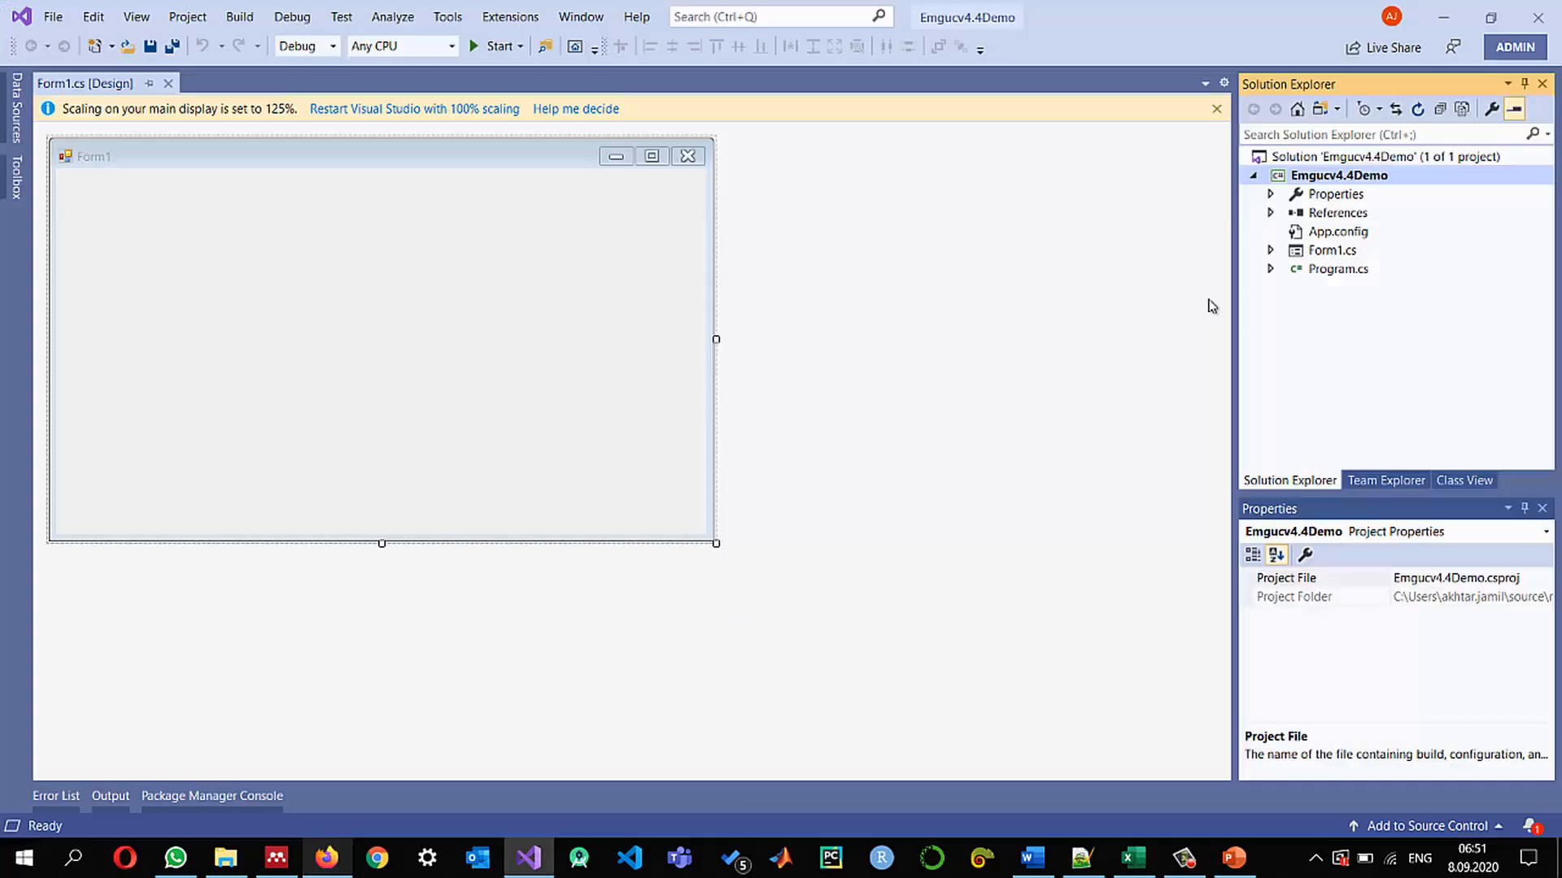
Search NuGet Browse for emgu.cv.runtime and view Emgu.CV.runtime.windows details with its Emgu.CV 4.4.0 dependency
right_click(1339, 175)
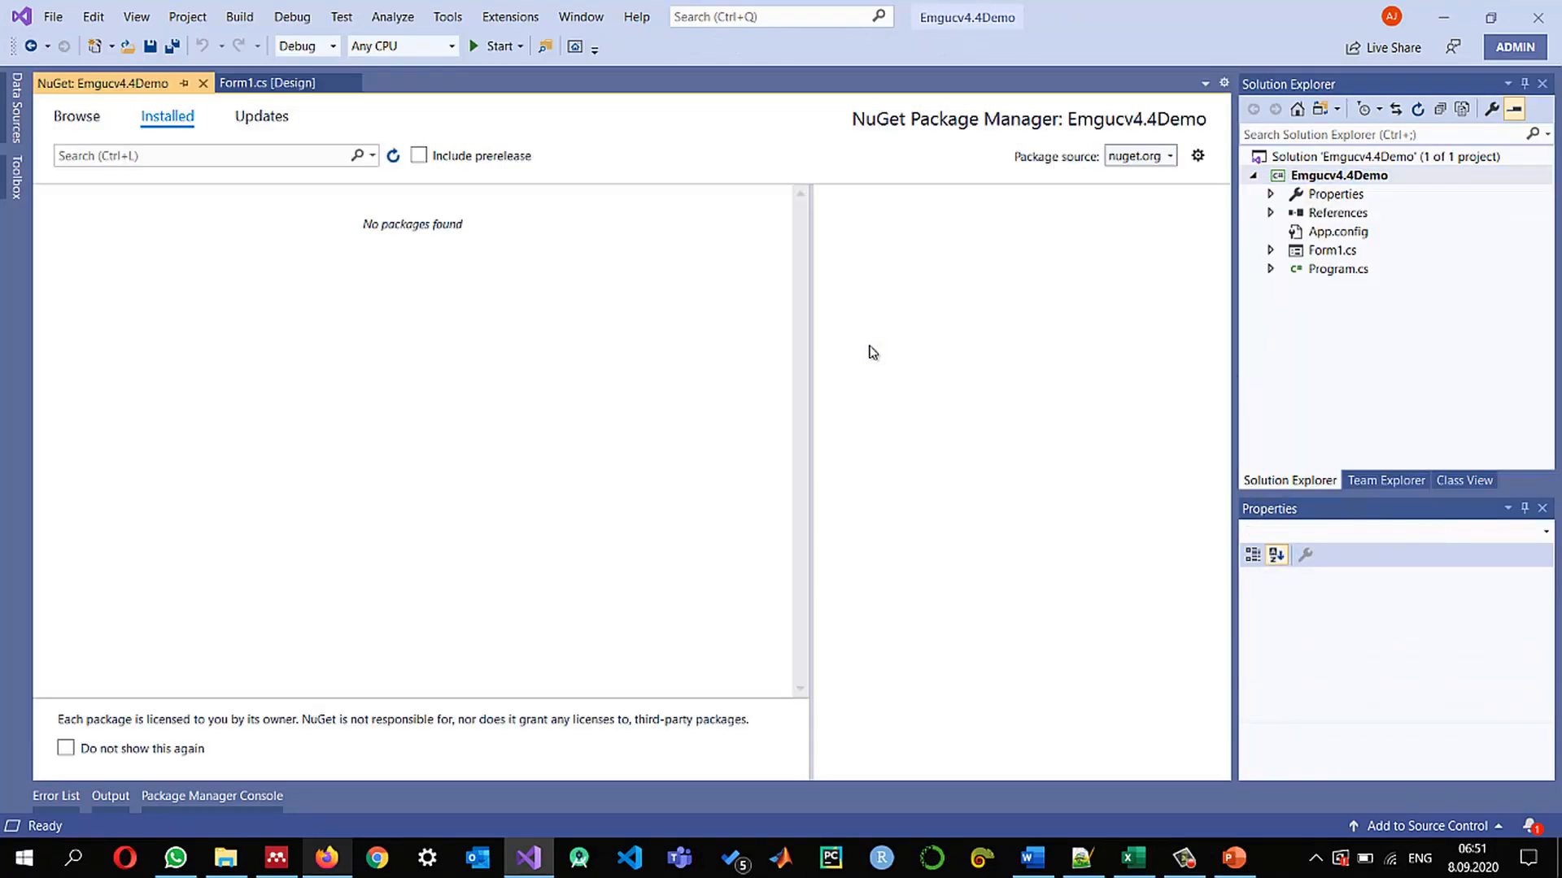
mouse_move(312, 353)
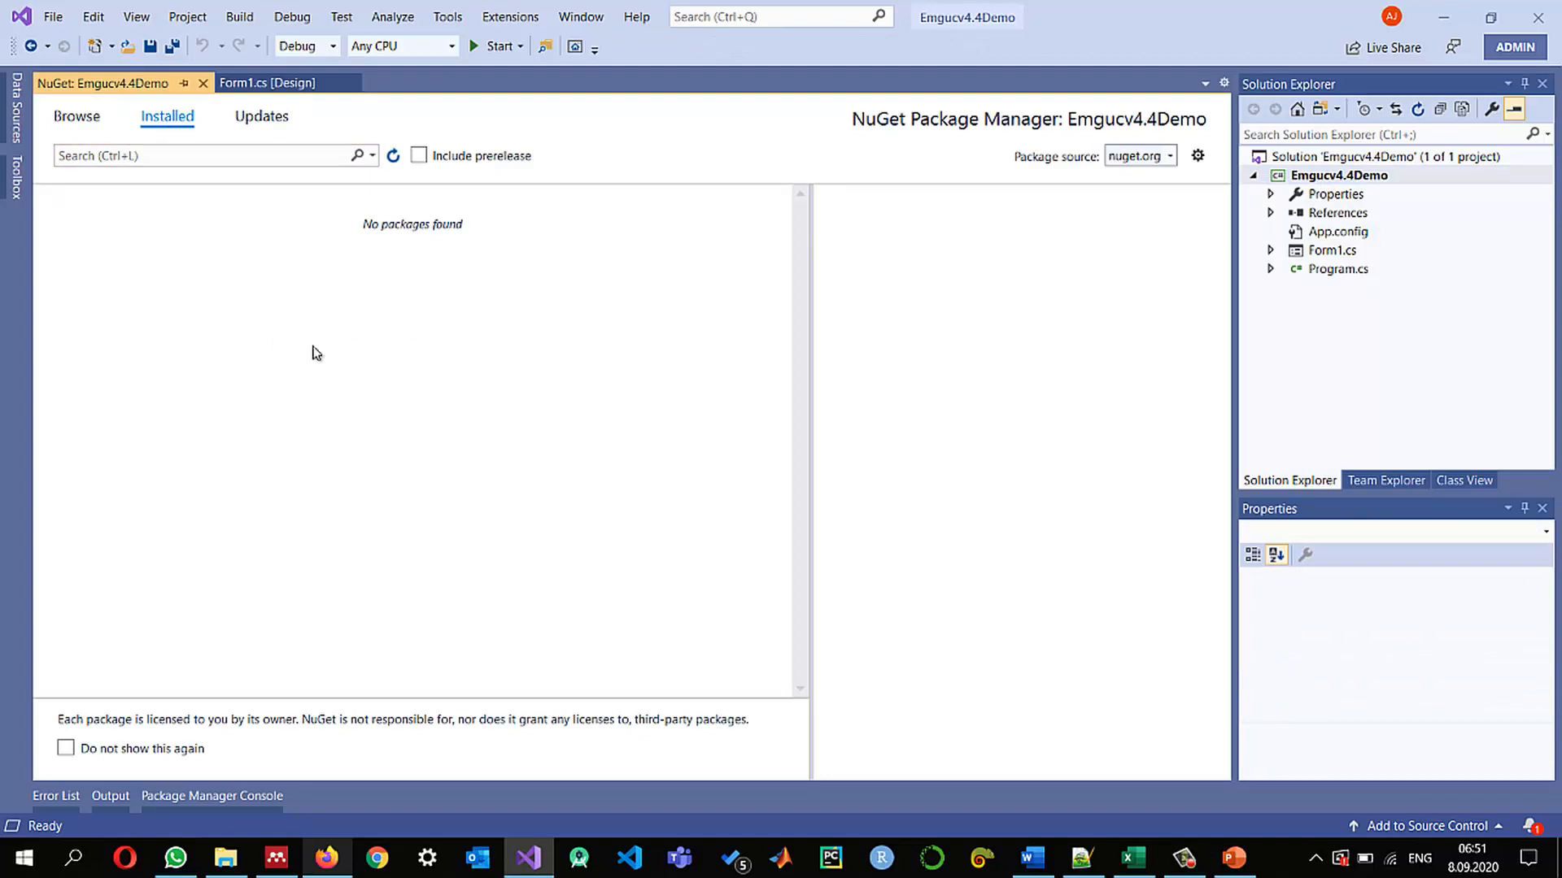
click(76, 117)
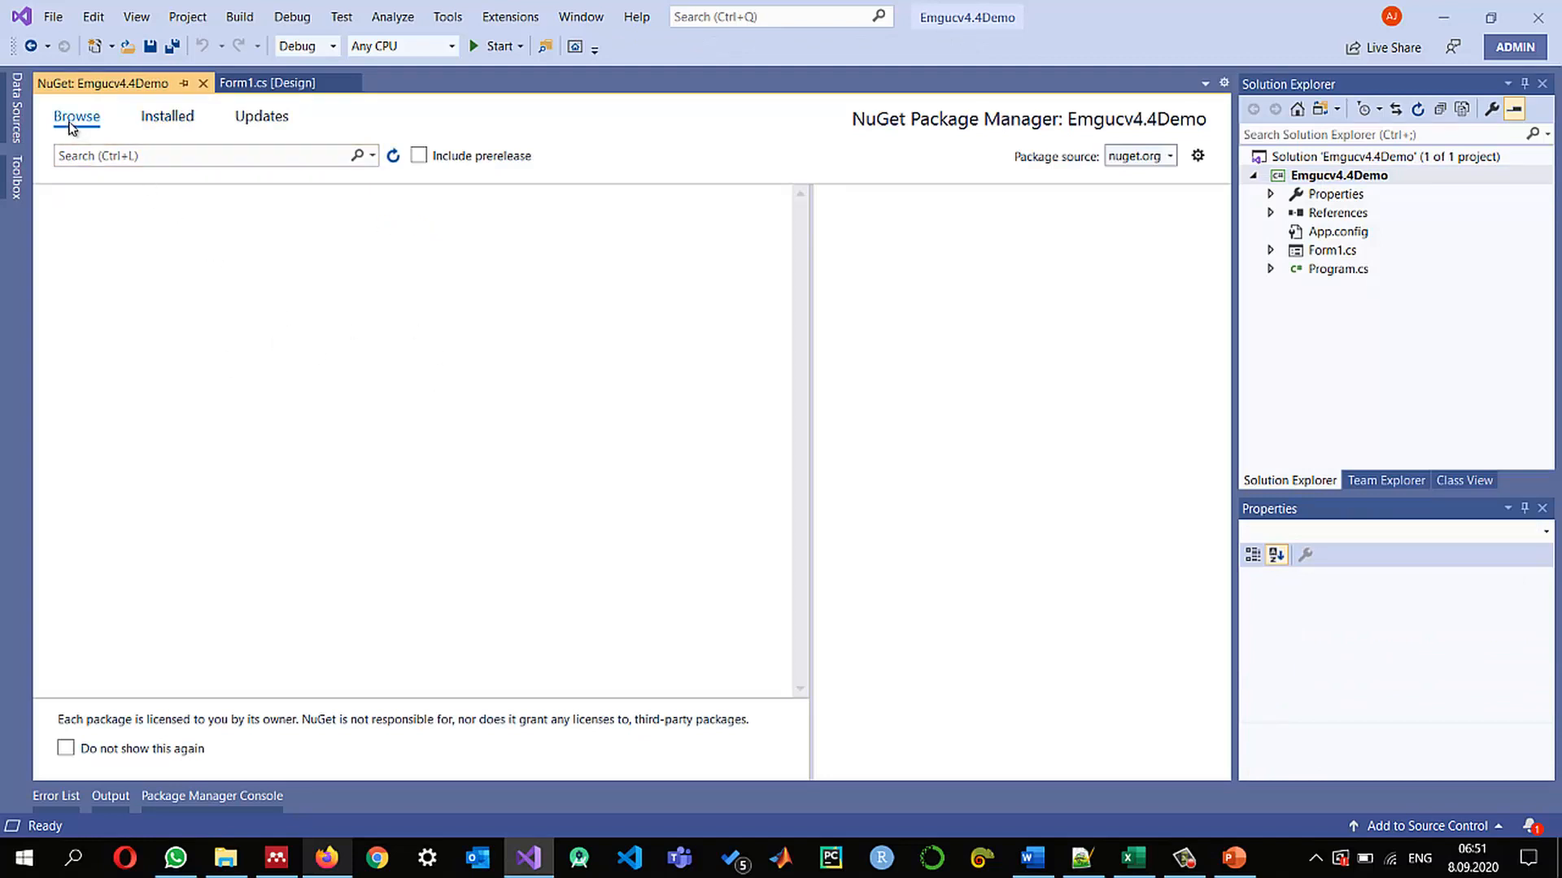
click(210, 157)
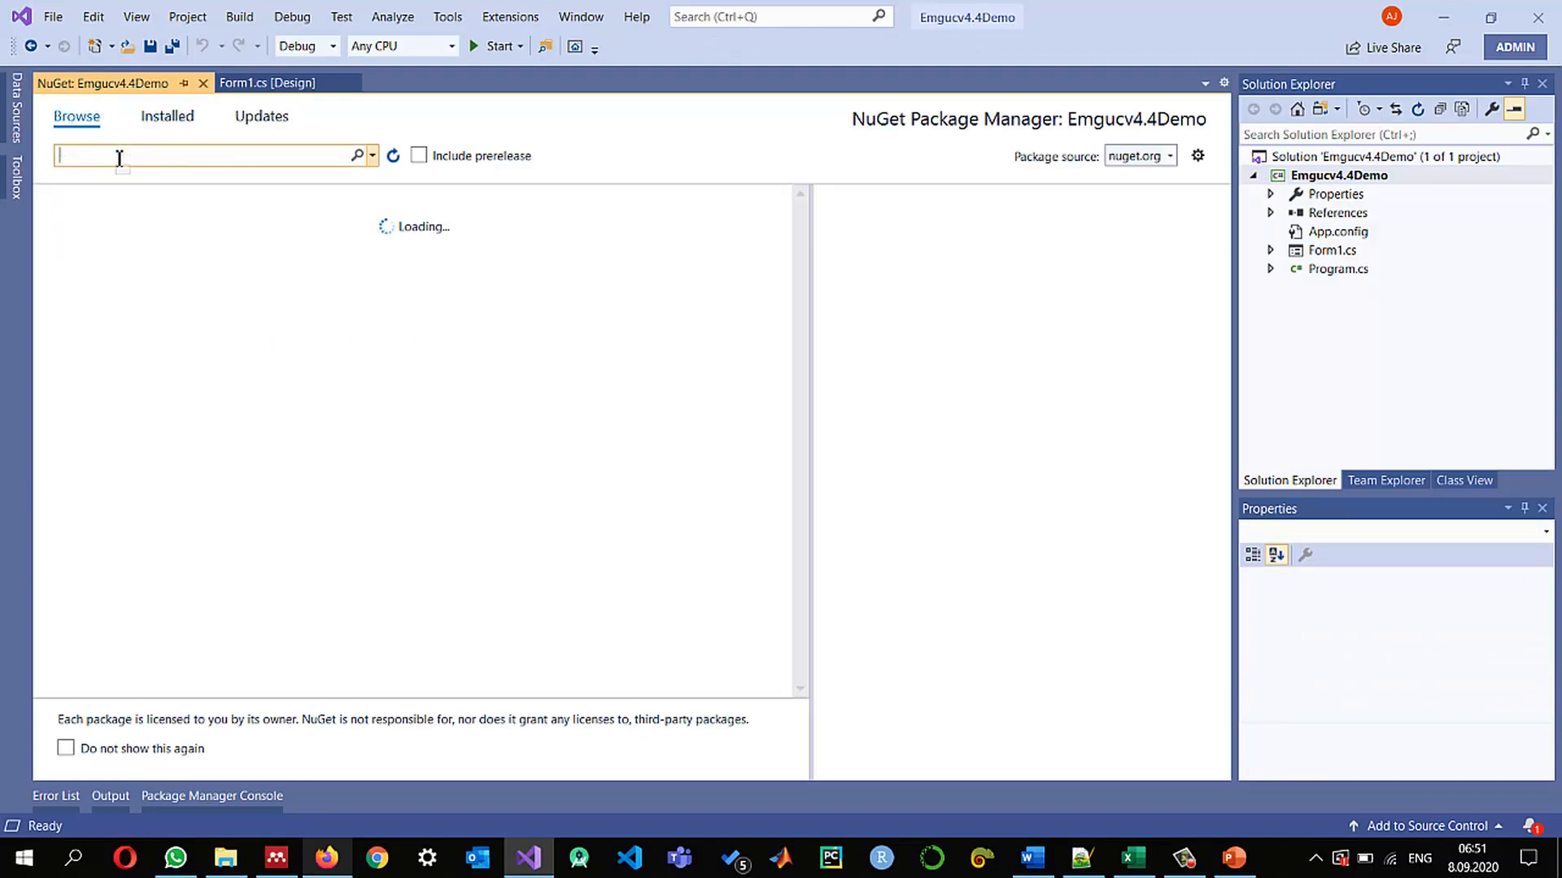
text(emgu.cv.runtime)
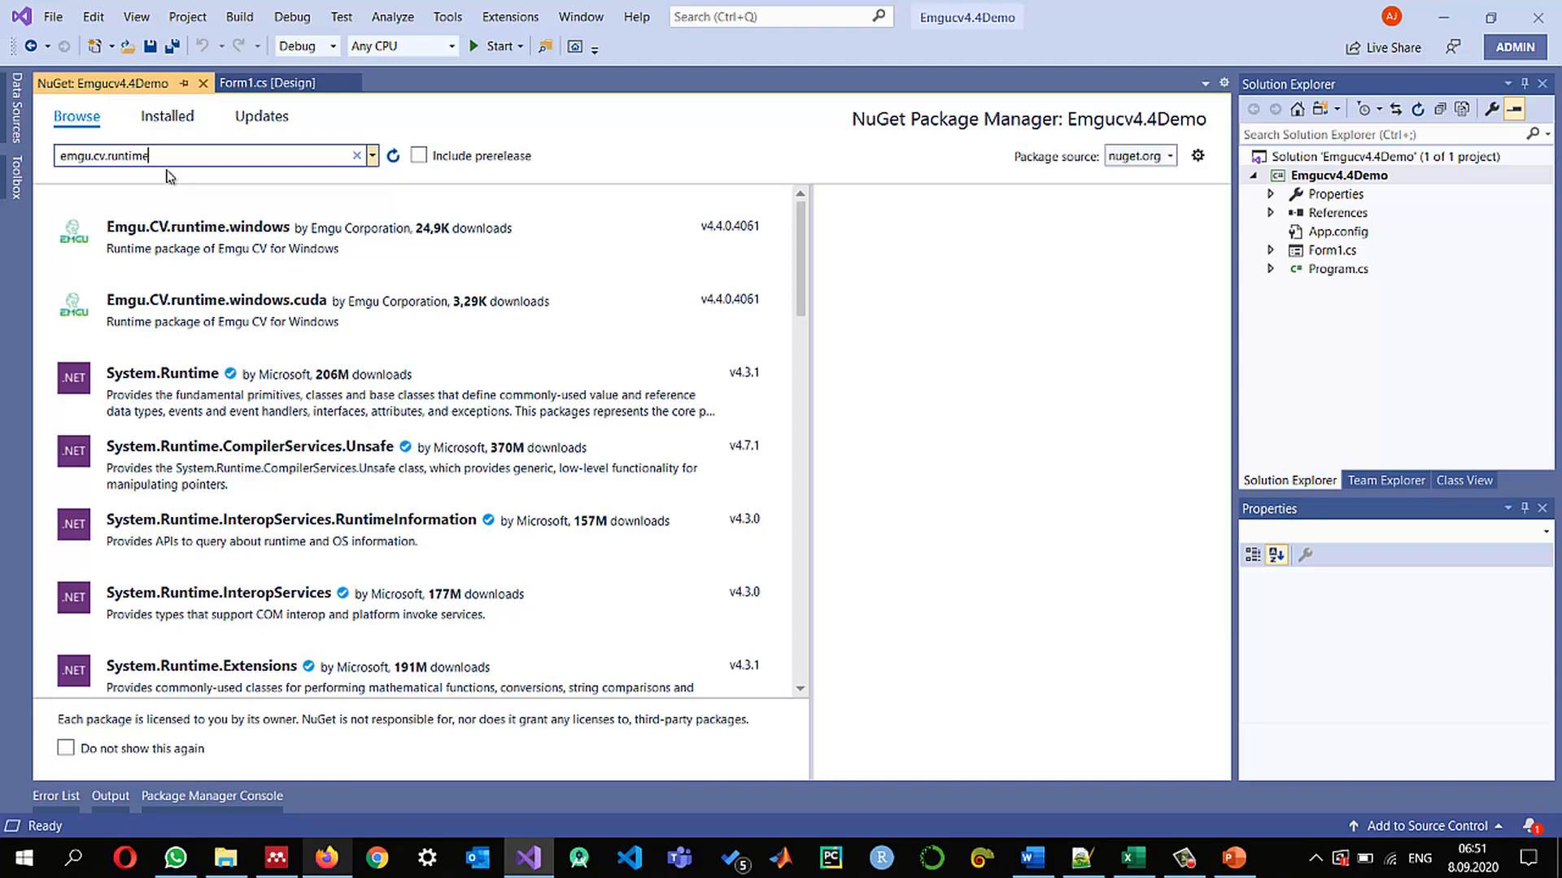
mouse_move(283, 249)
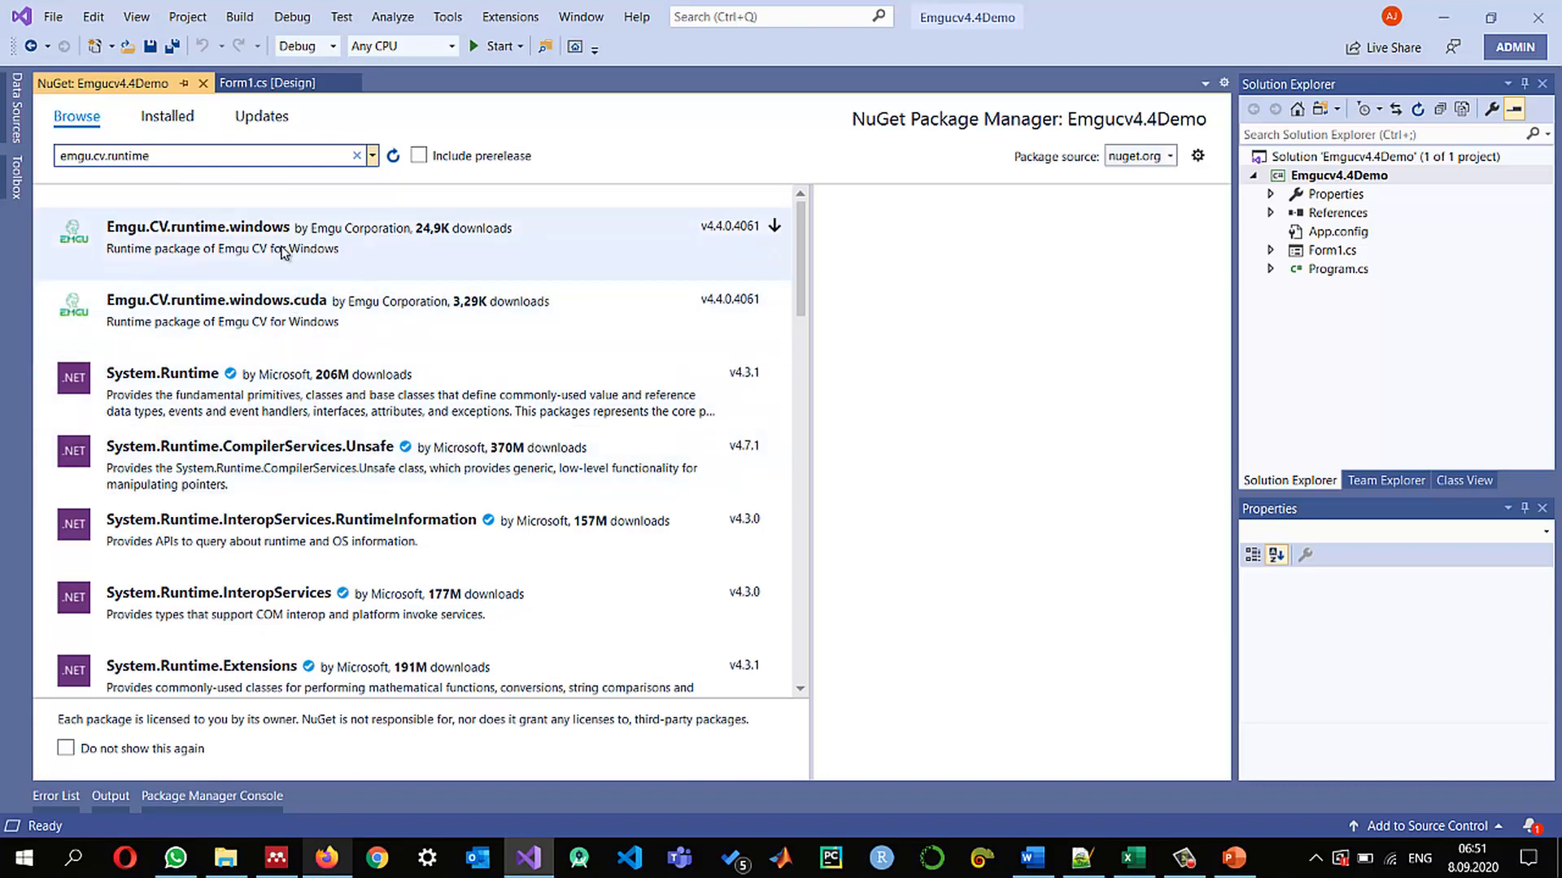
mouse_move(257, 249)
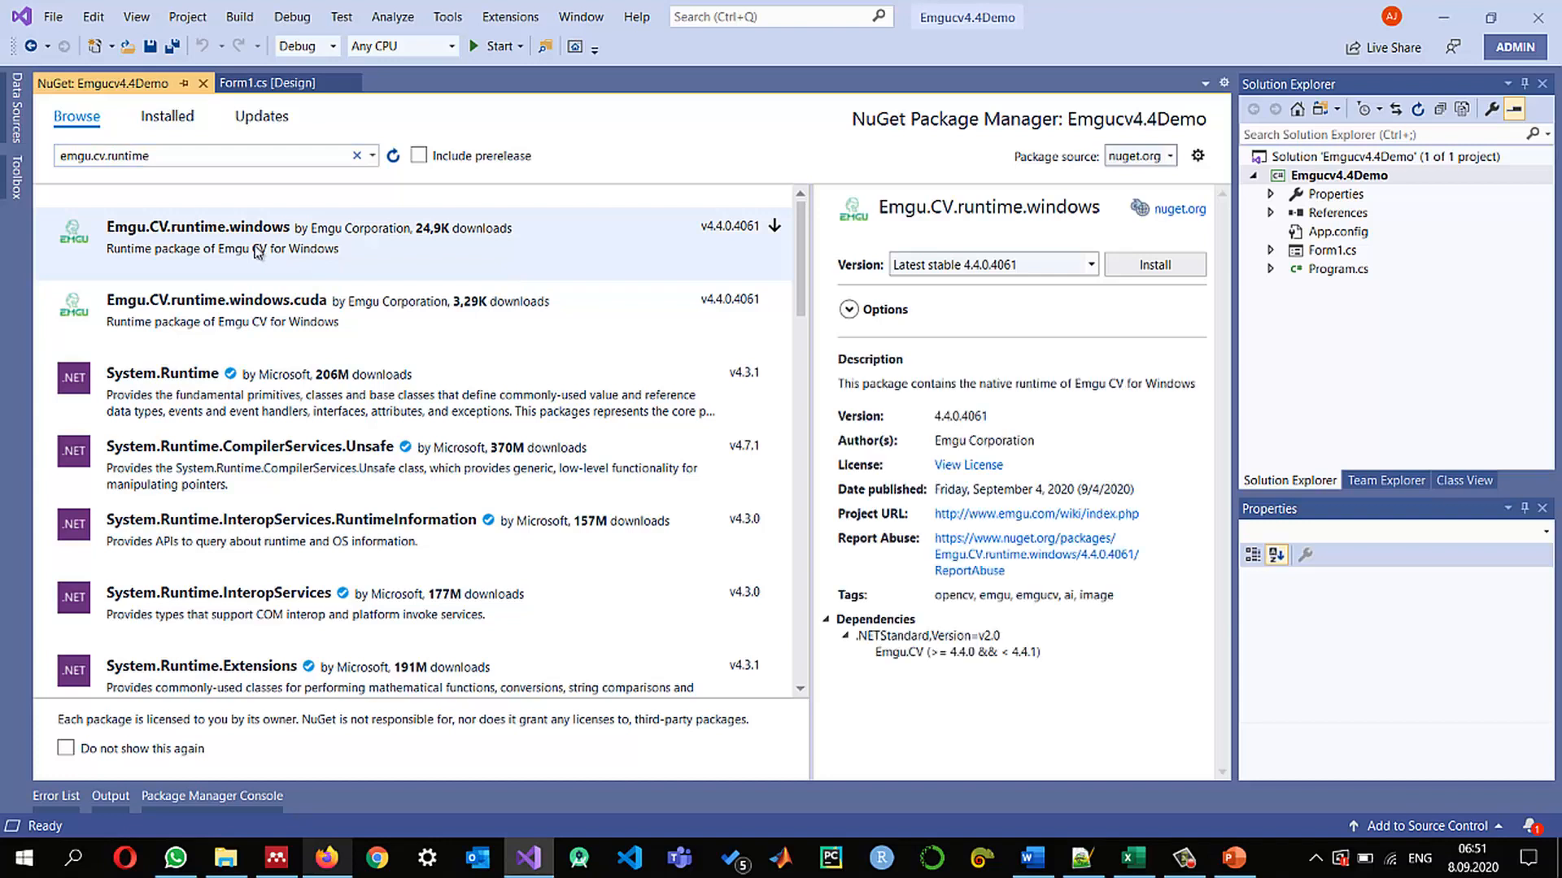
mouse_move(367, 291)
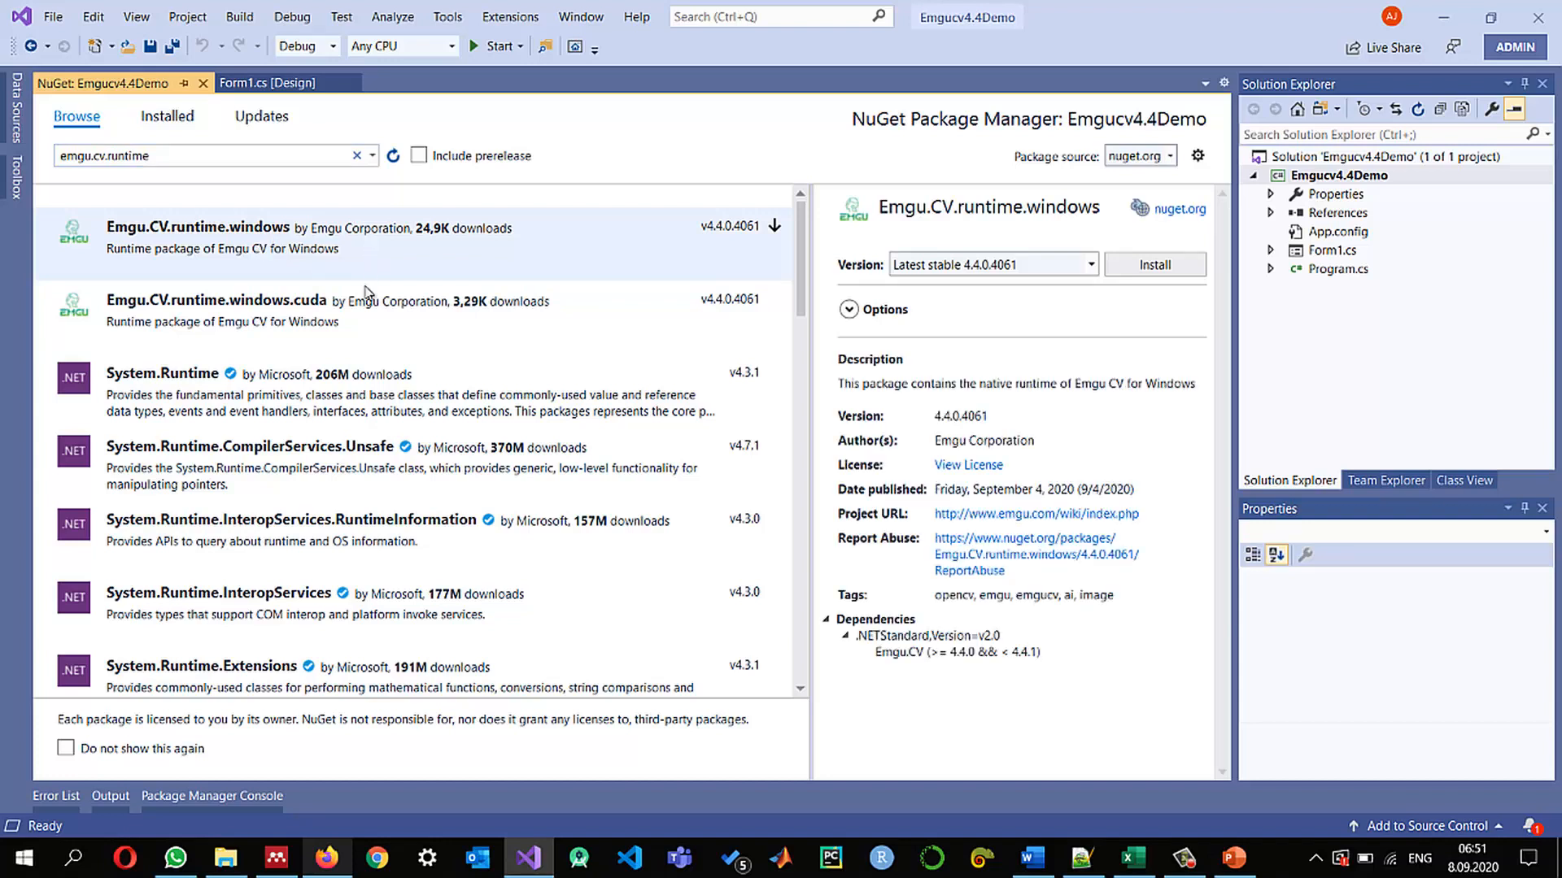
click(216, 309)
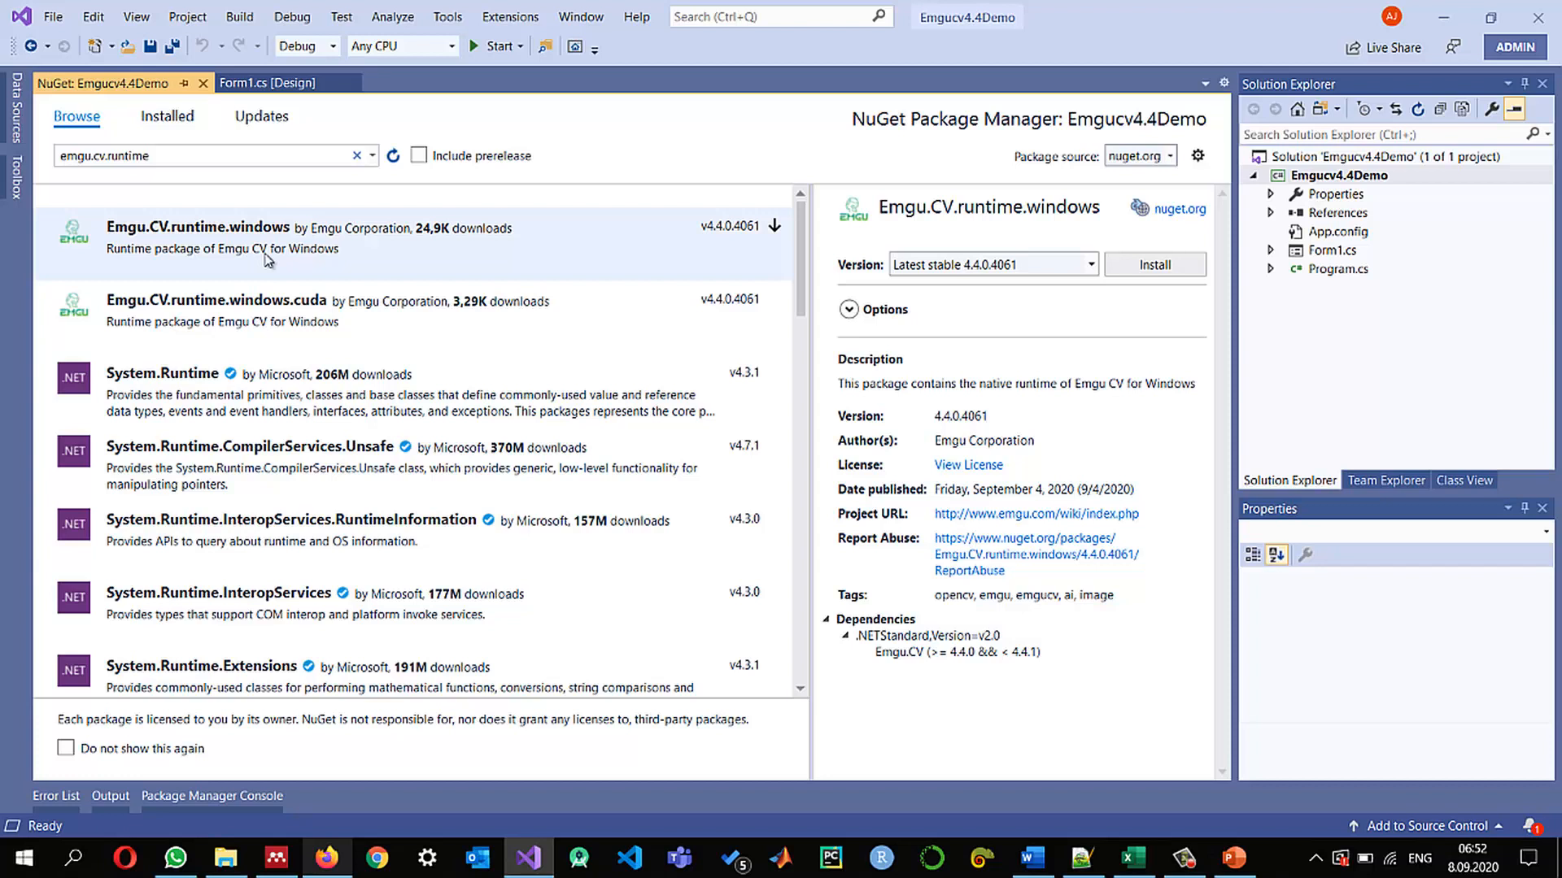
mouse_move(717, 247)
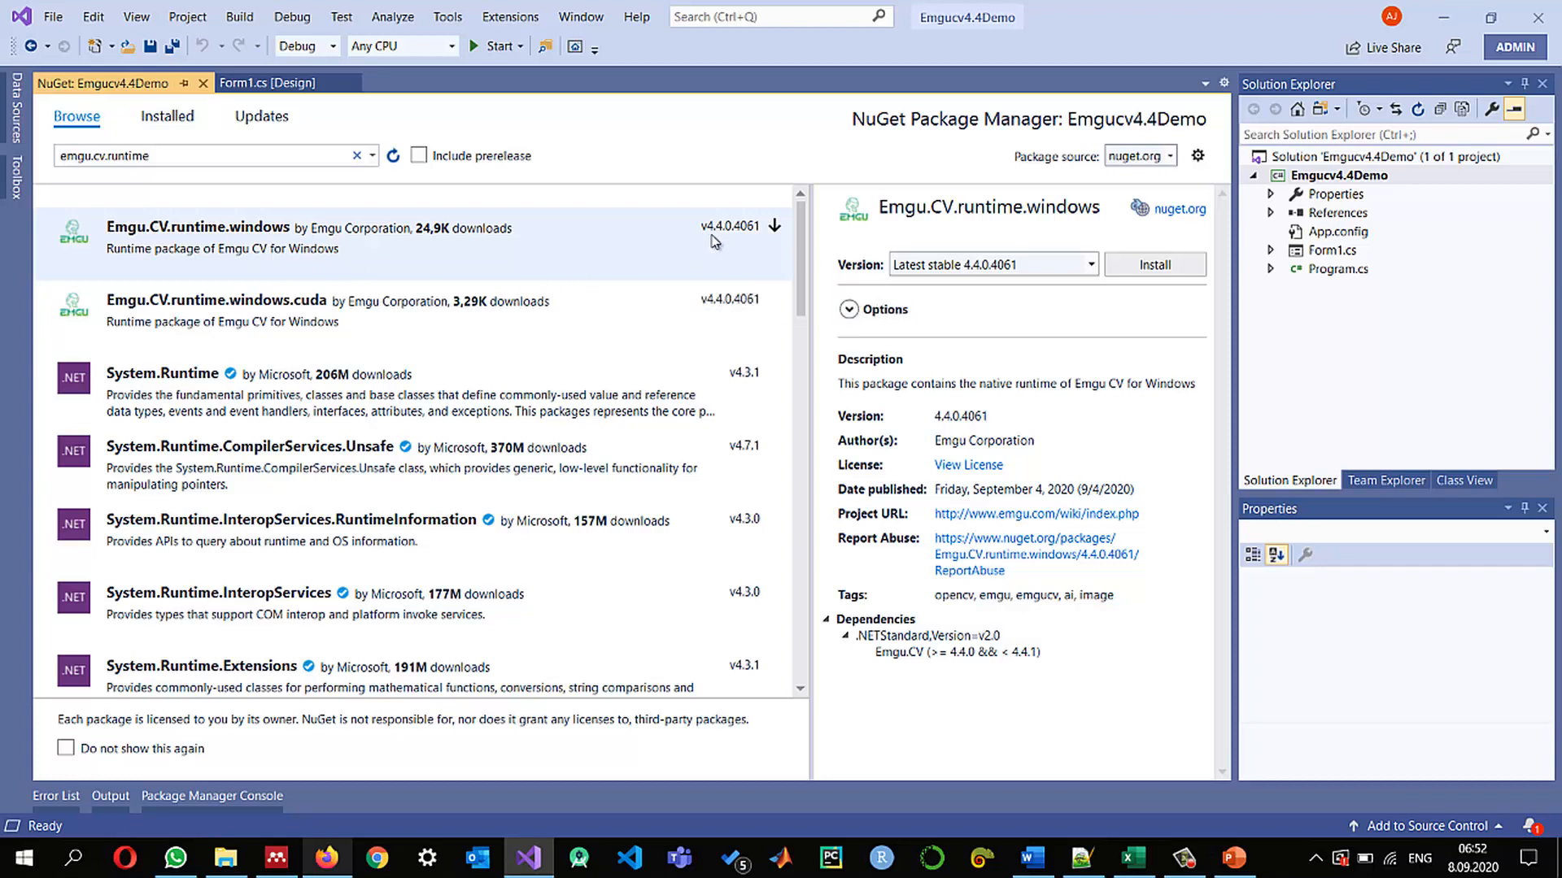
mouse_move(891, 673)
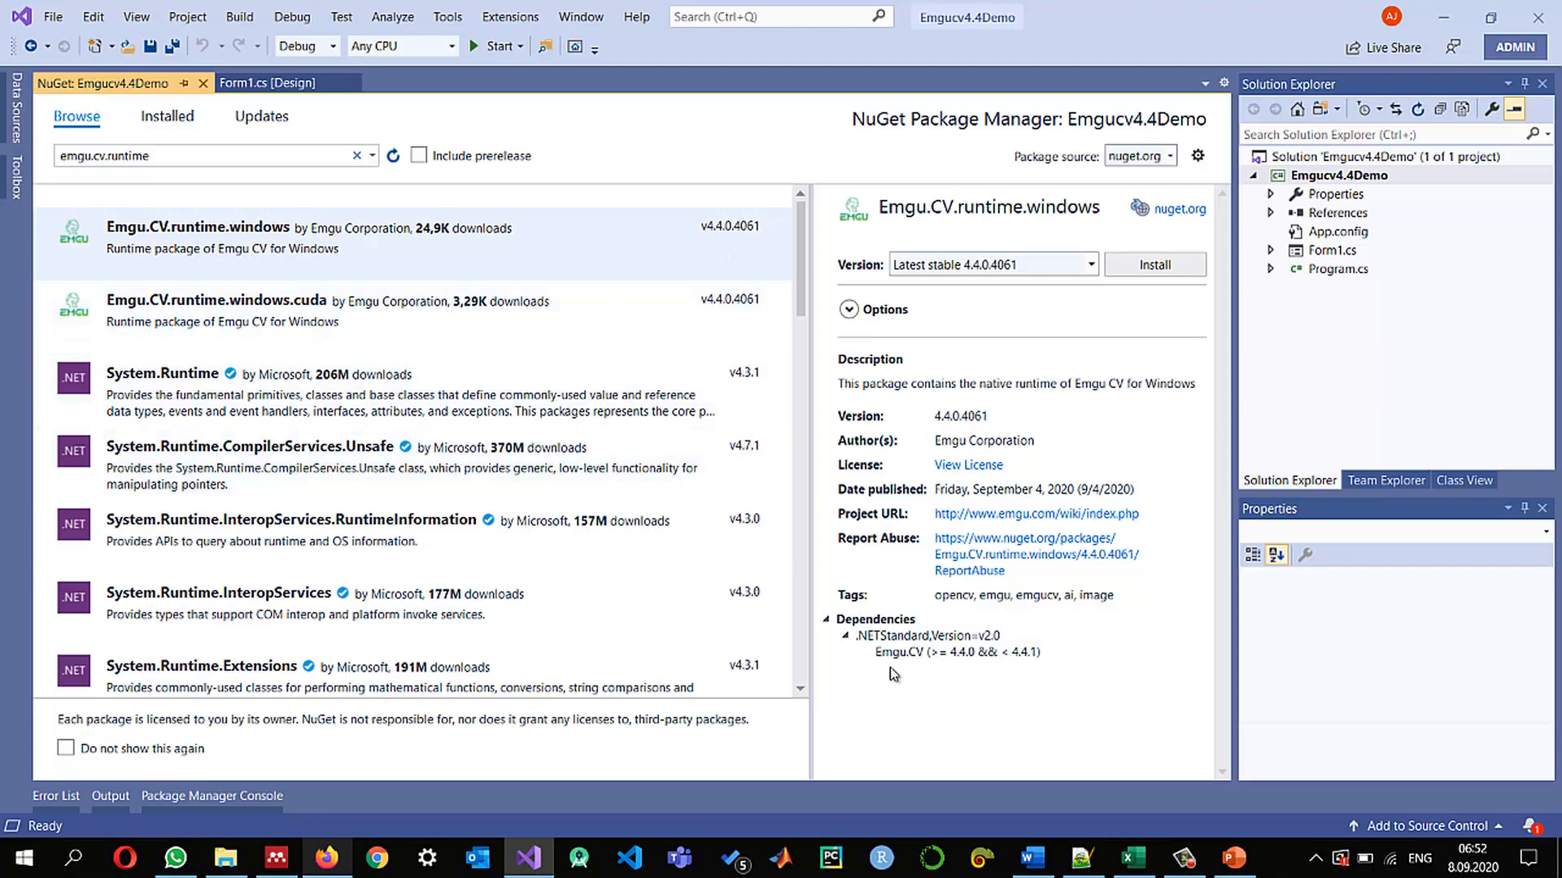
mouse_move(926, 664)
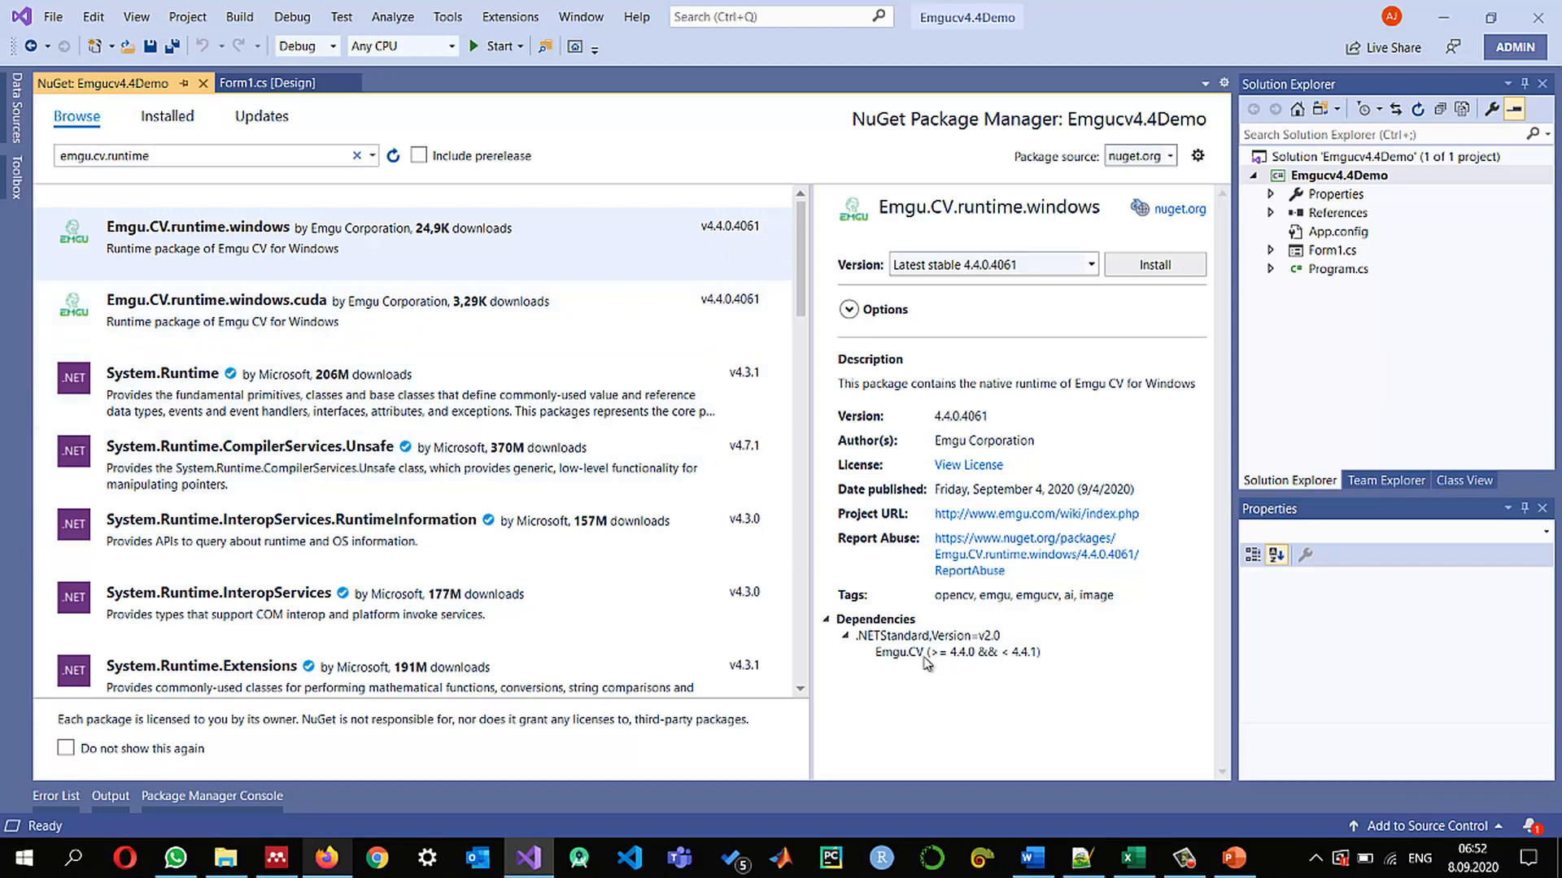
mouse_move(893, 667)
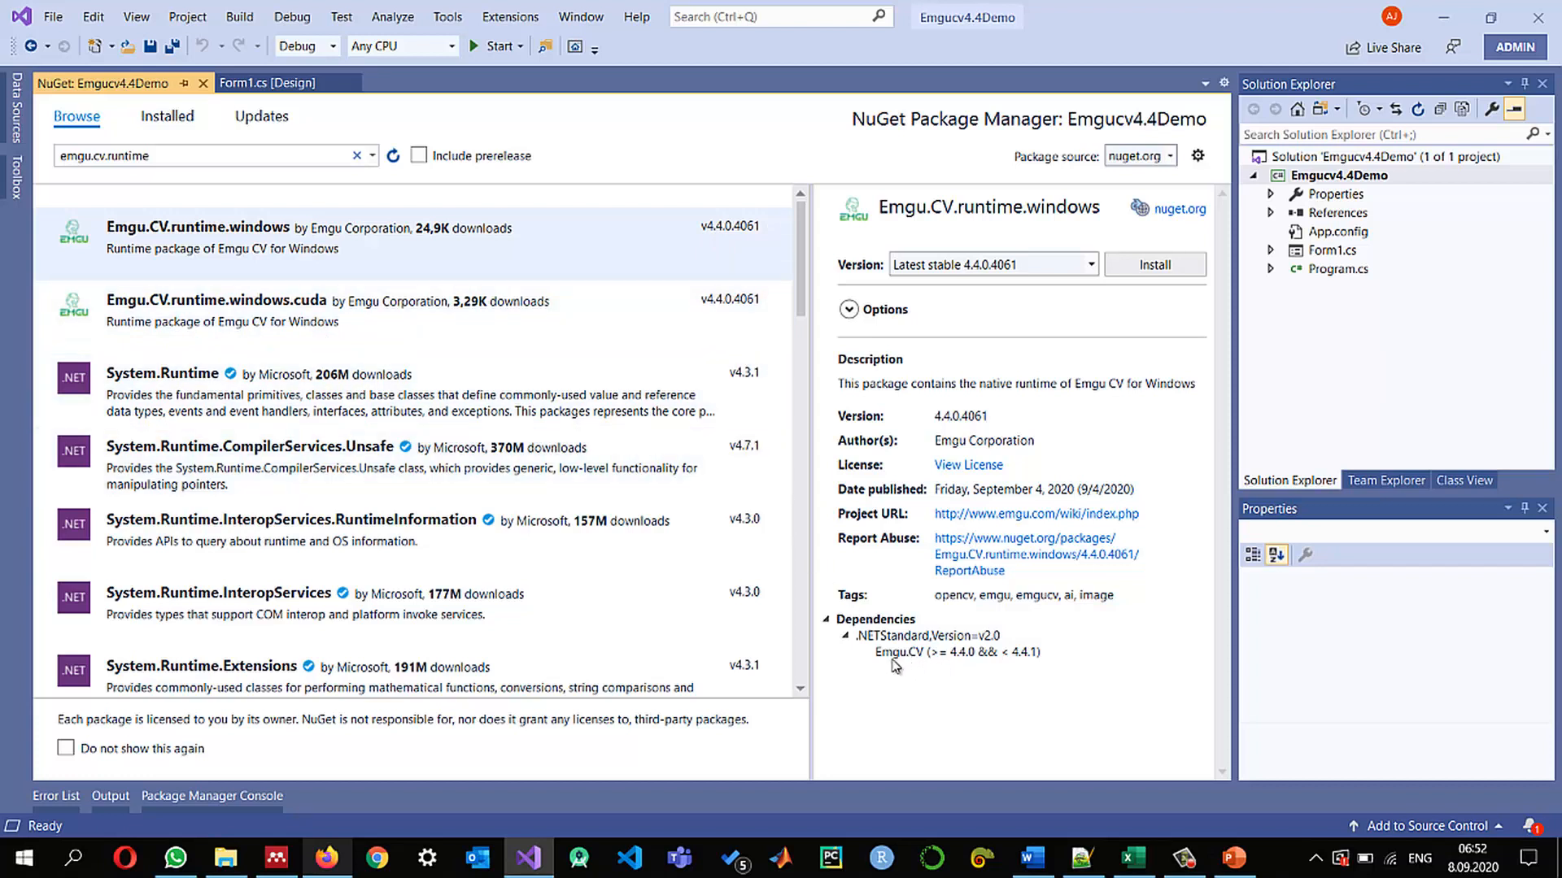
mouse_move(923, 667)
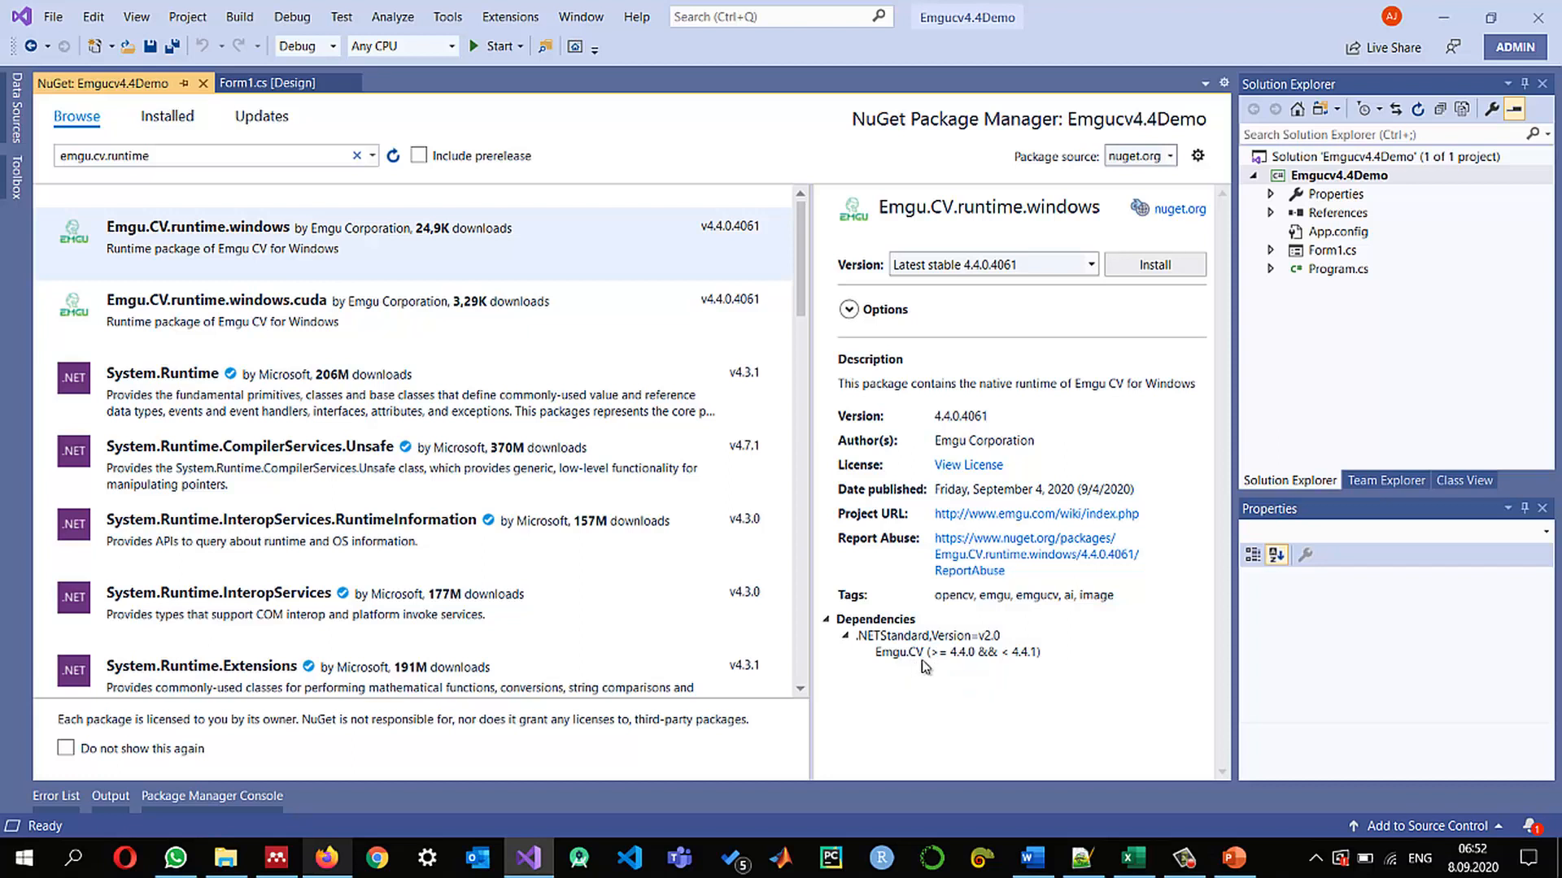
mouse_move(965, 667)
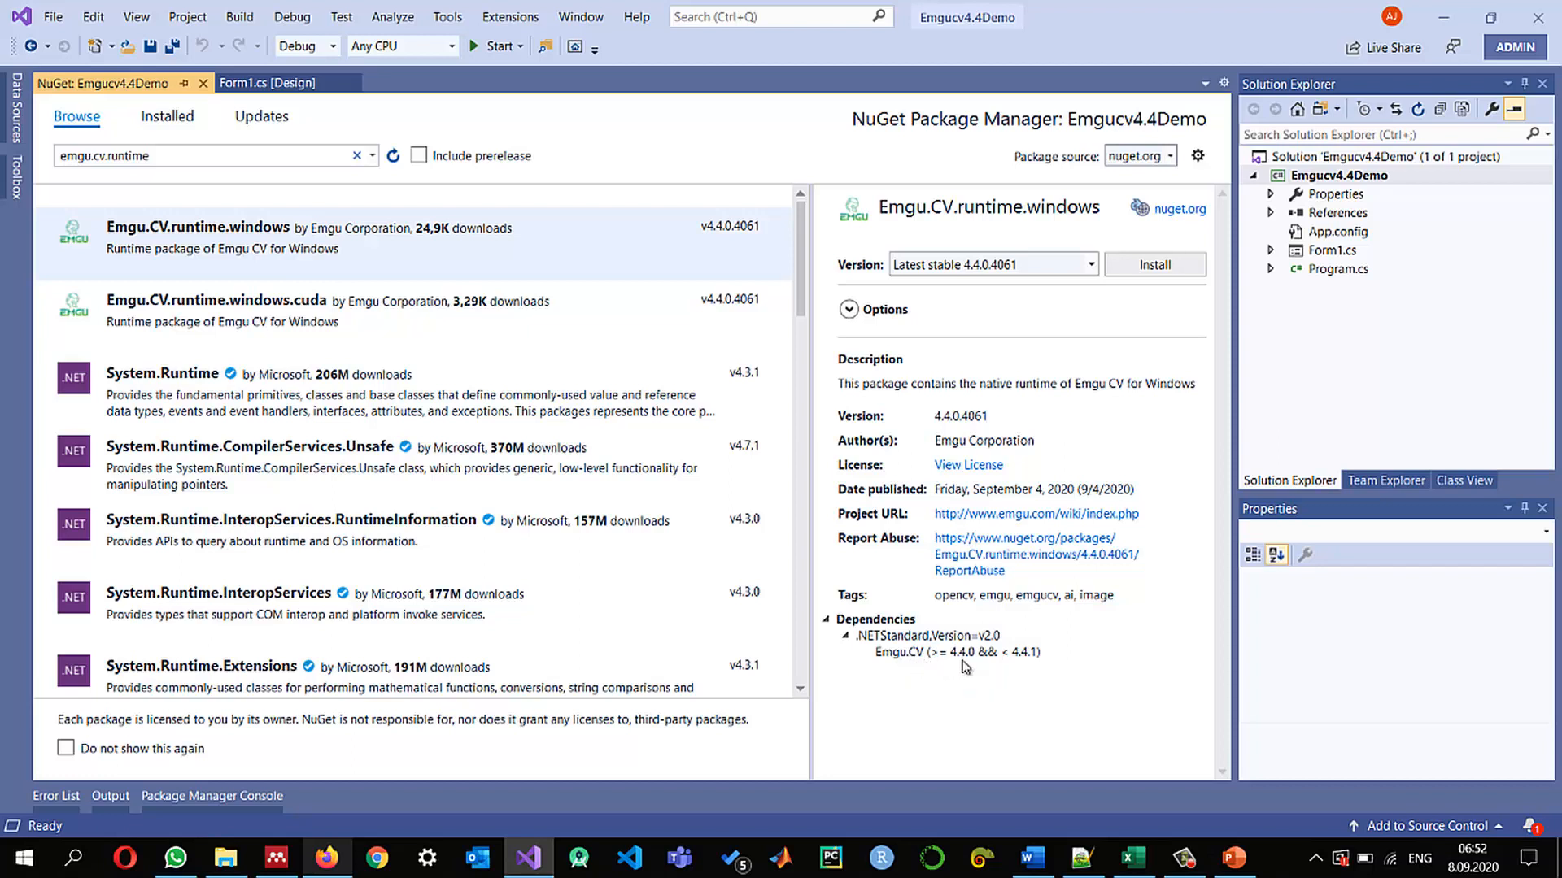
double_click(955, 652)
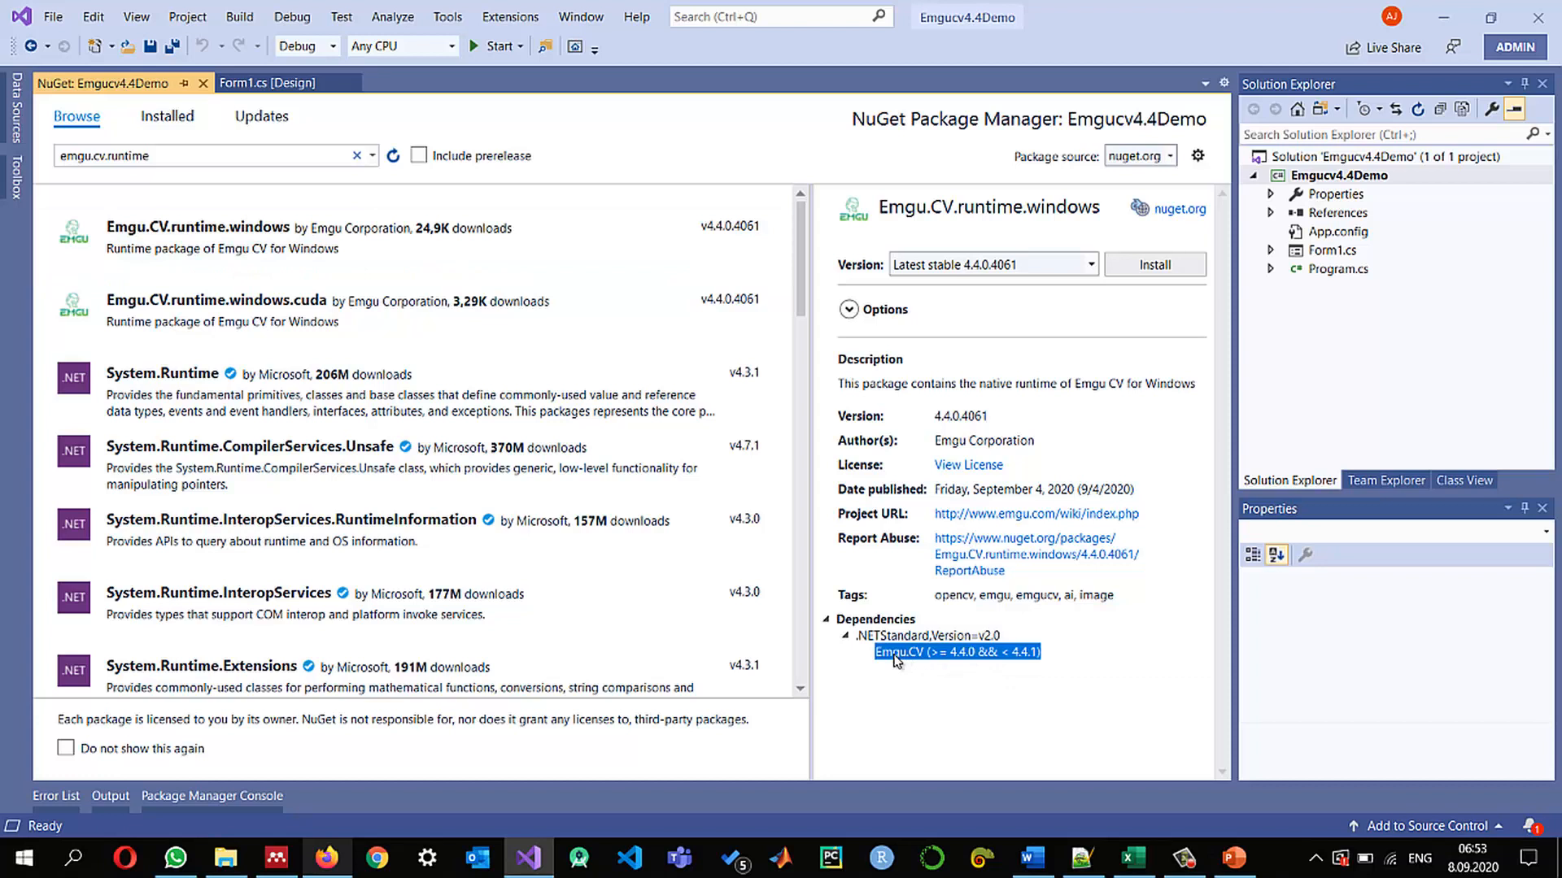
mouse_move(916, 674)
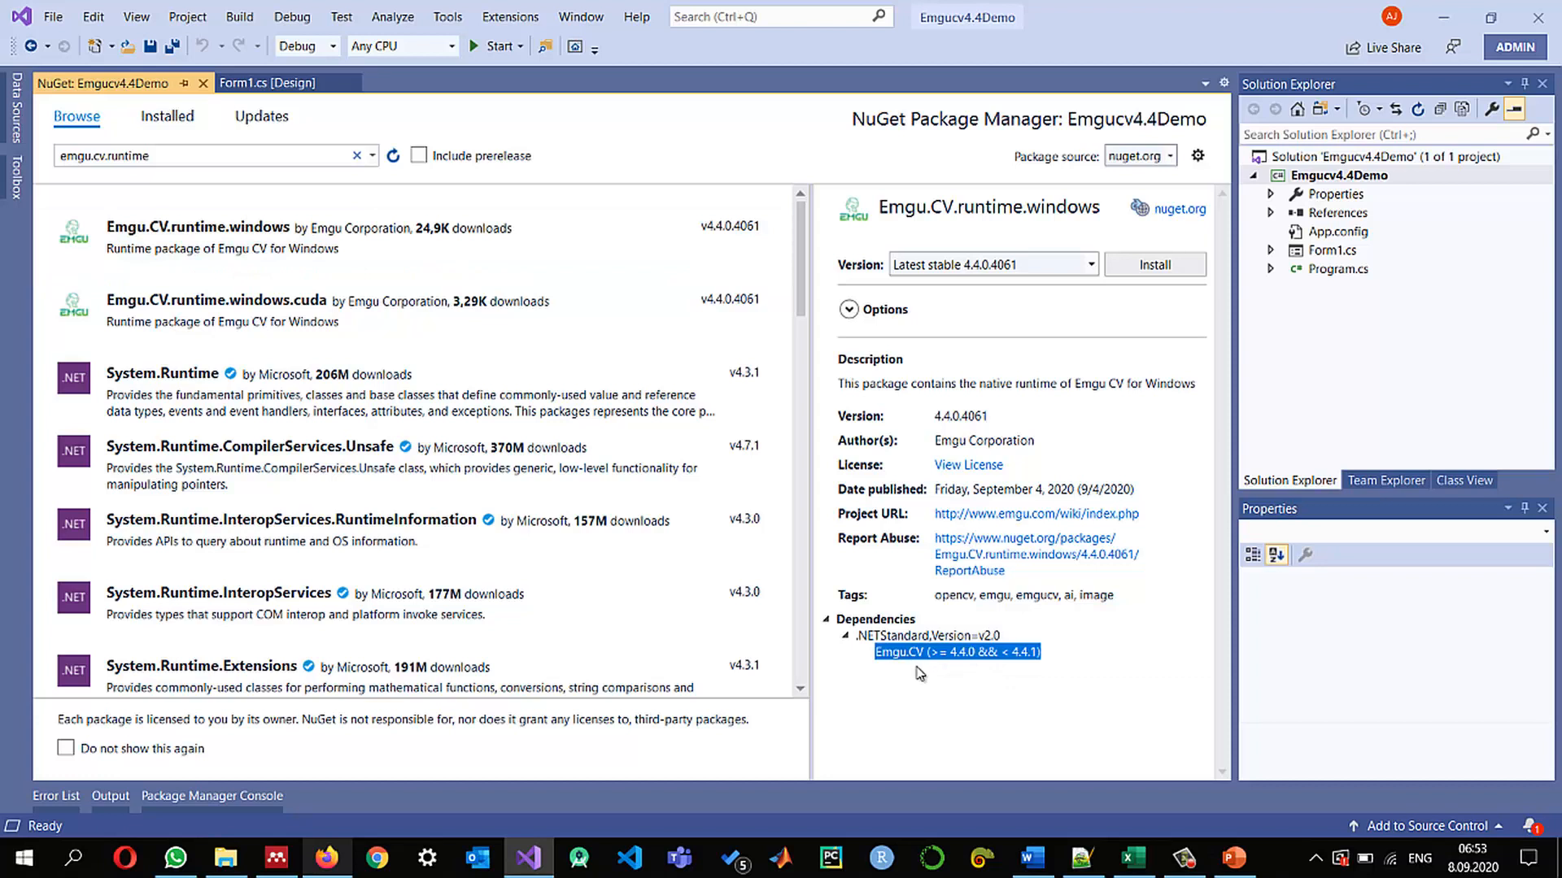
mouse_move(1155, 264)
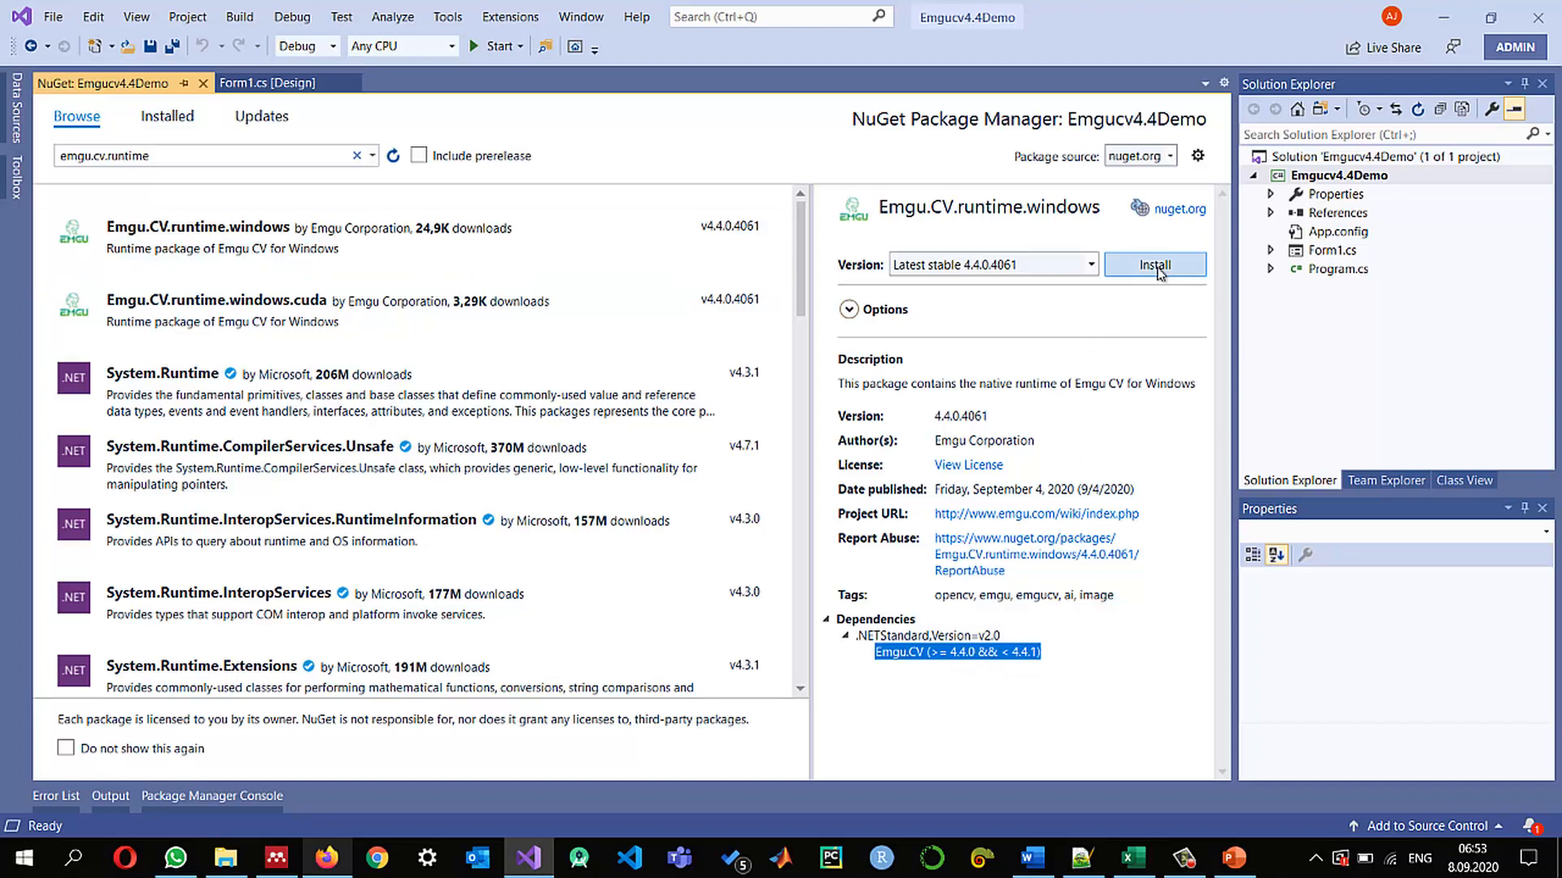
Install Emgu.CV.runtime.windows 4.4.0.4061, accepting the licence, and check the project references
click(1154, 265)
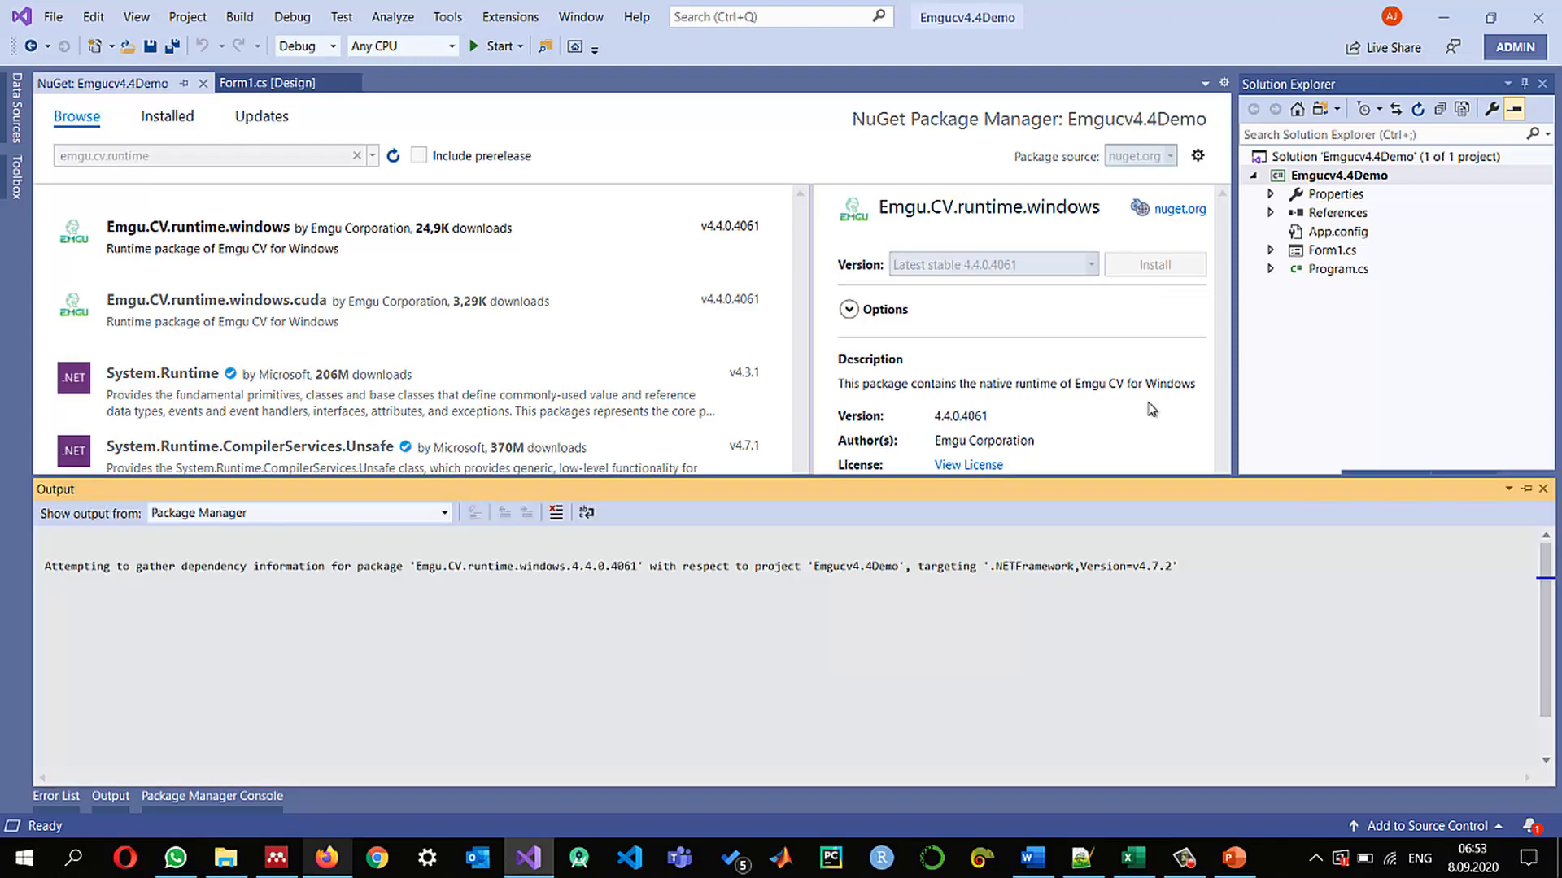
click(1154, 263)
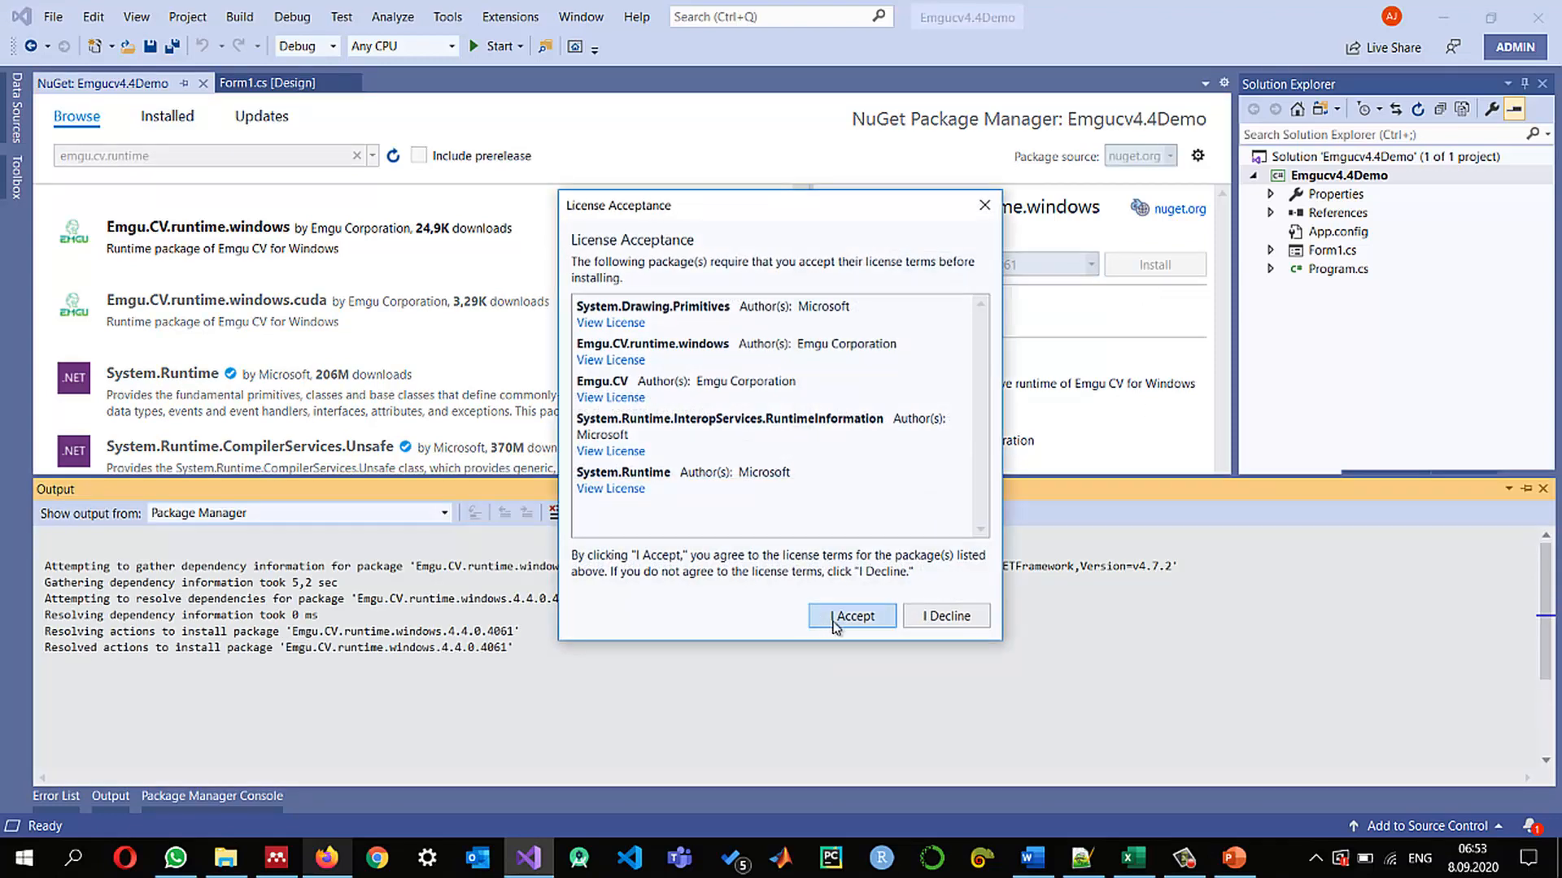
click(851, 615)
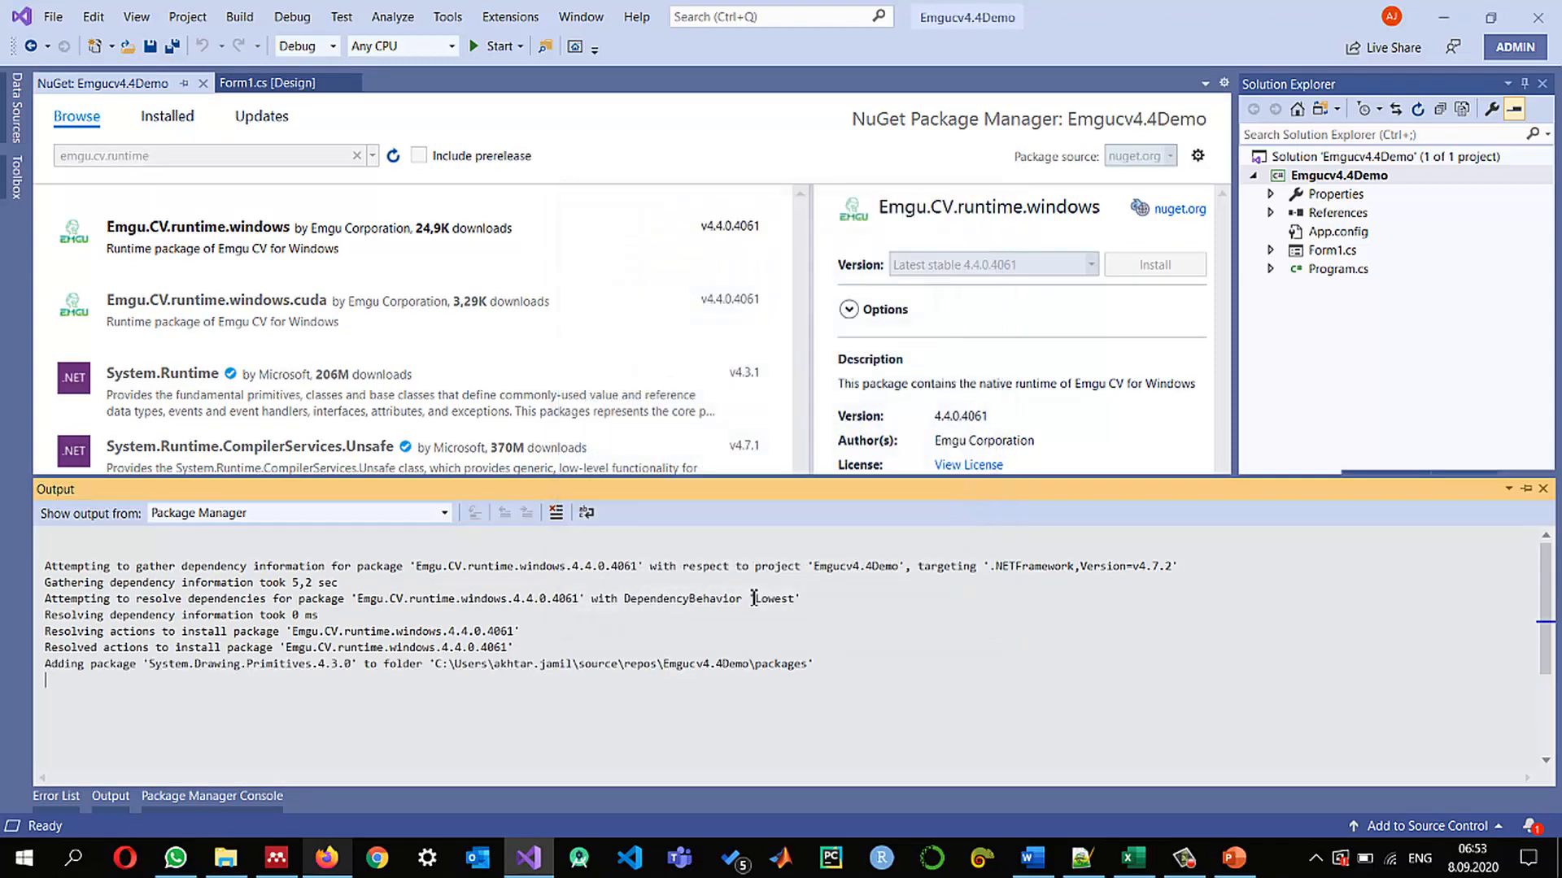
click(1272, 211)
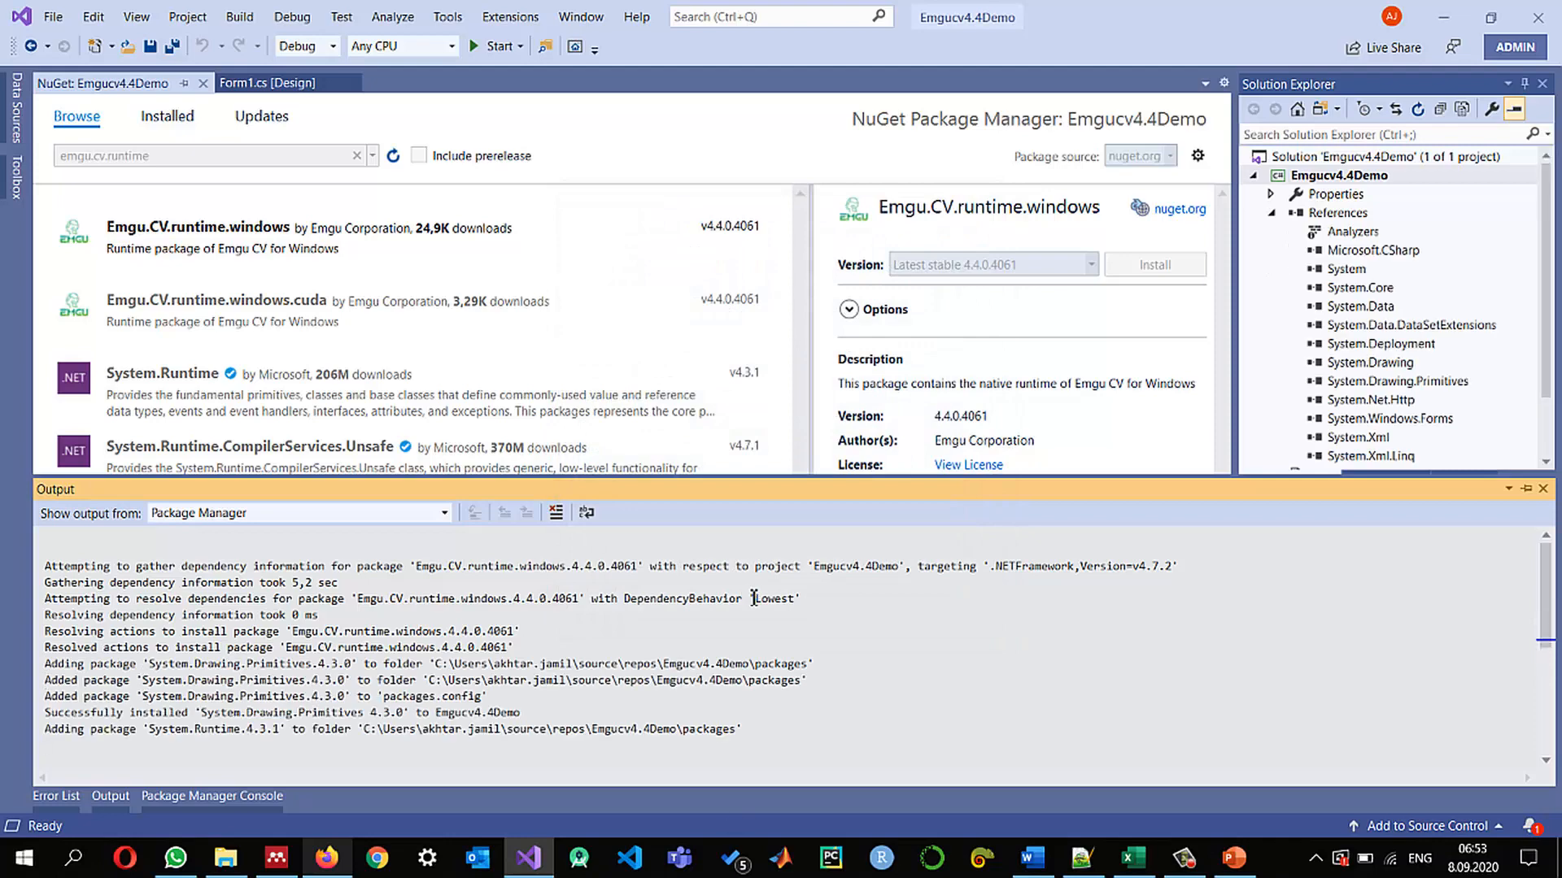
click(57, 796)
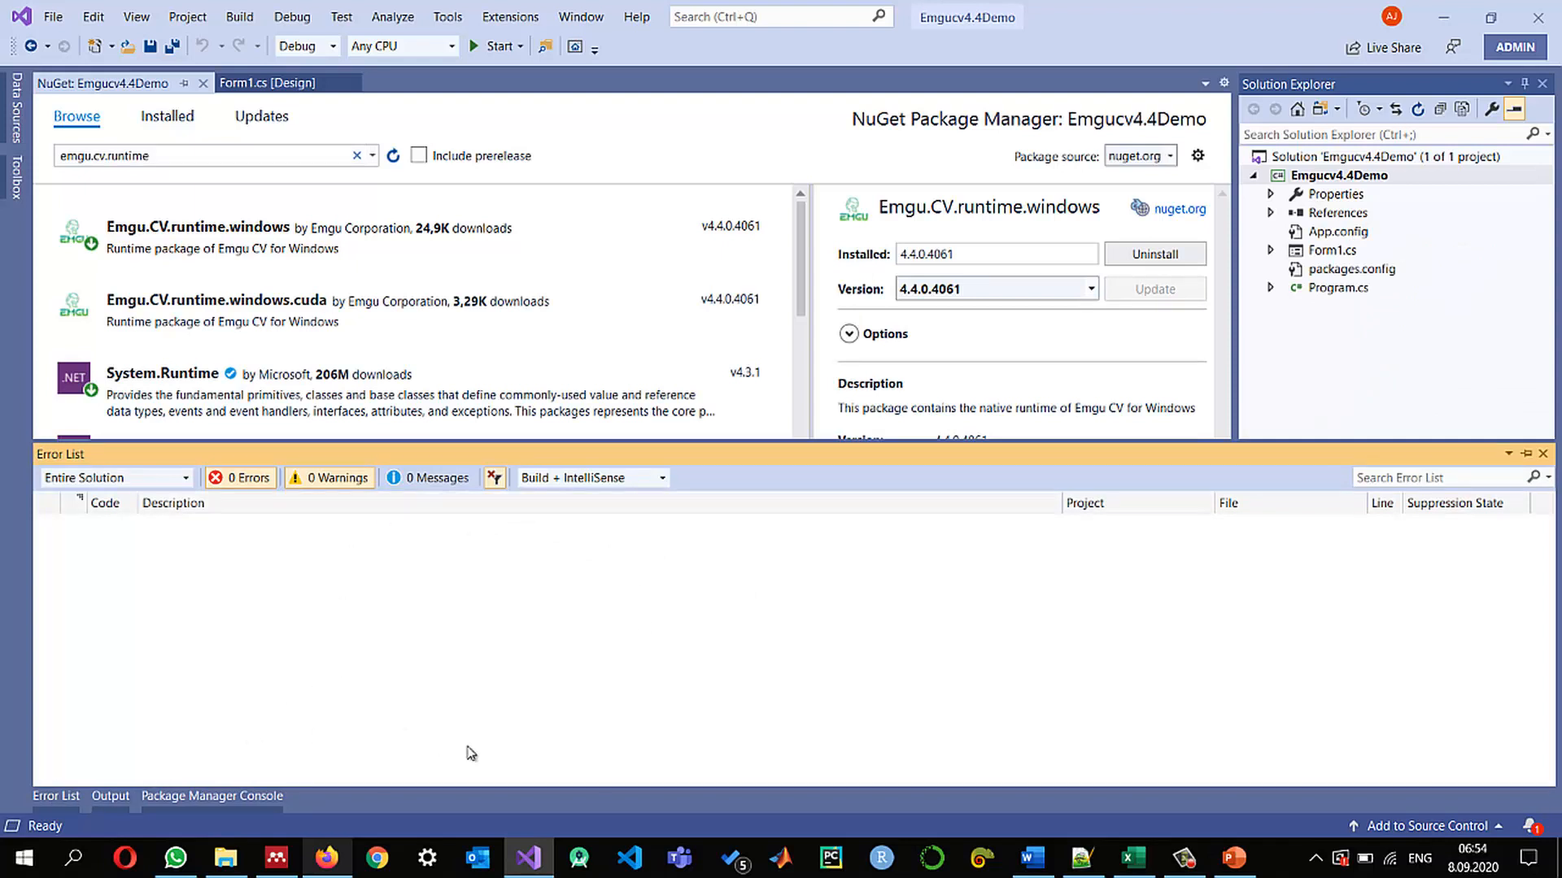
mouse_move(595, 161)
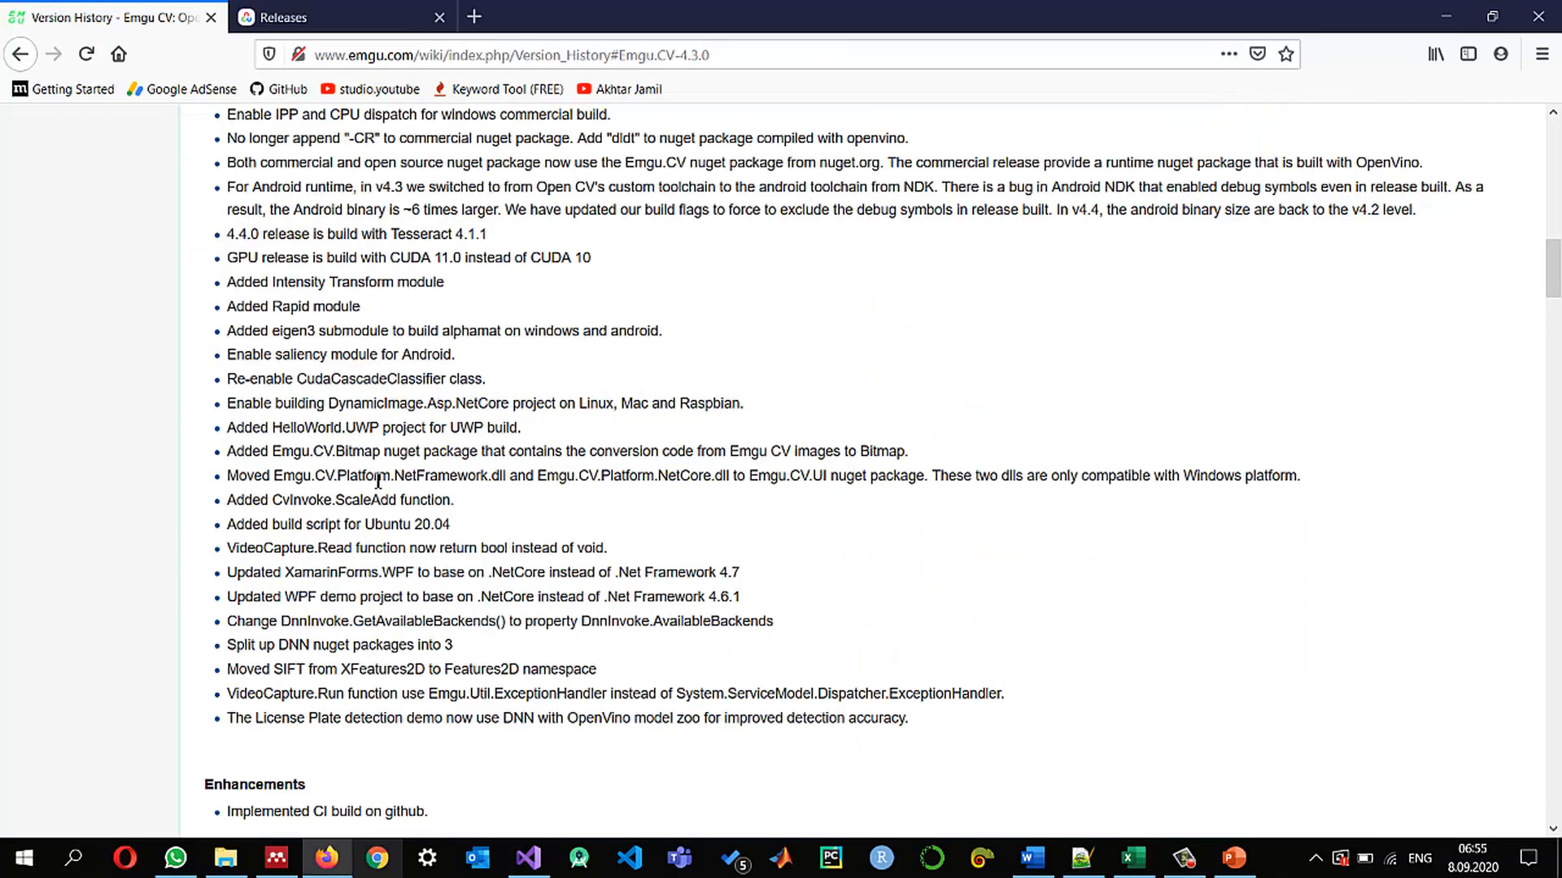
mouse_move(722, 482)
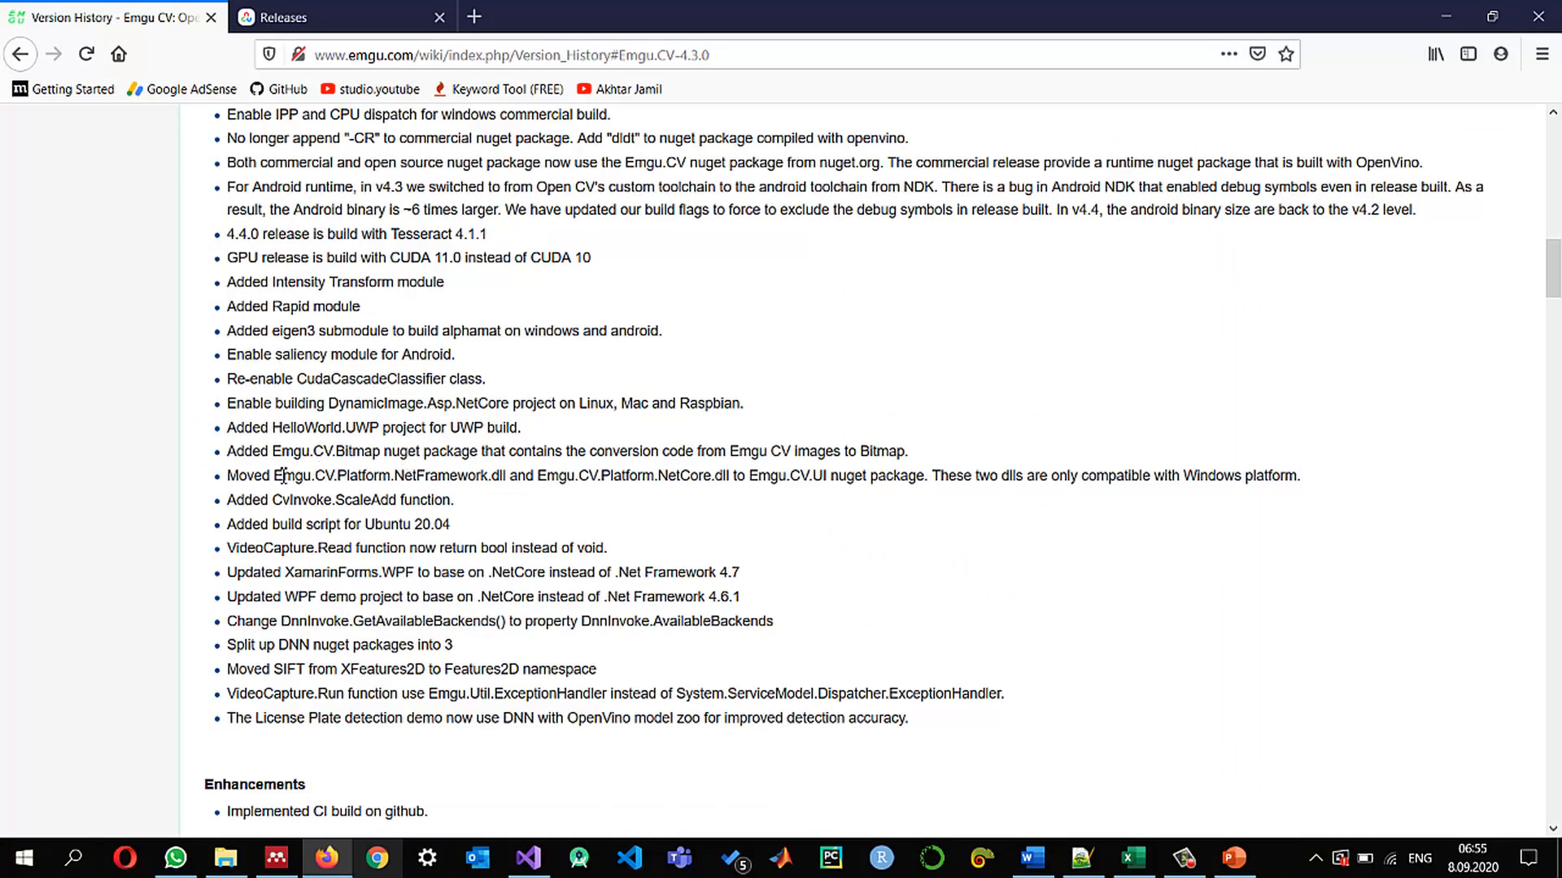
Confirm the Emgu.CV.Bitmap name in the release notes, then find and install Emgu.CV.Bitmap 4.4.0.4061
double_click(311, 450)
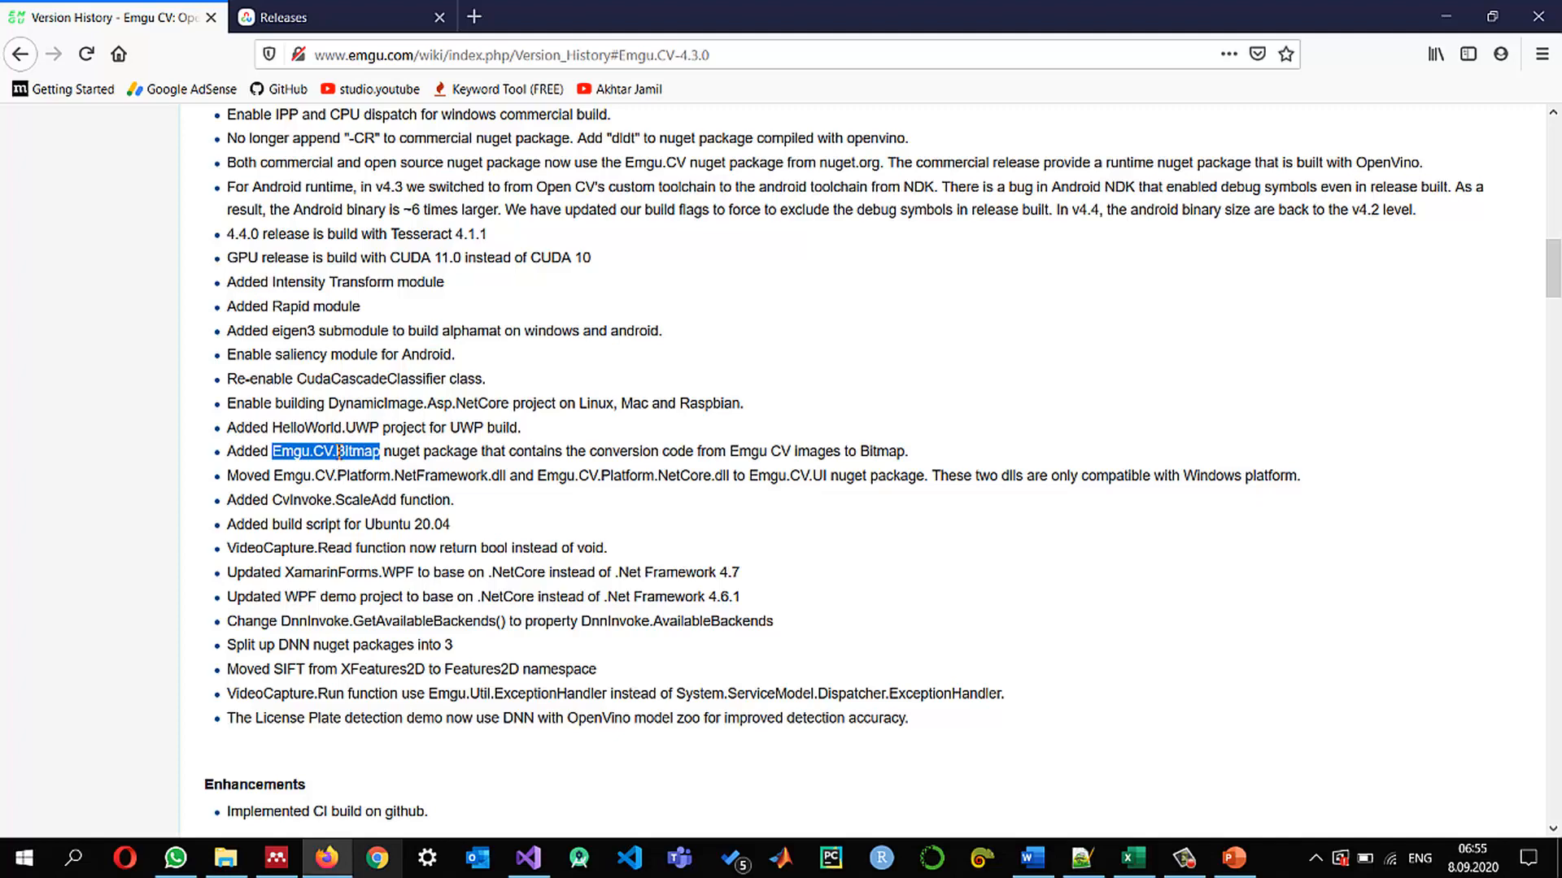
mouse_move(1444, 16)
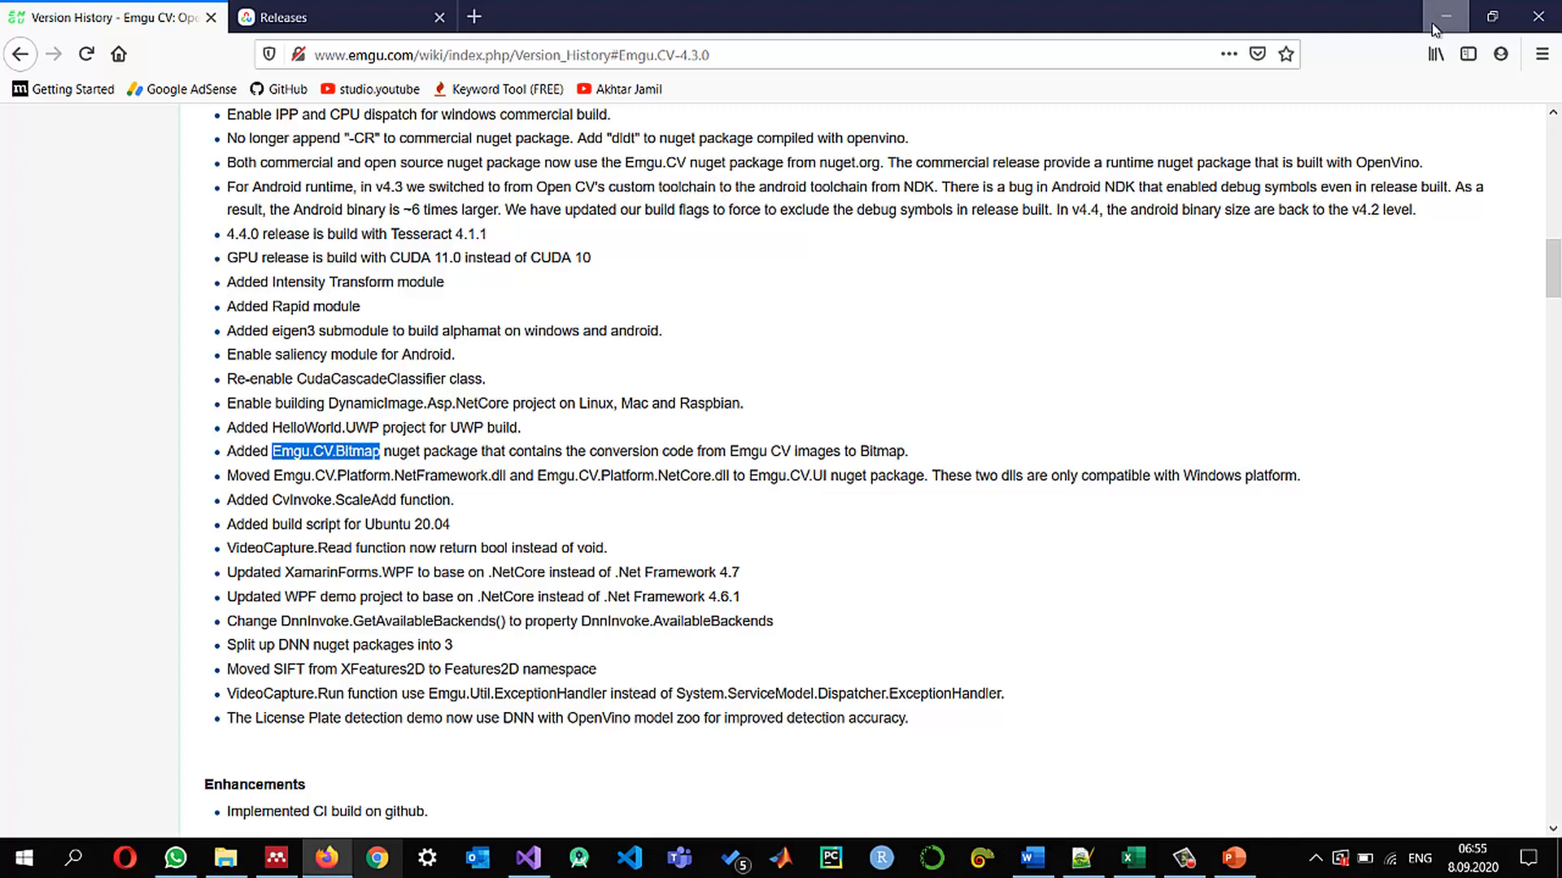
click(527, 857)
text(emgu.cv.bit)
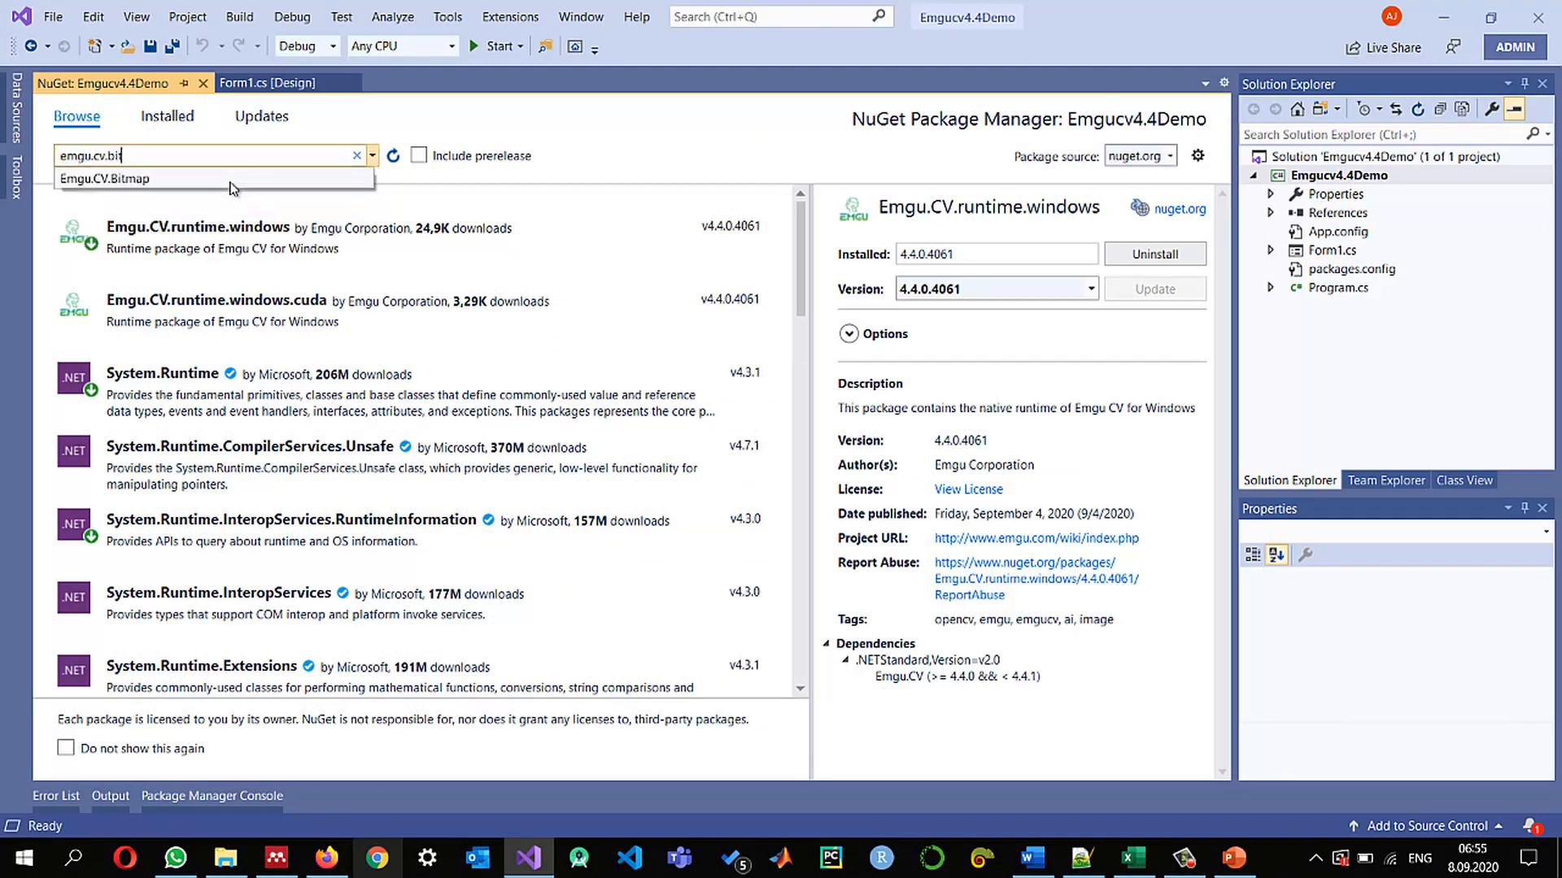
click(105, 179)
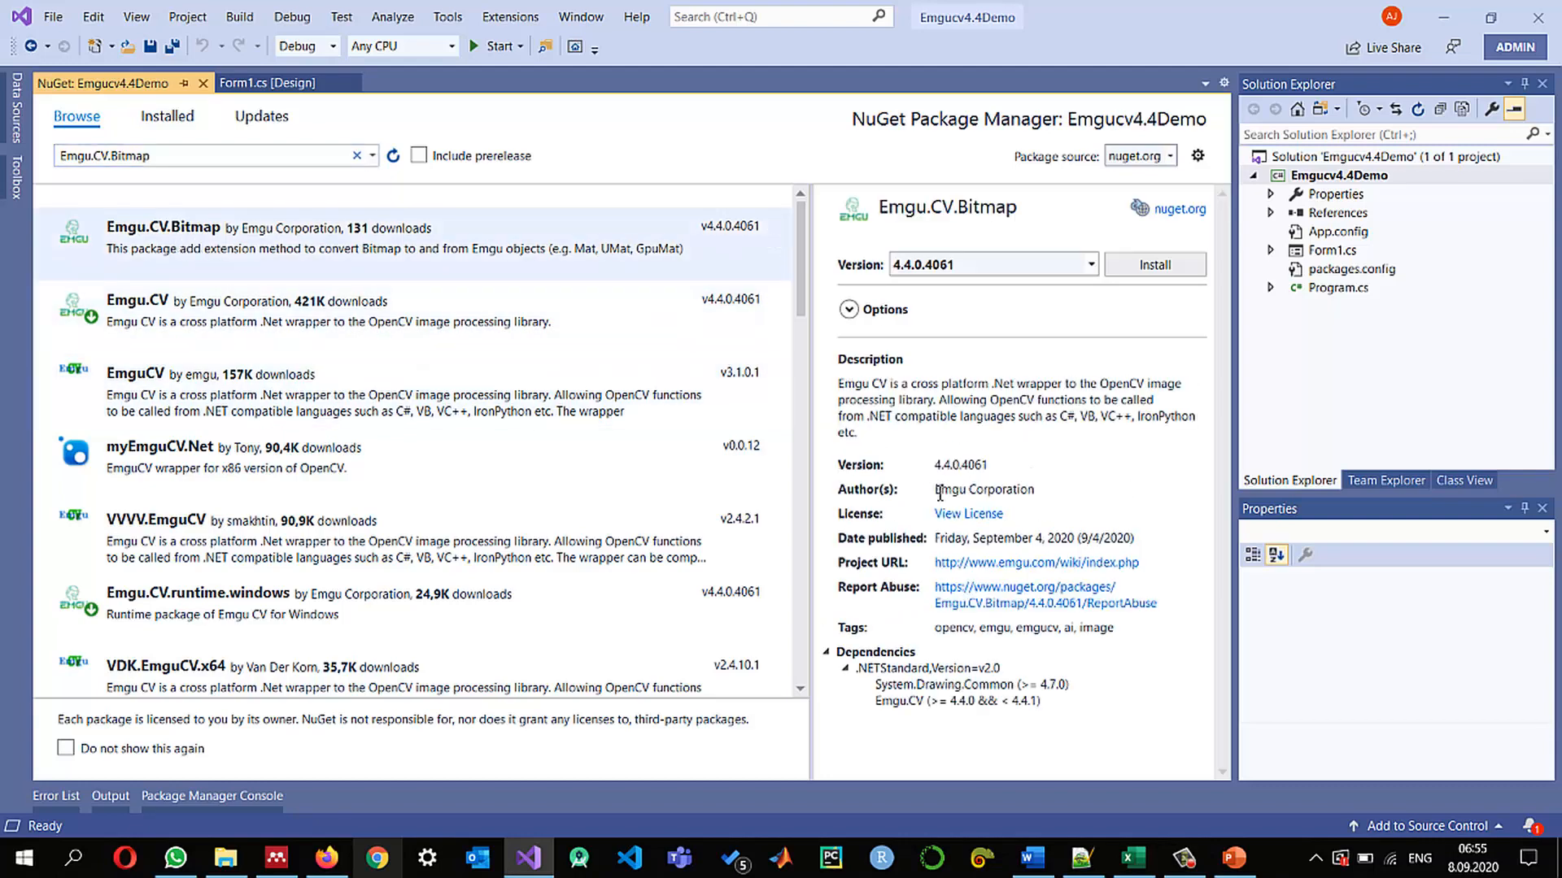
double_click(982, 489)
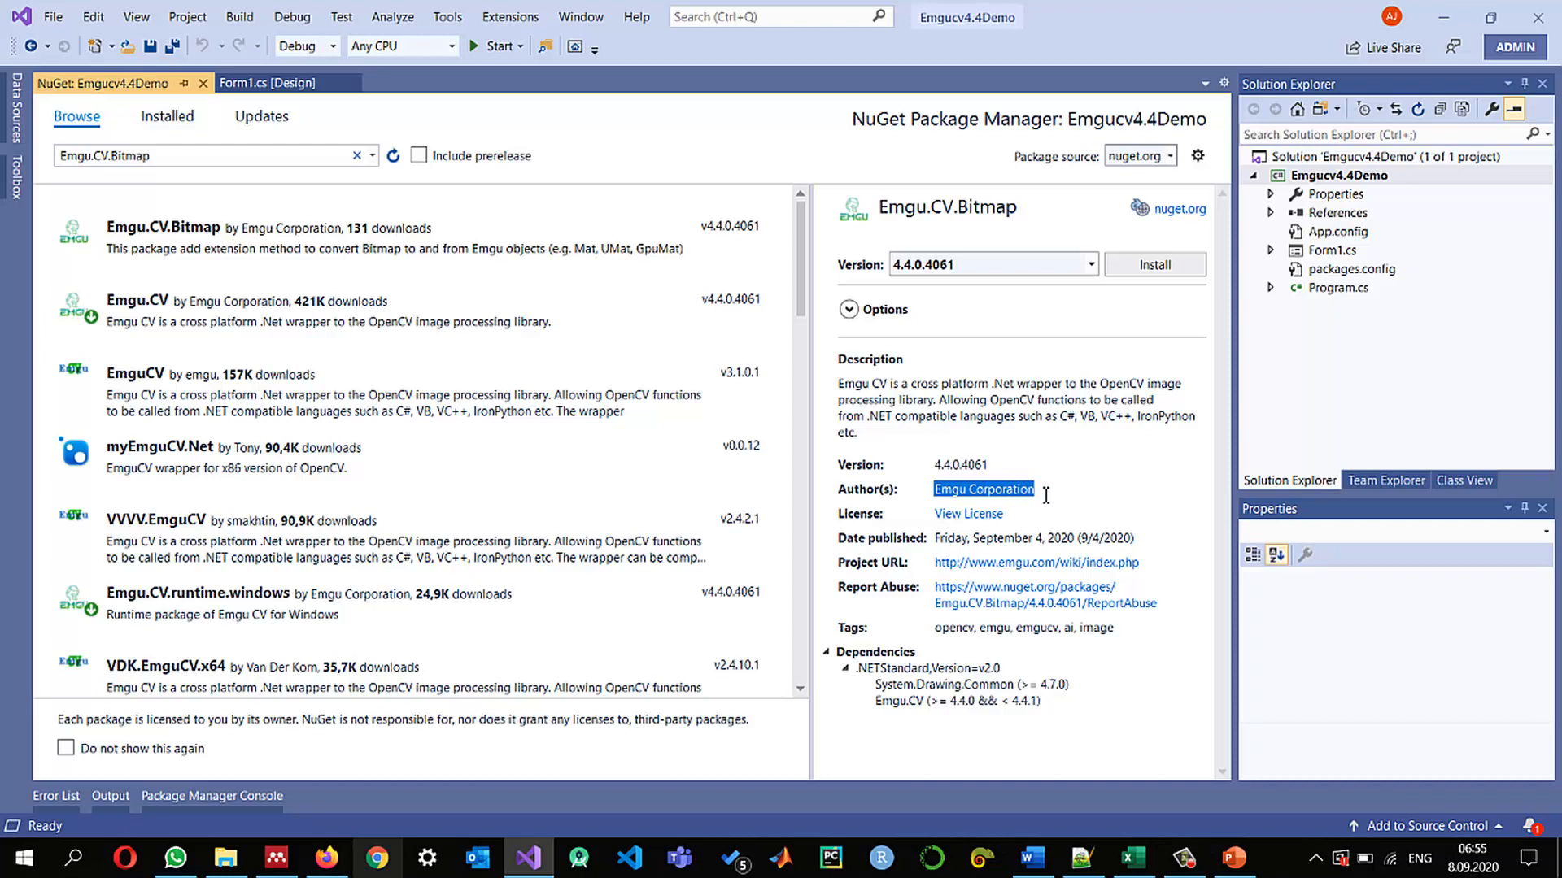
mouse_move(1085, 496)
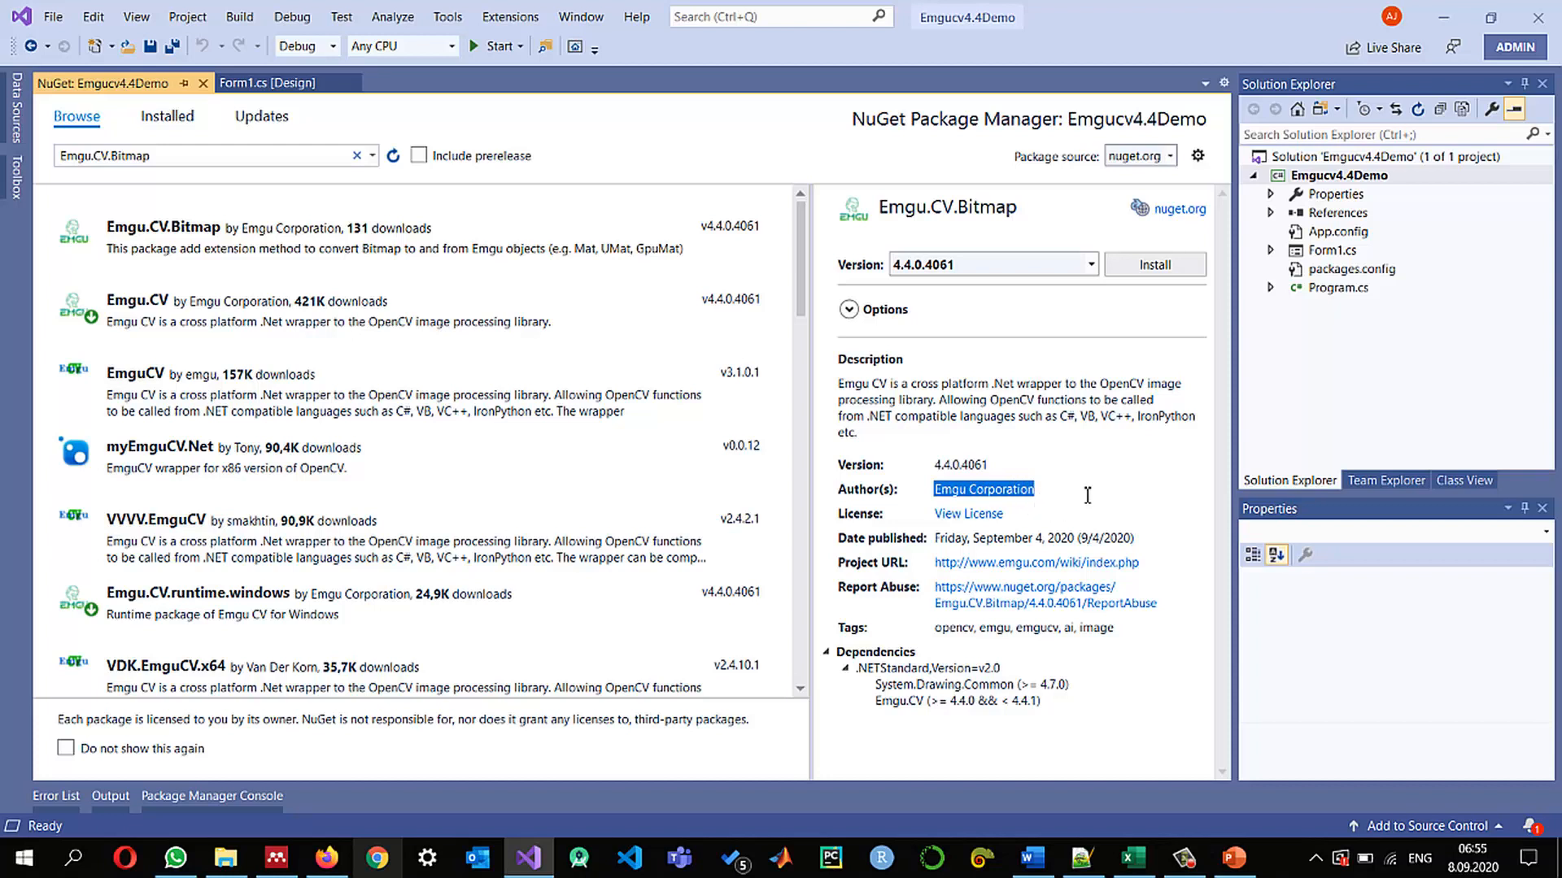
mouse_move(1000, 264)
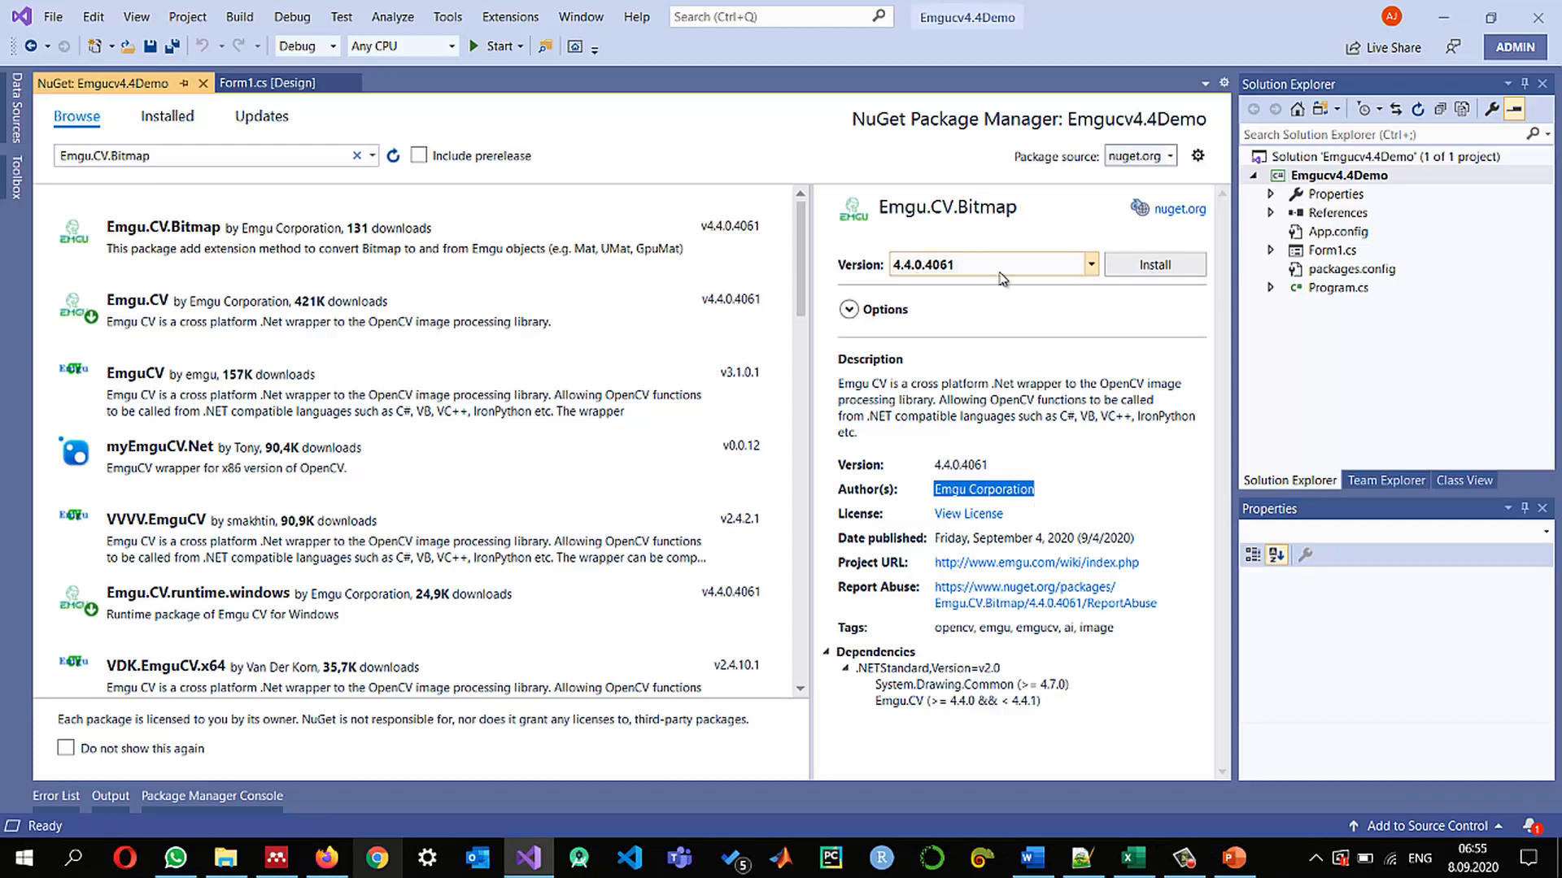
click(1155, 264)
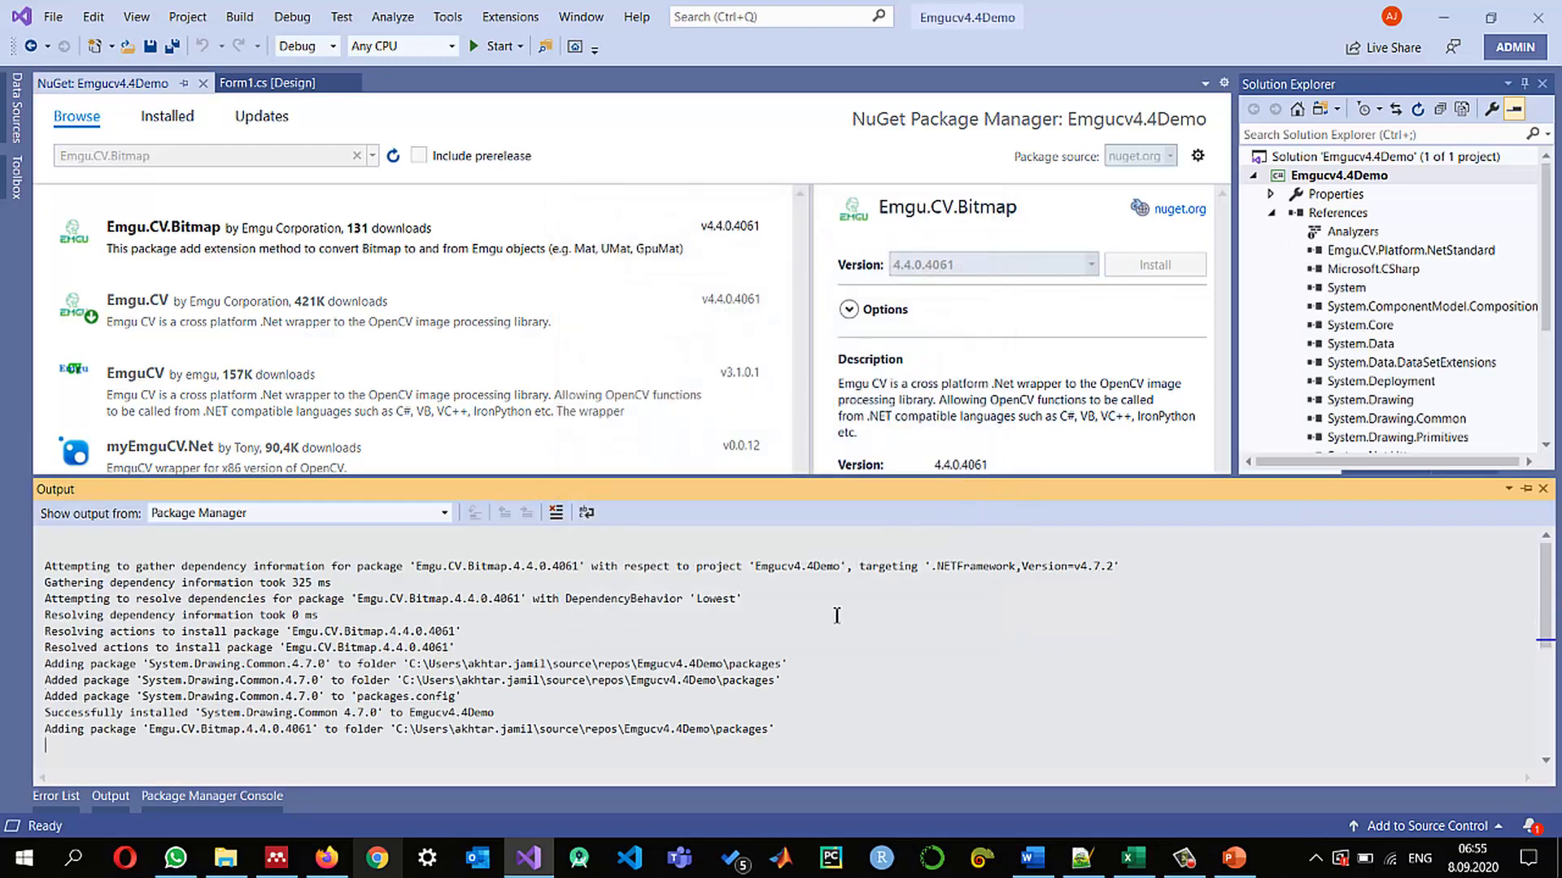
click(57, 795)
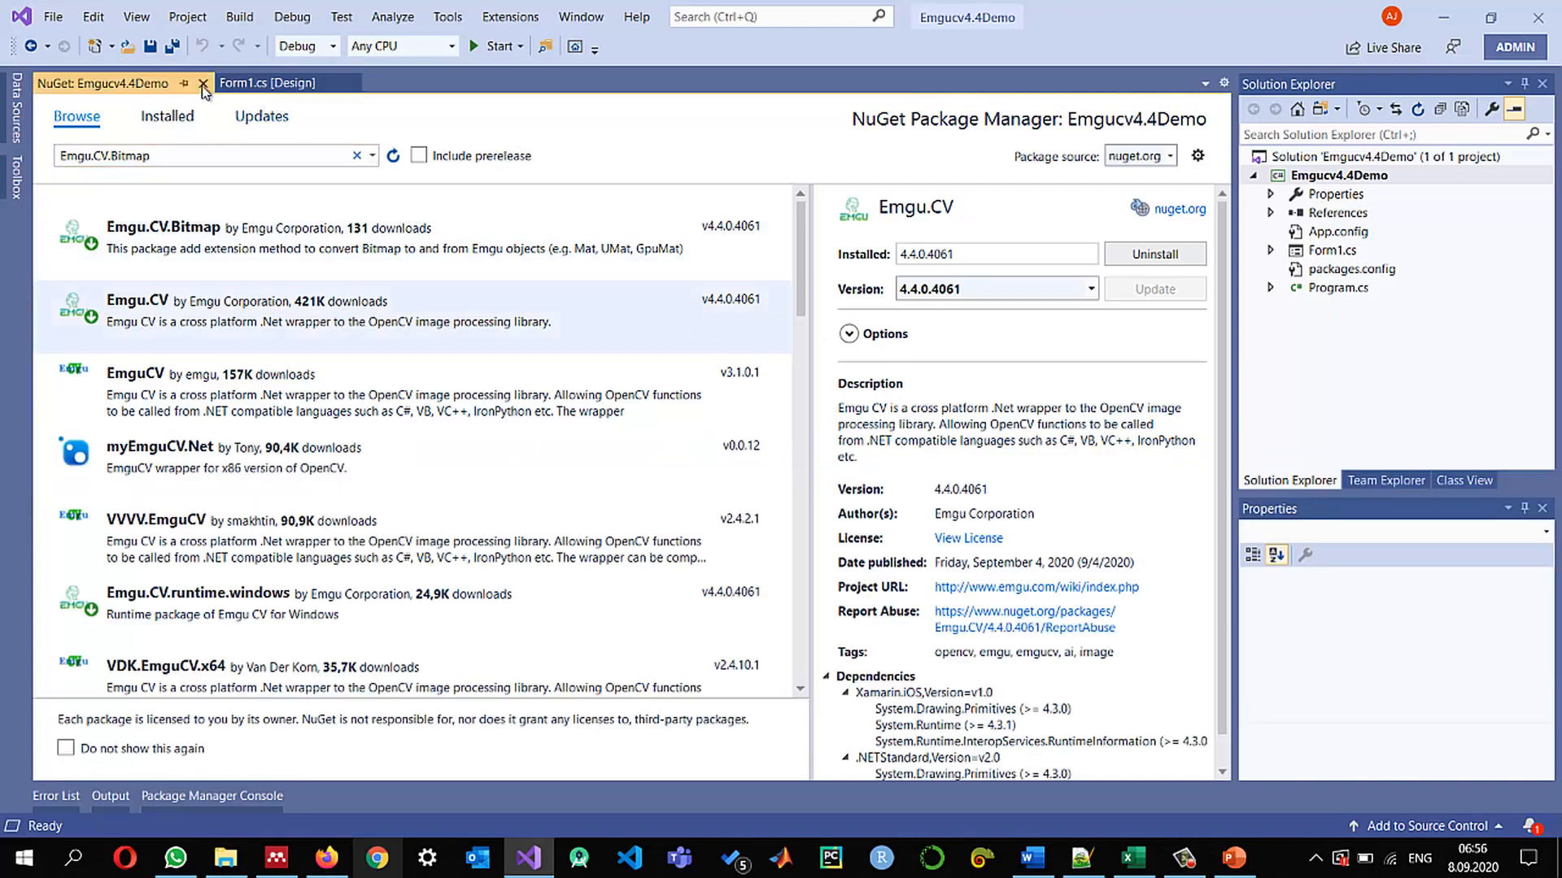
Add a Button and a PictureBox from the Toolbox and set the PictureBox SizeMode to AutoSize
click(202, 83)
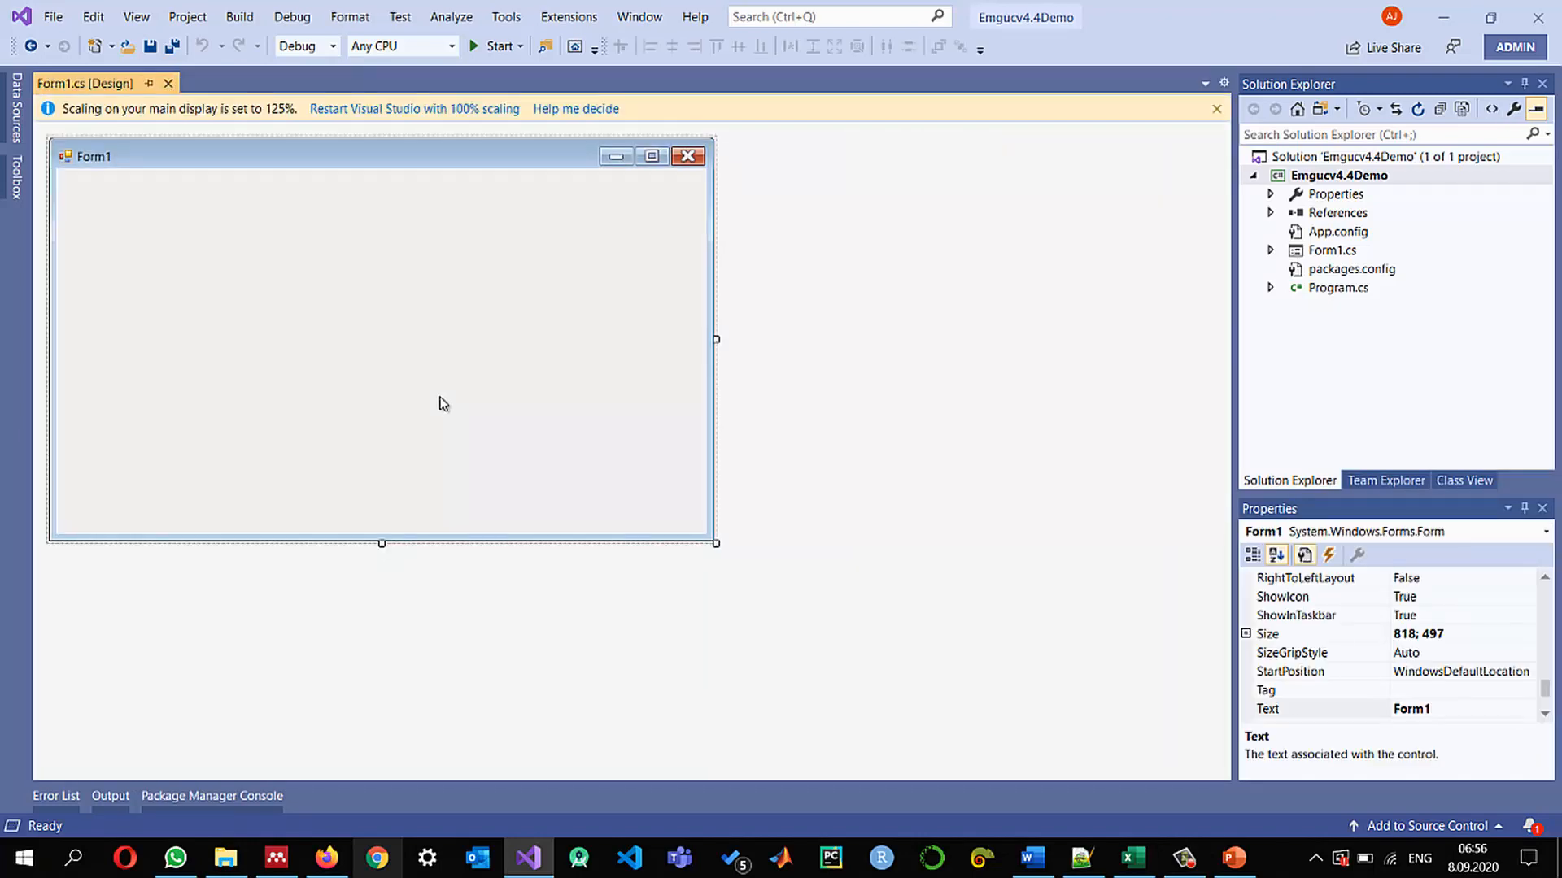
mouse_move(714, 545)
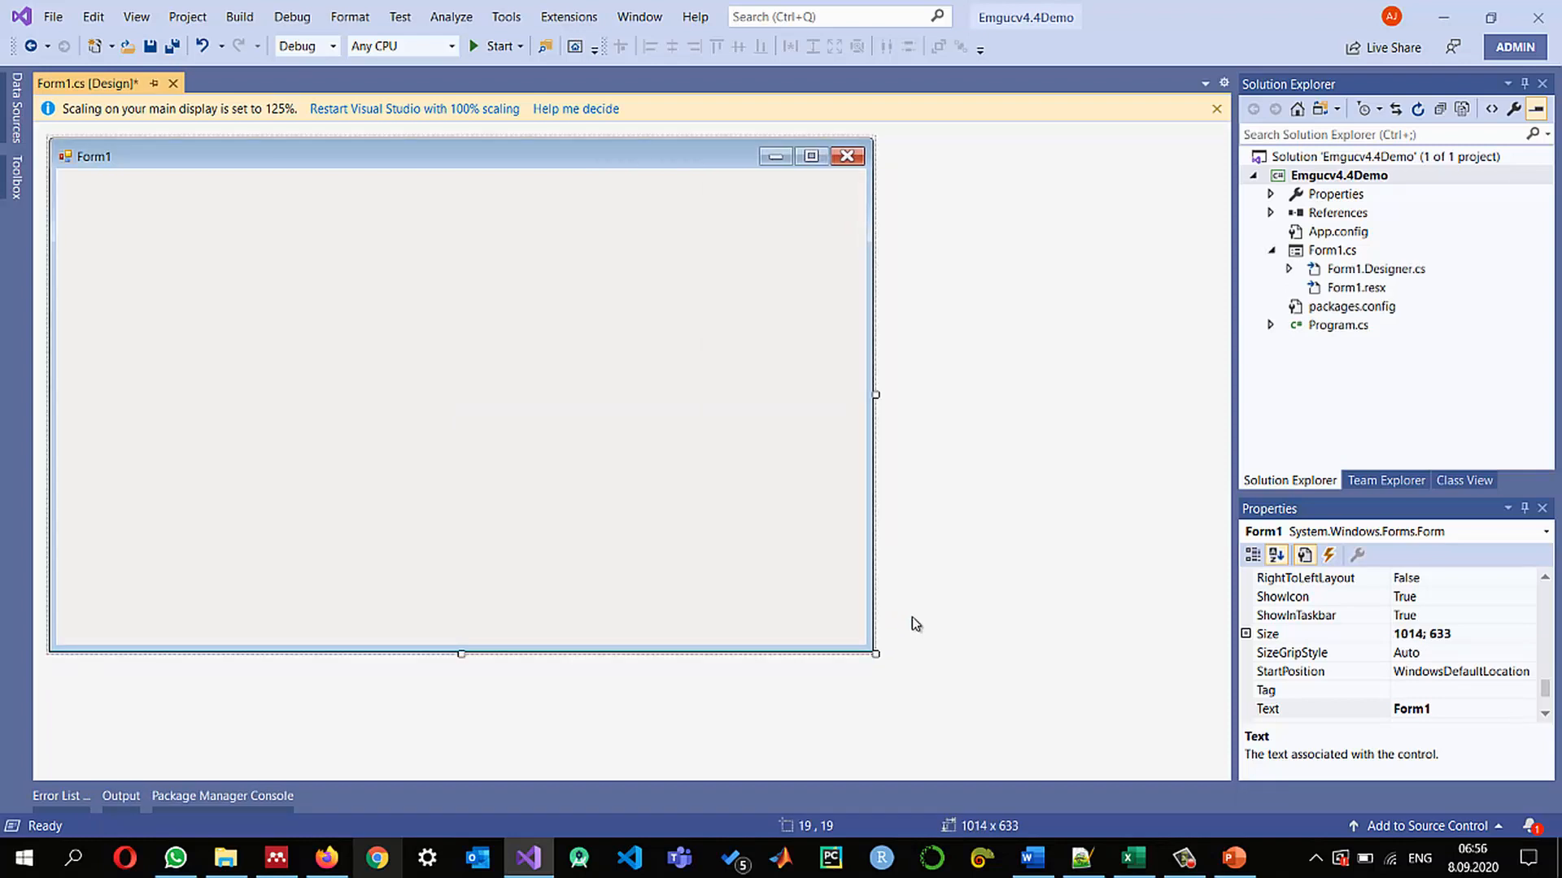
mouse_move(201, 422)
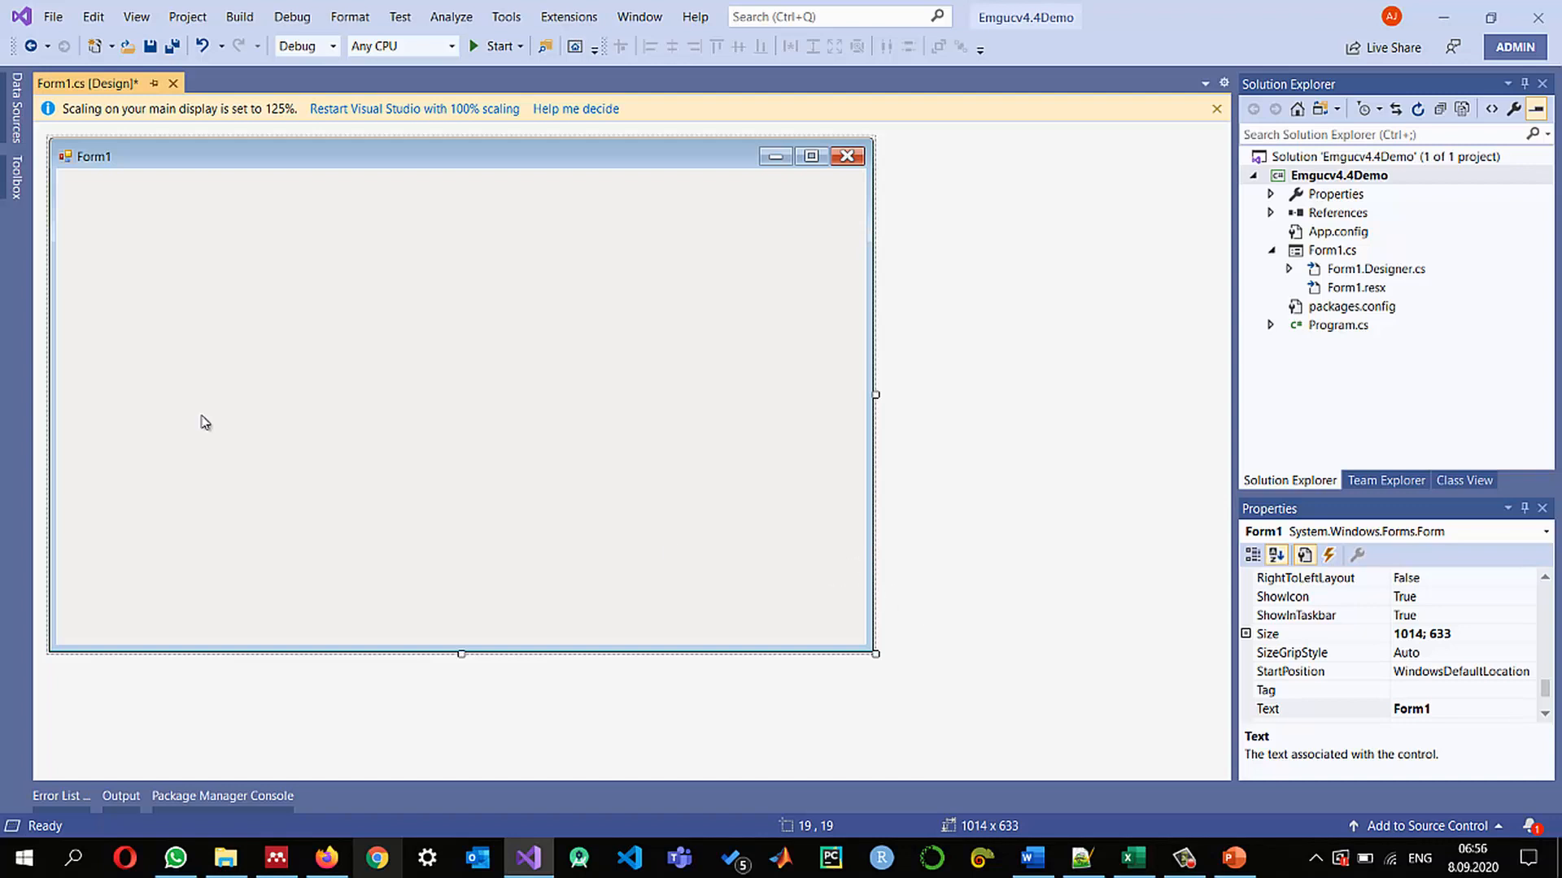
click(14, 182)
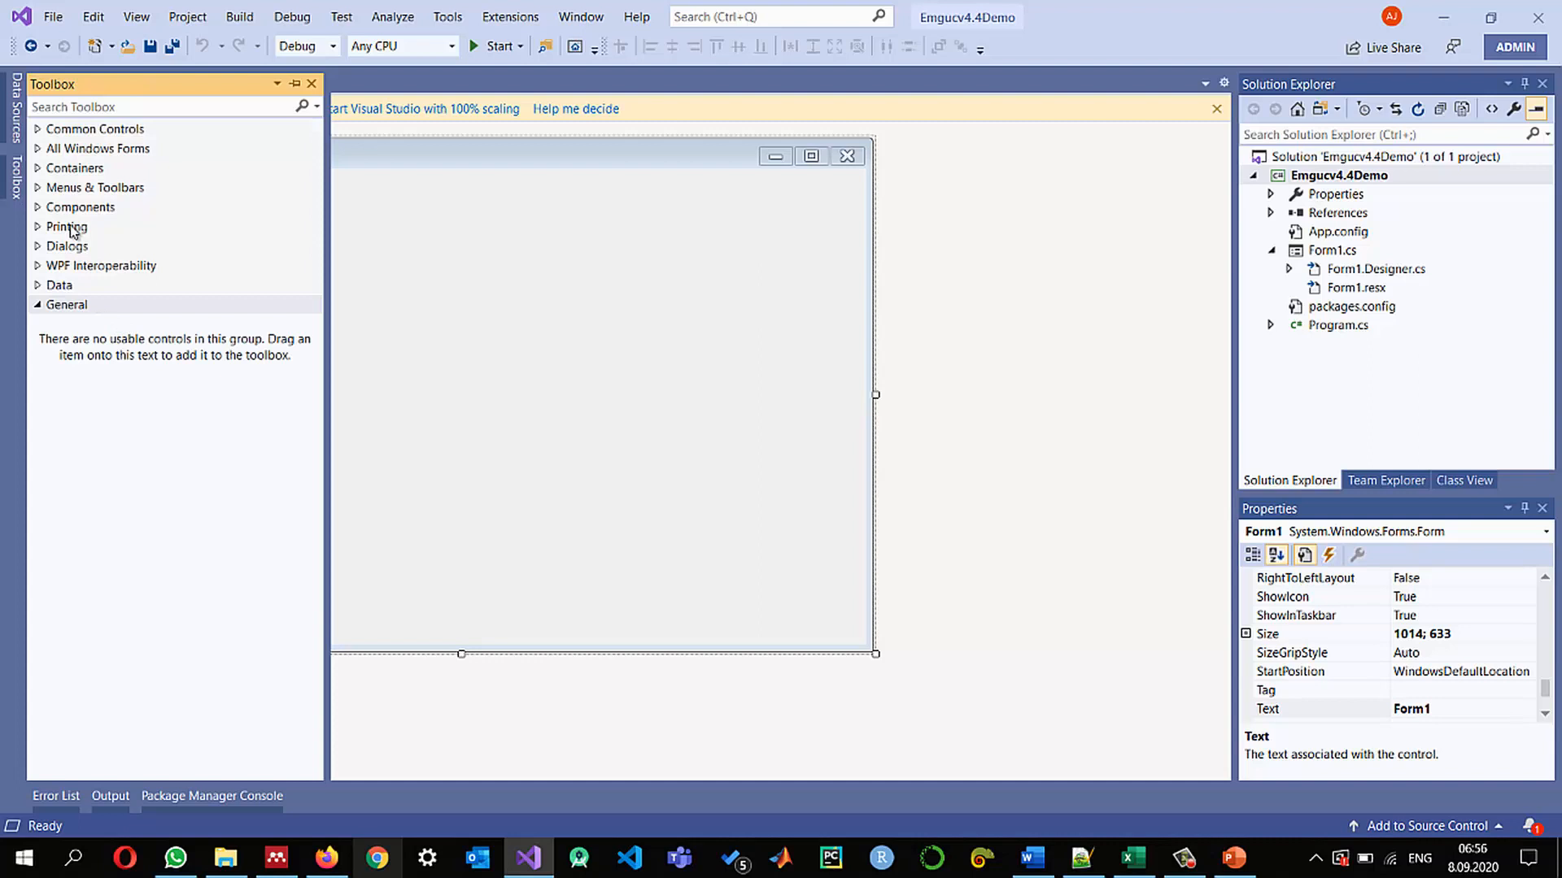
click(98, 148)
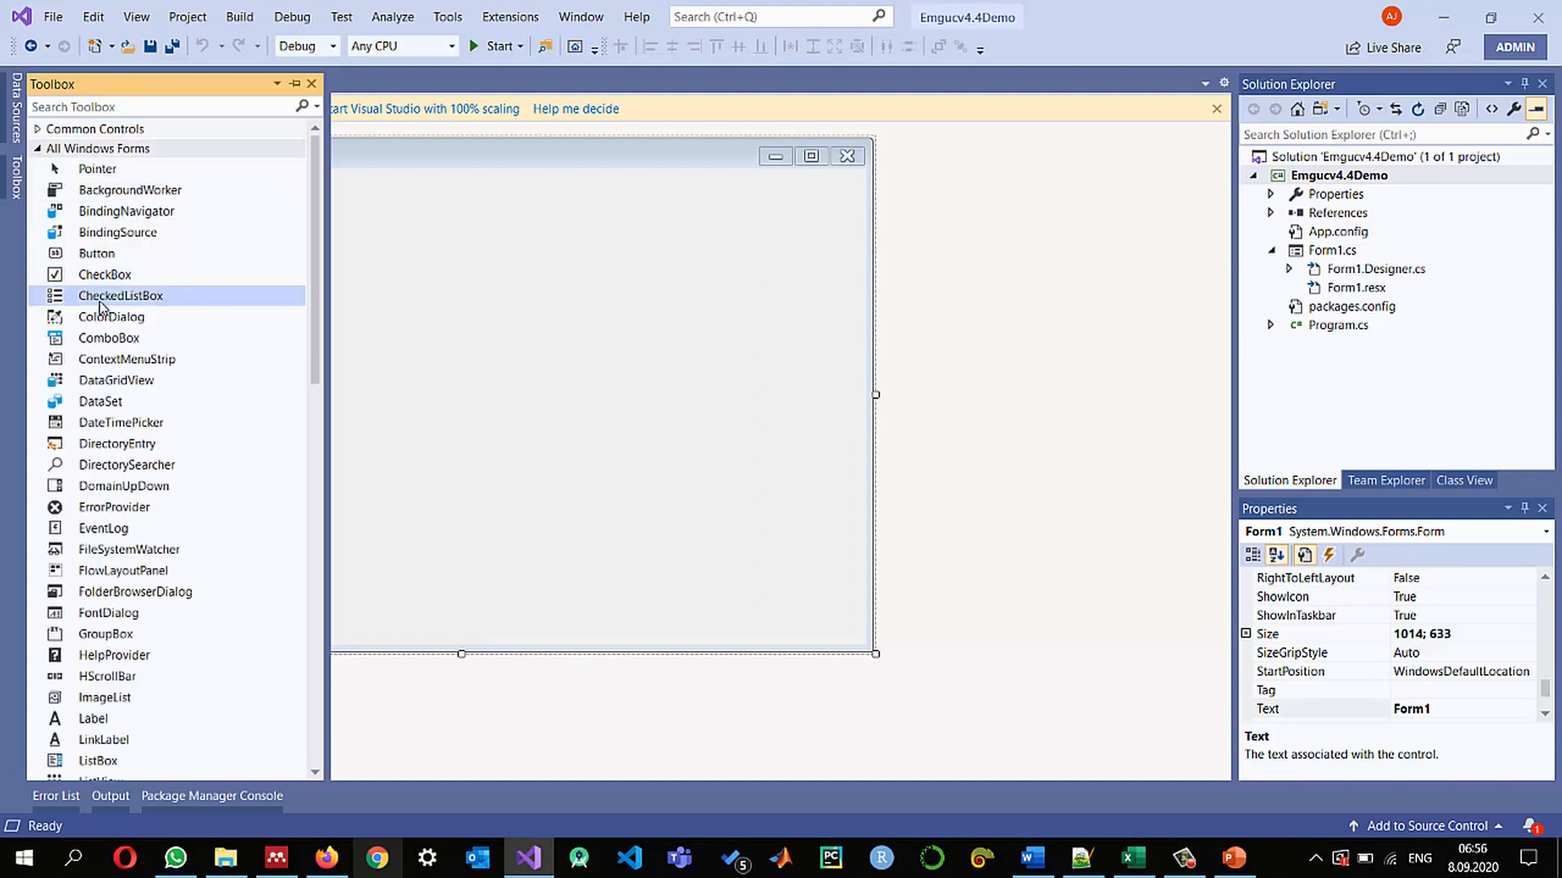
click(37, 148)
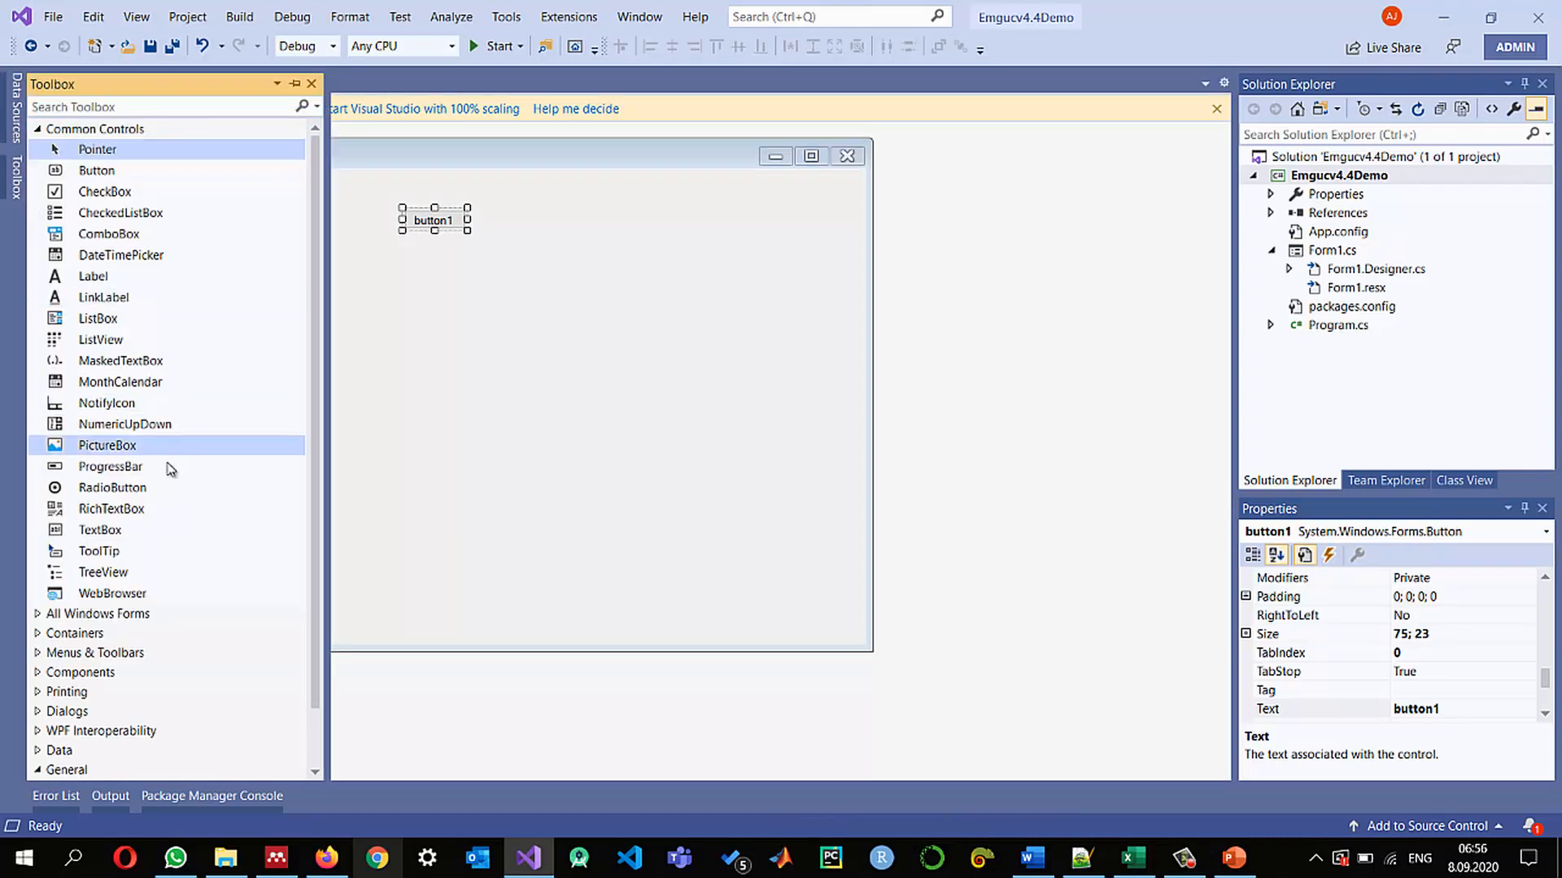
mouse_move(107, 446)
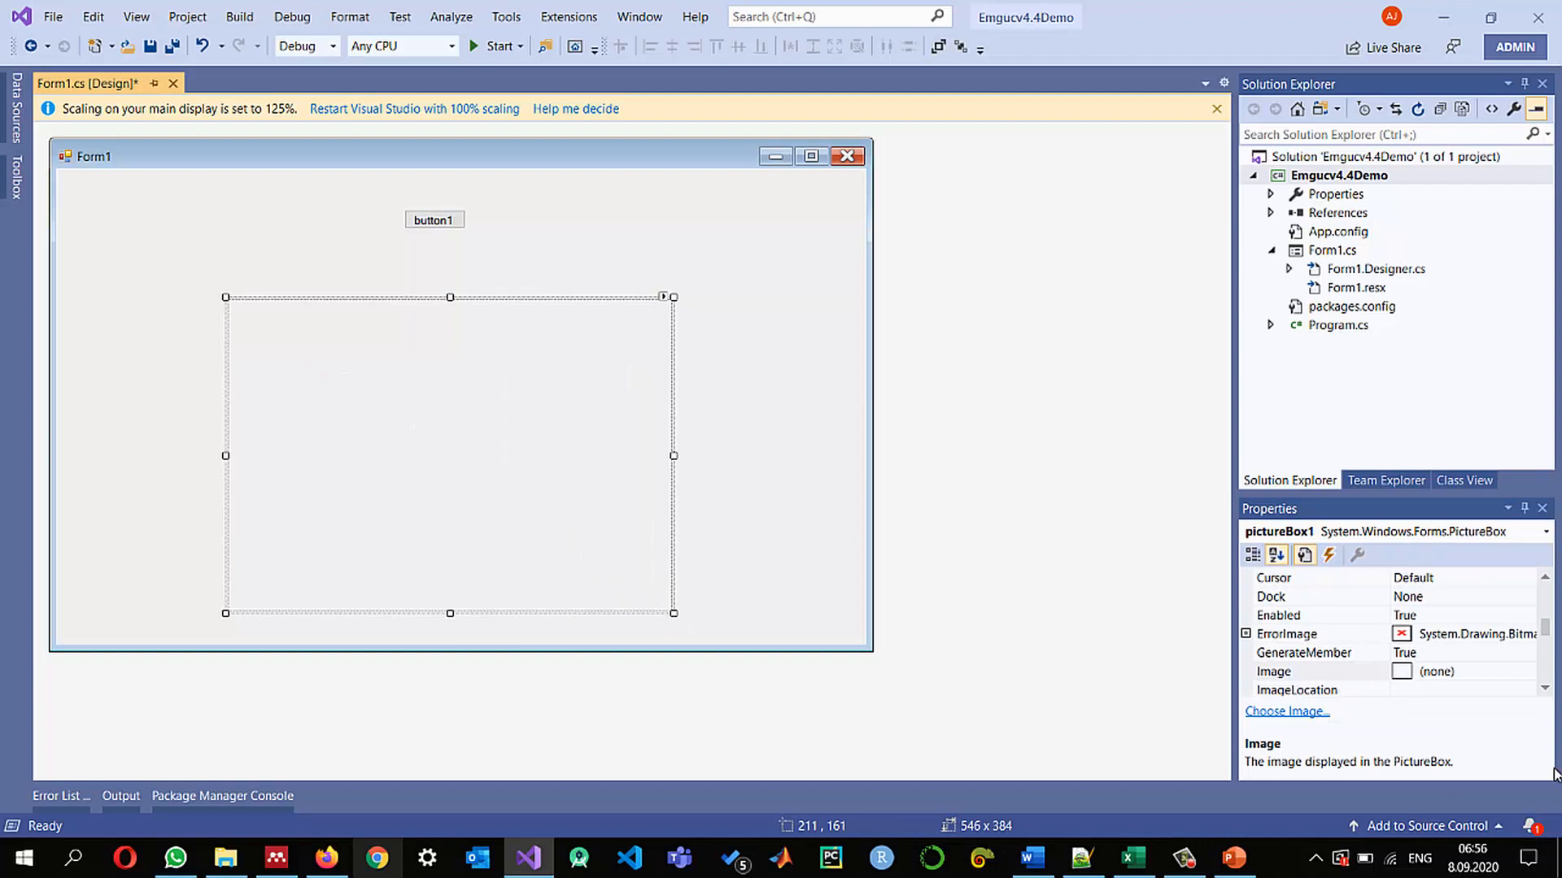
scroll(down, 3)
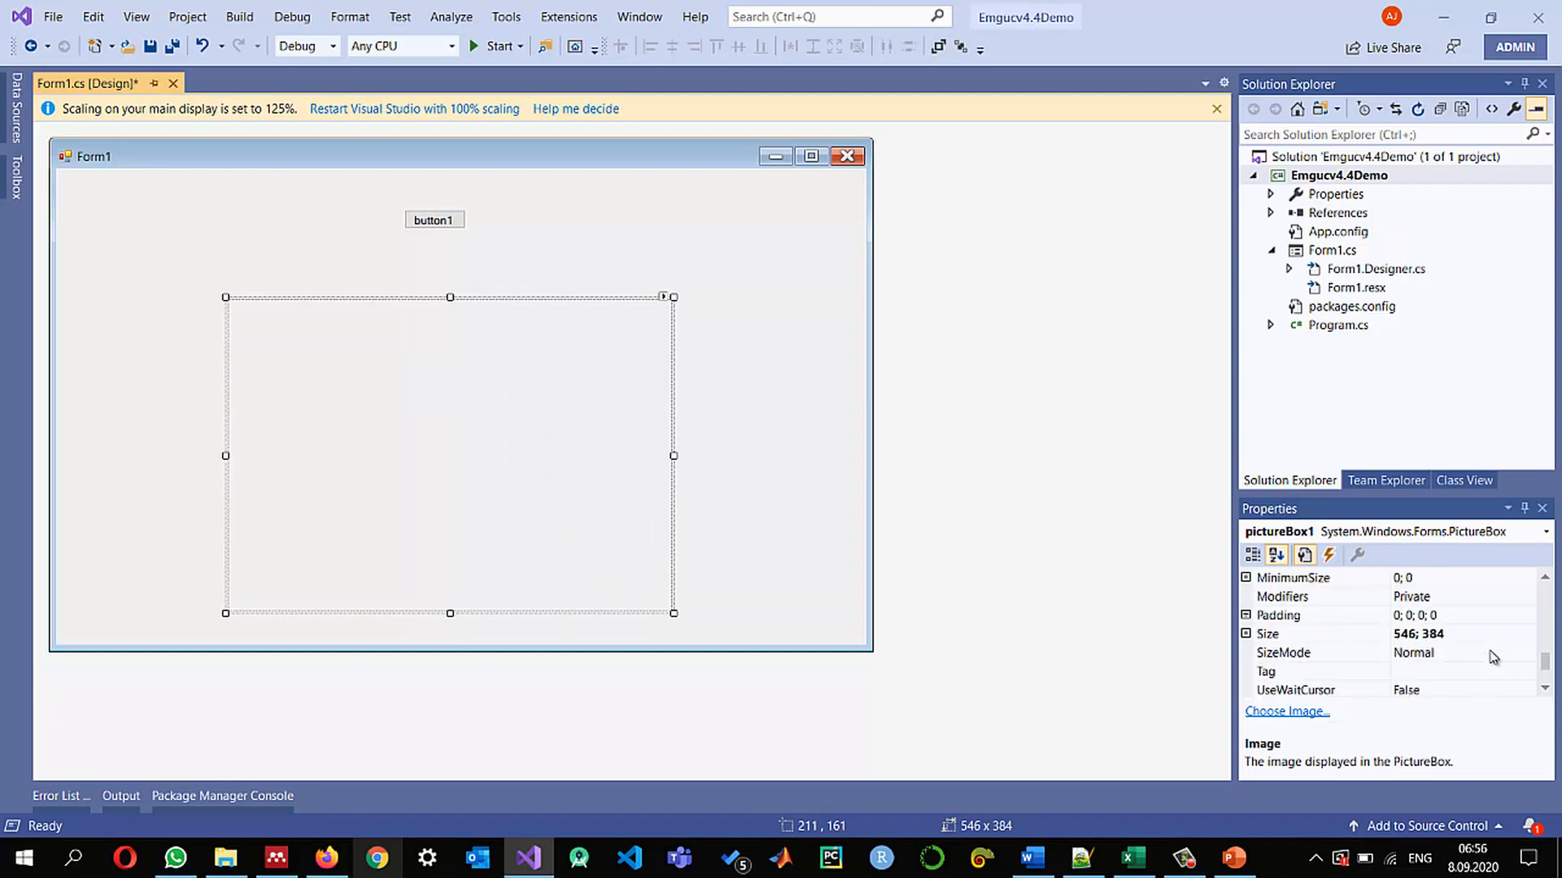
click(1527, 653)
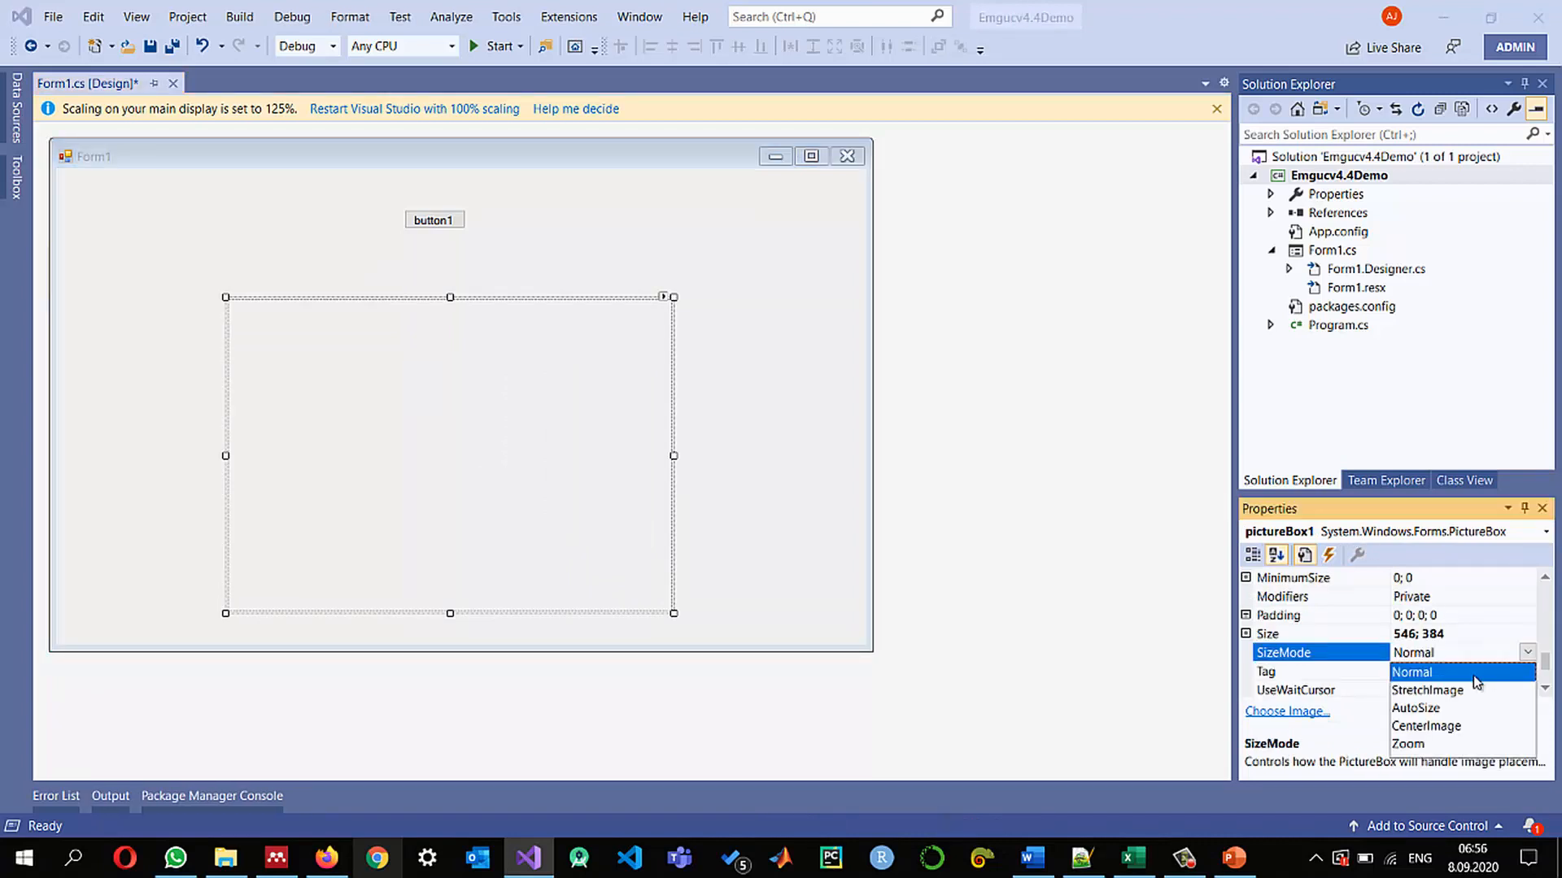
click(1416, 708)
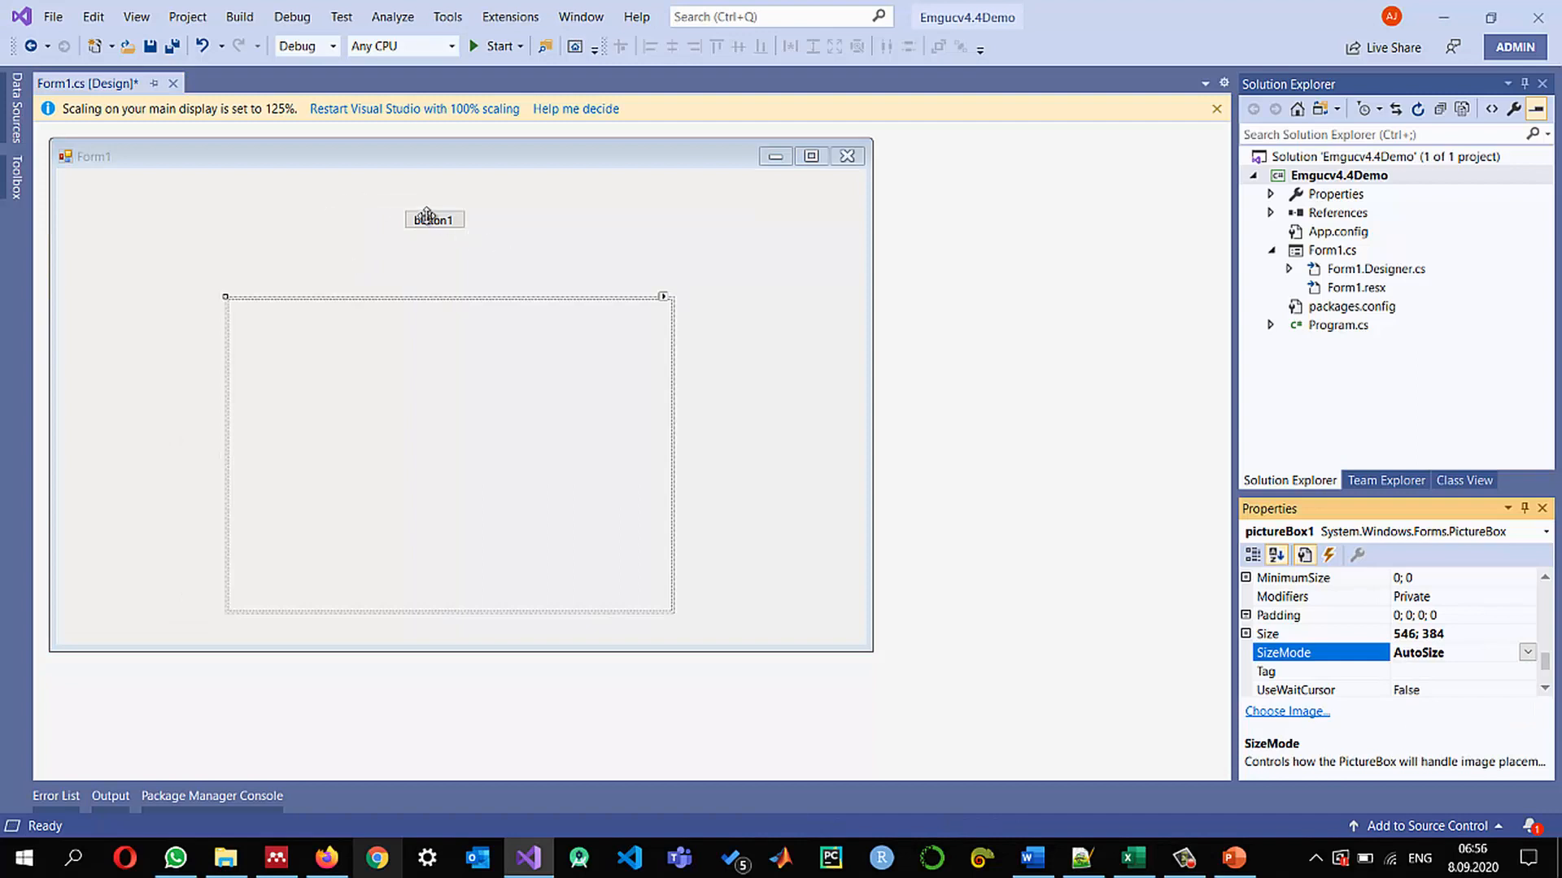
Resize button1 and set its Text to Show Image
click(442, 227)
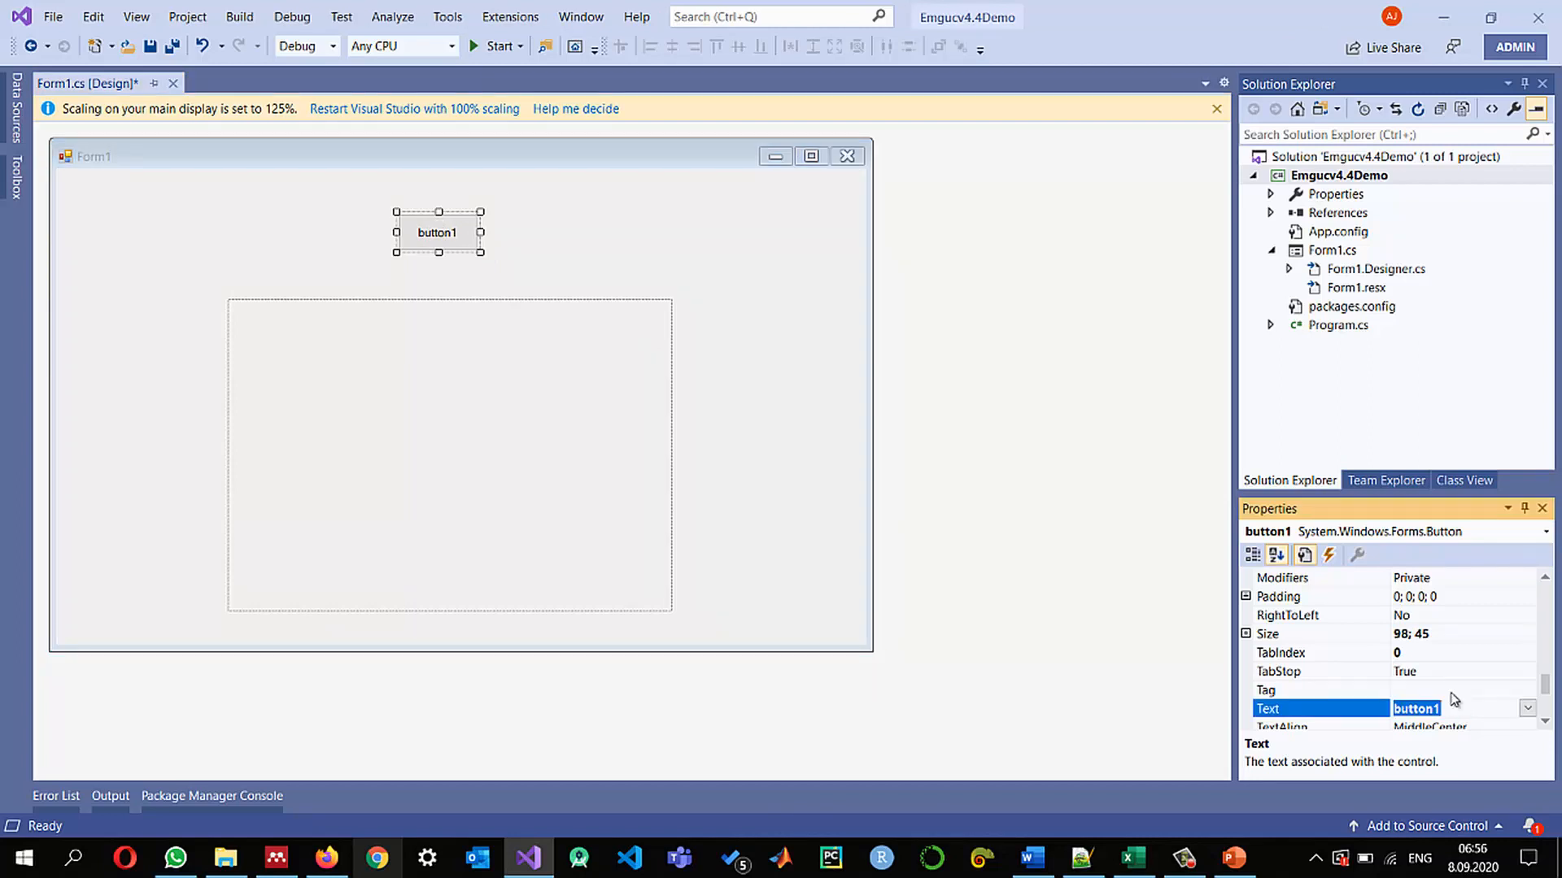
text(Show Image)
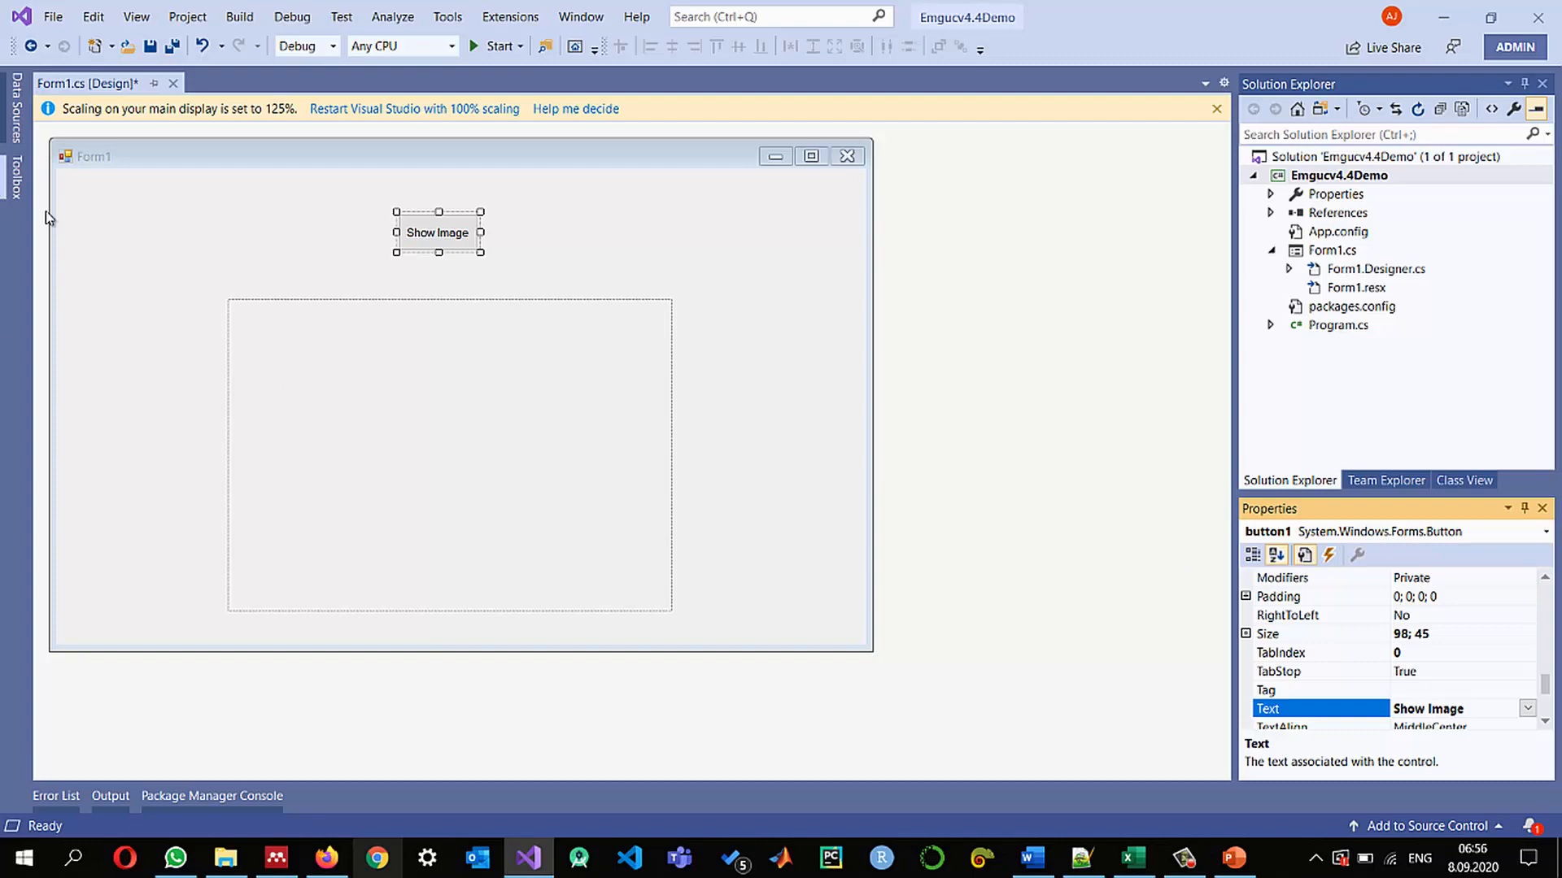
click(438, 232)
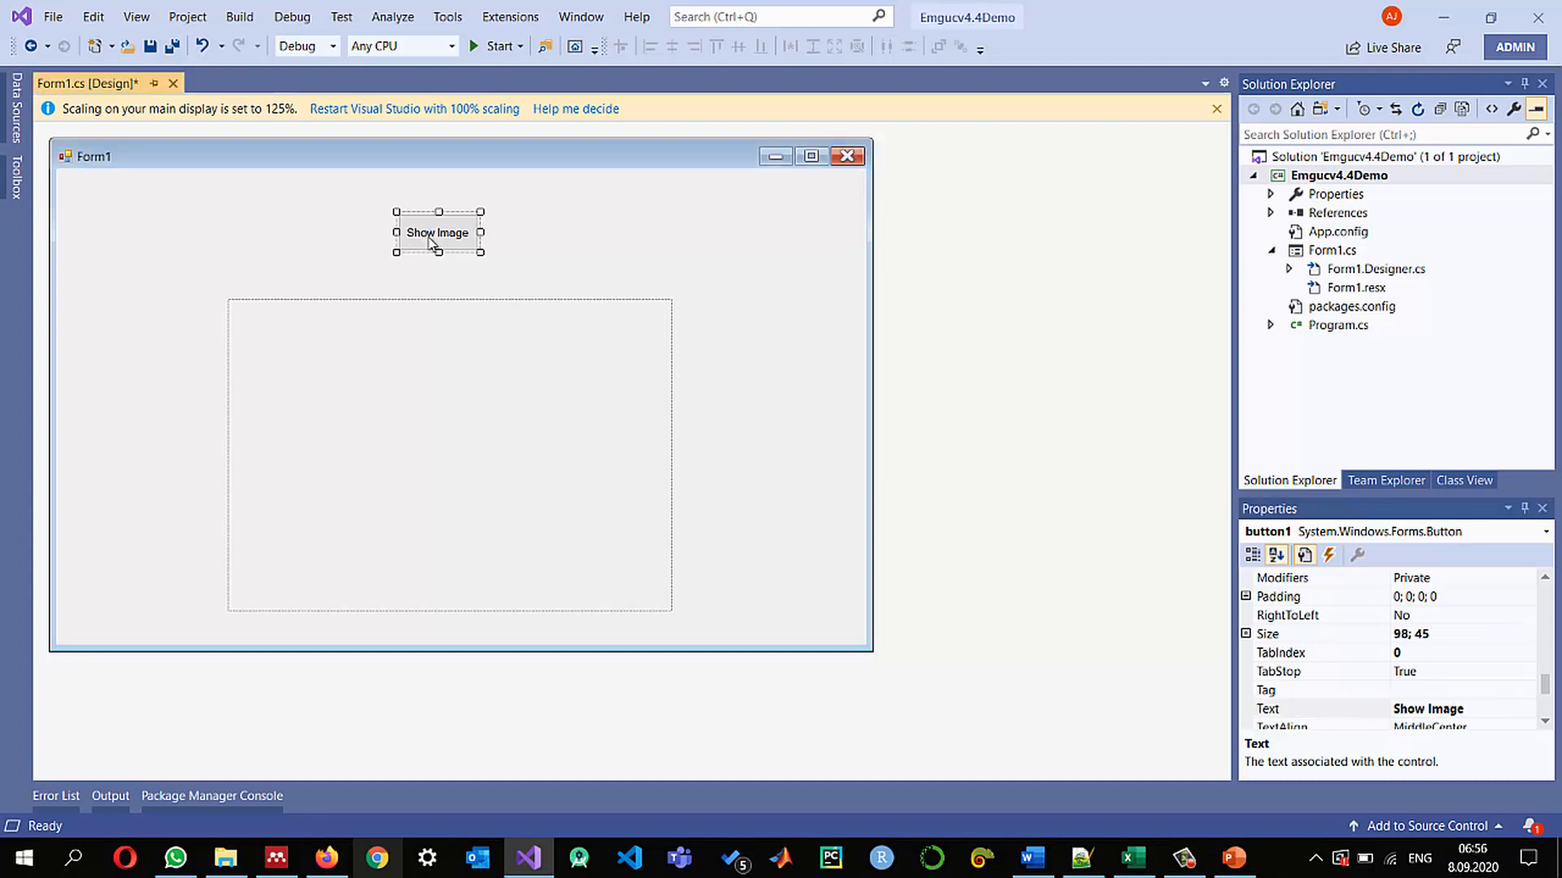
Create button1_Click with a try/catch whose catch shows MessageBox.Show(ex.Message)
double_click(438, 233)
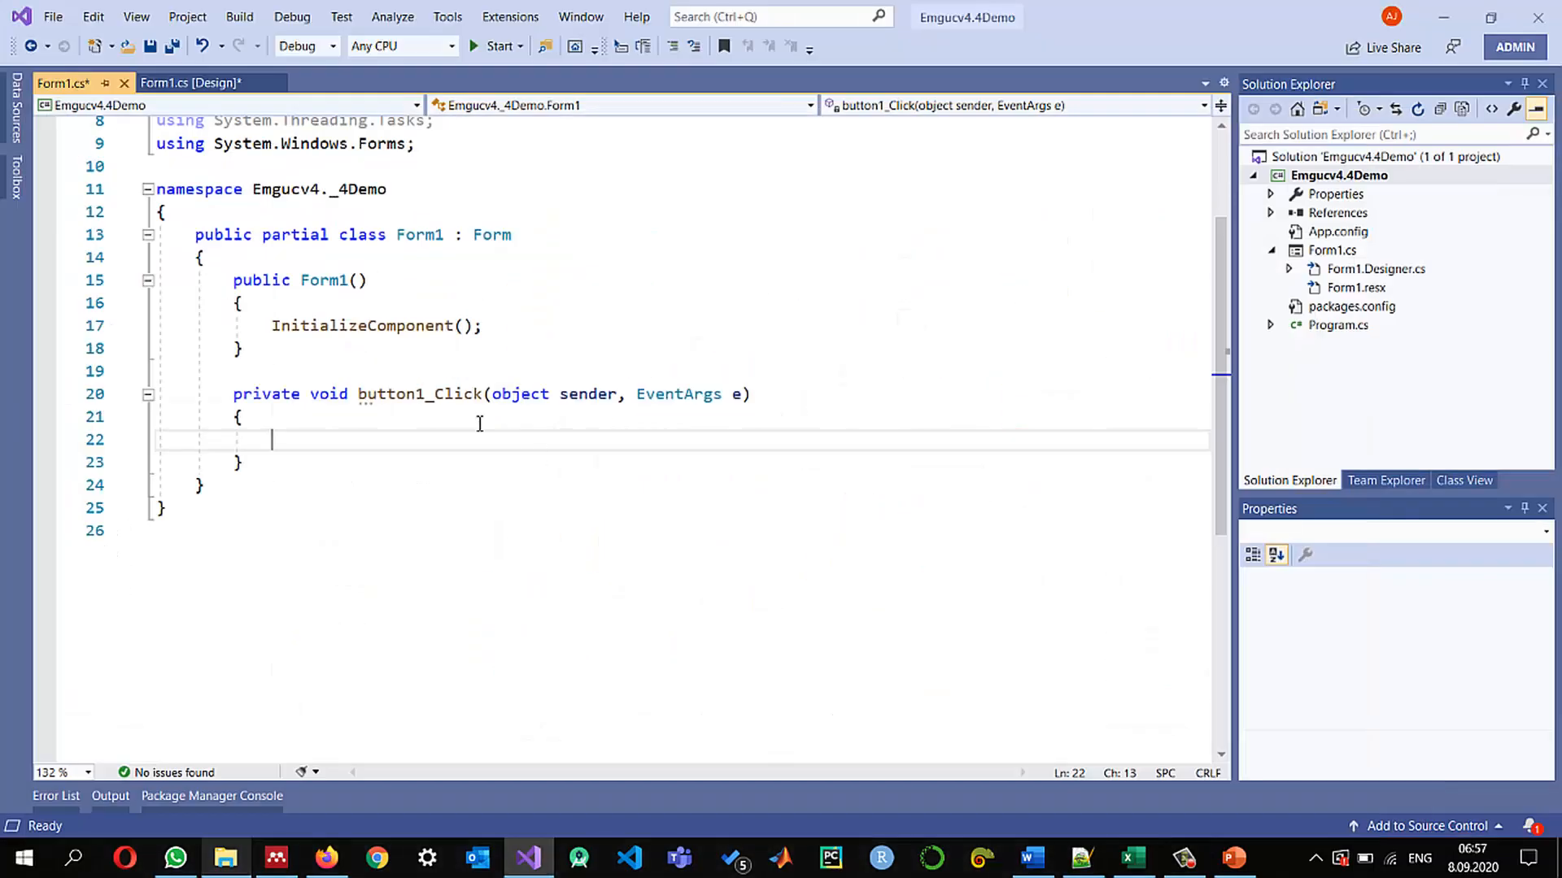
text(try)
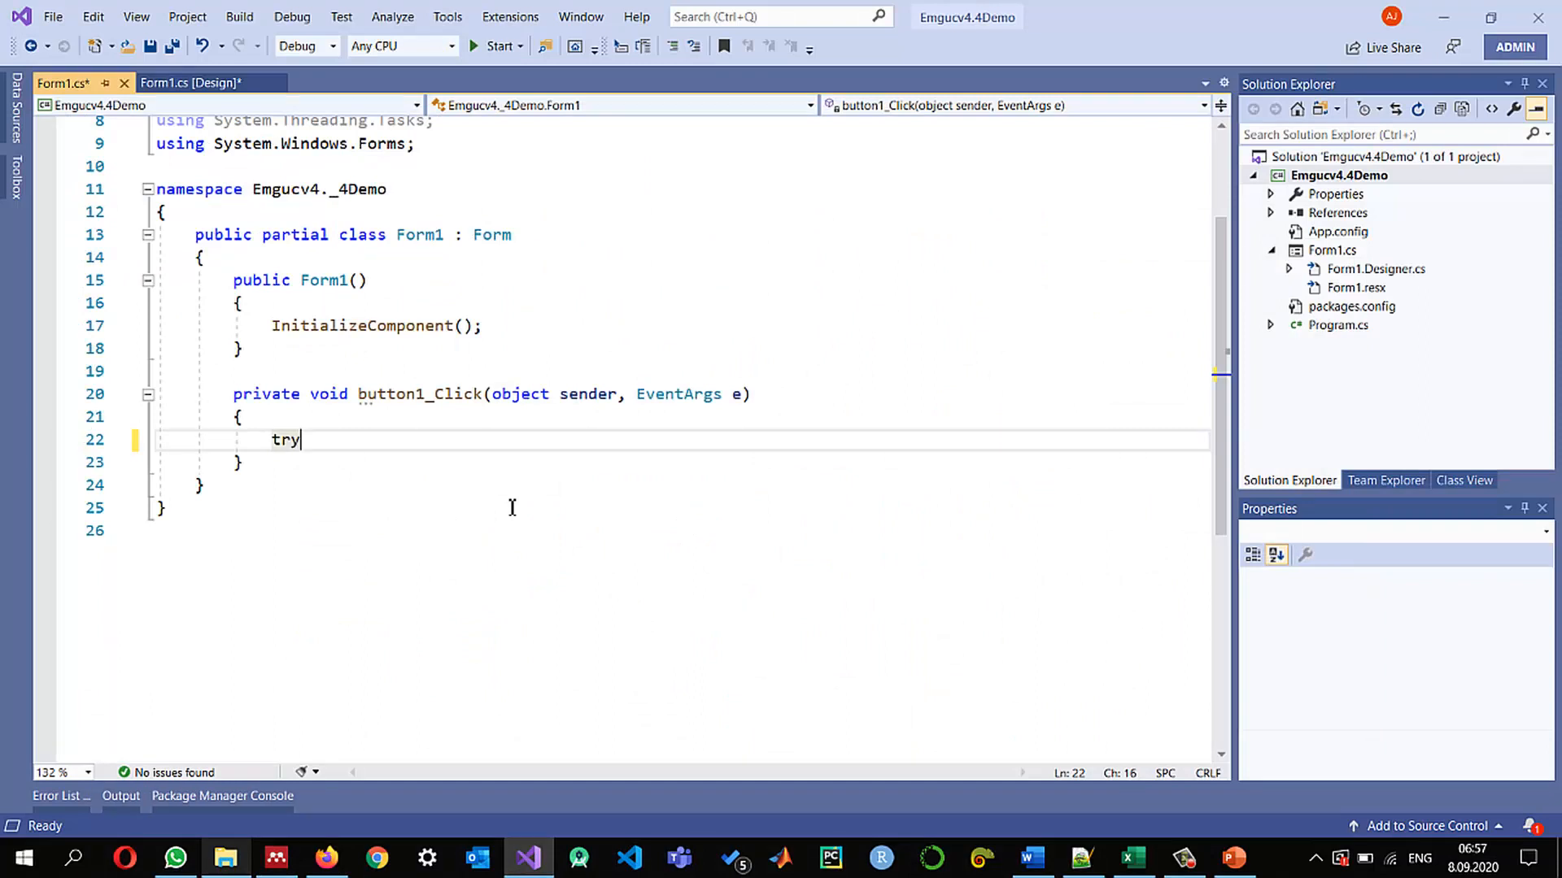
key(Tab)
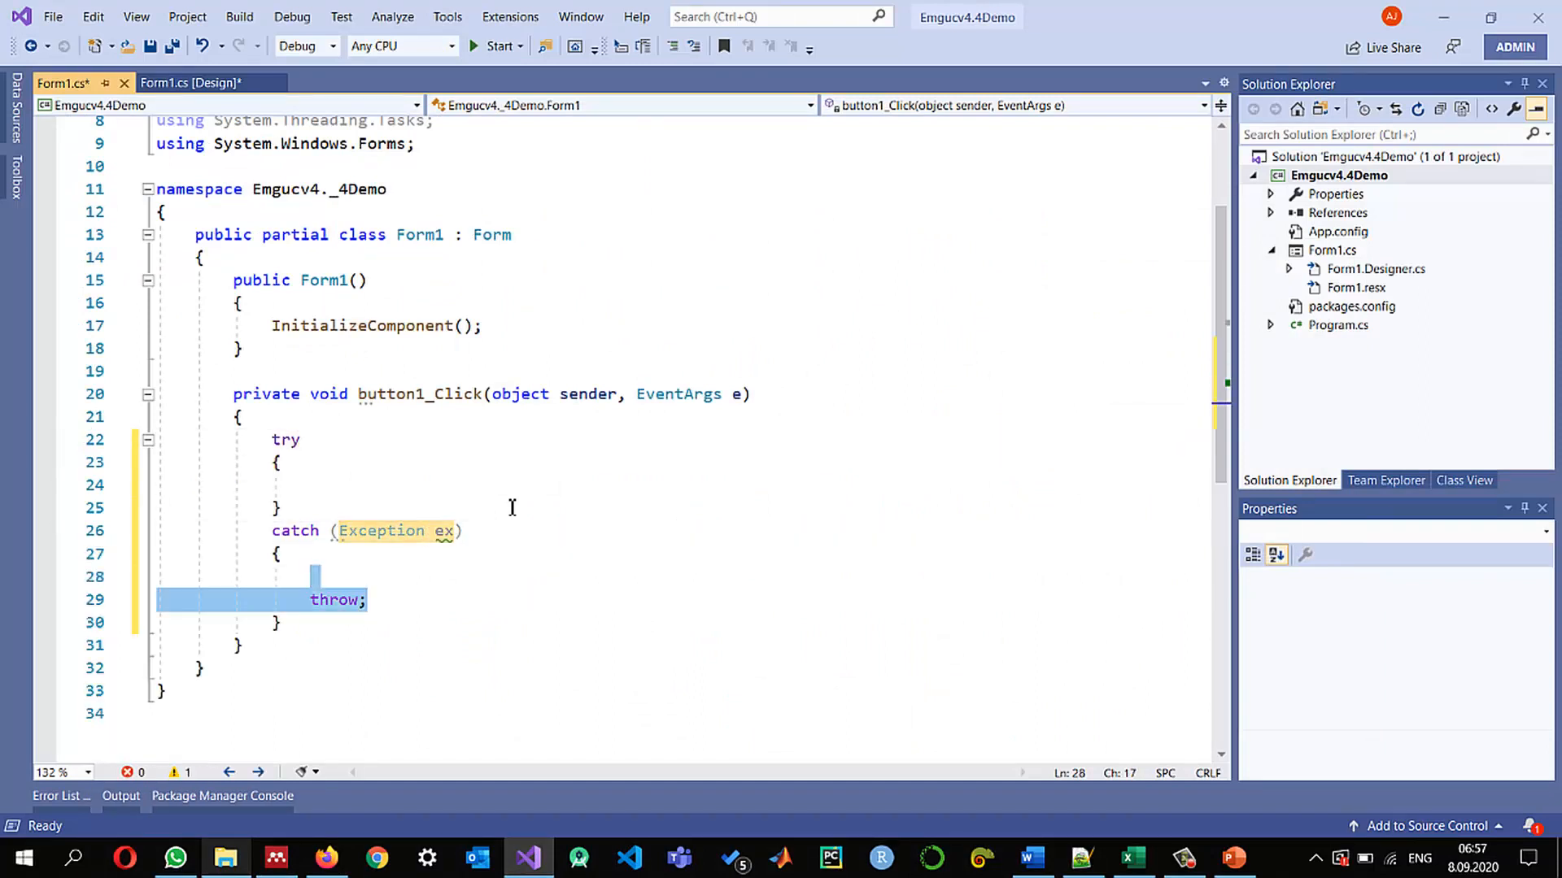
text(MessageBox.Show(ex);)
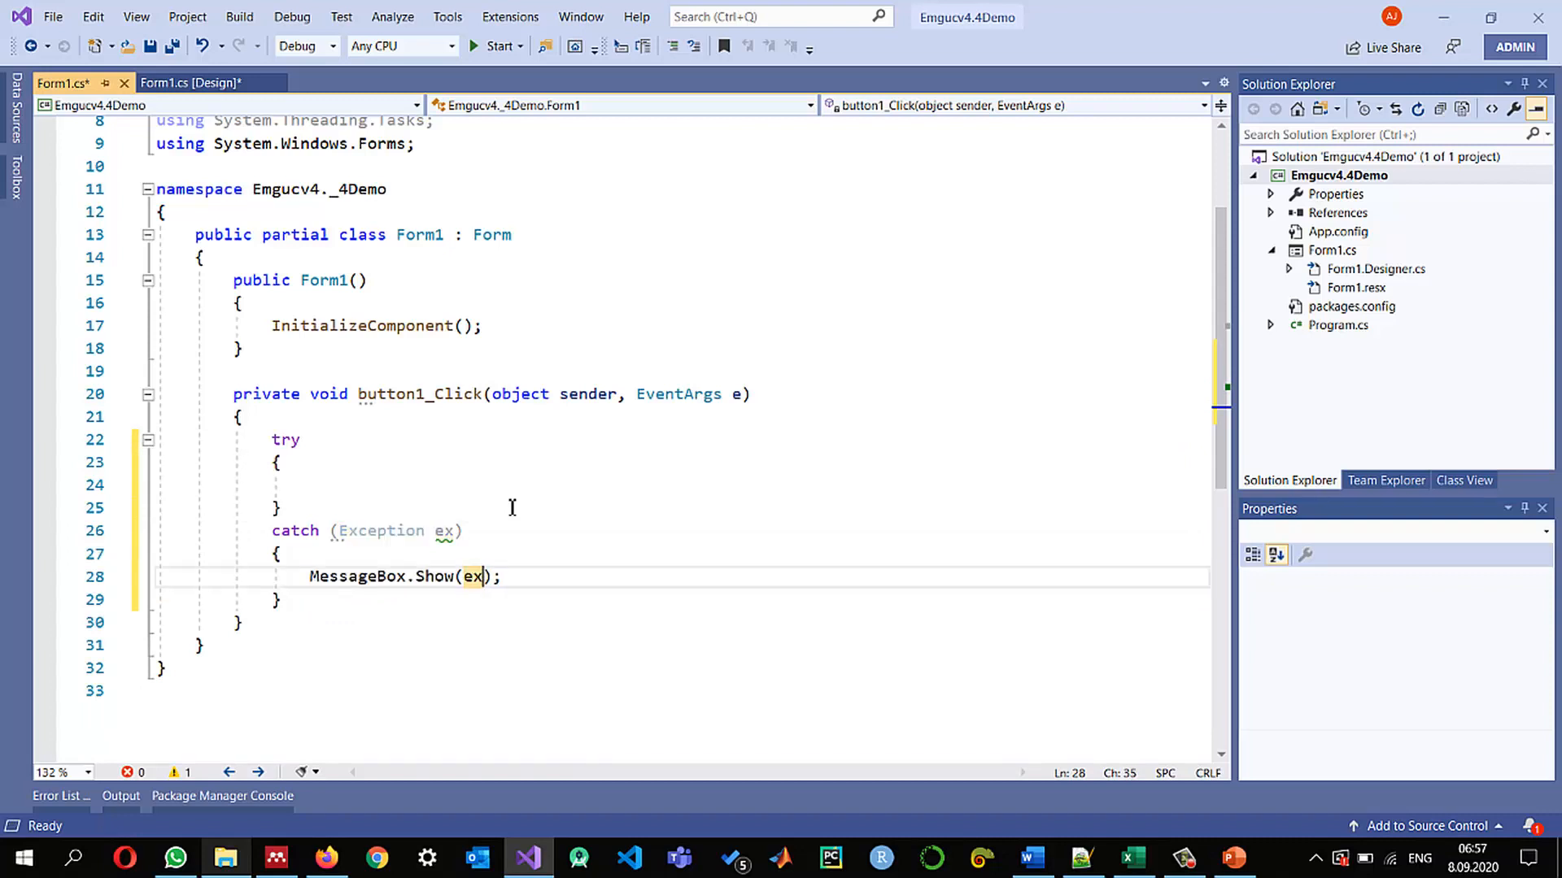
text(.Message)
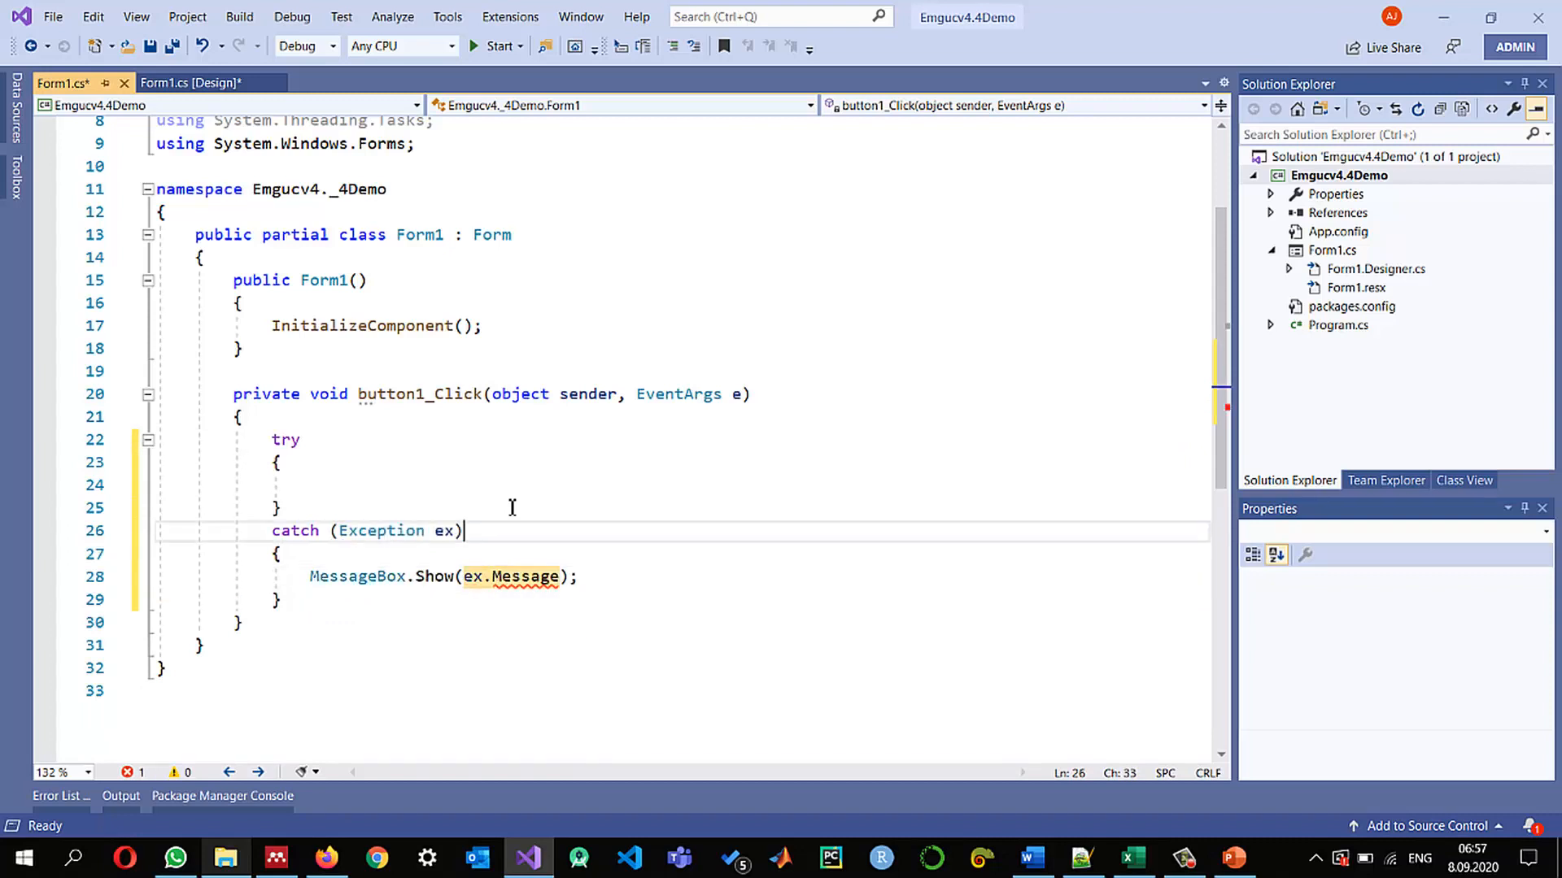
Declare string path = @"F:\AJ Data\img\lena.jpg"; inside the handler
text(string path)
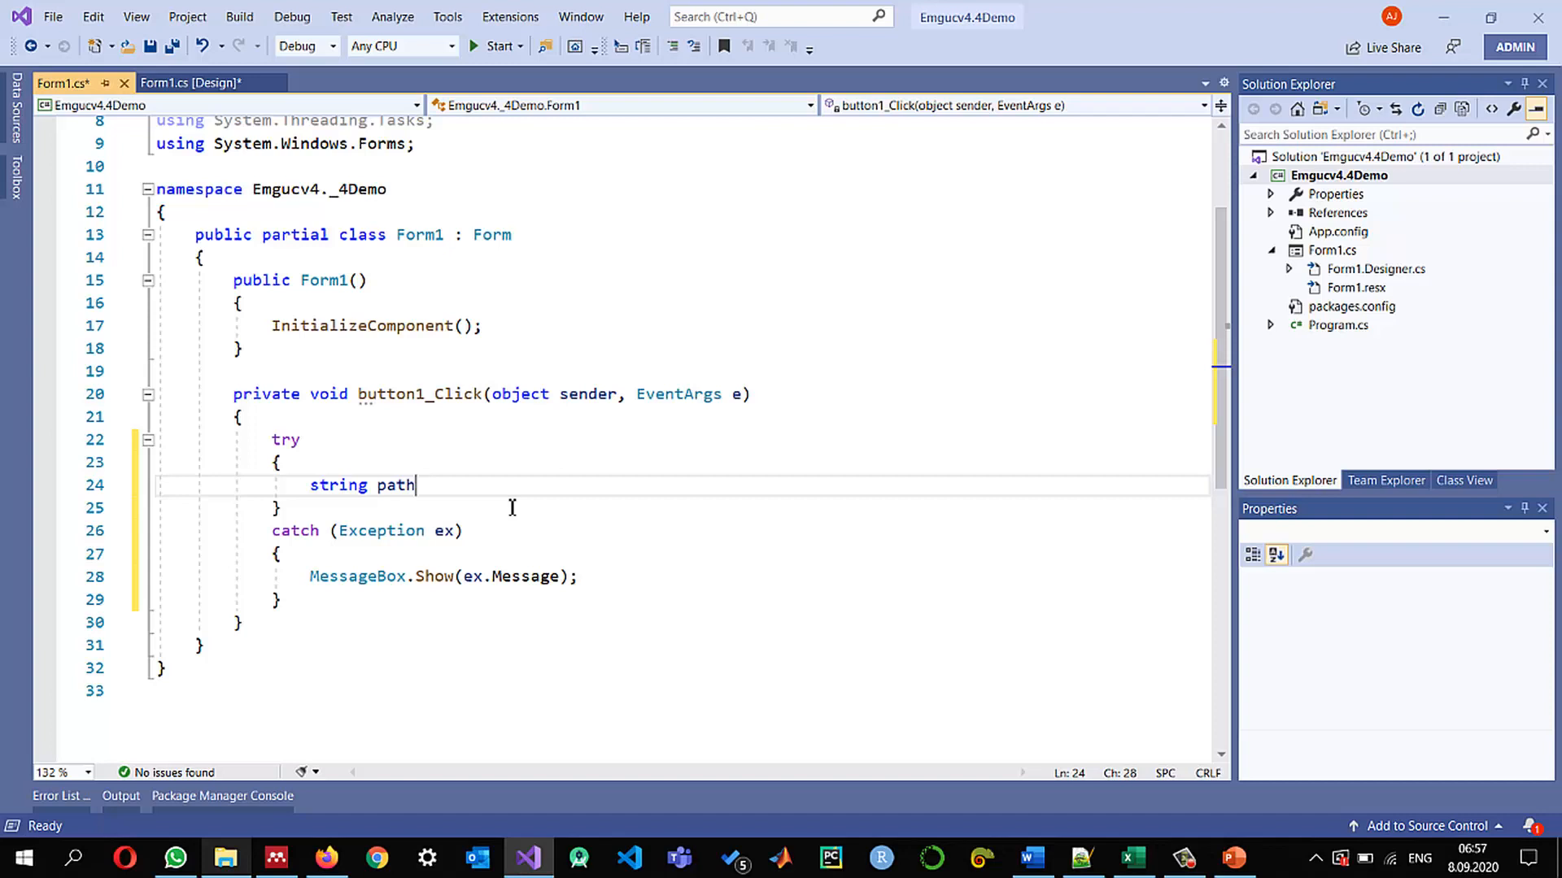
text(="")
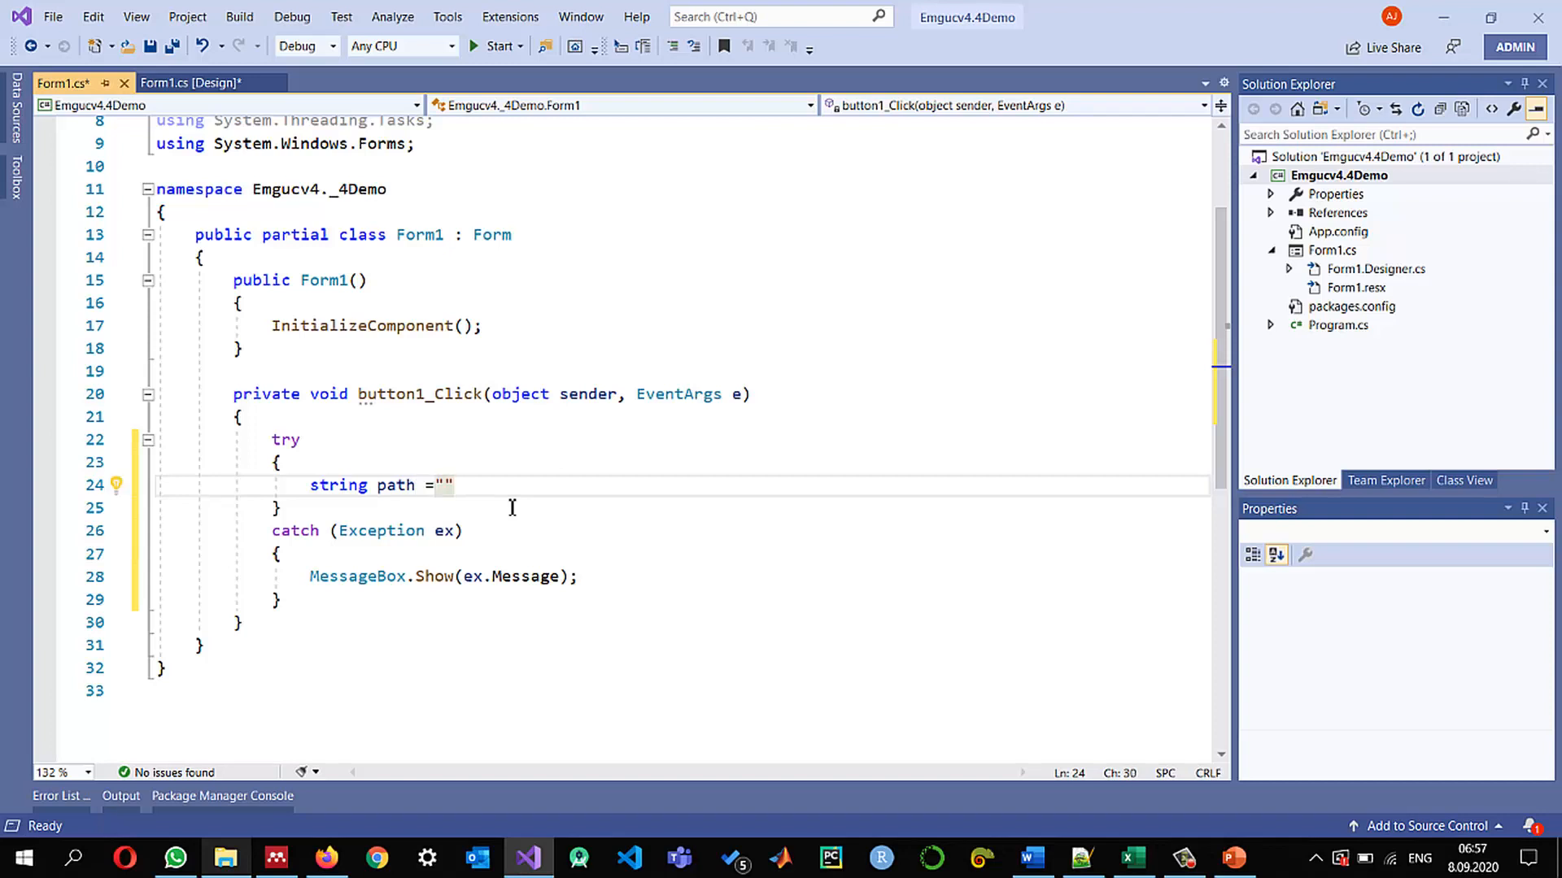
text(@"F:\AJ Data\img\lena.jpg")
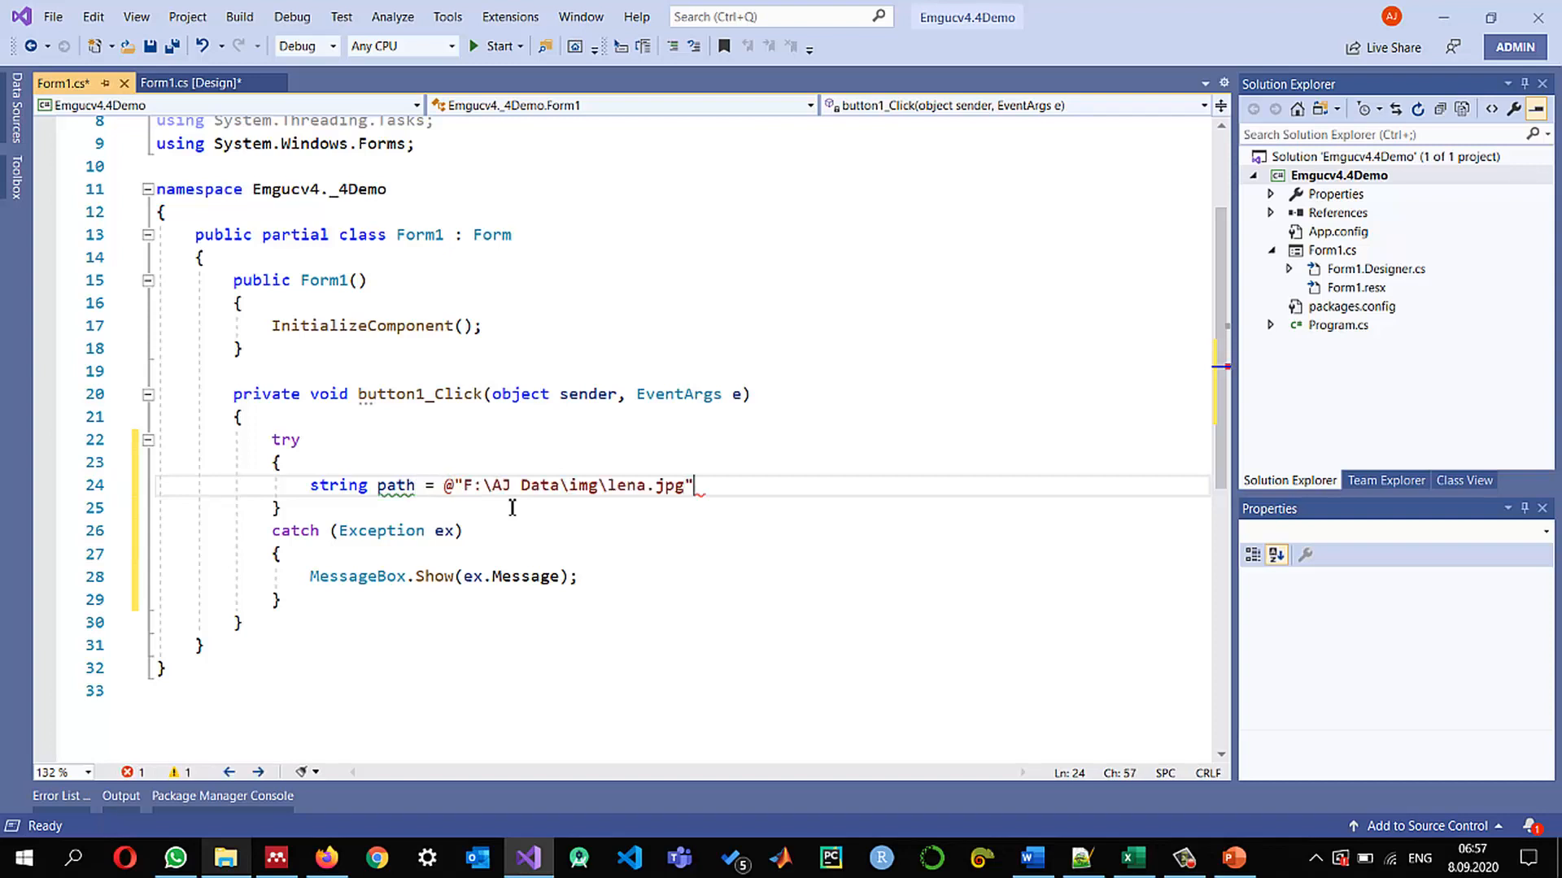
text(;)
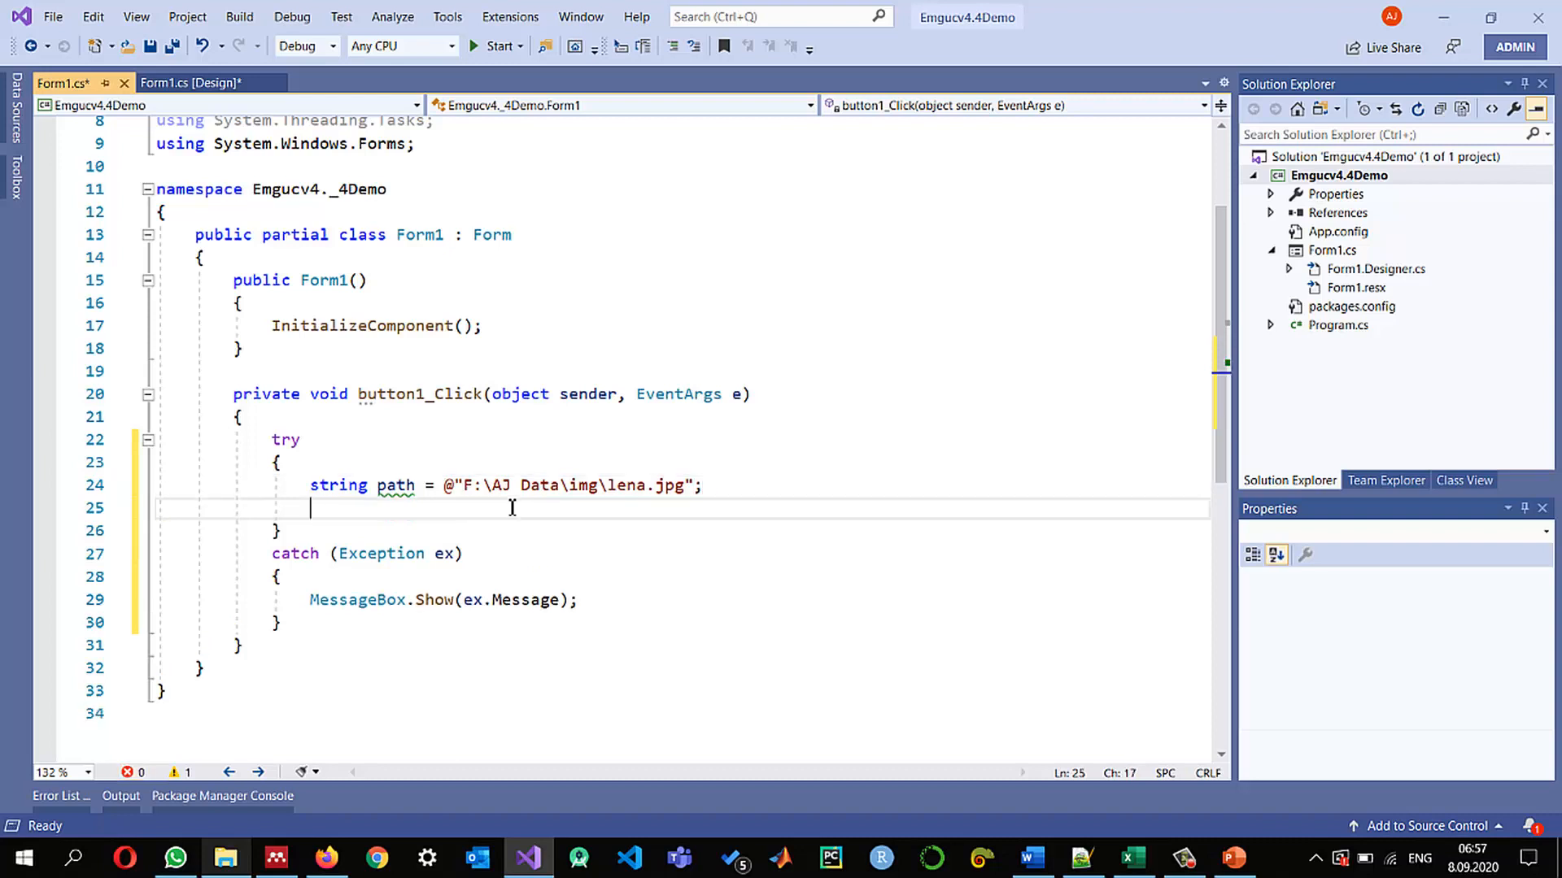
scroll(up, 3)
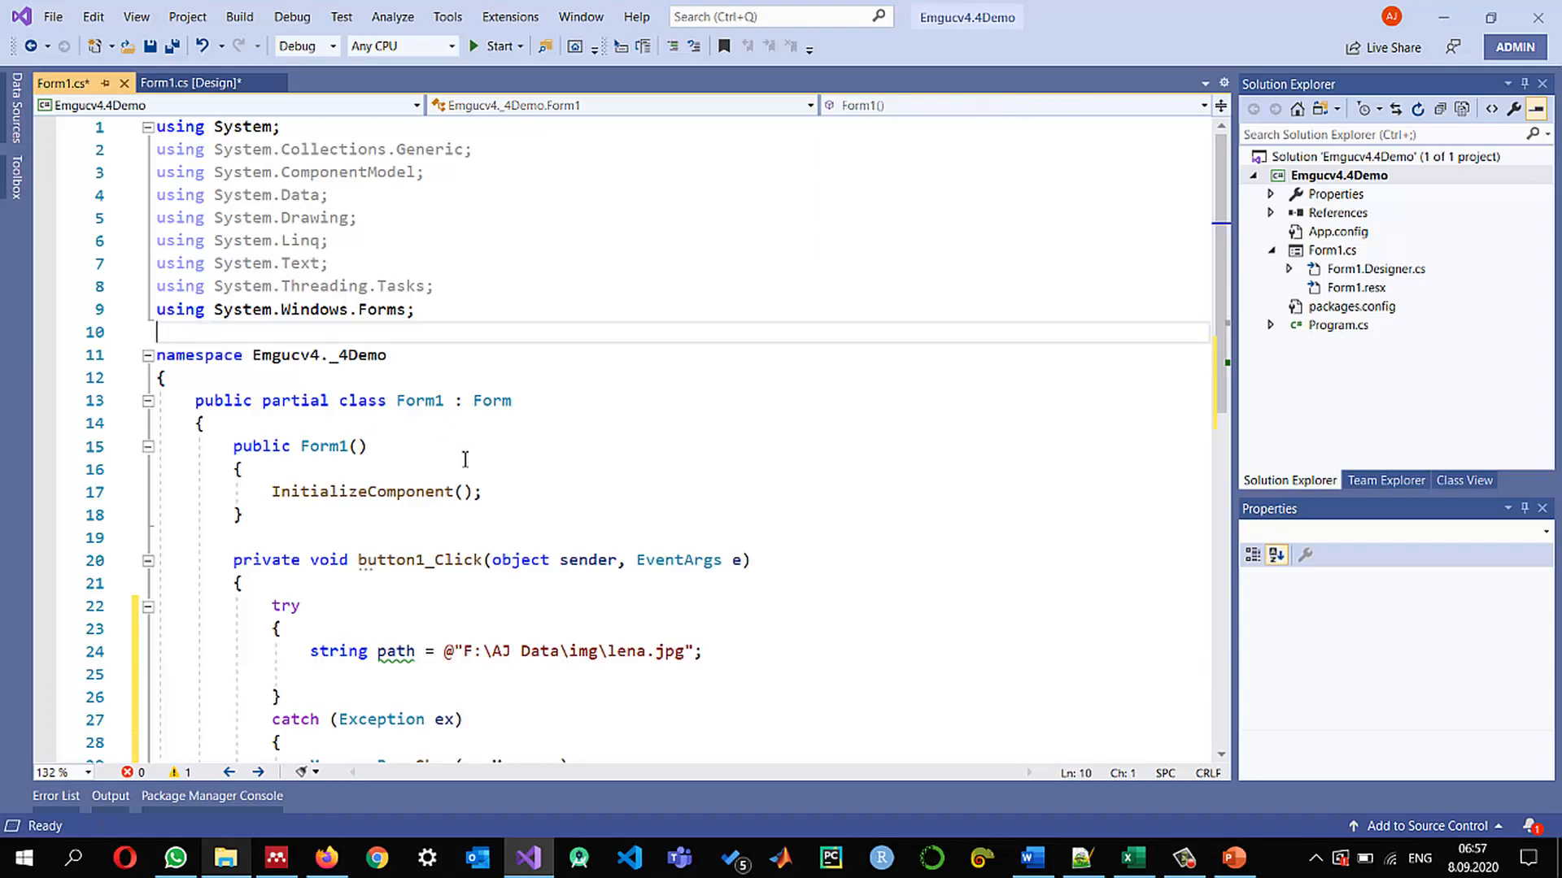
Add 'using Emgu.CV;' and 'using Emgu.CV.Structure;' below the existing using directives
text(using)
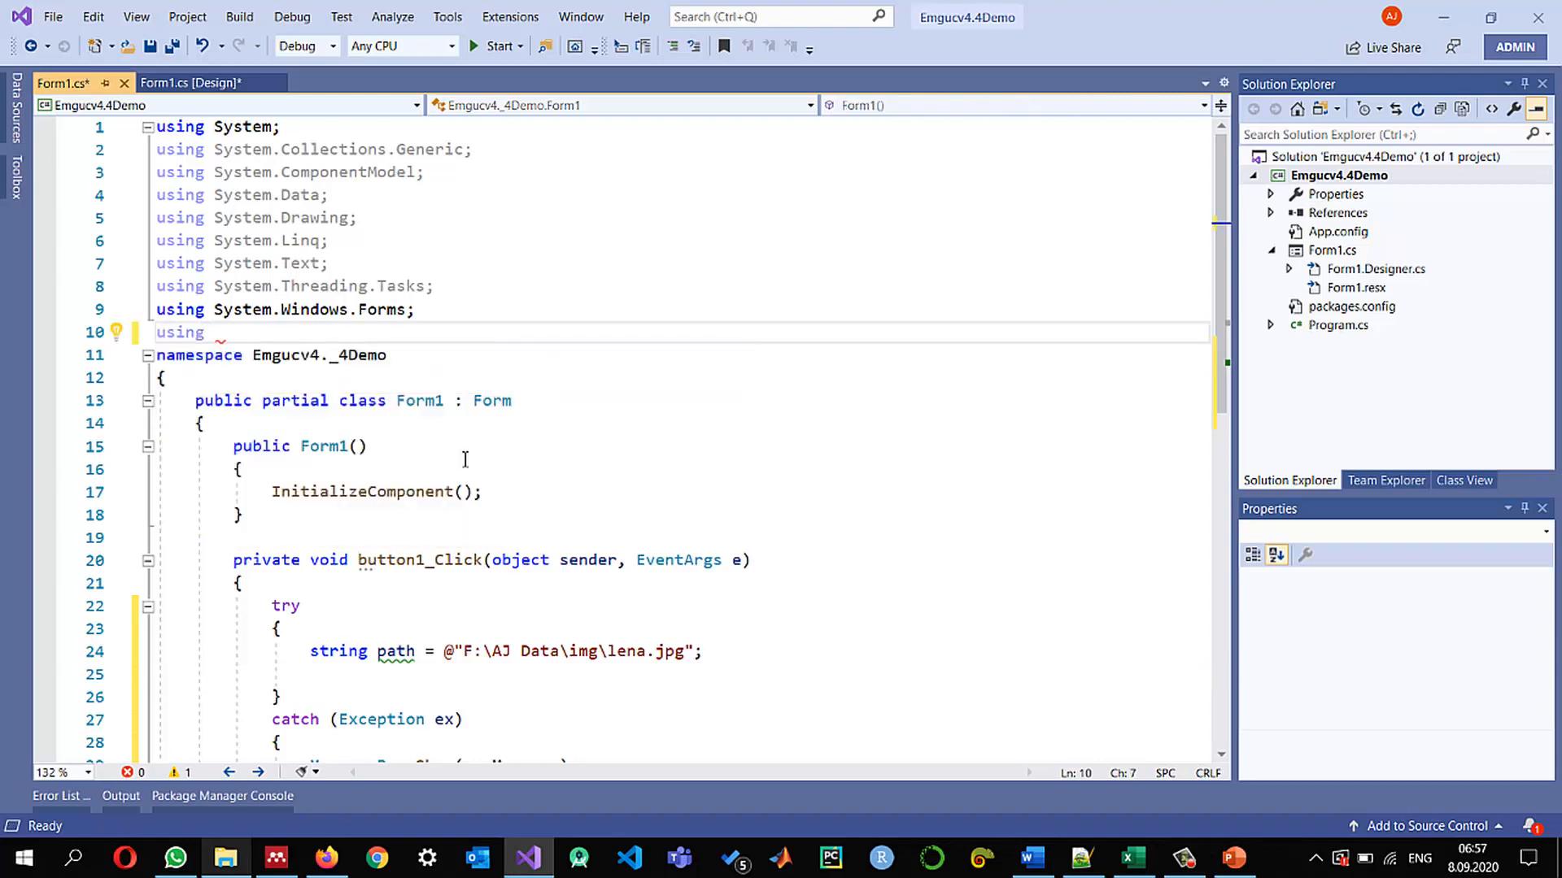
text(Emgu.CV;)
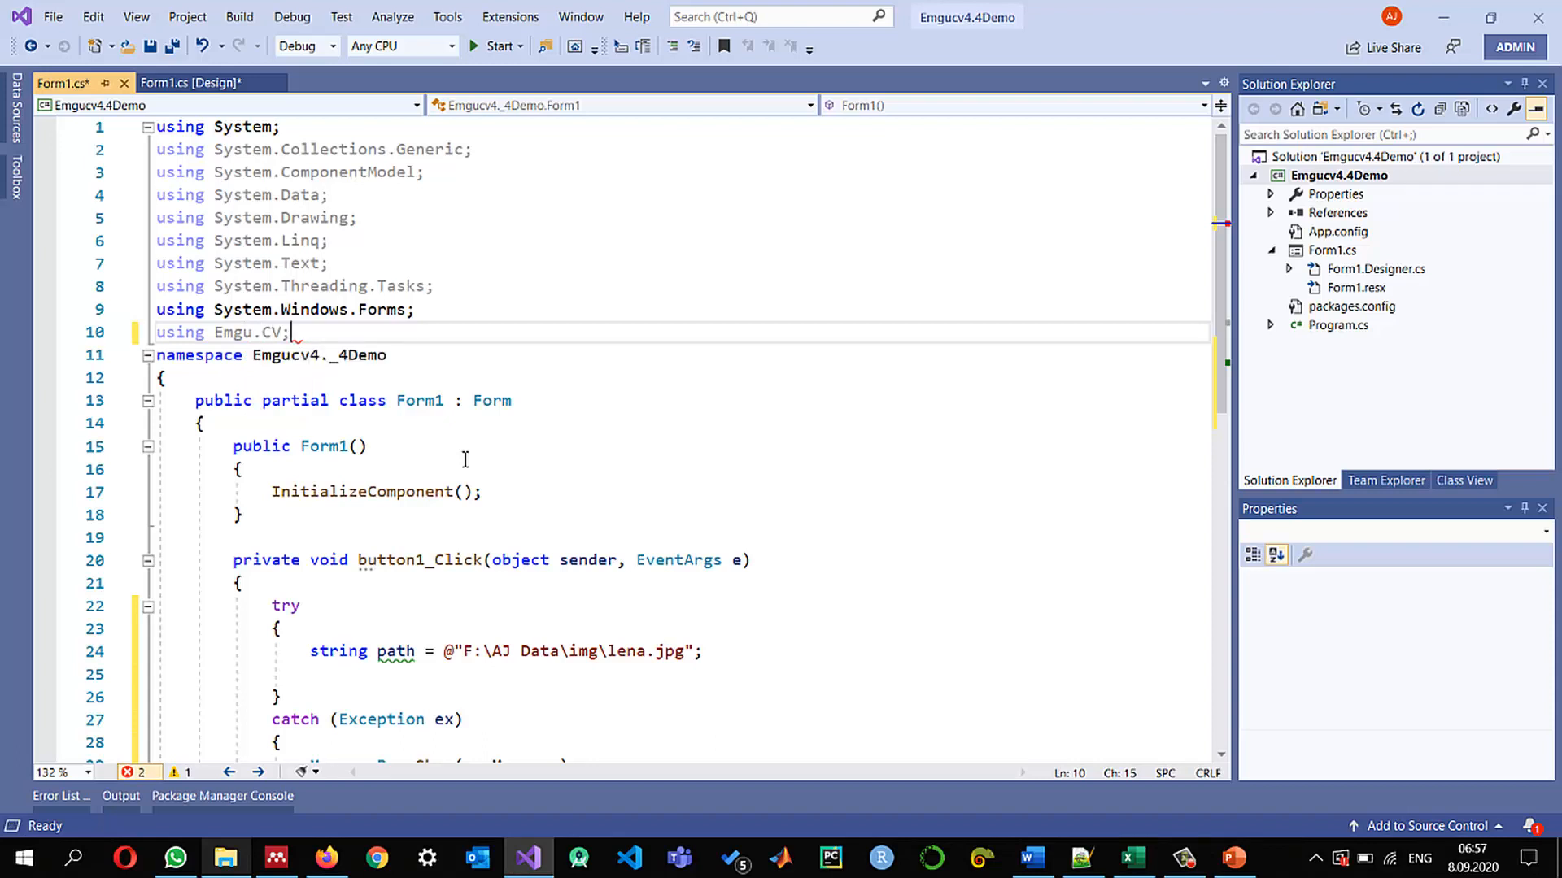
text(using Emgu.CV.Structure;)
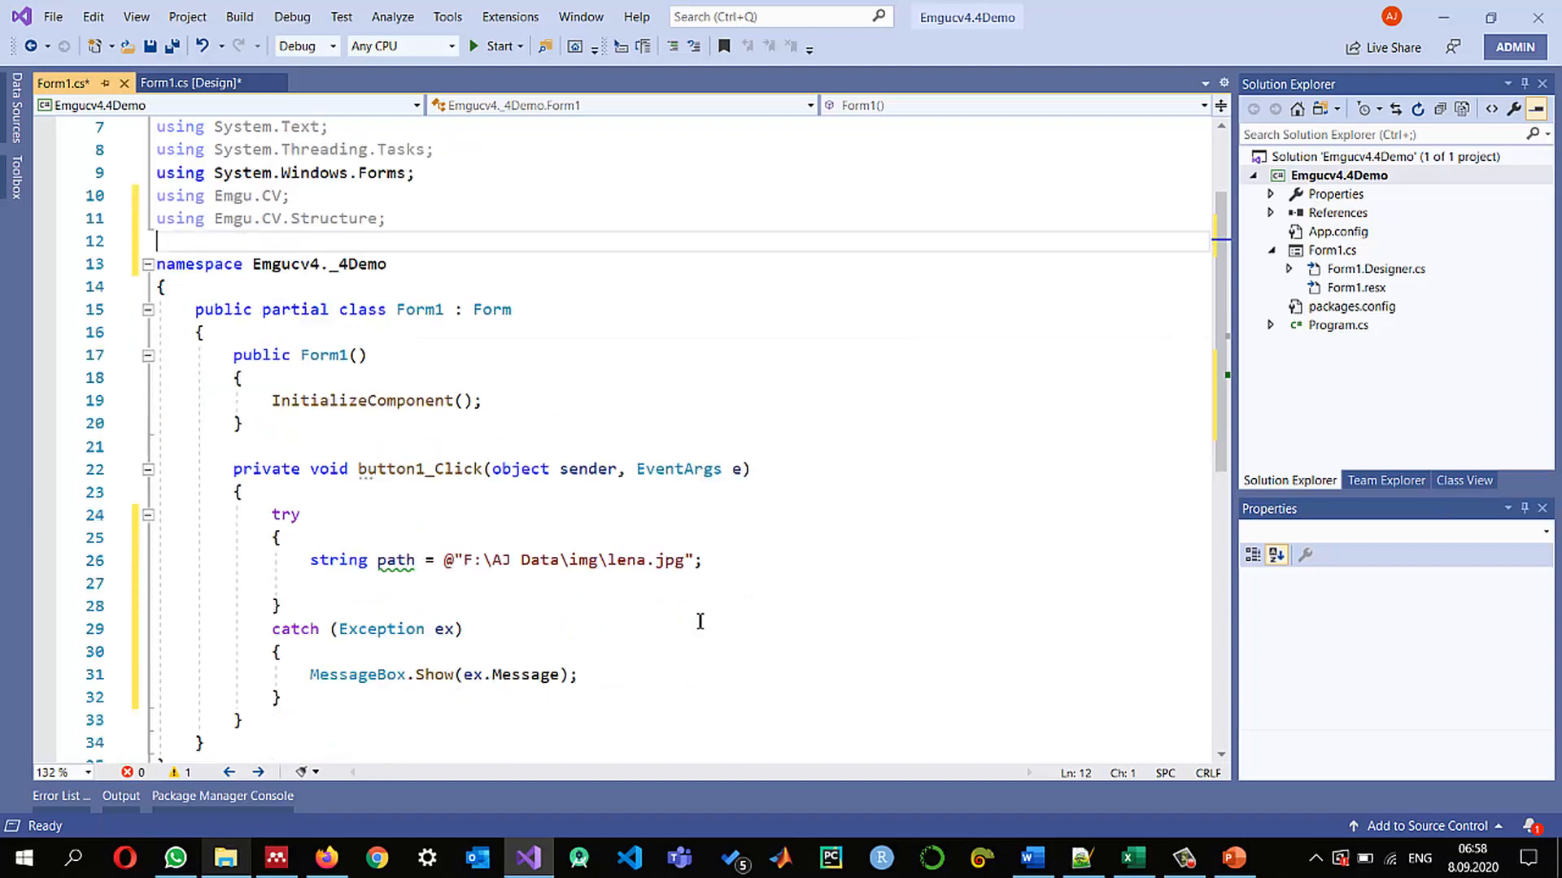
Load the path into an Image<Bgr, byte> img inside the try block
click(311, 584)
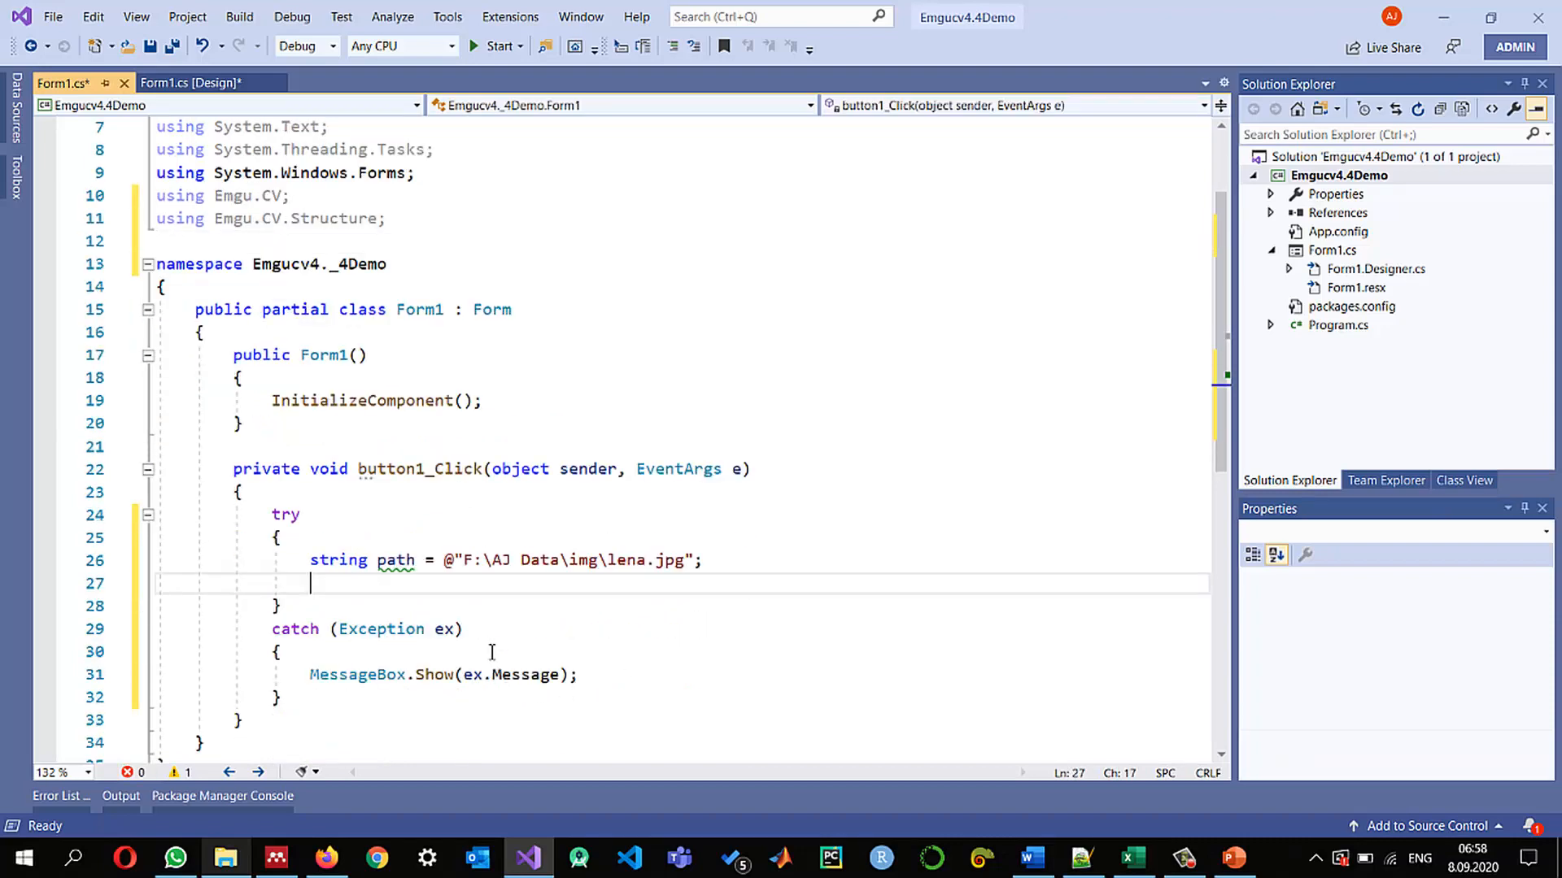
text(Image<)
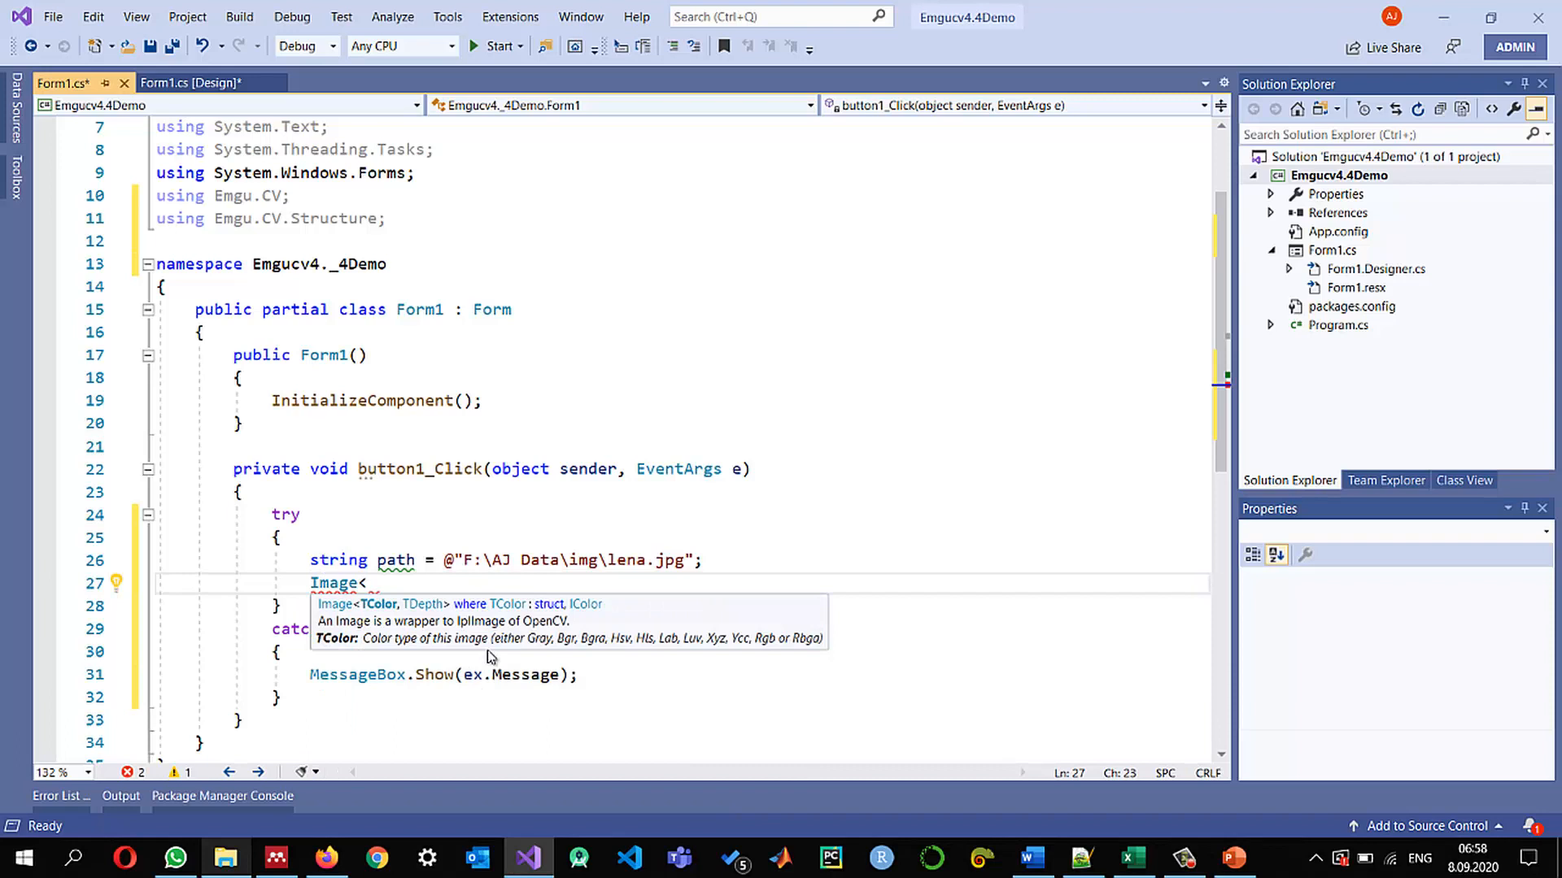
text(Bgr, by)
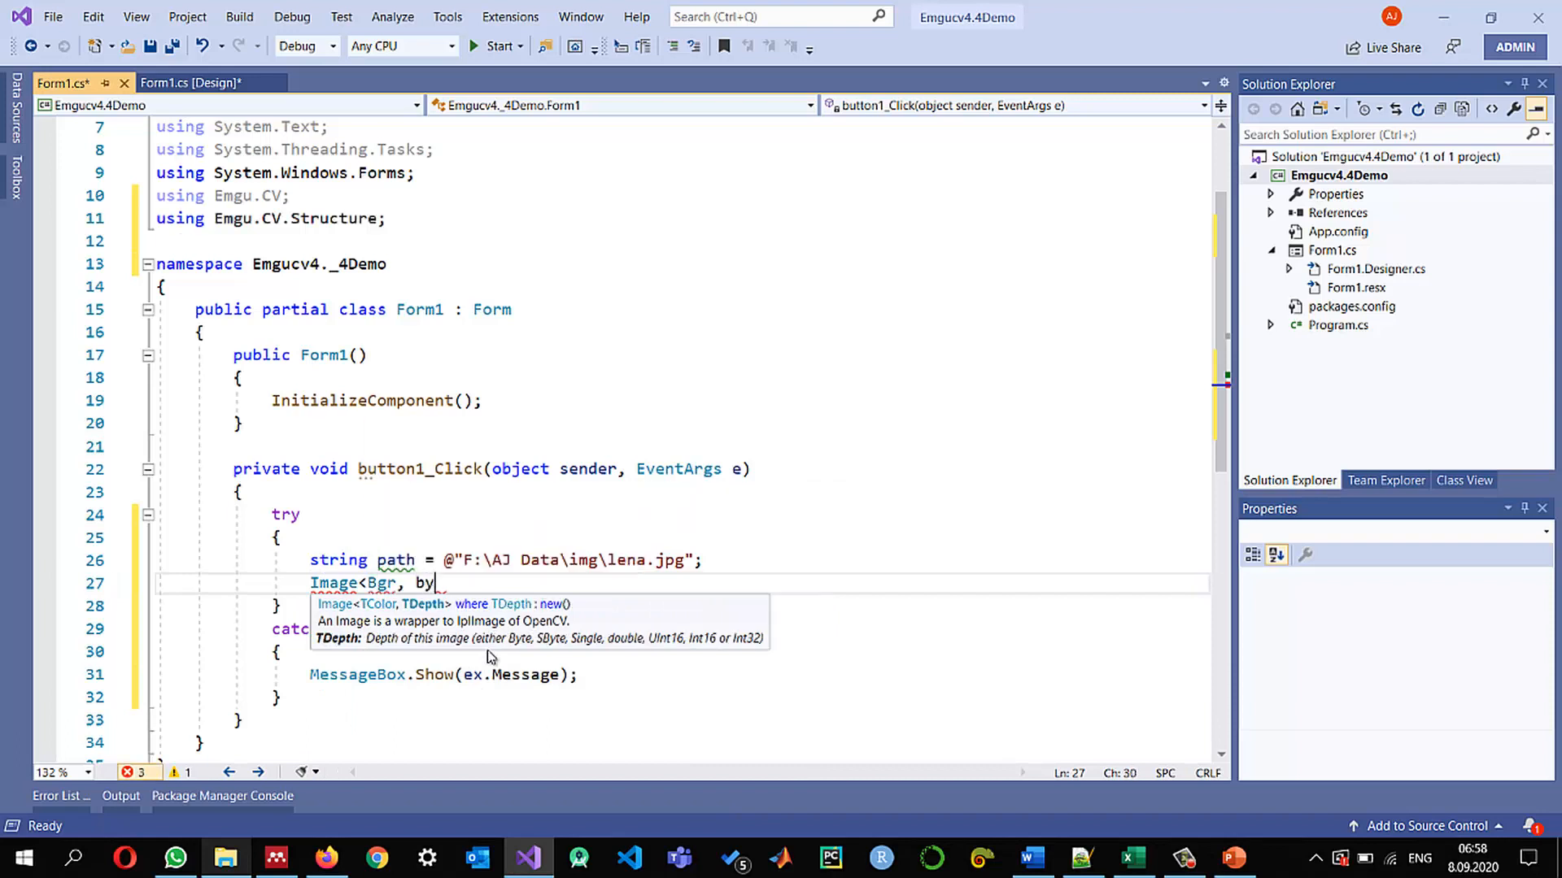
text(e> img)
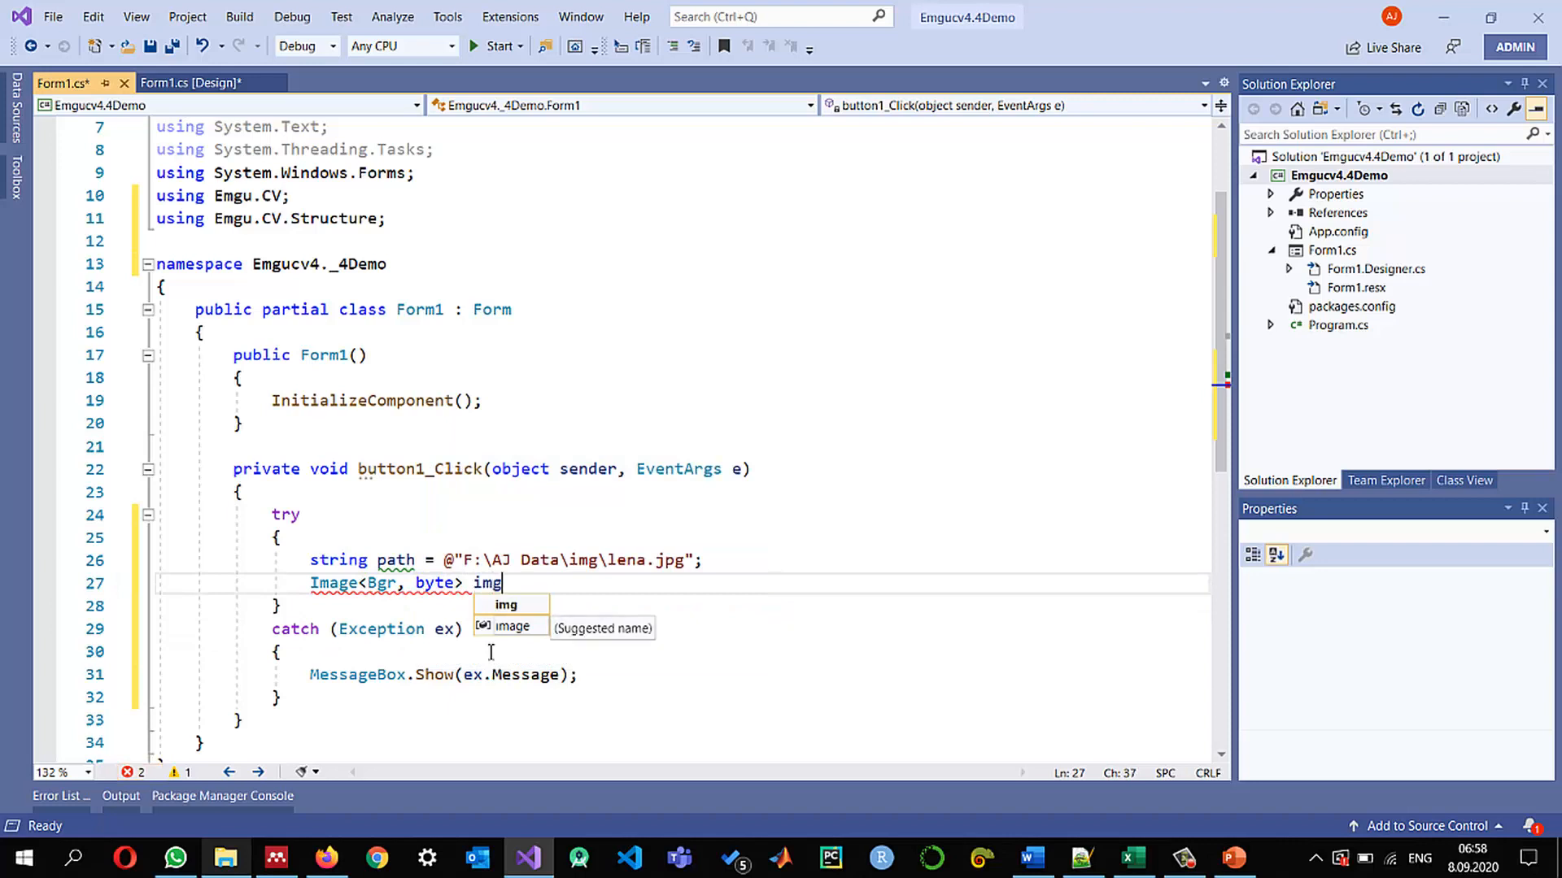
text(= new Image<Bgr, byte>()
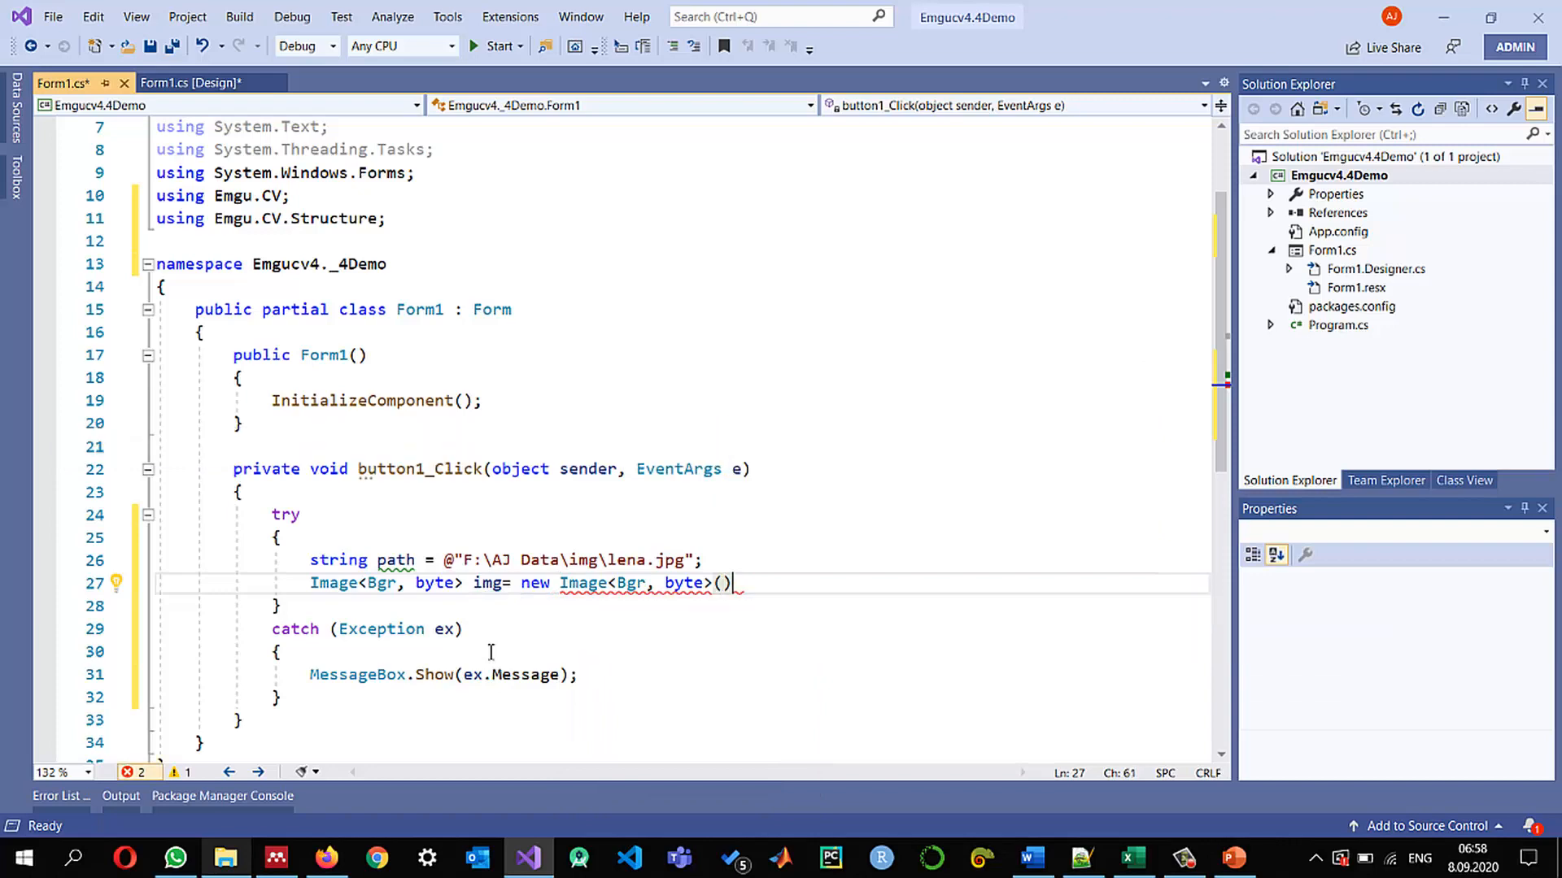
text(path);)
text(pic)
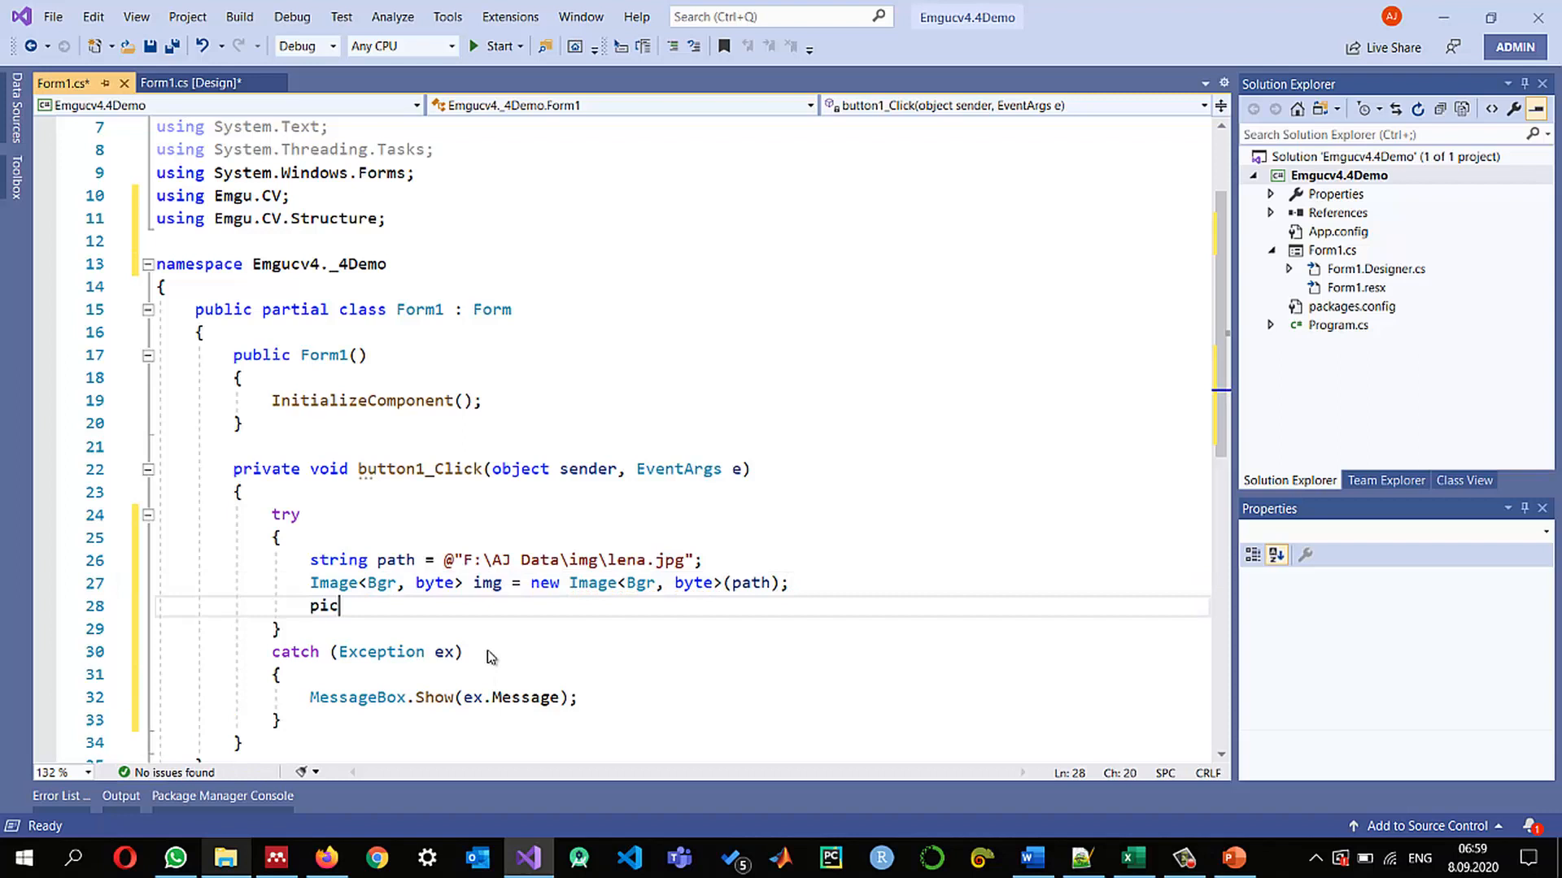
Assign pictureBox1.Image = img.ToBitmap(); and start the demo application
text(tureBox1.)
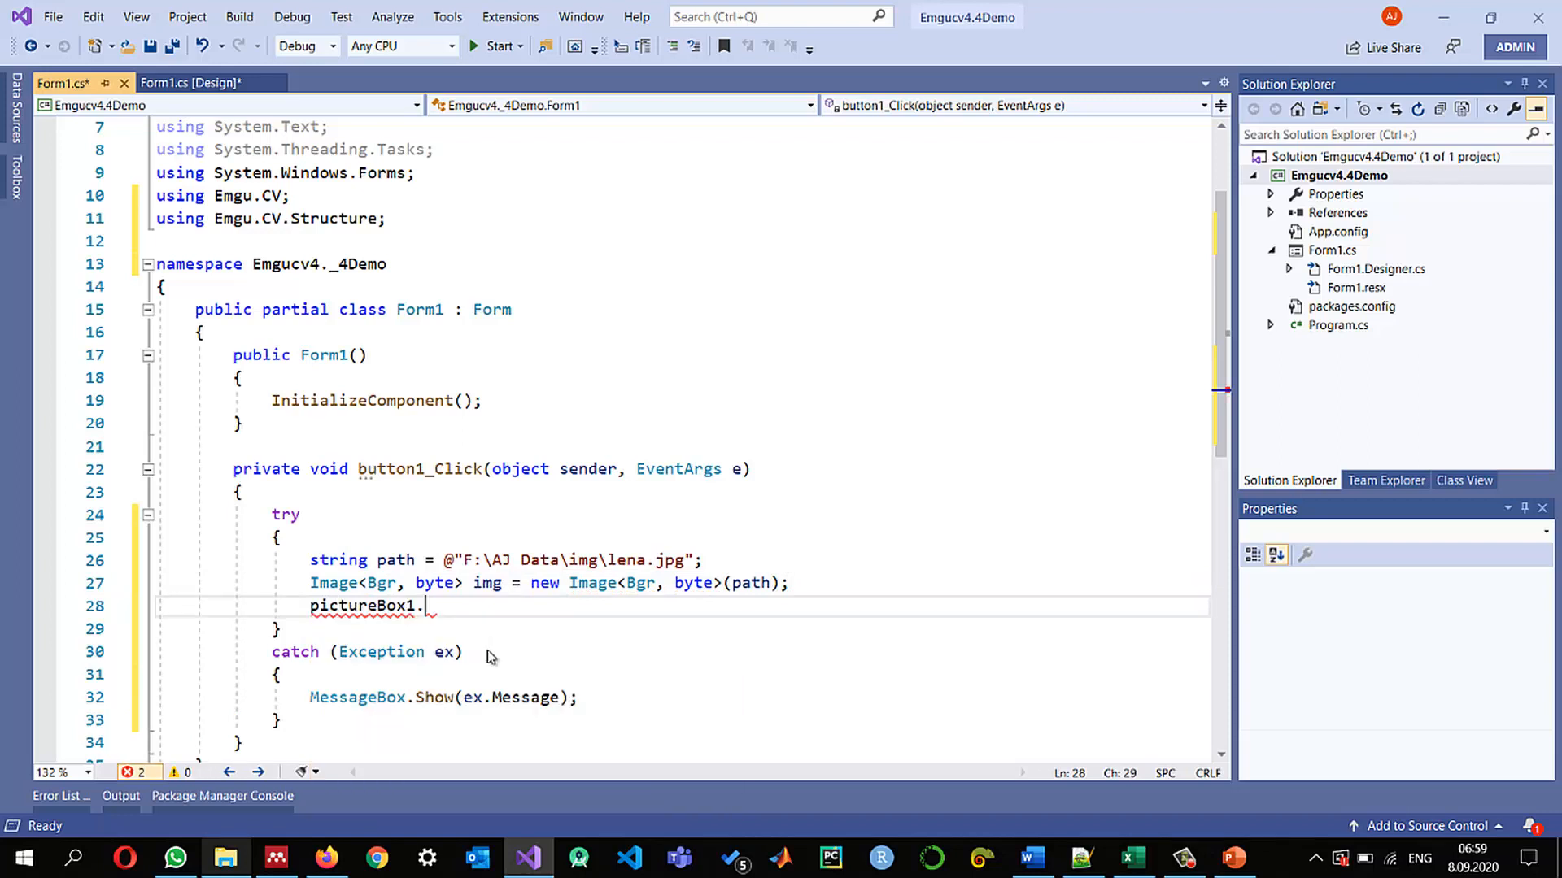
text(Image =)
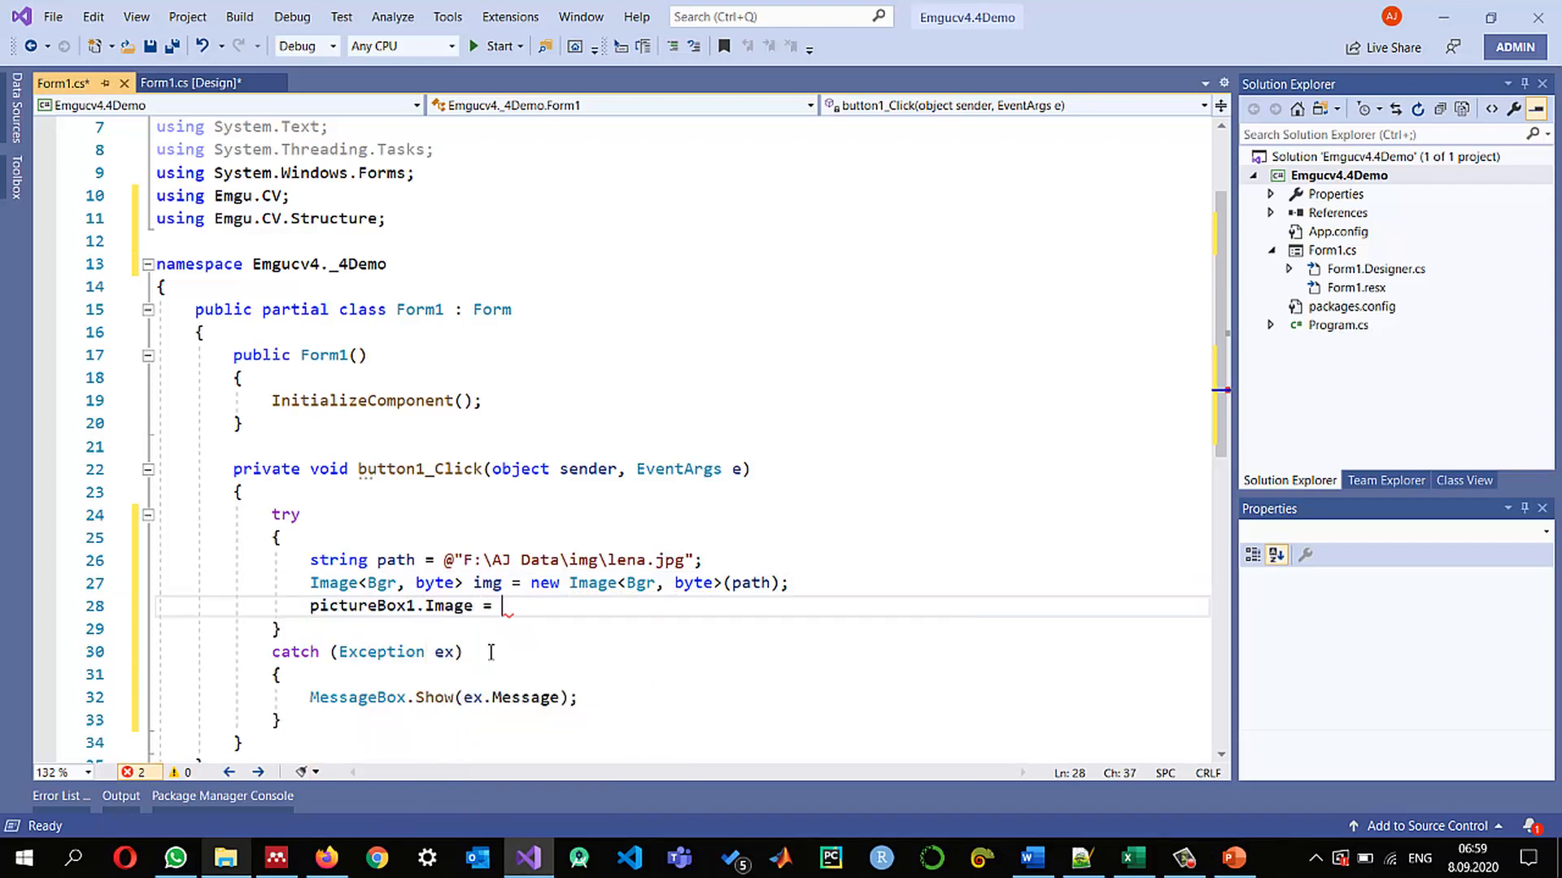
text(img.t)
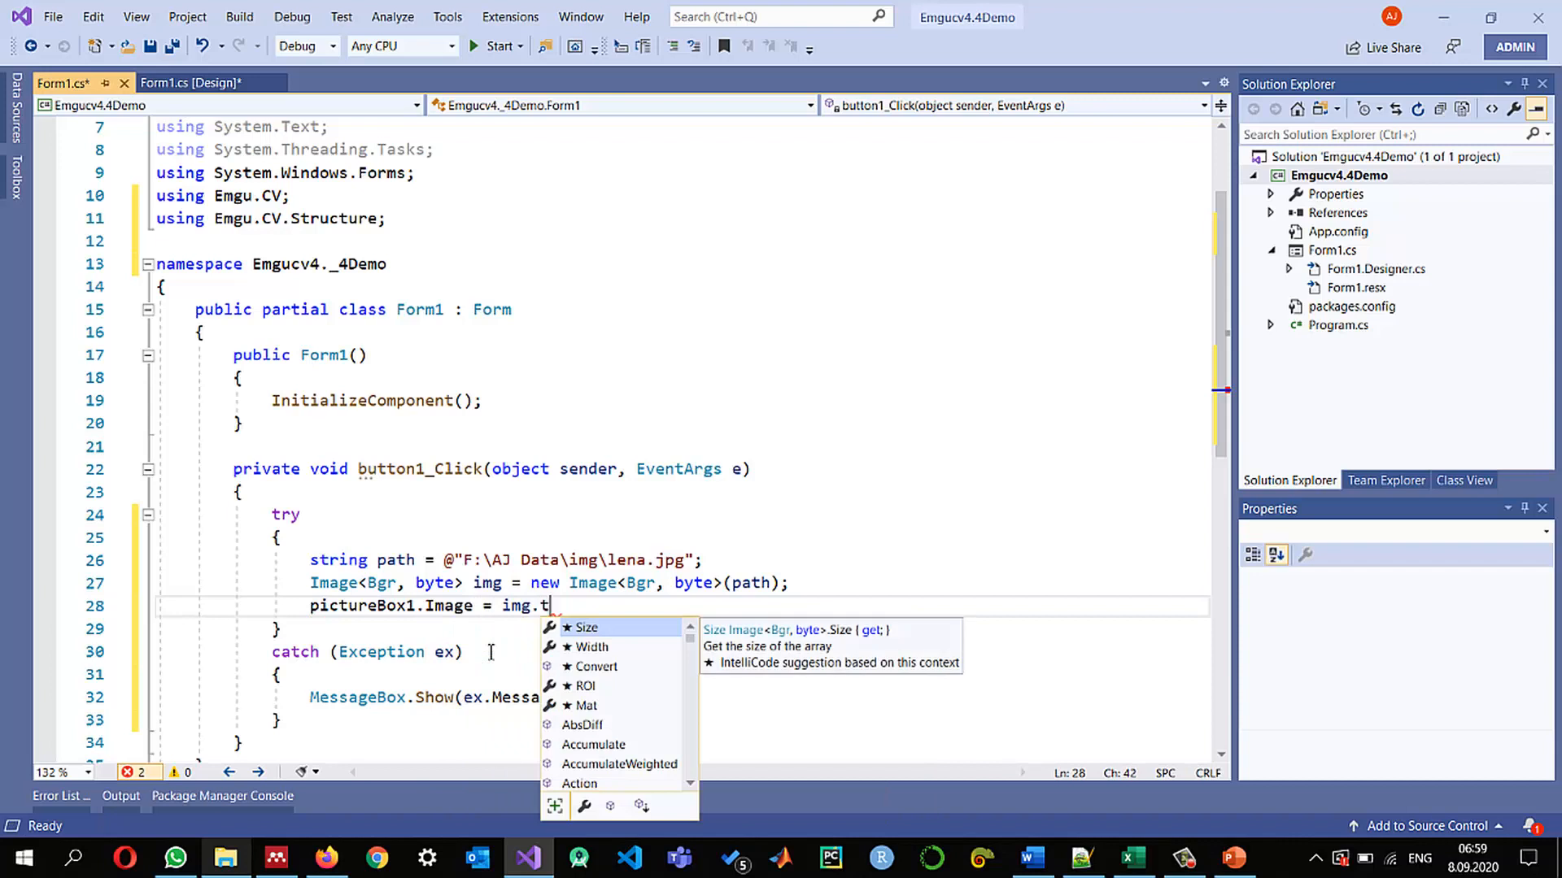
text(o)
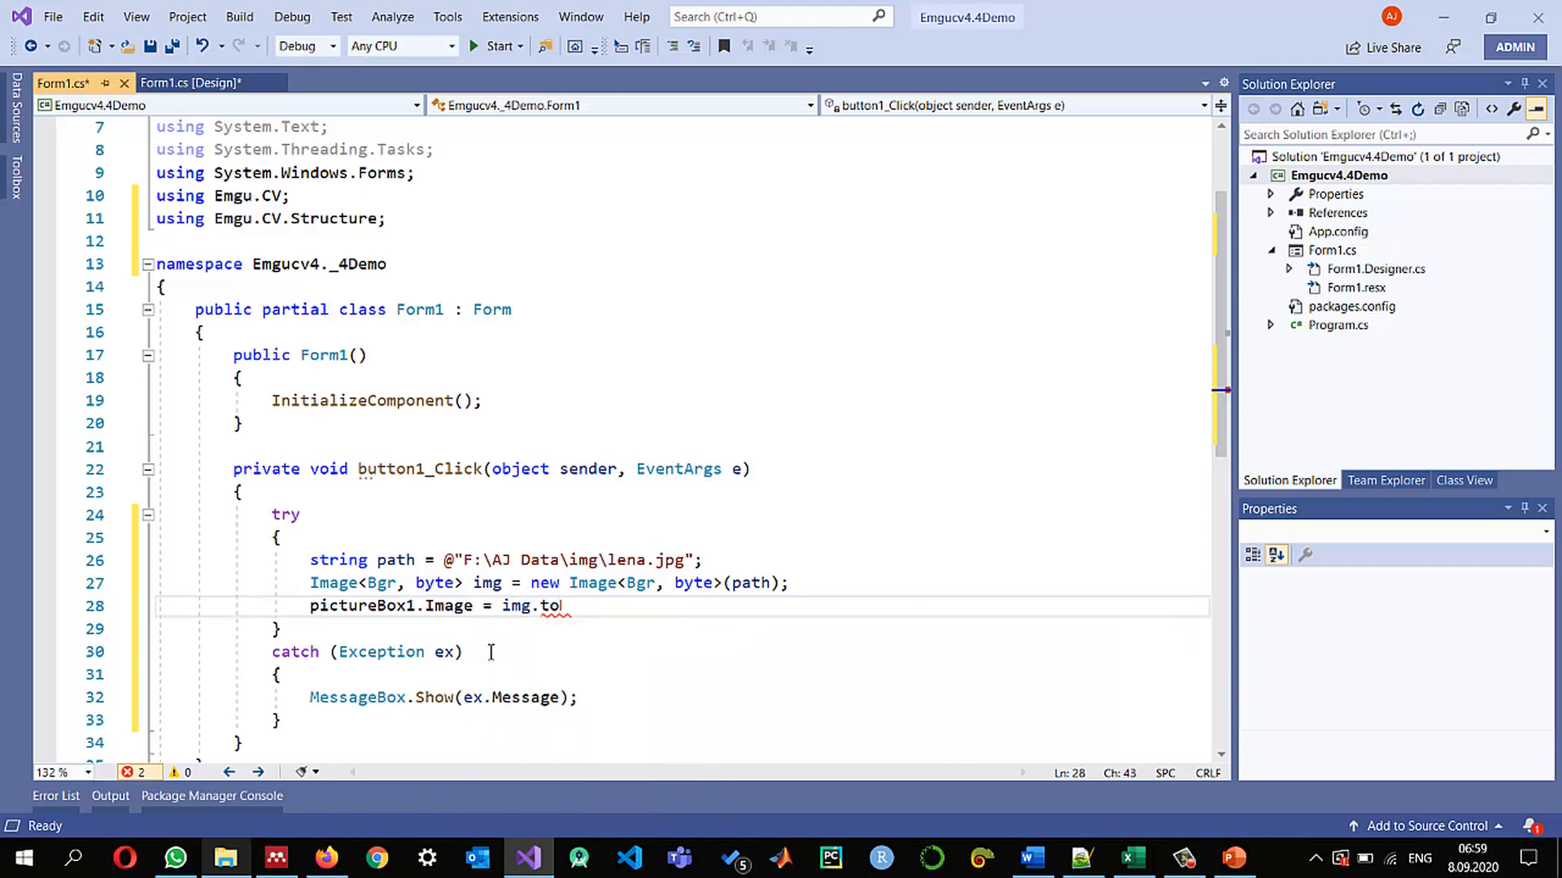
text(Bitmap();)
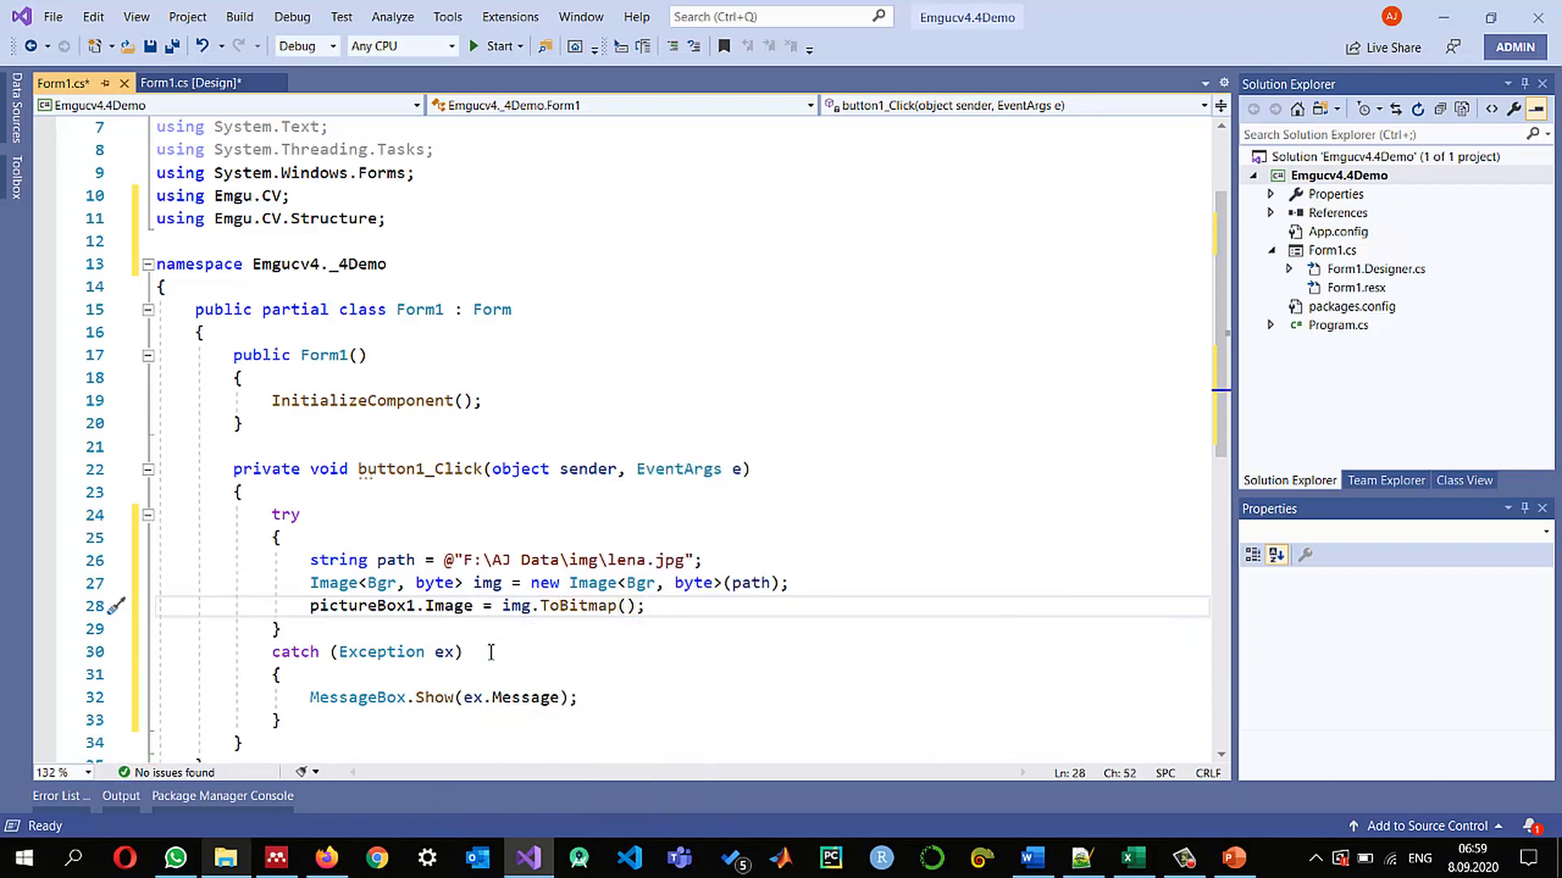
click(498, 46)
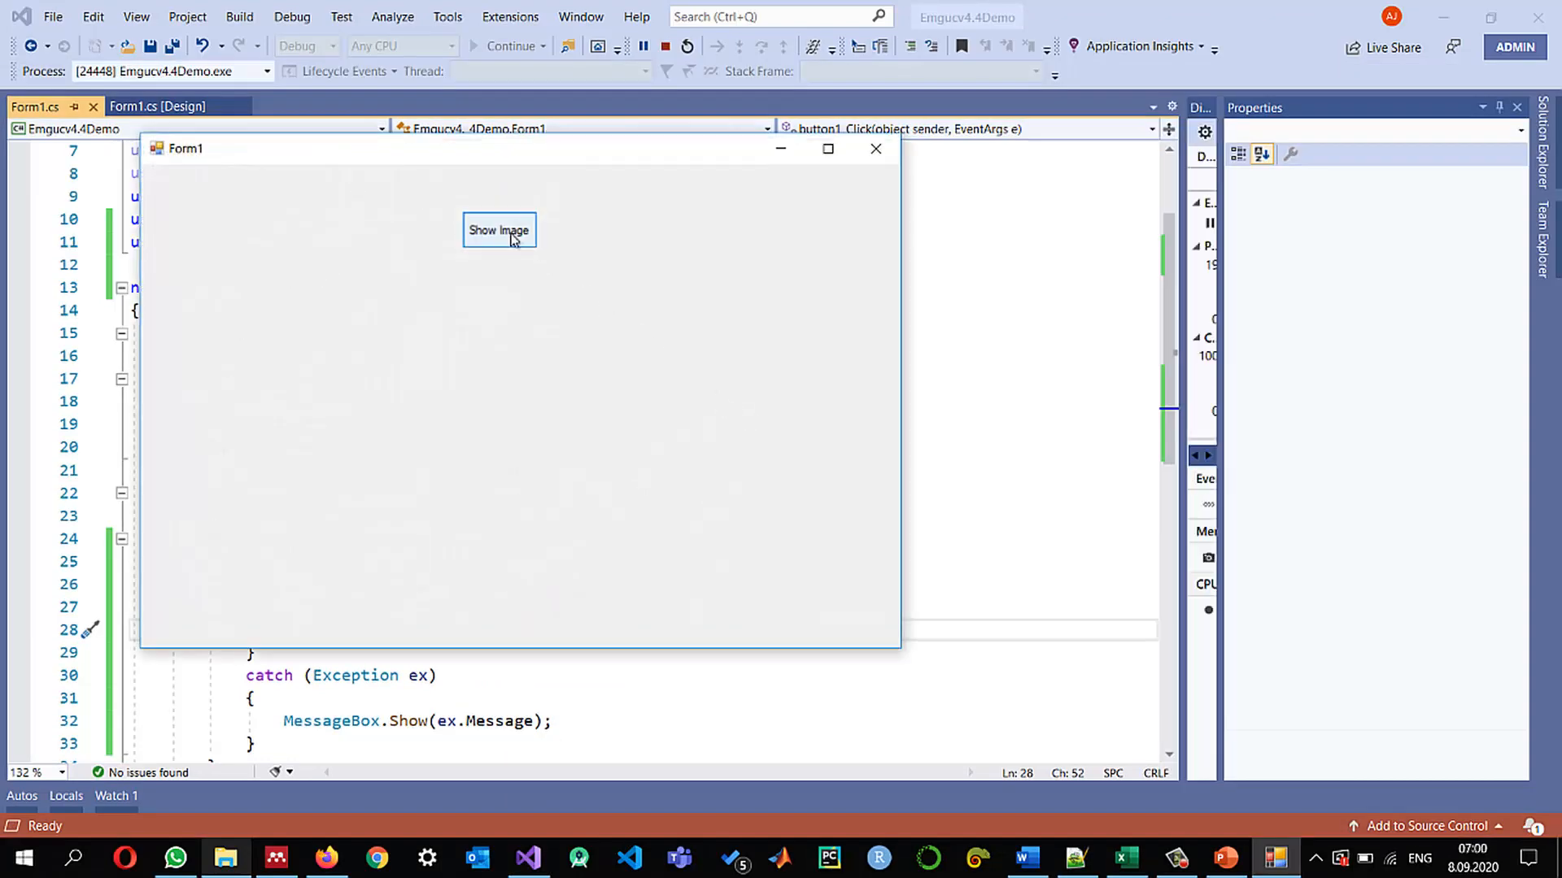
Show the lena picture in the running Form1, then close the demo form
click(498, 229)
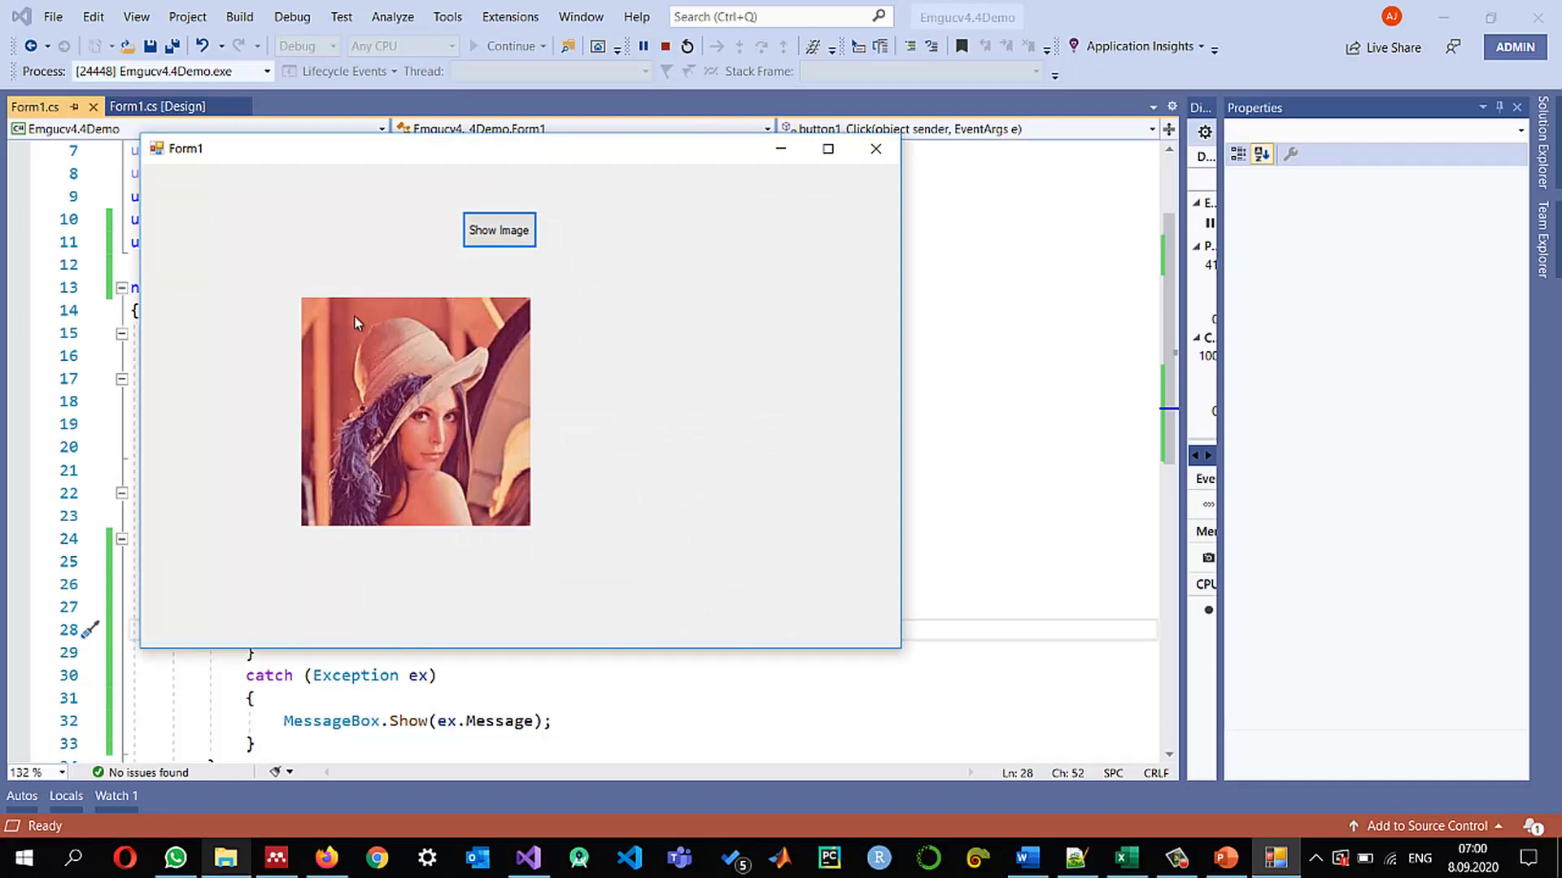
mouse_move(766, 281)
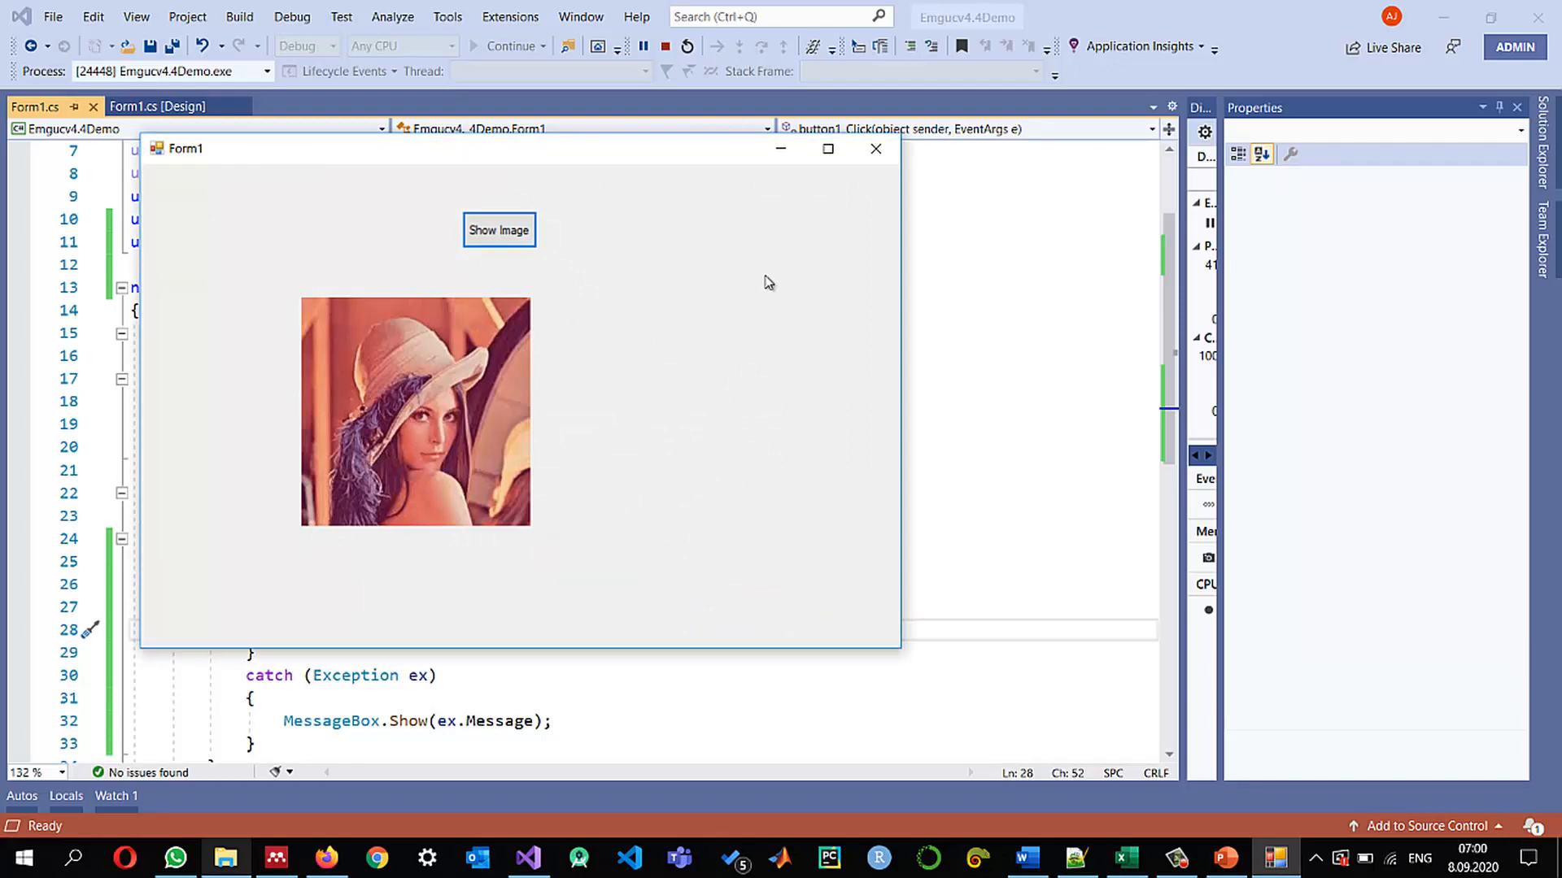
click(875, 148)
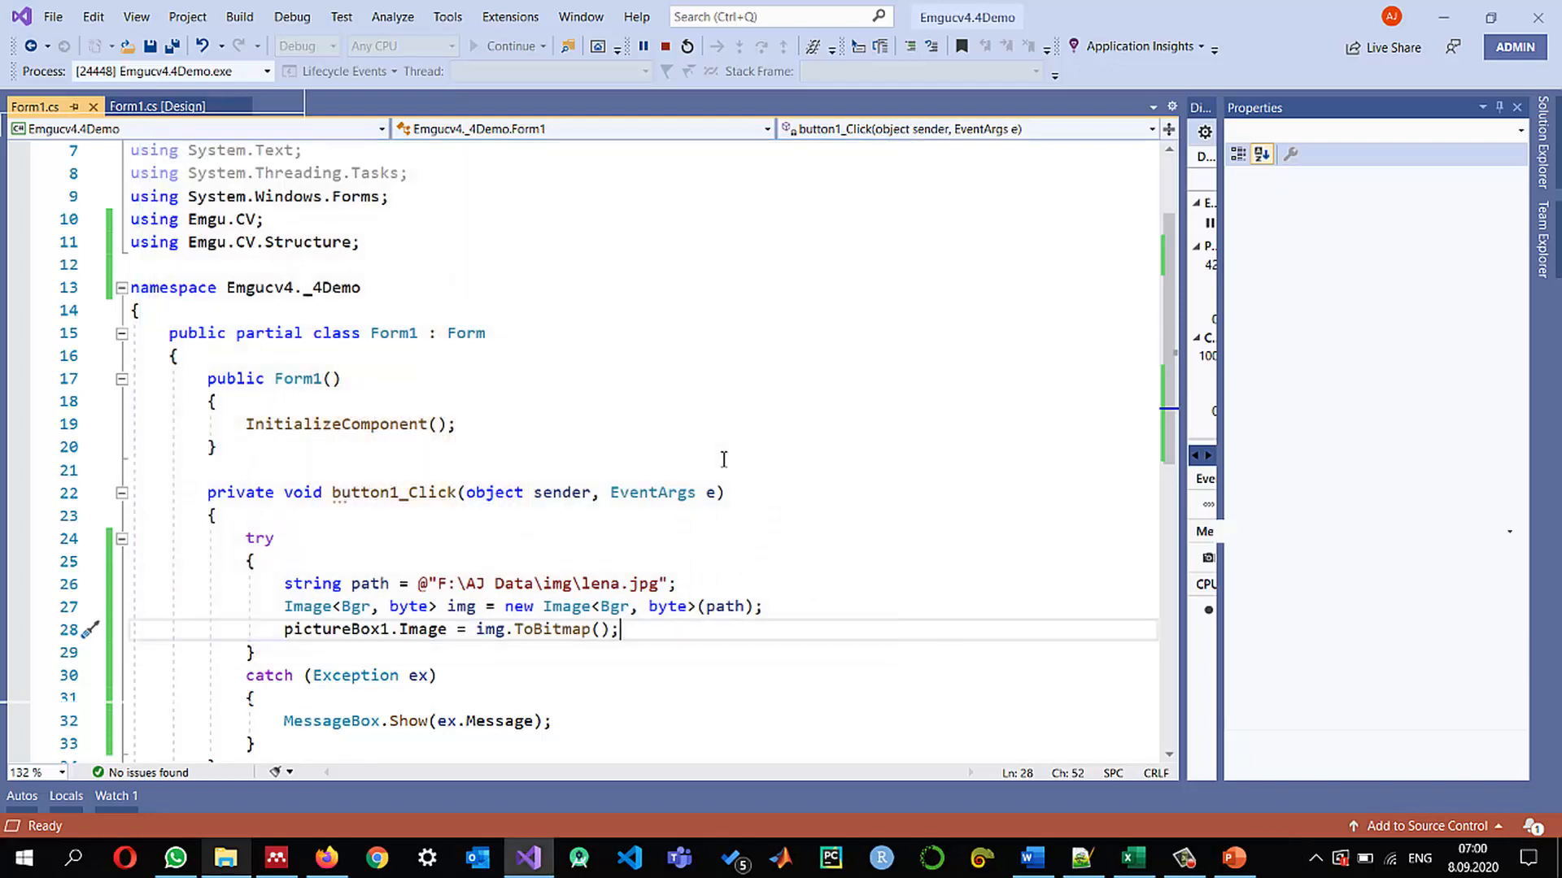
In a new Firefox tab, reach the GitHub profile and open the pinned EmguCV4.x repository
click(664, 46)
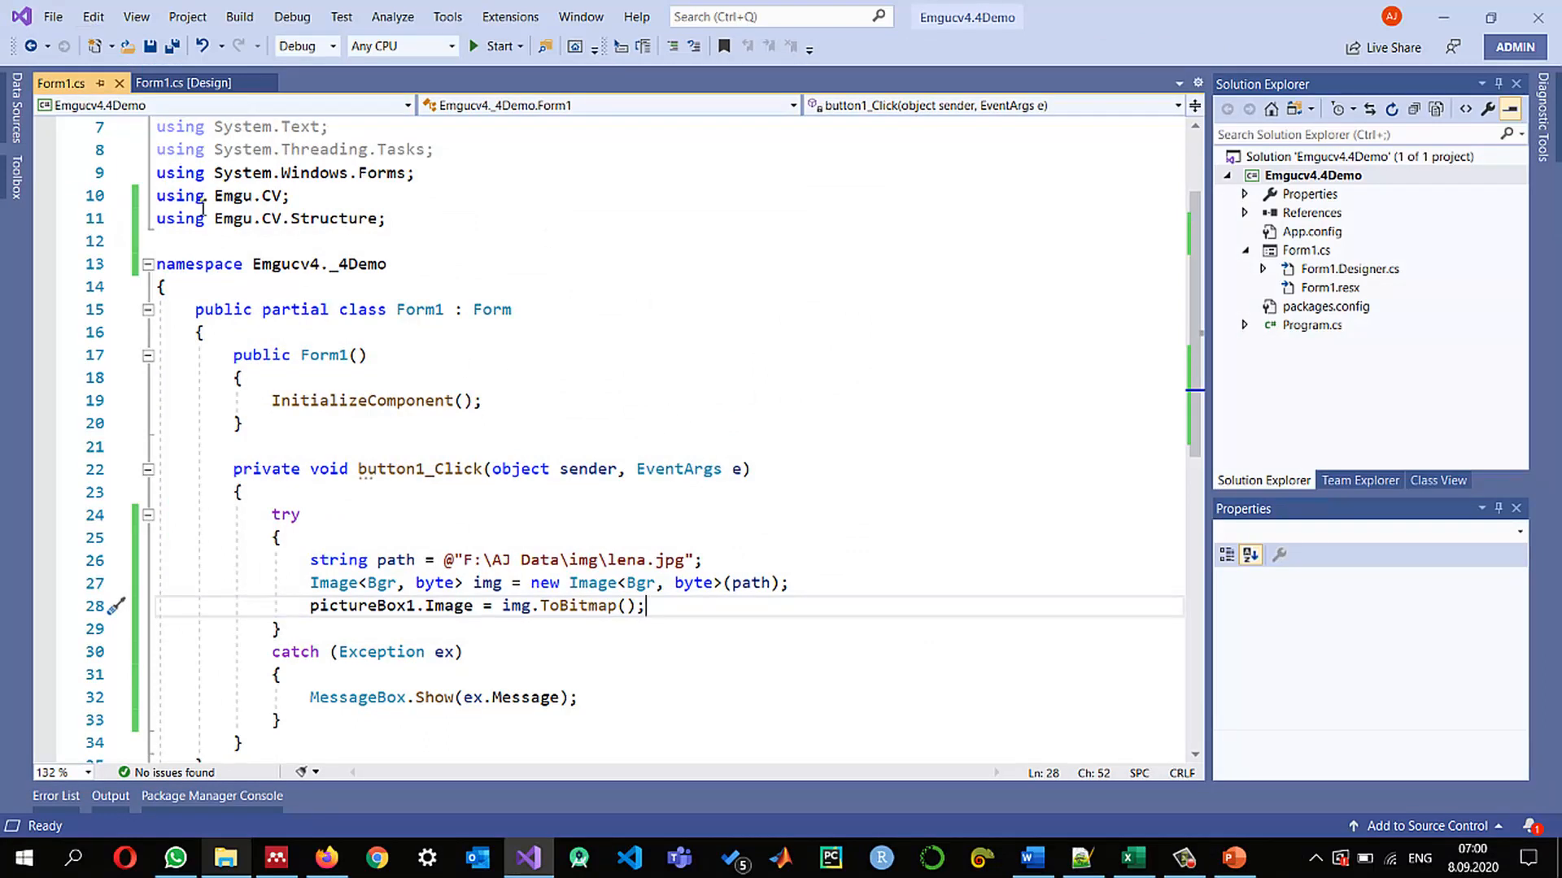
click(52, 17)
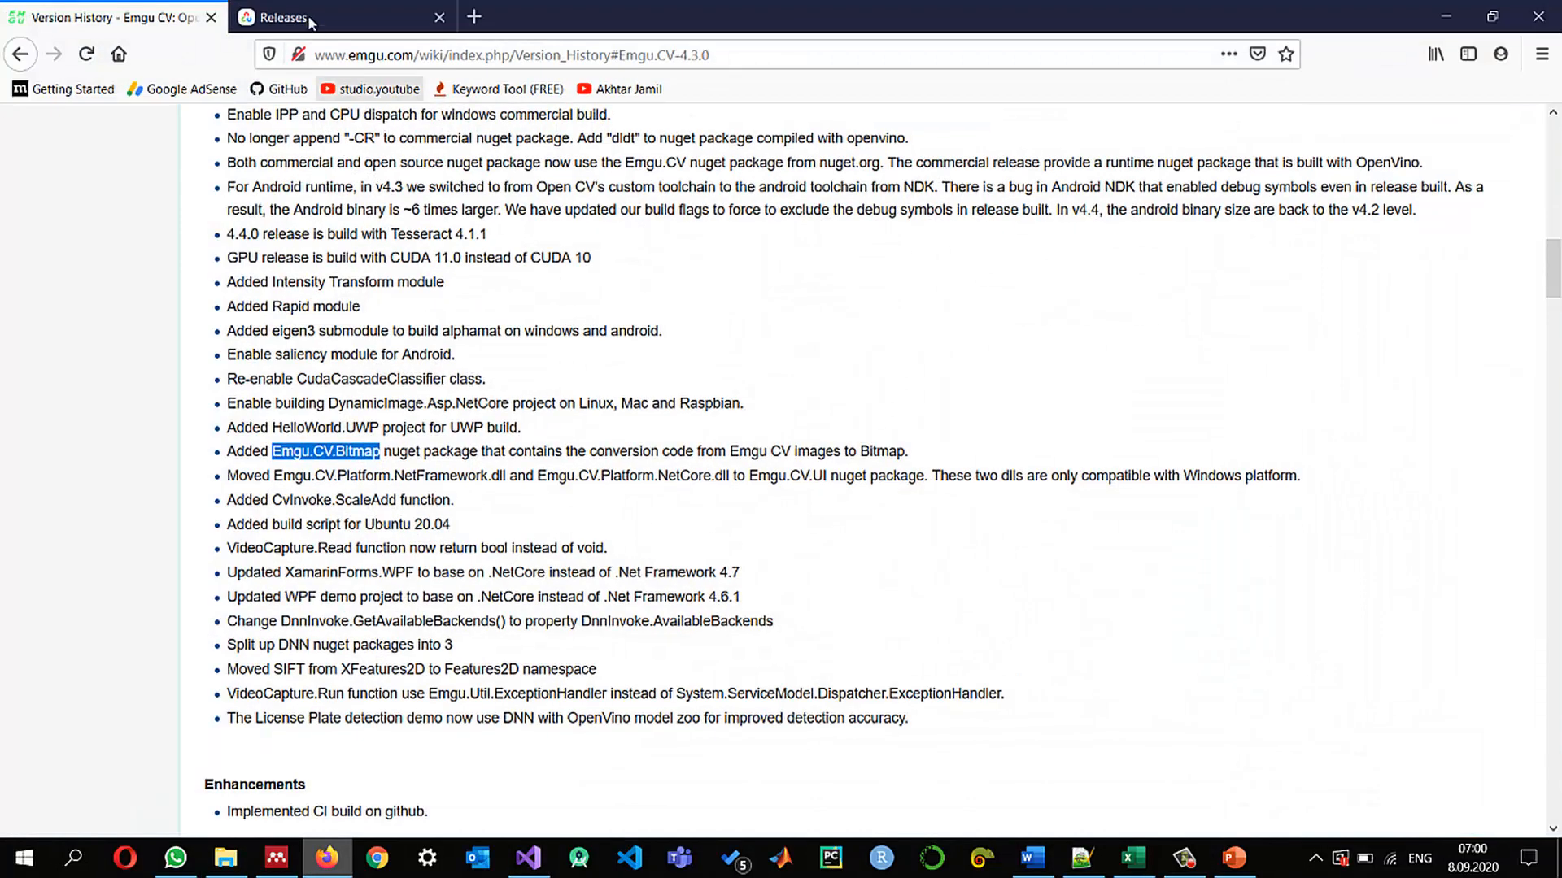
click(700, 17)
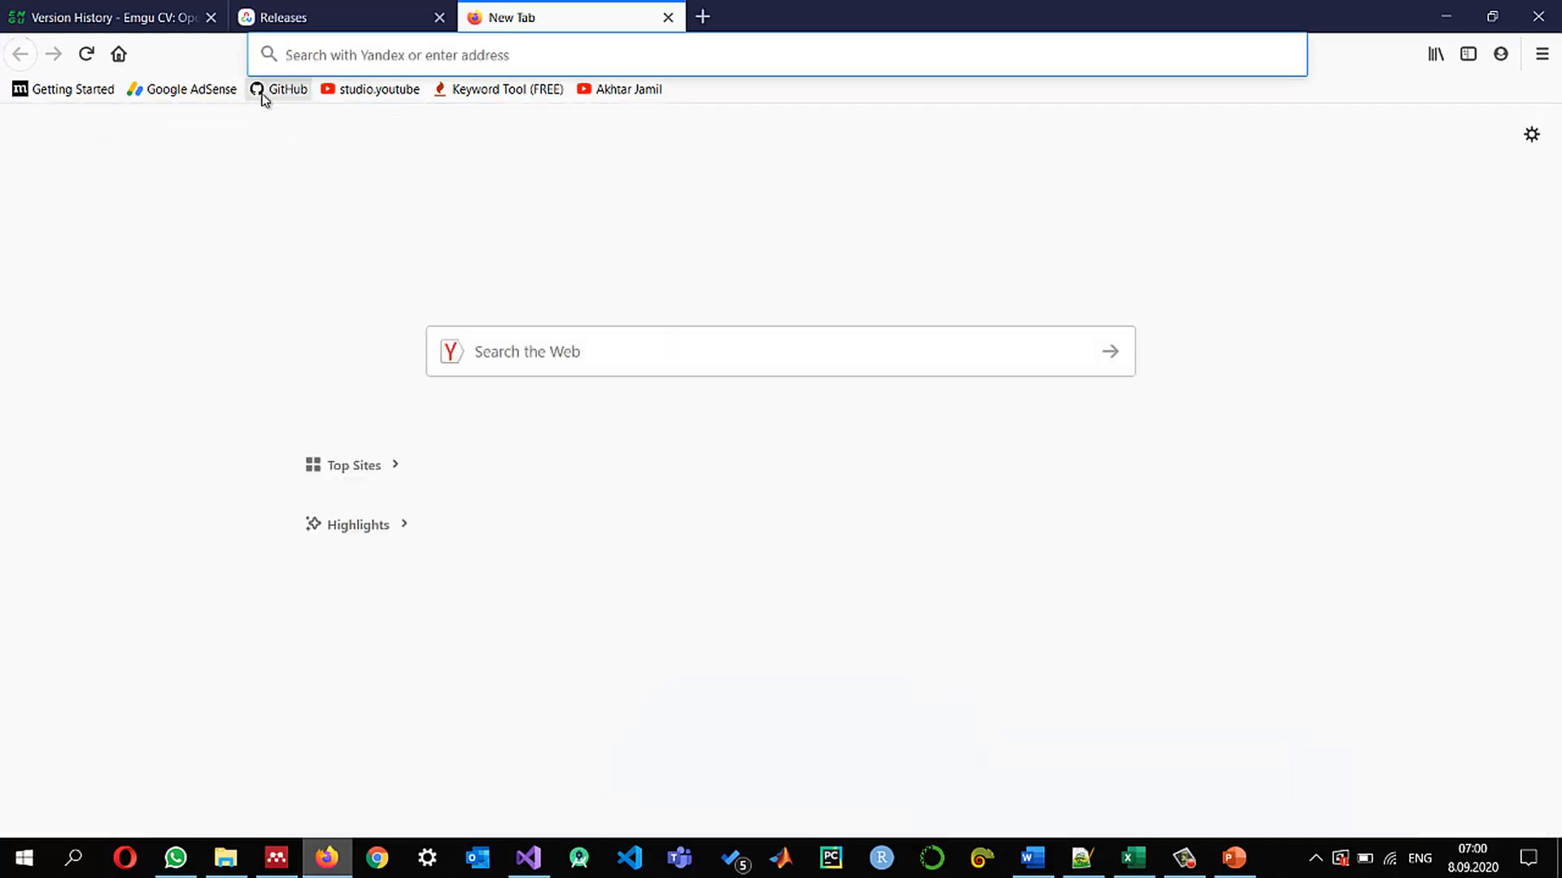
click(288, 88)
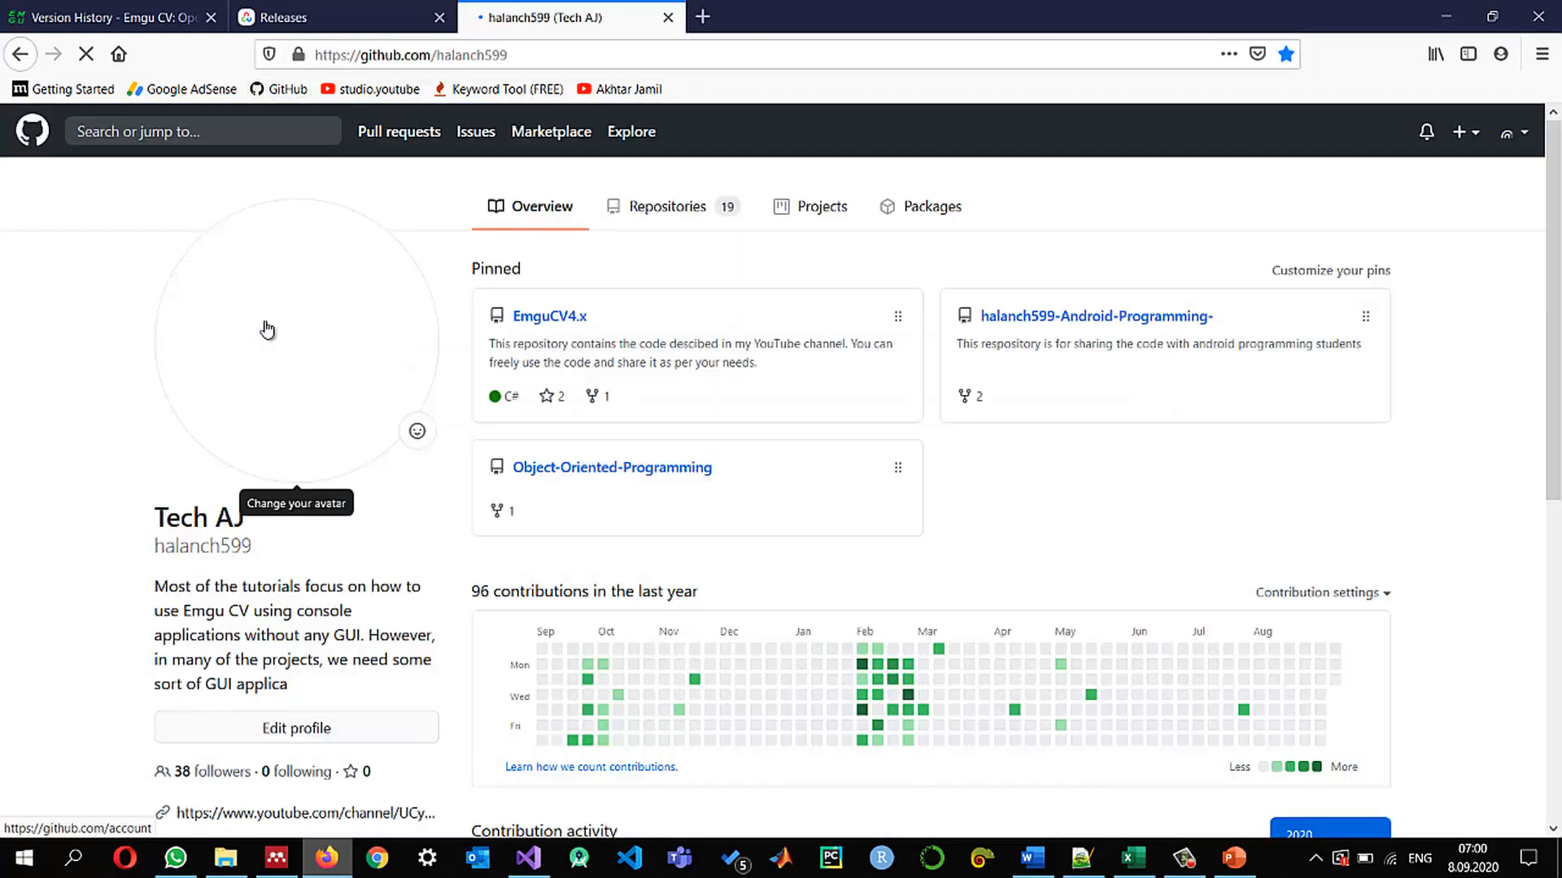
mouse_move(548, 316)
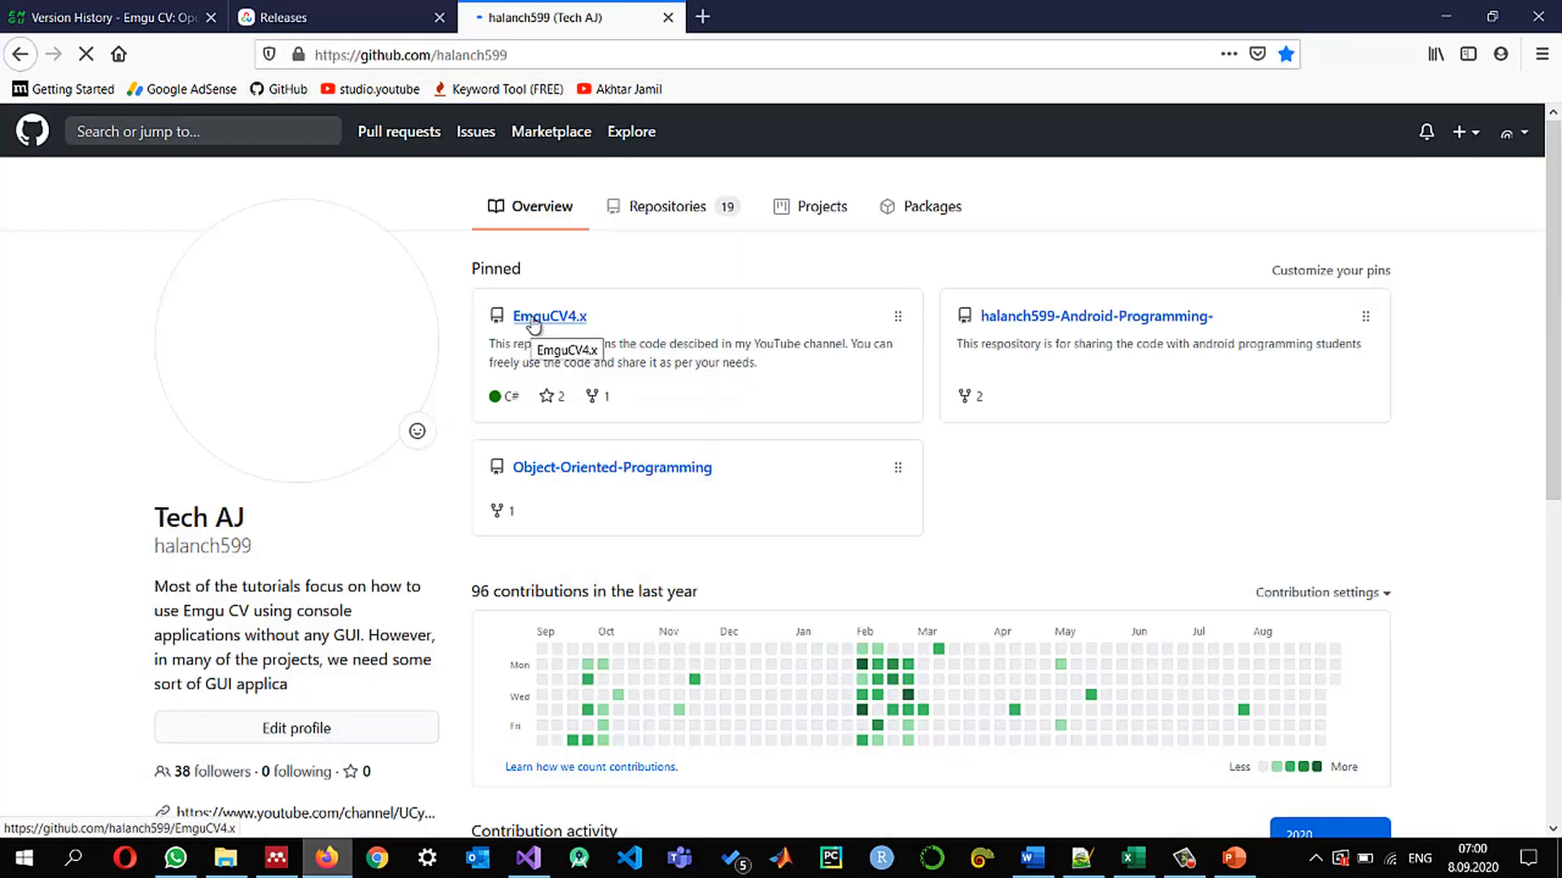
click(548, 315)
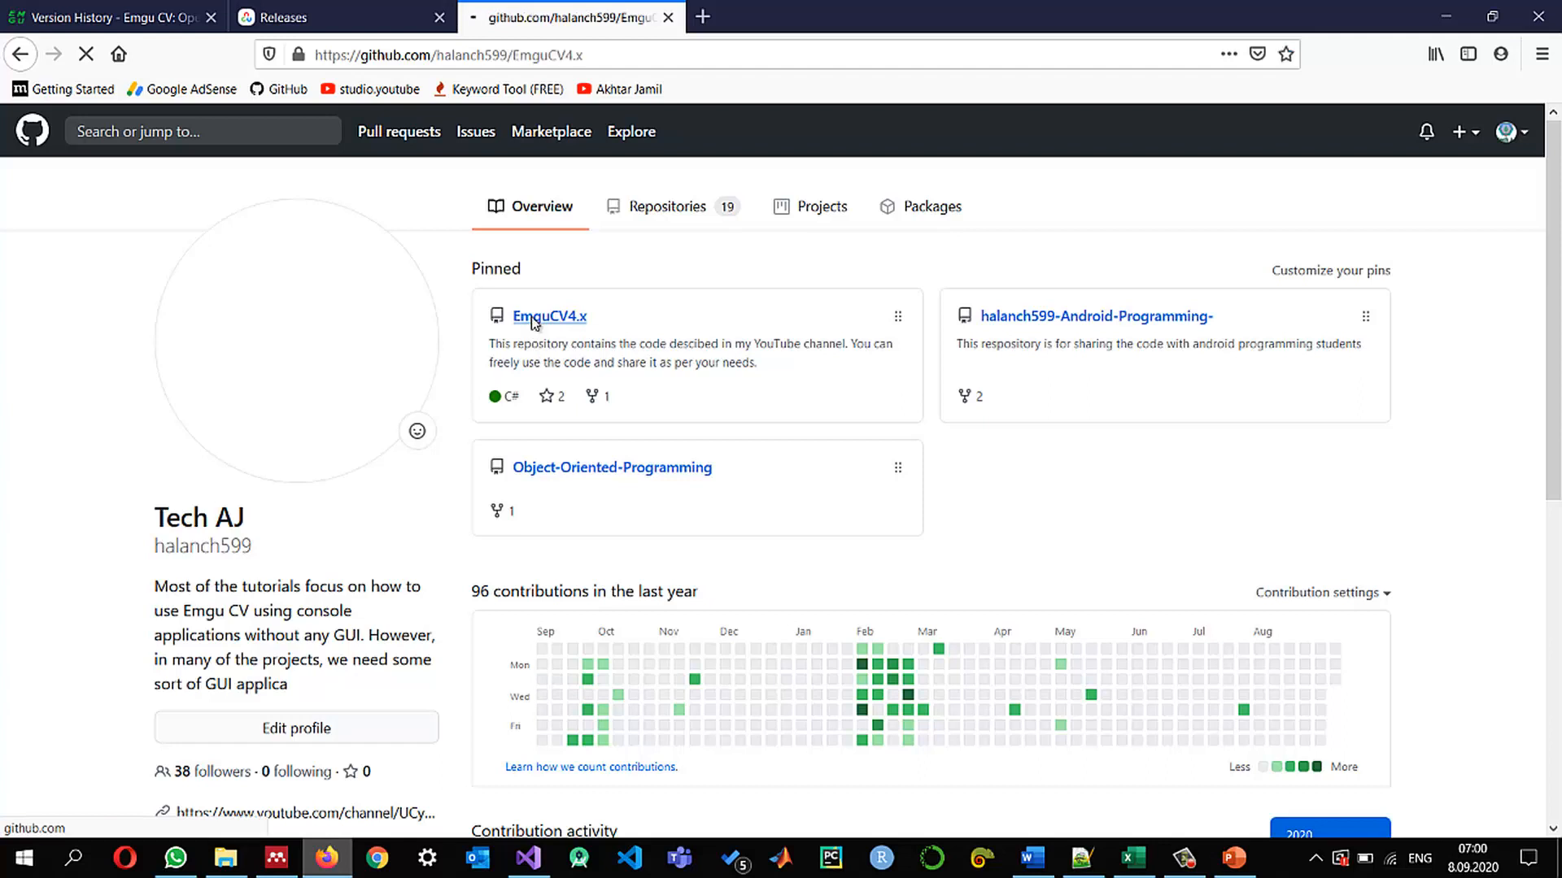
click(548, 316)
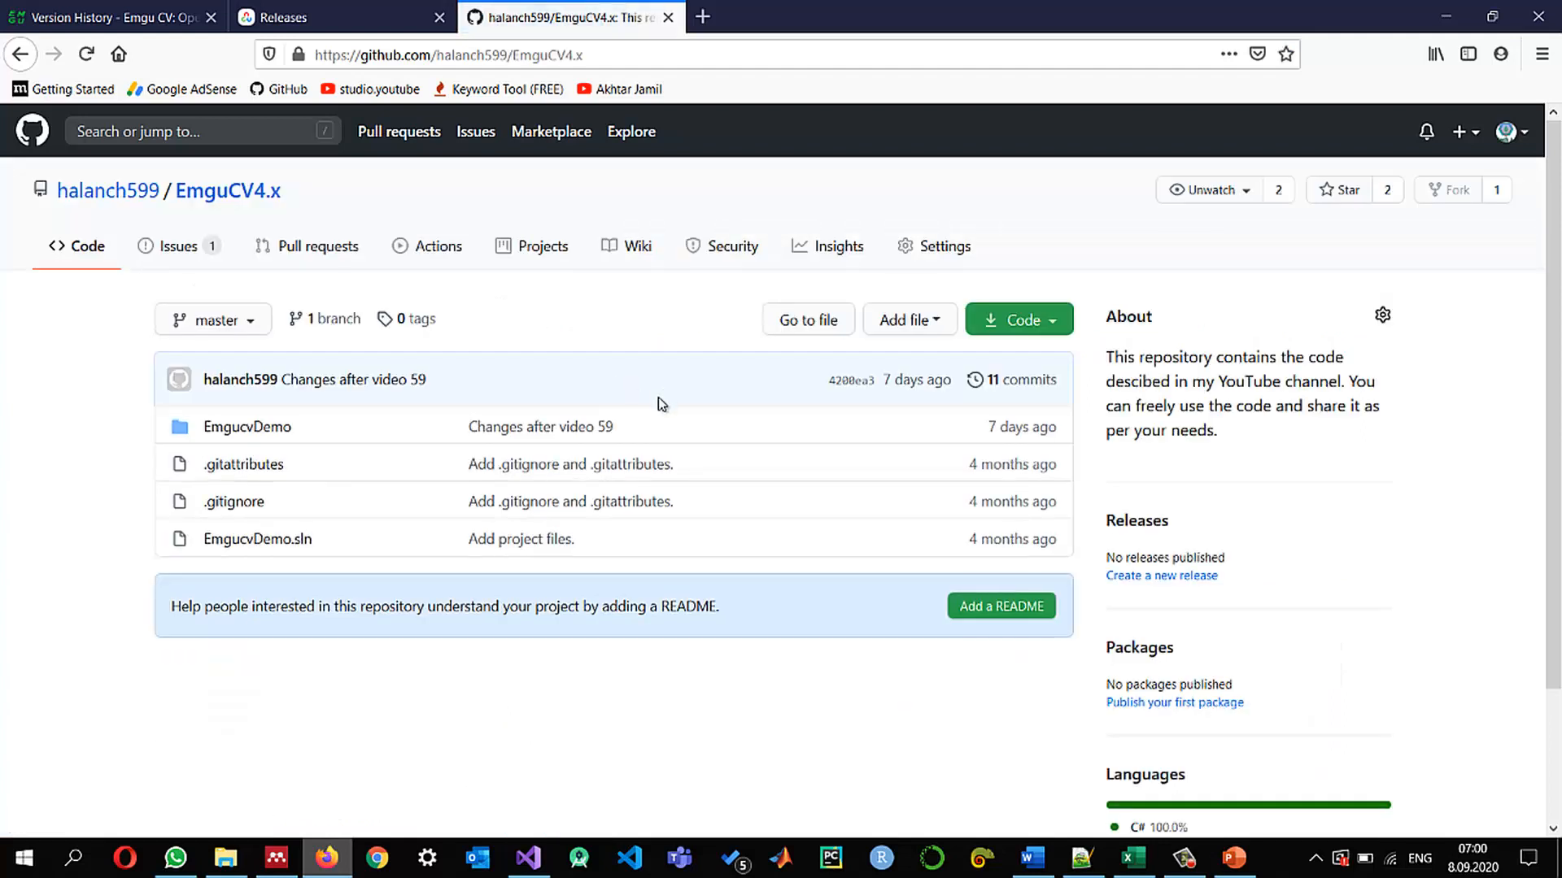
mouse_move(432, 468)
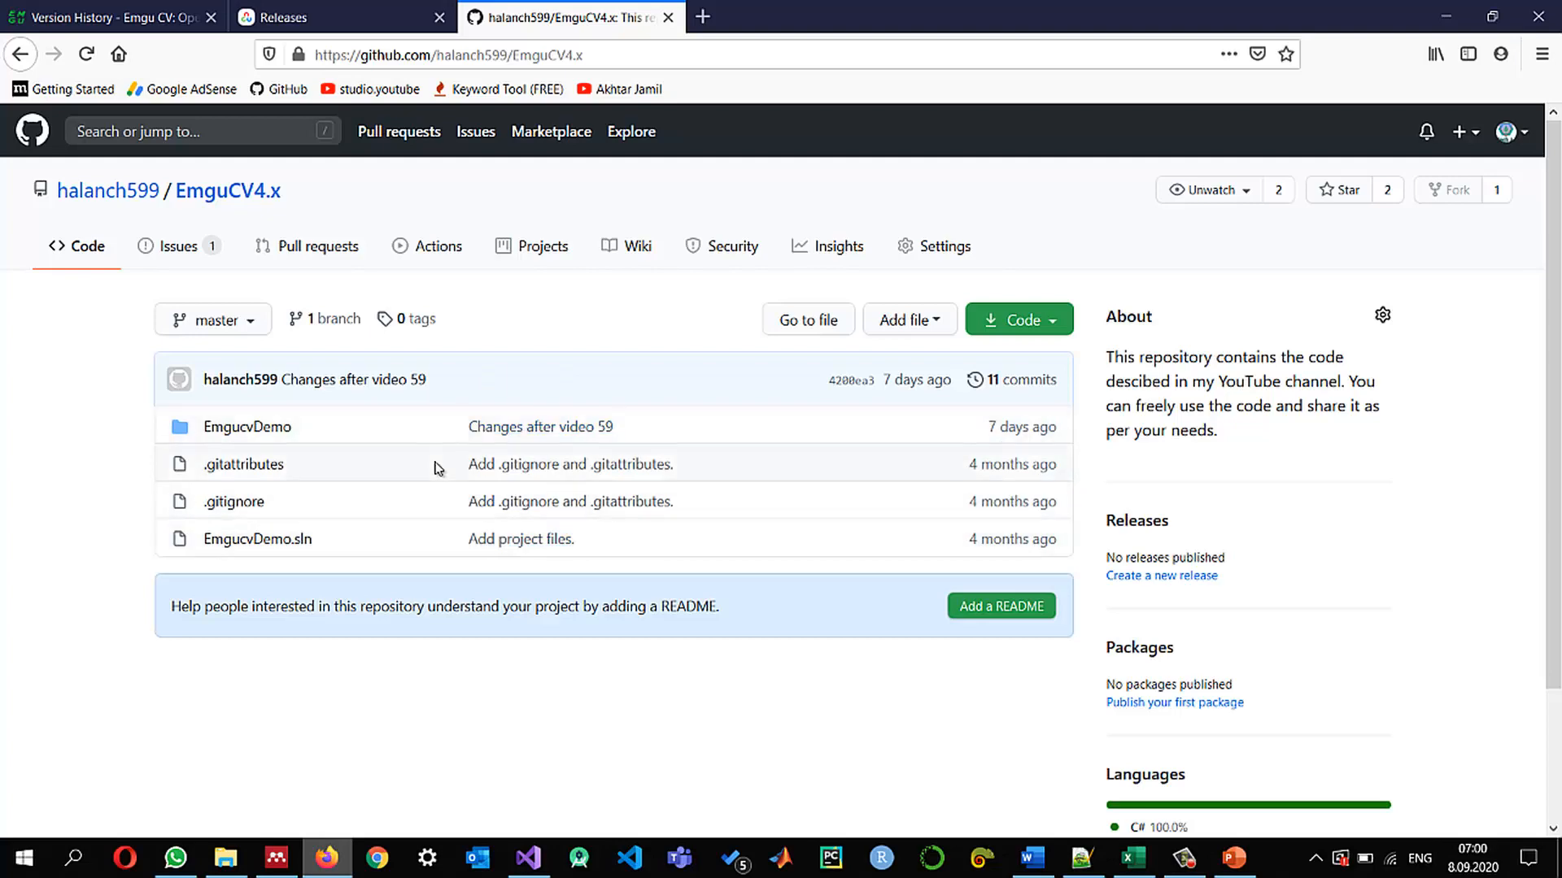
mouse_move(368, 423)
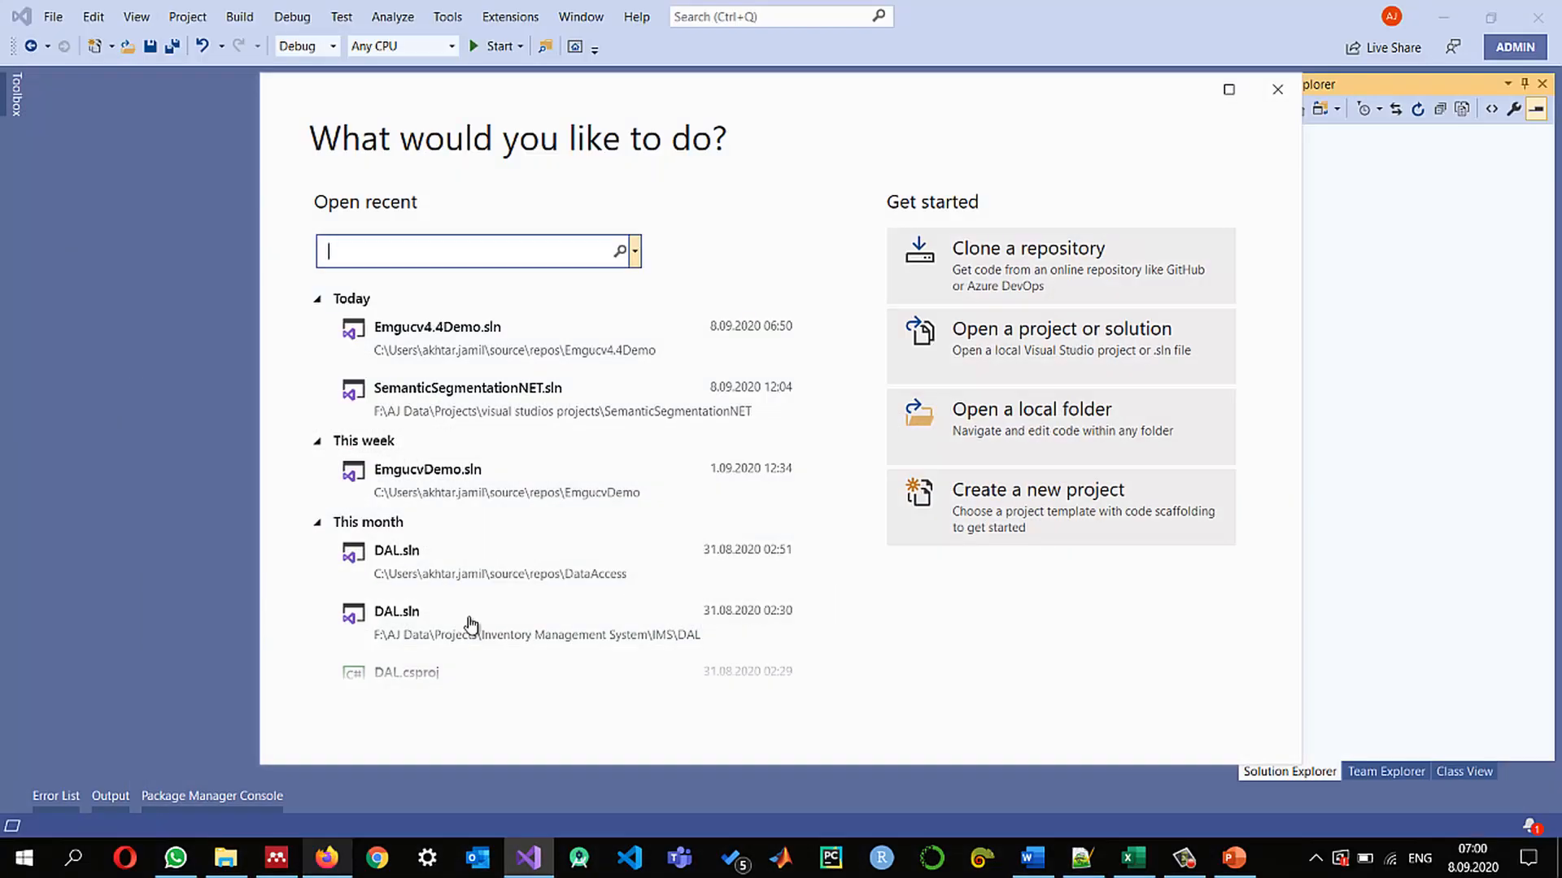
mouse_move(428, 469)
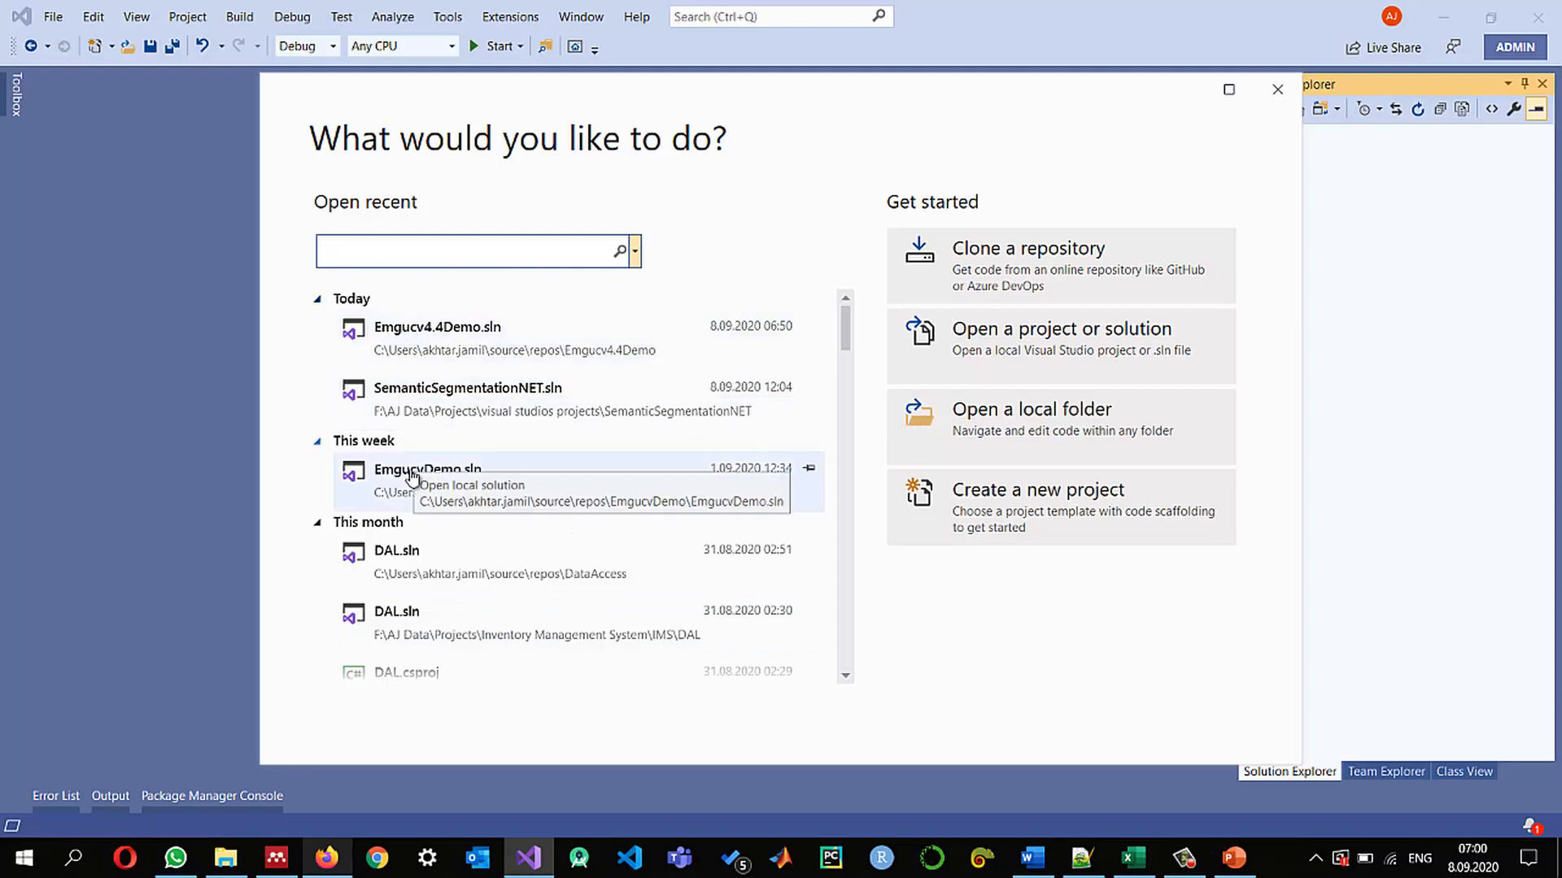
Open EmgucvDemo.sln from Open recent and return to the project after checking the repo page
click(1279, 89)
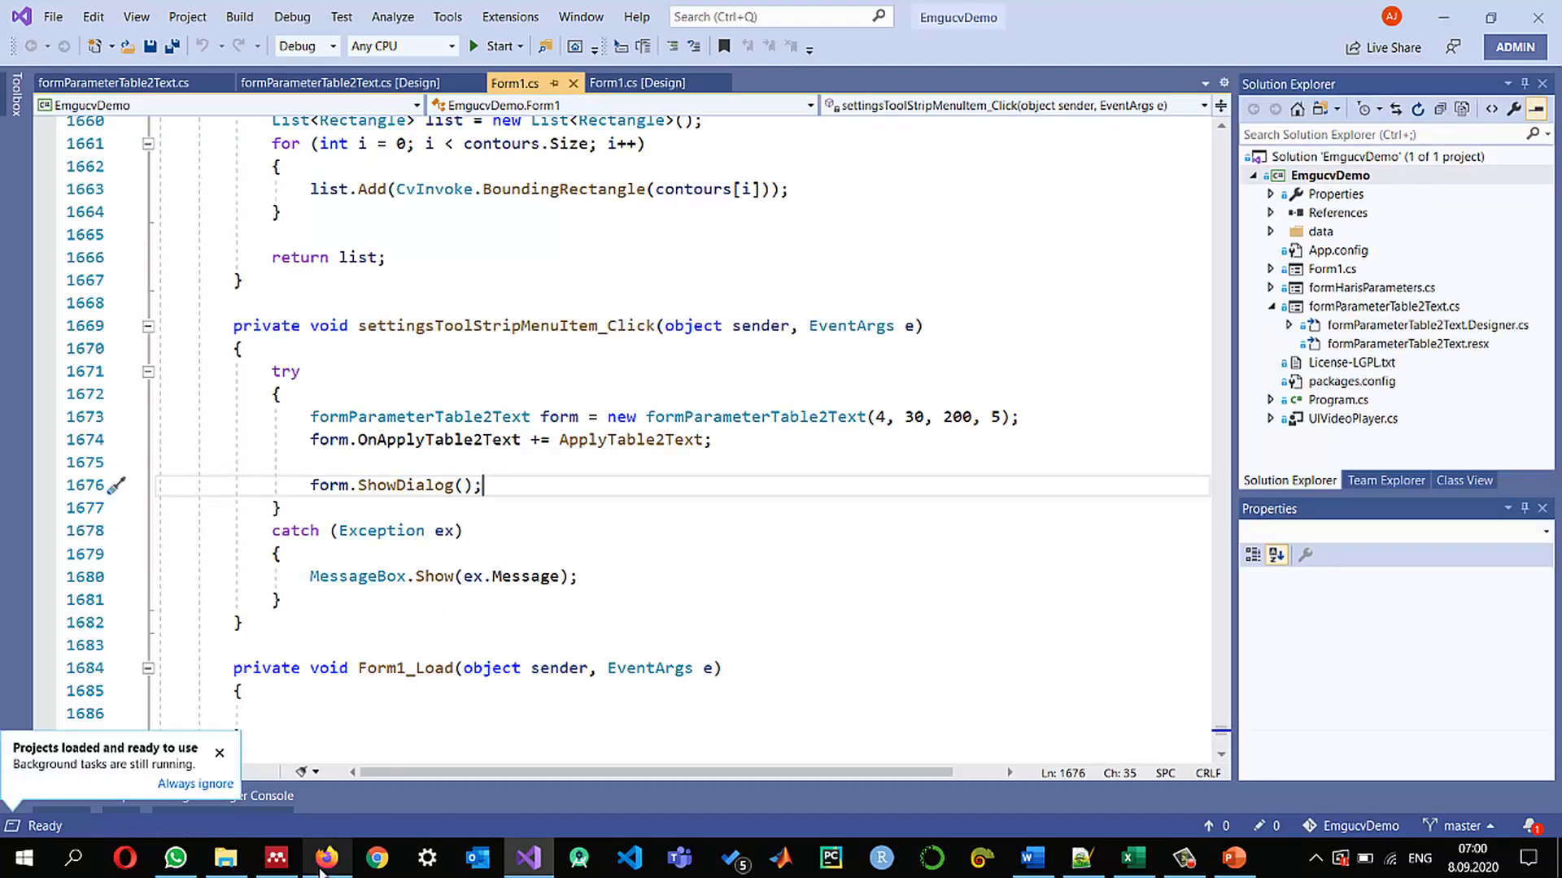
click(325, 857)
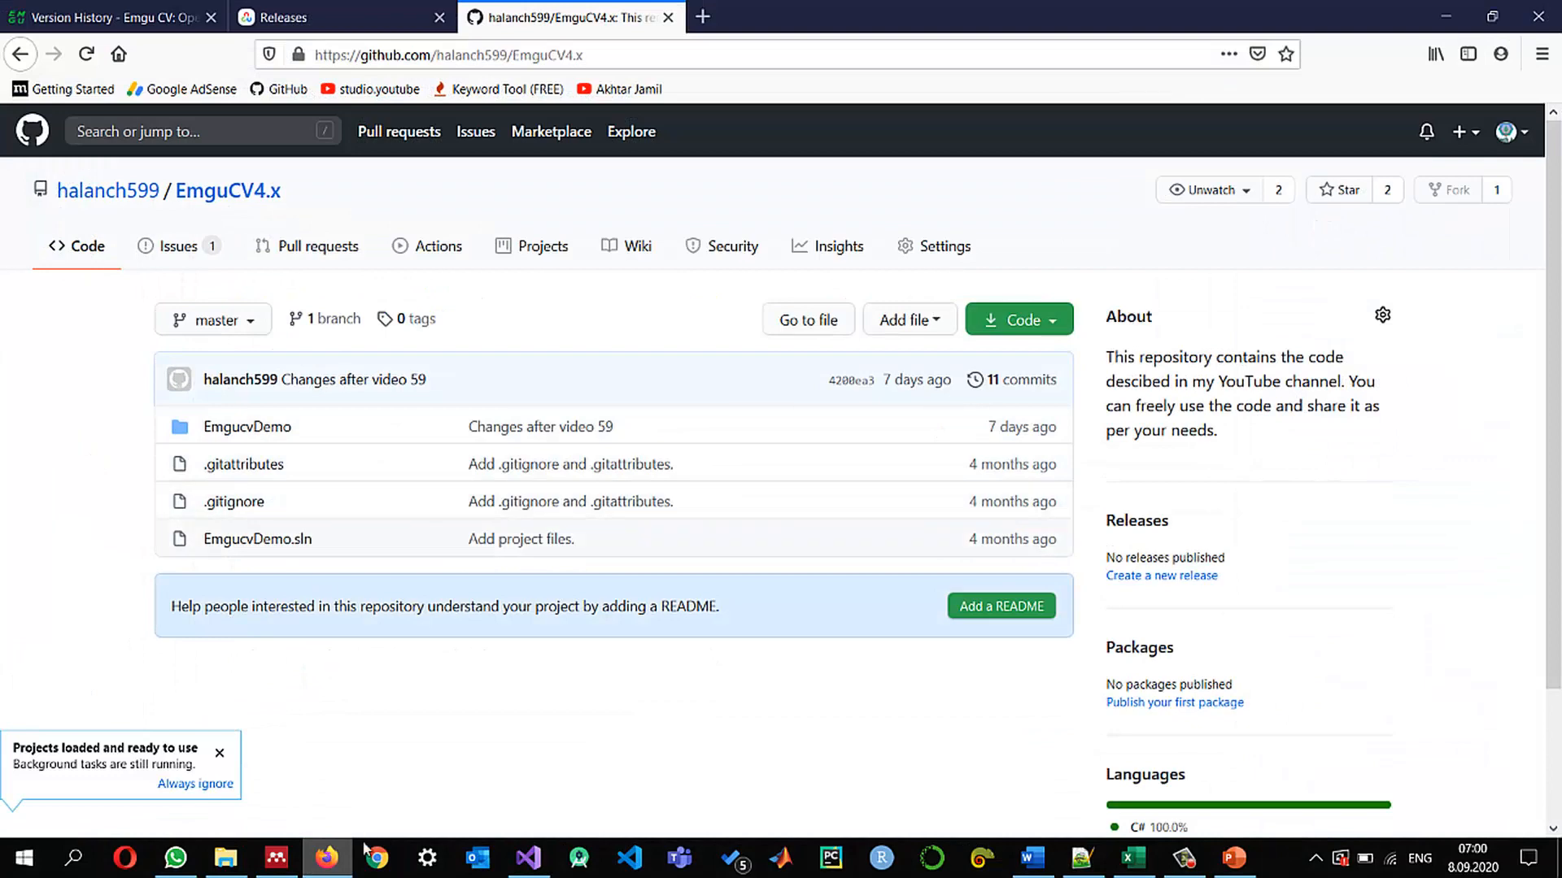
click(527, 864)
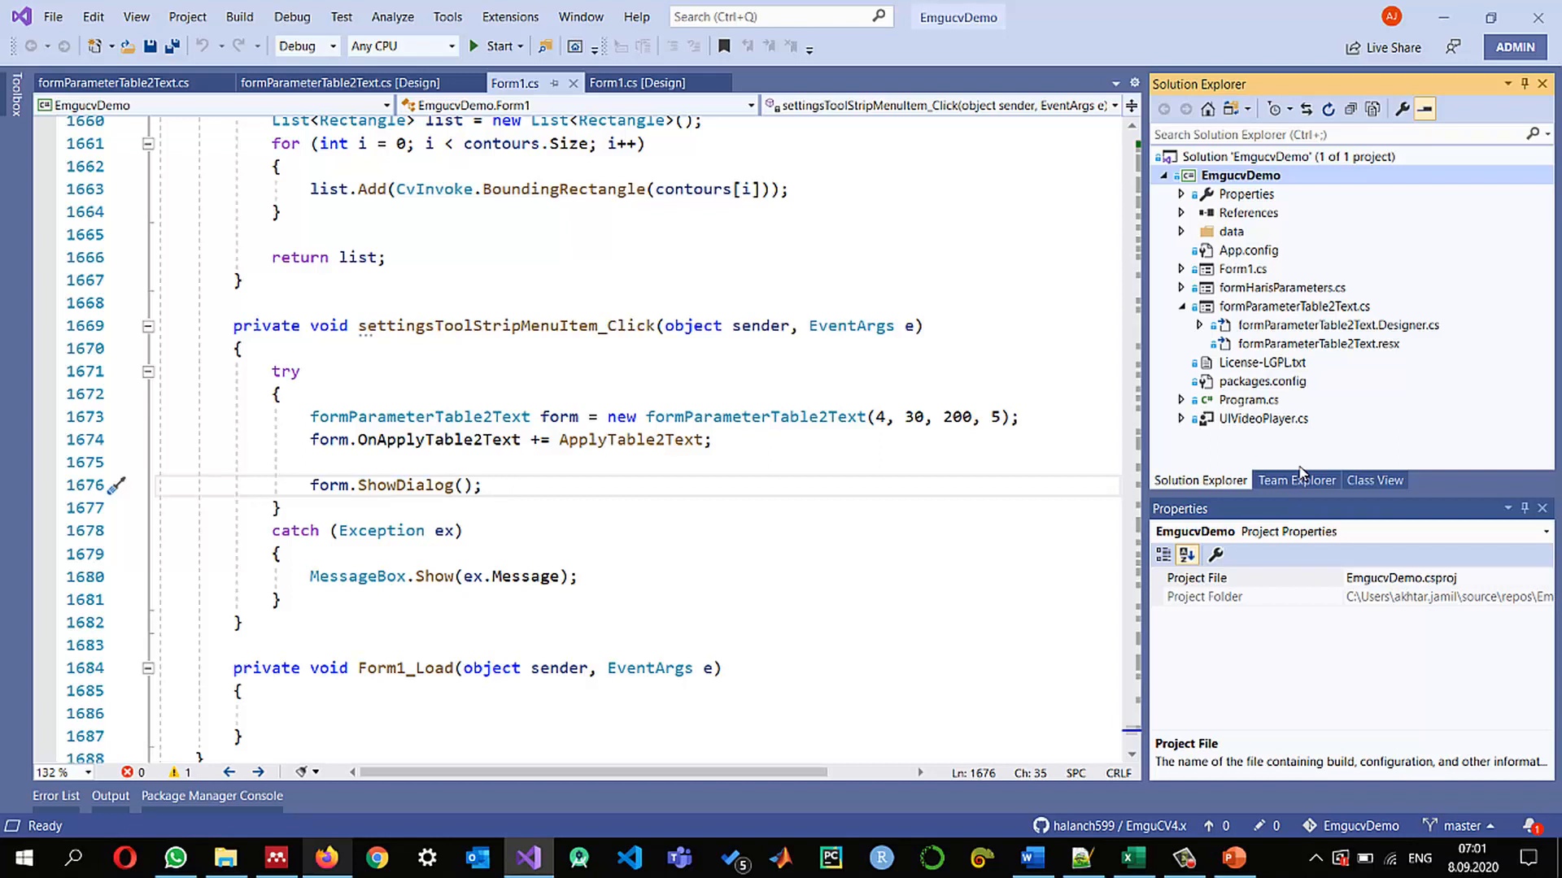
mouse_move(1306, 476)
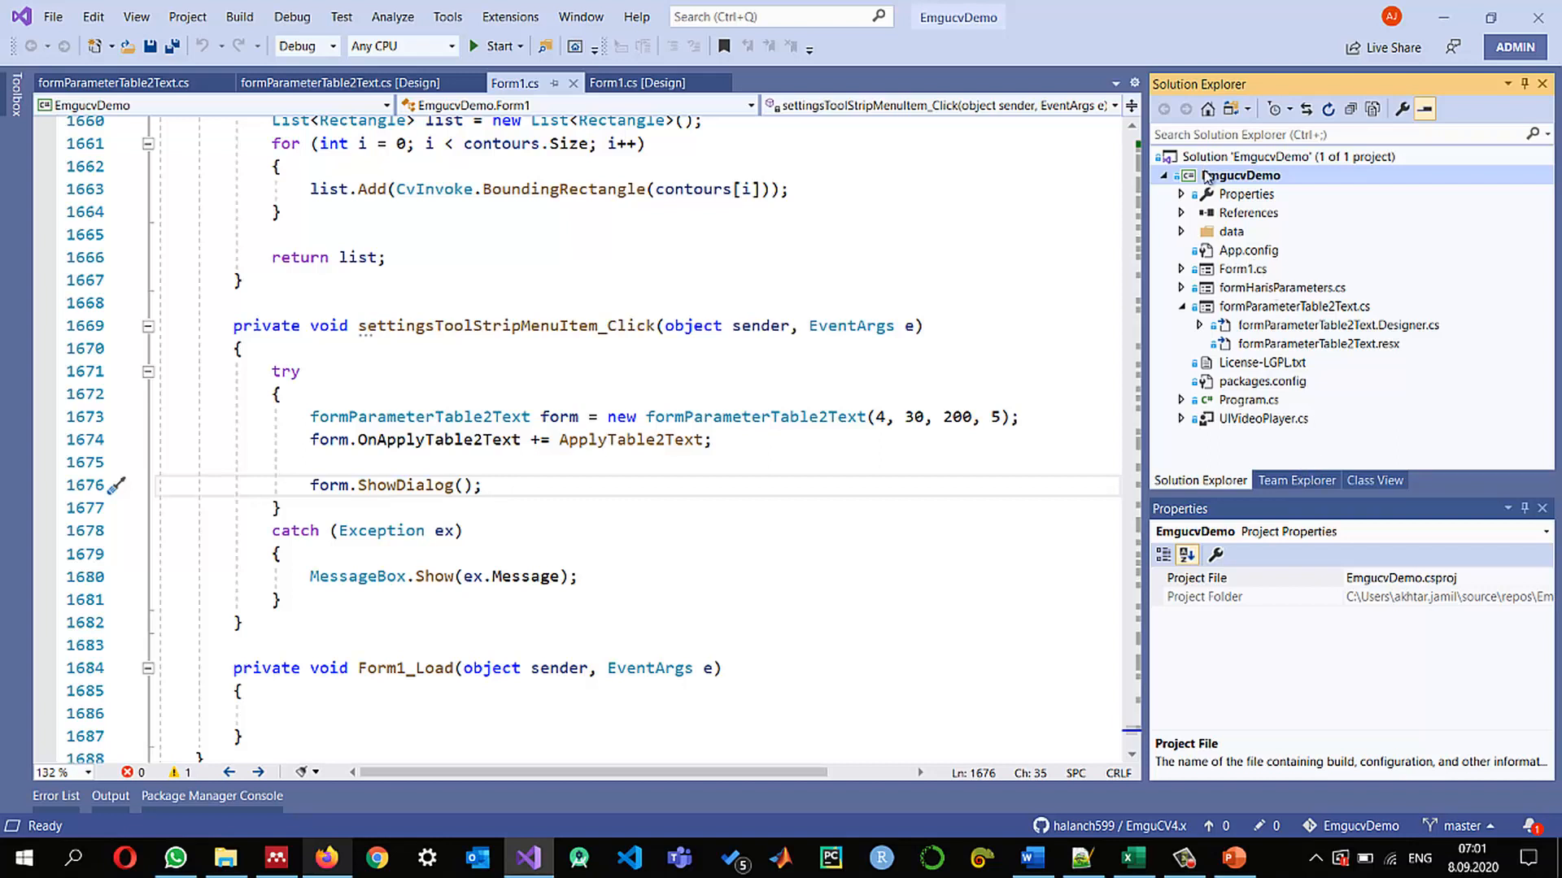
Manage NuGet Packages for EmgucvDemo, show Installed, and select Emgu.CV 4.2.0.3662
right_click(1240, 176)
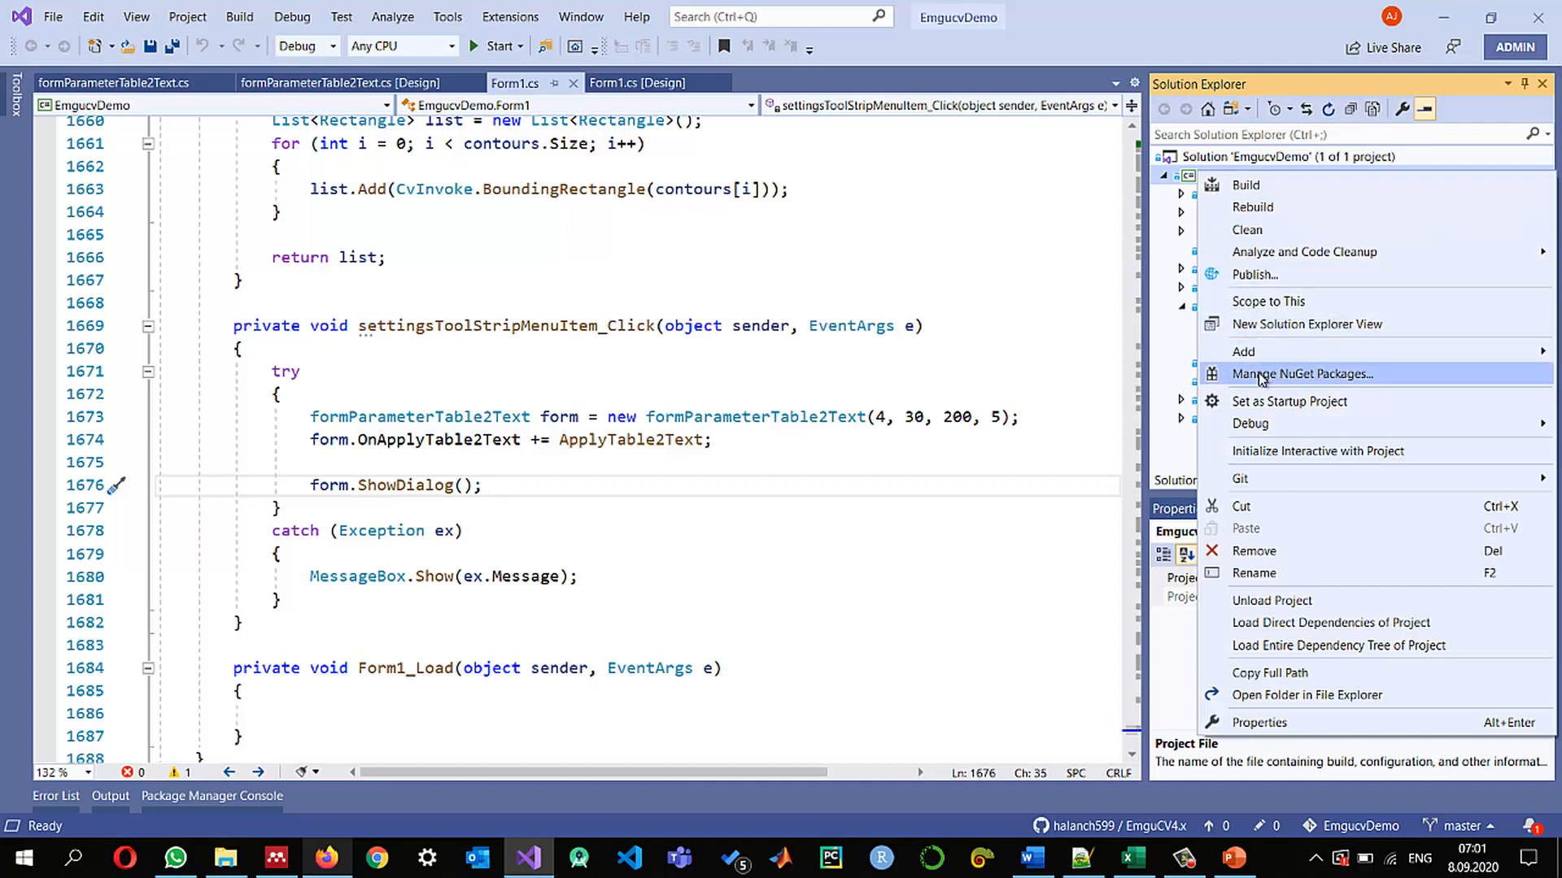
mouse_move(1254, 380)
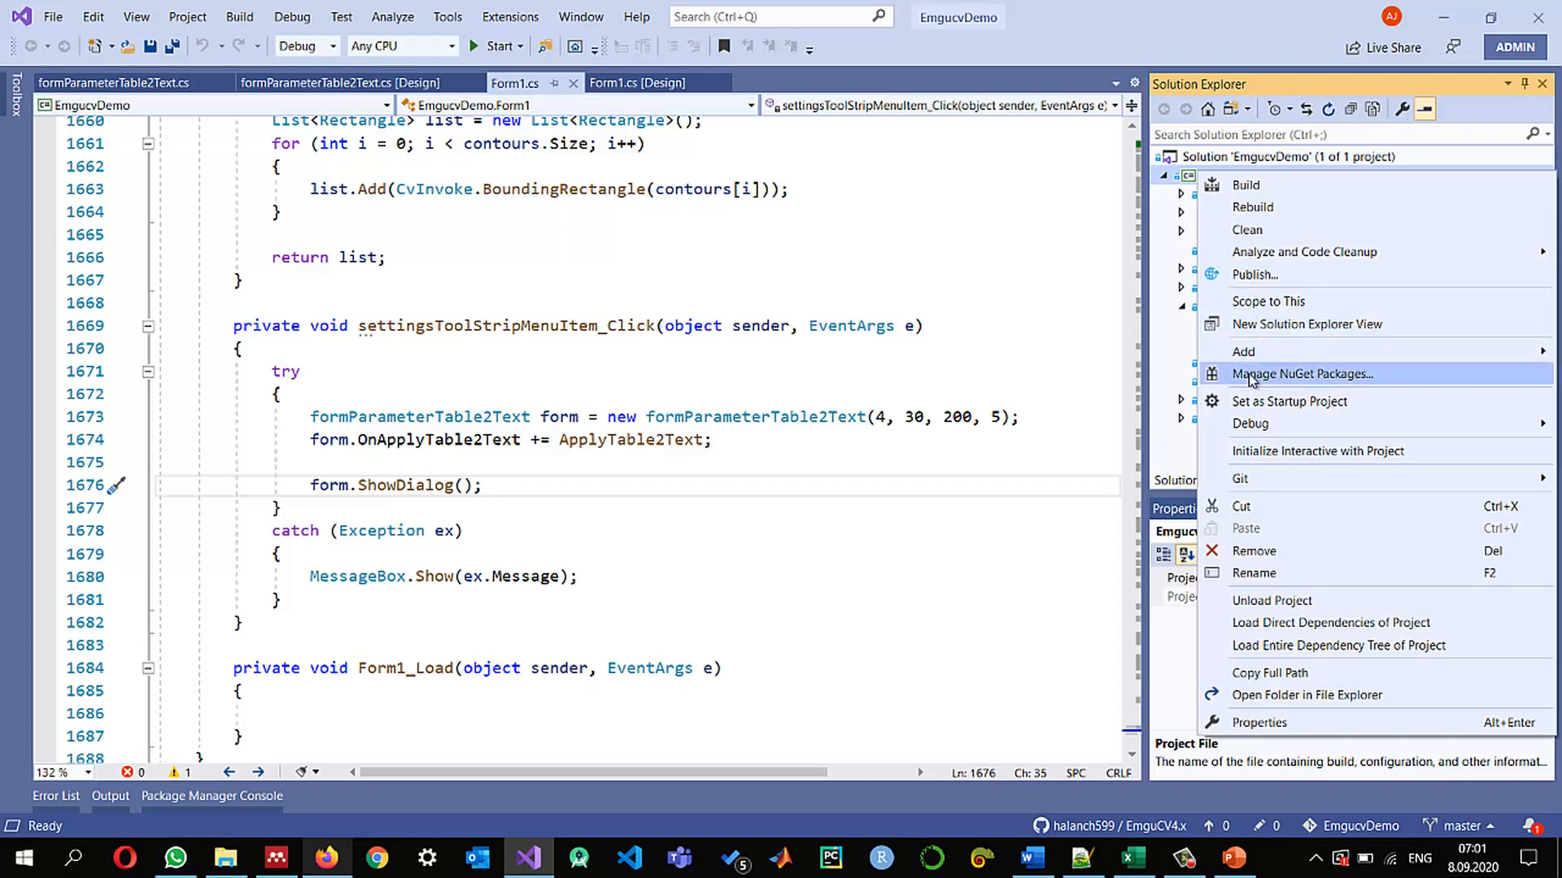
click(1300, 374)
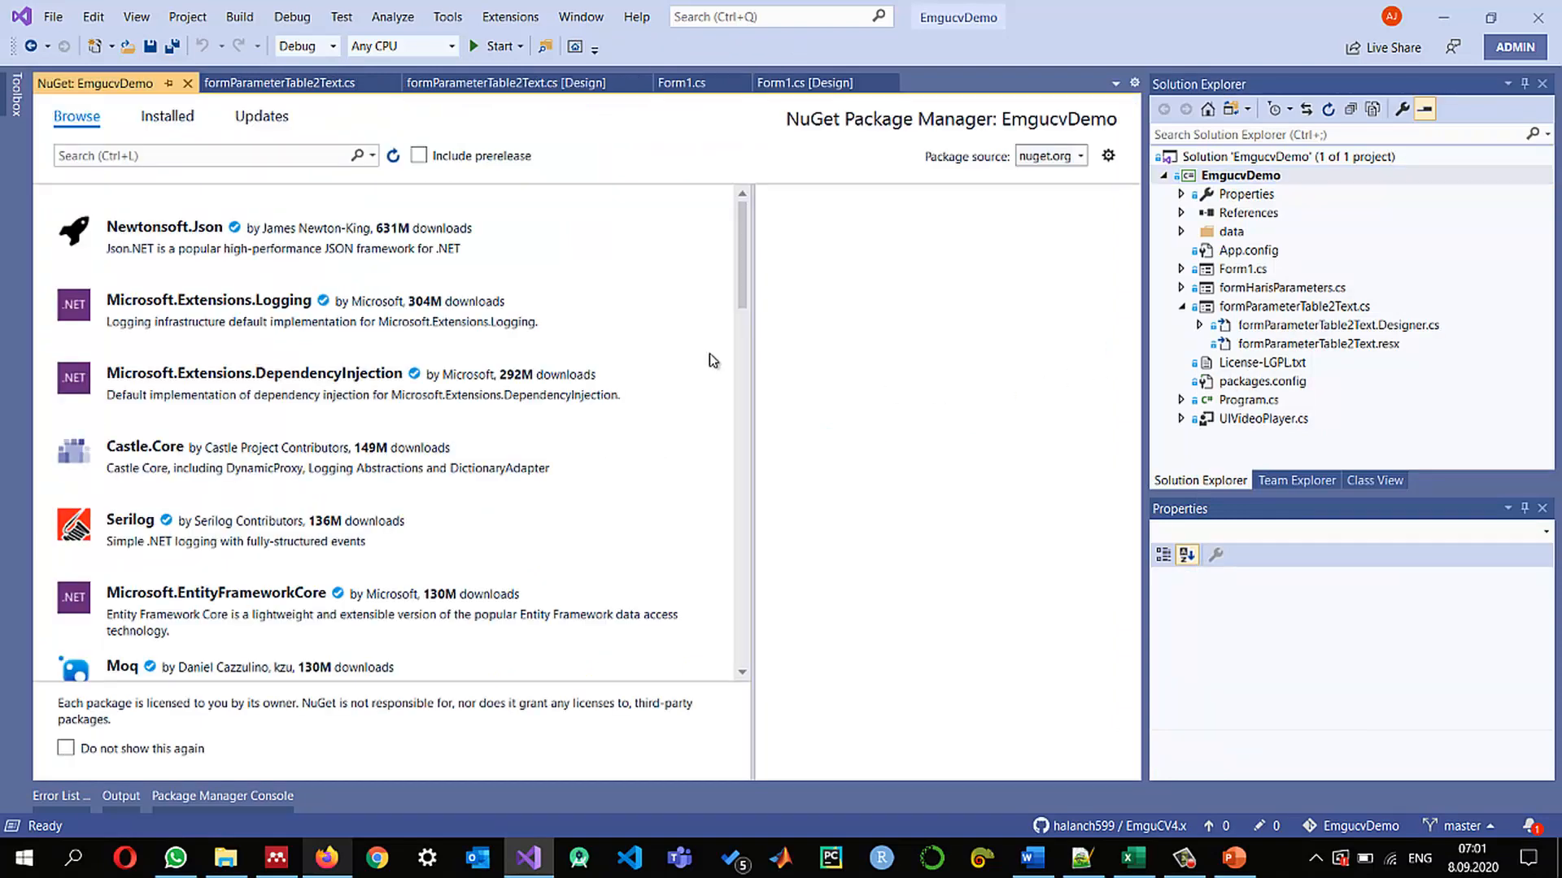
click(165, 116)
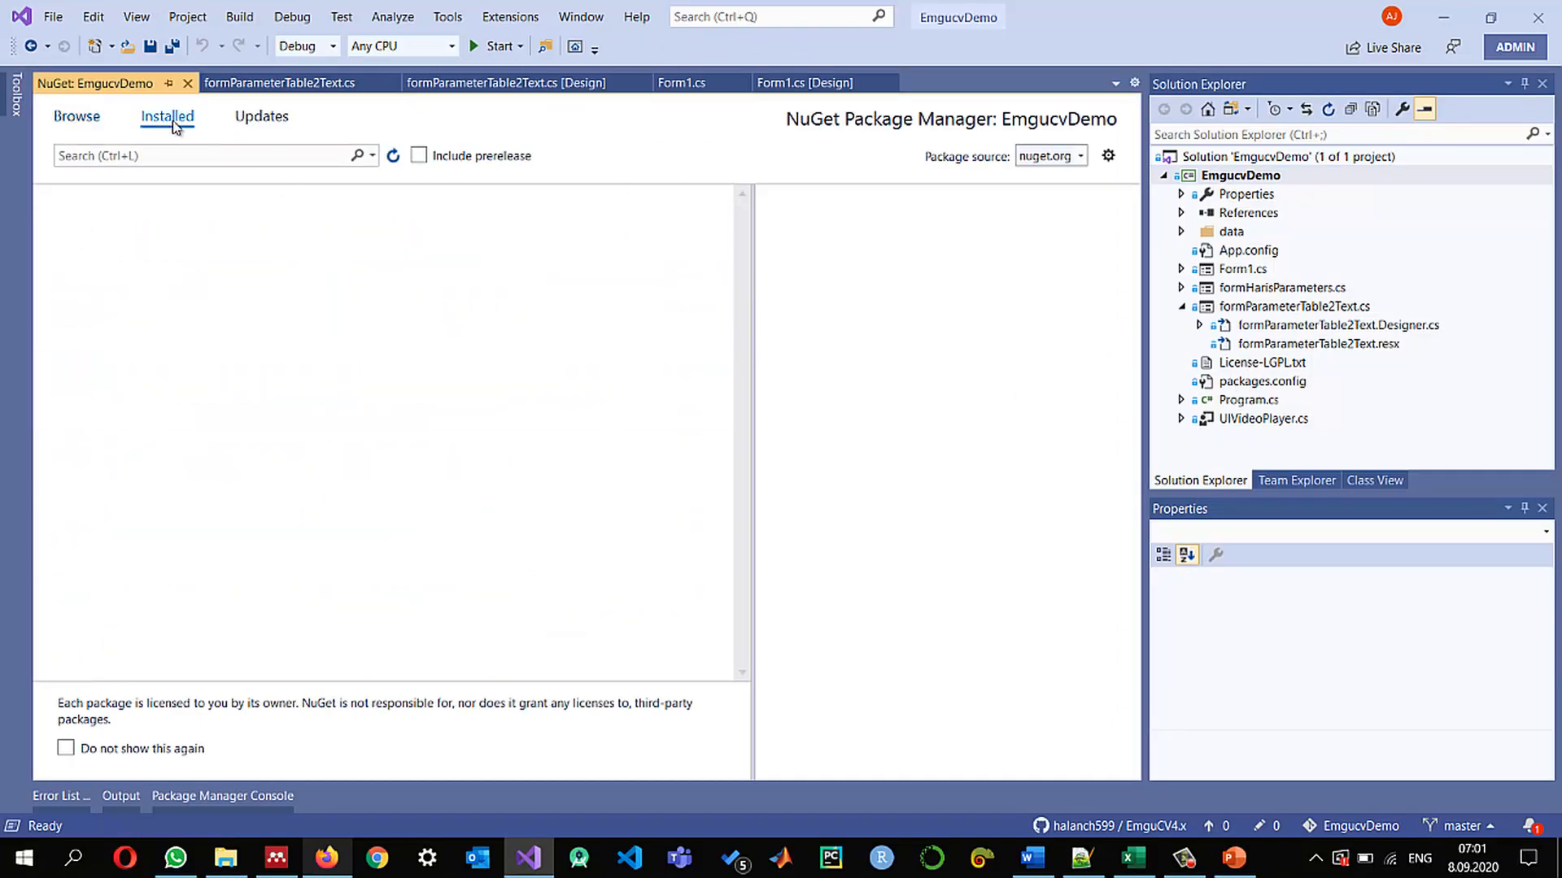
click(167, 117)
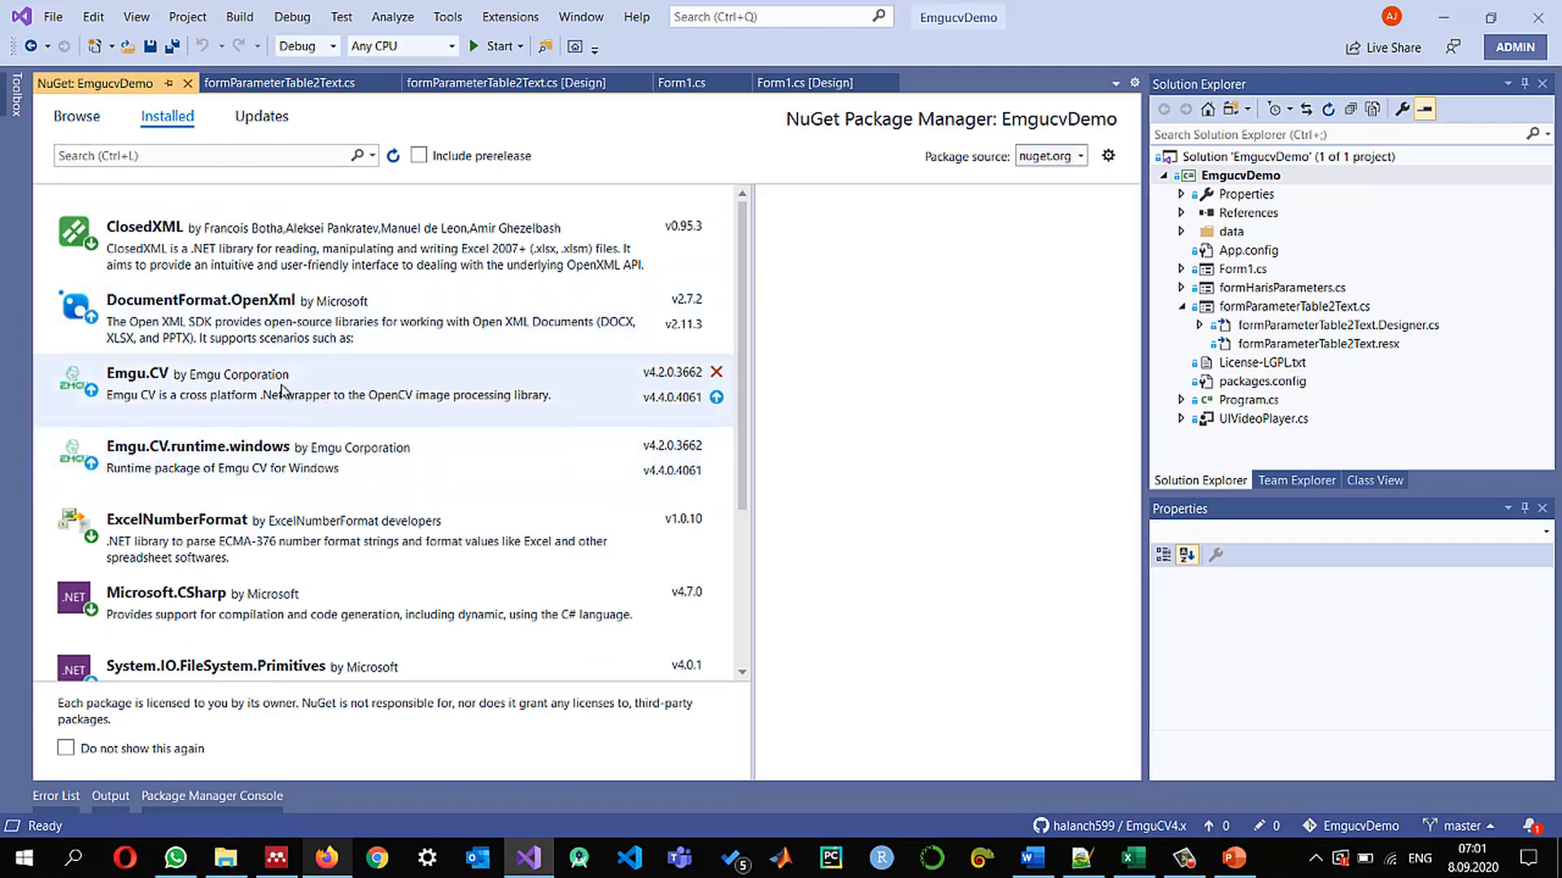
click(249, 456)
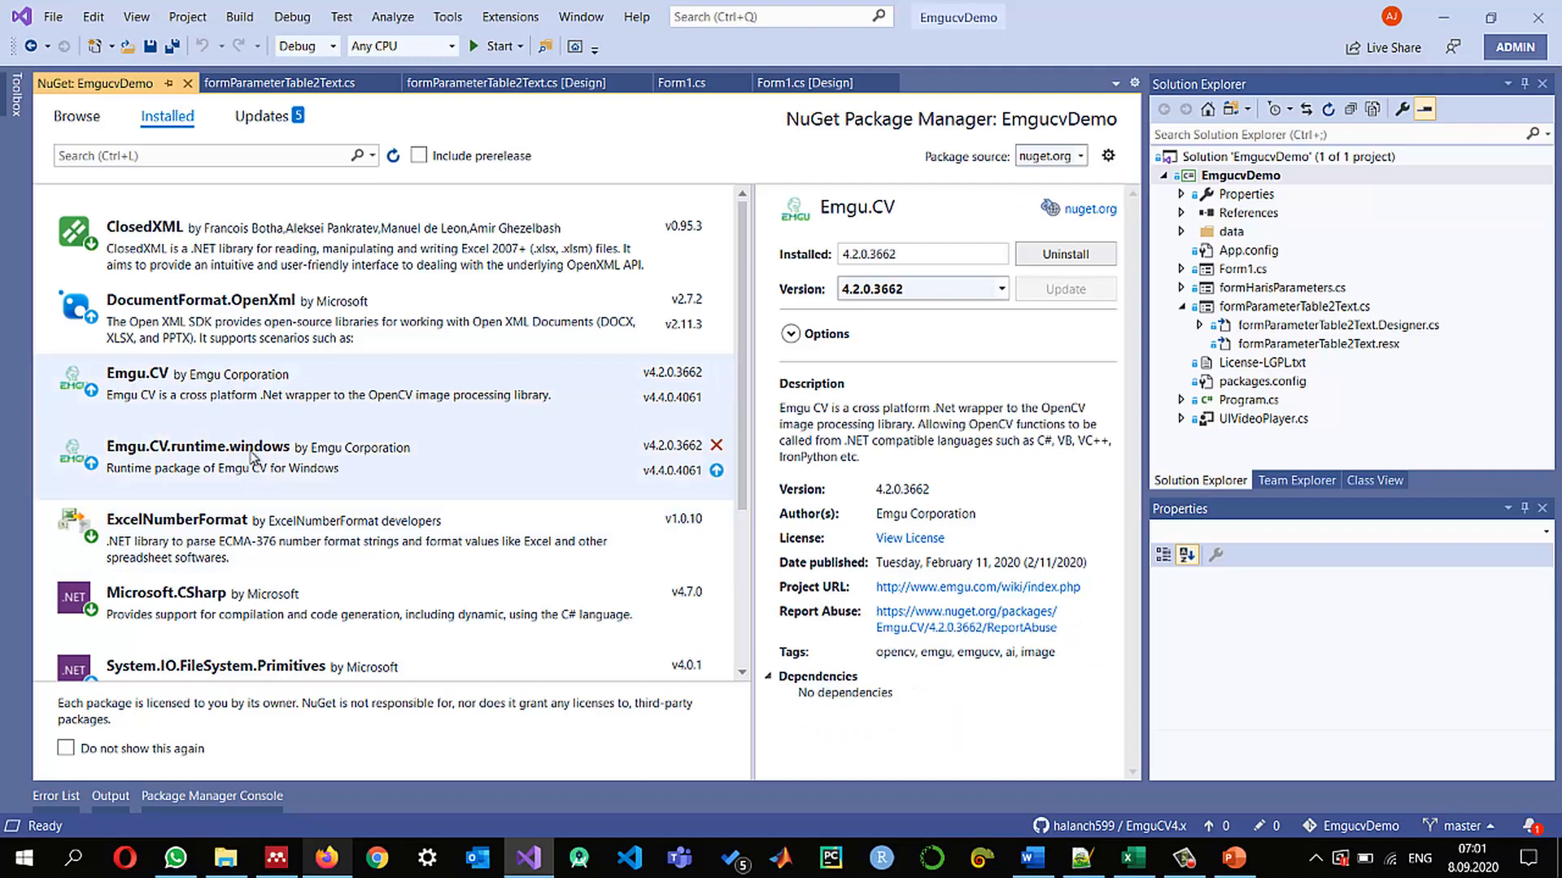
mouse_move(236, 395)
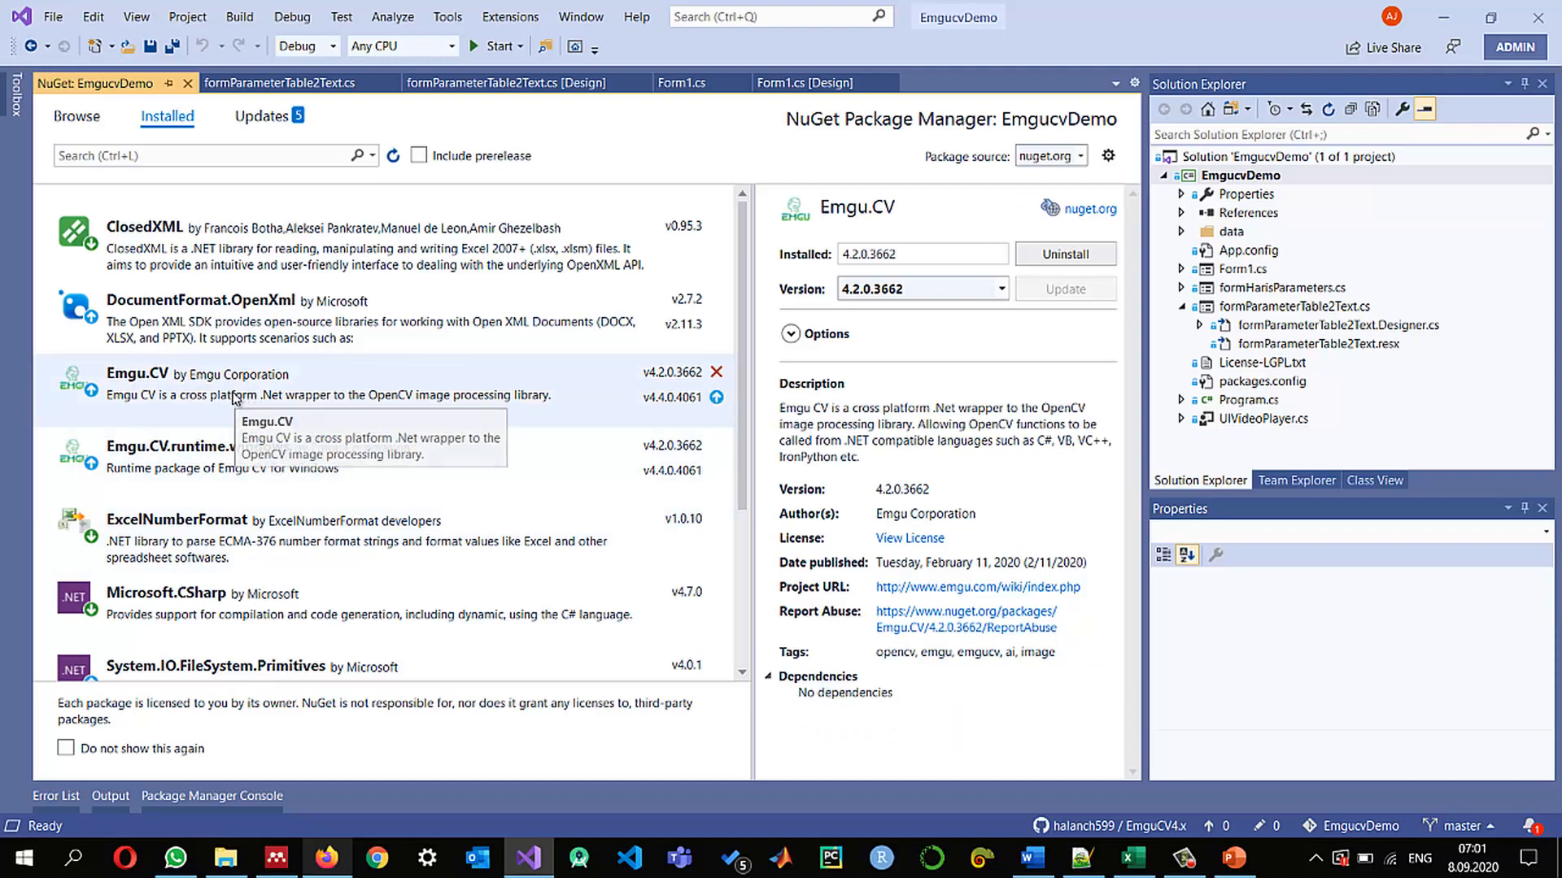
mouse_move(423, 383)
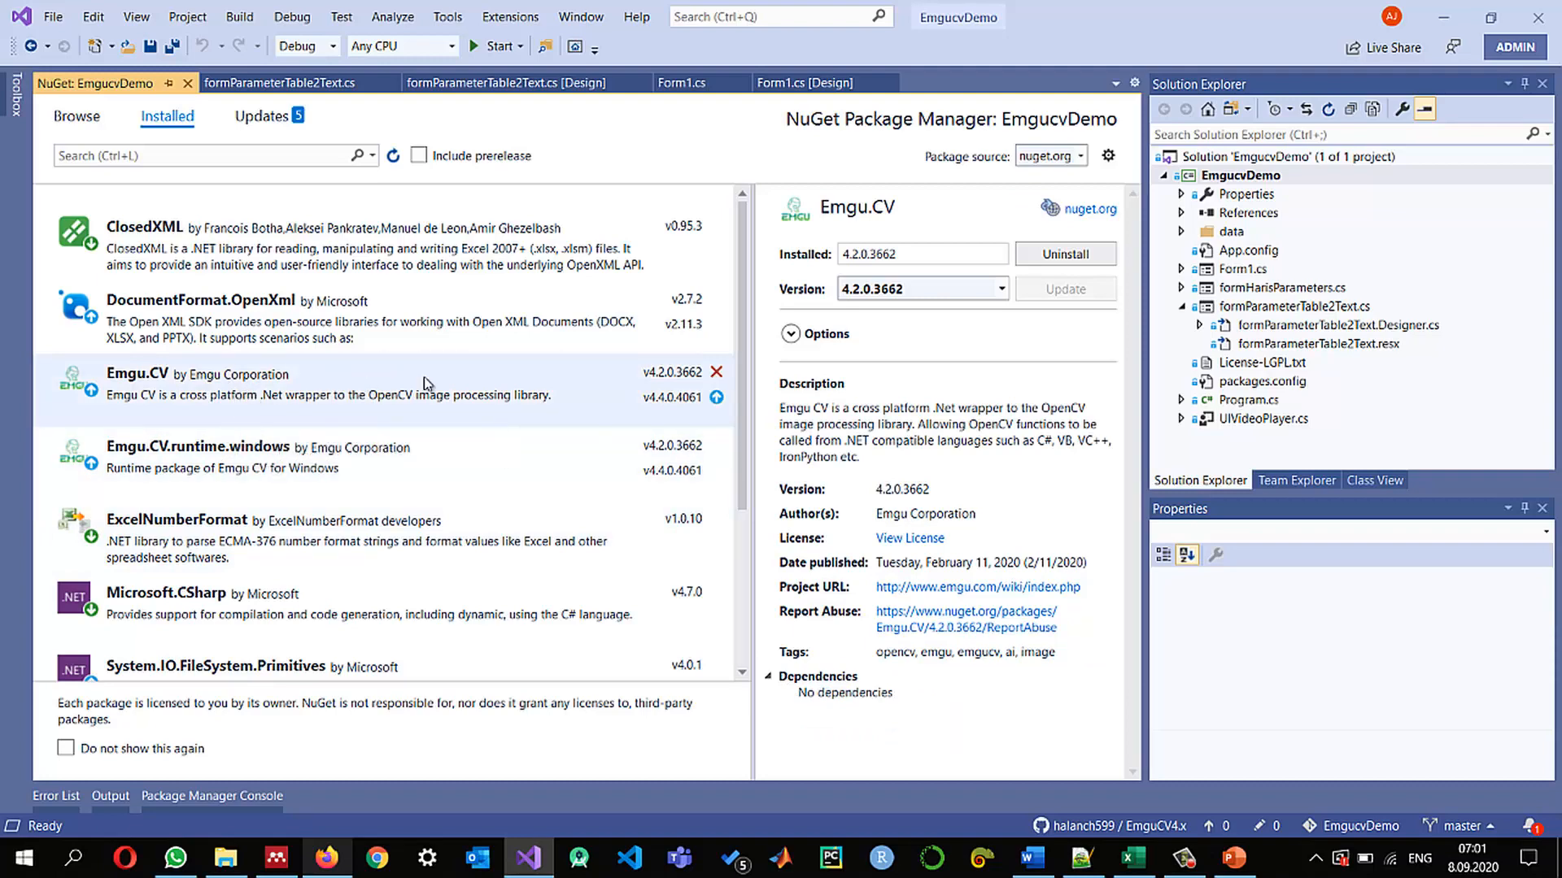
Choose version 4.4.0.4061 for Emgu.CV and select Emgu.CV.runtime.windows for upgrading
click(1001, 290)
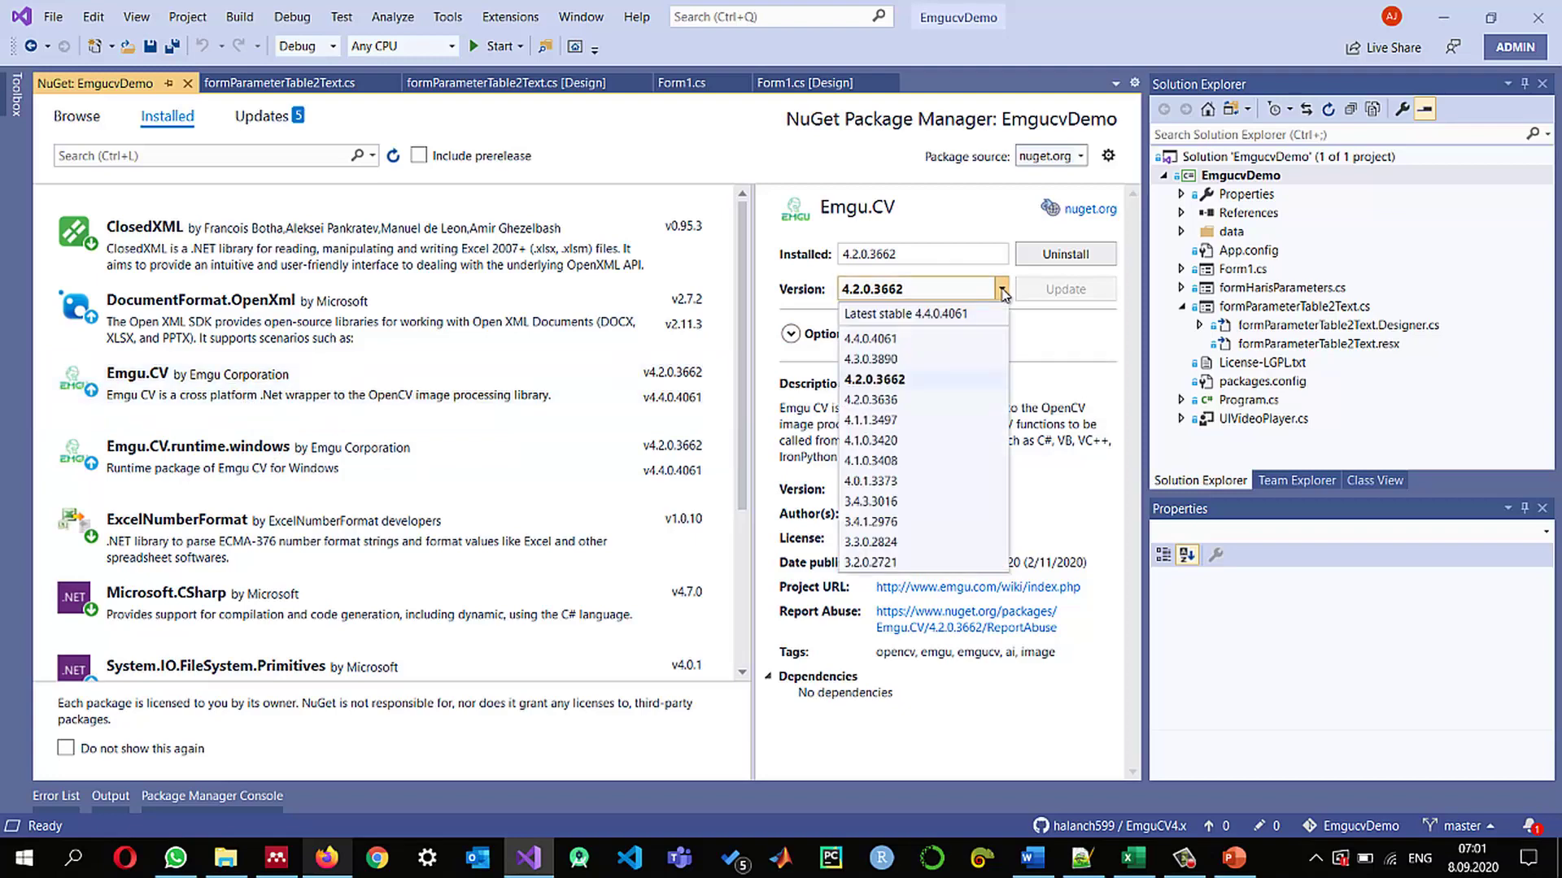
mouse_move(875, 338)
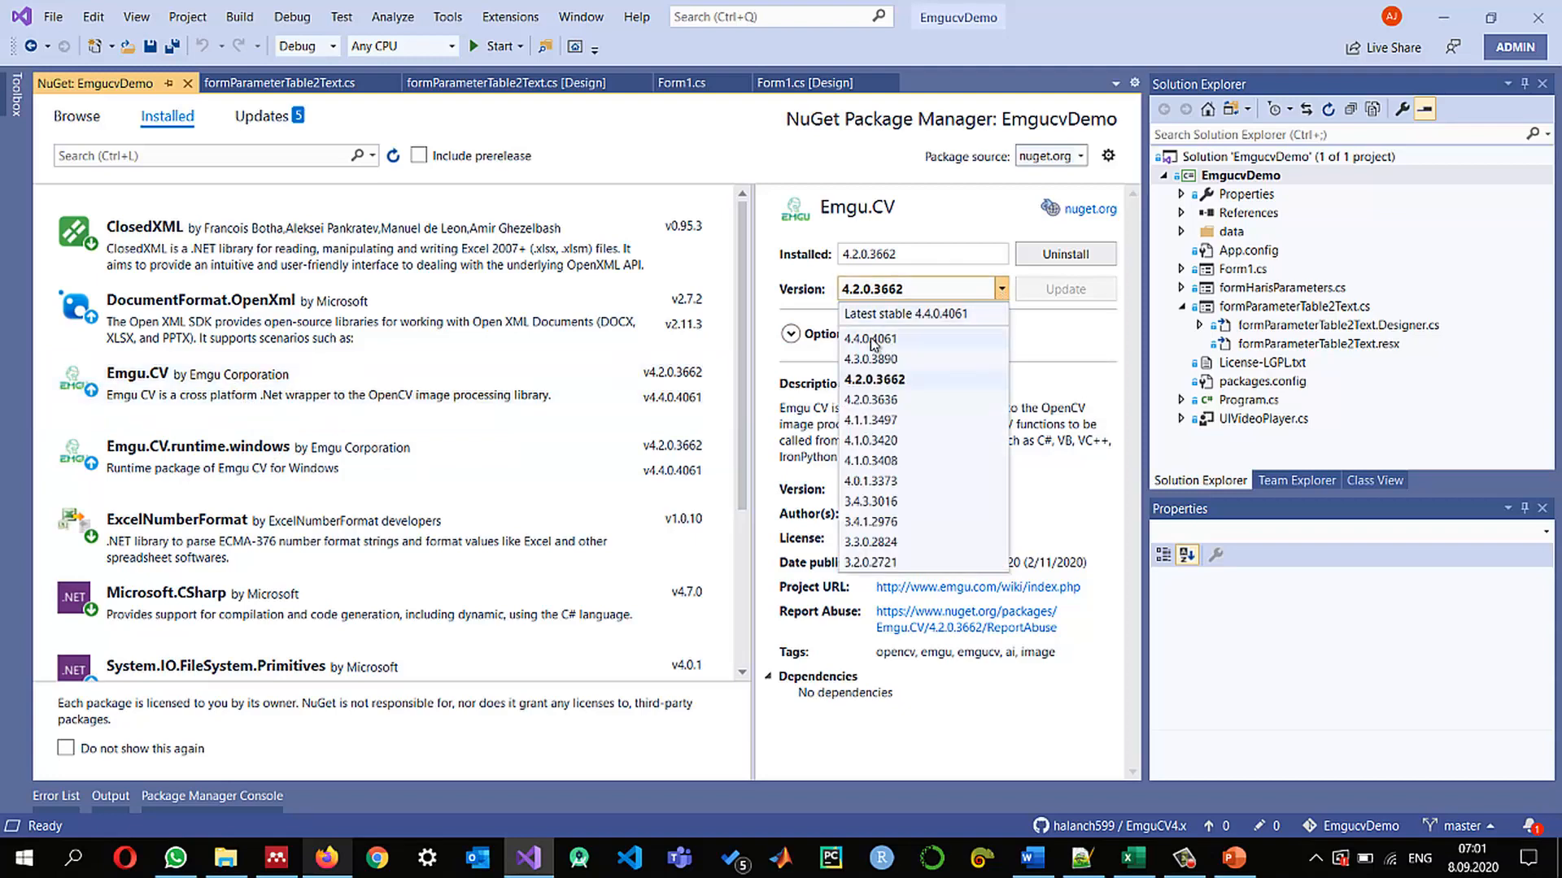
click(868, 339)
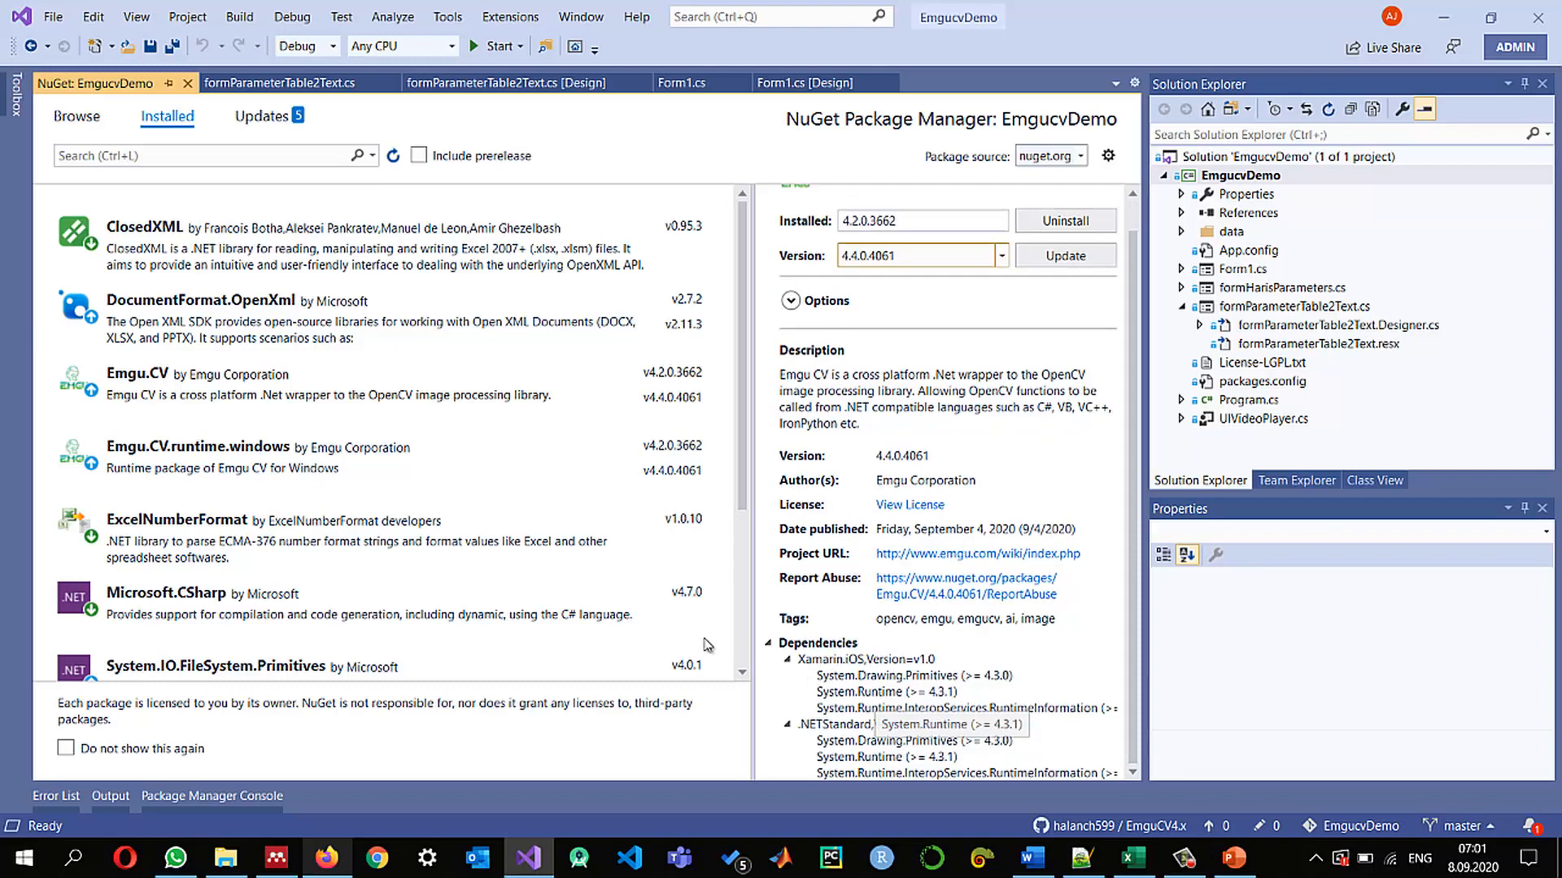
click(268, 455)
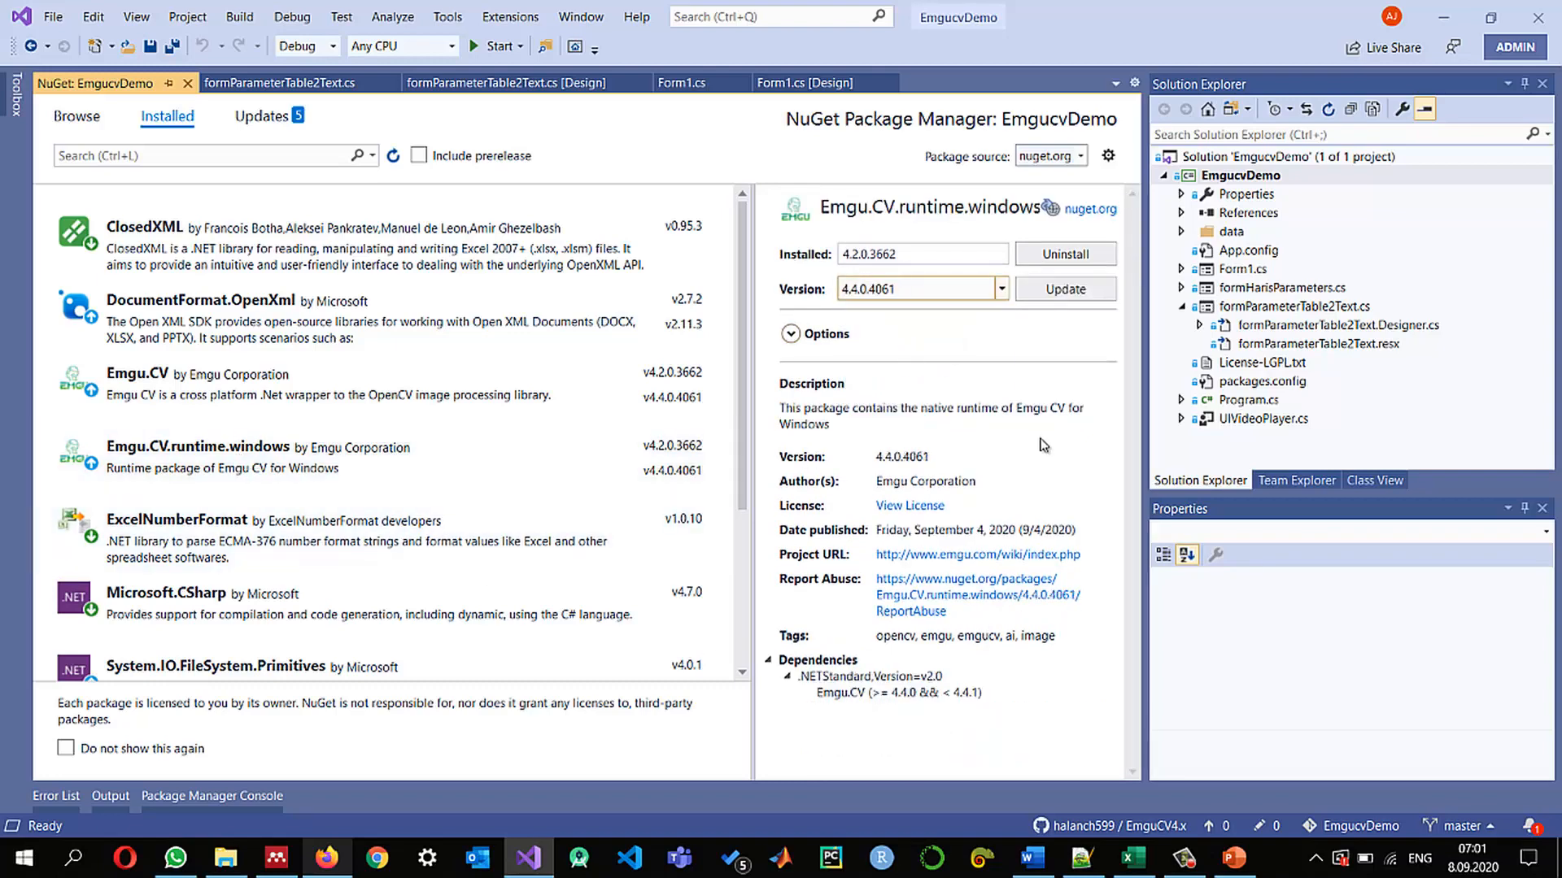
mouse_move(925, 710)
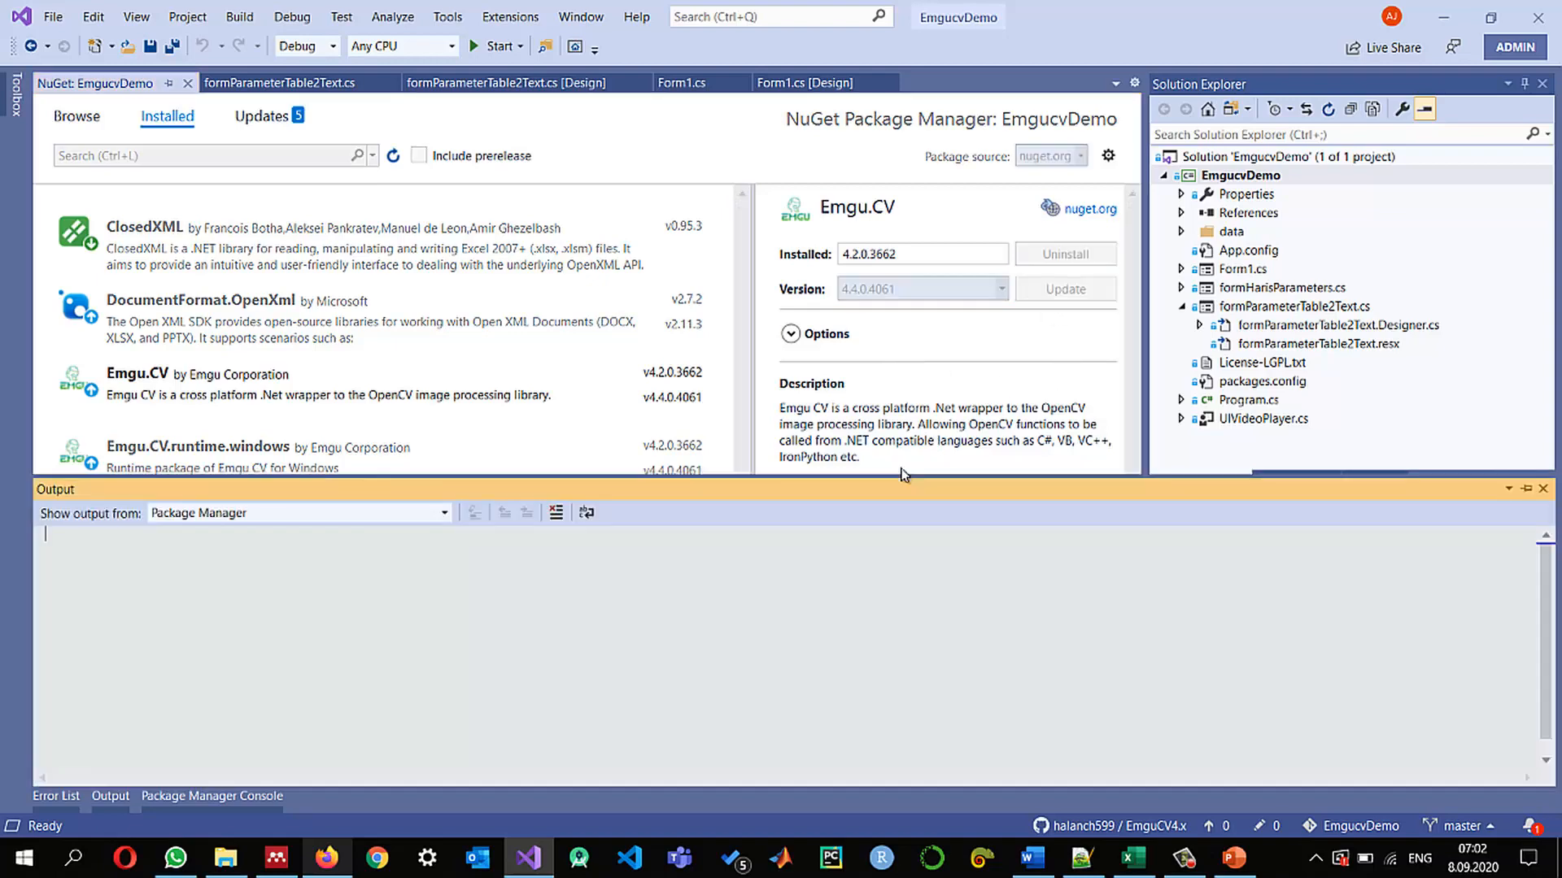
Start the update and accept the licenses so both packages install at 4.4.0.4061
click(1064, 290)
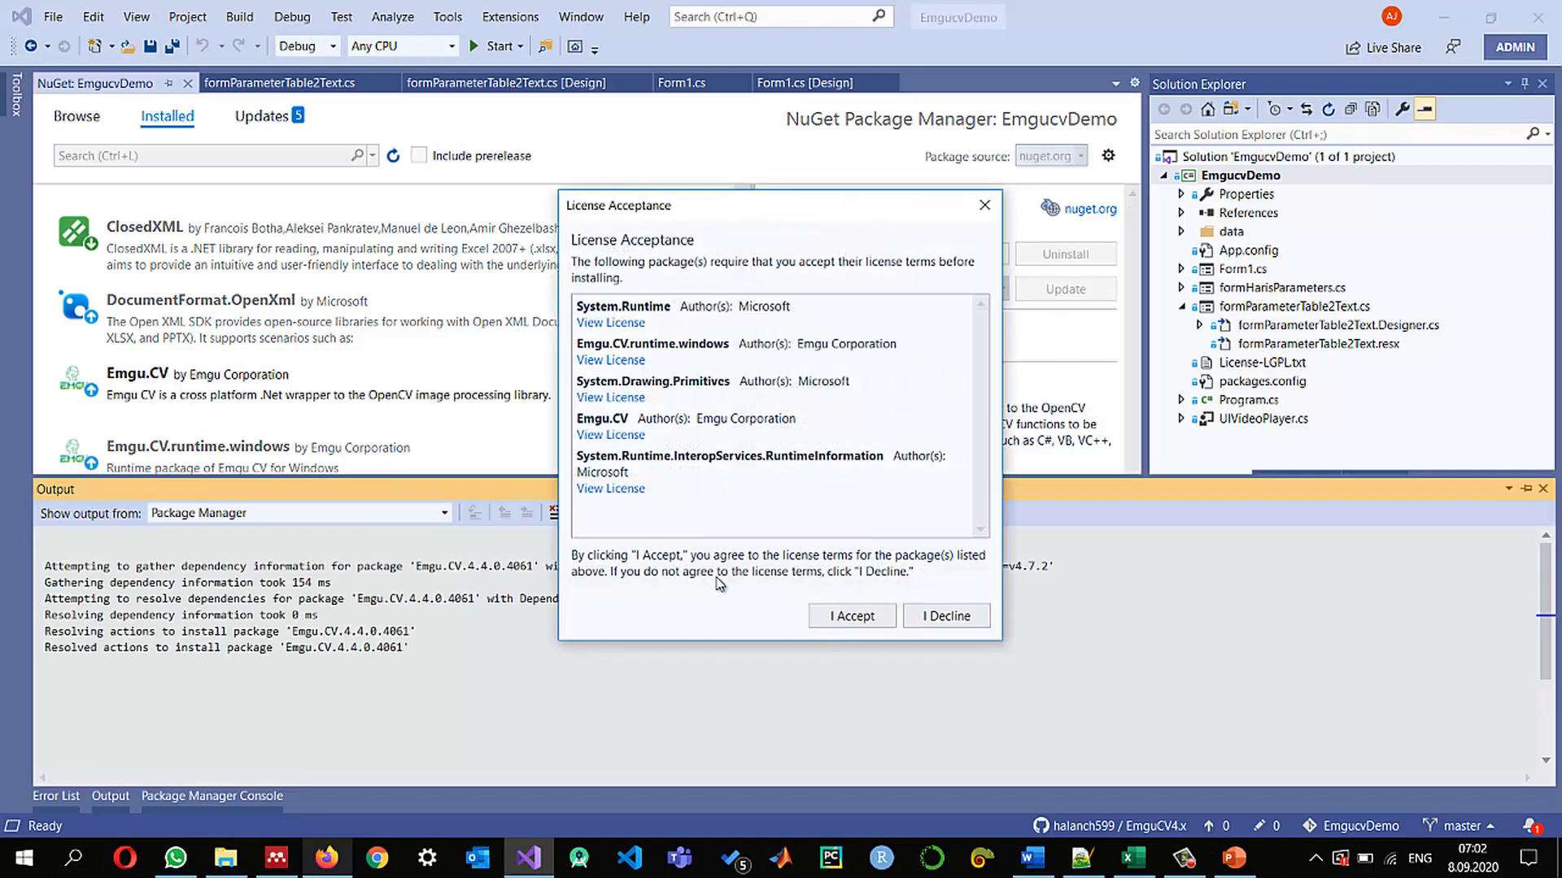
mouse_move(682, 425)
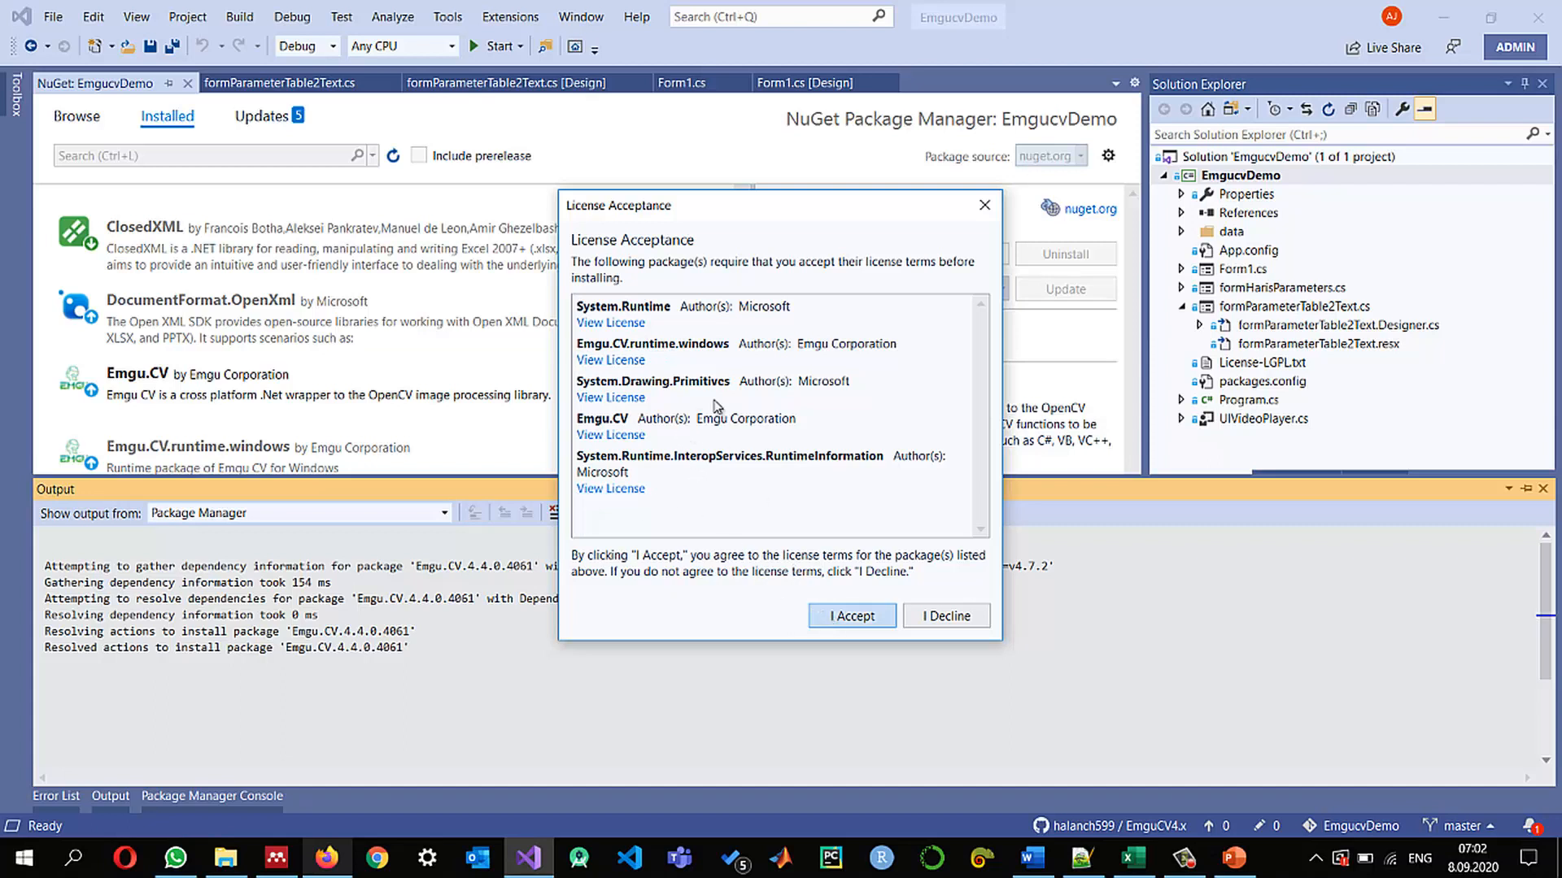
mouse_move(703, 356)
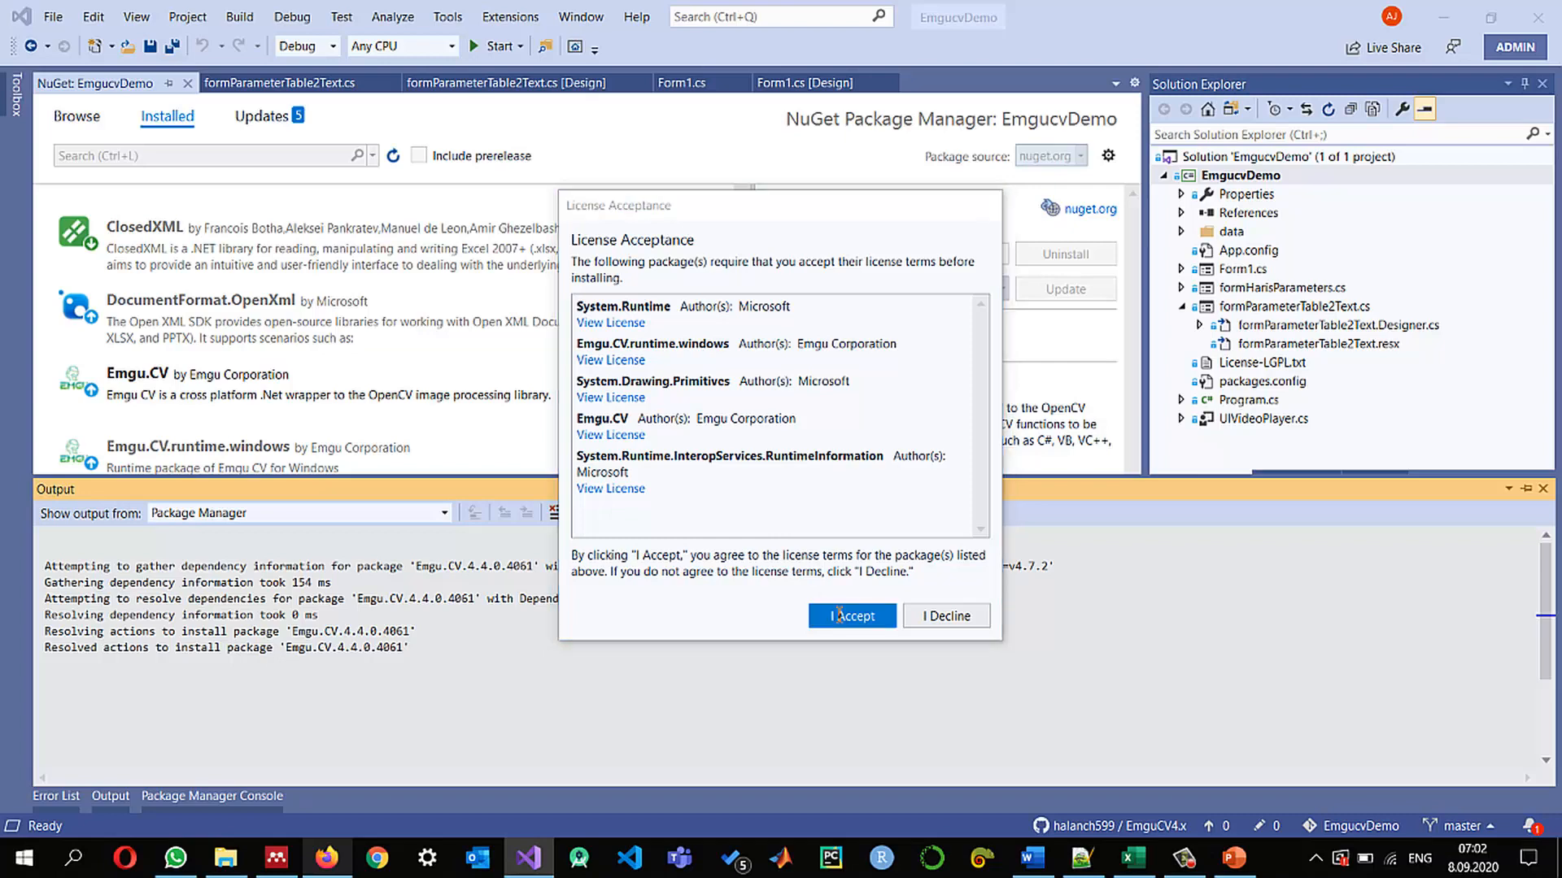
click(851, 614)
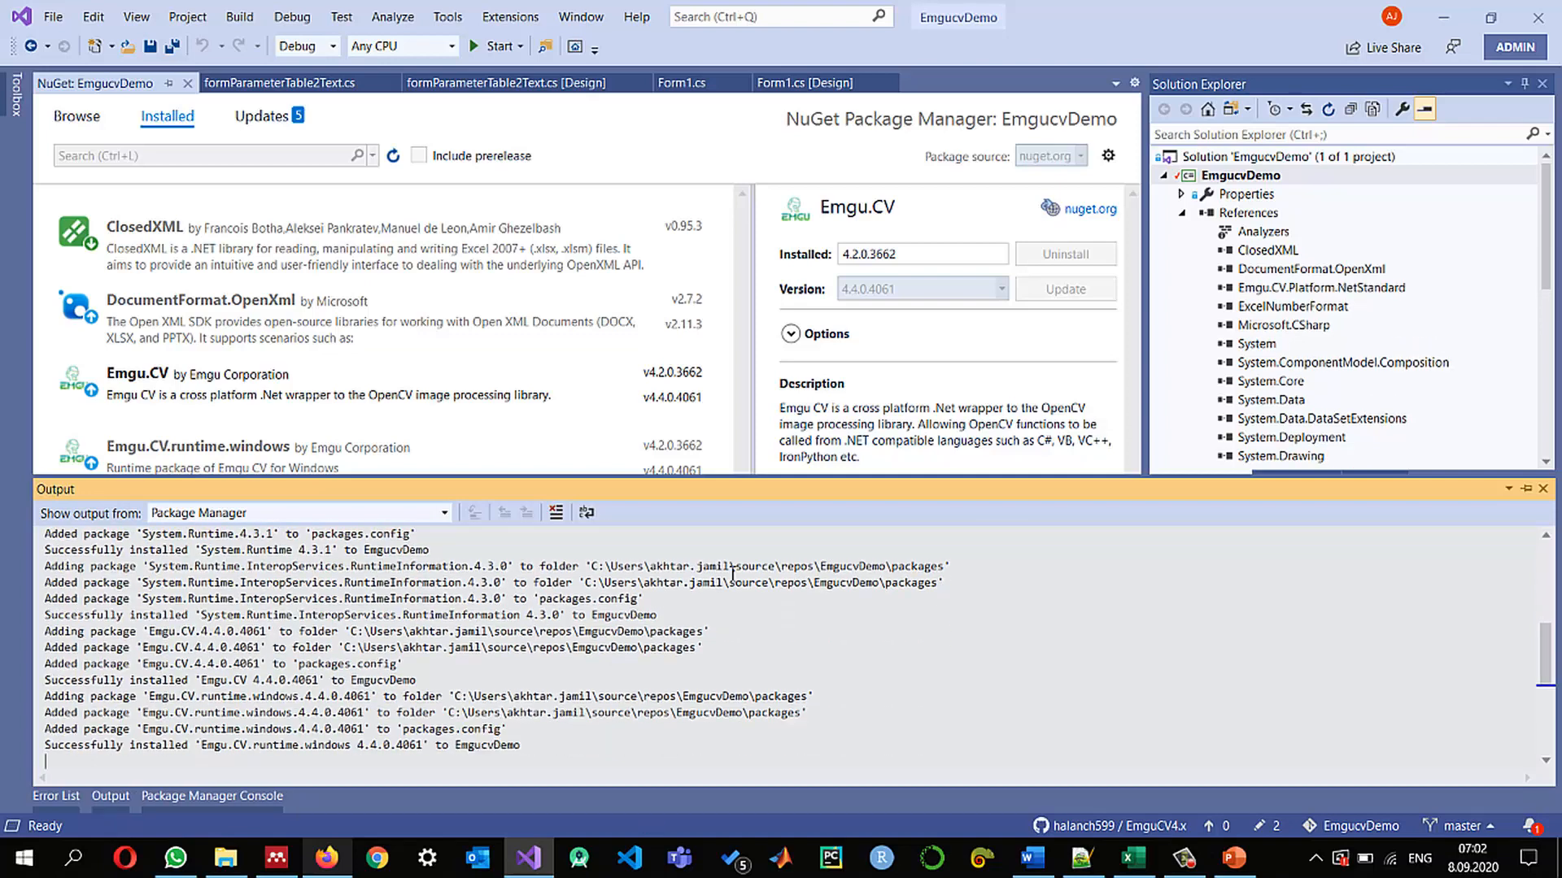
Show the Error List's 47 errors and jump to the first CS0234 Emgu.CV.UI error in Form1.cs
click(57, 796)
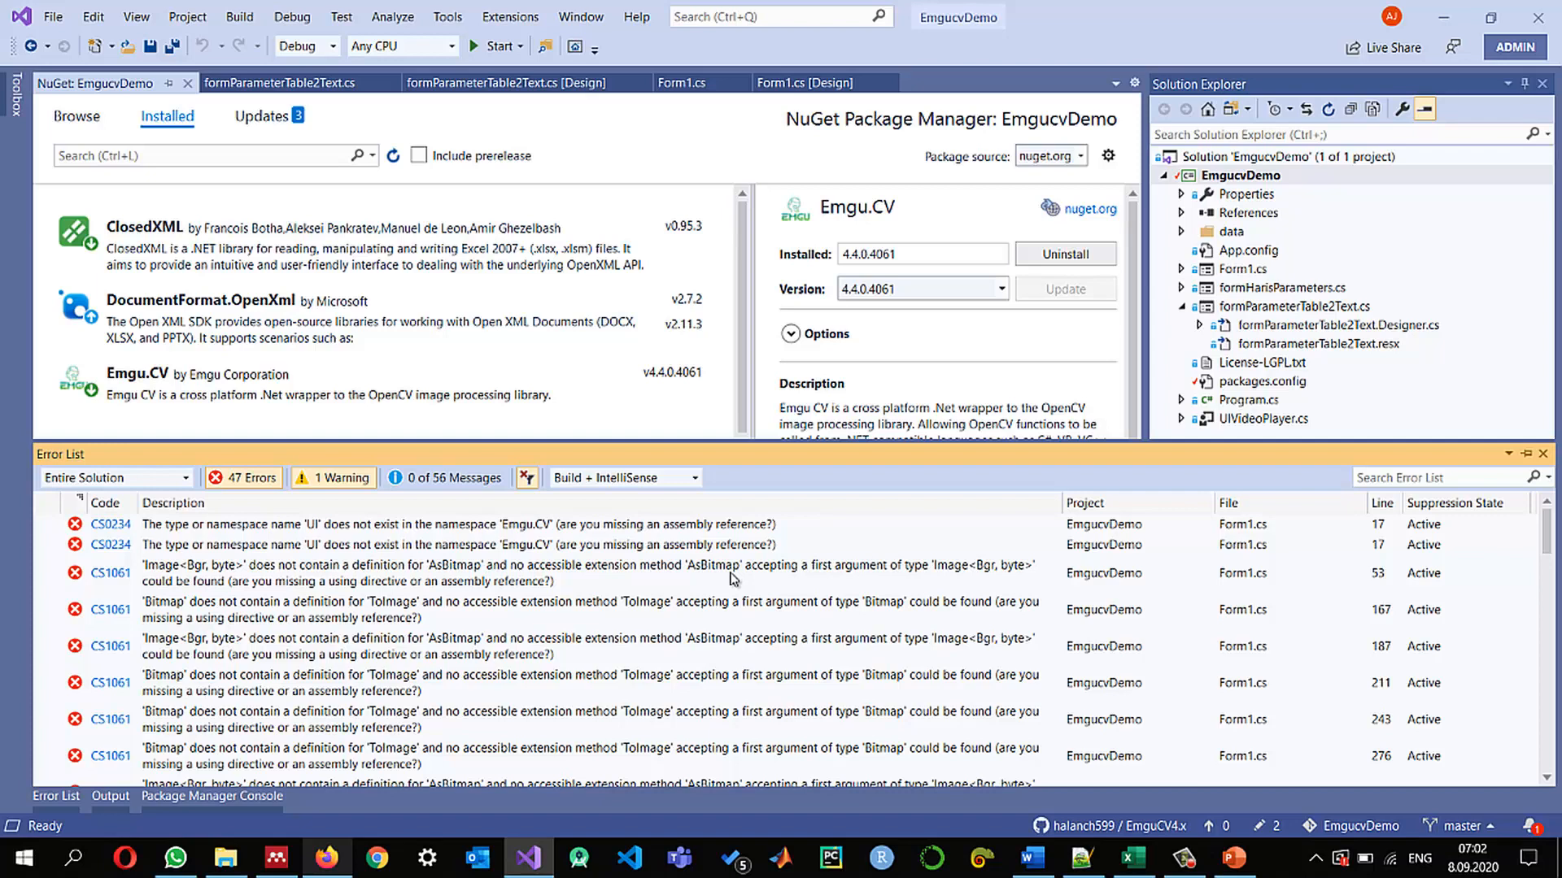
mouse_move(349, 536)
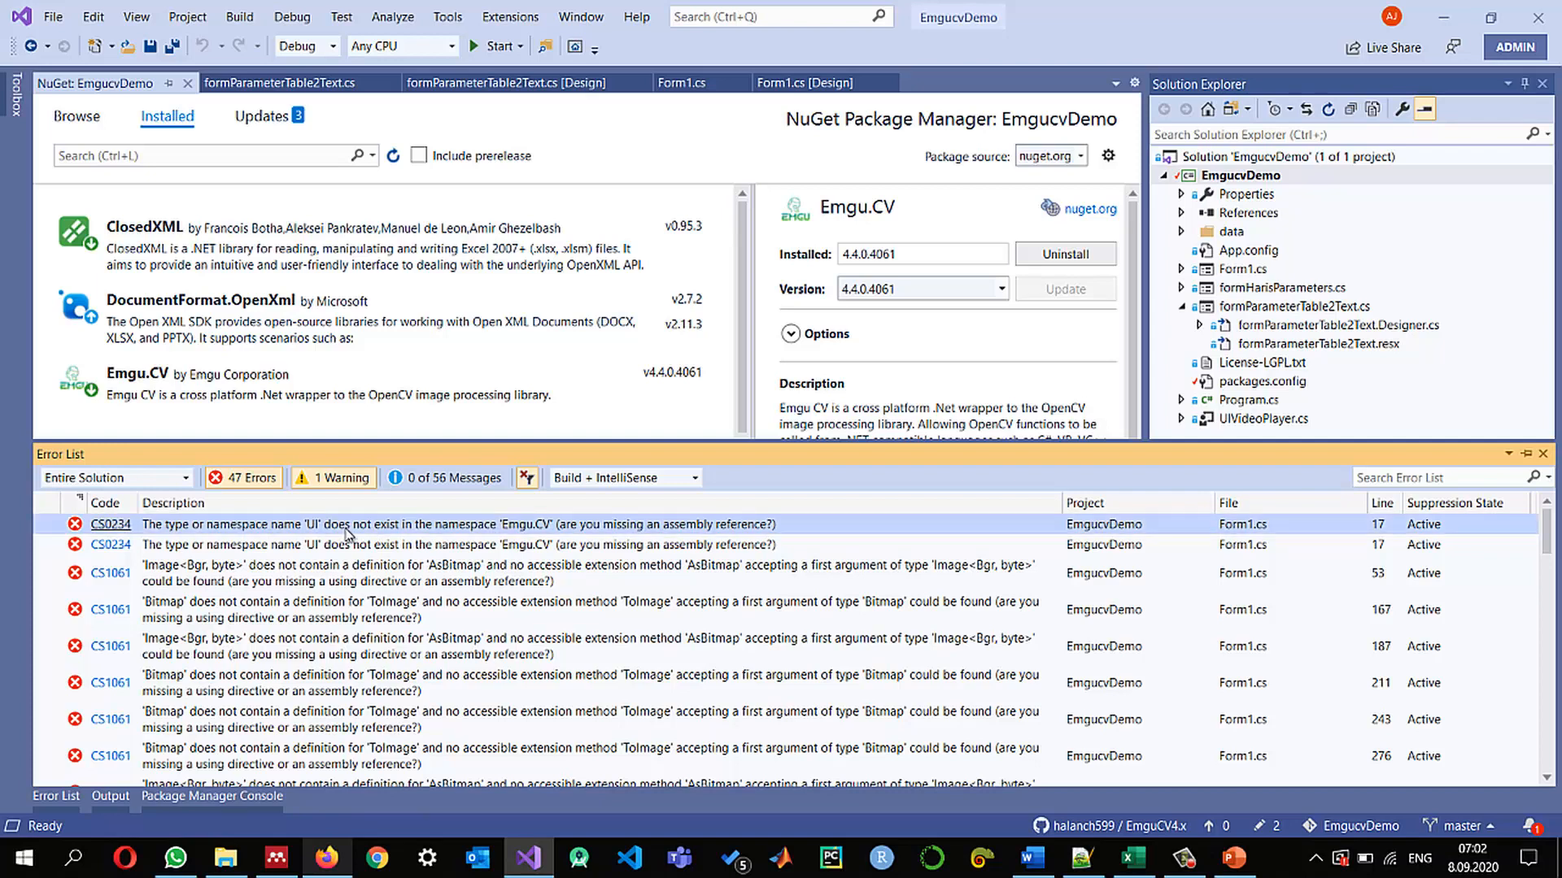
click(681, 83)
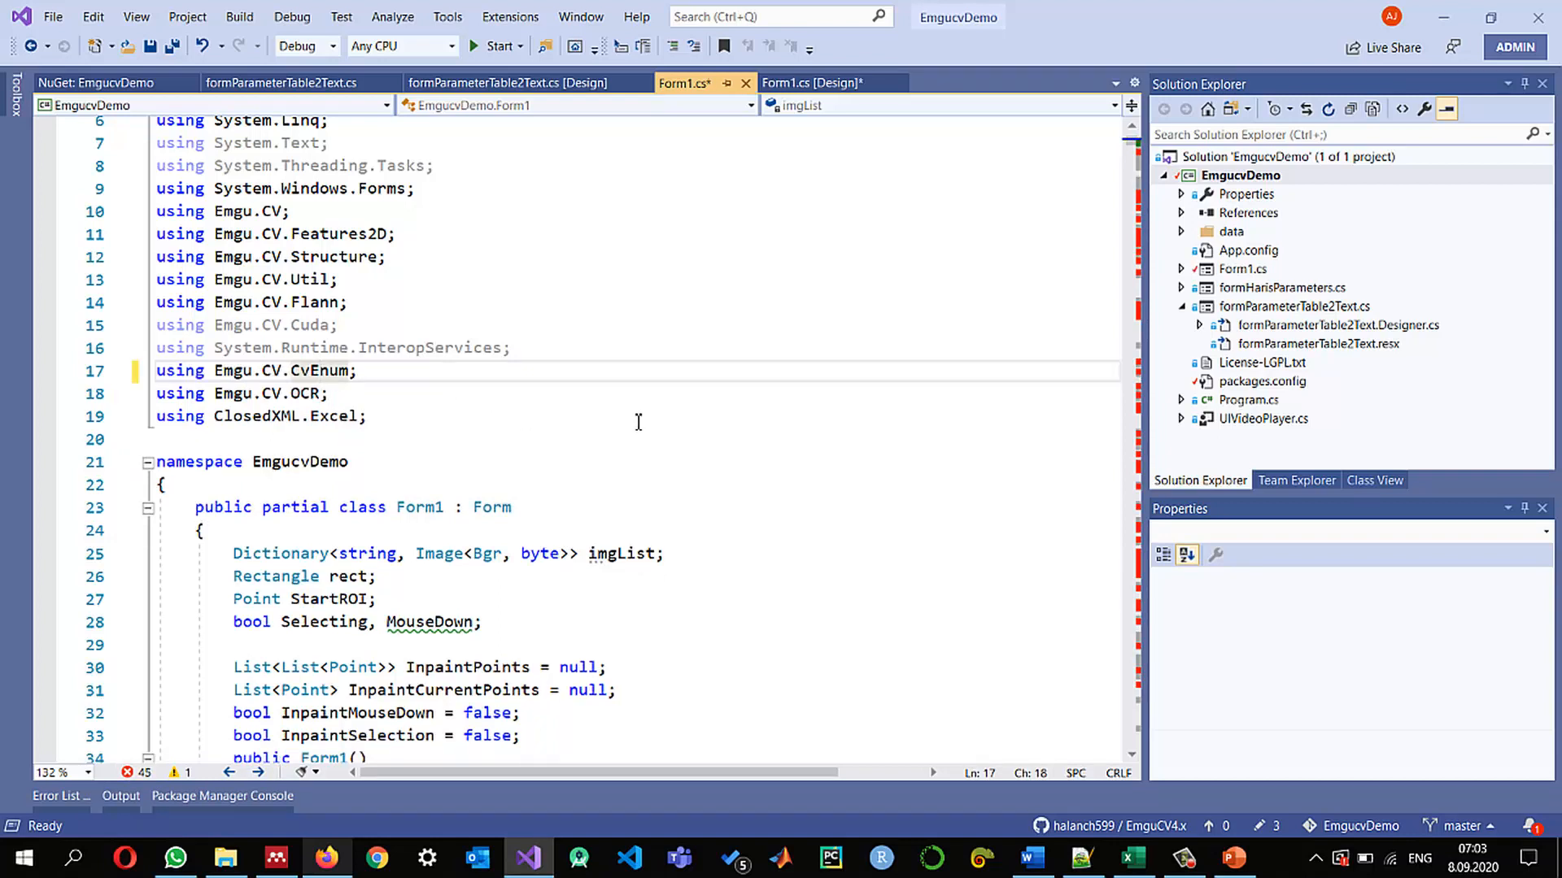
mouse_move(405, 389)
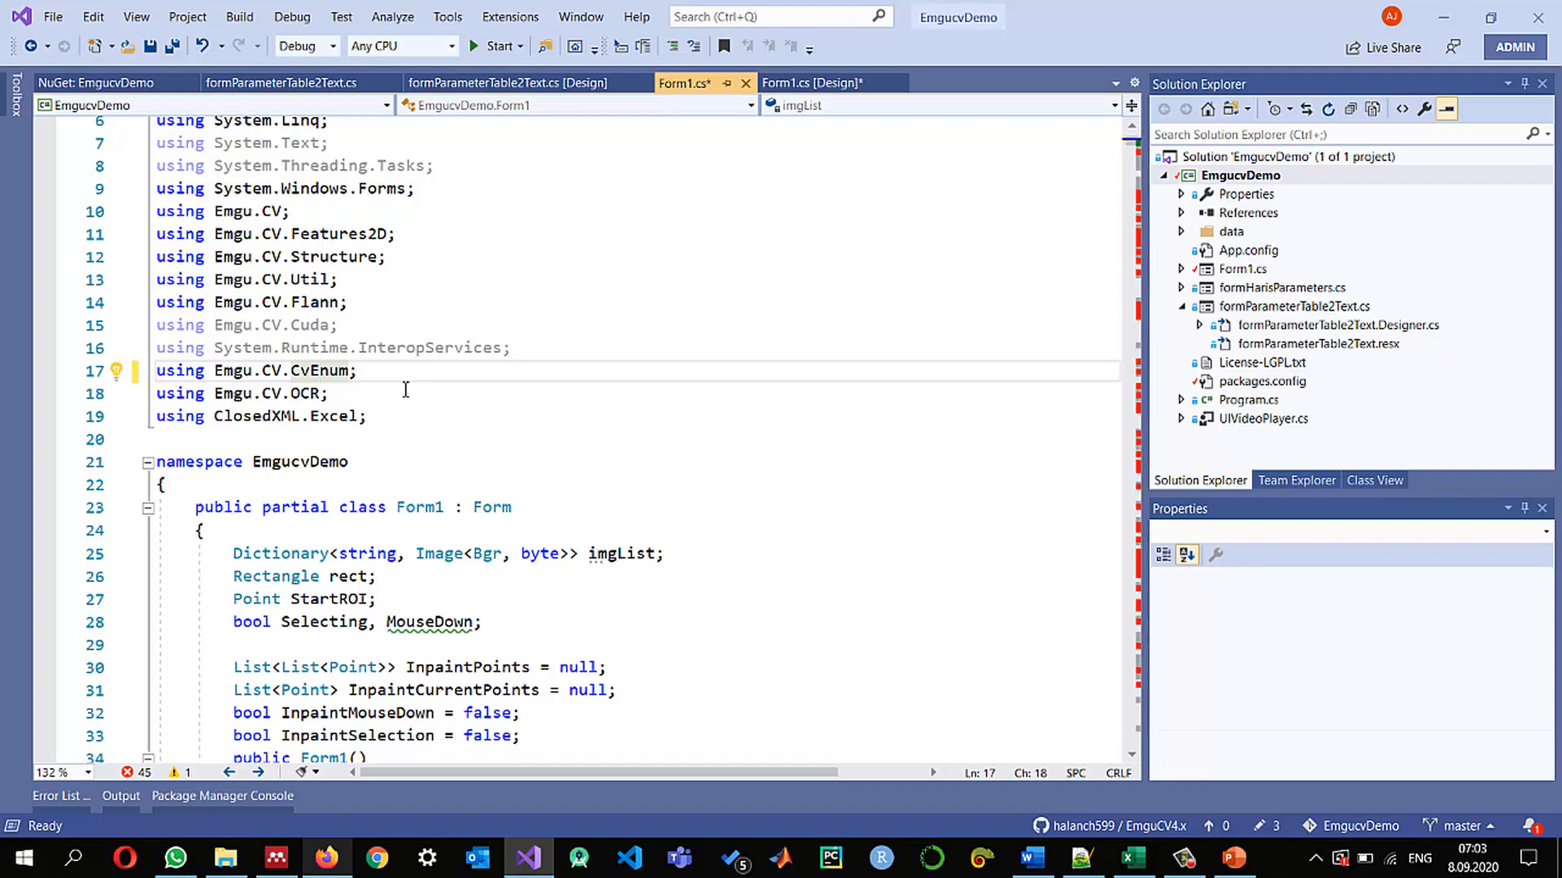
Browse NuGet for Emgu.CV.UI 4.4.0.4061, view its details, then leave the package manager without installing
right_click(1240, 176)
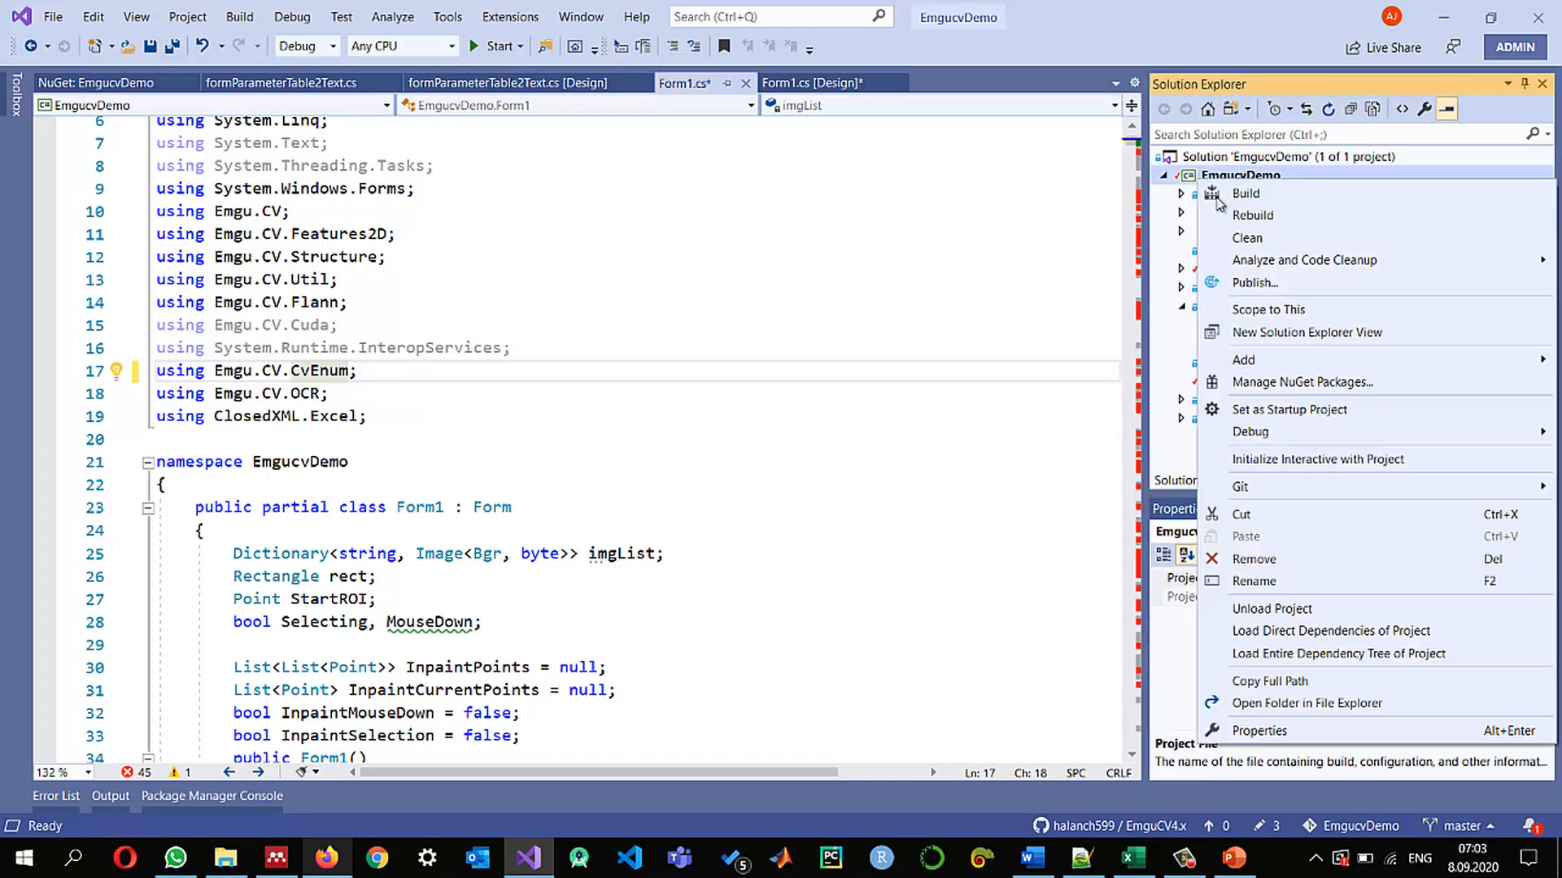
click(1302, 382)
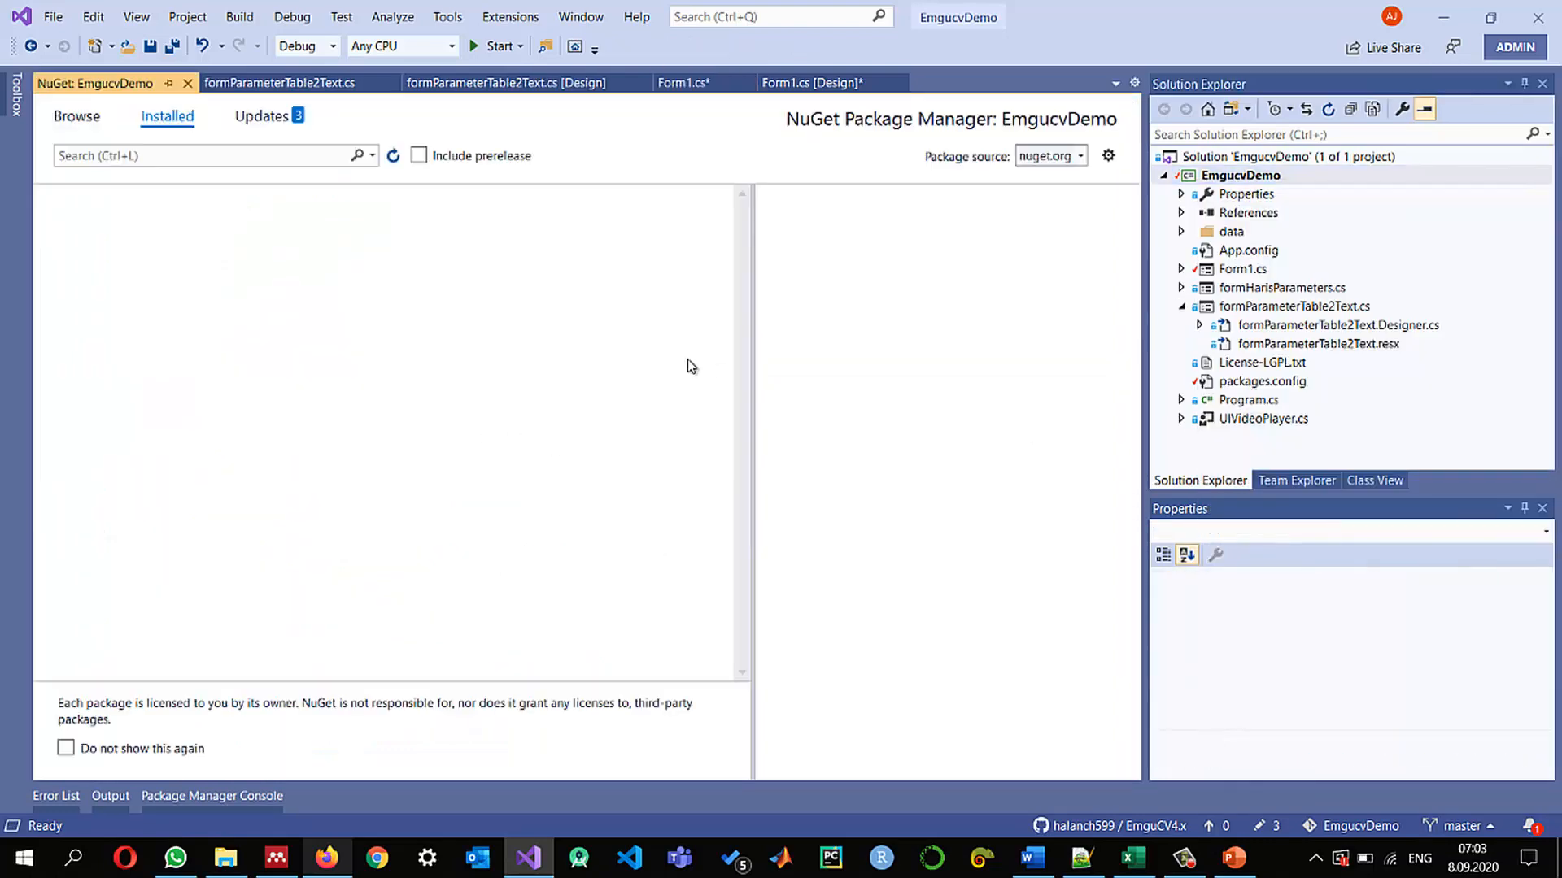
click(76, 116)
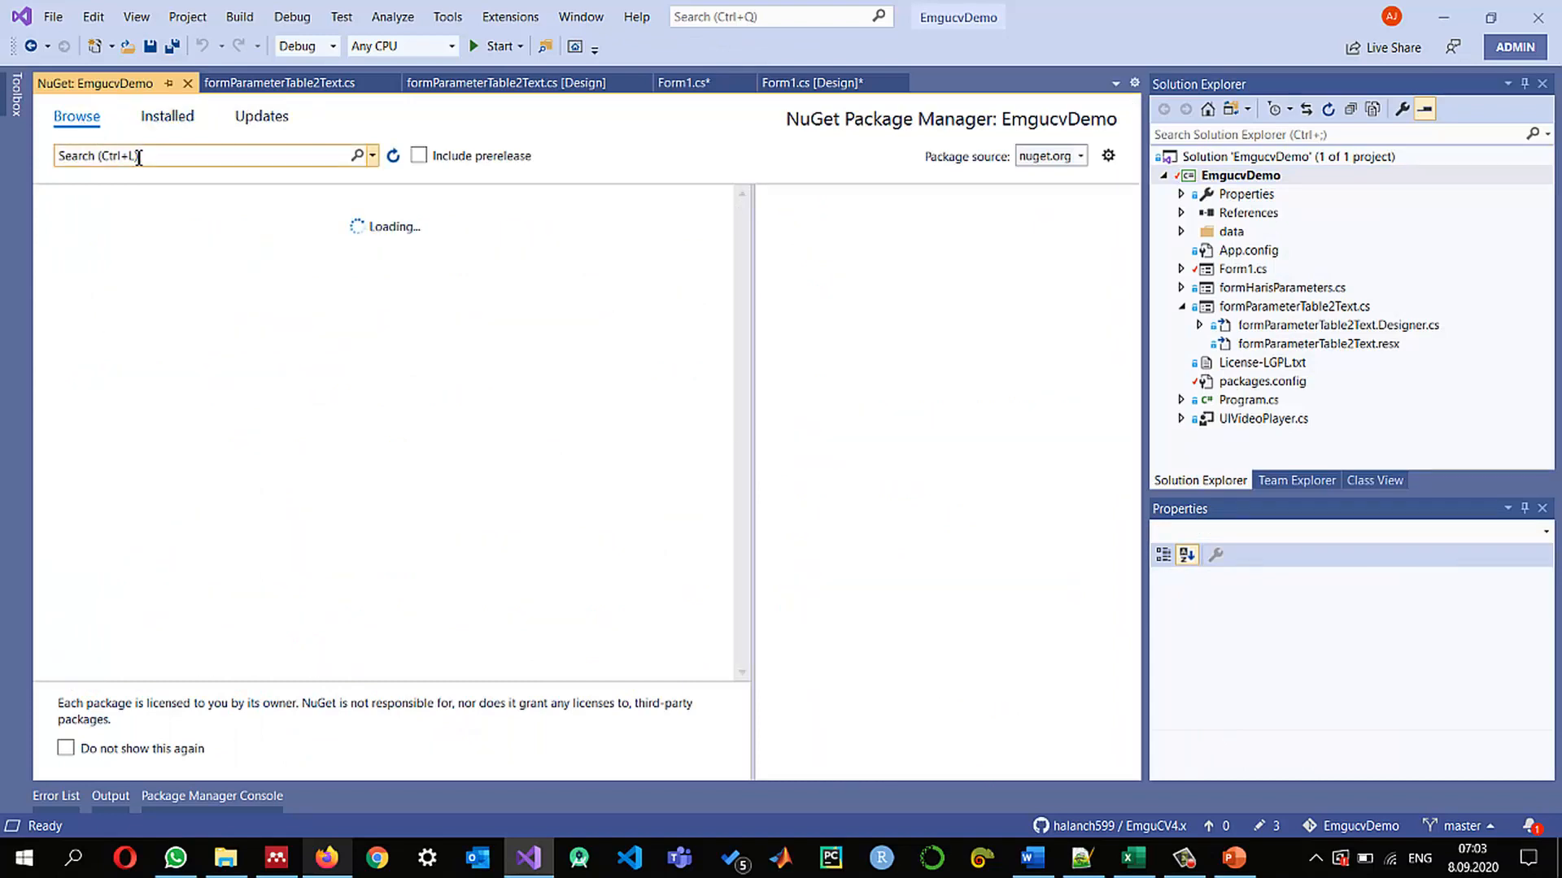
text(emgu)
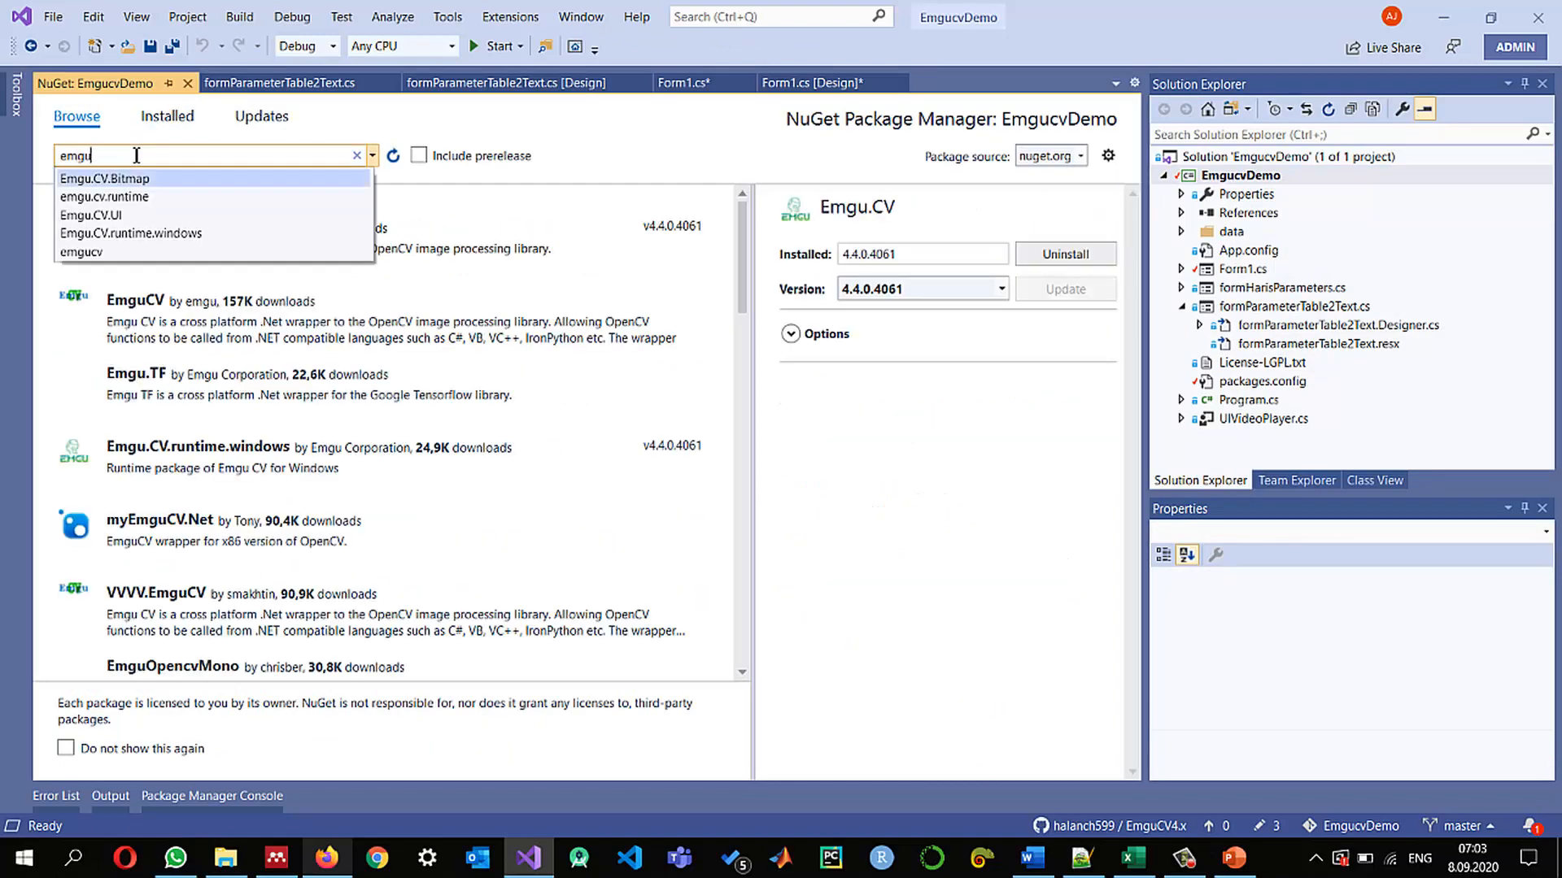
click(89, 215)
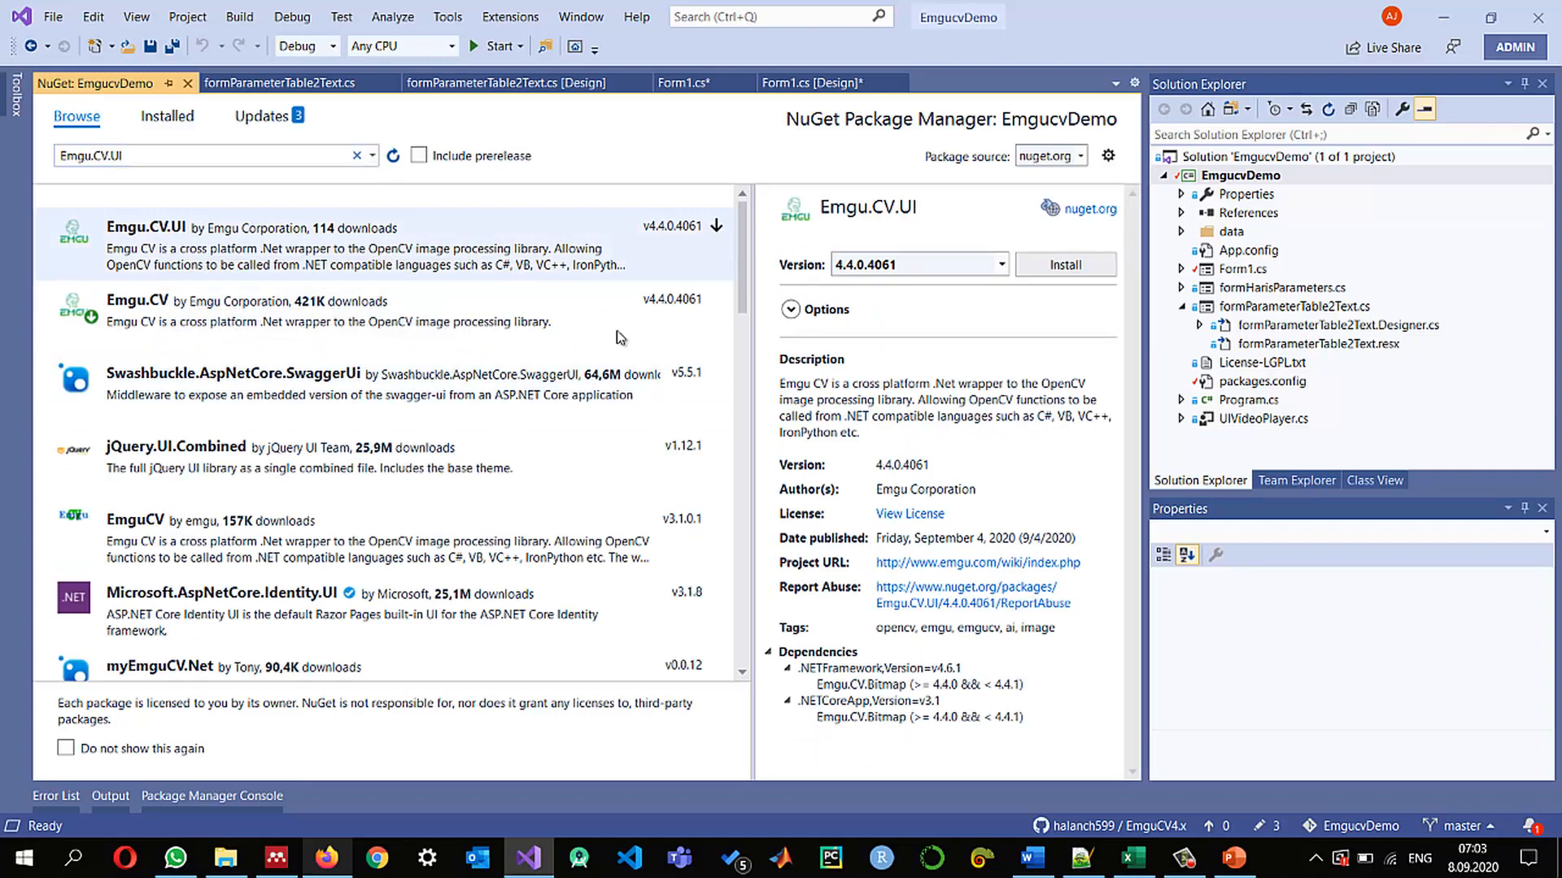
mouse_move(940, 437)
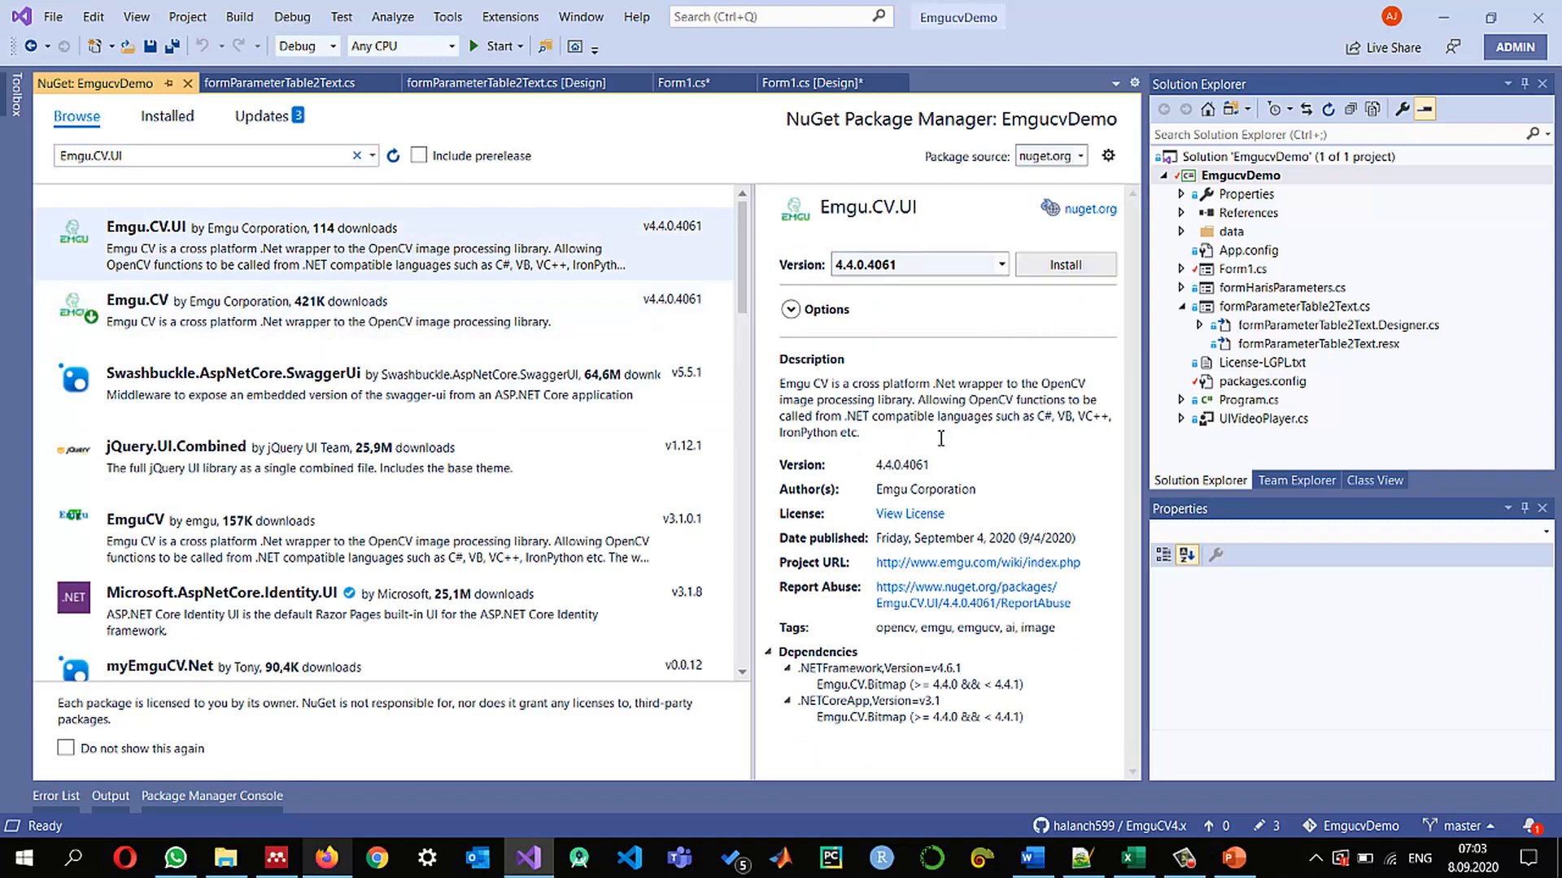
mouse_move(170, 254)
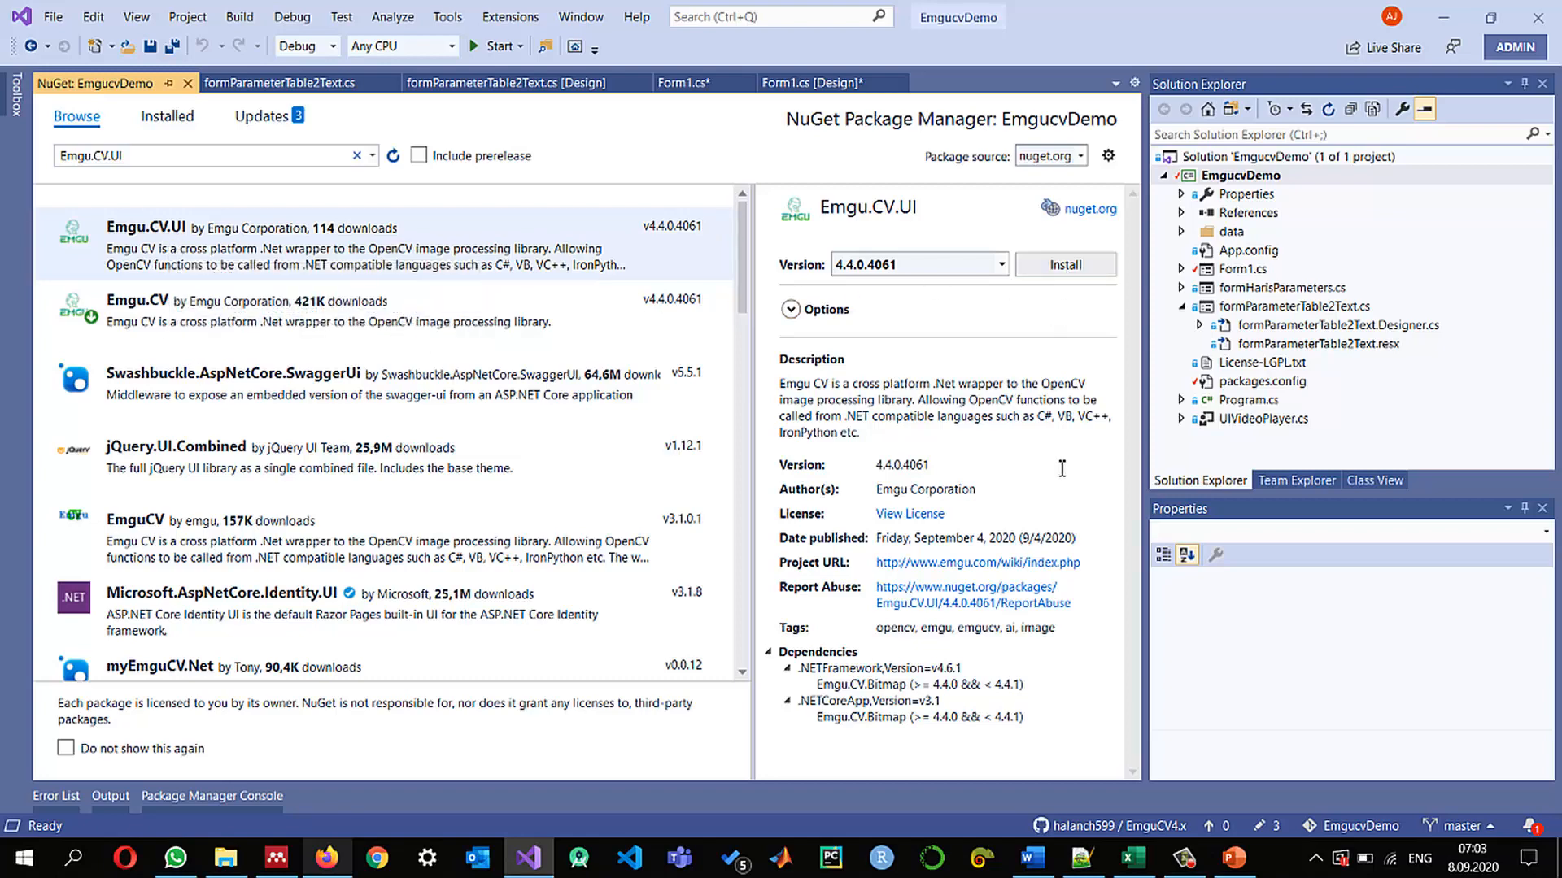
mouse_move(164, 249)
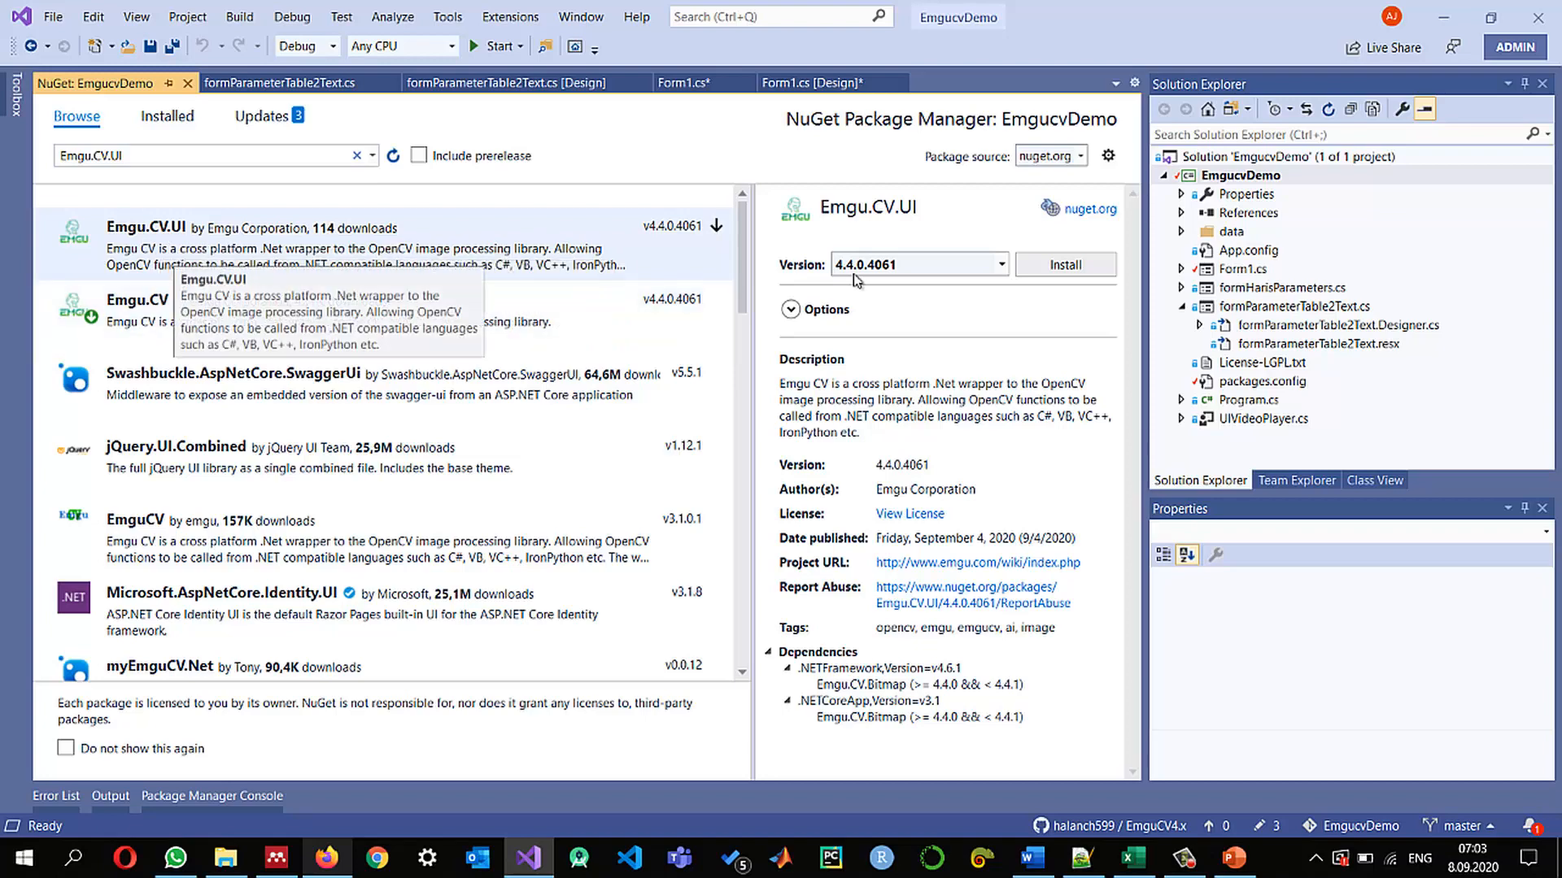
mouse_move(993, 366)
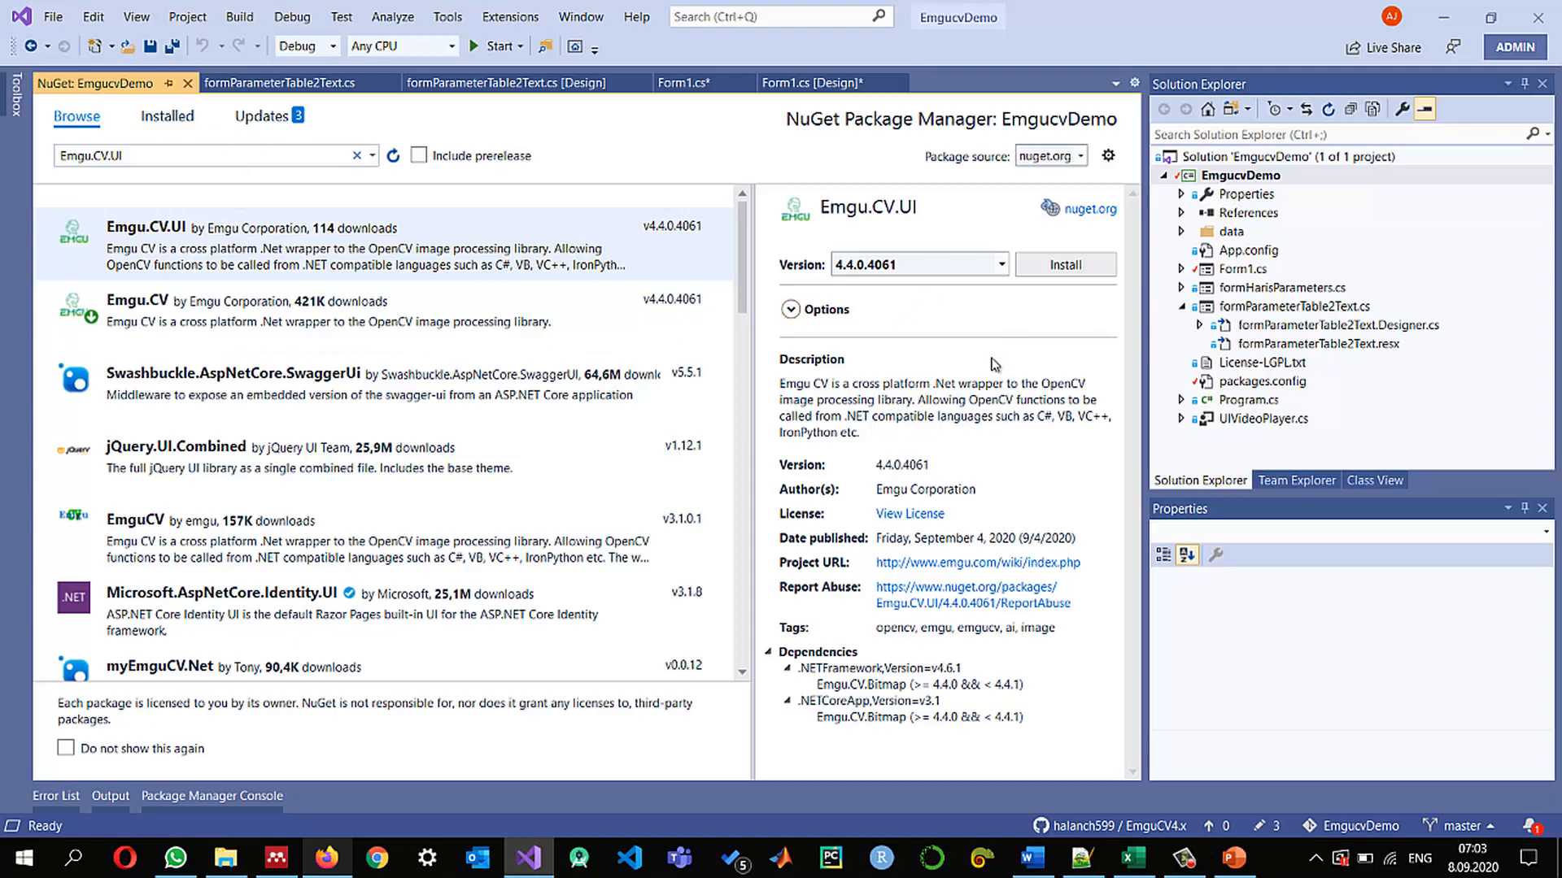
click(520, 83)
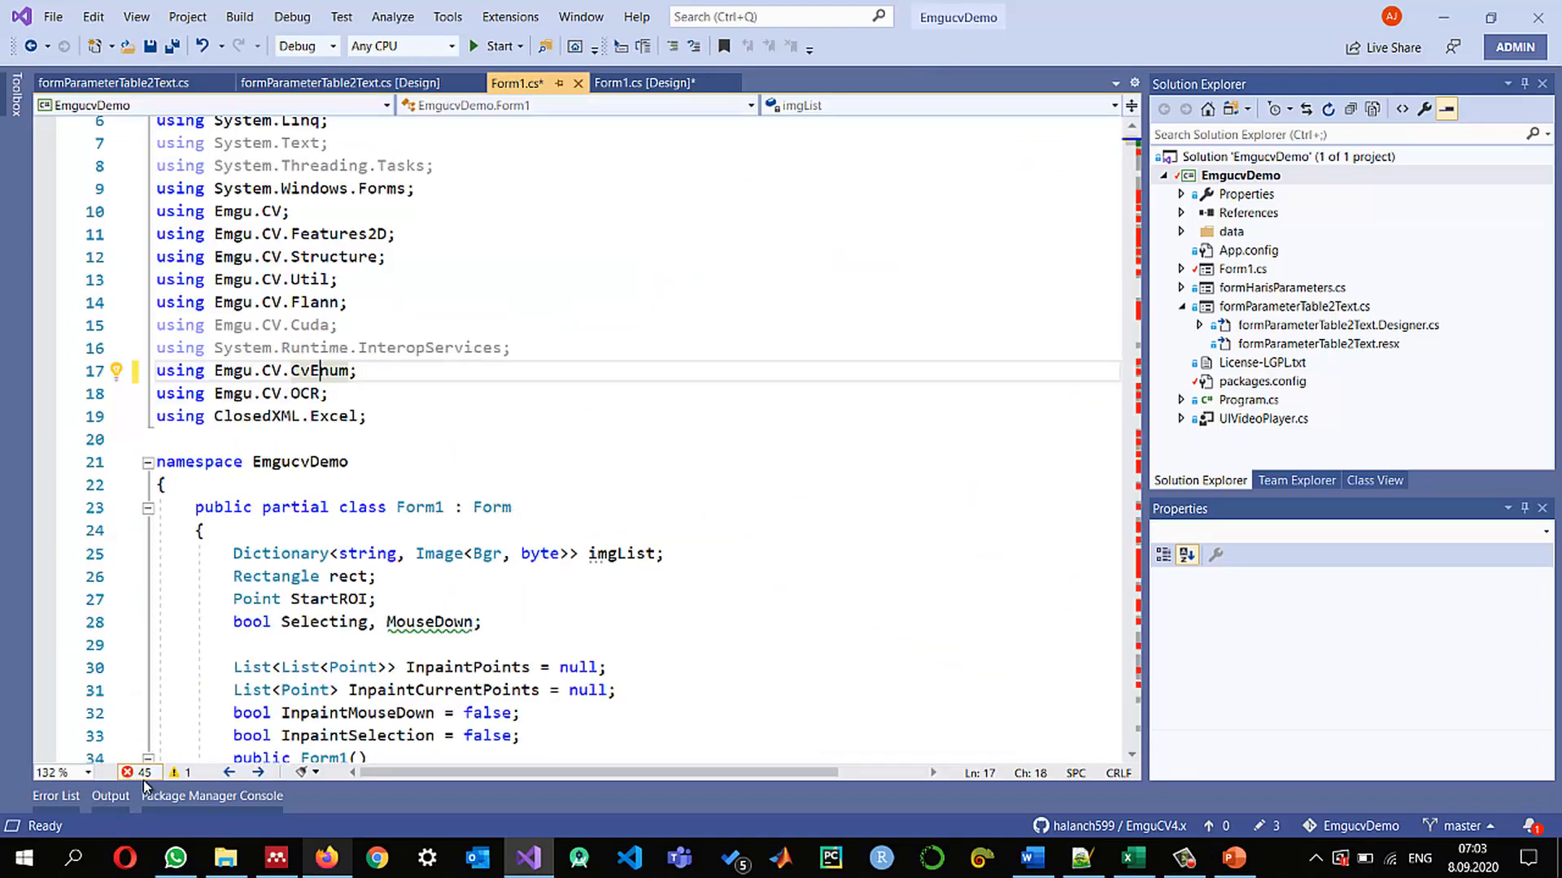
From the Error List reach the undefined img.AsBitmap() call at line 52, then return to the project's packages
click(57, 795)
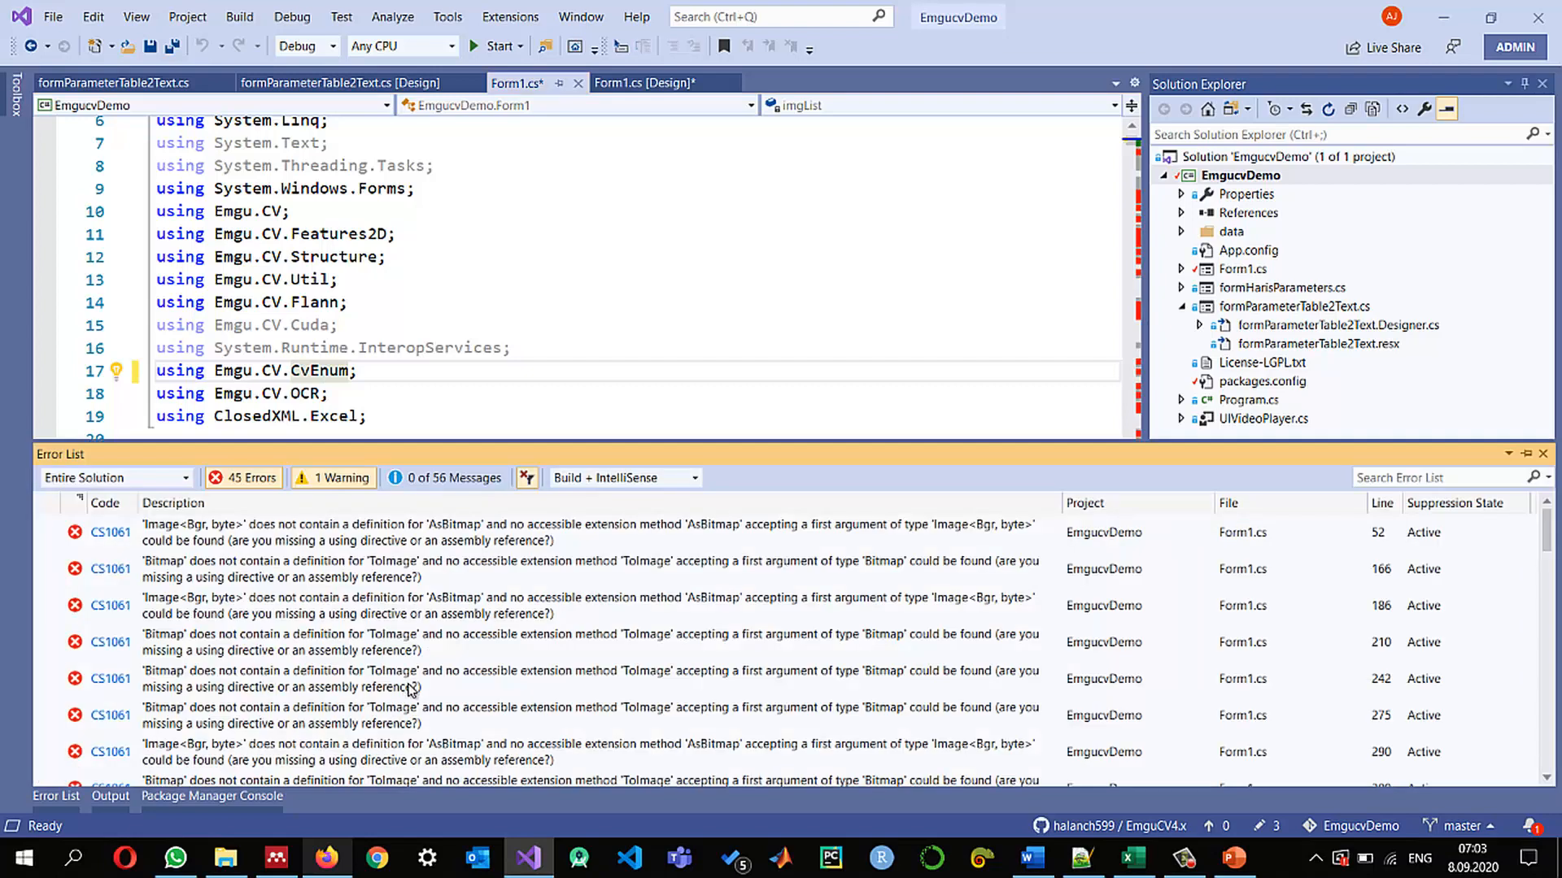
mouse_move(422, 536)
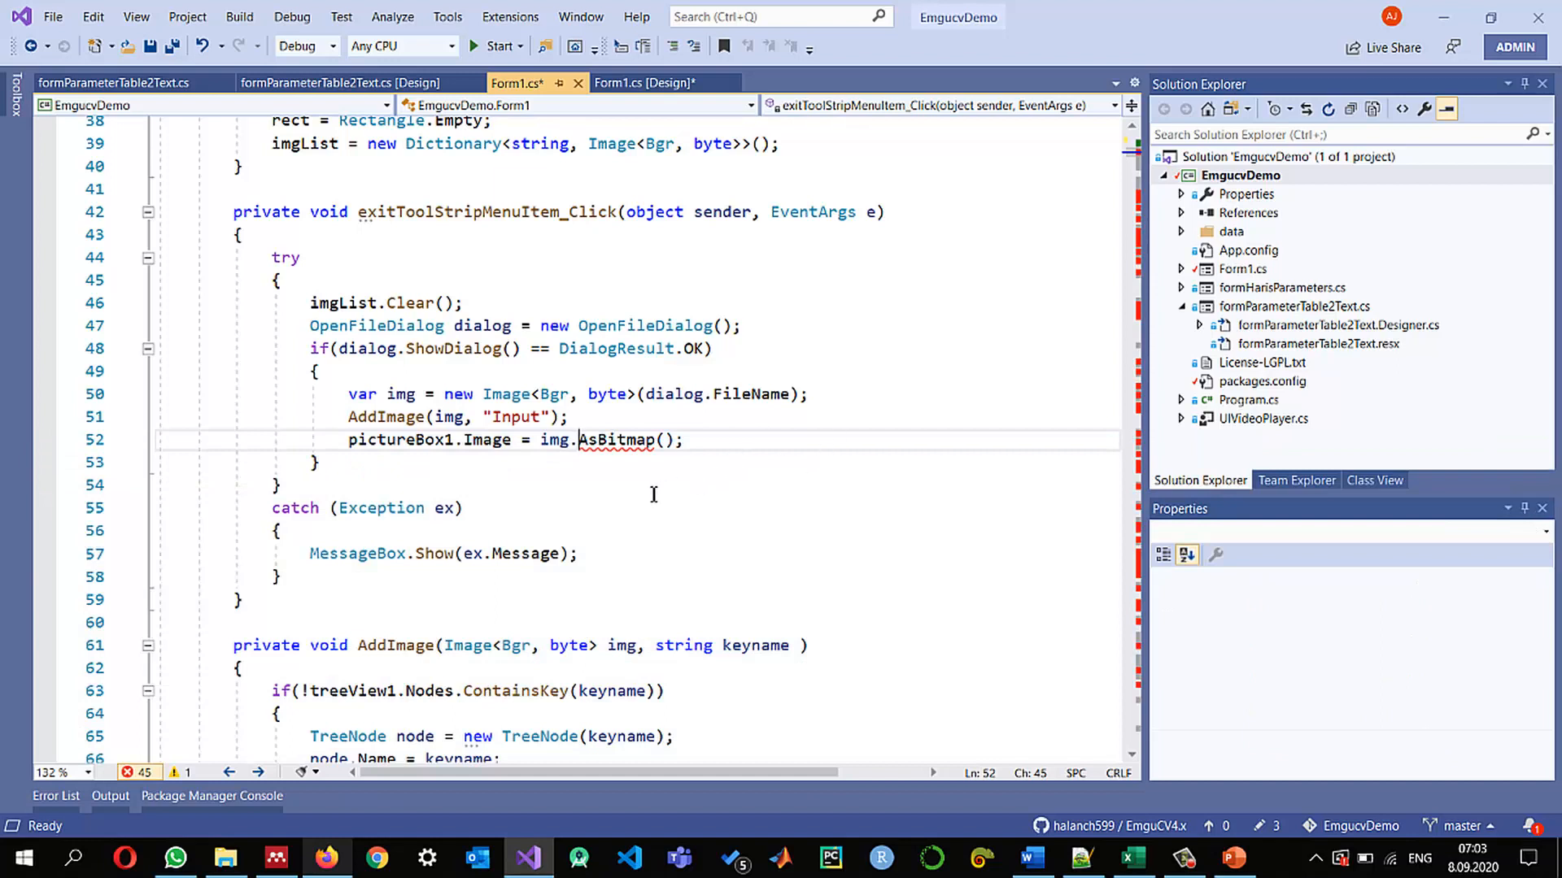
mouse_move(557, 439)
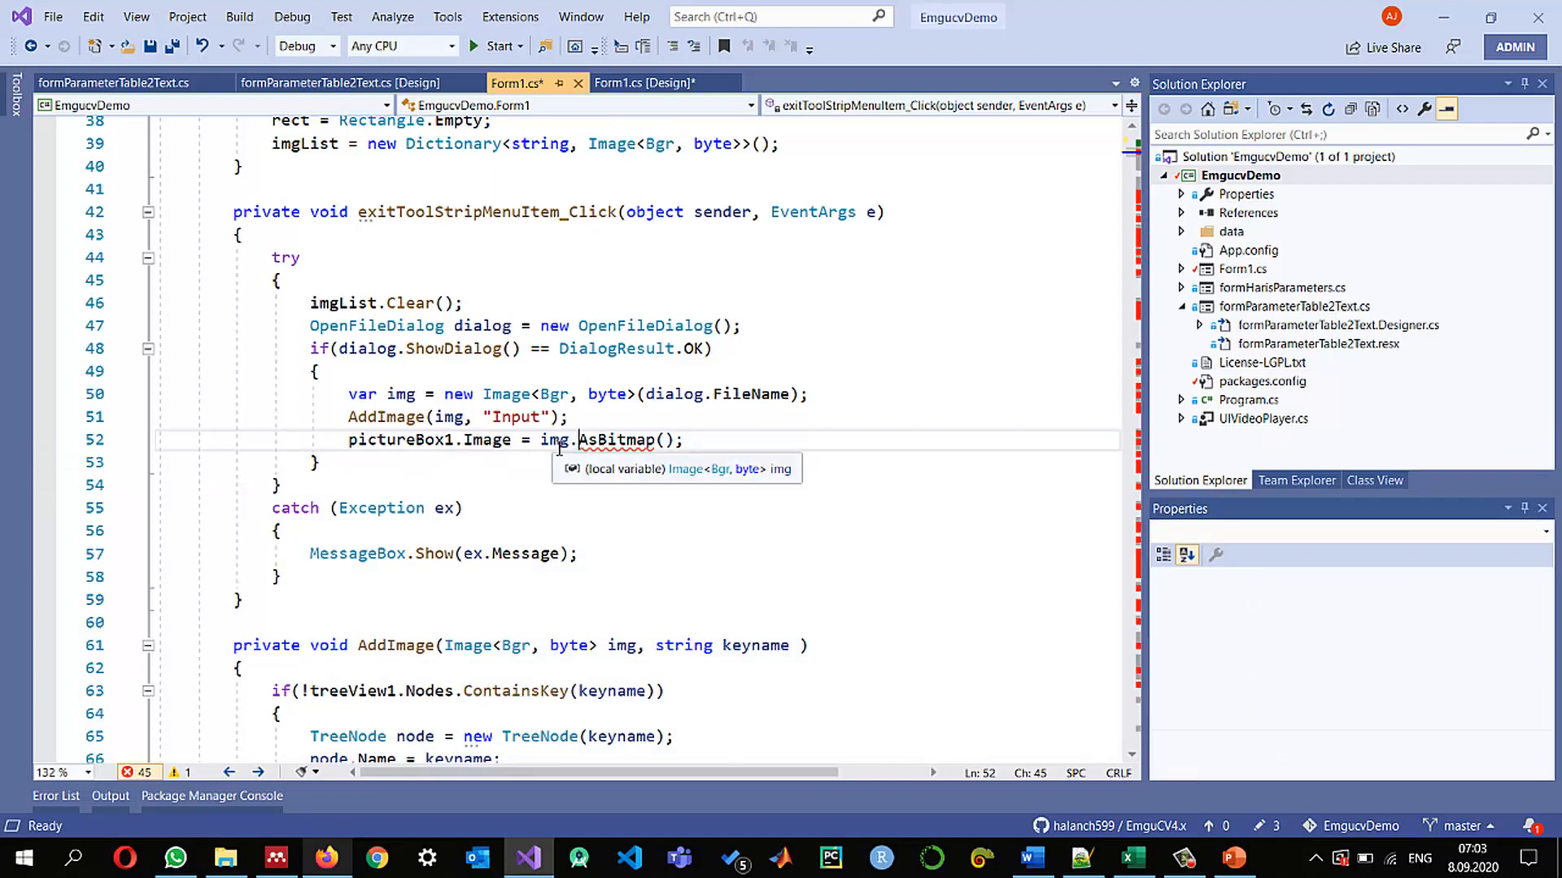
double_click(618, 439)
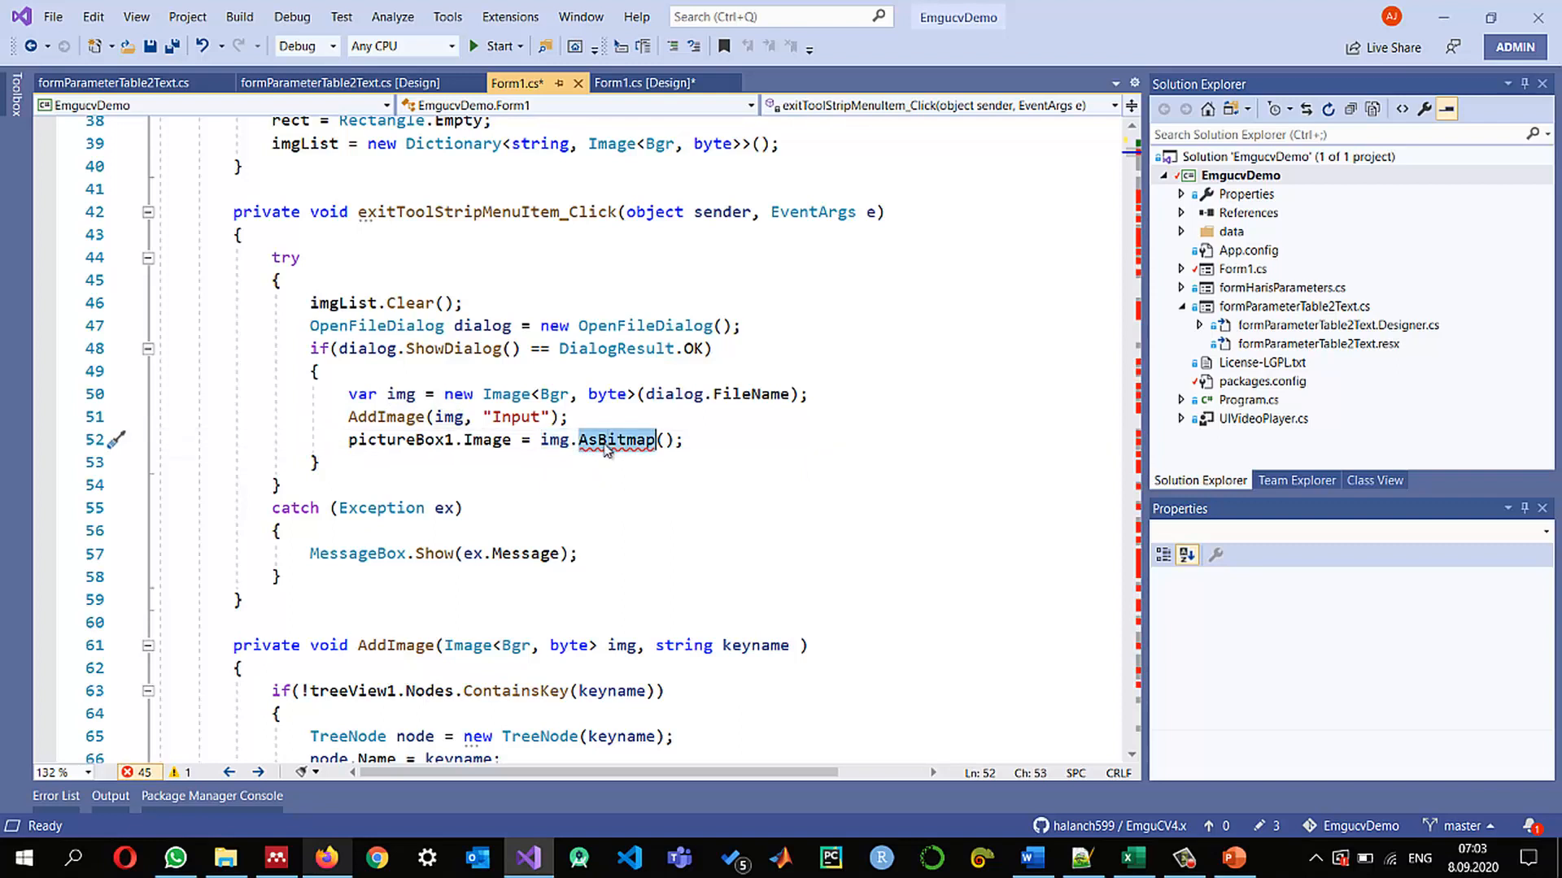
mouse_move(605, 465)
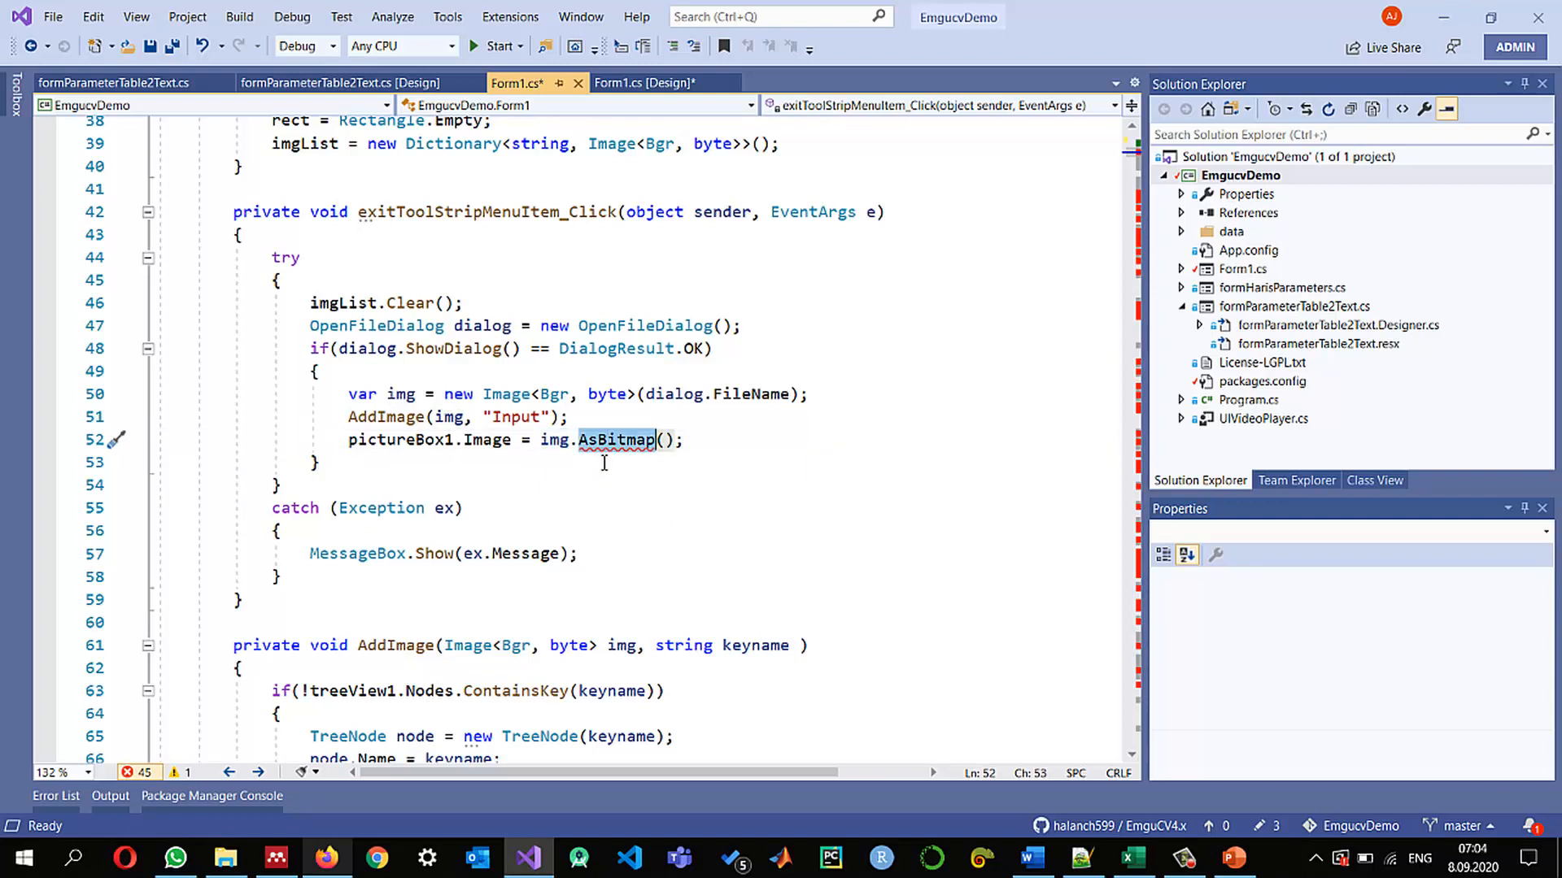
mouse_move(806, 429)
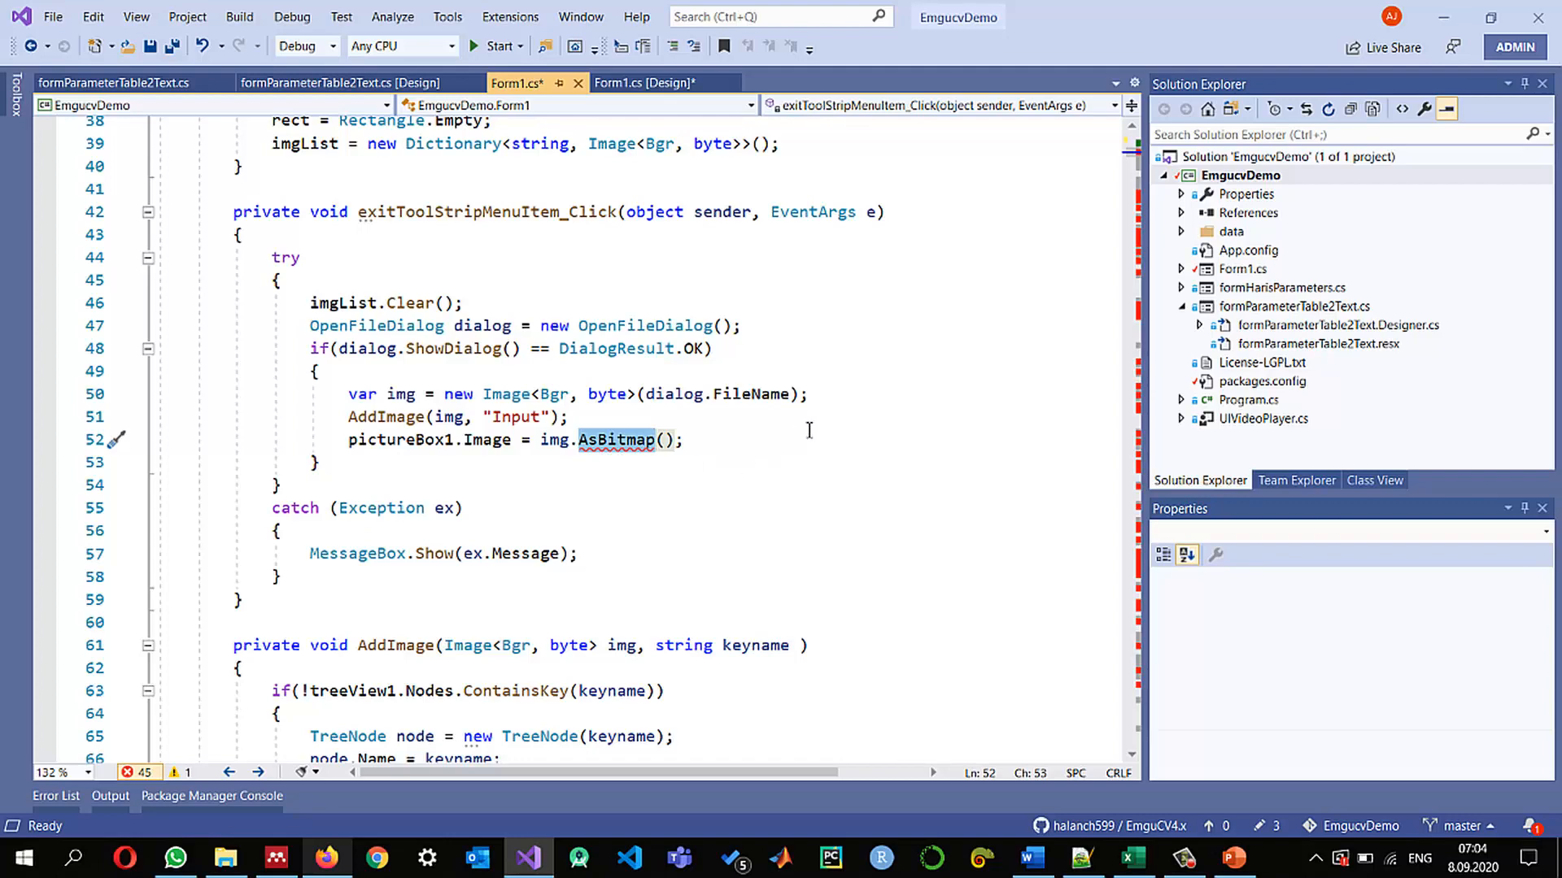
right_click(1241, 176)
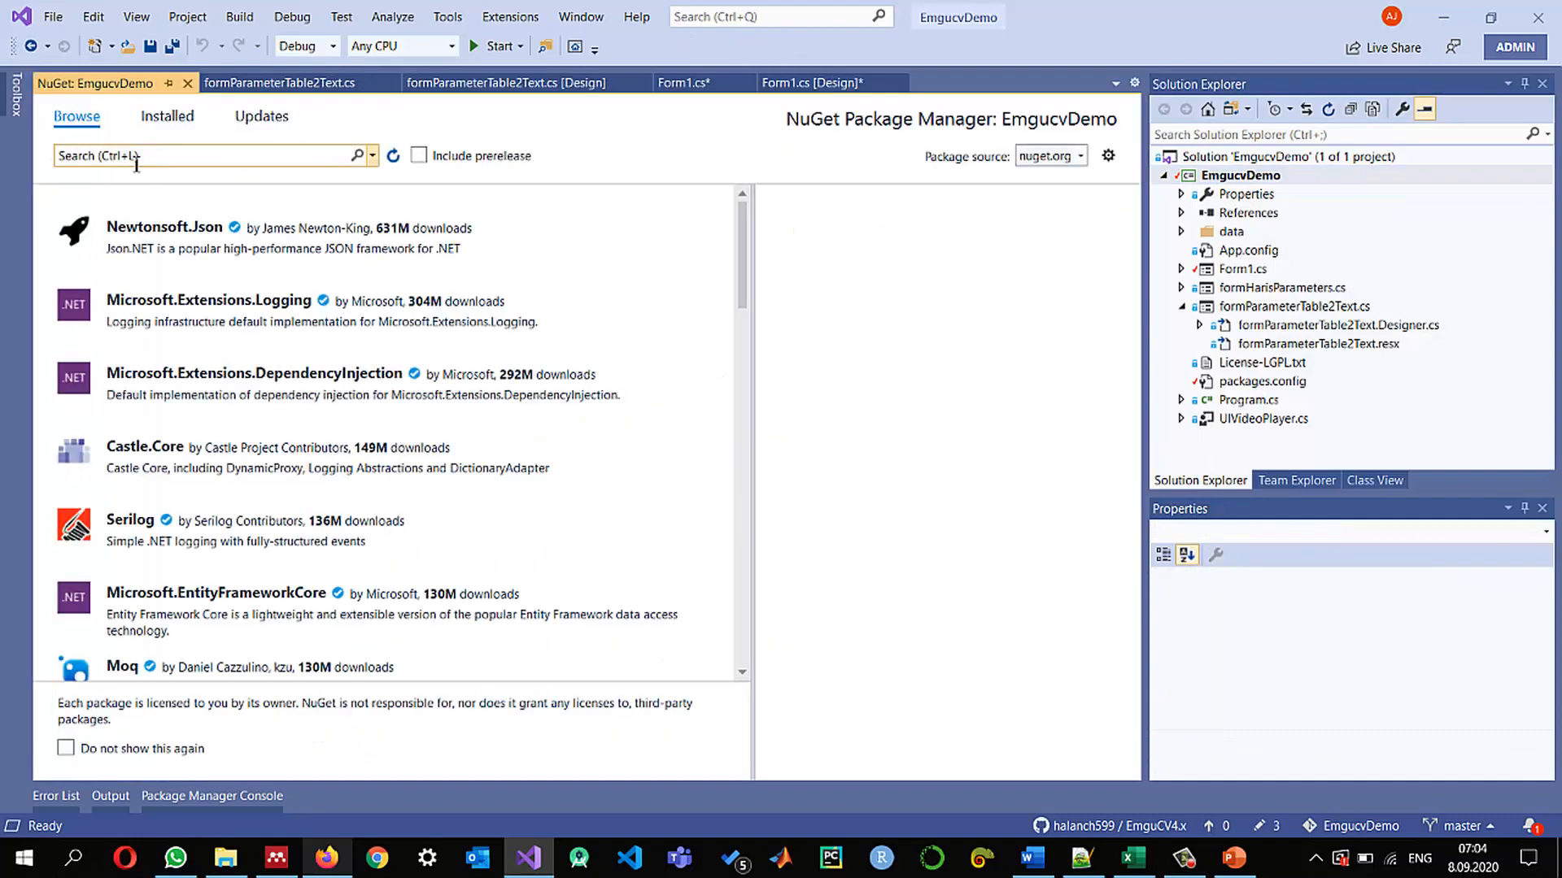
Install Emgu.CV.Bitmap 4.4.0.4061 (latest stable) into EmgucvDemo, cutting the errors to 2
text(em)
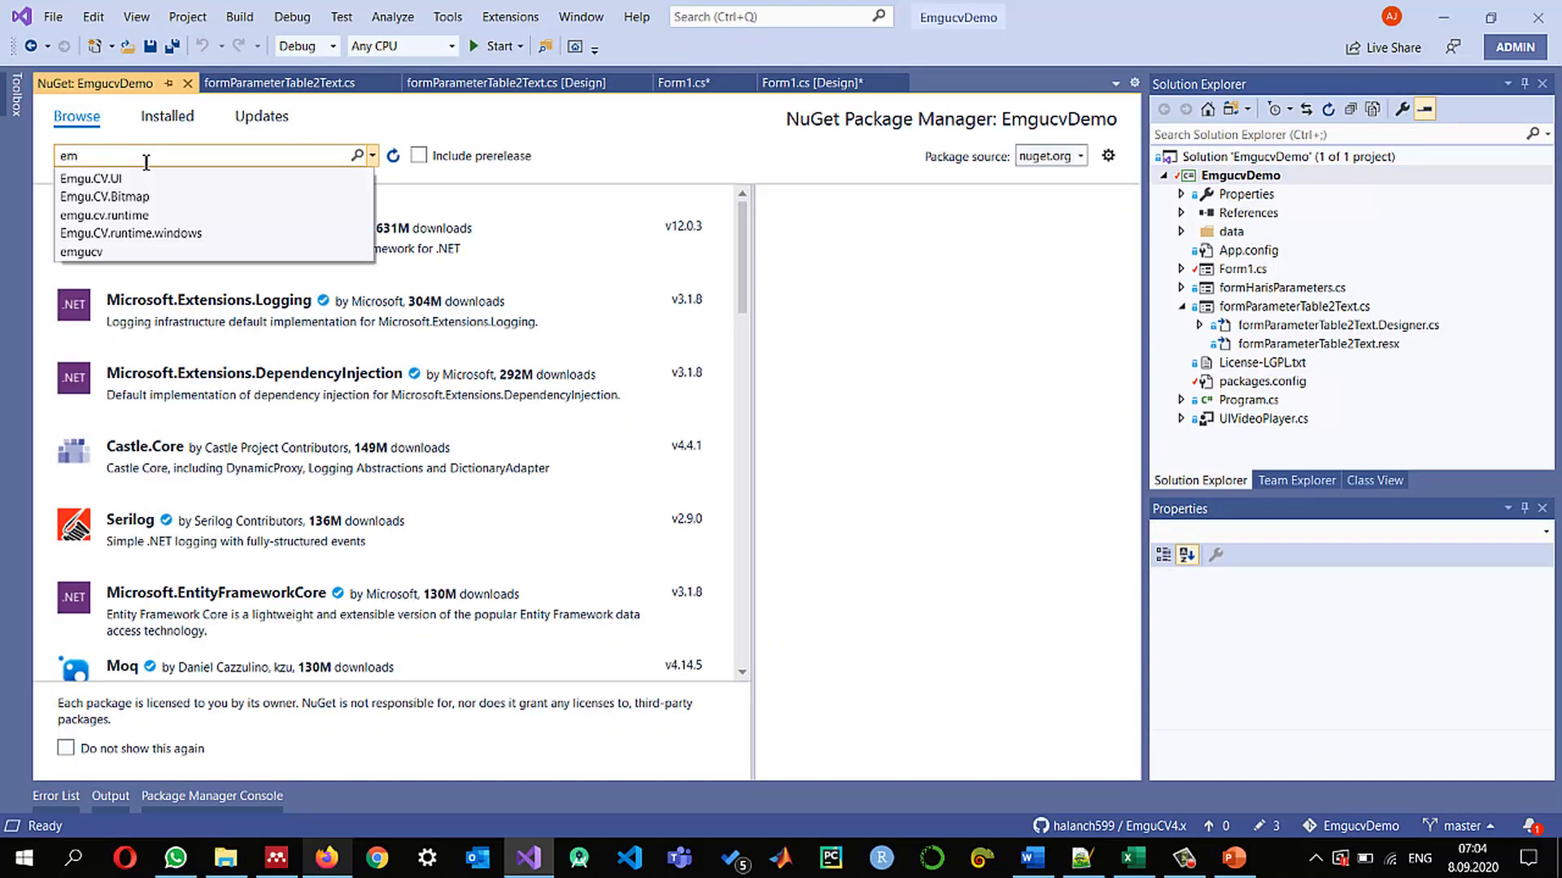
click(104, 197)
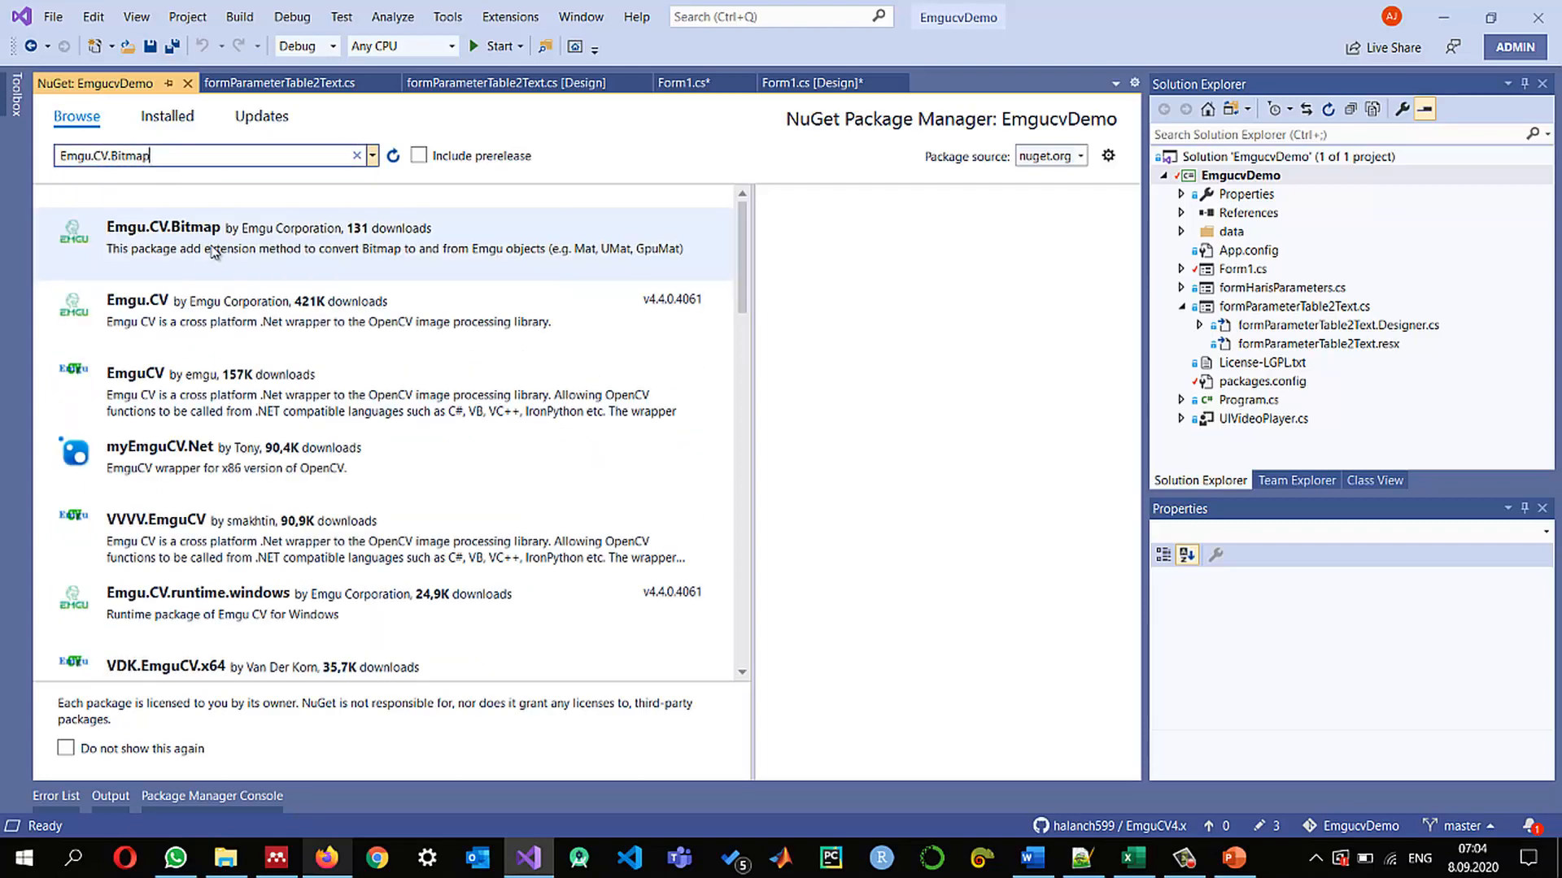
click(163, 228)
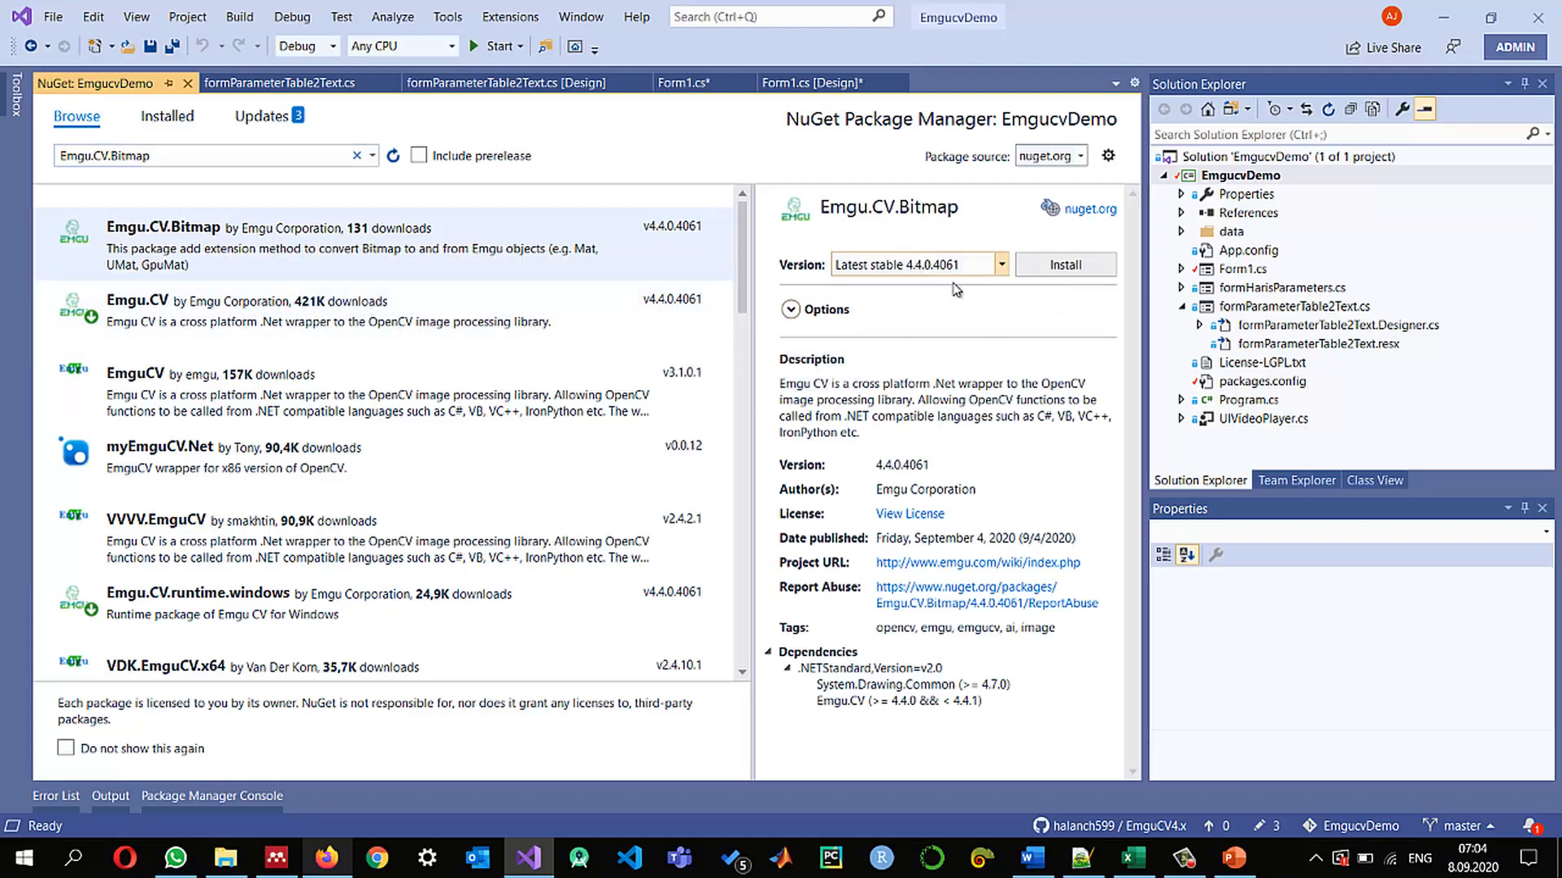
click(1063, 264)
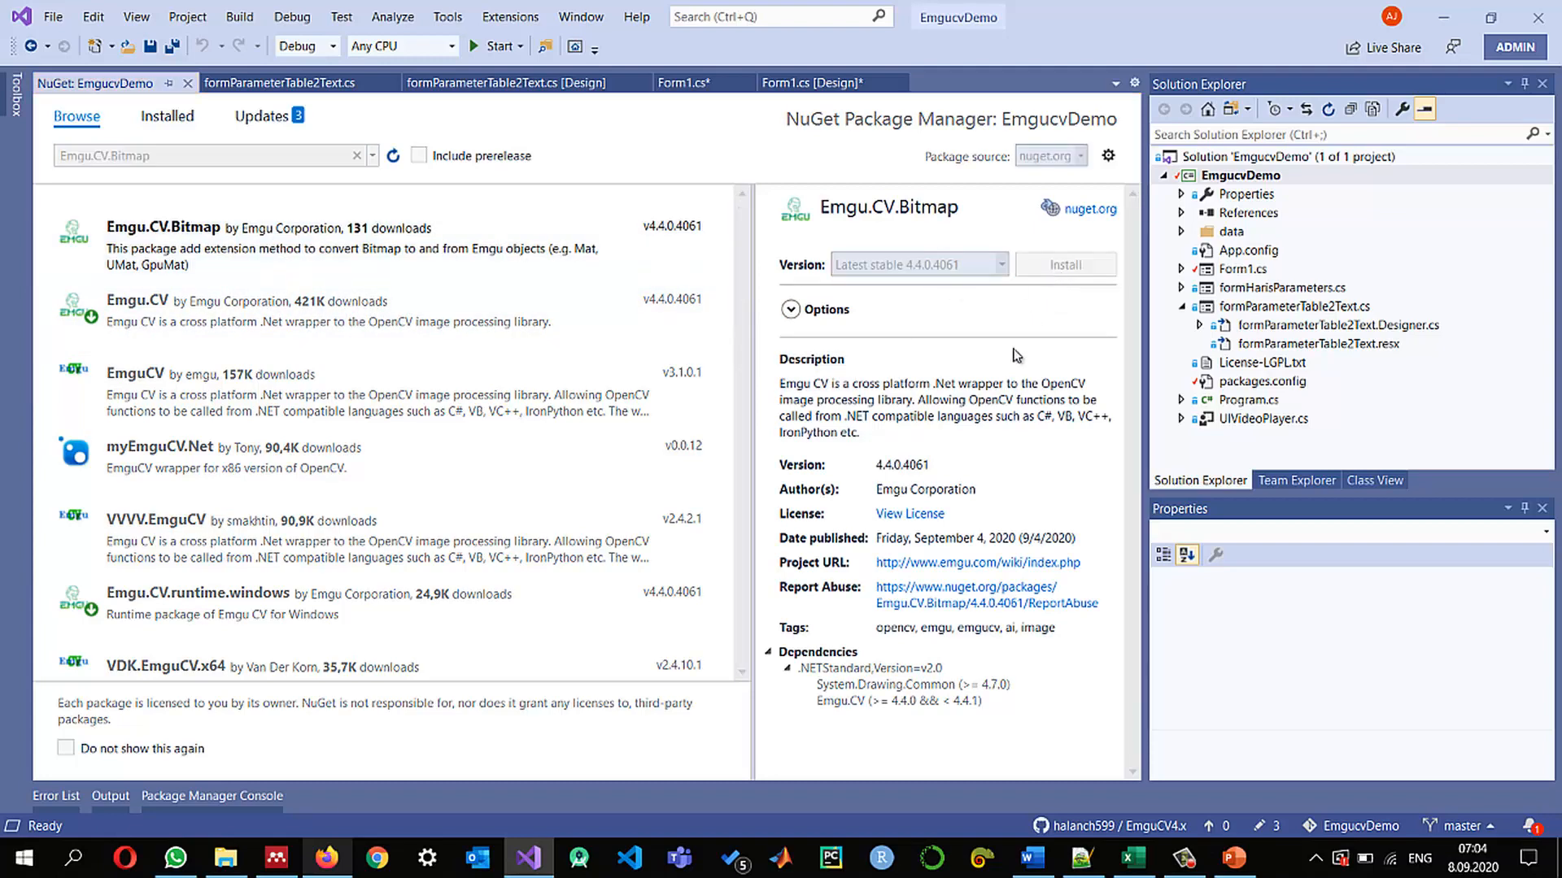
click(1064, 265)
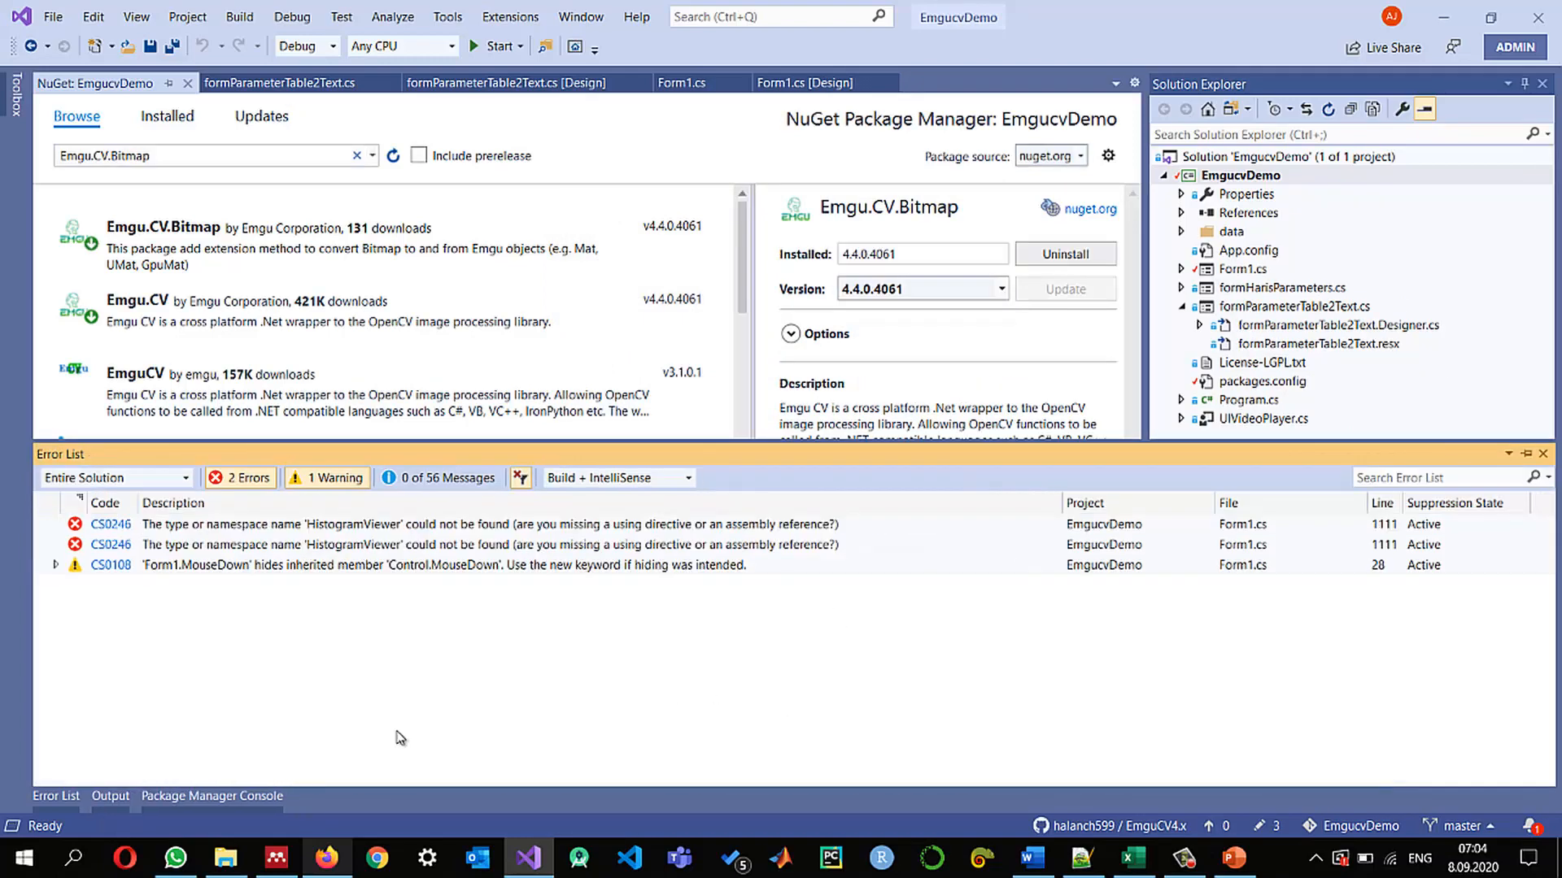
mouse_move(243, 738)
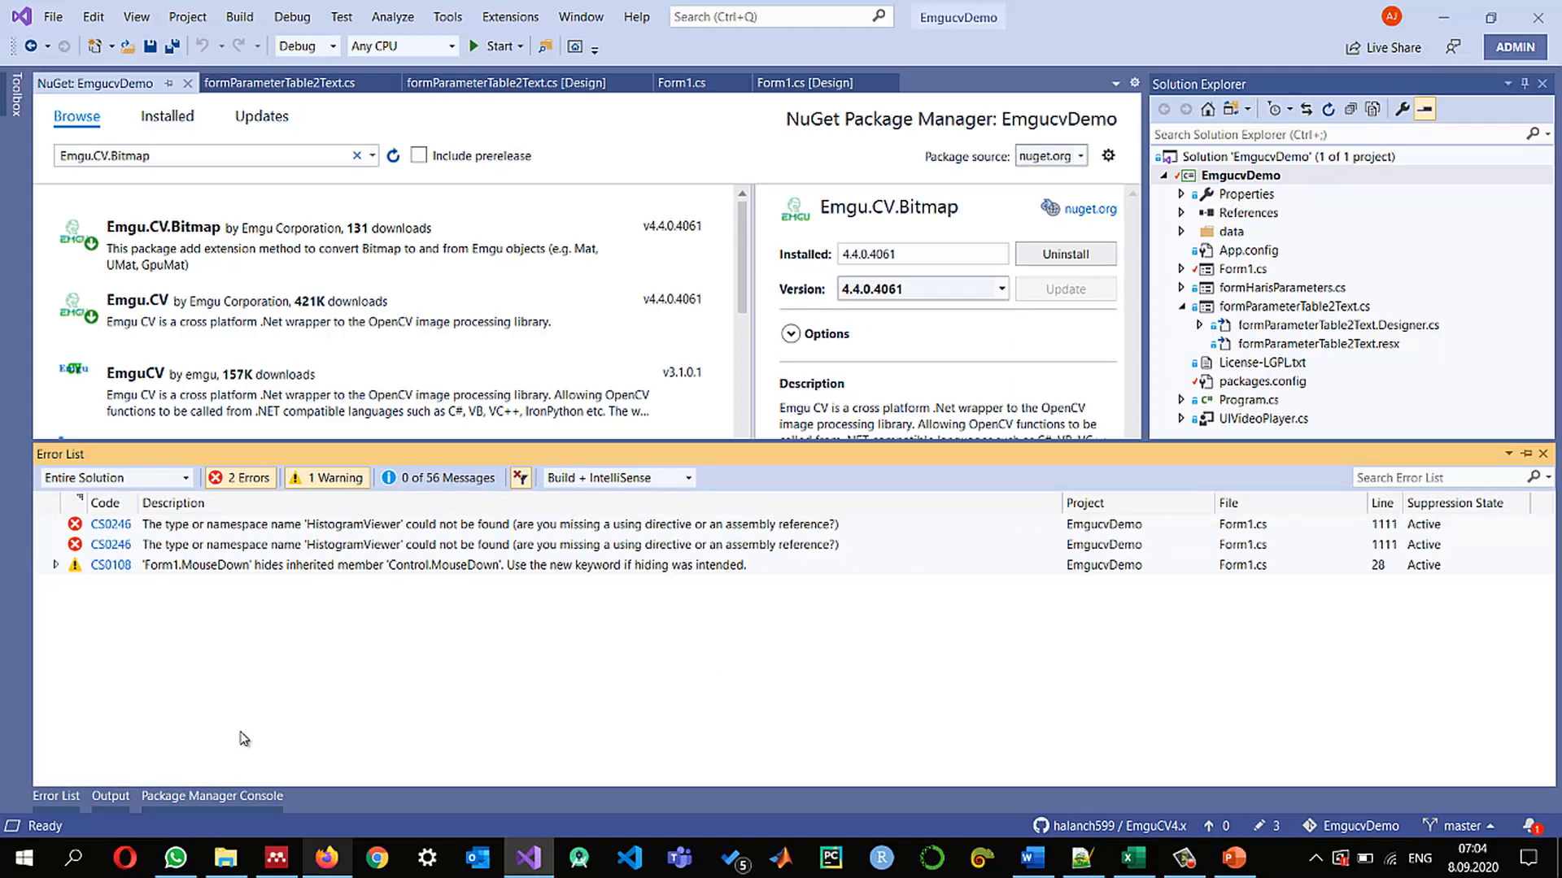
mouse_move(342, 529)
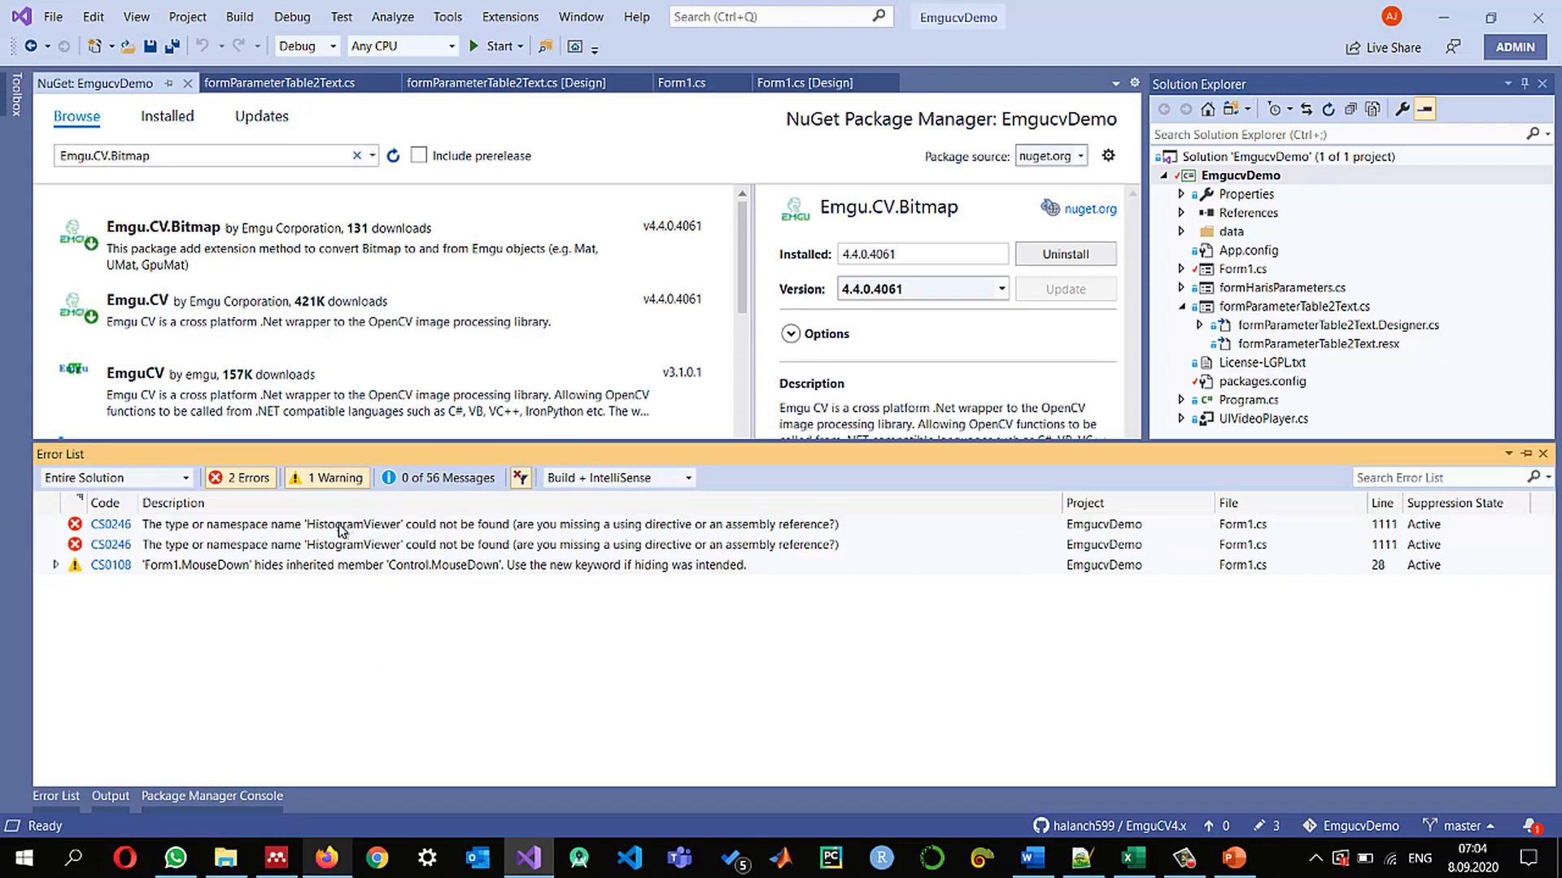
Jump to the unresolved HistogramViewer type at line 1111 of Form1.cs
click(680, 83)
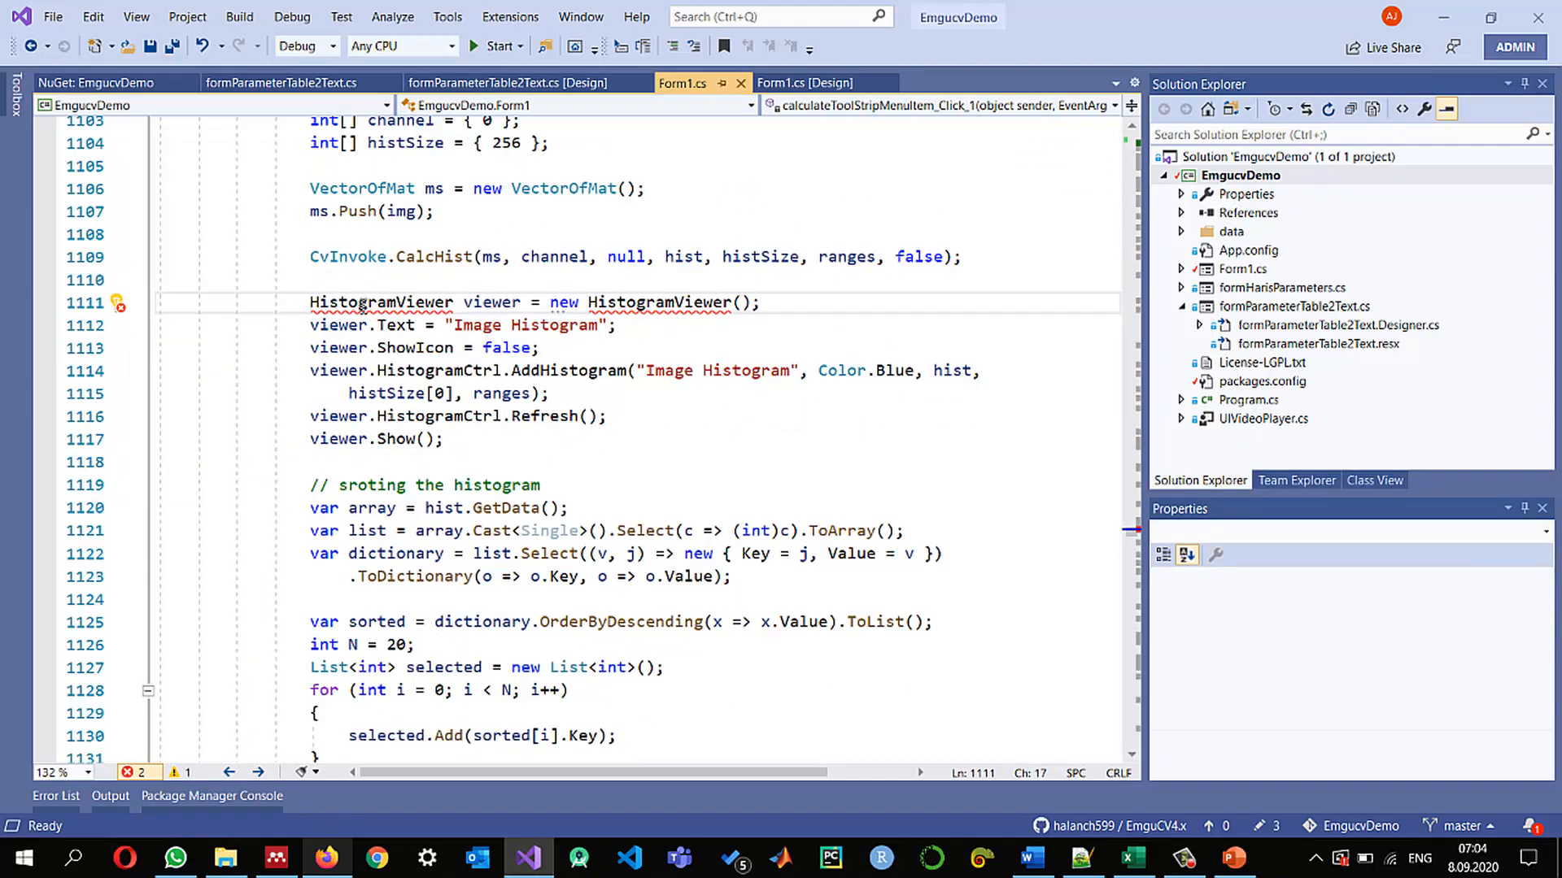
mouse_move(332, 325)
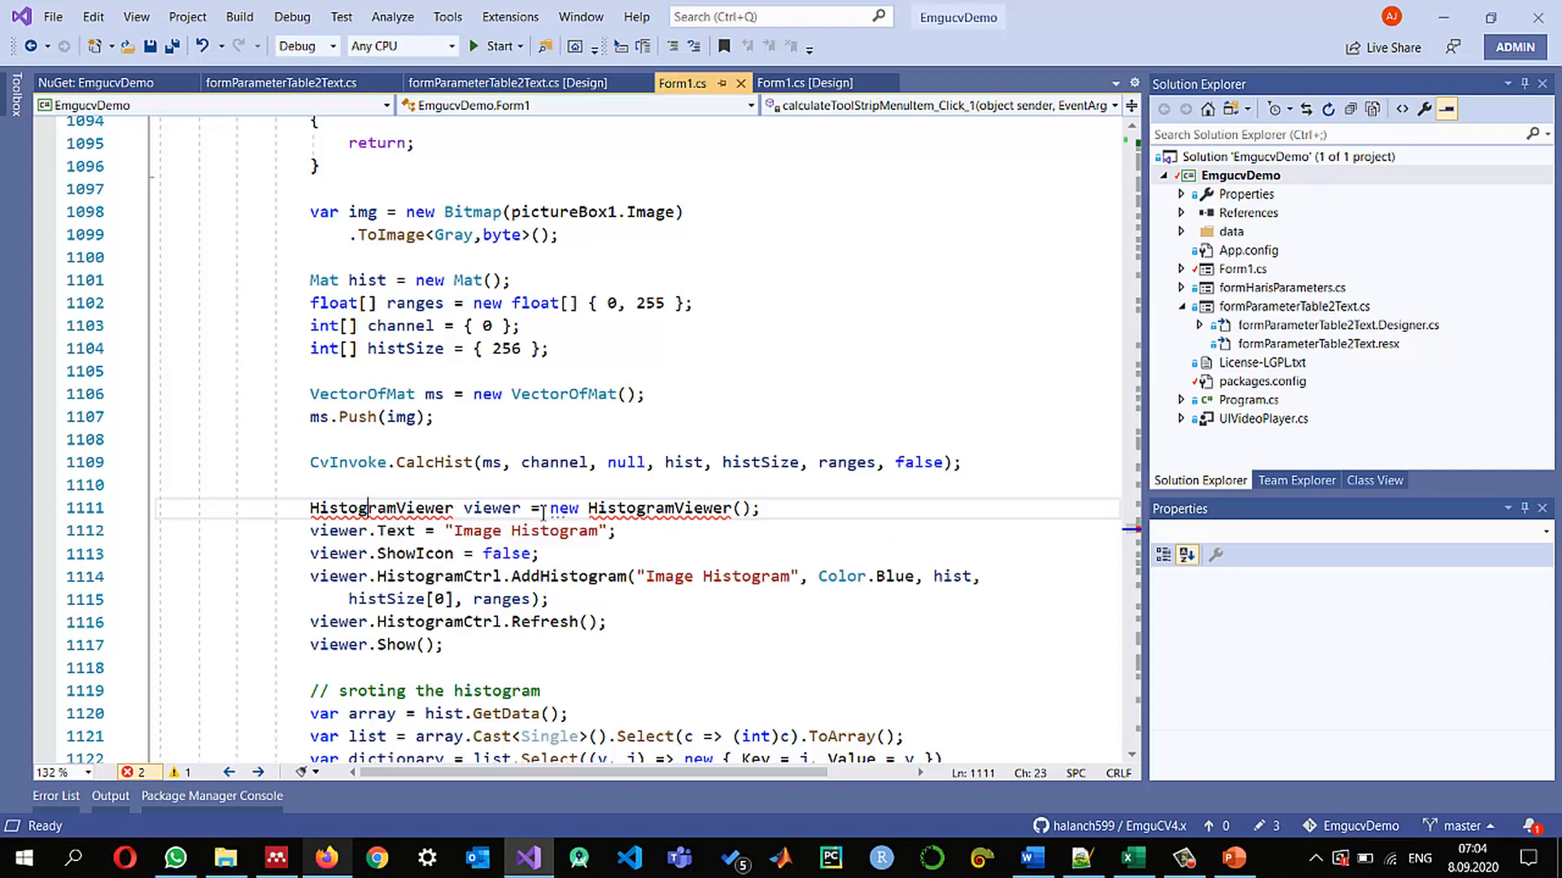
mouse_move(409, 508)
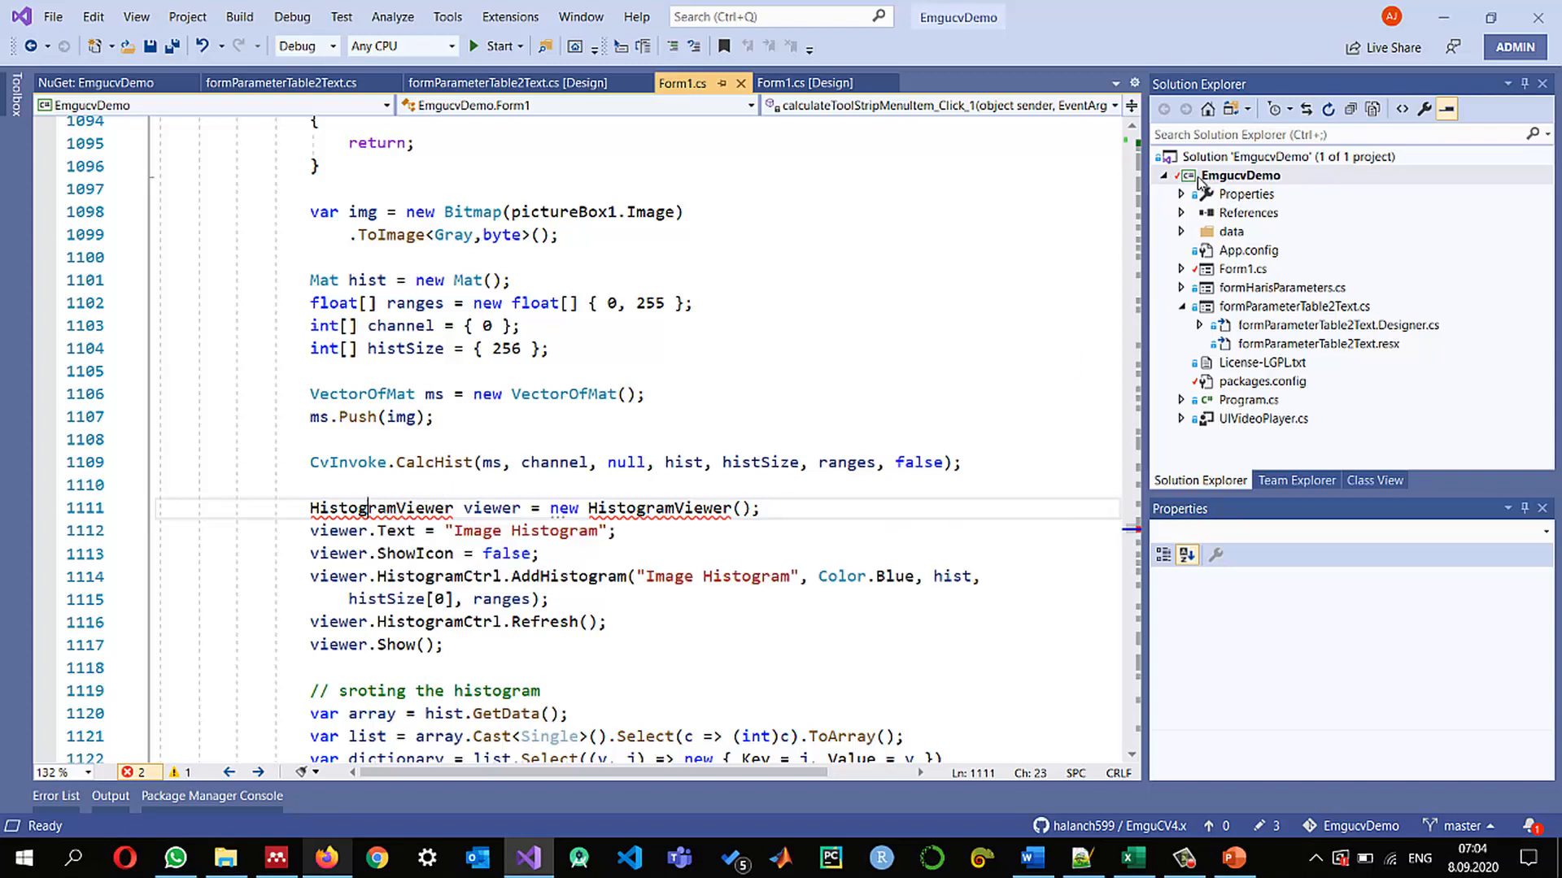
Search NuGet for Emgu.CV.UI and bring up its 4.4.0.4061 package details
right_click(1239, 176)
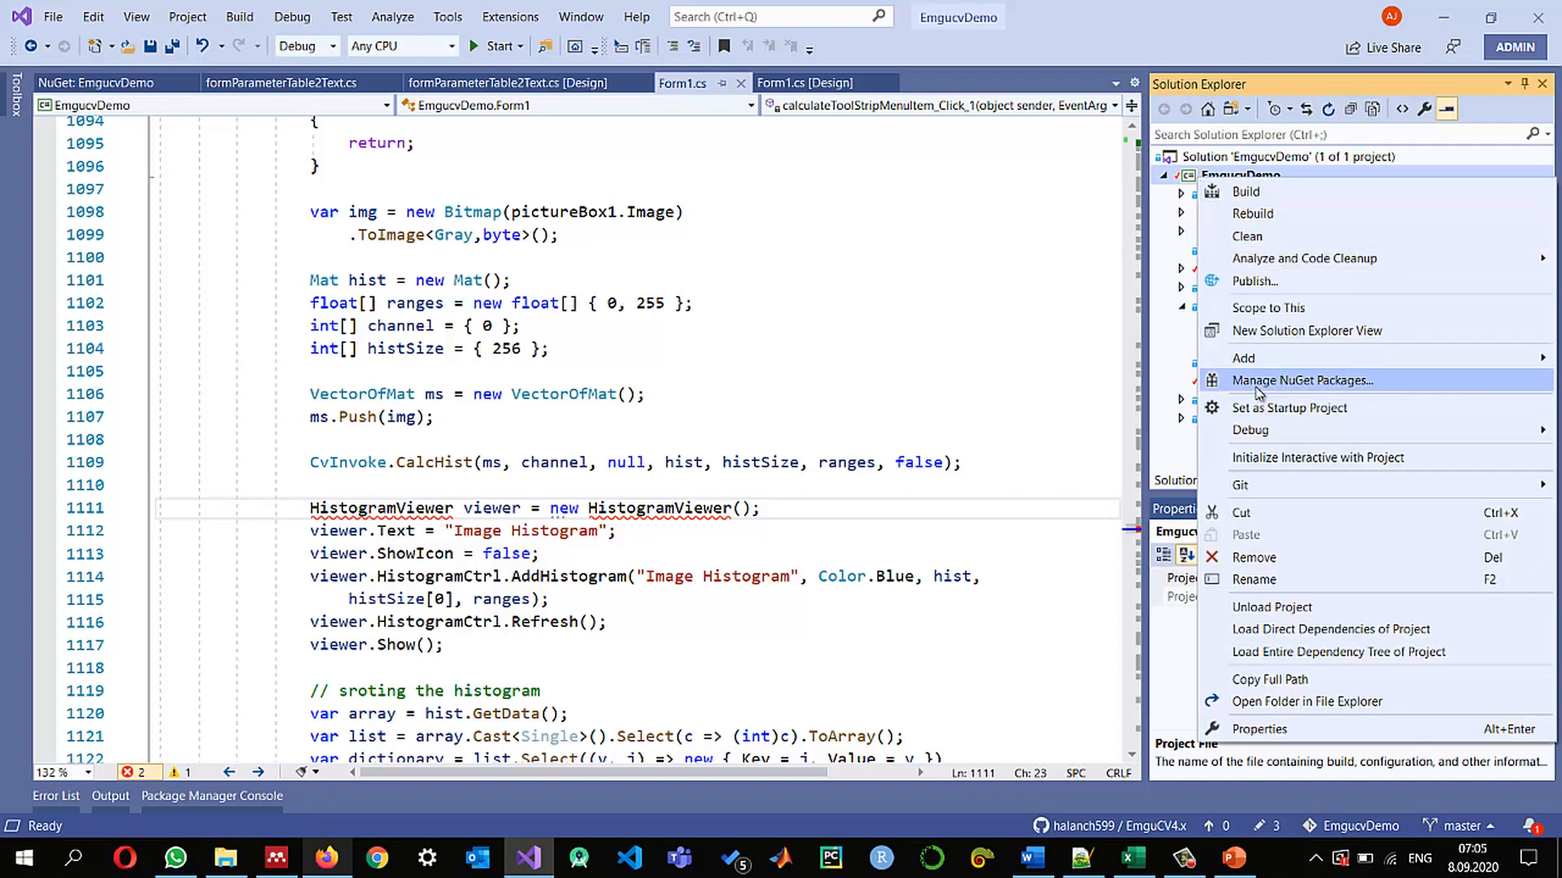
click(1301, 381)
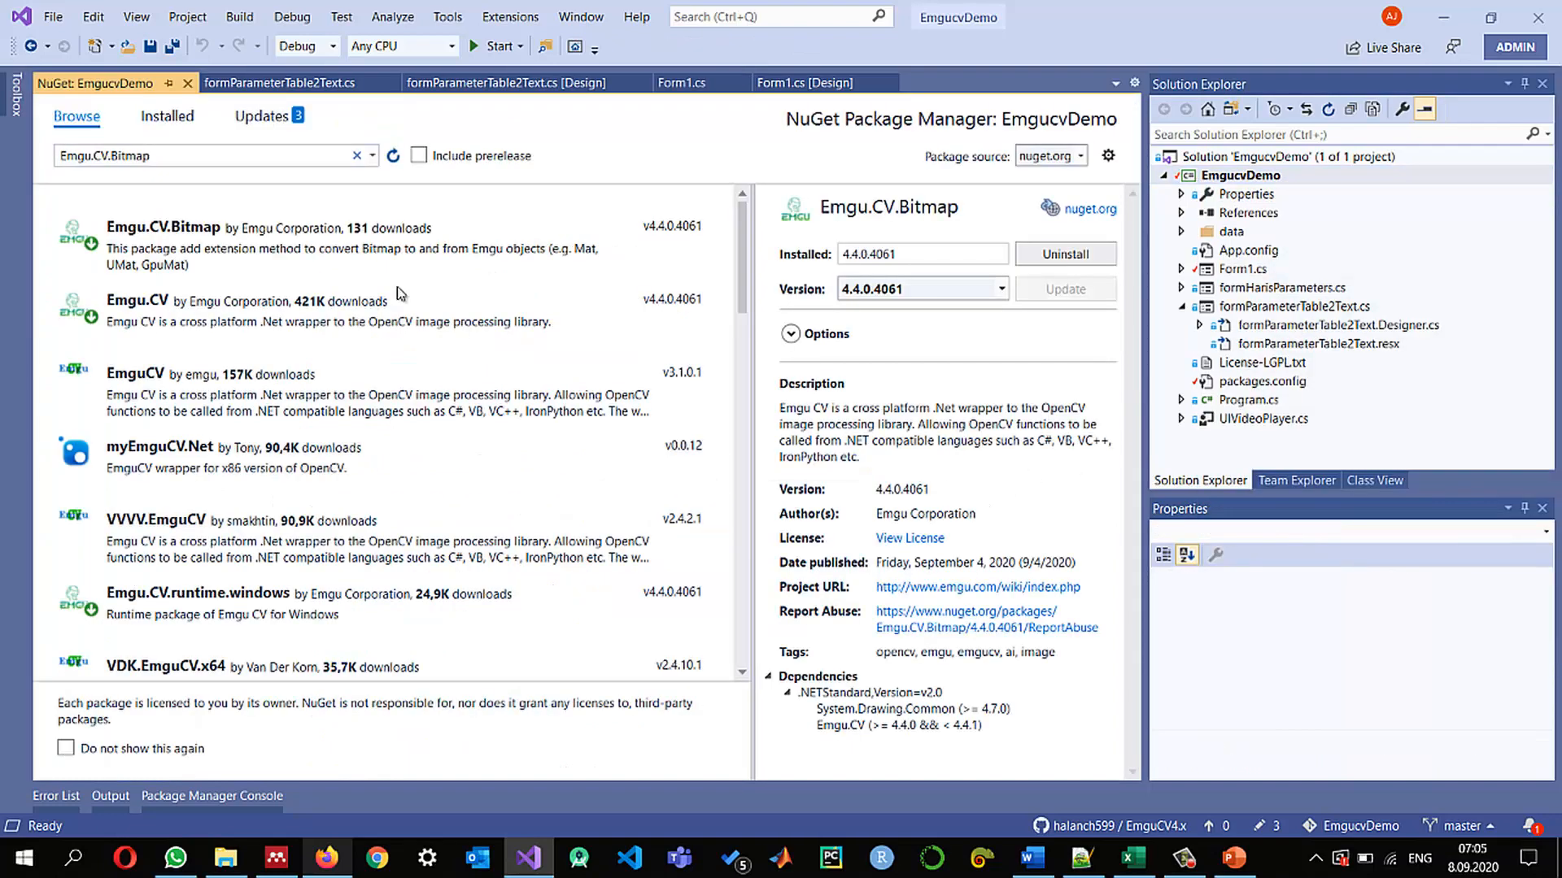
click(199, 156)
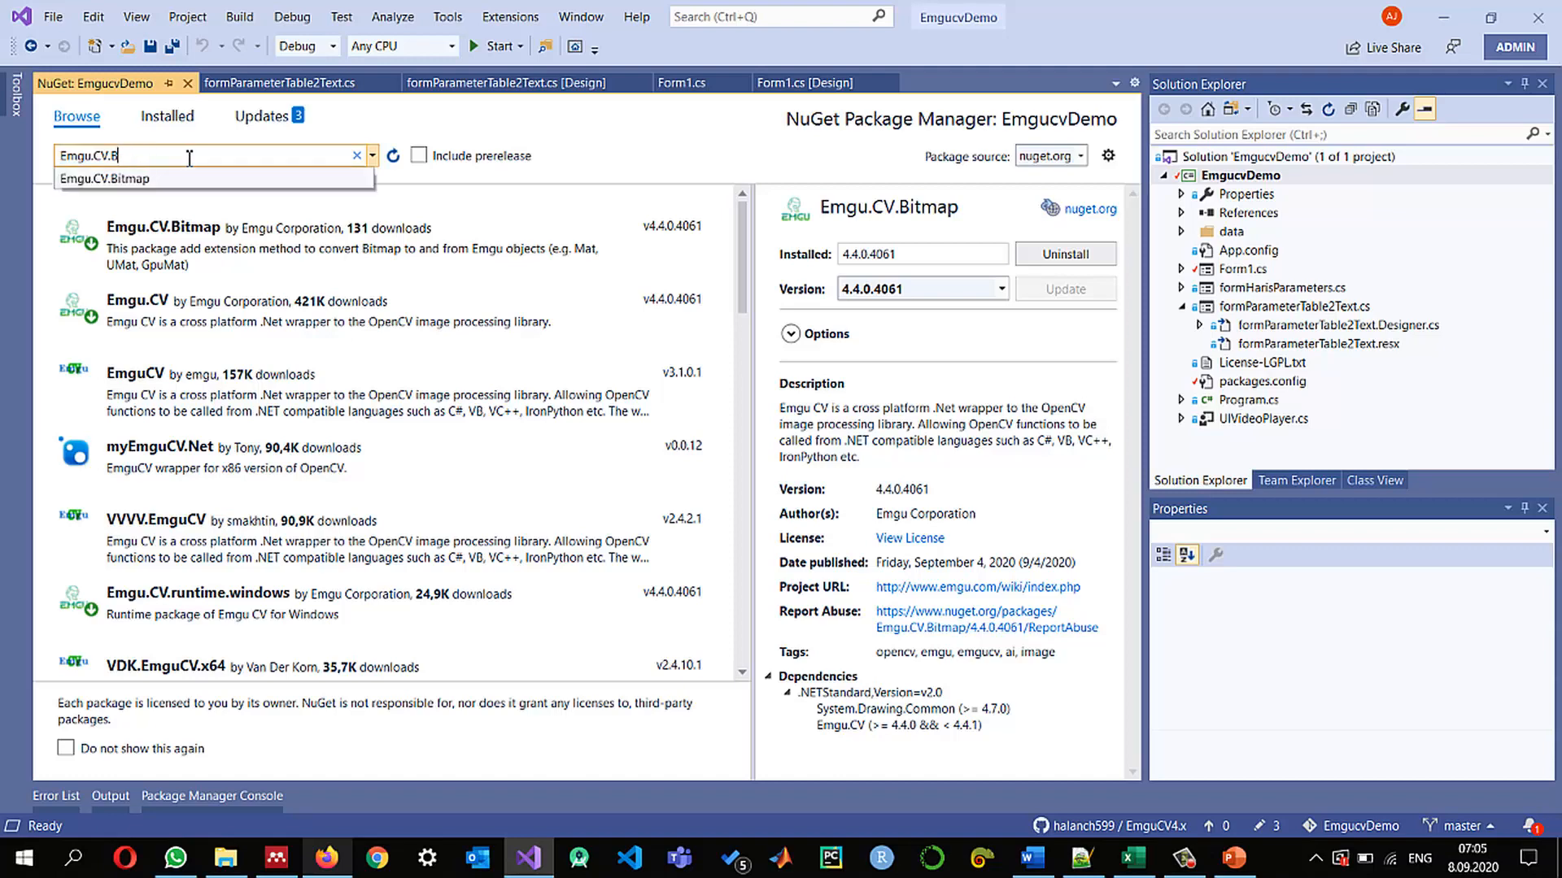
text(u)
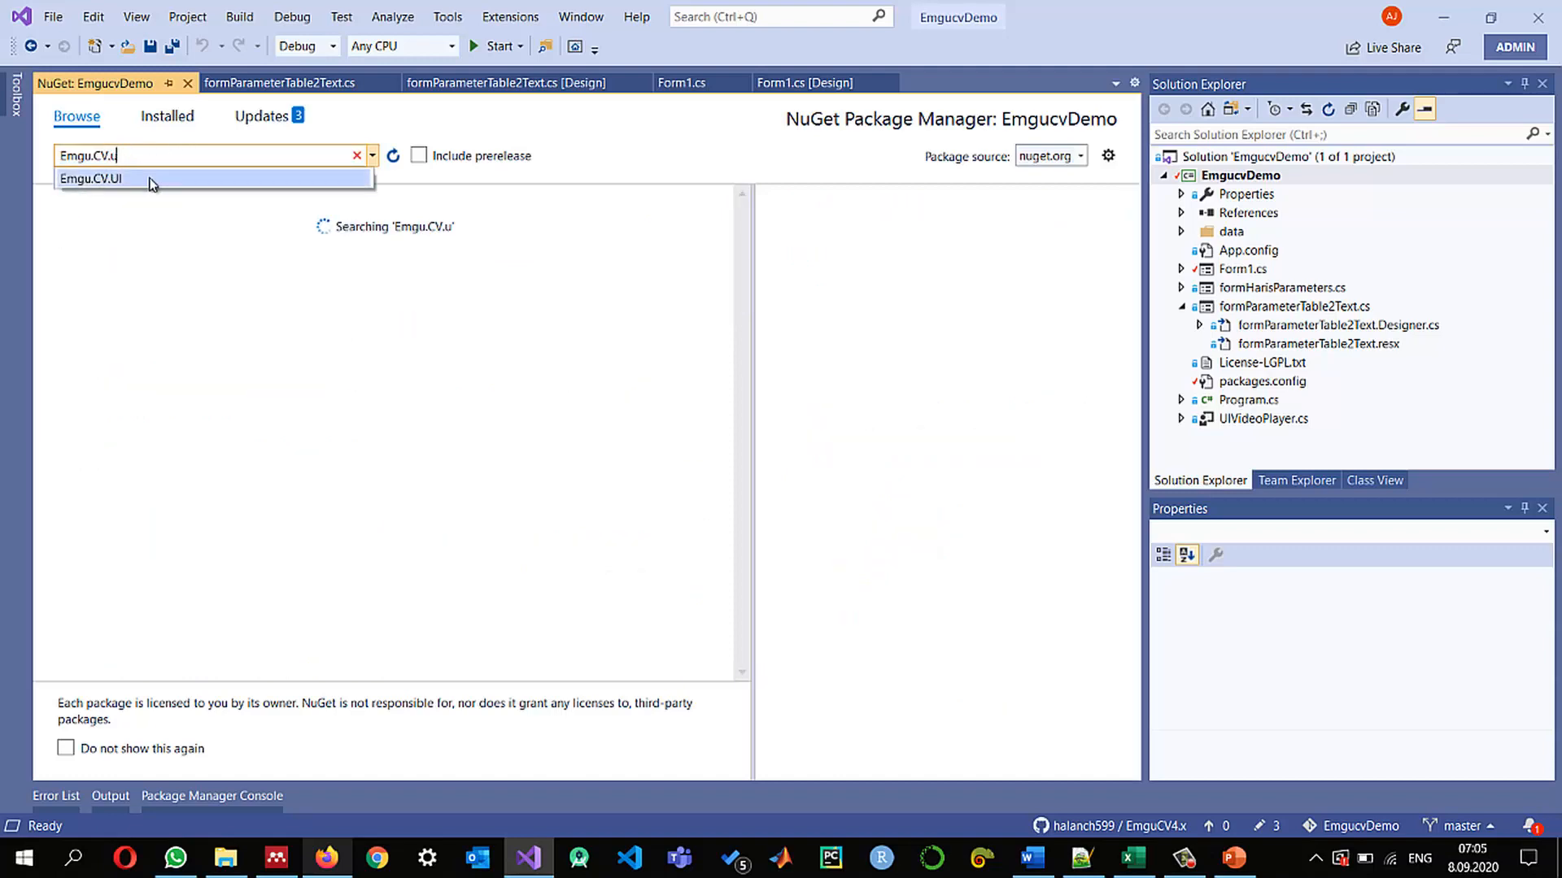
click(91, 179)
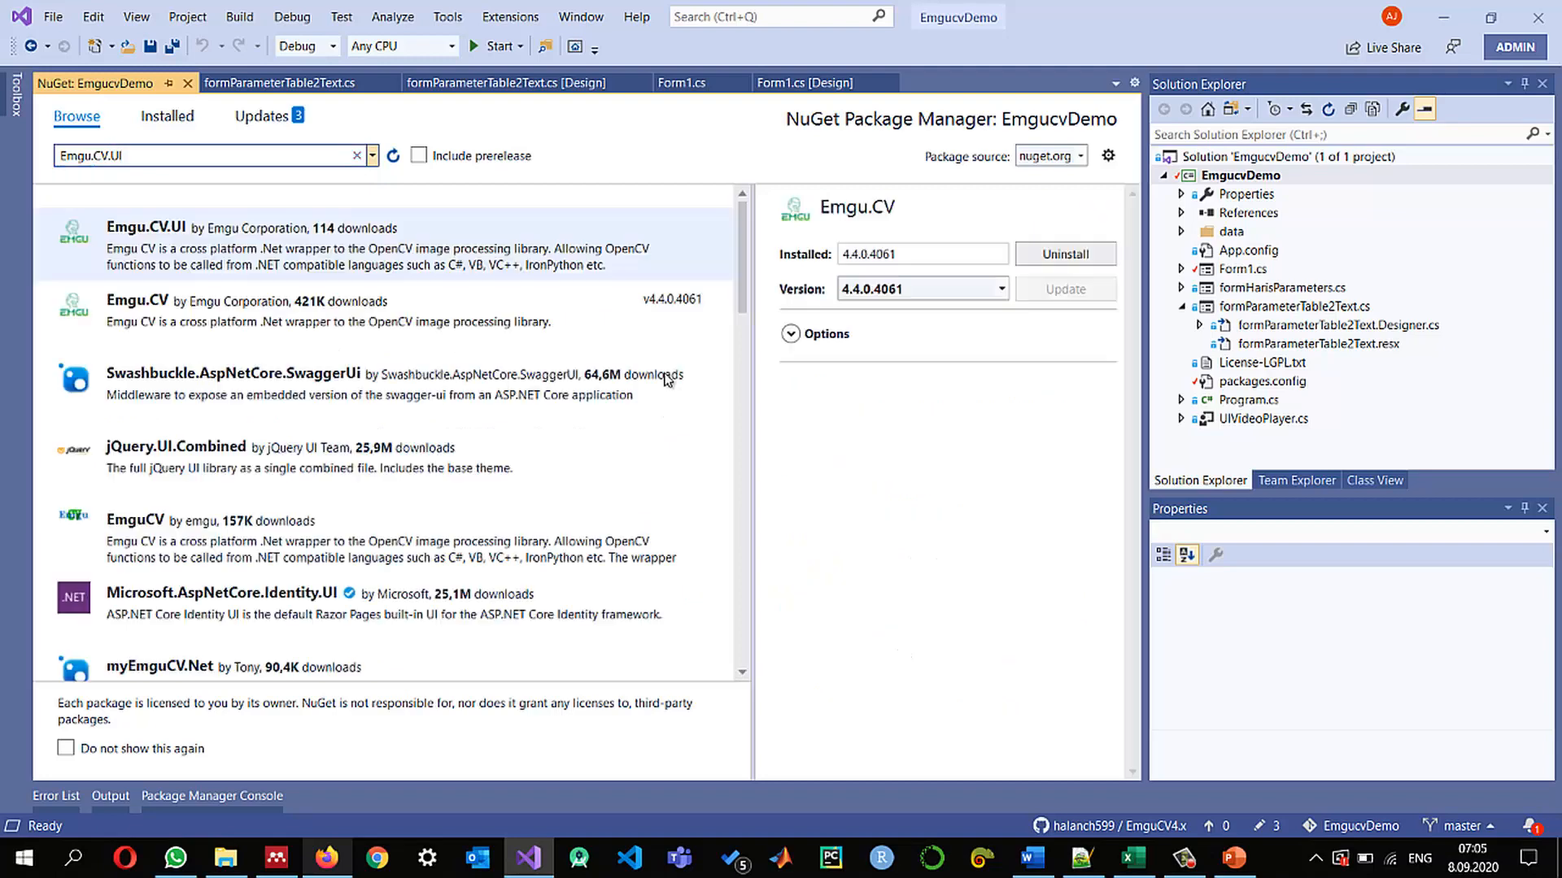
click(145, 246)
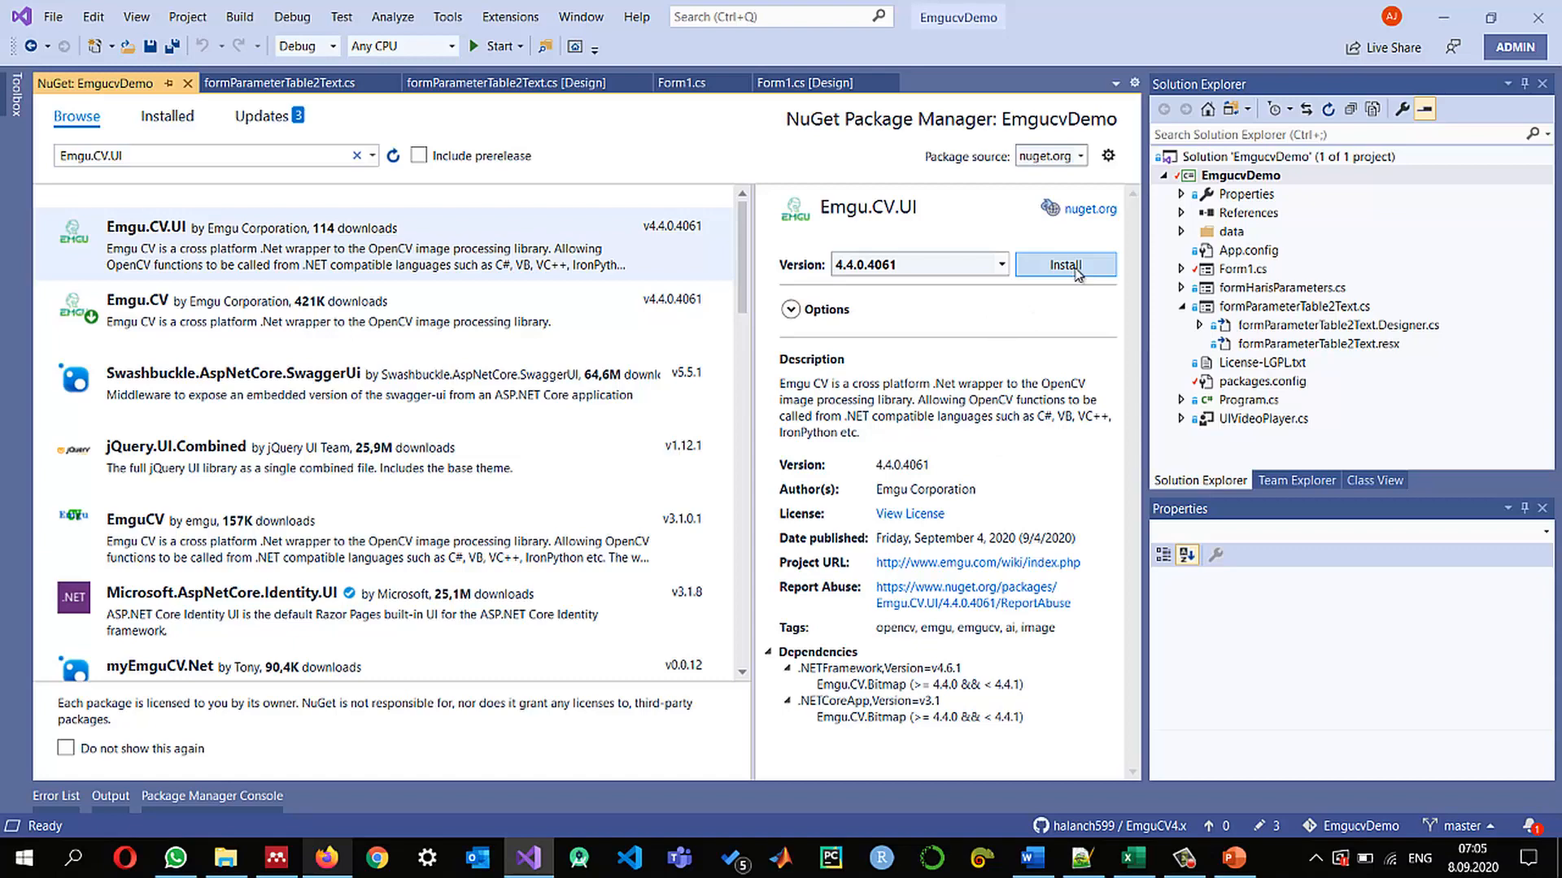
Install Emgu.CV.UI into EmgucvDemo, accepting its license, and check the remaining errors
click(1064, 265)
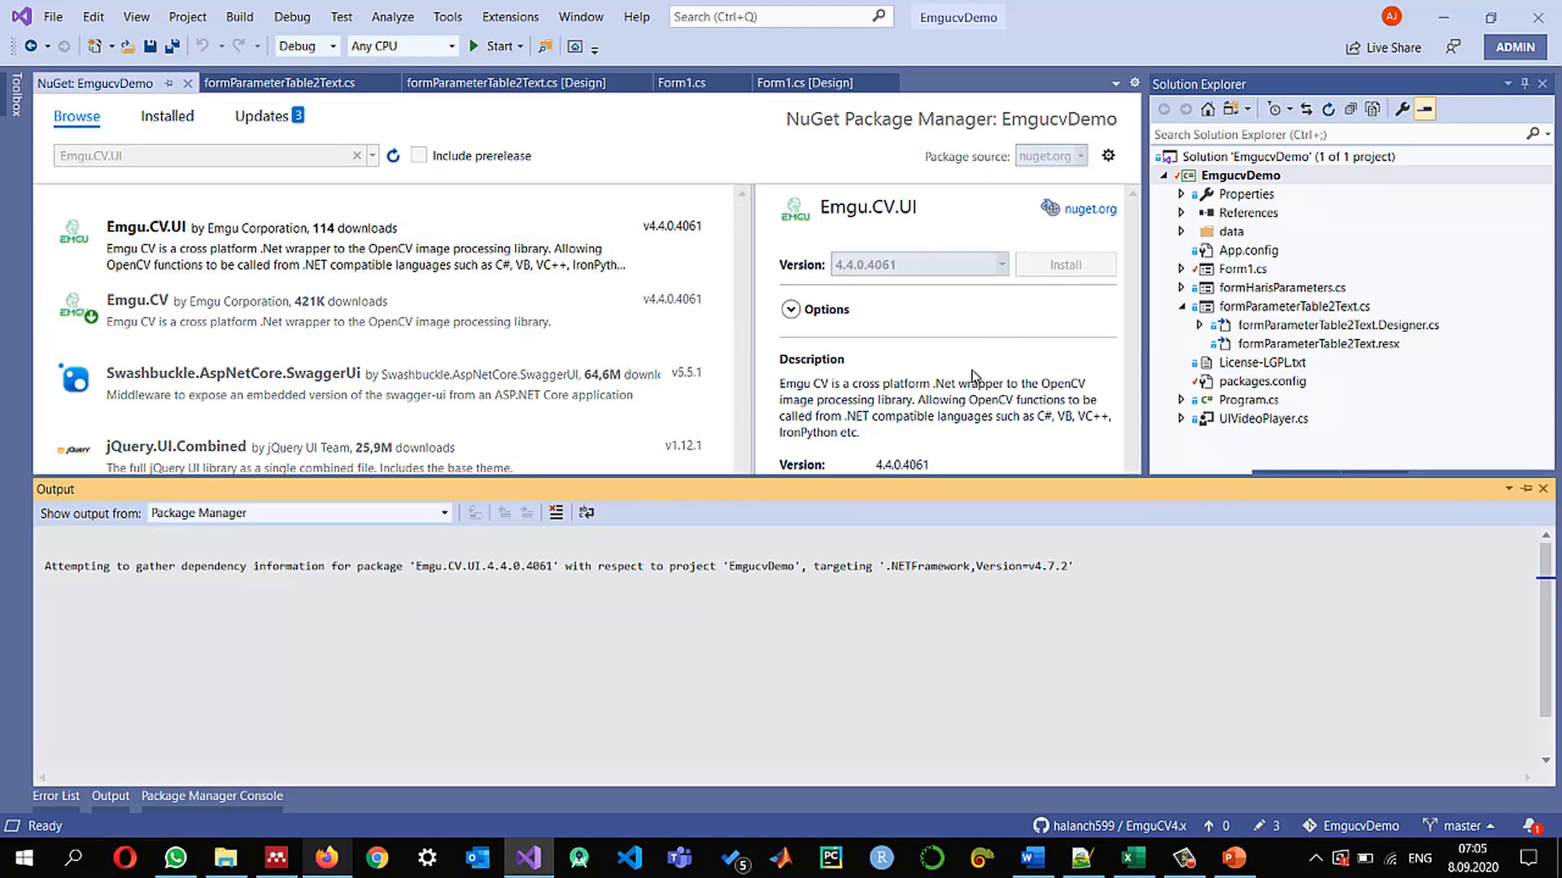
click(1064, 263)
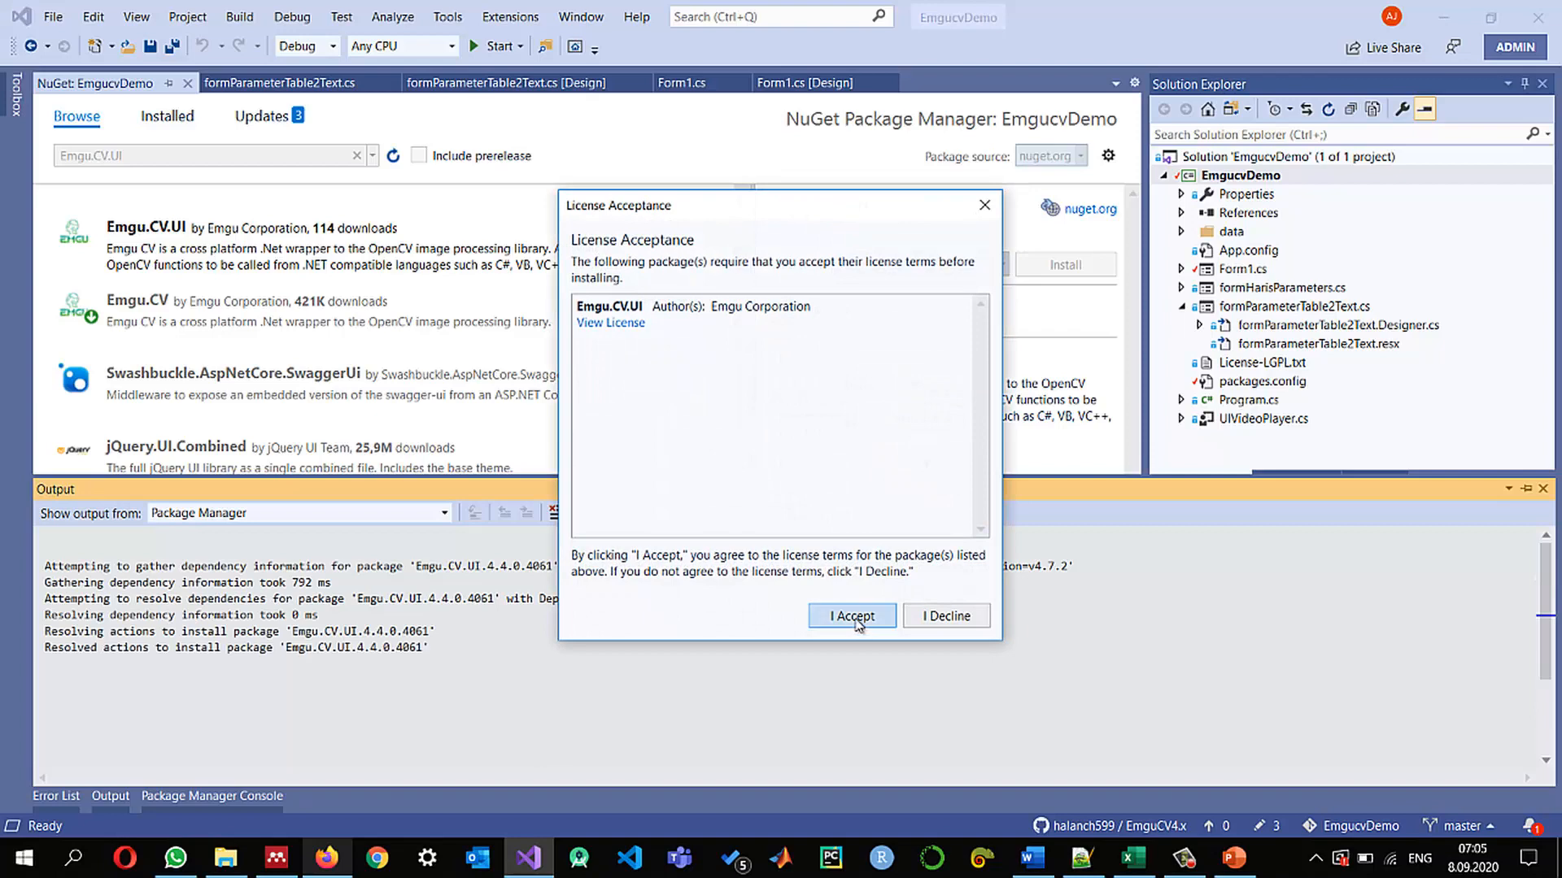
click(851, 615)
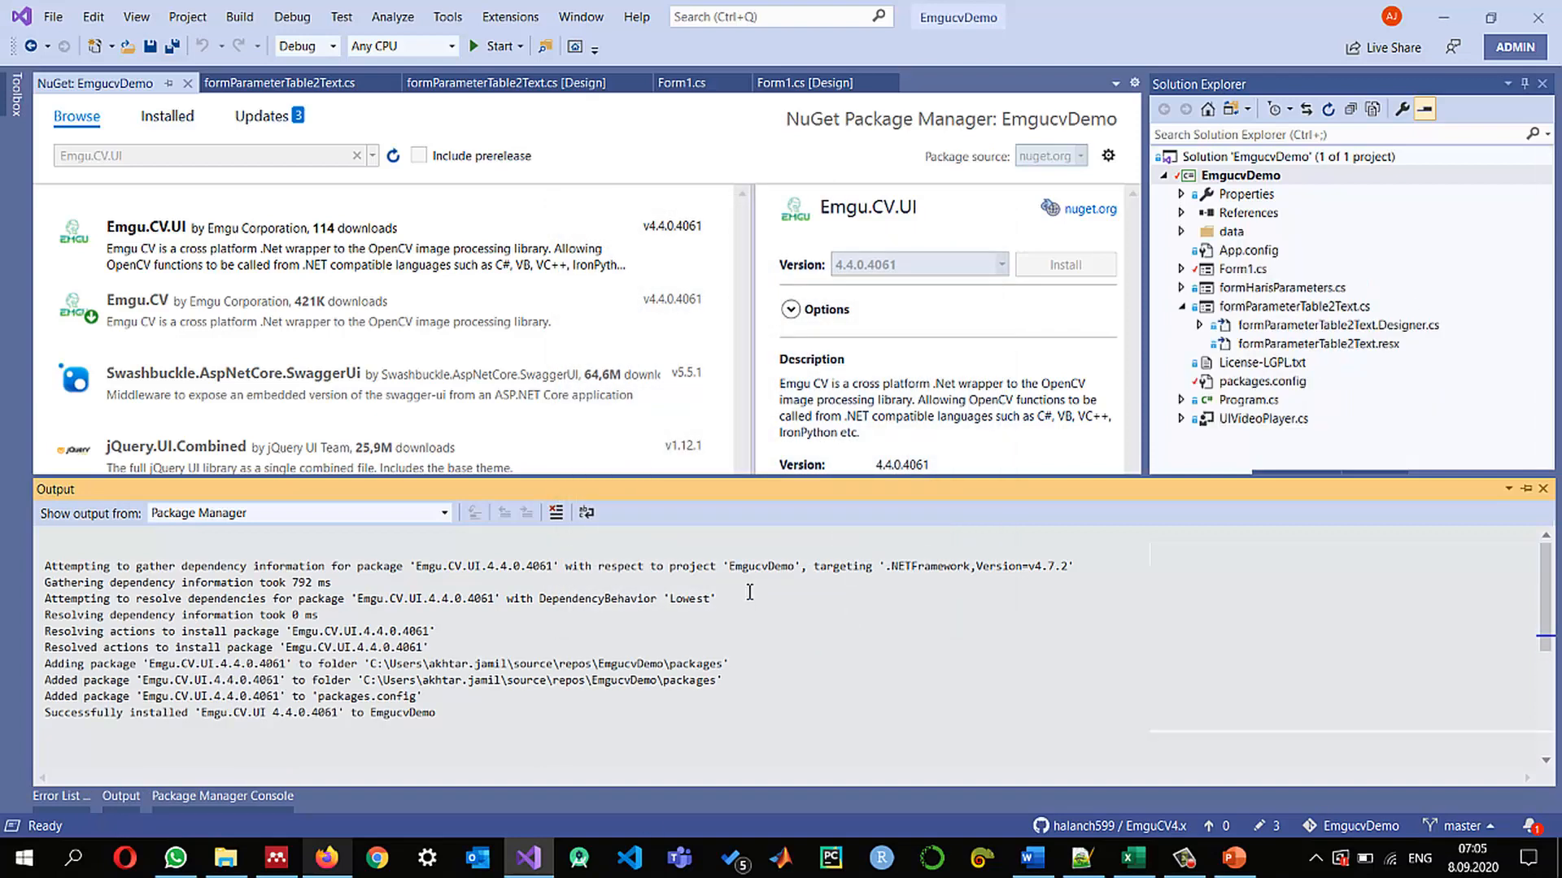
click(60, 795)
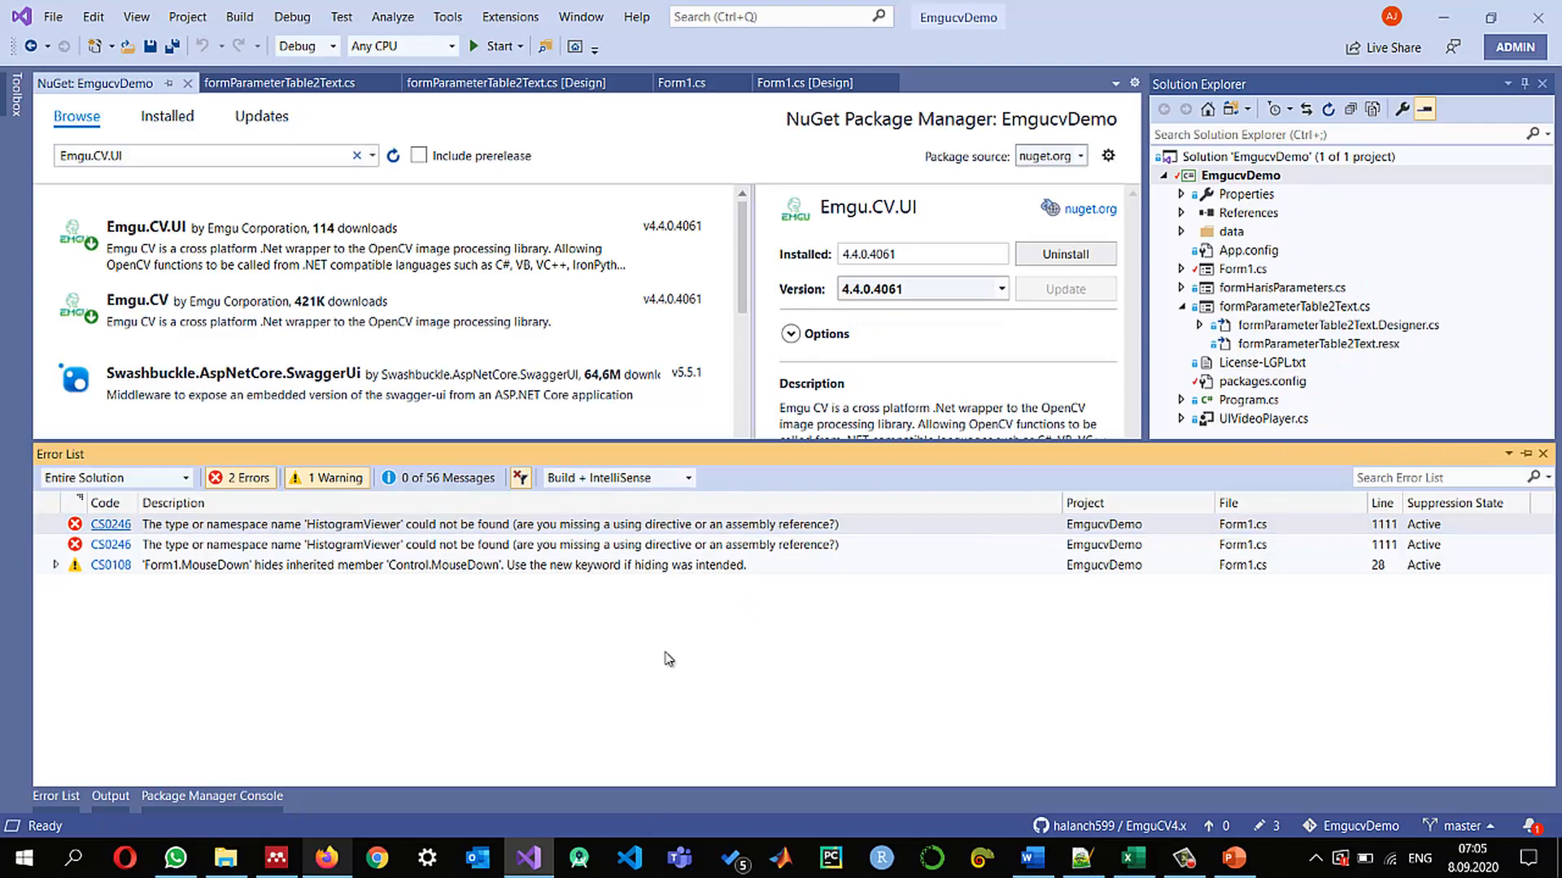
mouse_move(321, 538)
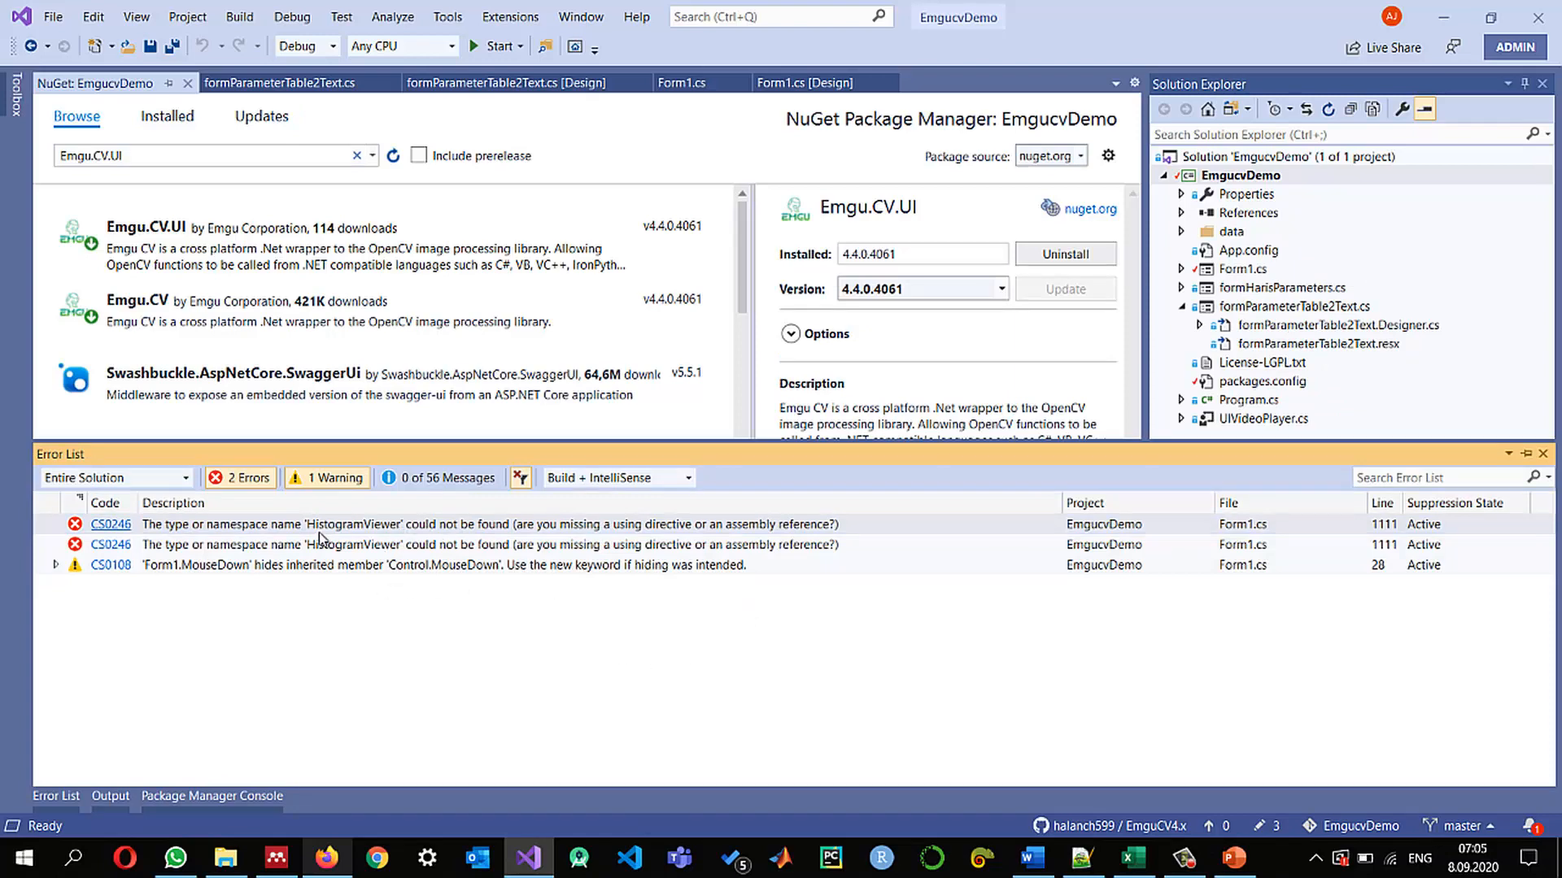
Add 'using Emgu.CV.UI;' via quick actions so HistogramViewer at line 1111 resolves
click(682, 83)
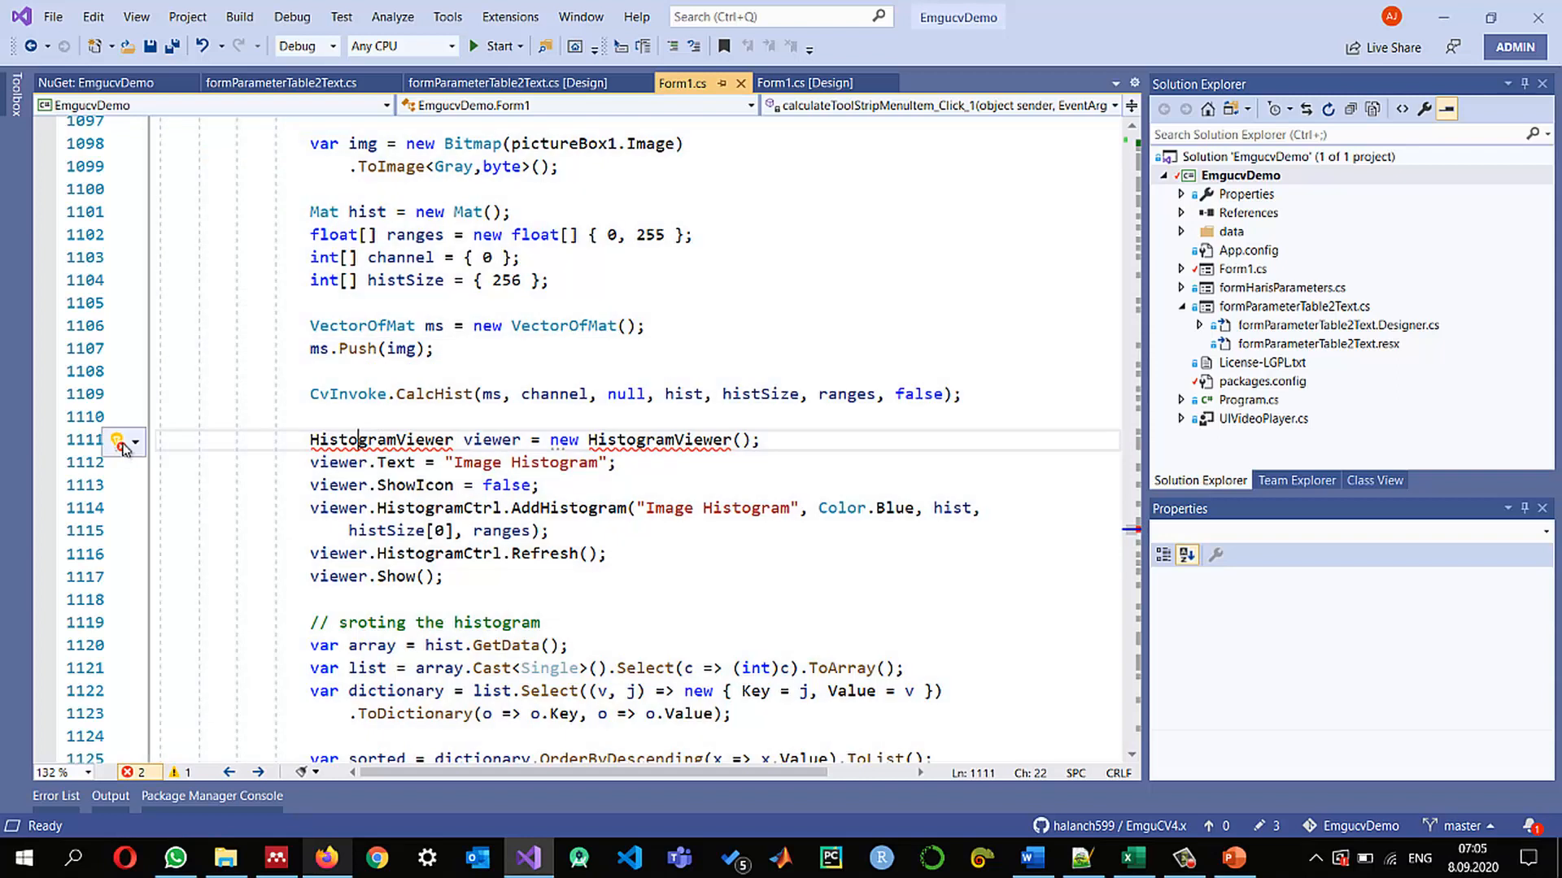
click(135, 442)
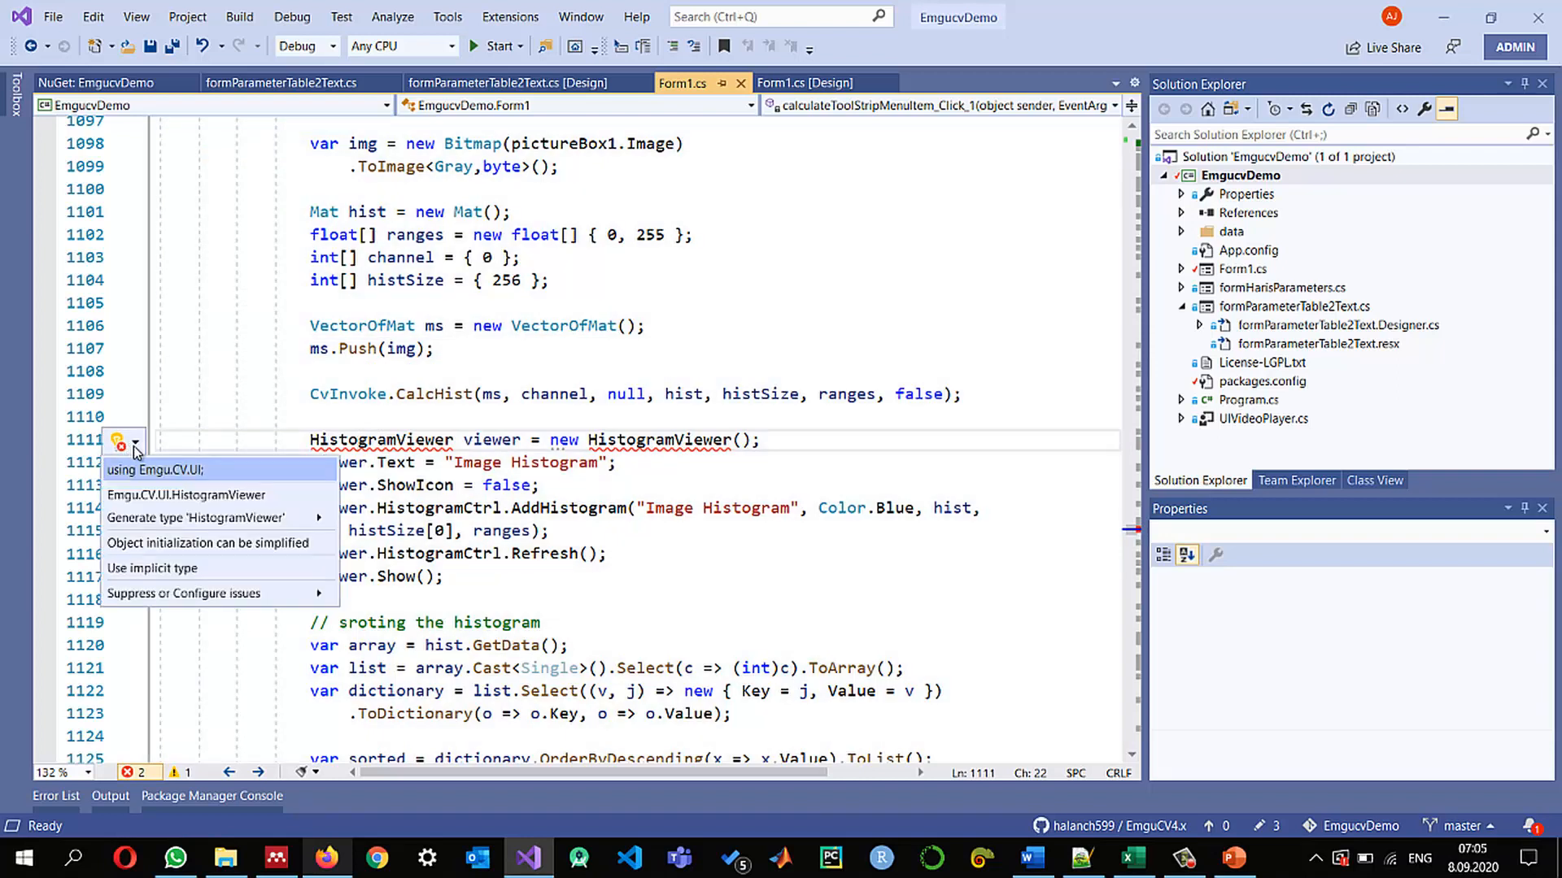
mouse_move(156, 468)
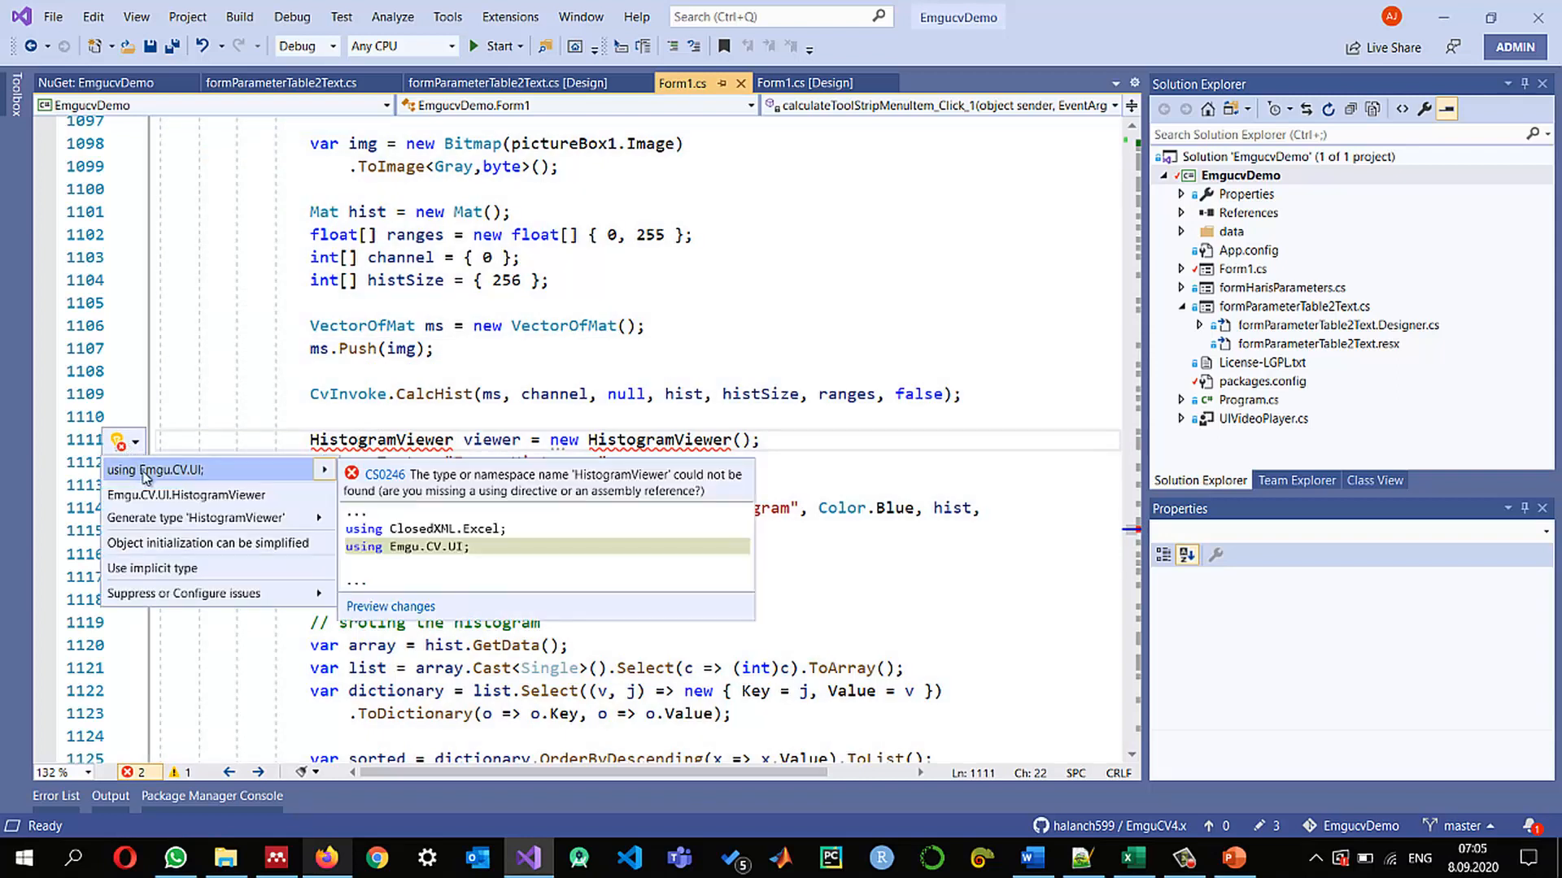
click(168, 469)
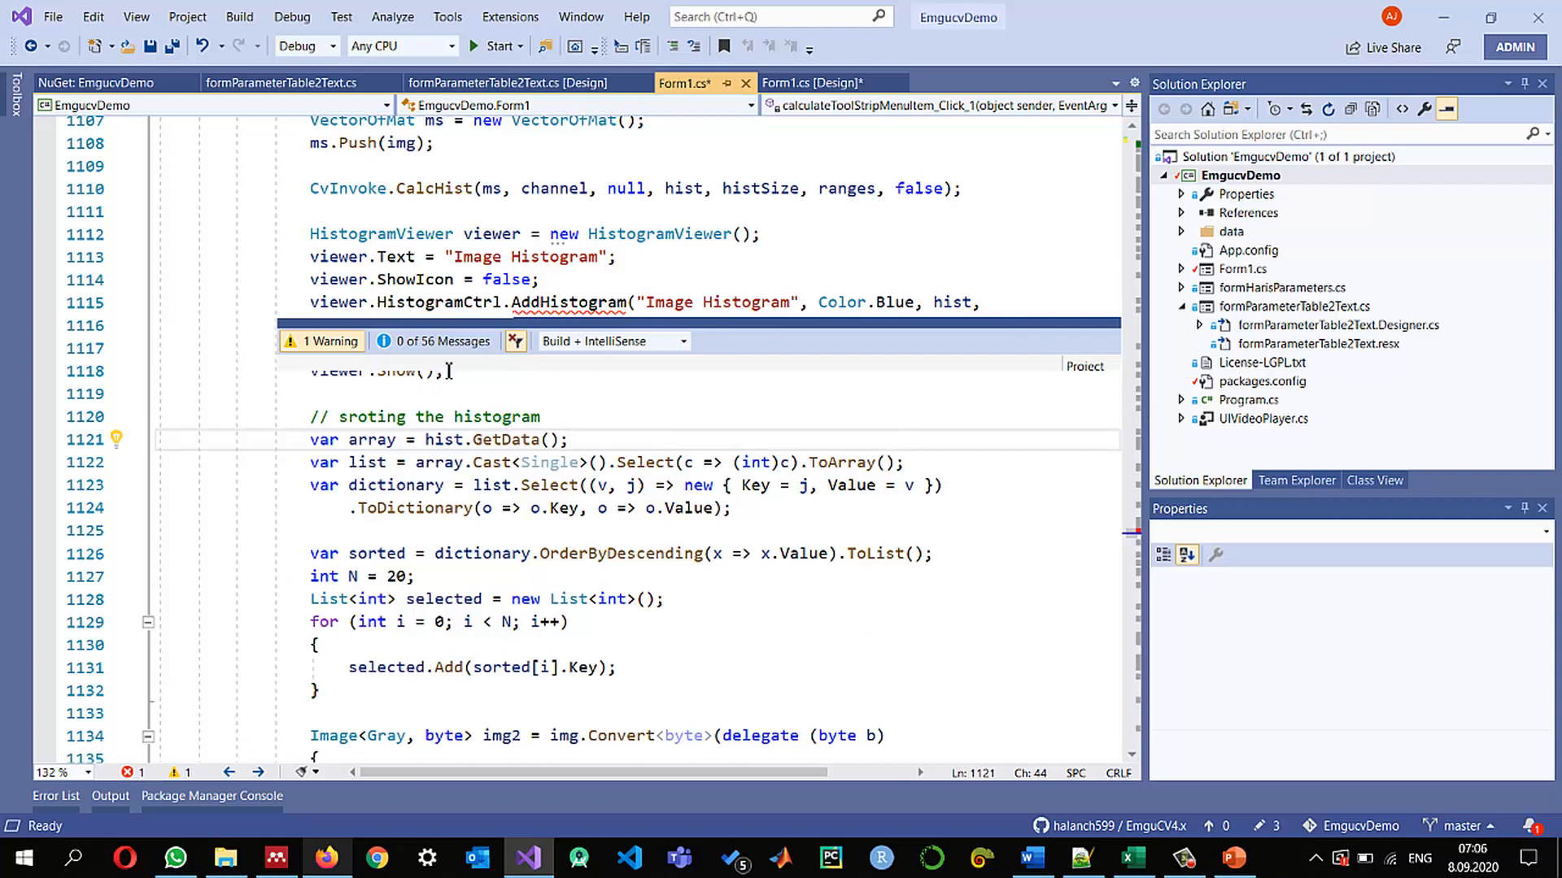
mouse_move(538, 302)
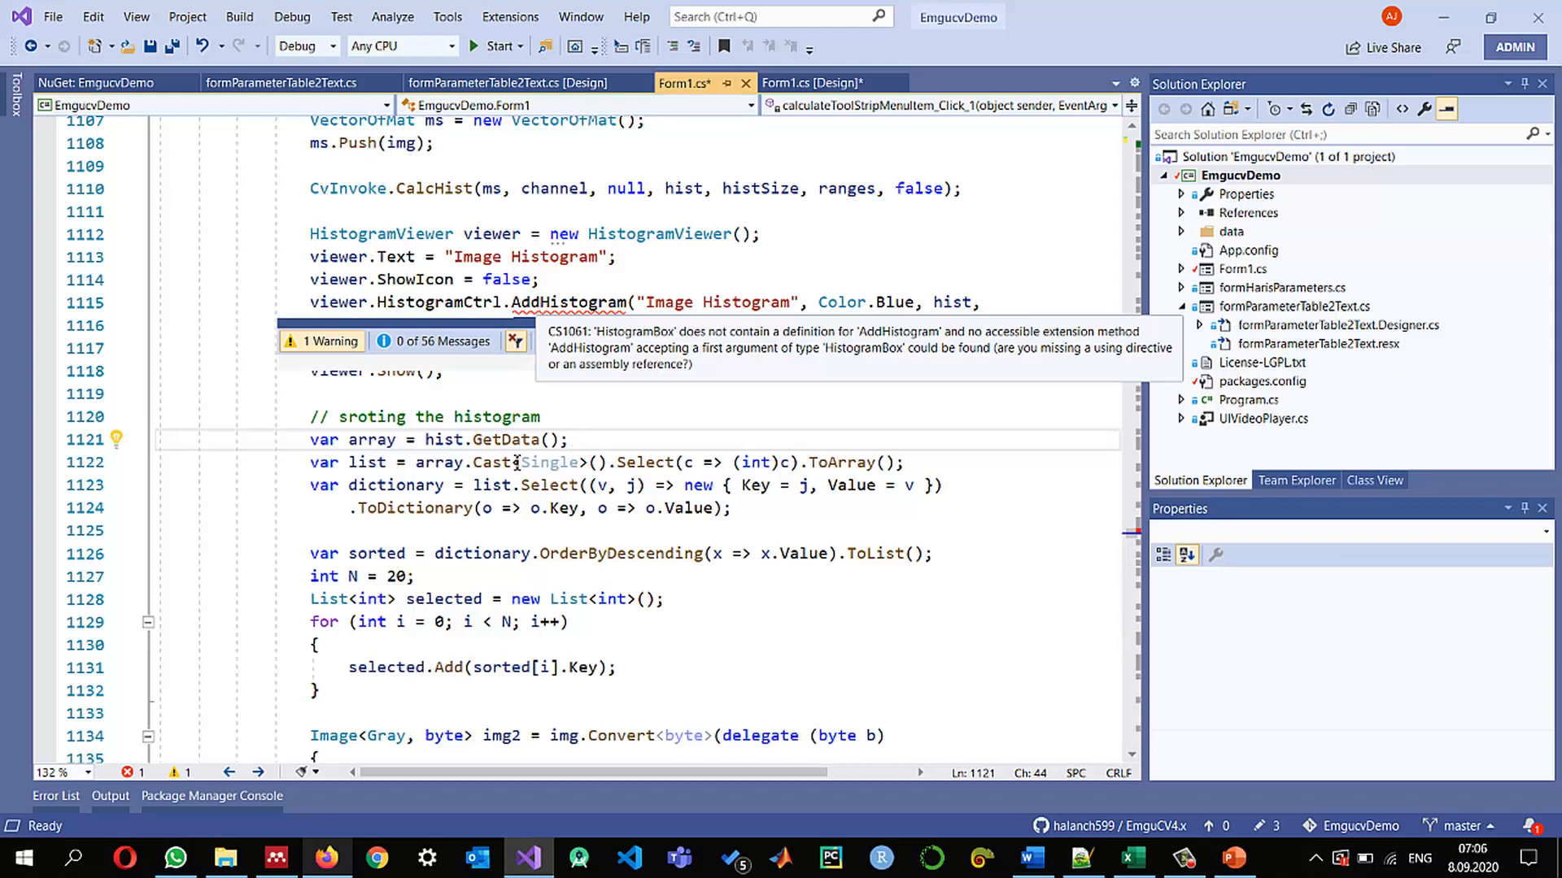
Replace HistogramCtrl.AddHistogram with GenerateHistogram on line 1115 and rebuild to a successful build
scroll(up, 3)
text(Generate)
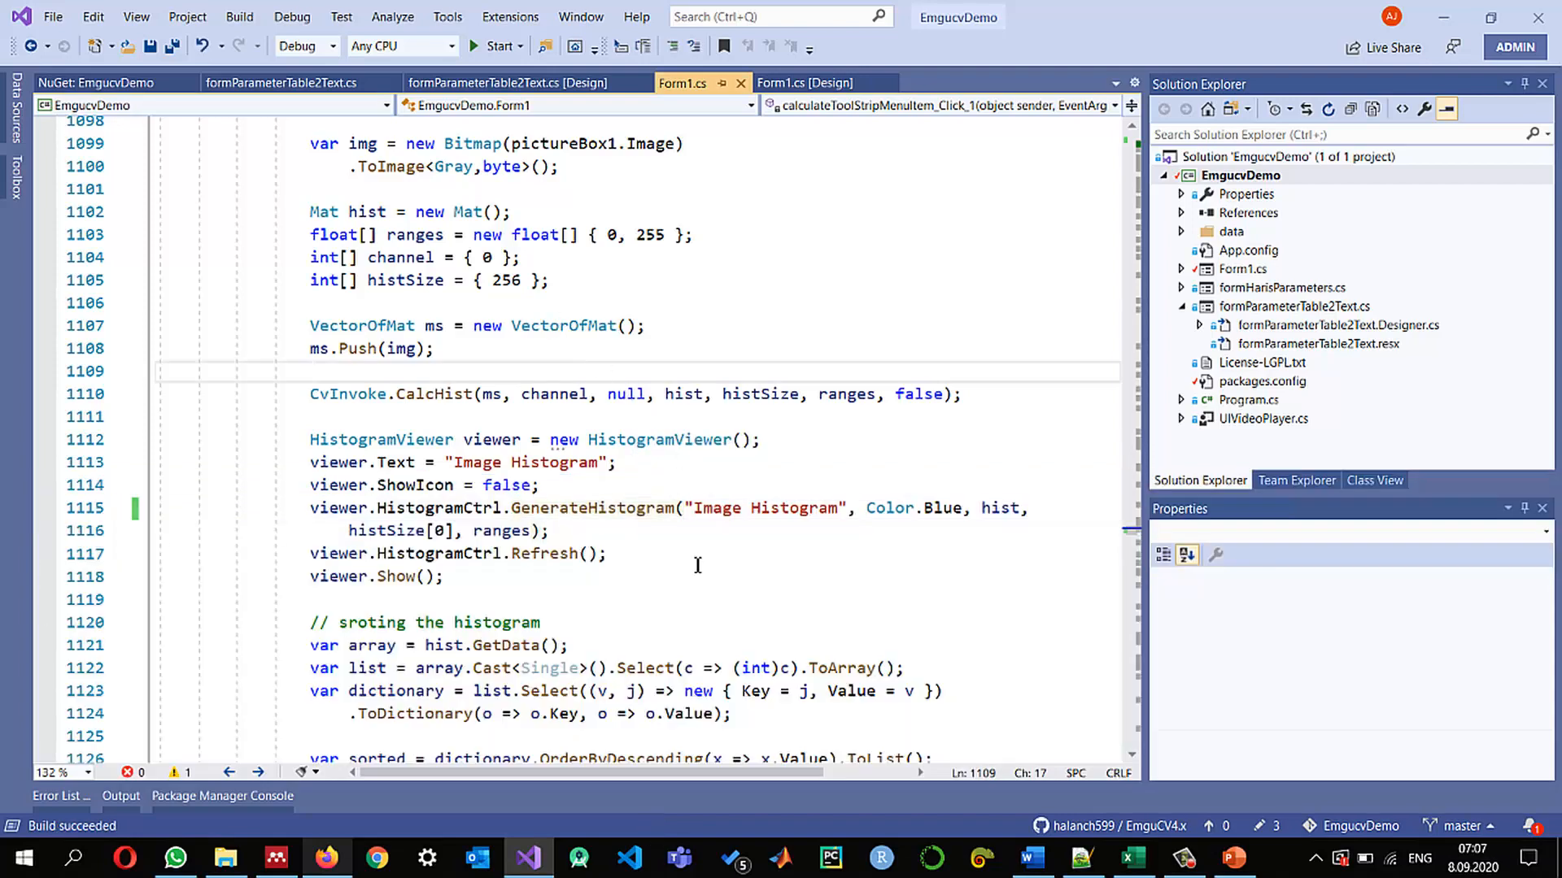
mouse_move(676, 589)
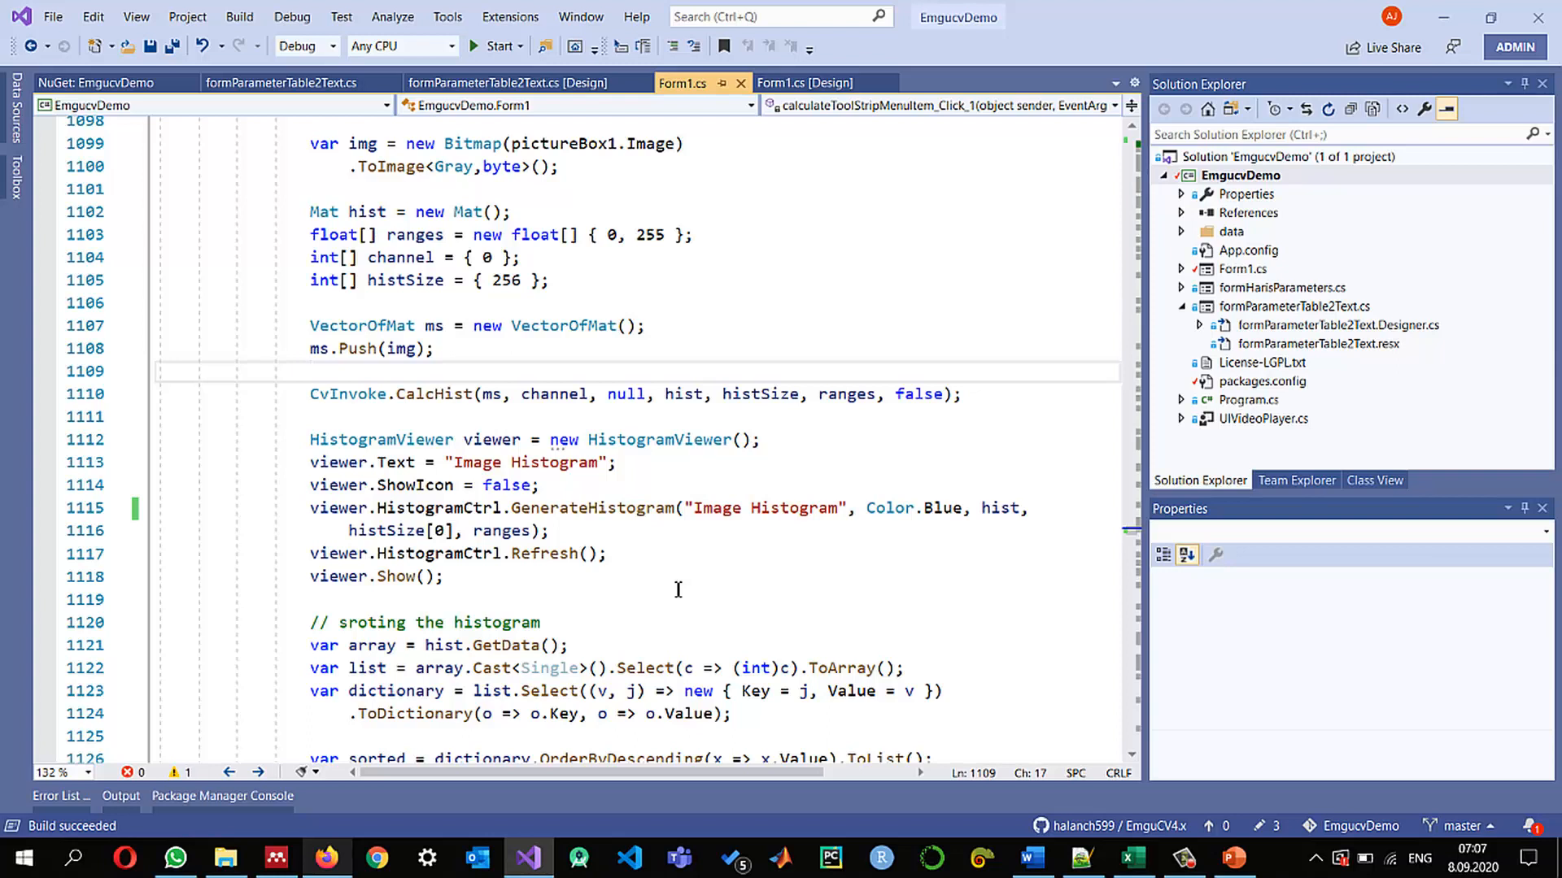
click(312, 371)
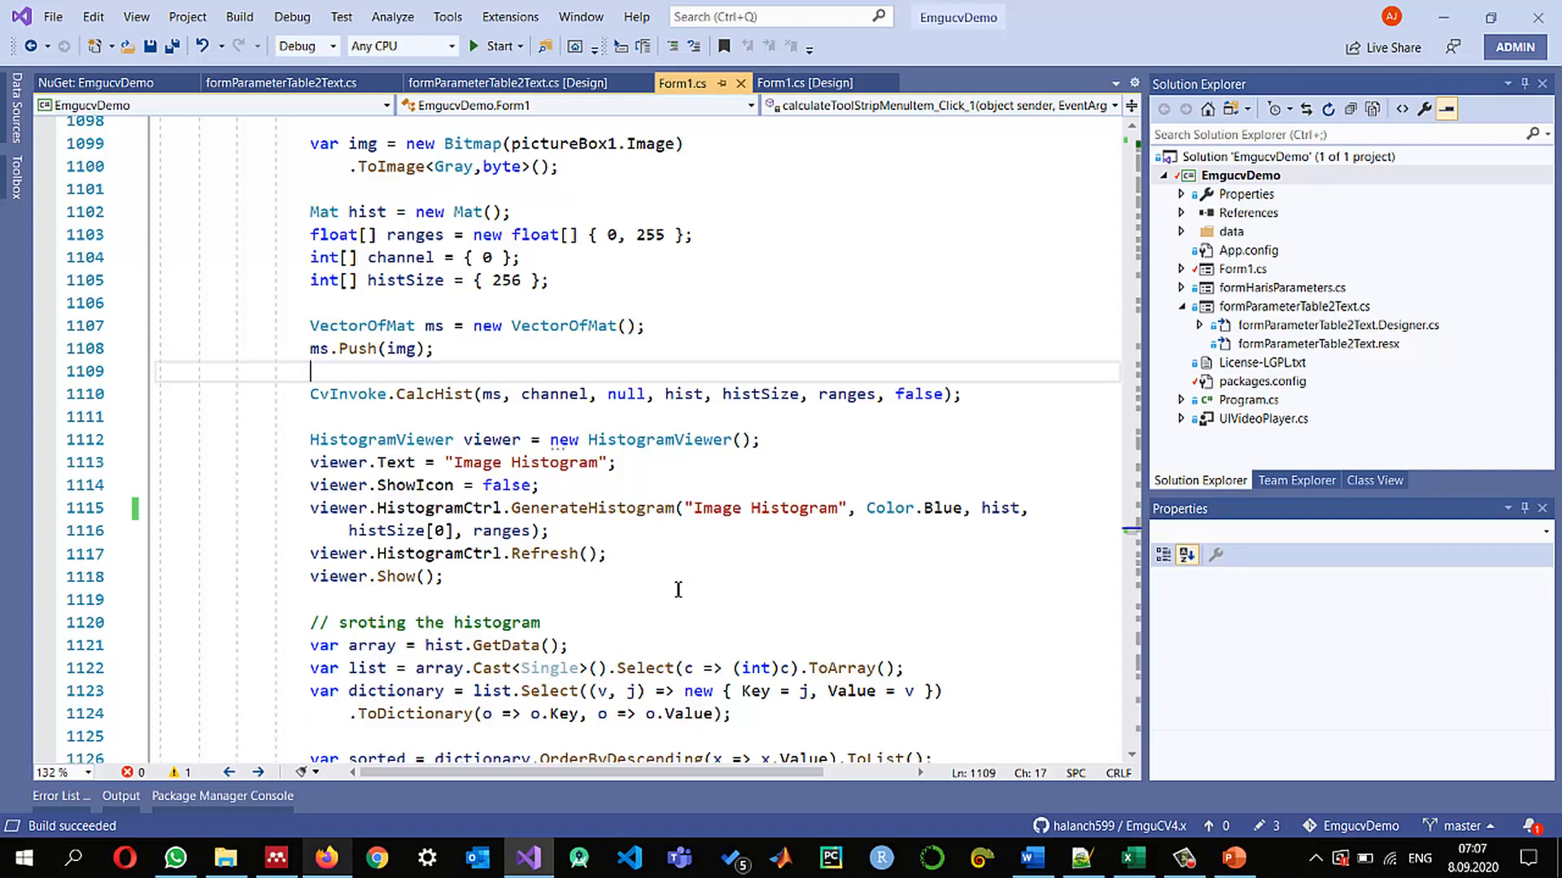
mouse_move(693, 589)
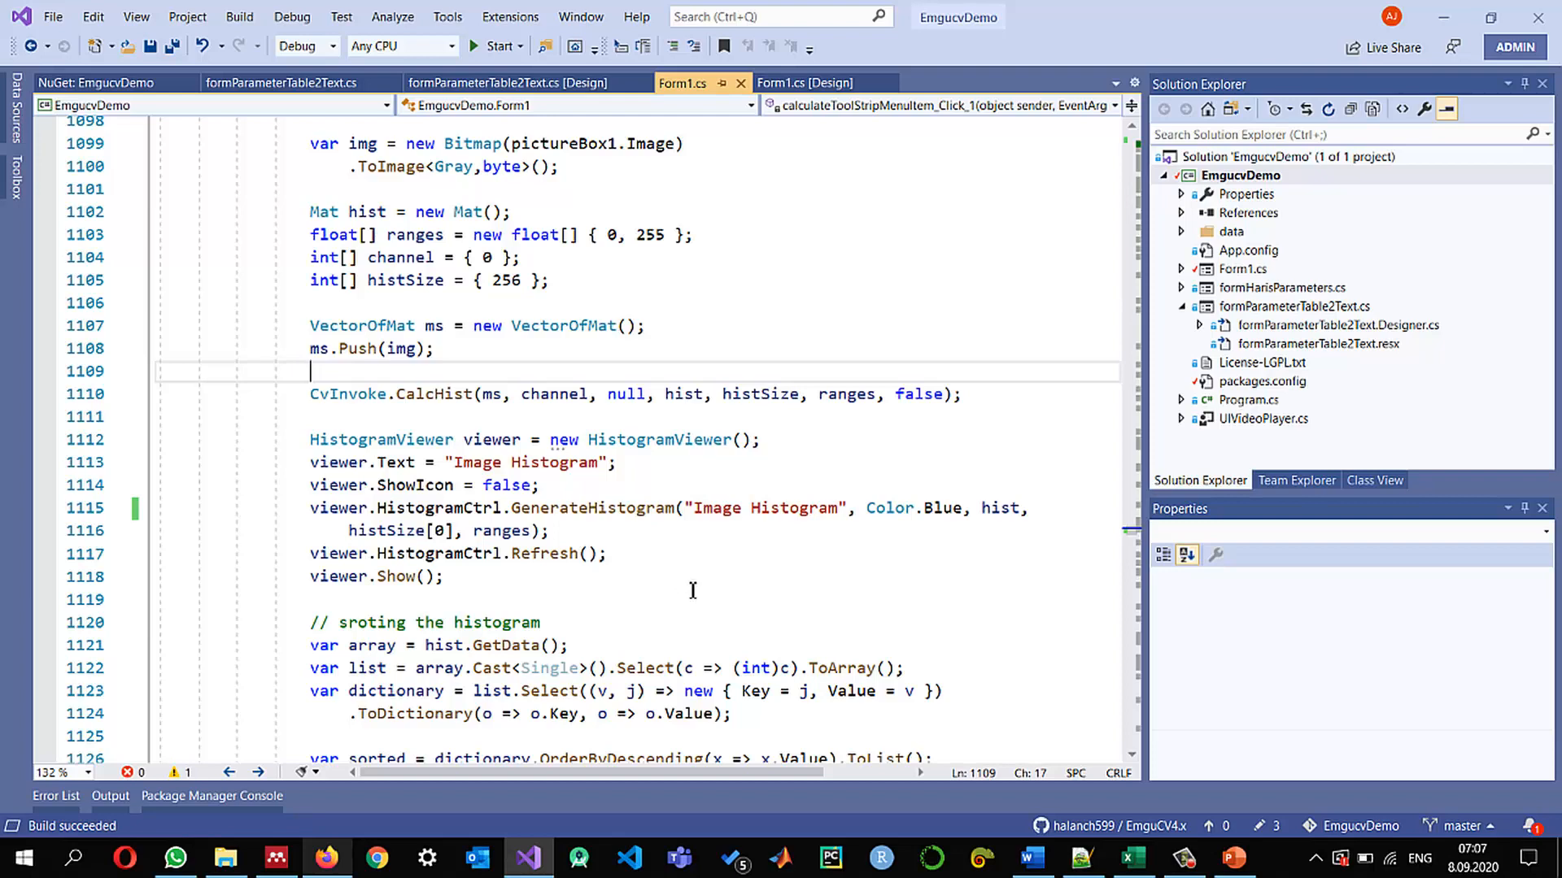
scroll(up, 3)
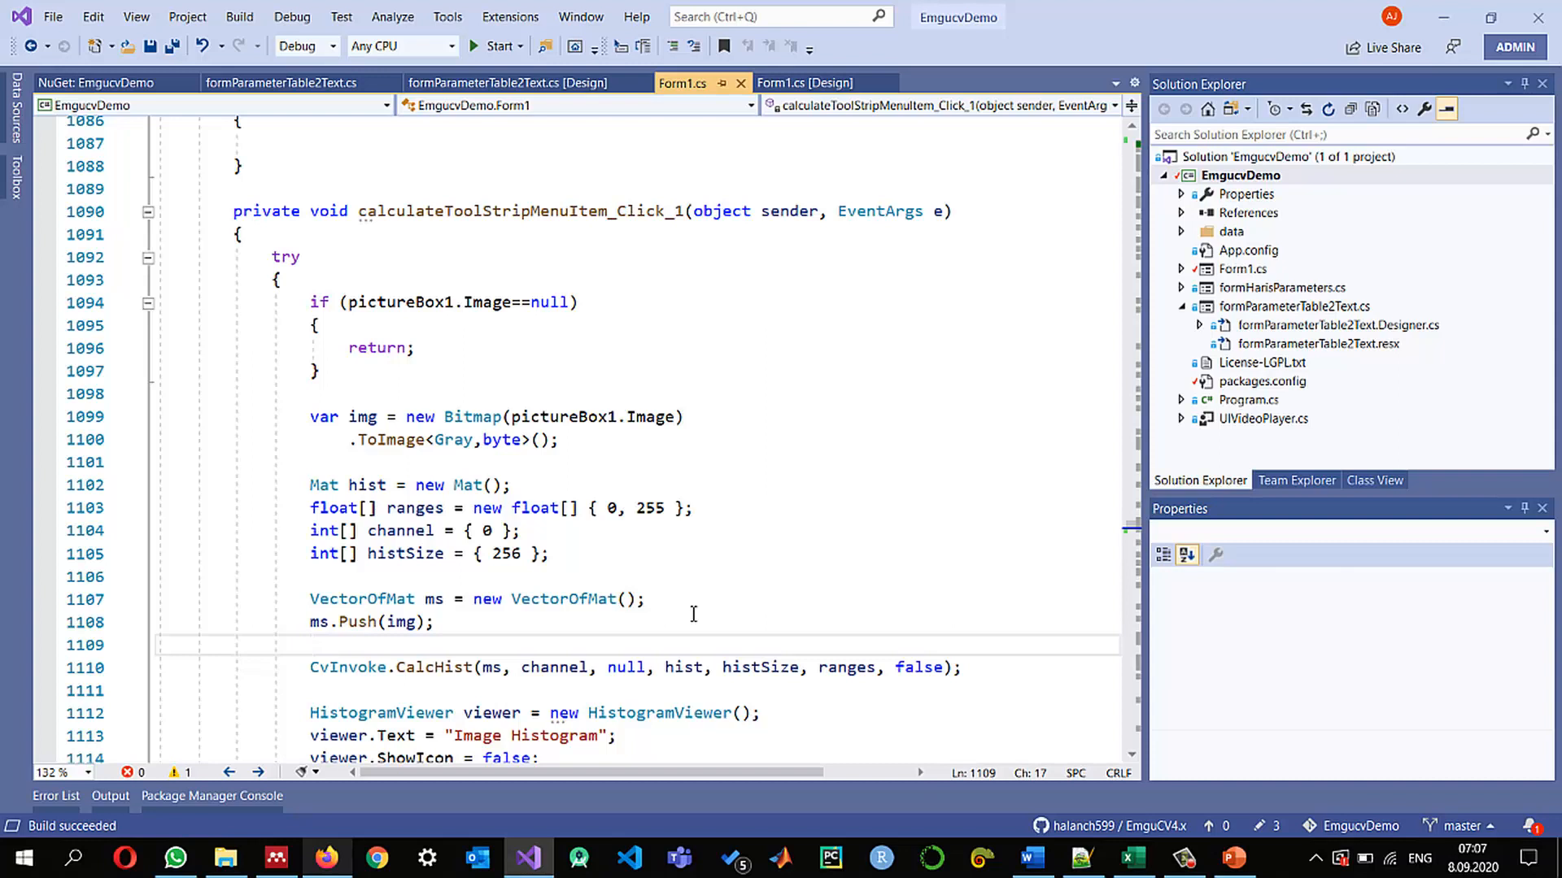
click(309, 646)
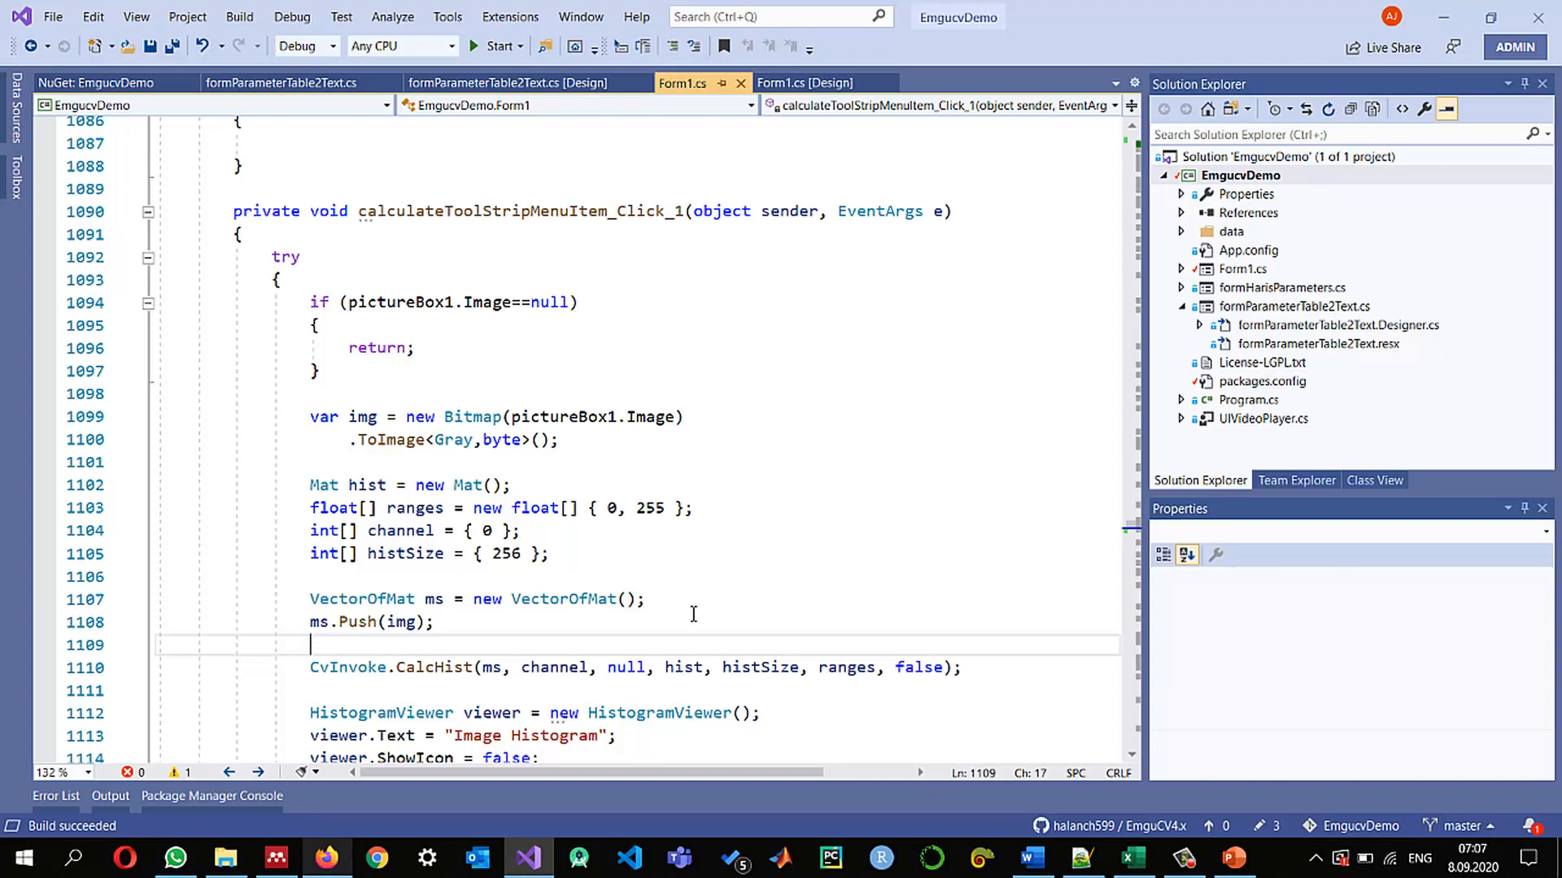